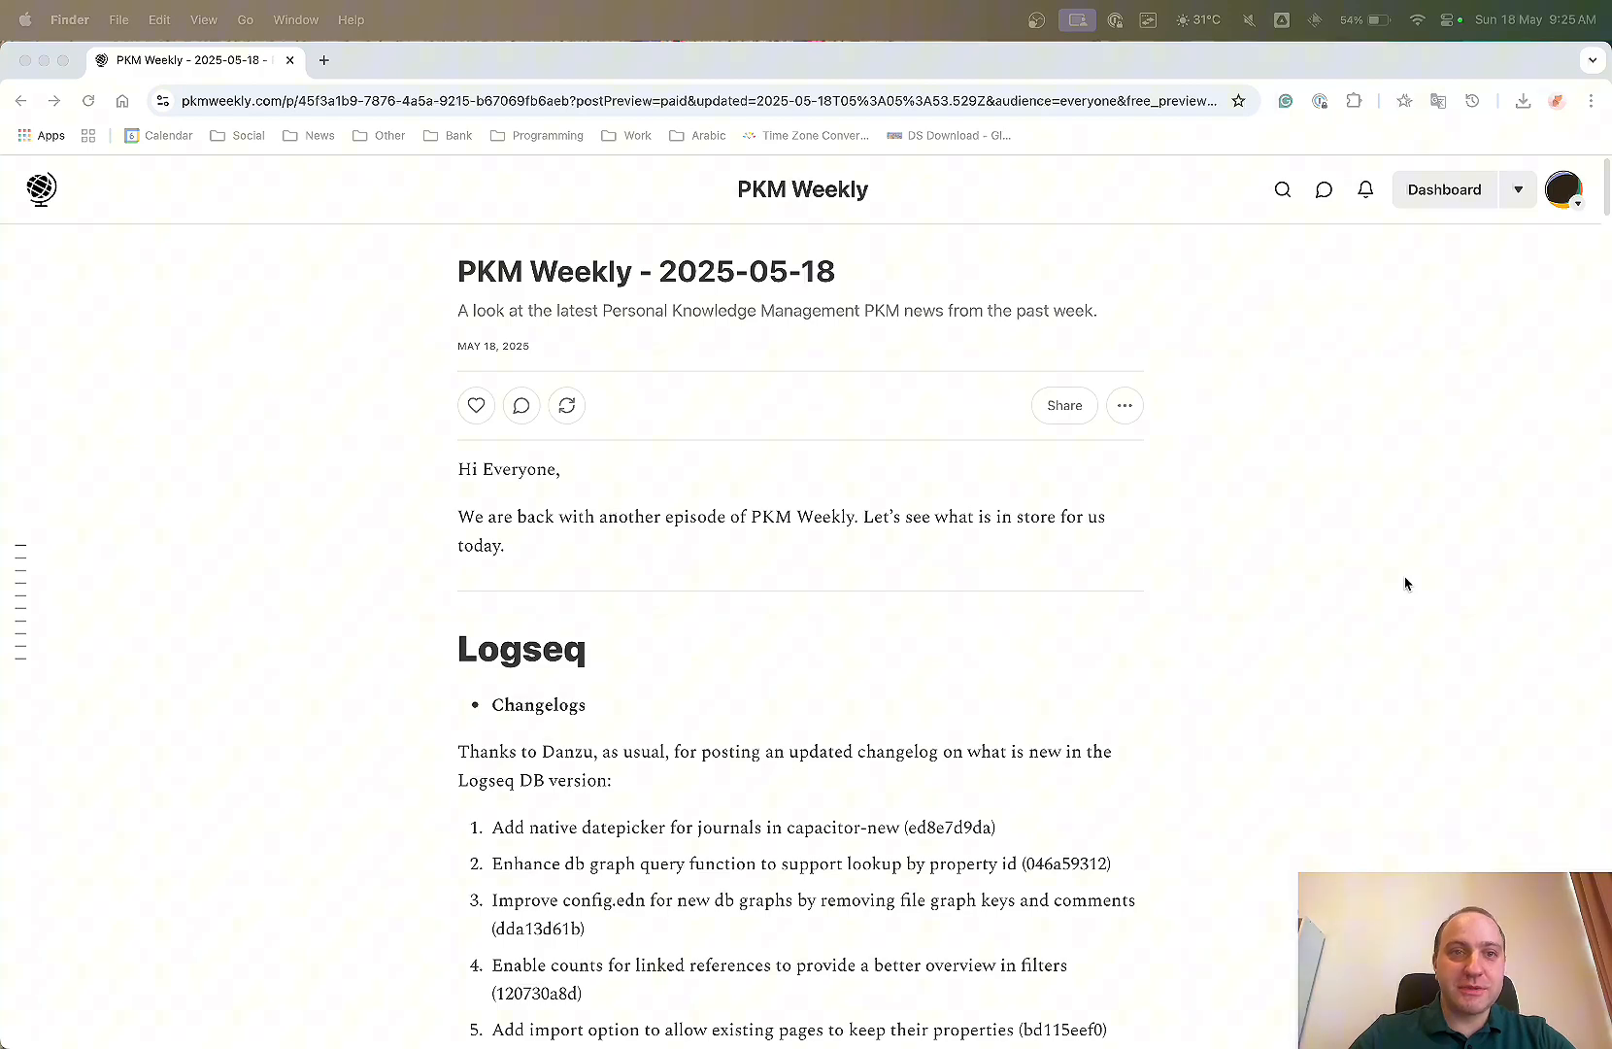
Open the Logseq Forum DB changelog thread and view the native datepicker commit.
{"action": "scroll", "scroll_direction": "down", "scroll_amount": 3}
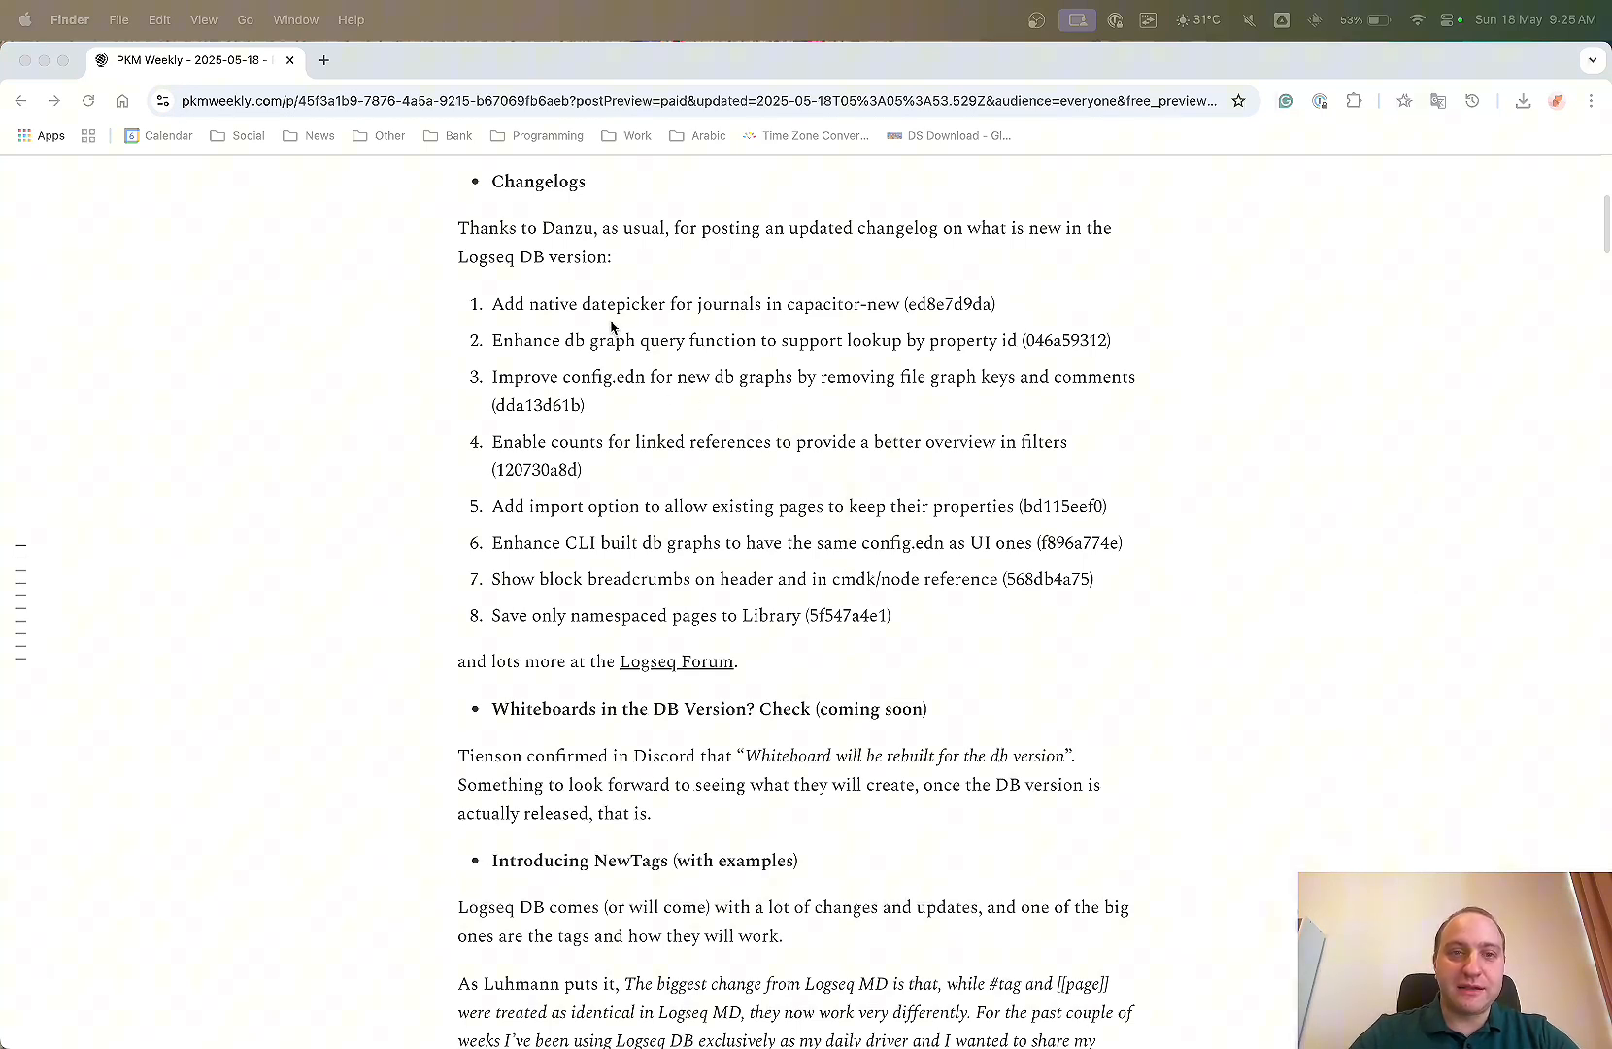
{"action": "mouse_move", "coordinate": [703, 345]}
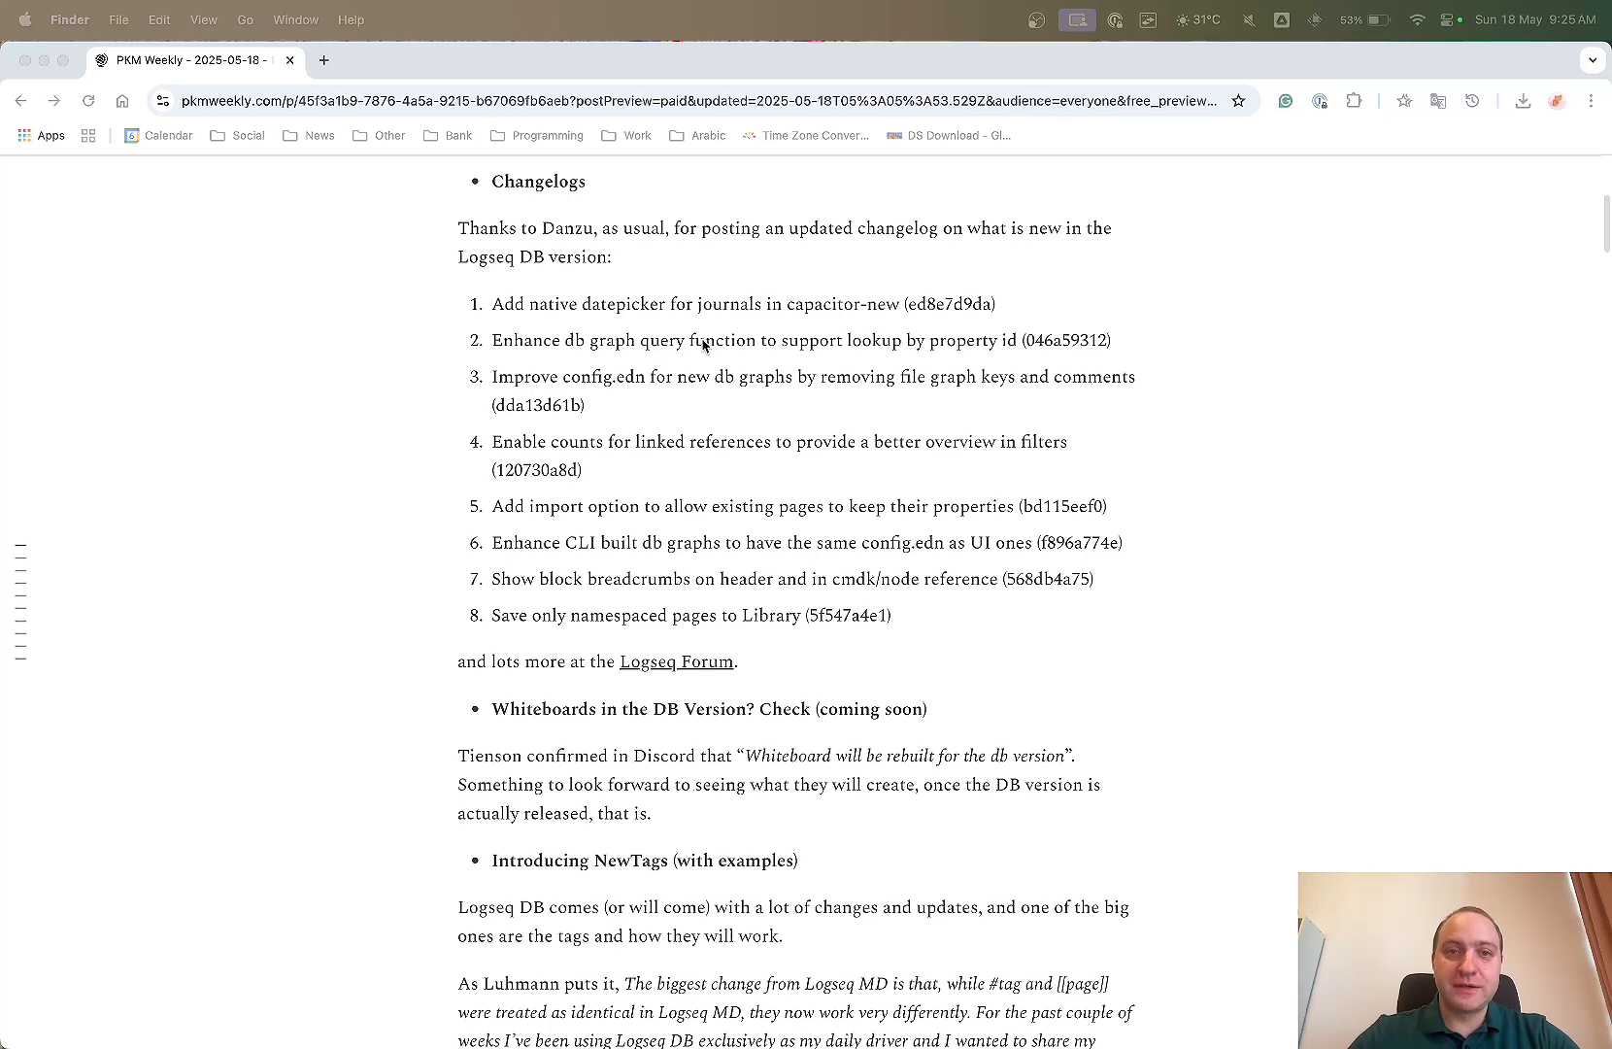
{"action": "mouse_move", "coordinate": [623, 356]}
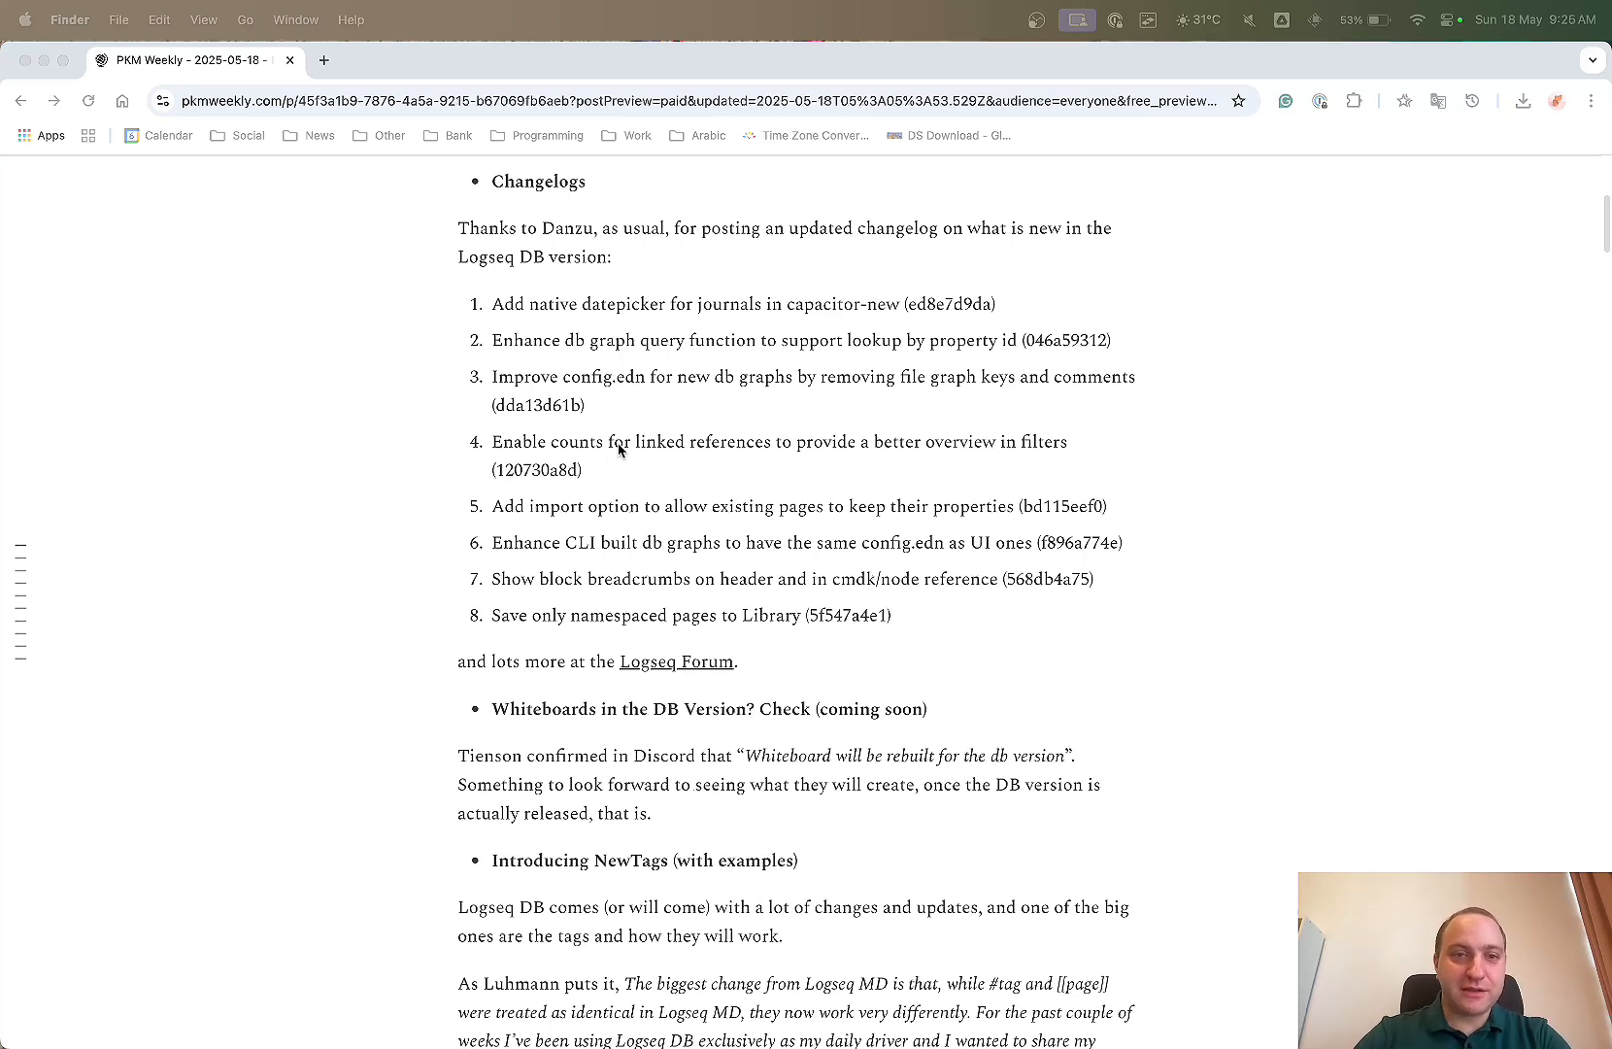
{"action": "mouse_move", "coordinate": [610, 486]}
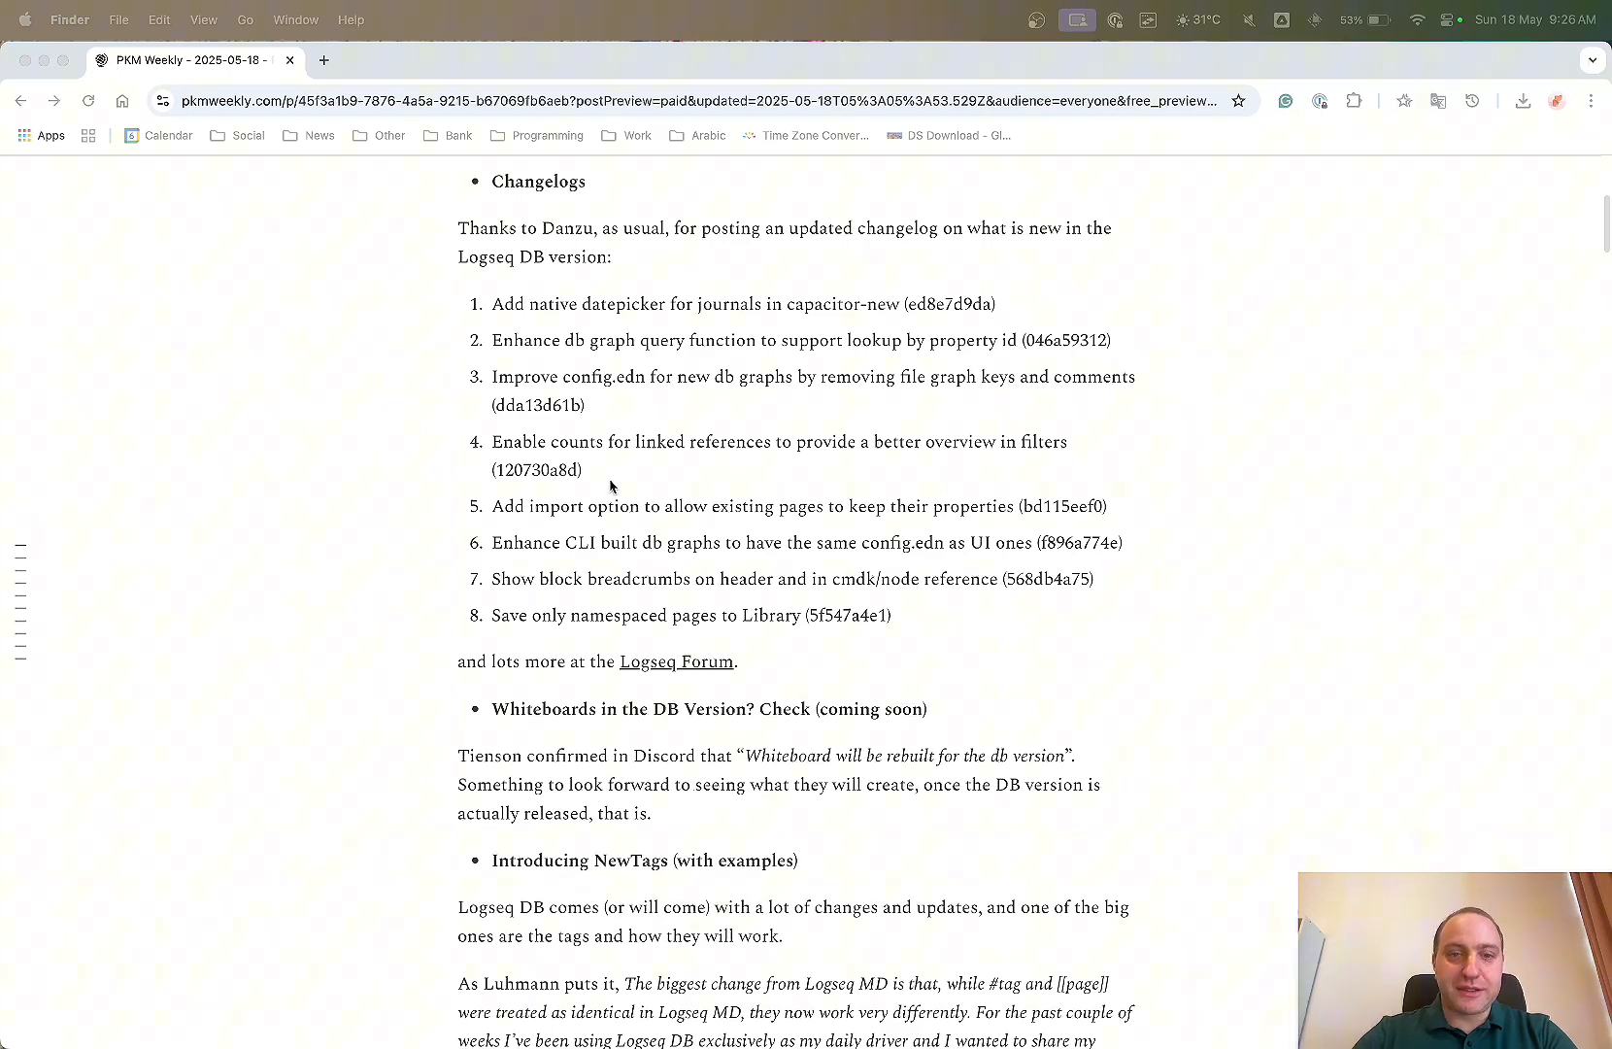
{"action": "mouse_move", "coordinate": [628, 670]}
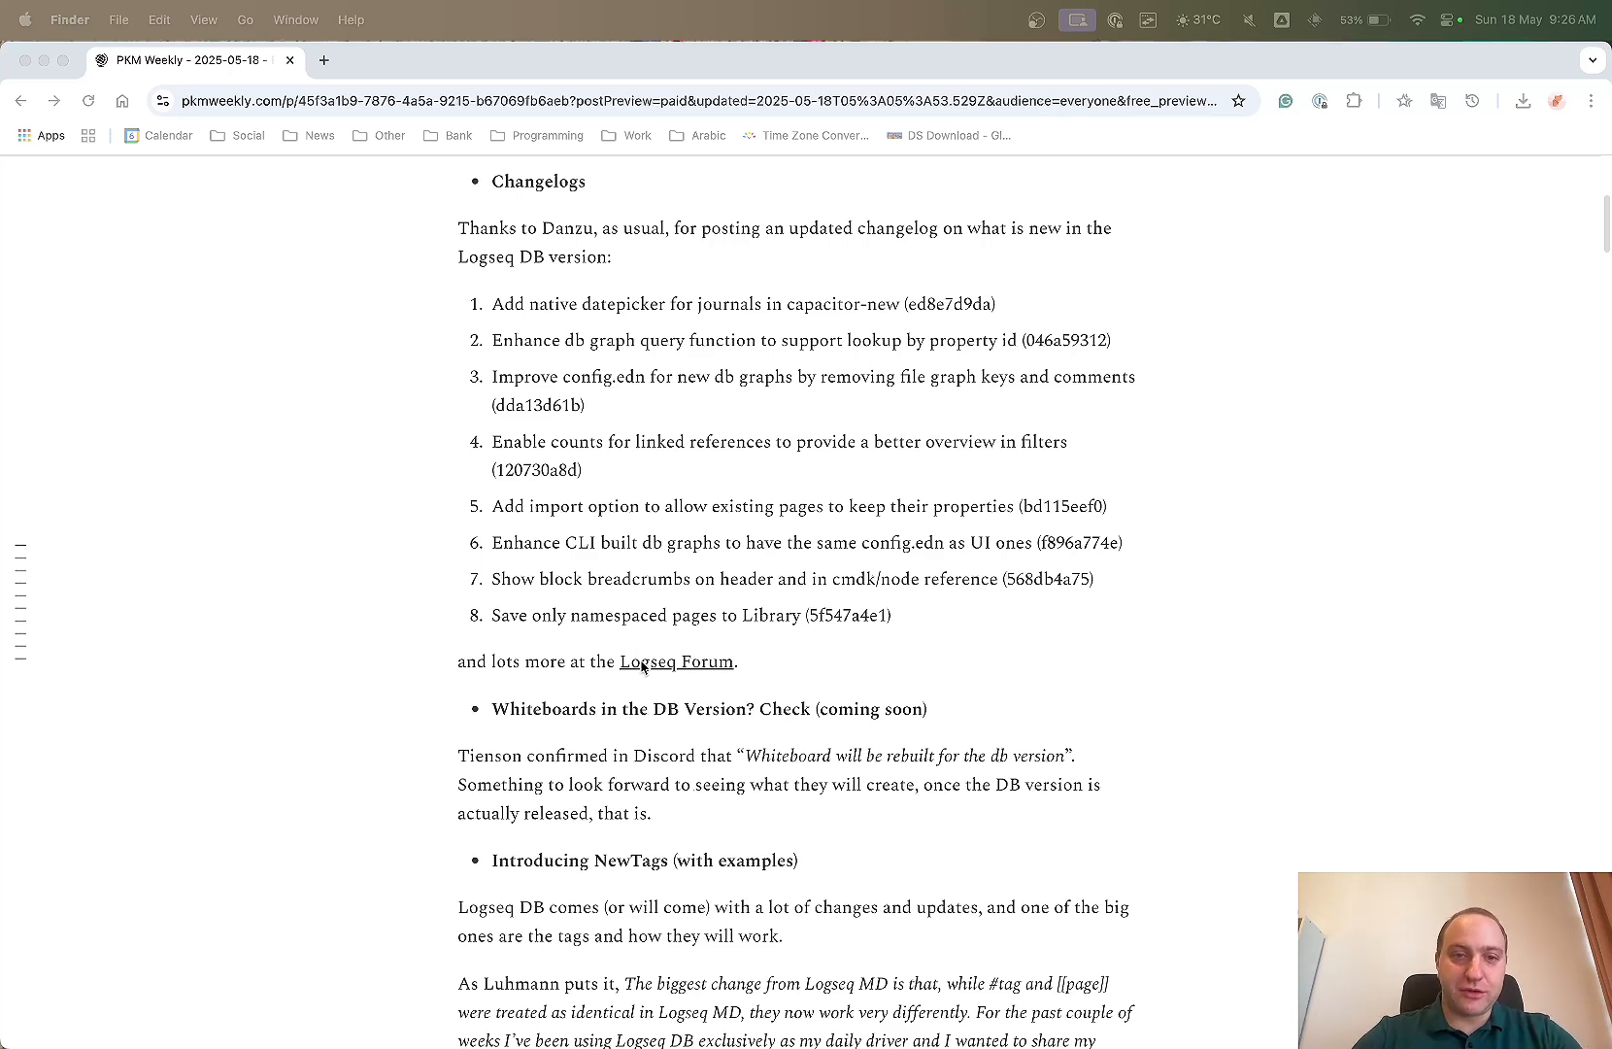
{"action": "left_click", "coordinate": [676, 662]}
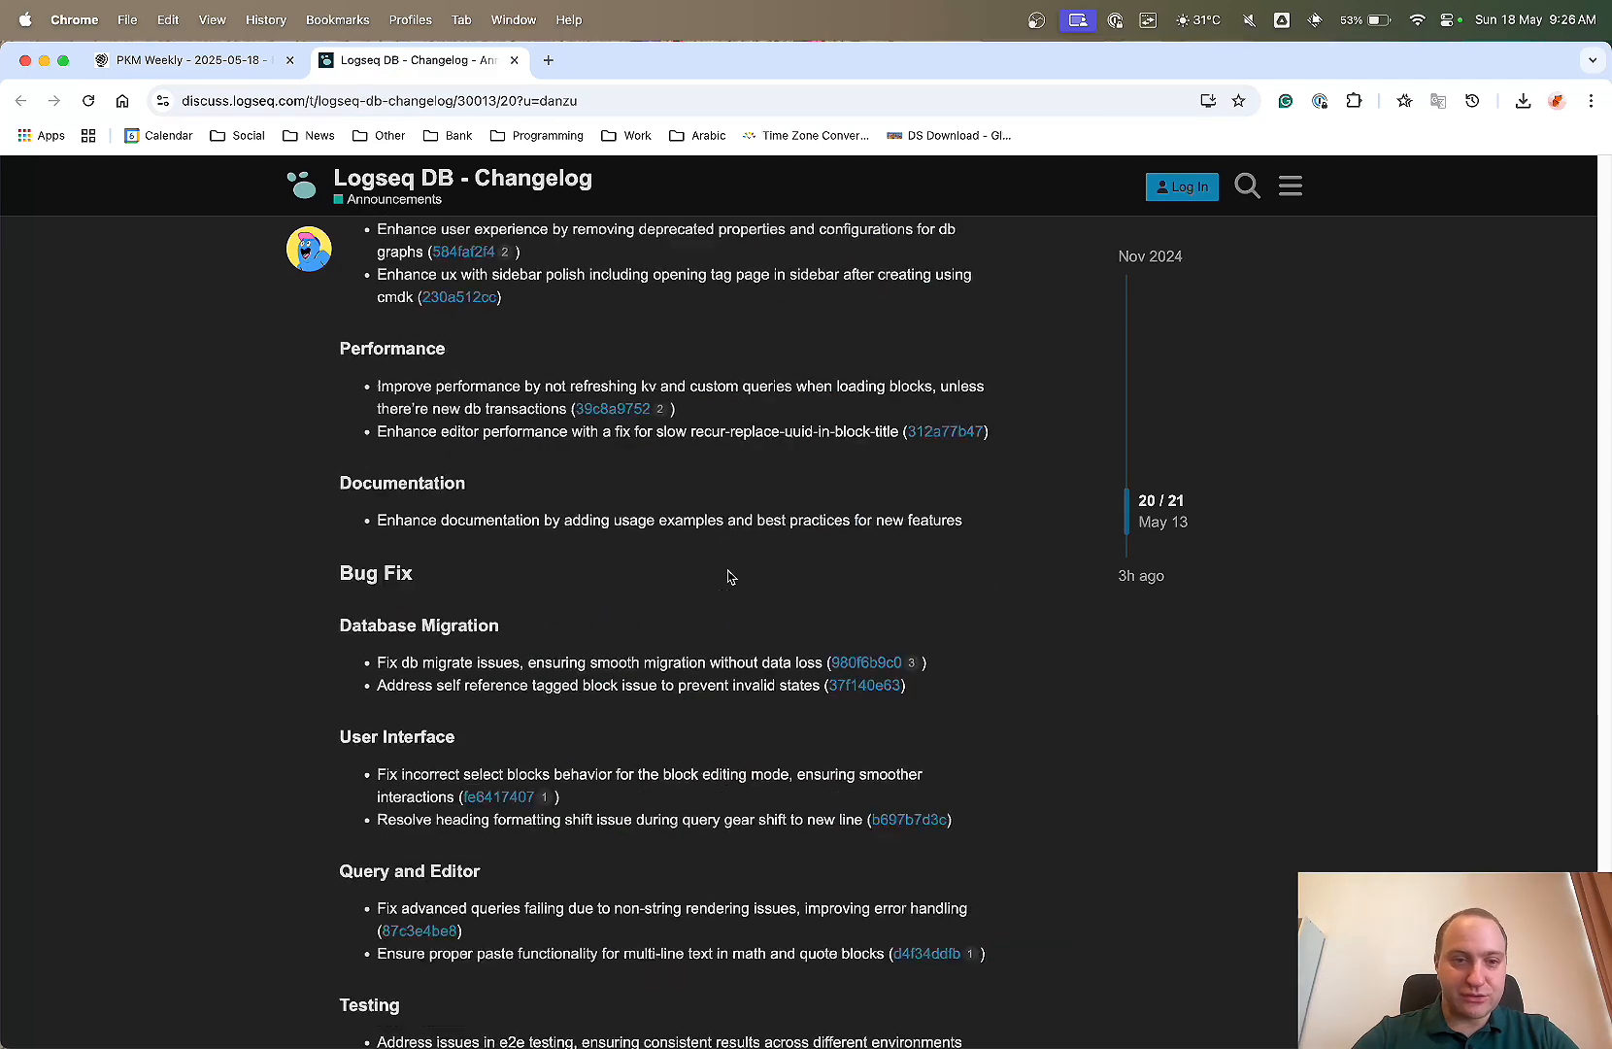
{"action": "scroll", "scroll_direction": "up", "scroll_amount": 3}
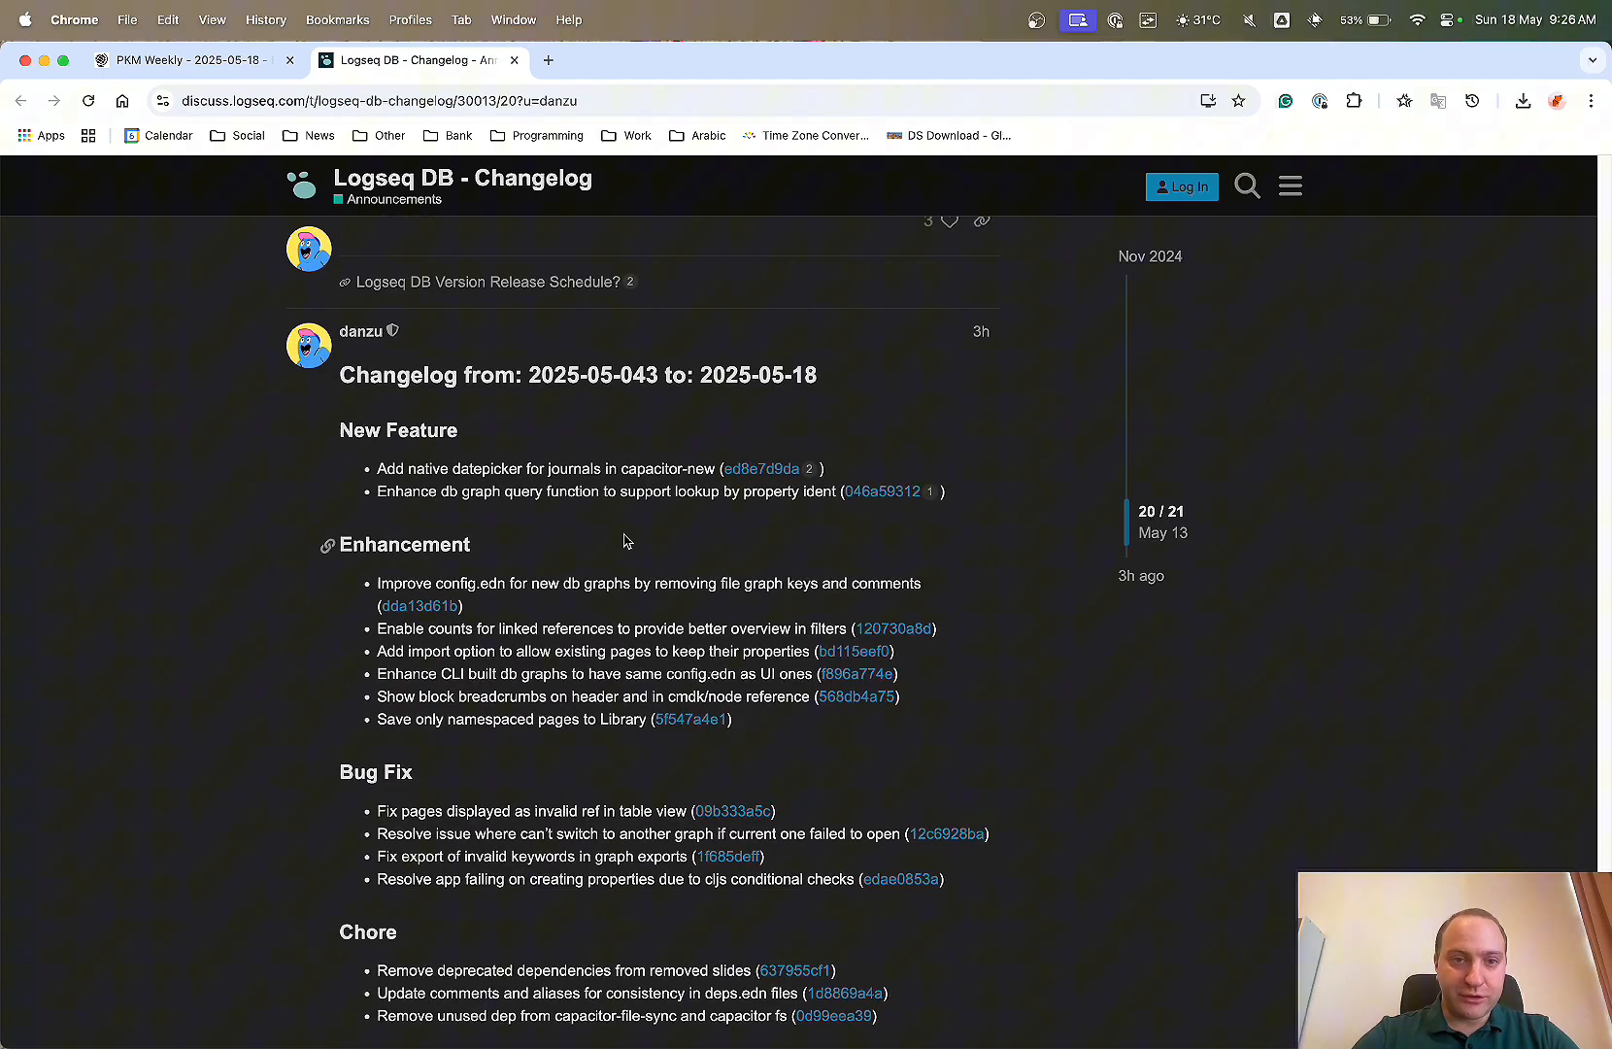
{"action": "double_click", "coordinate": [638, 375]}
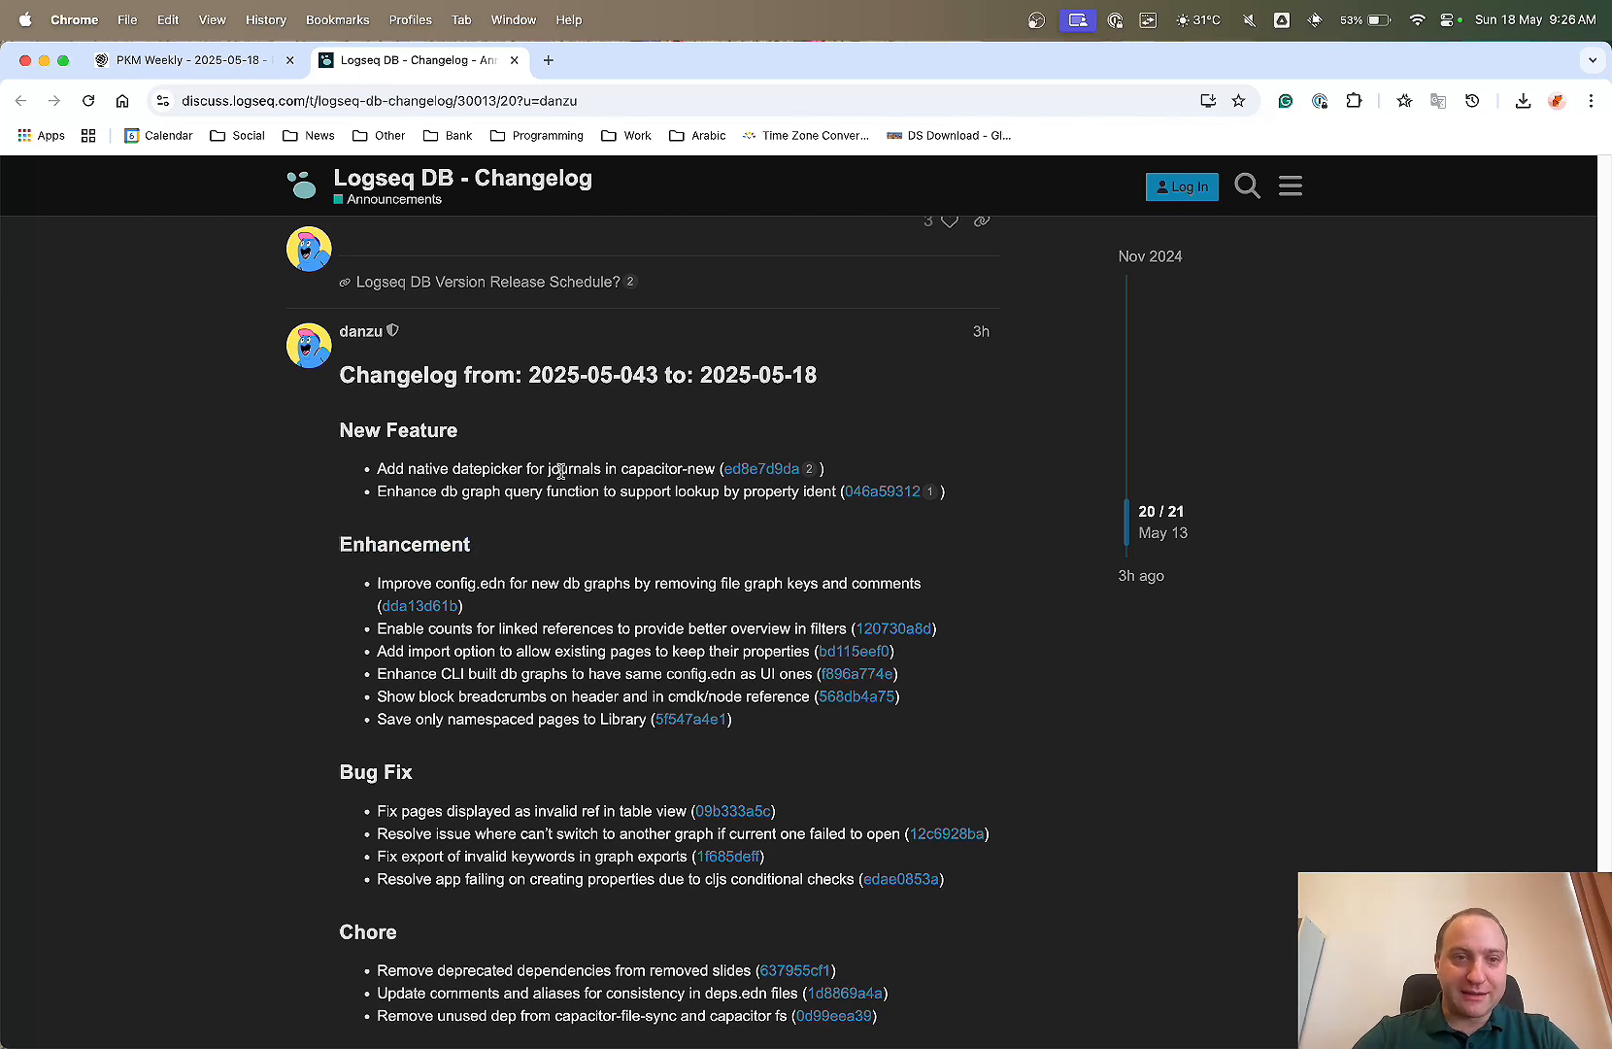
{"action": "mouse_move", "coordinate": [772, 485]}
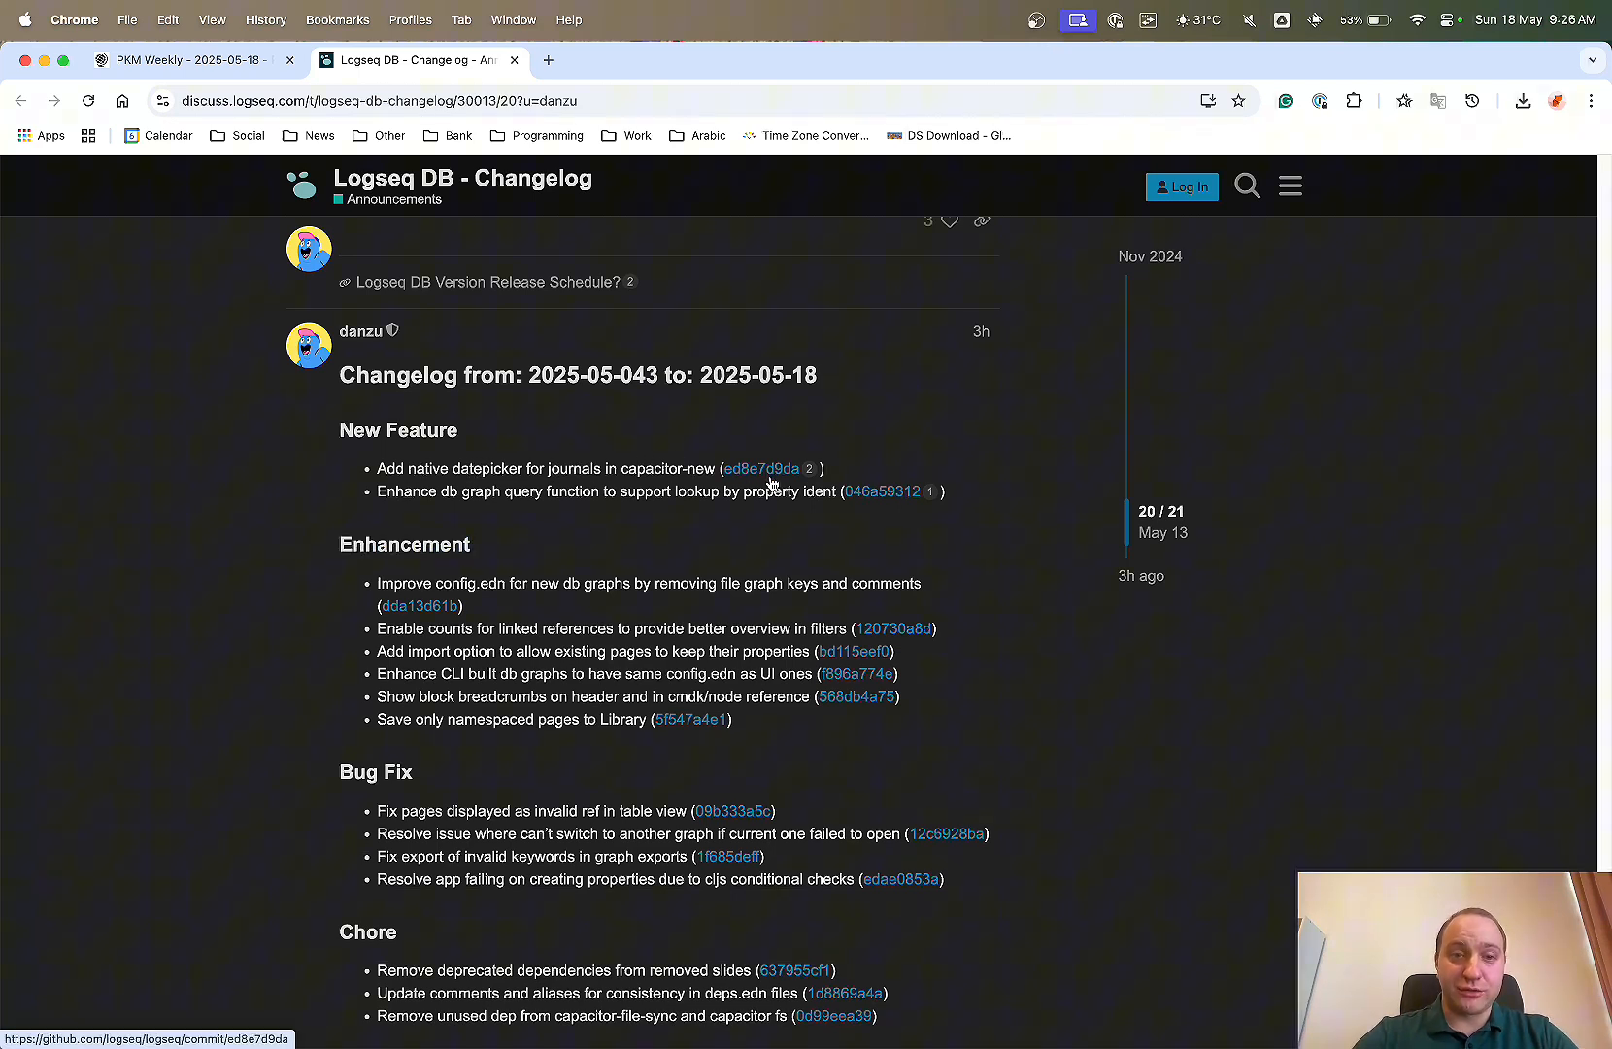
{"action": "left_click", "coordinate": [761, 468]}
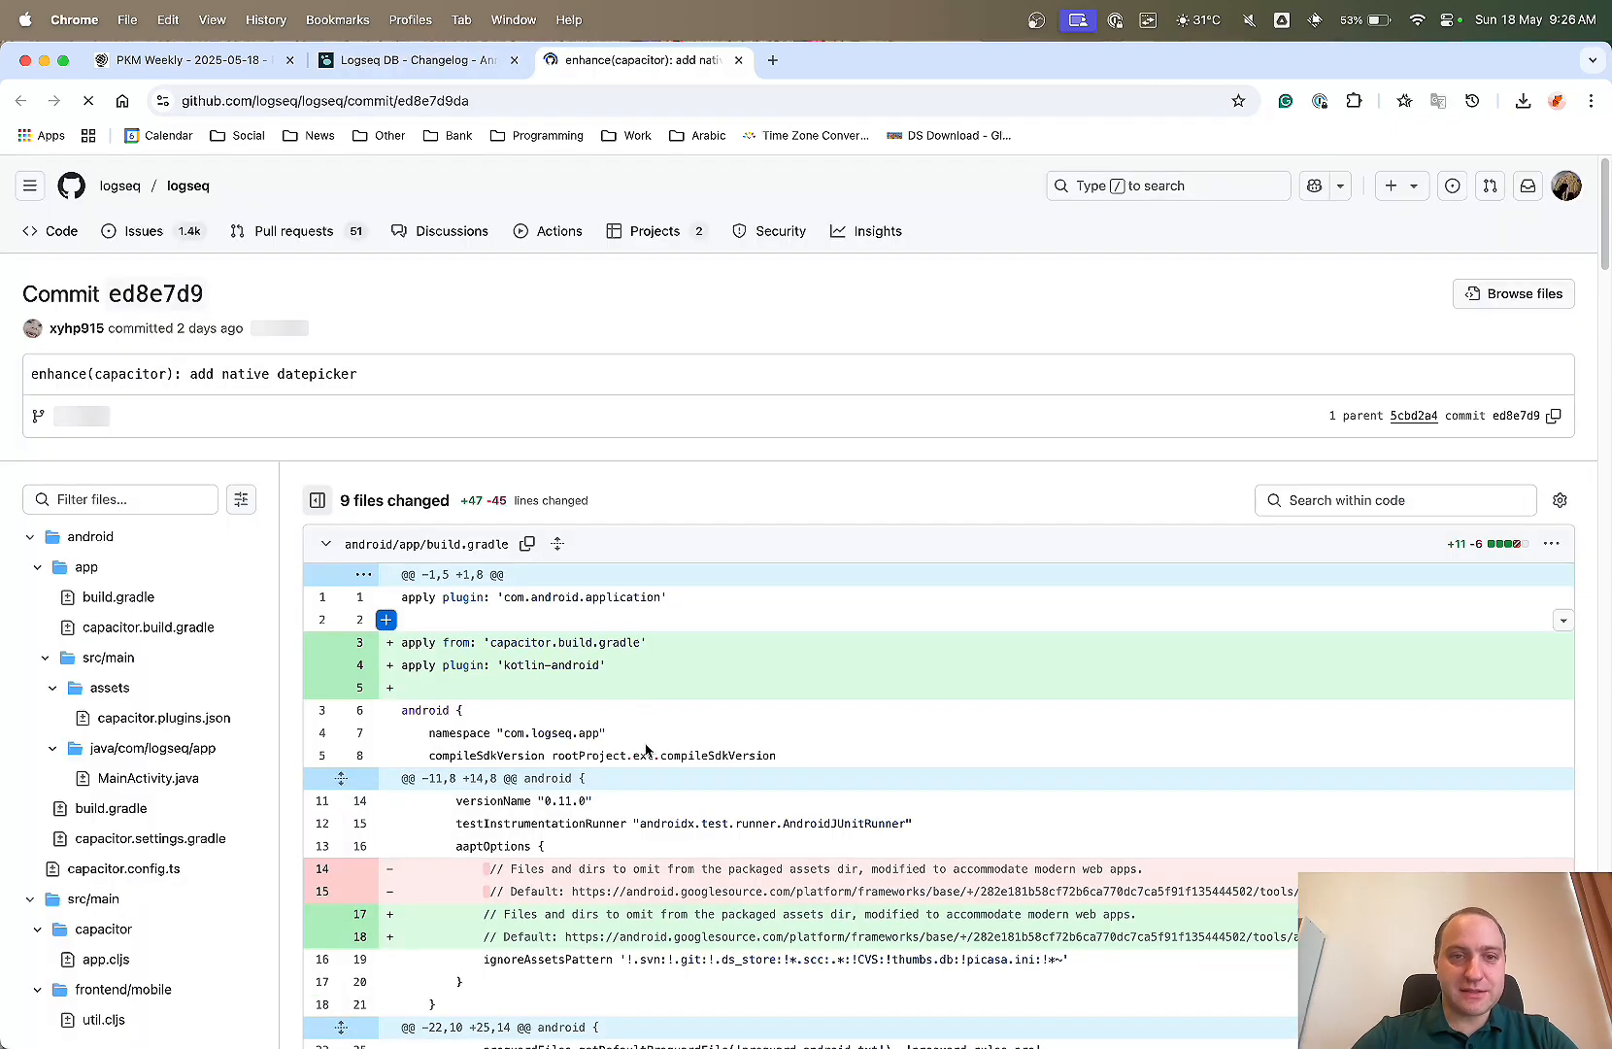
{"action": "scroll", "scroll_direction": "down", "scroll_amount": 3}
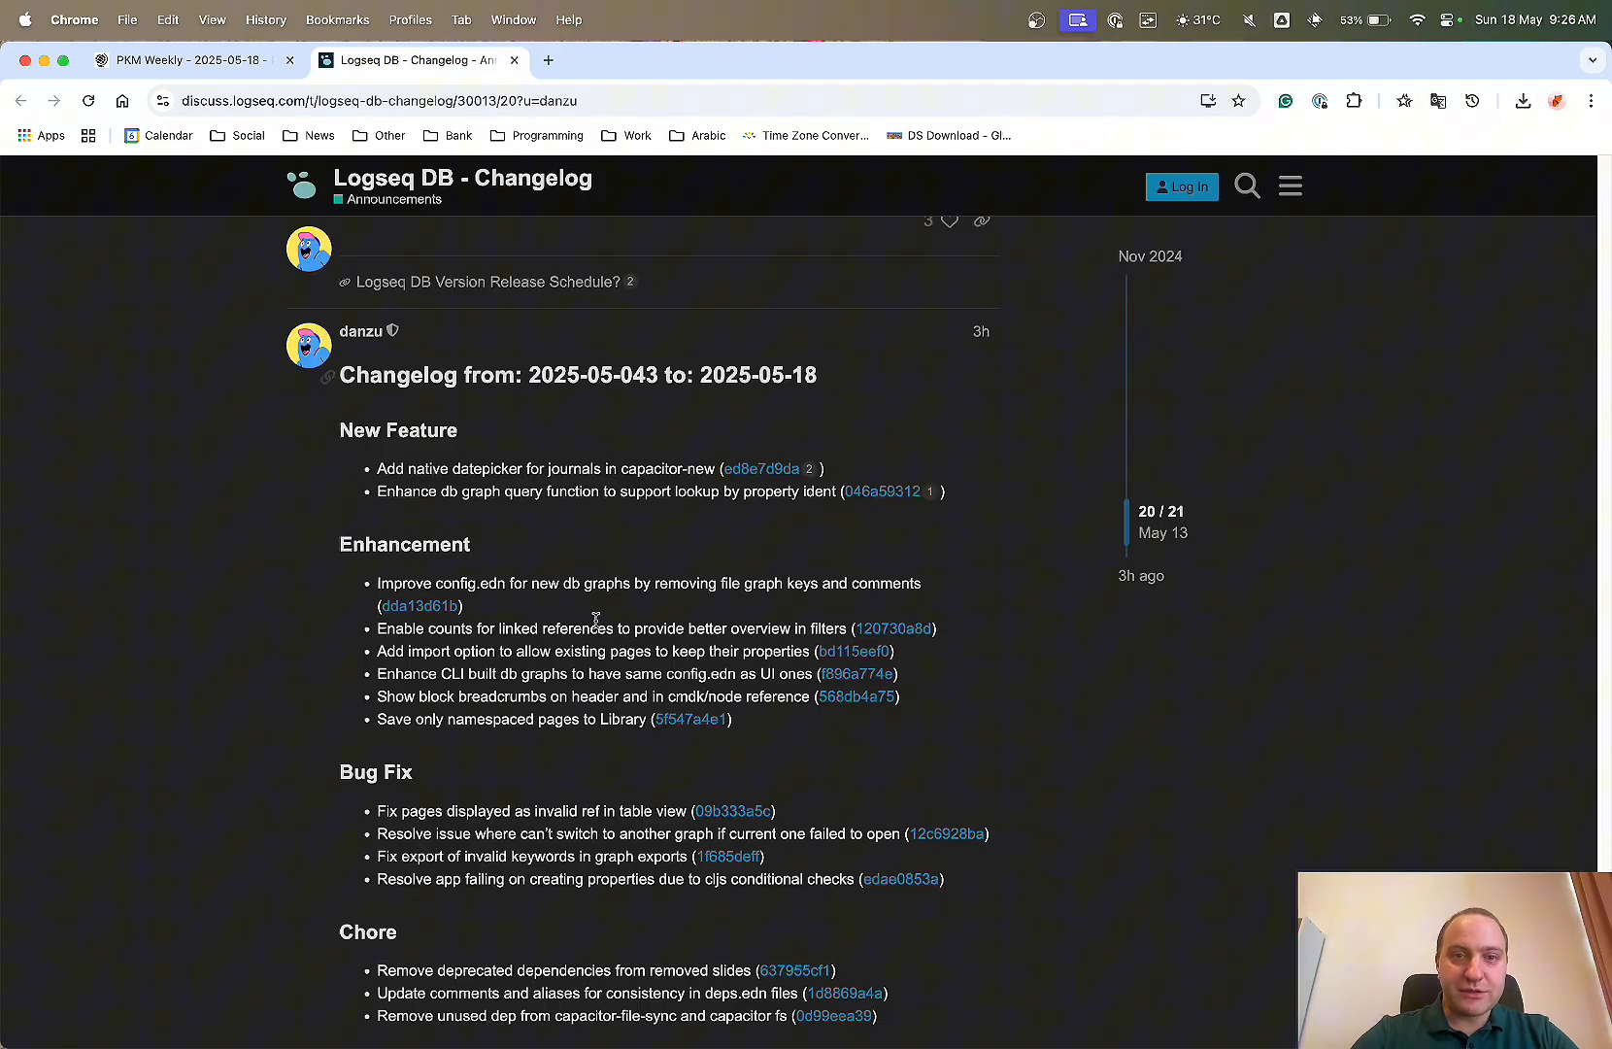
Skim the earlier changelog entries, then close the forum tab to return to PKM Weekly.
{"action": "scroll", "scroll_direction": "down", "scroll_amount": 3}
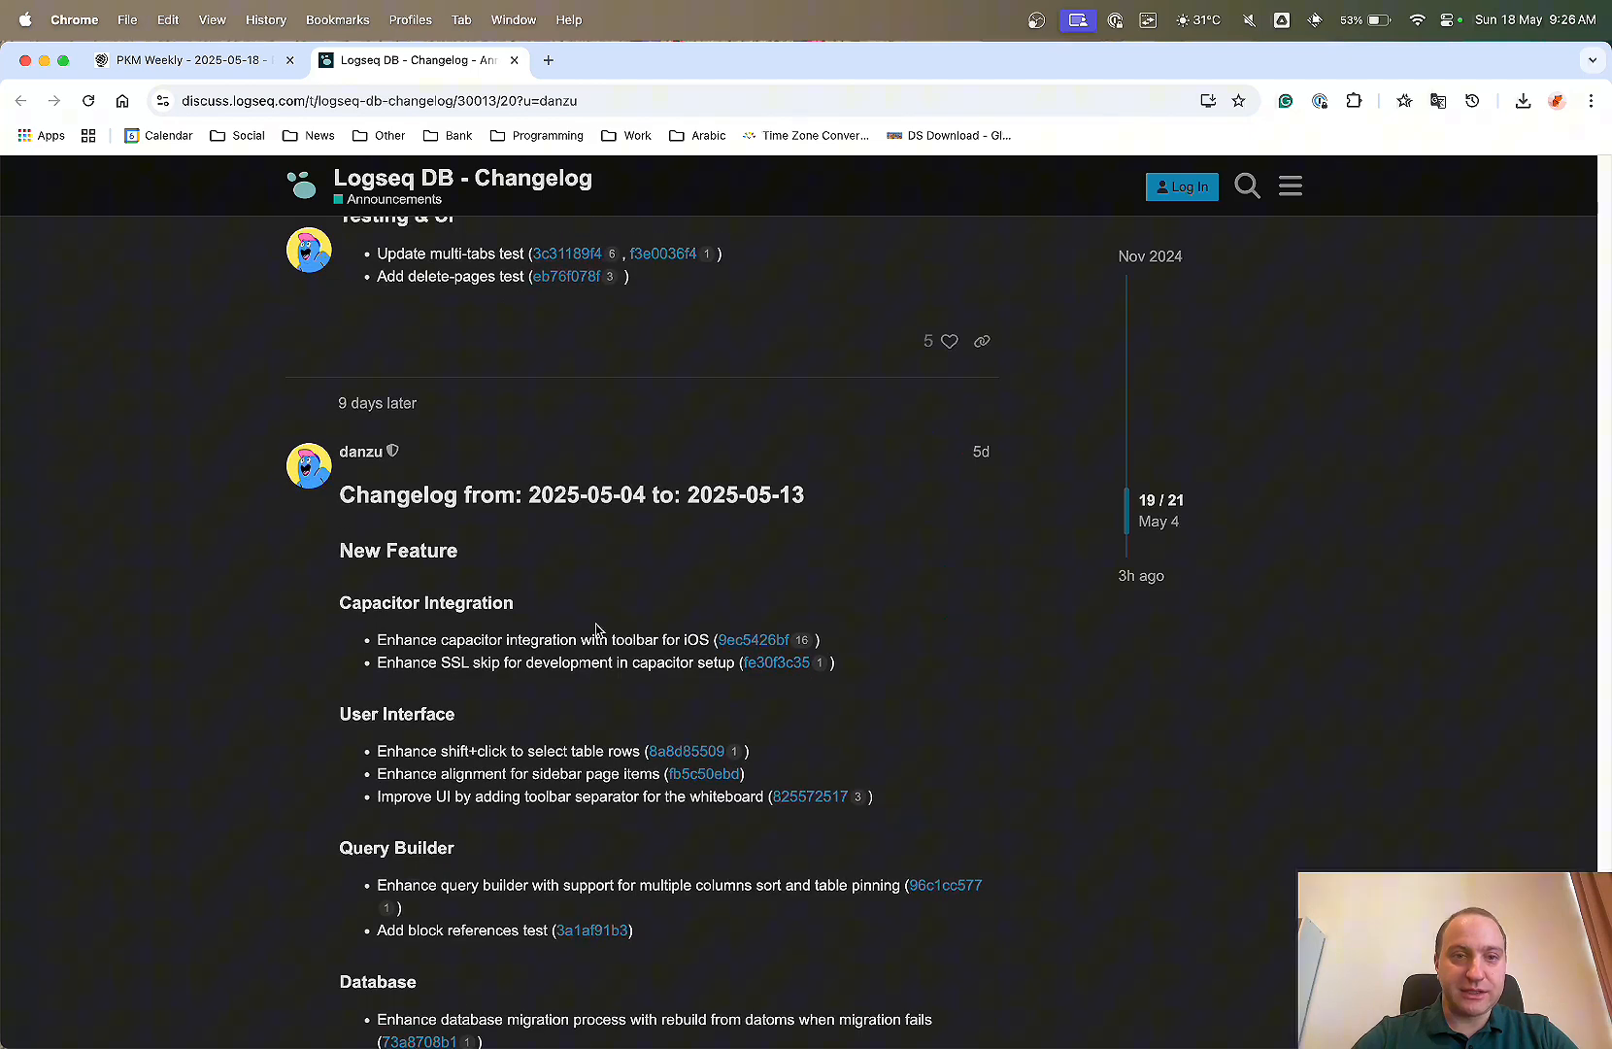
{"action": "scroll", "scroll_direction": "down", "scroll_amount": 3}
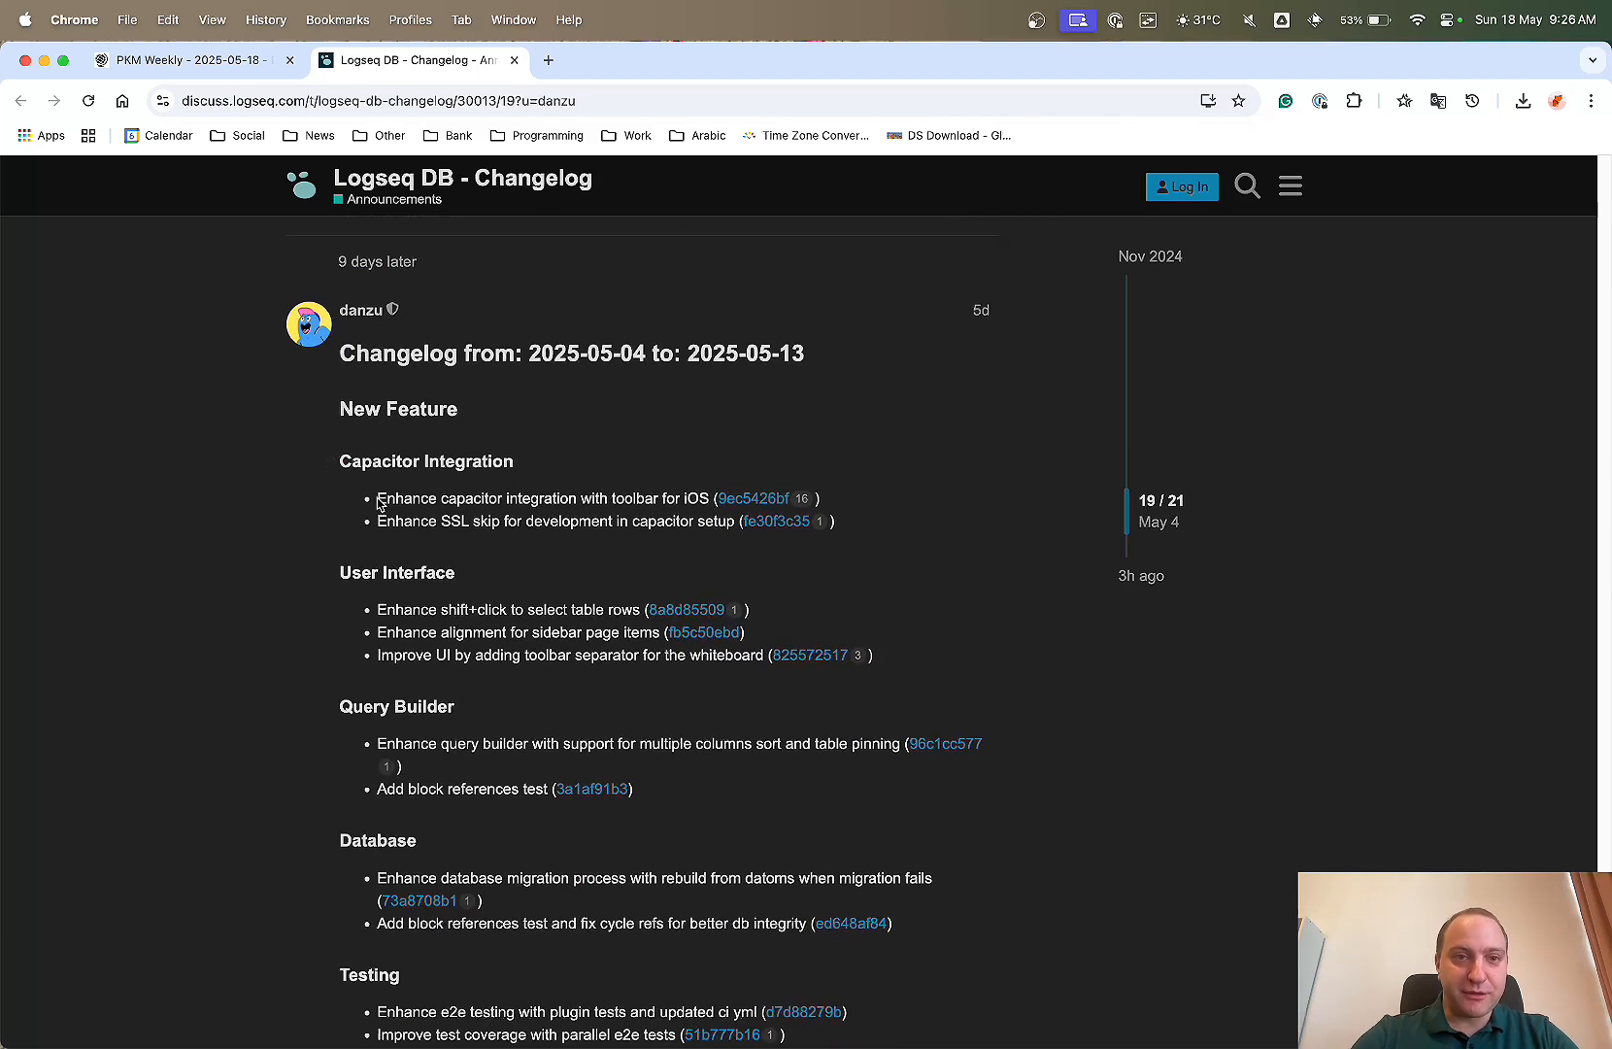
{"action": "mouse_move", "coordinate": [494, 504]}
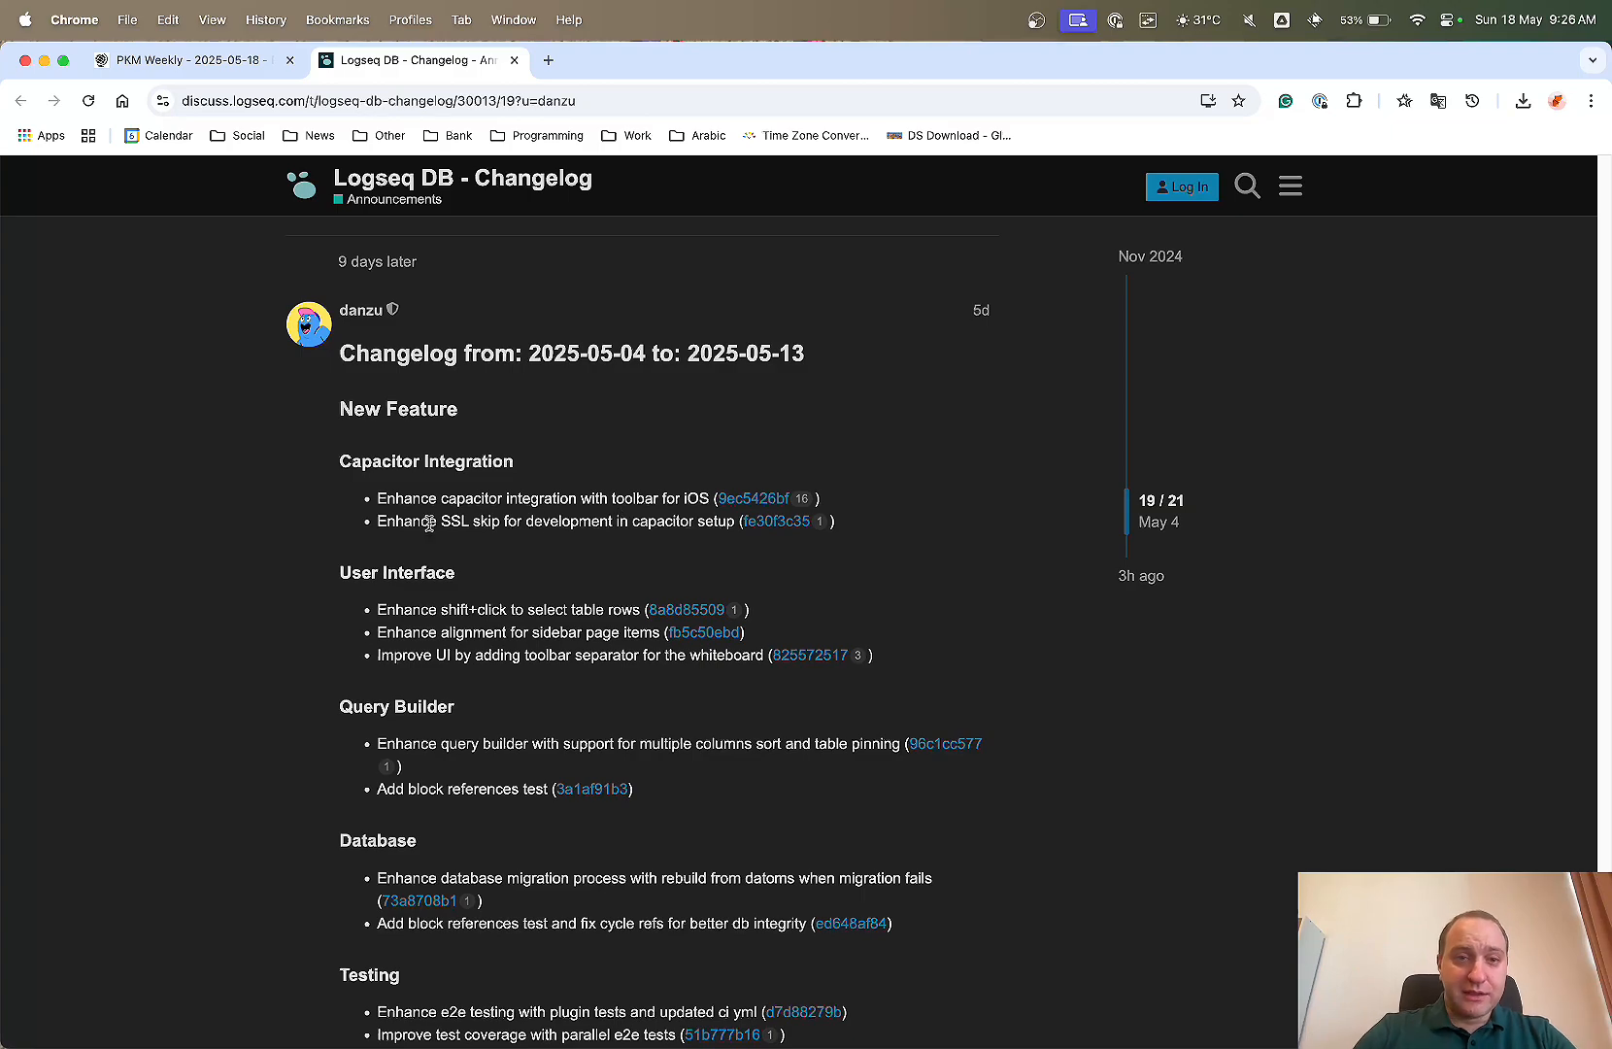
{"action": "mouse_move", "coordinate": [556, 690]}
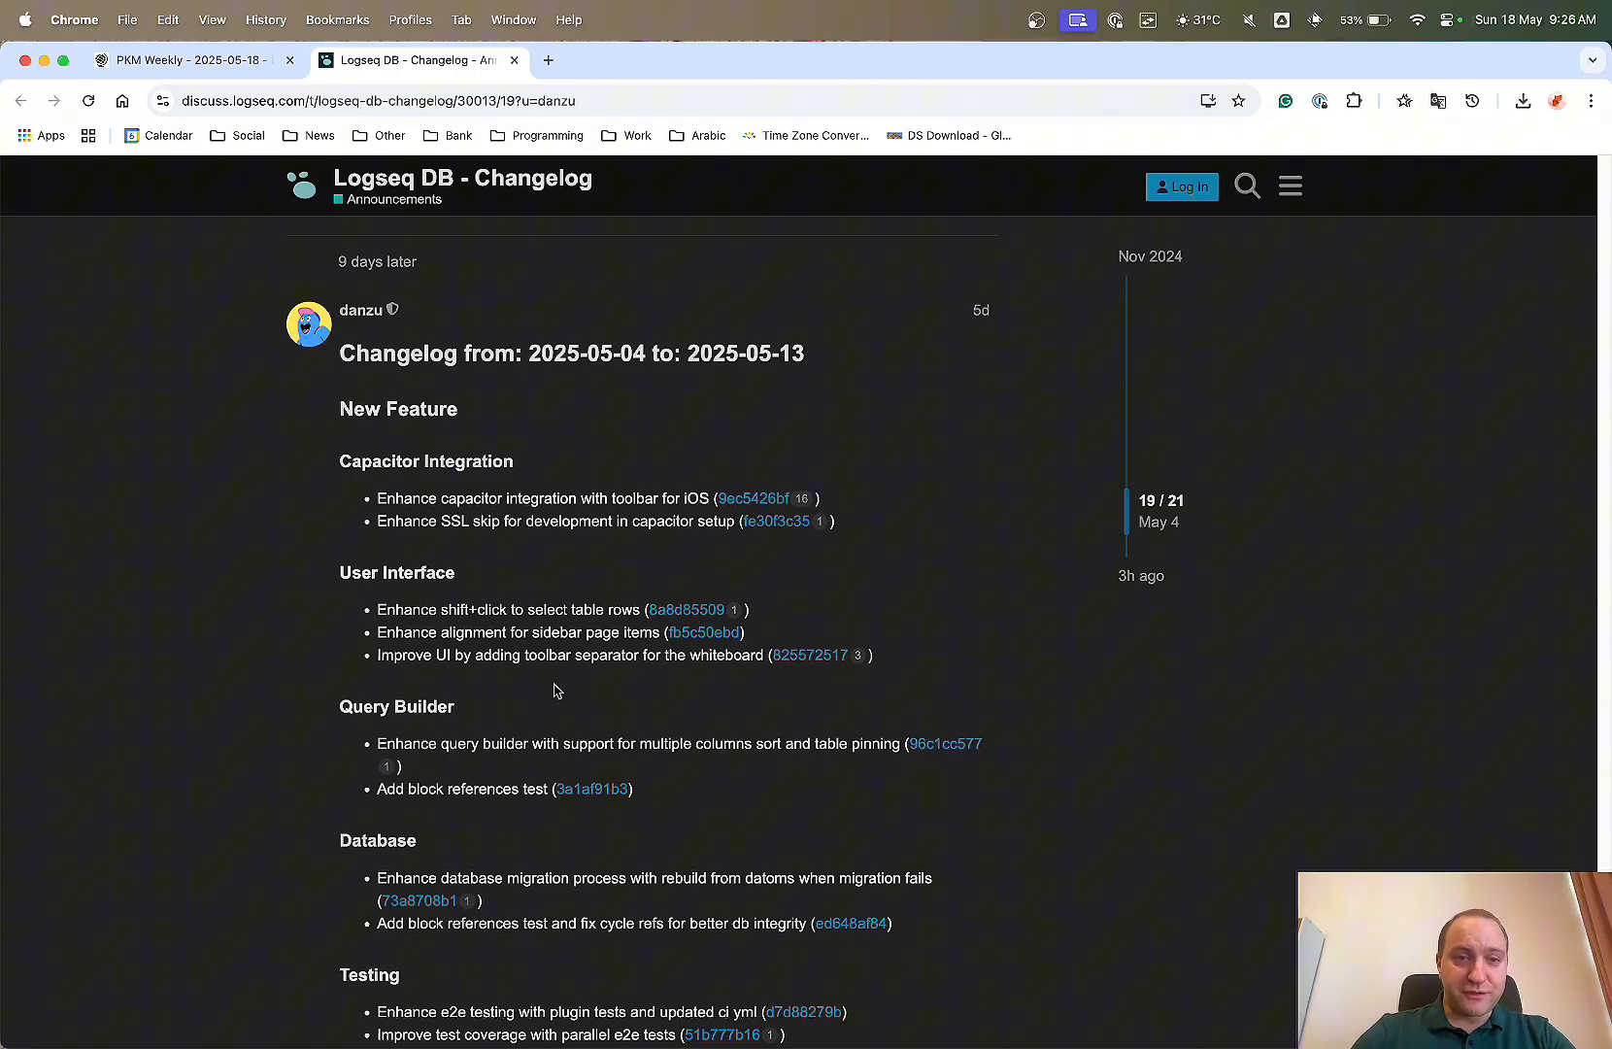
{"action": "scroll", "scroll_direction": "down", "scroll_amount": 3}
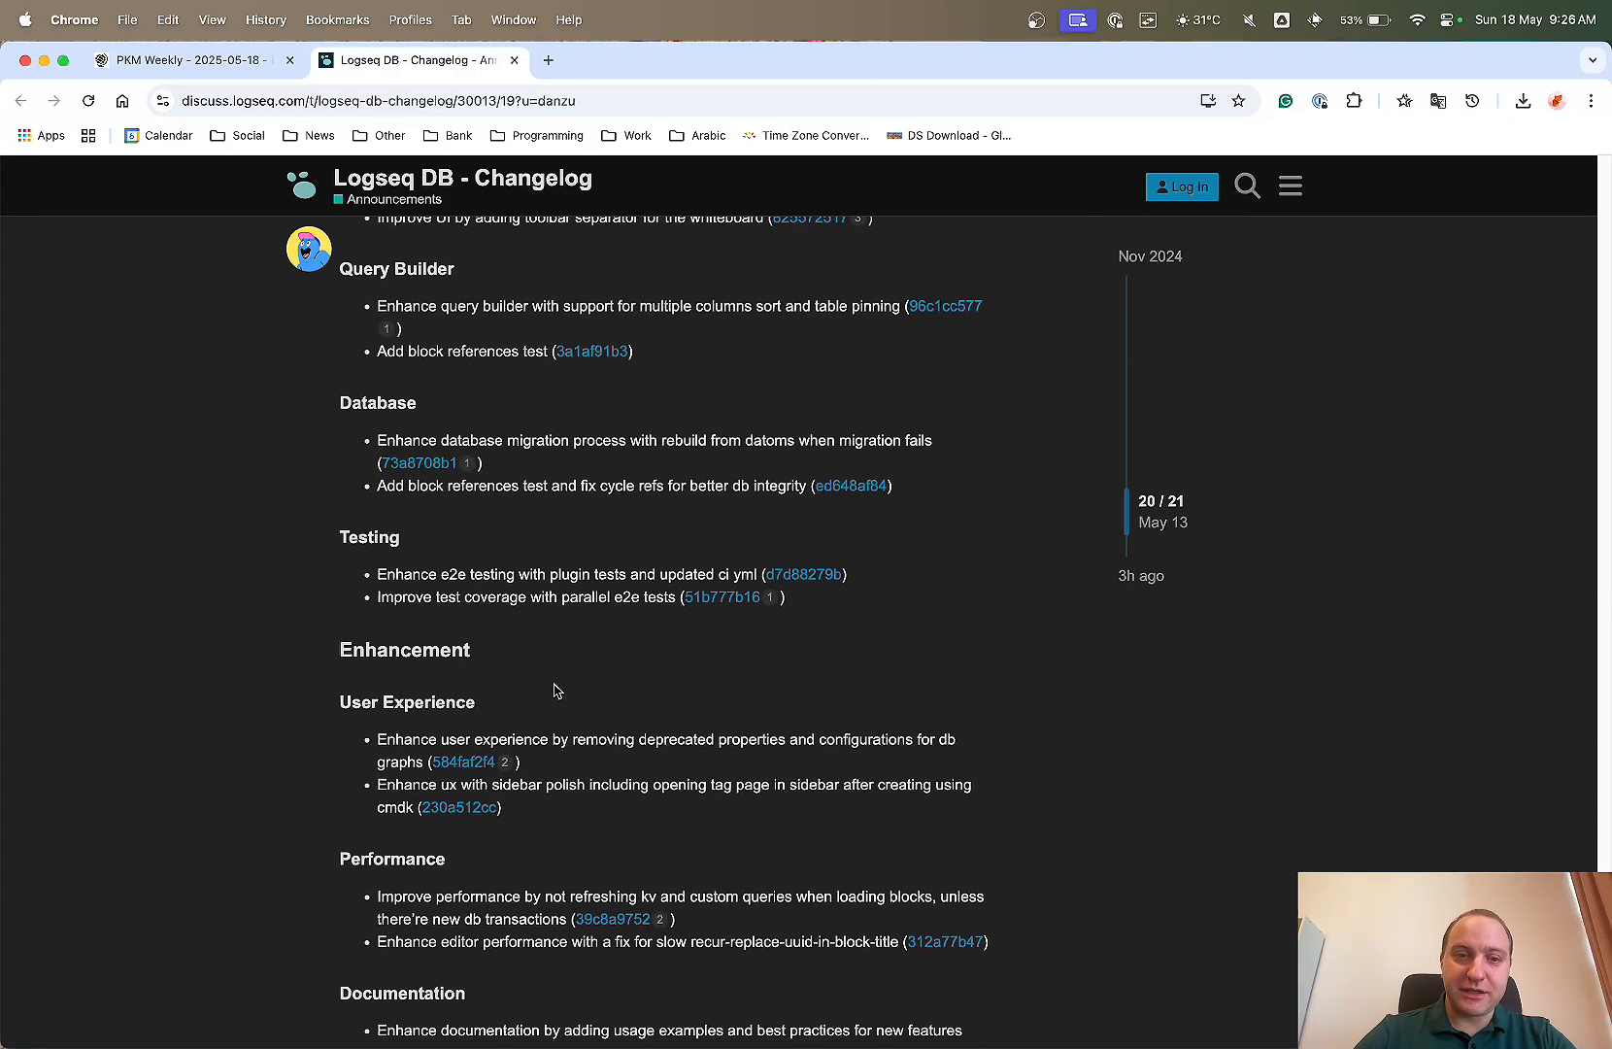
{"action": "scroll", "scroll_direction": "down", "scroll_amount": 3}
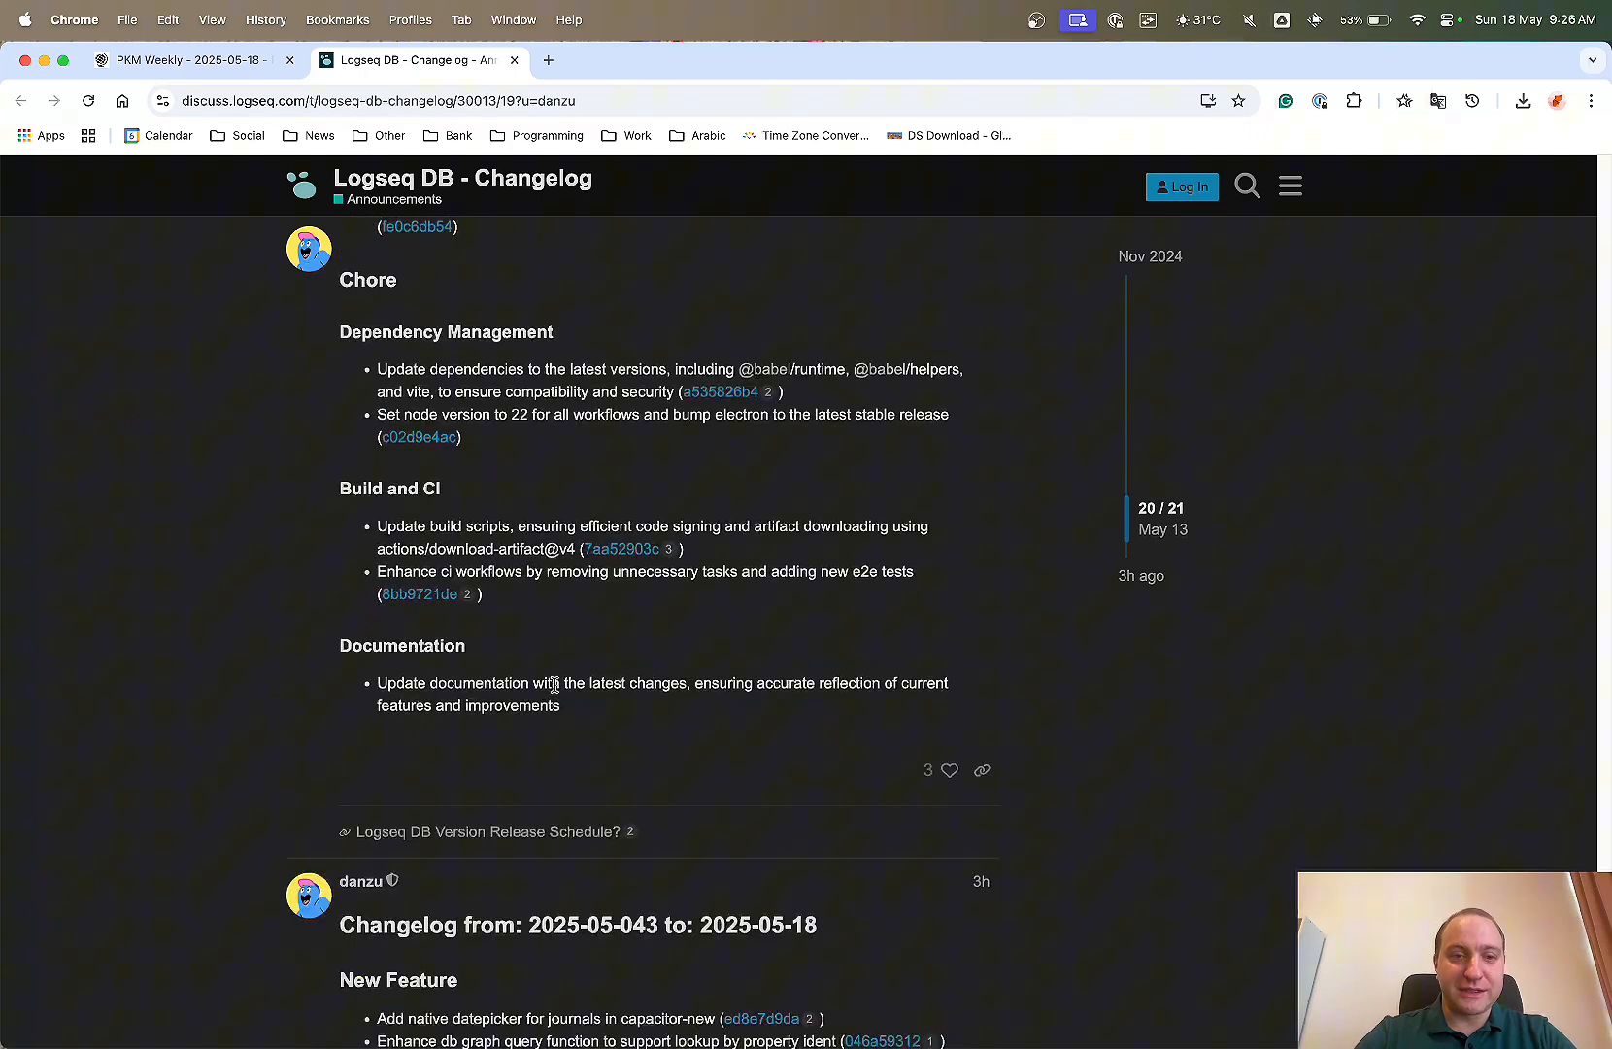
{"action": "scroll", "scroll_direction": "down", "scroll_amount": 3}
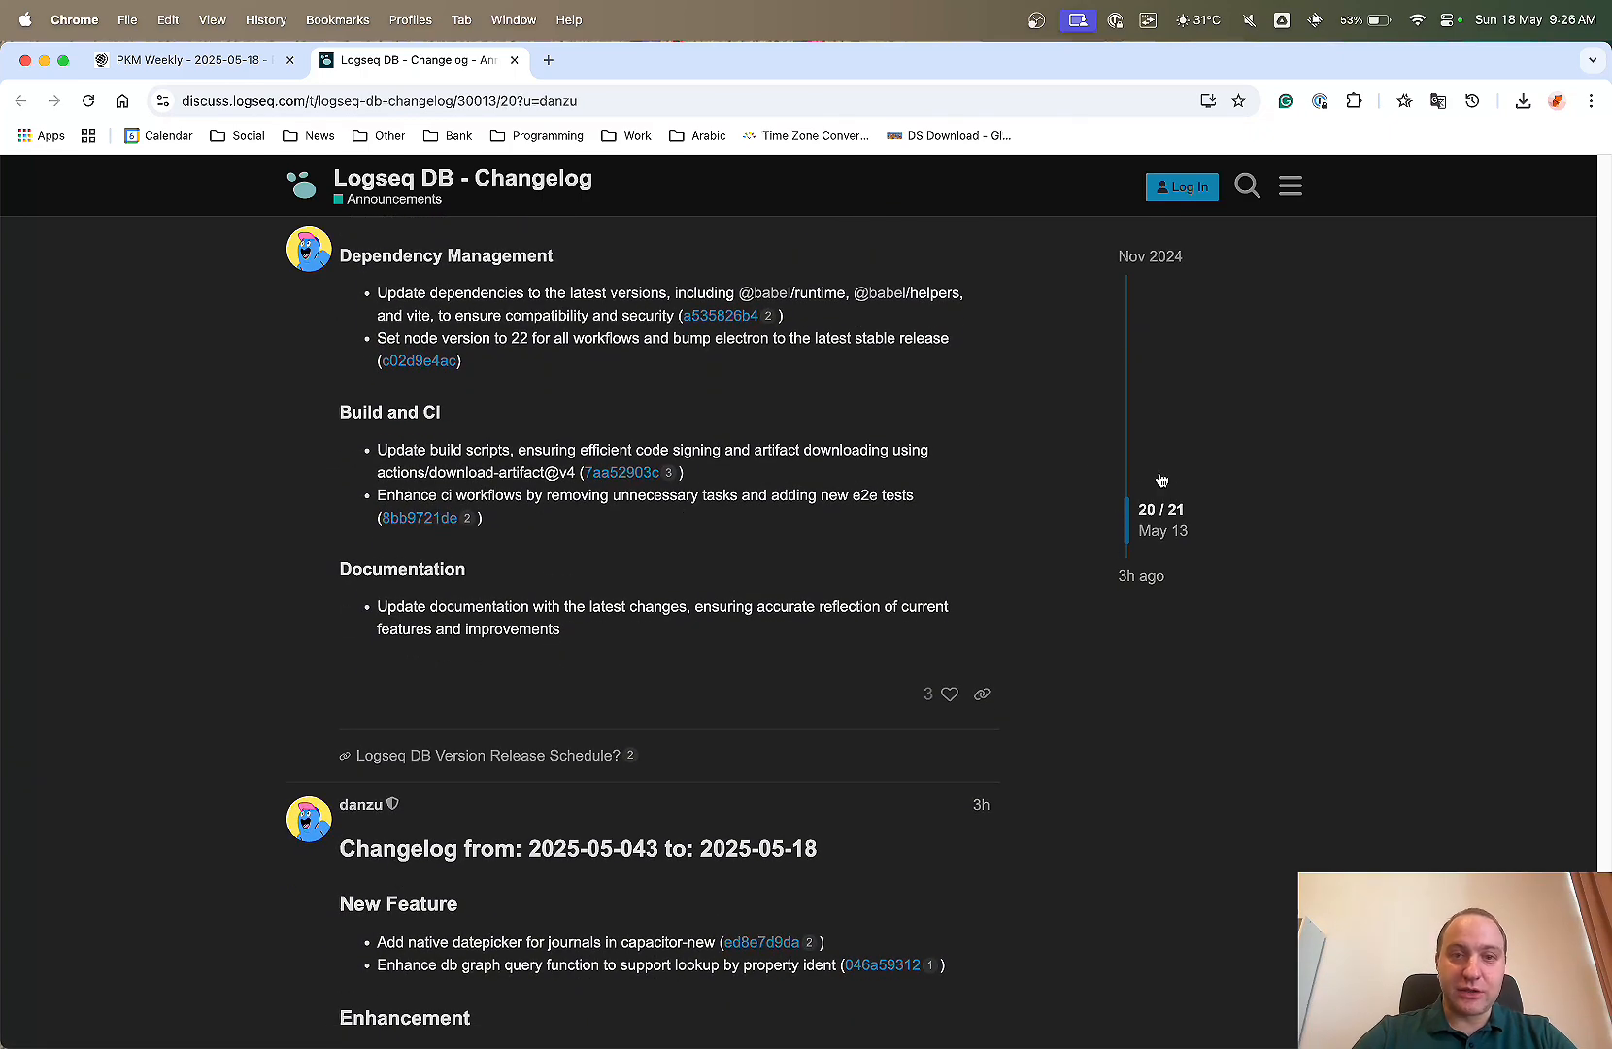
{"action": "left_click", "coordinate": [194, 59]}
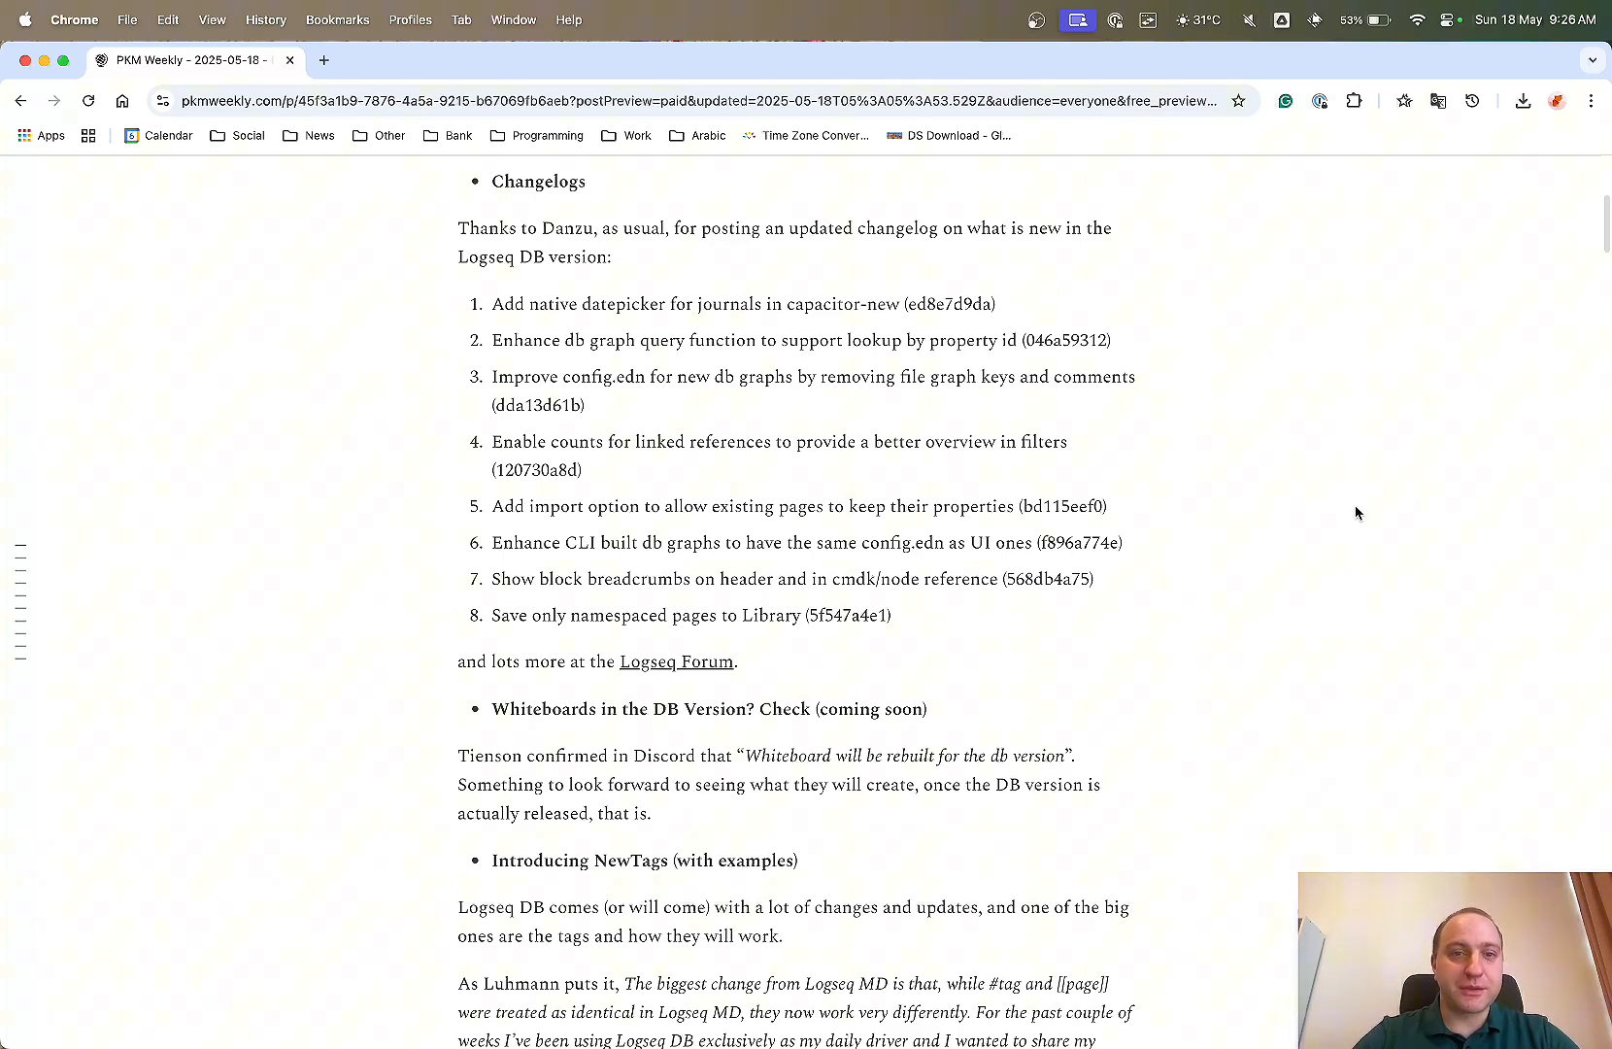
Read past the Whiteboards, NewTags and VC Money sections and open the 'Introducing NewTags' article.
{"action": "scroll", "scroll_direction": "down", "scroll_amount": 3}
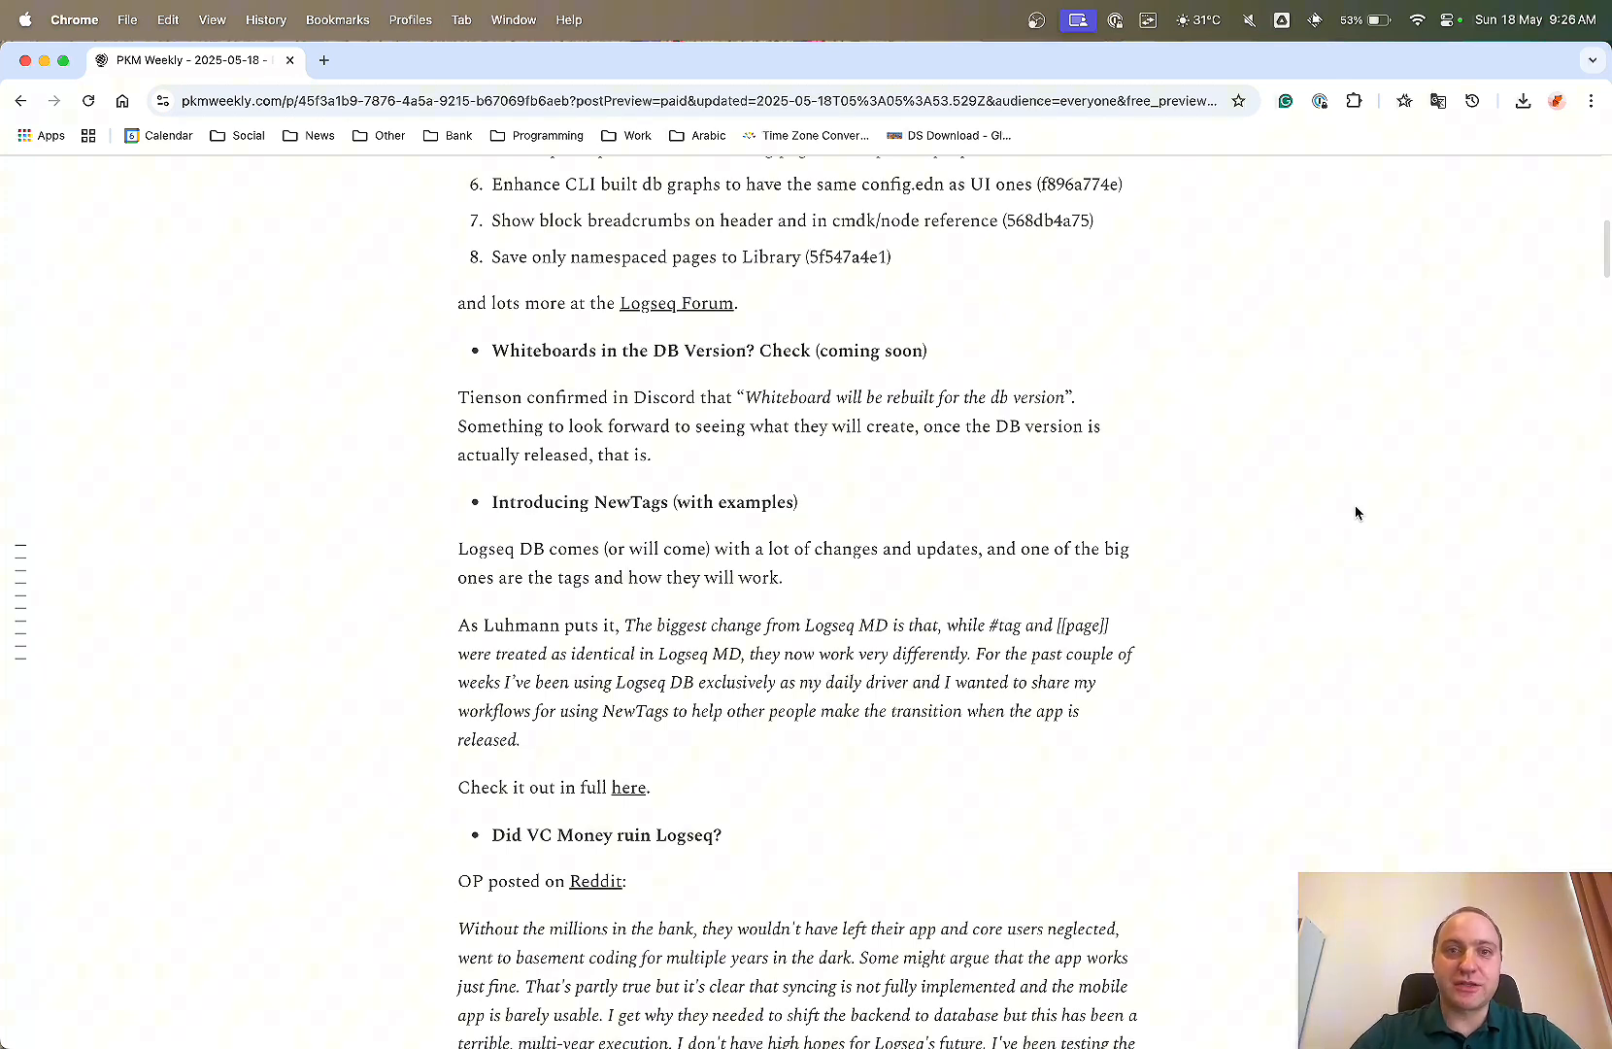
{"action": "scroll", "scroll_direction": "down", "scroll_amount": 3}
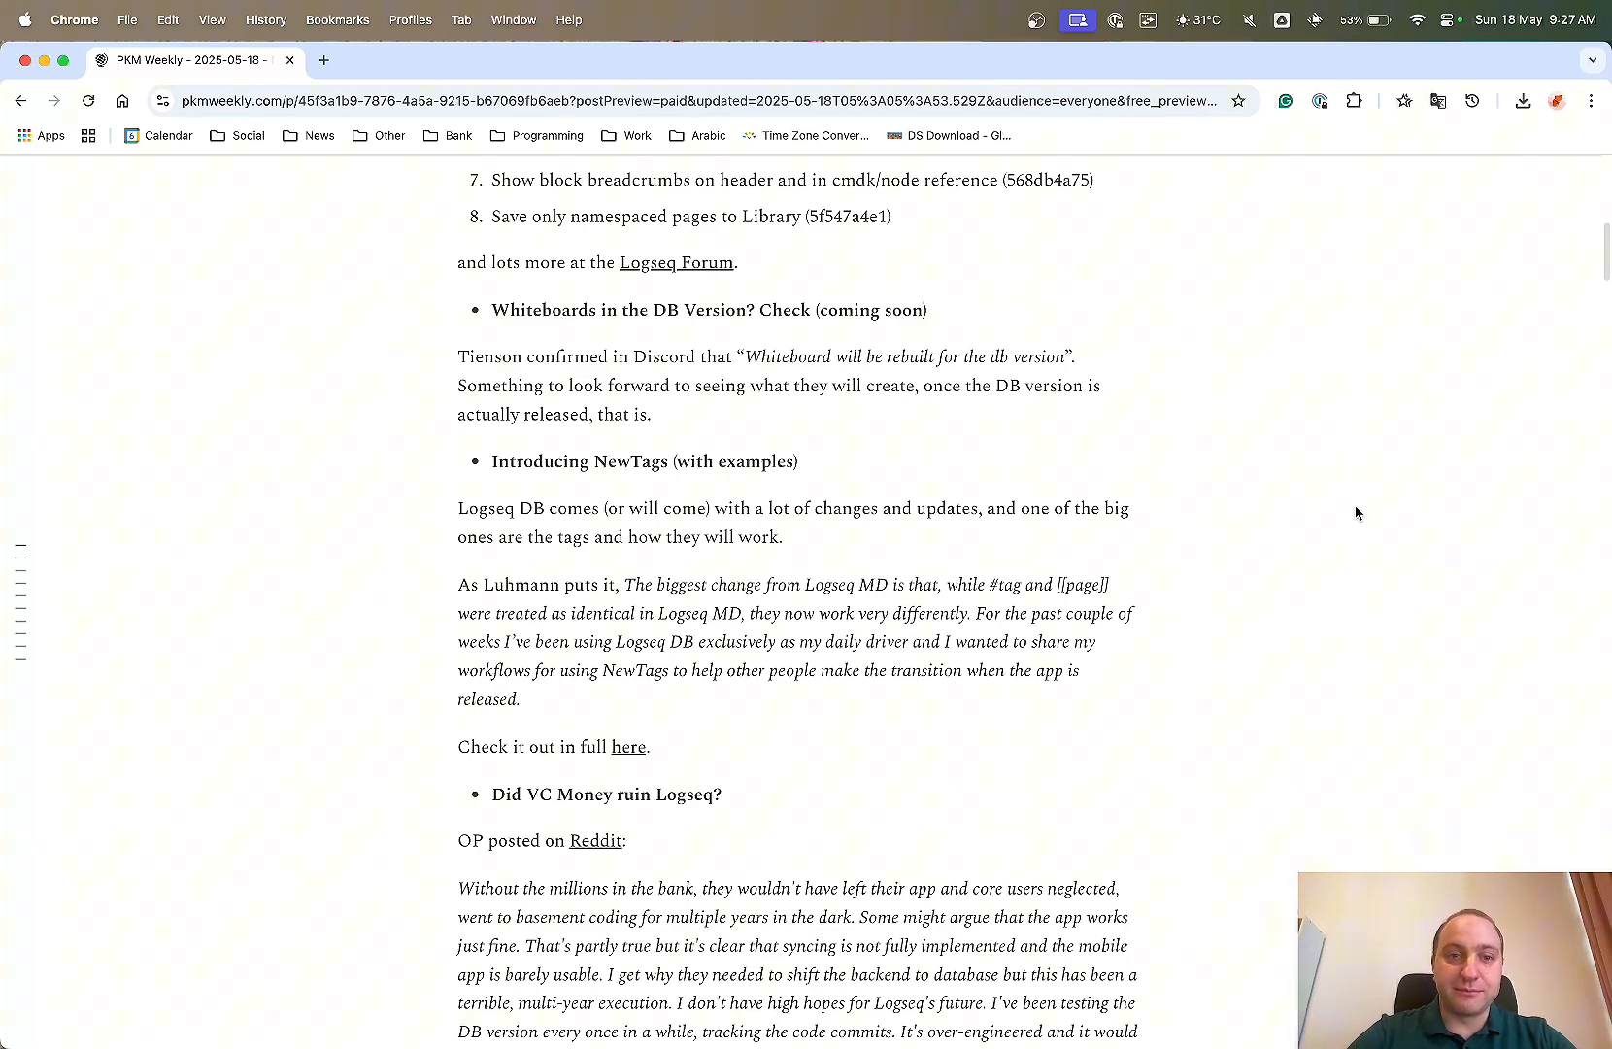
{"action": "scroll", "scroll_direction": "down", "scroll_amount": 3}
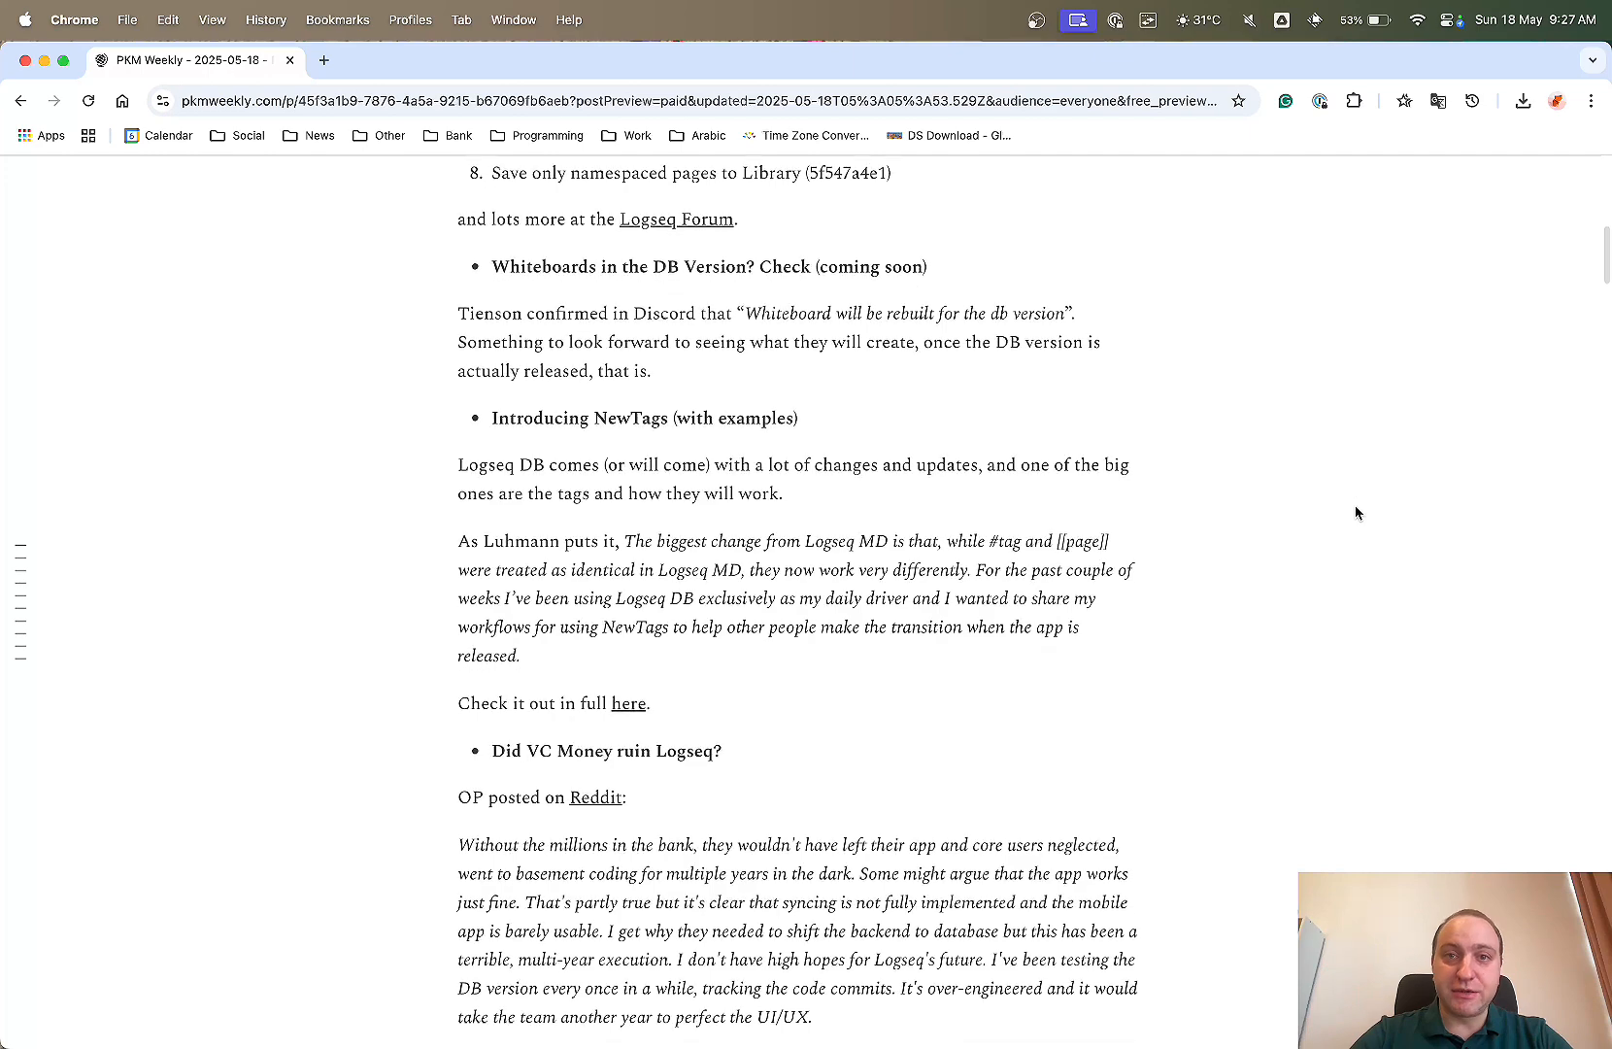
{"action": "scroll", "scroll_direction": "down", "scroll_amount": 3}
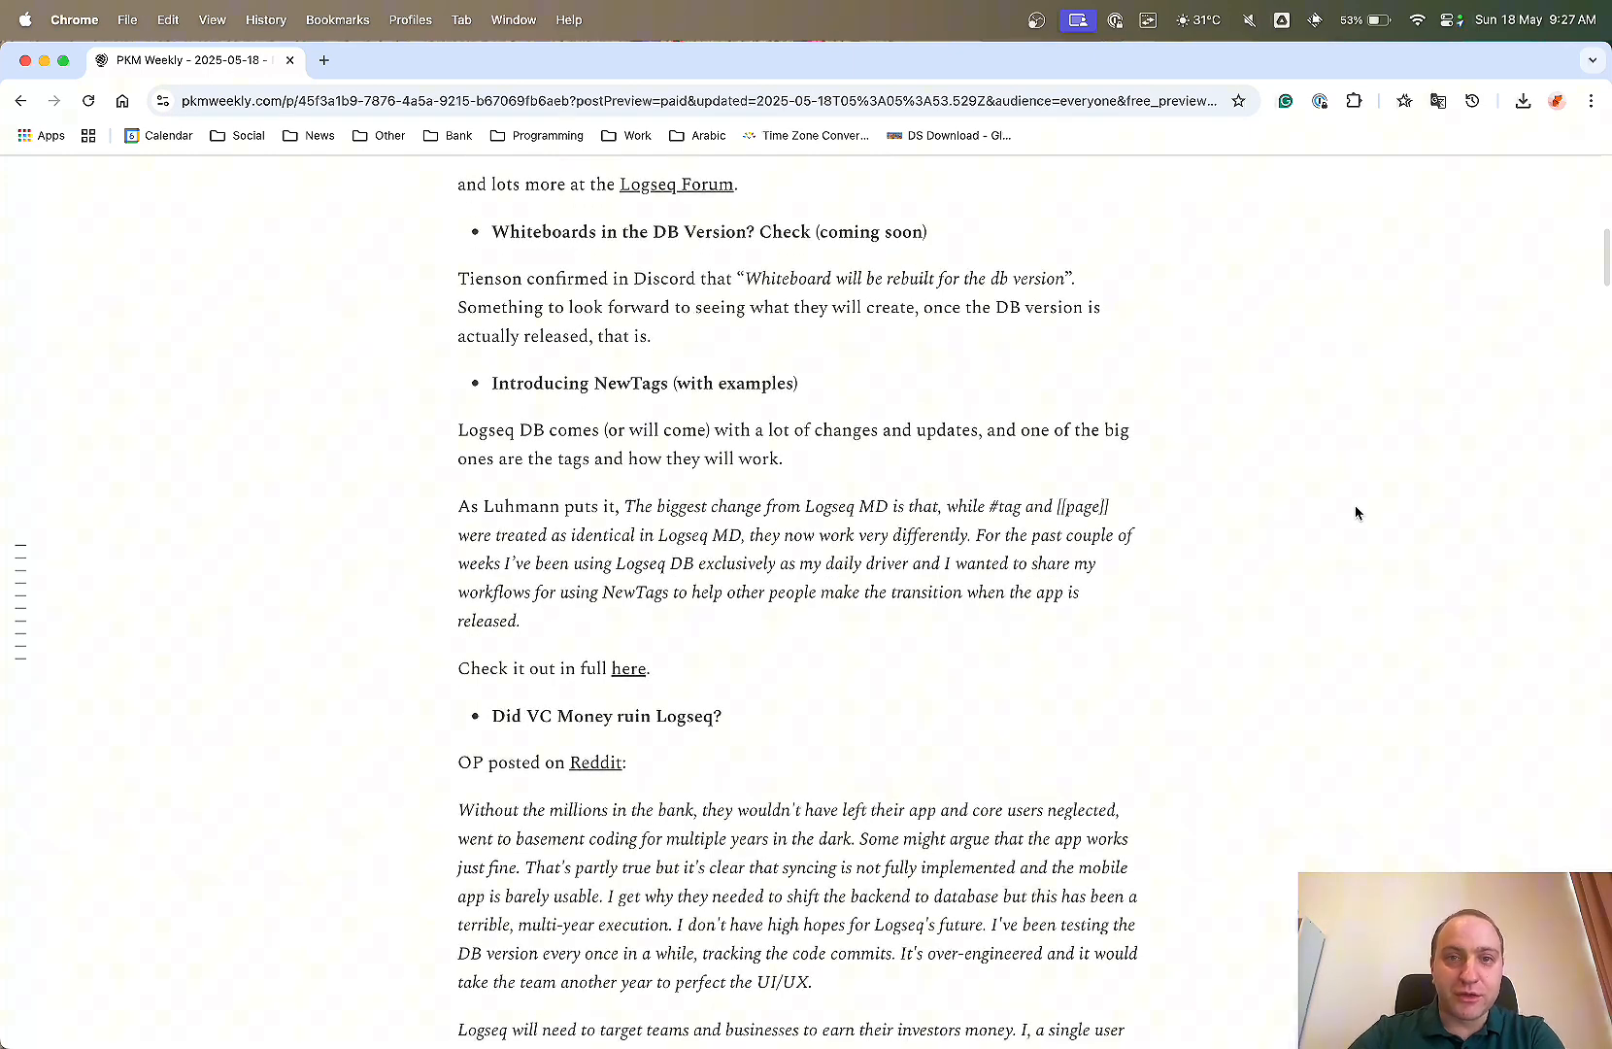
{"action": "scroll", "scroll_direction": "down", "scroll_amount": 3}
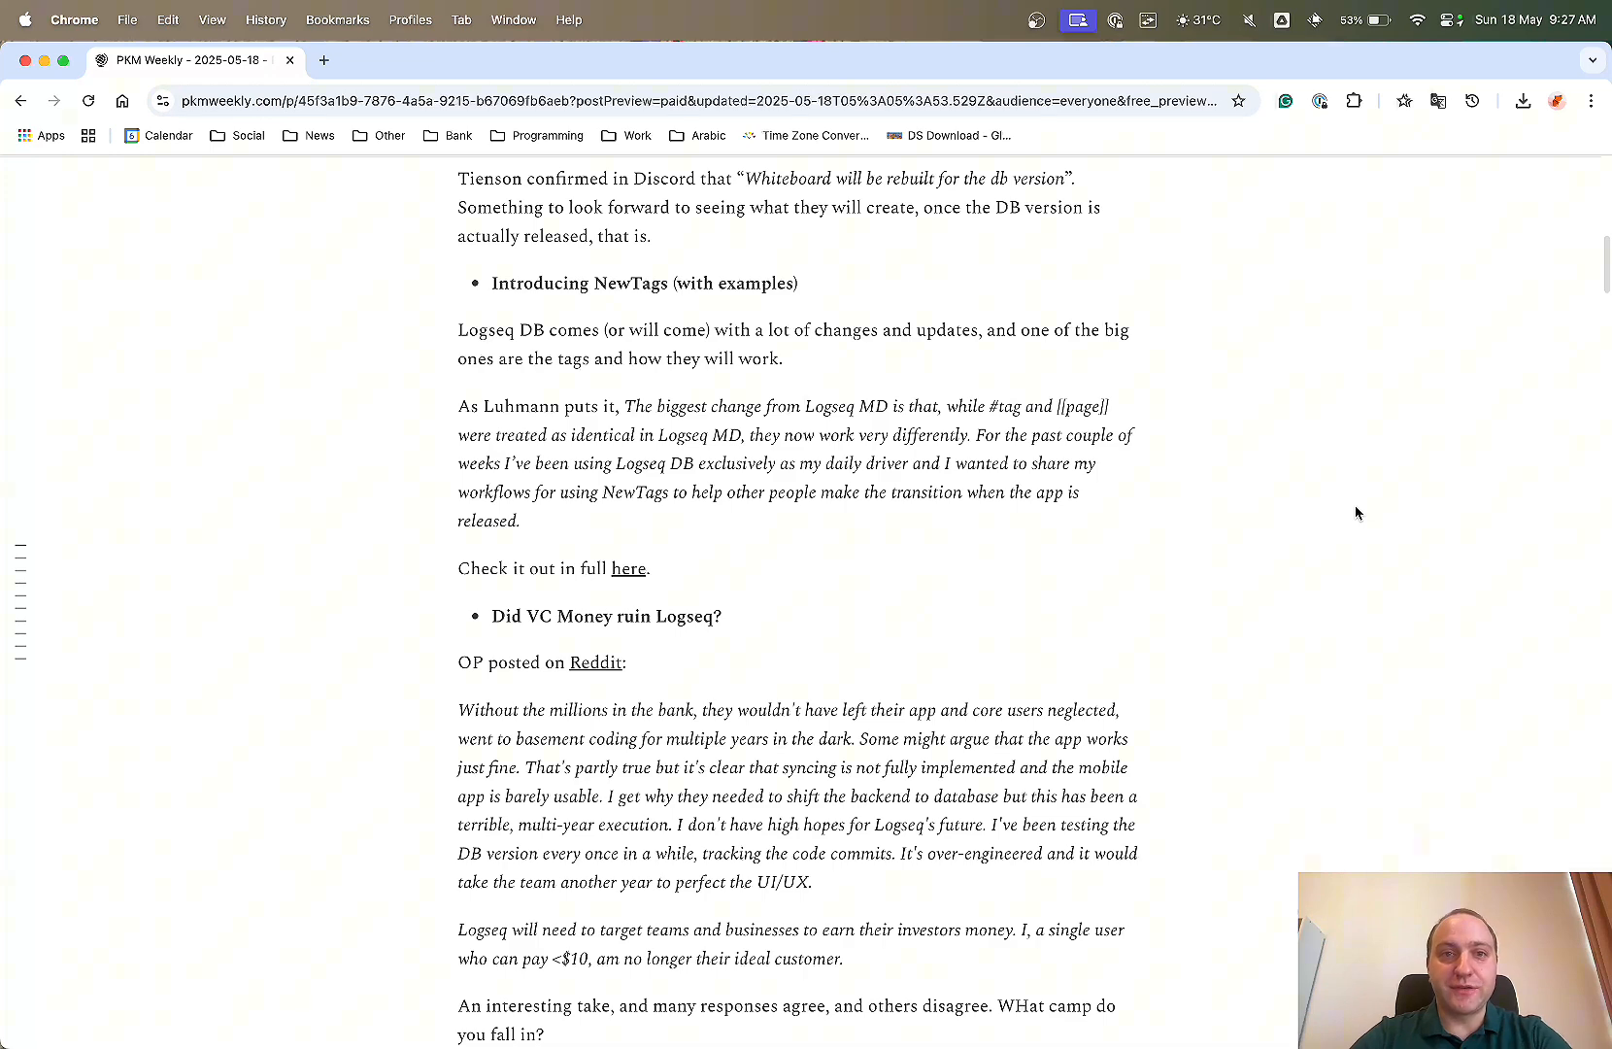
{"action": "scroll", "scroll_direction": "down", "scroll_amount": 3}
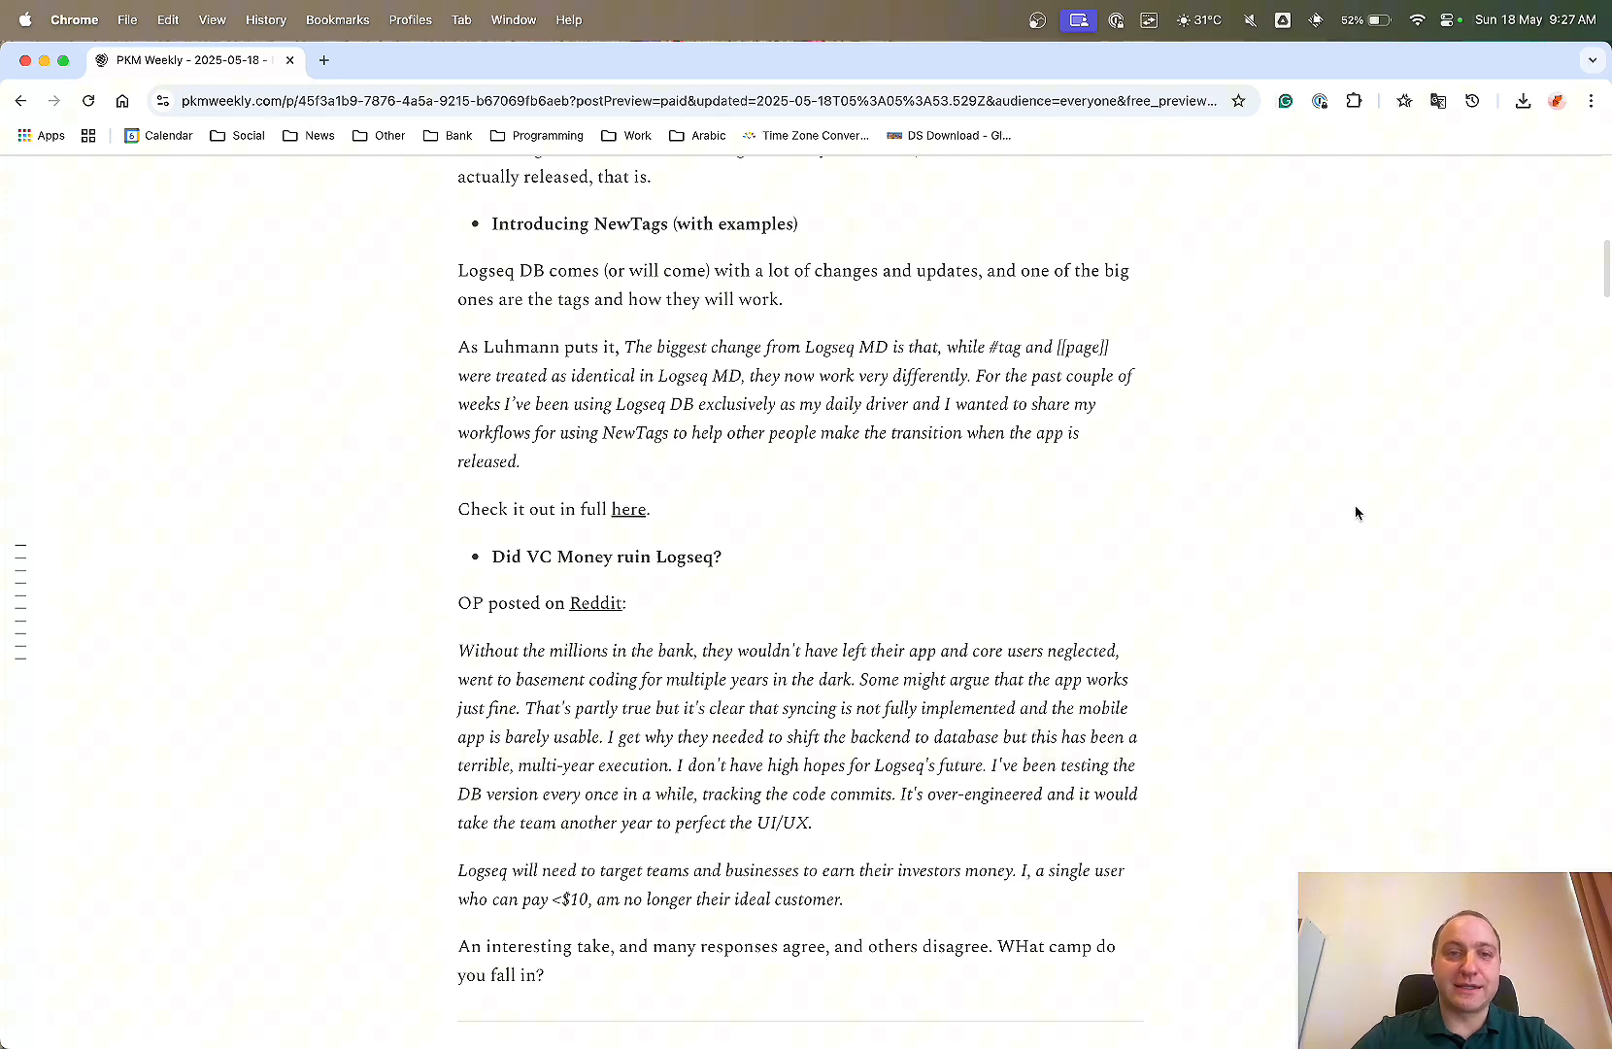
{"action": "mouse_move", "coordinate": [624, 398]}
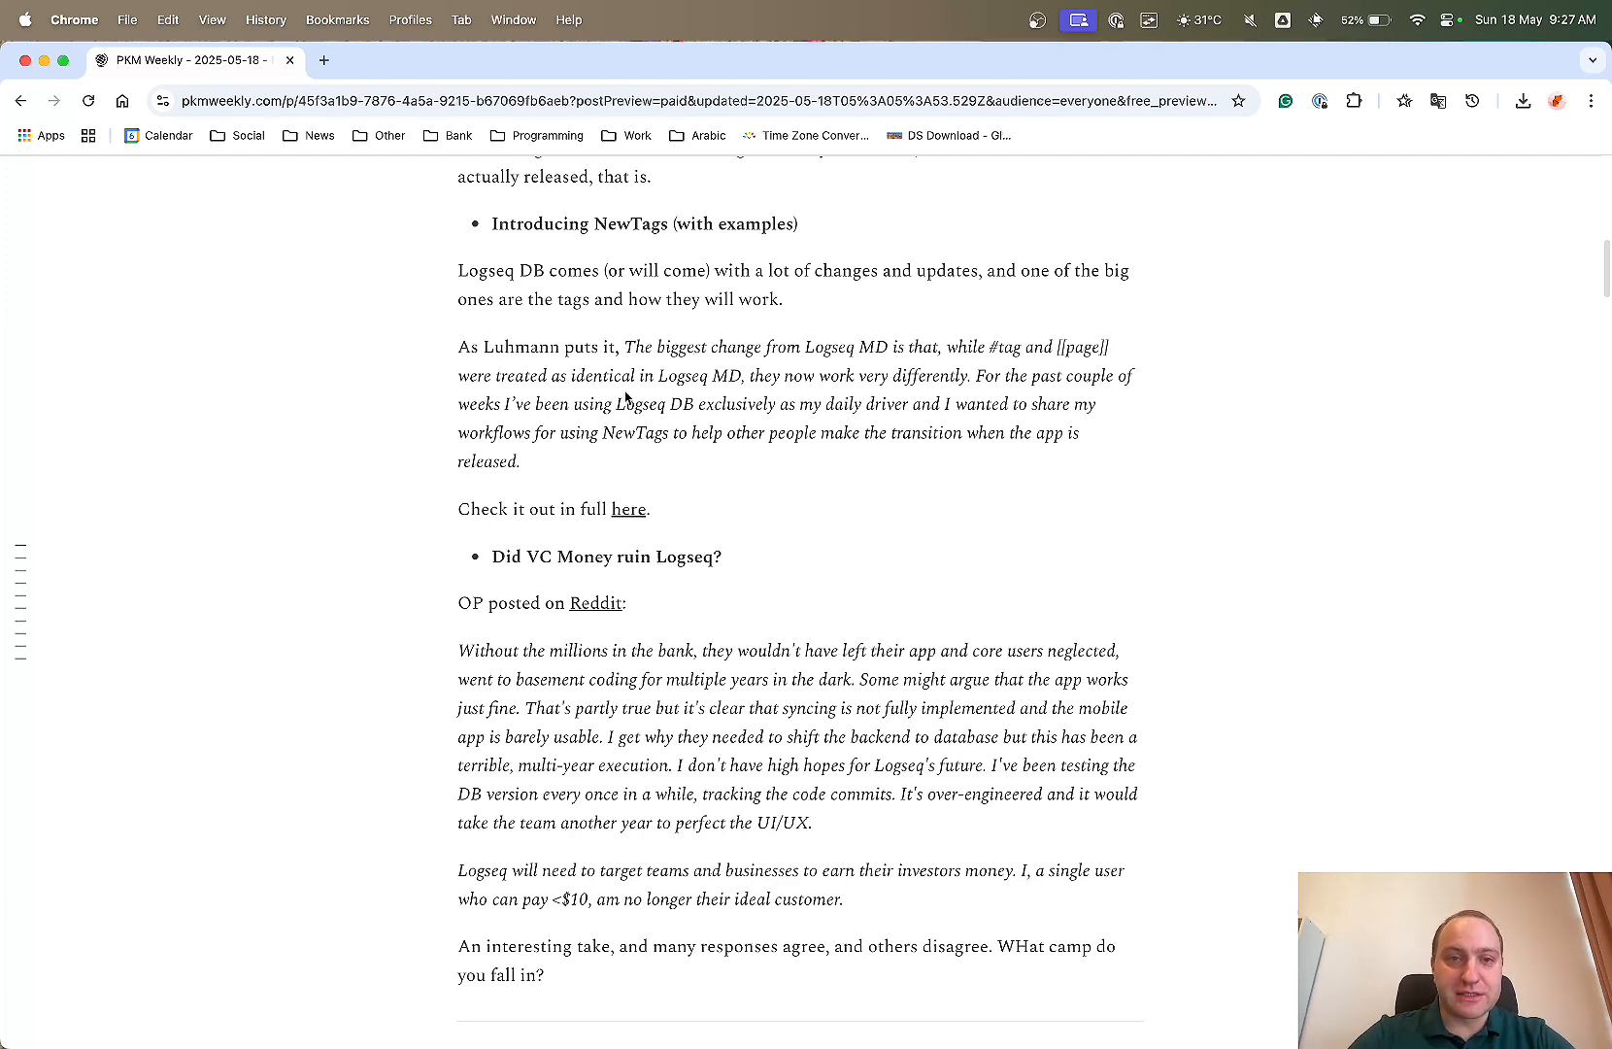
{"action": "mouse_move", "coordinate": [834, 358]}
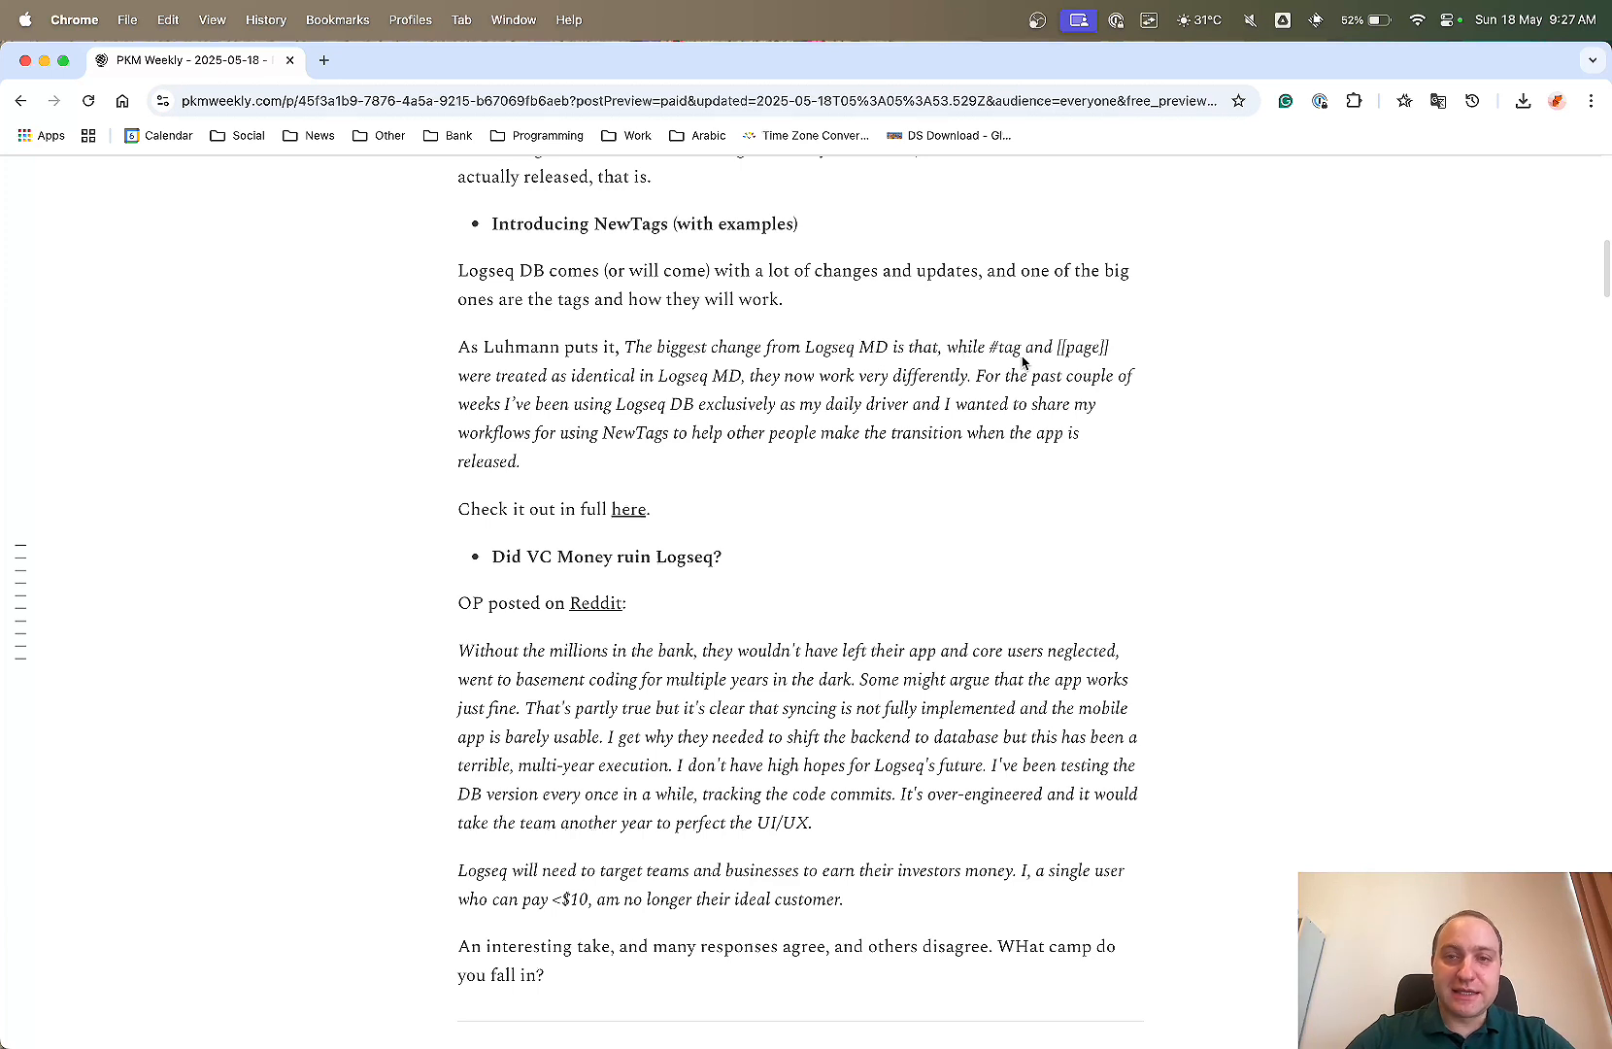
{"action": "mouse_move", "coordinate": [342, 406]}
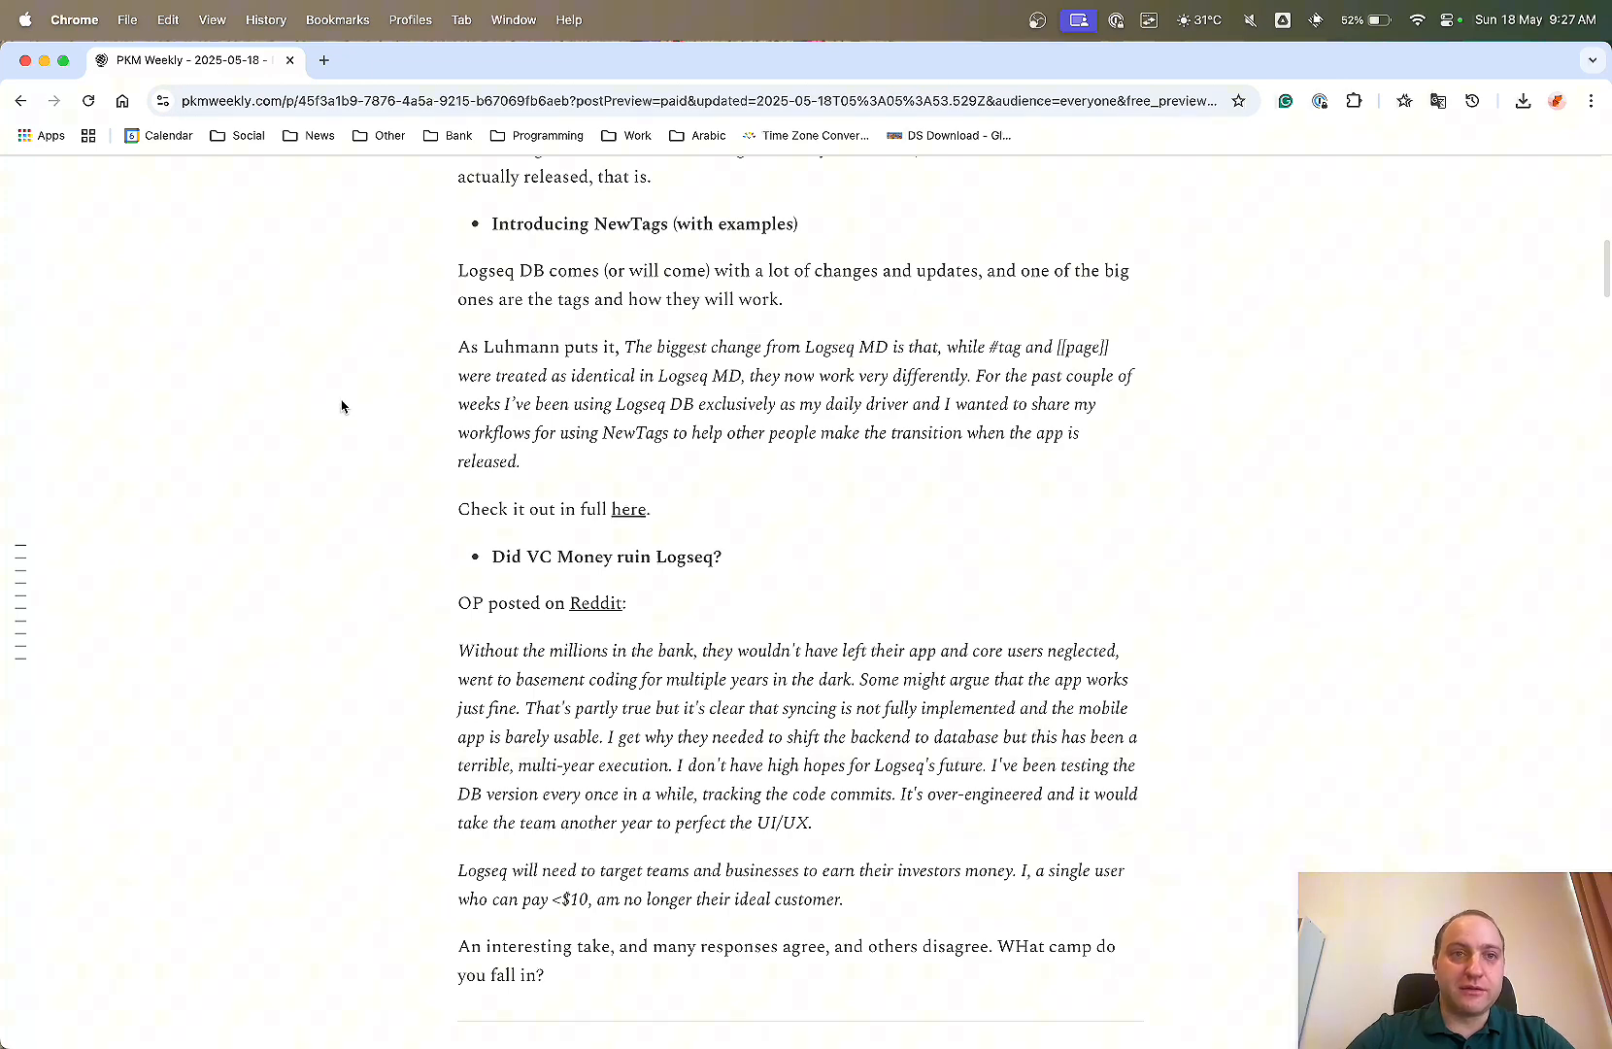
{"action": "left_click", "coordinate": [628, 508]}
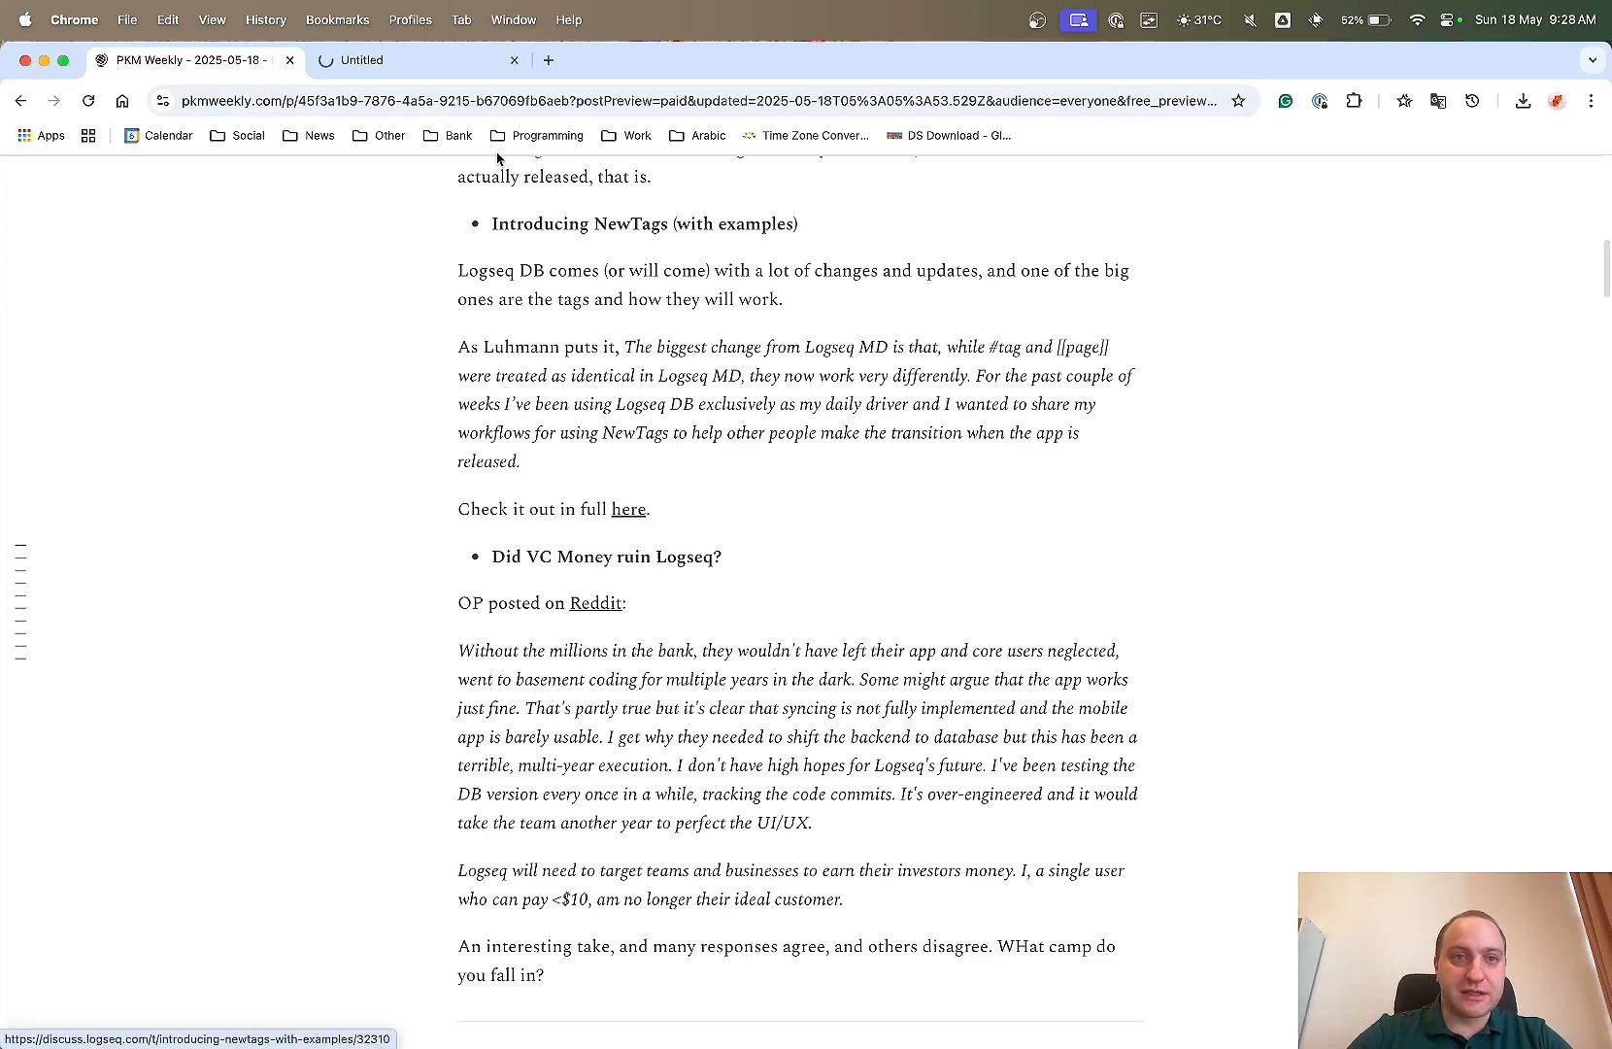
{"action": "left_click", "coordinate": [627, 509]}
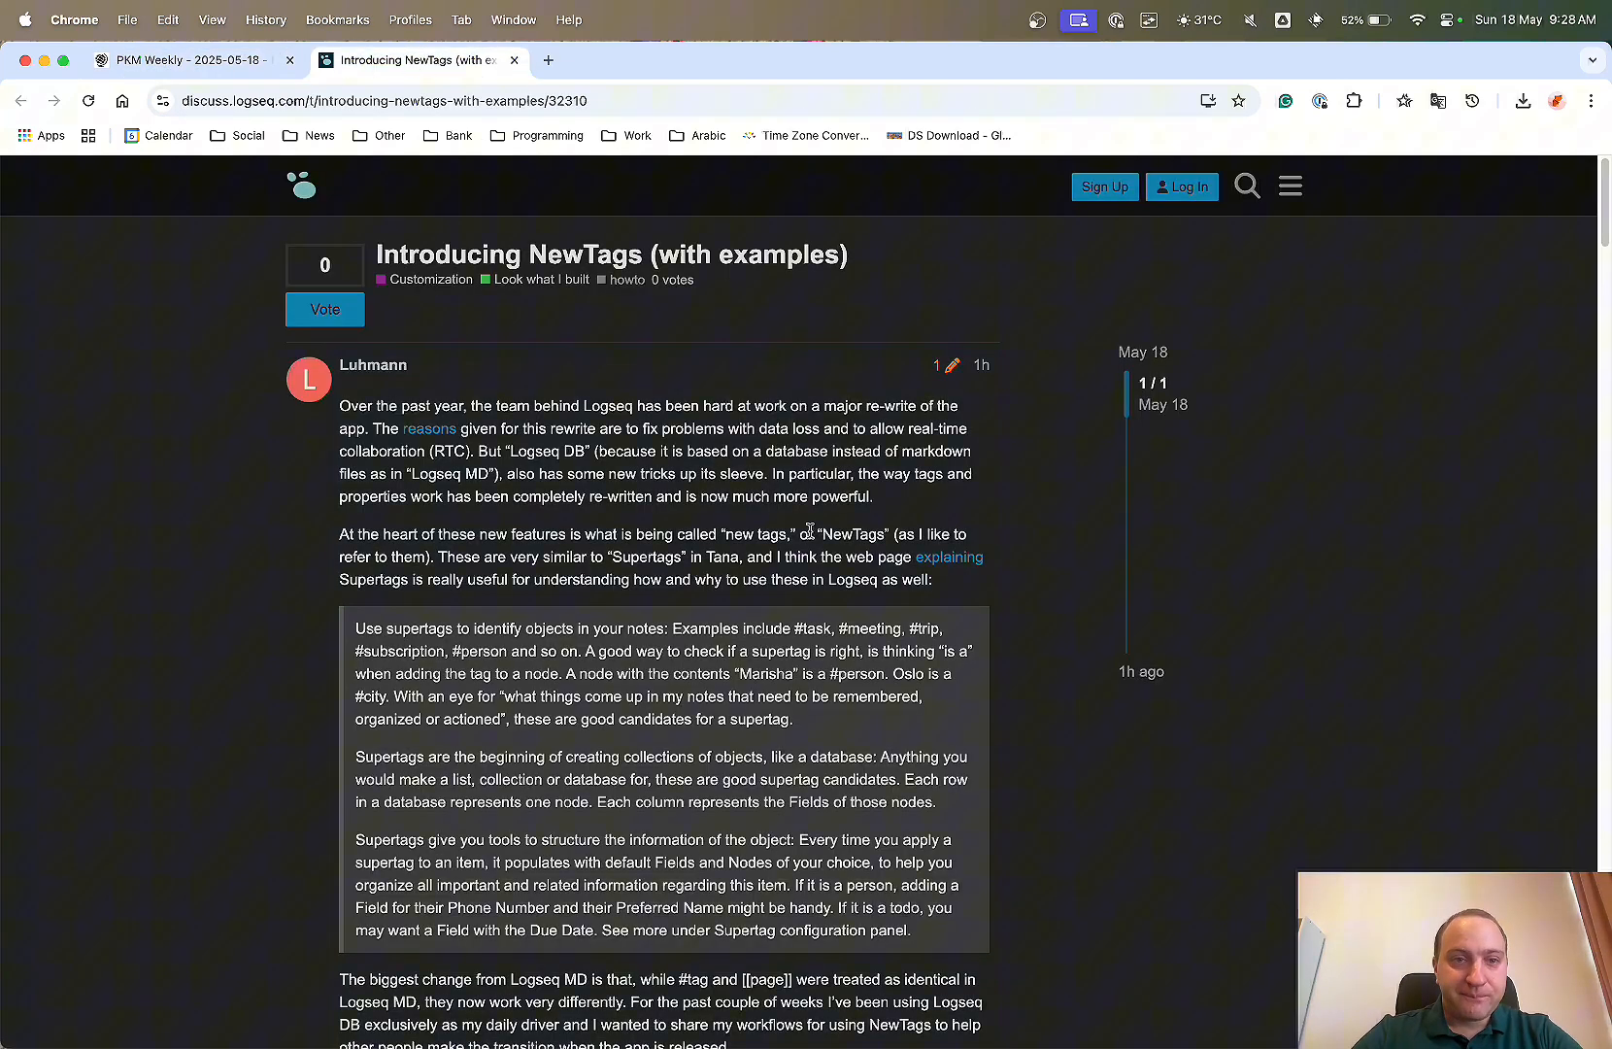
{"action": "scroll", "scroll_direction": "down", "scroll_amount": 3}
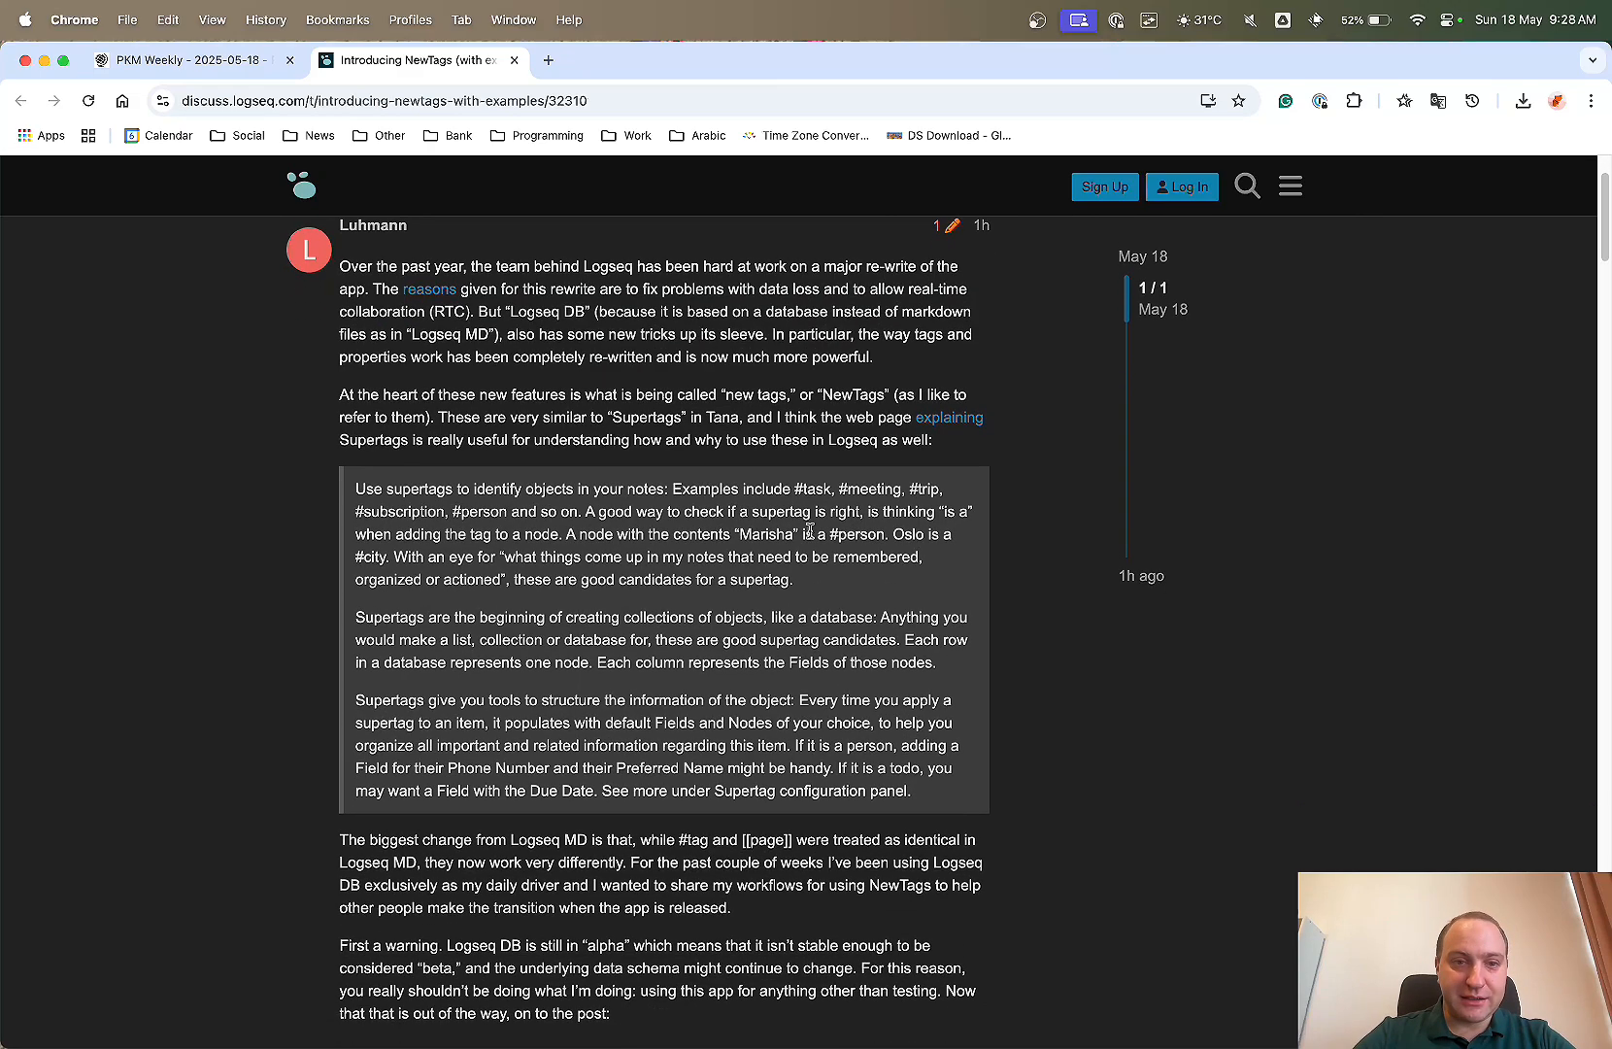
{"action": "scroll", "scroll_direction": "down", "scroll_amount": 3}
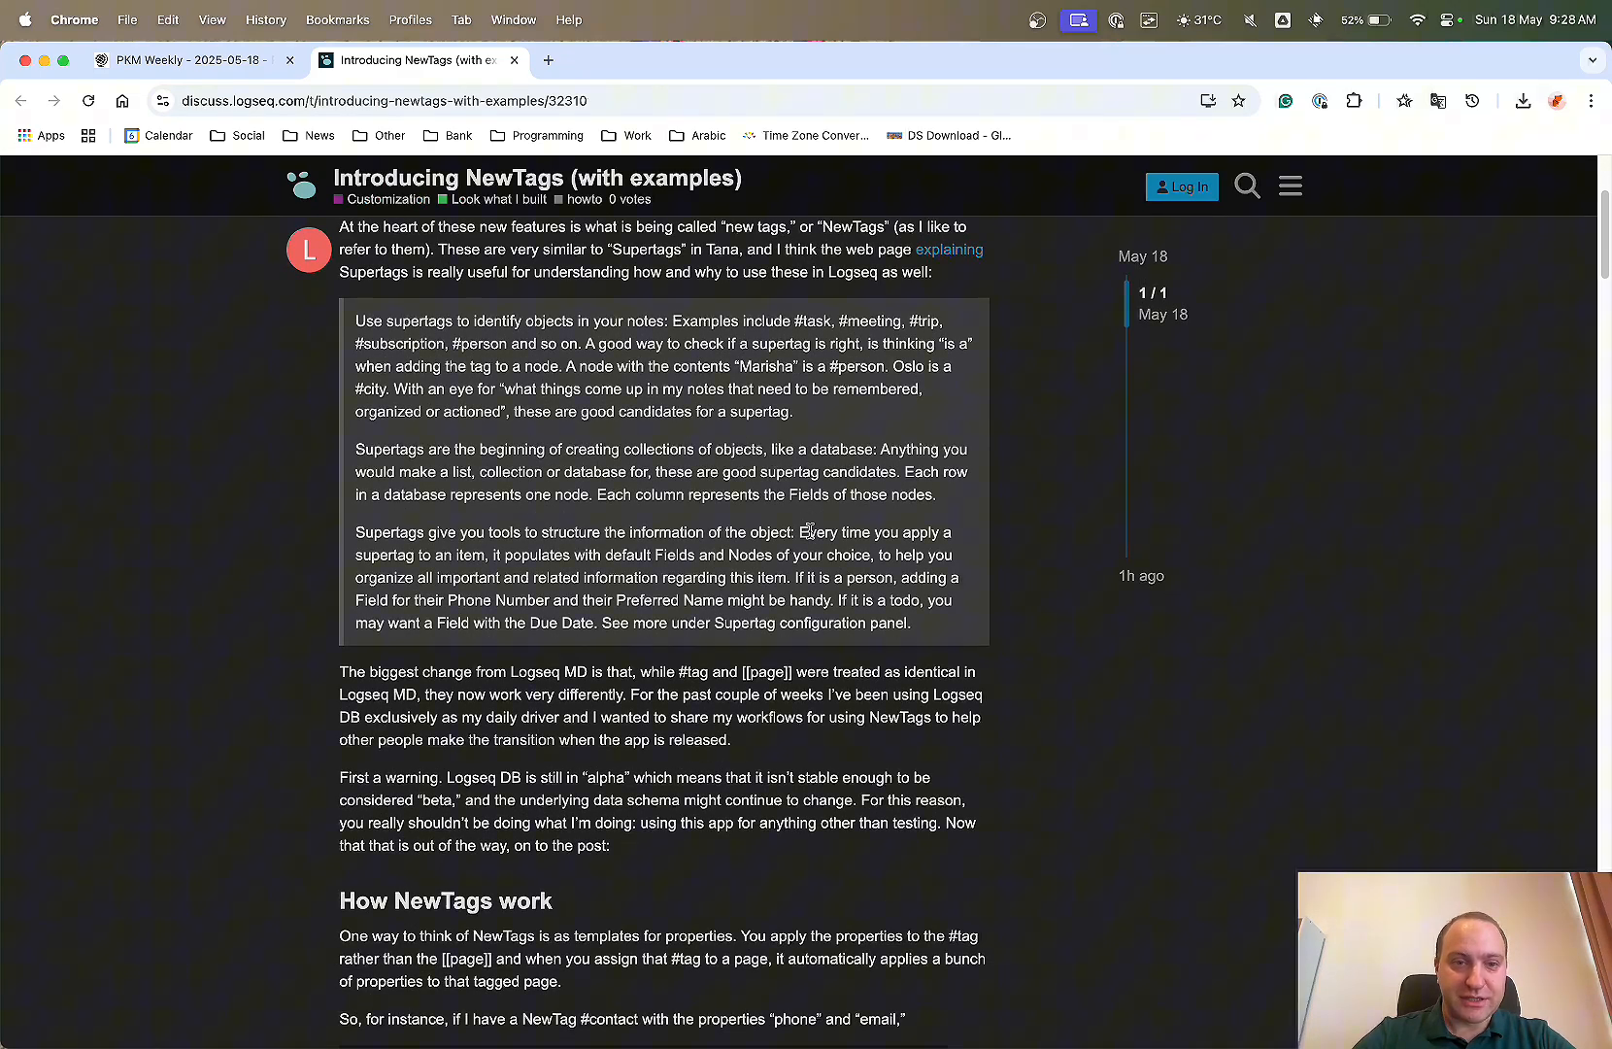
{"action": "scroll", "scroll_direction": "down", "scroll_amount": 3}
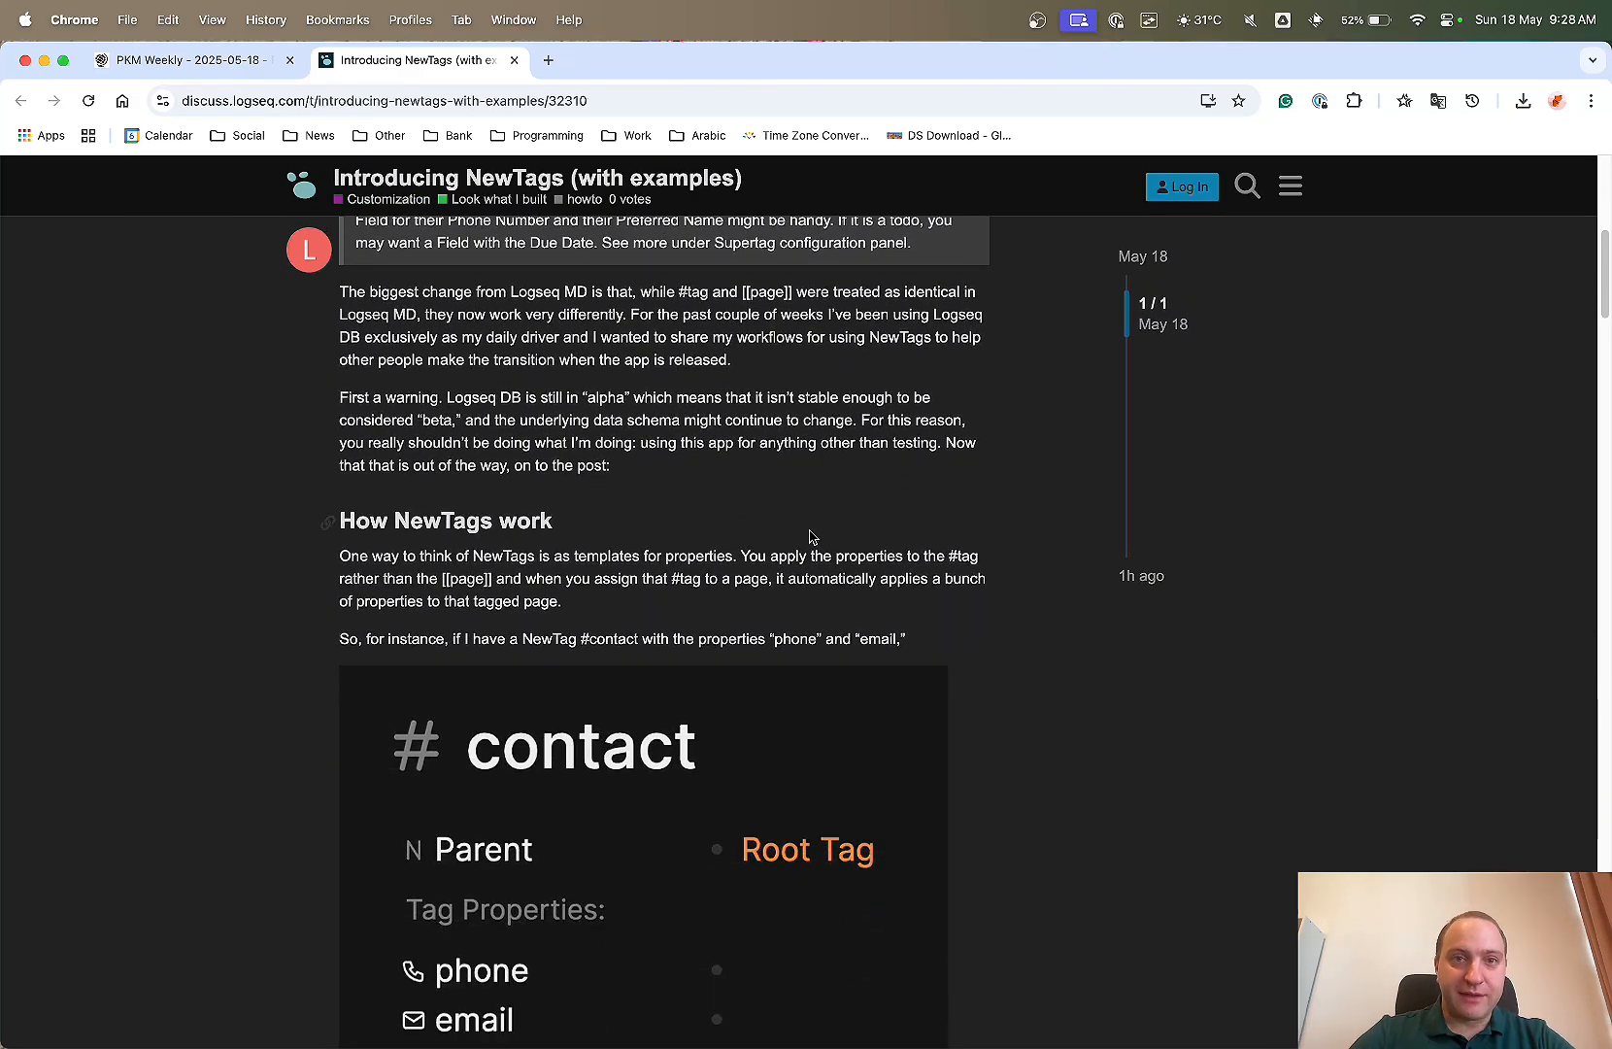
{"action": "scroll", "scroll_direction": "down", "scroll_amount": 3}
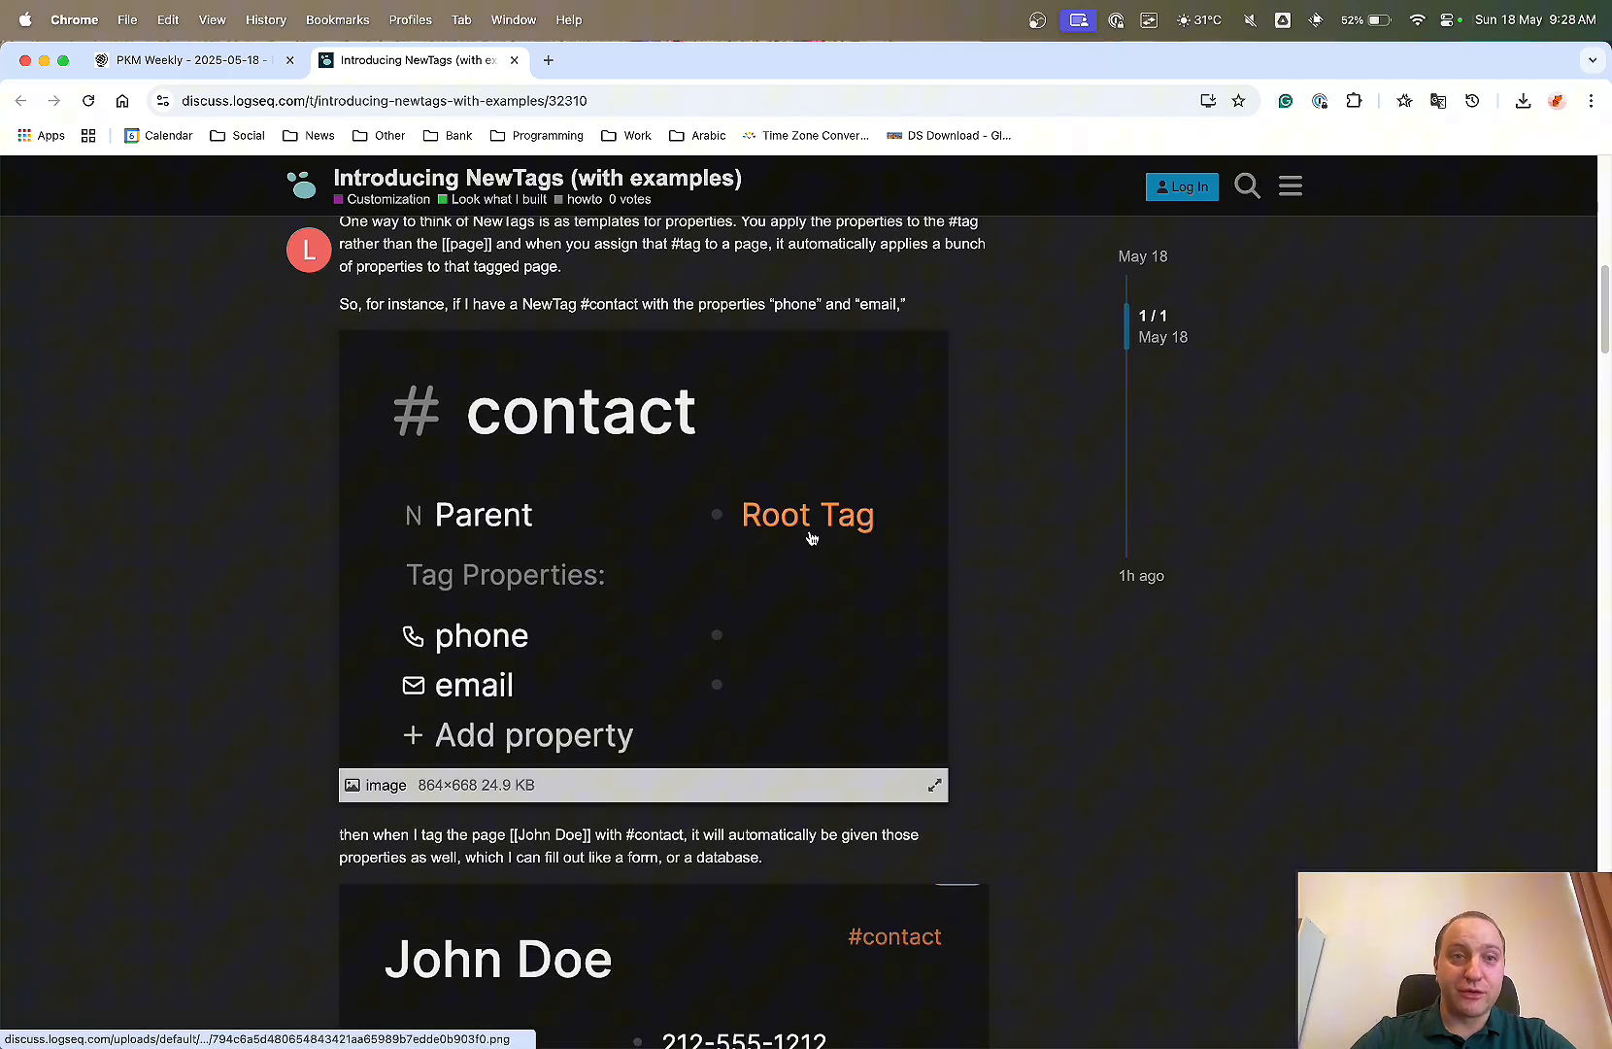
{"action": "scroll", "scroll_direction": "down", "scroll_amount": 3}
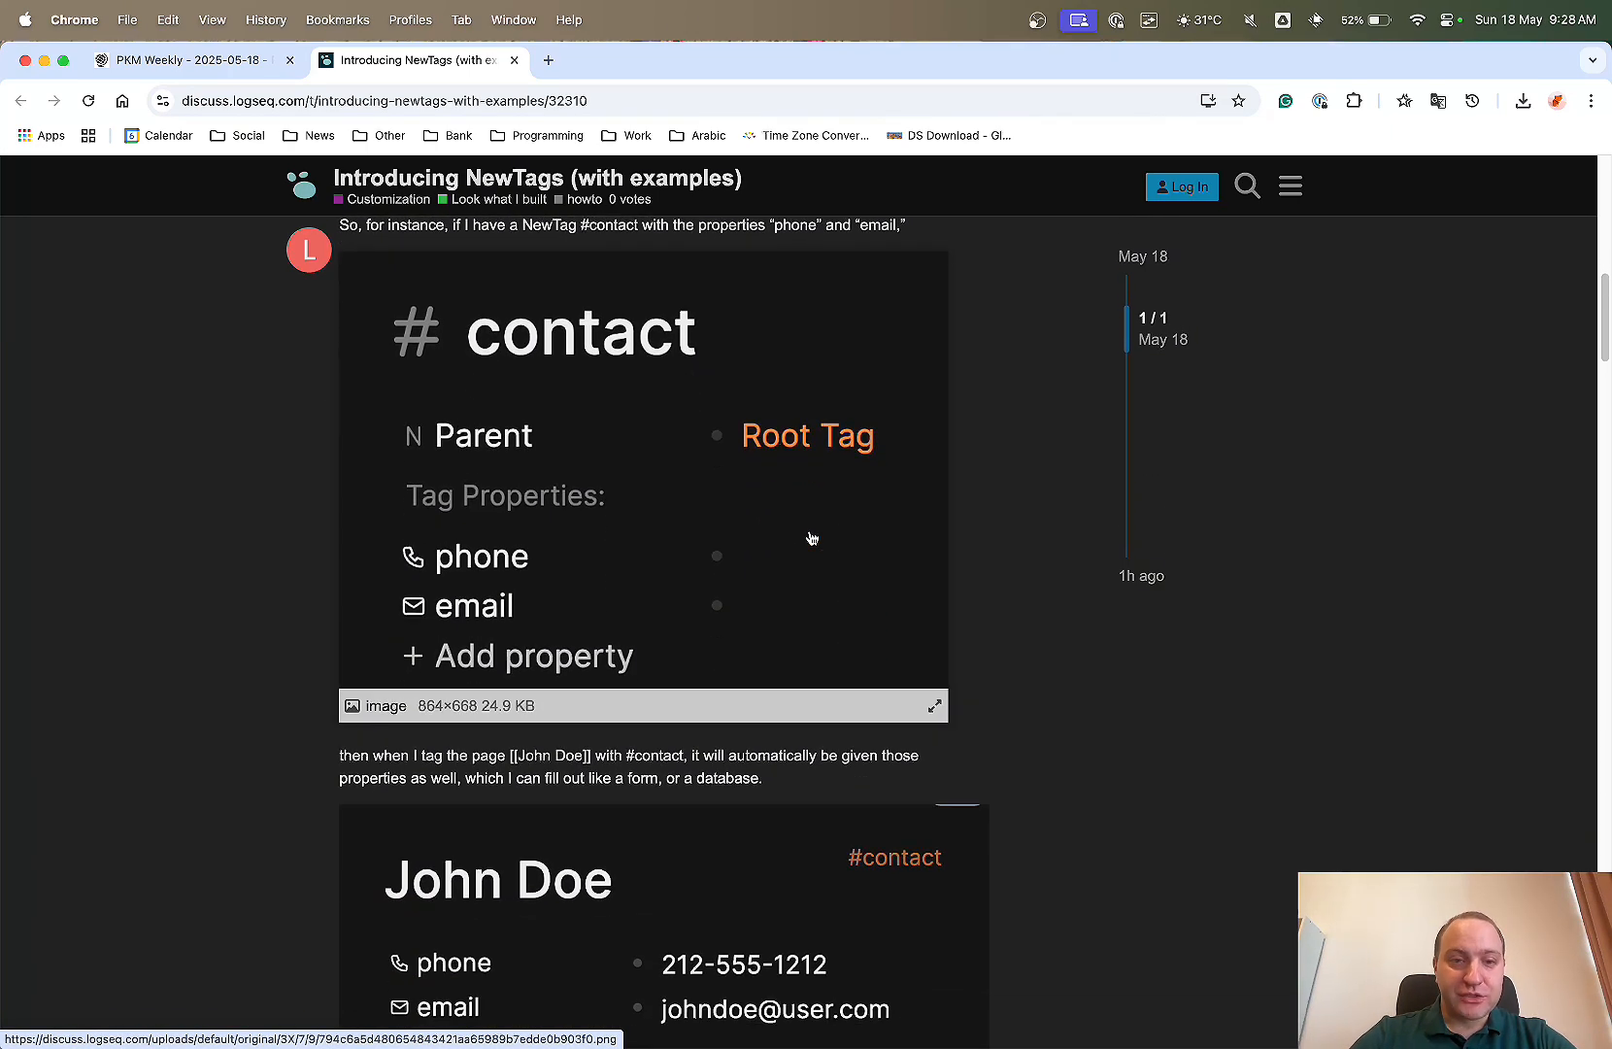
{"action": "scroll", "scroll_direction": "down", "scroll_amount": 3}
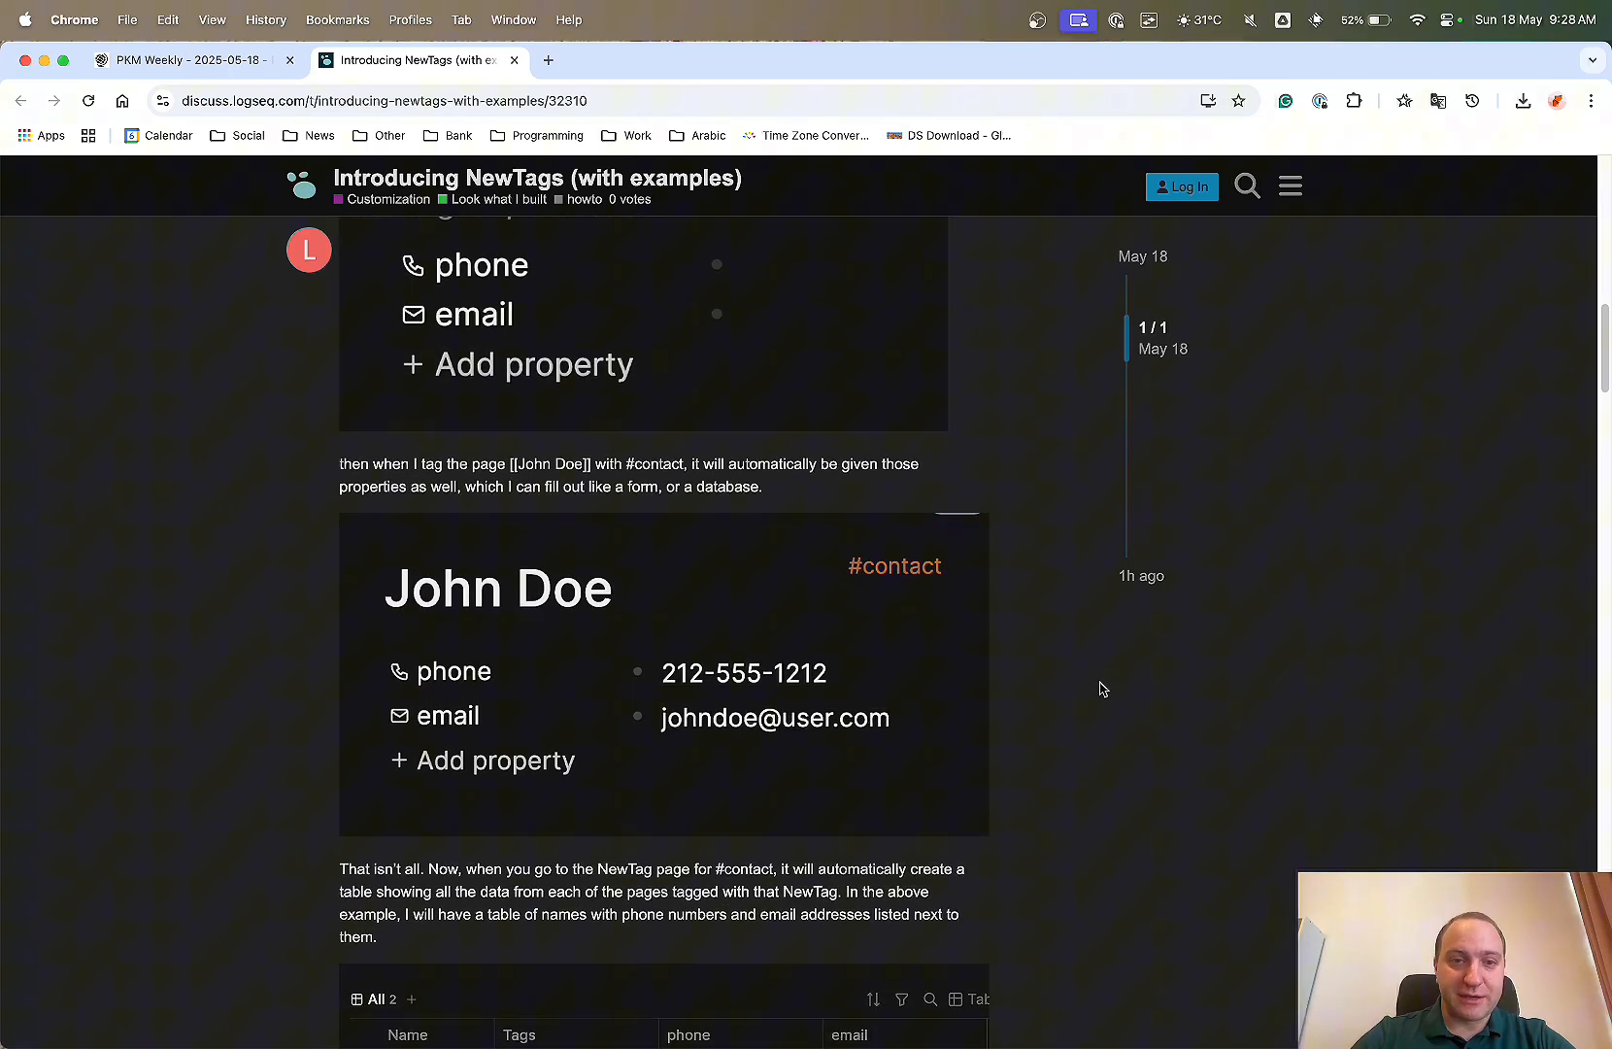
{"action": "scroll", "scroll_direction": "down", "scroll_amount": 3}
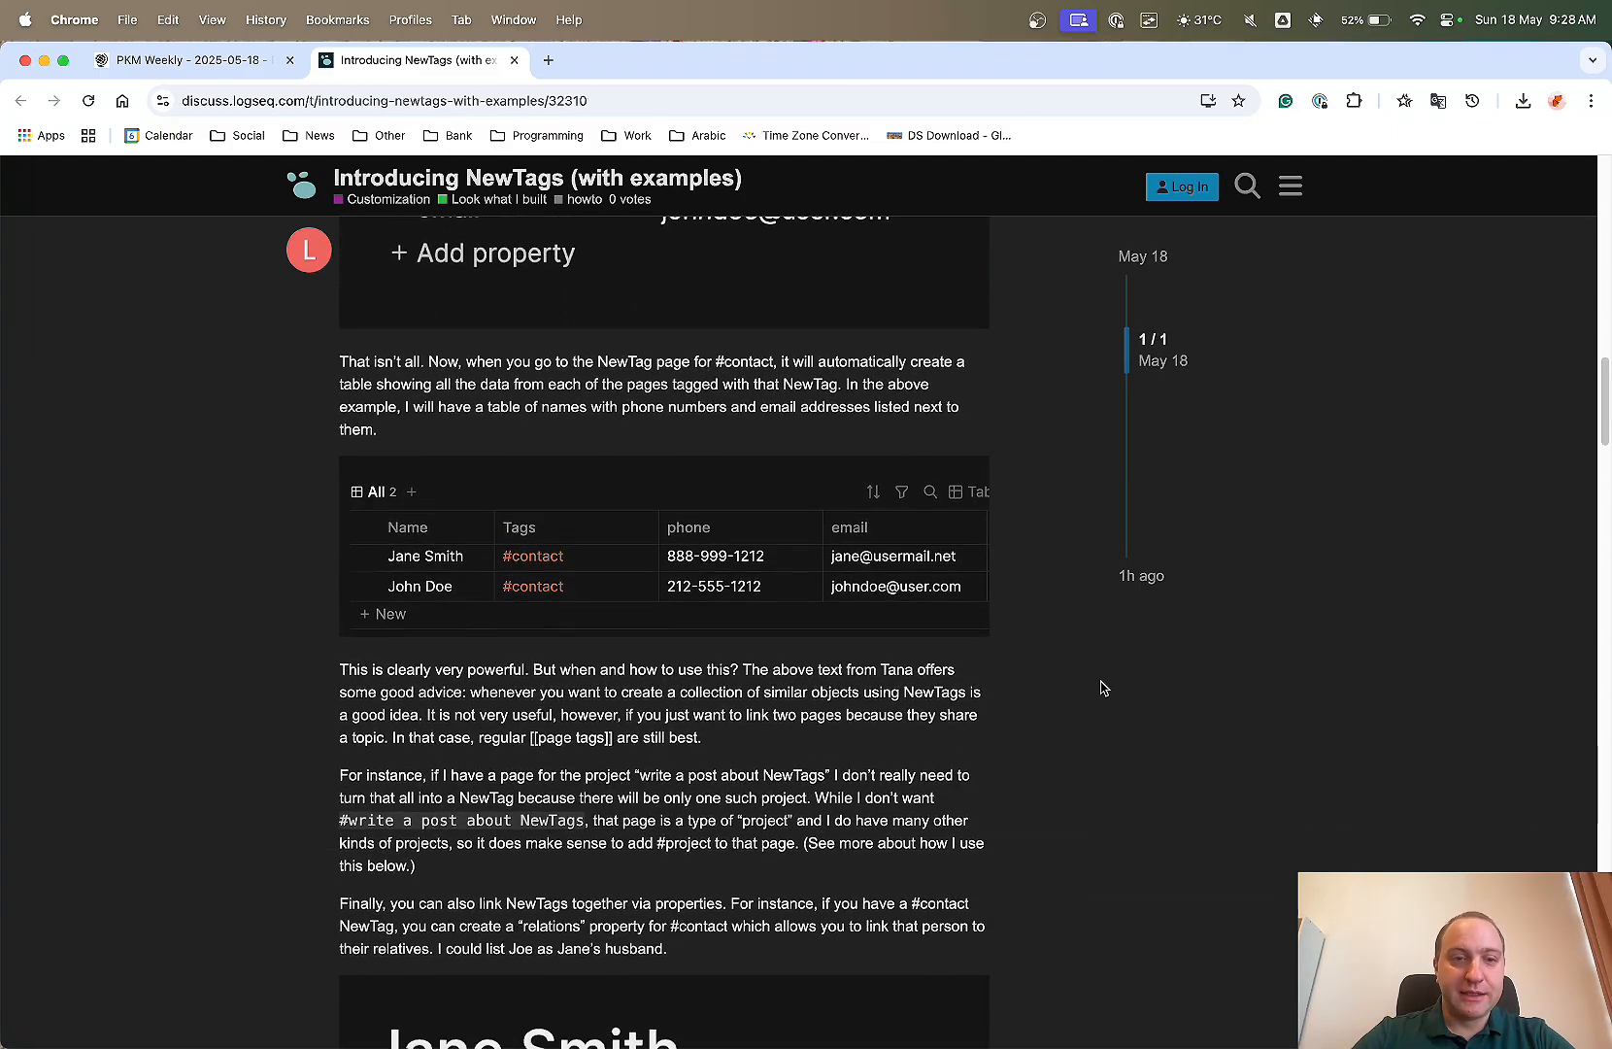
{"action": "scroll", "scroll_direction": "down", "scroll_amount": 3}
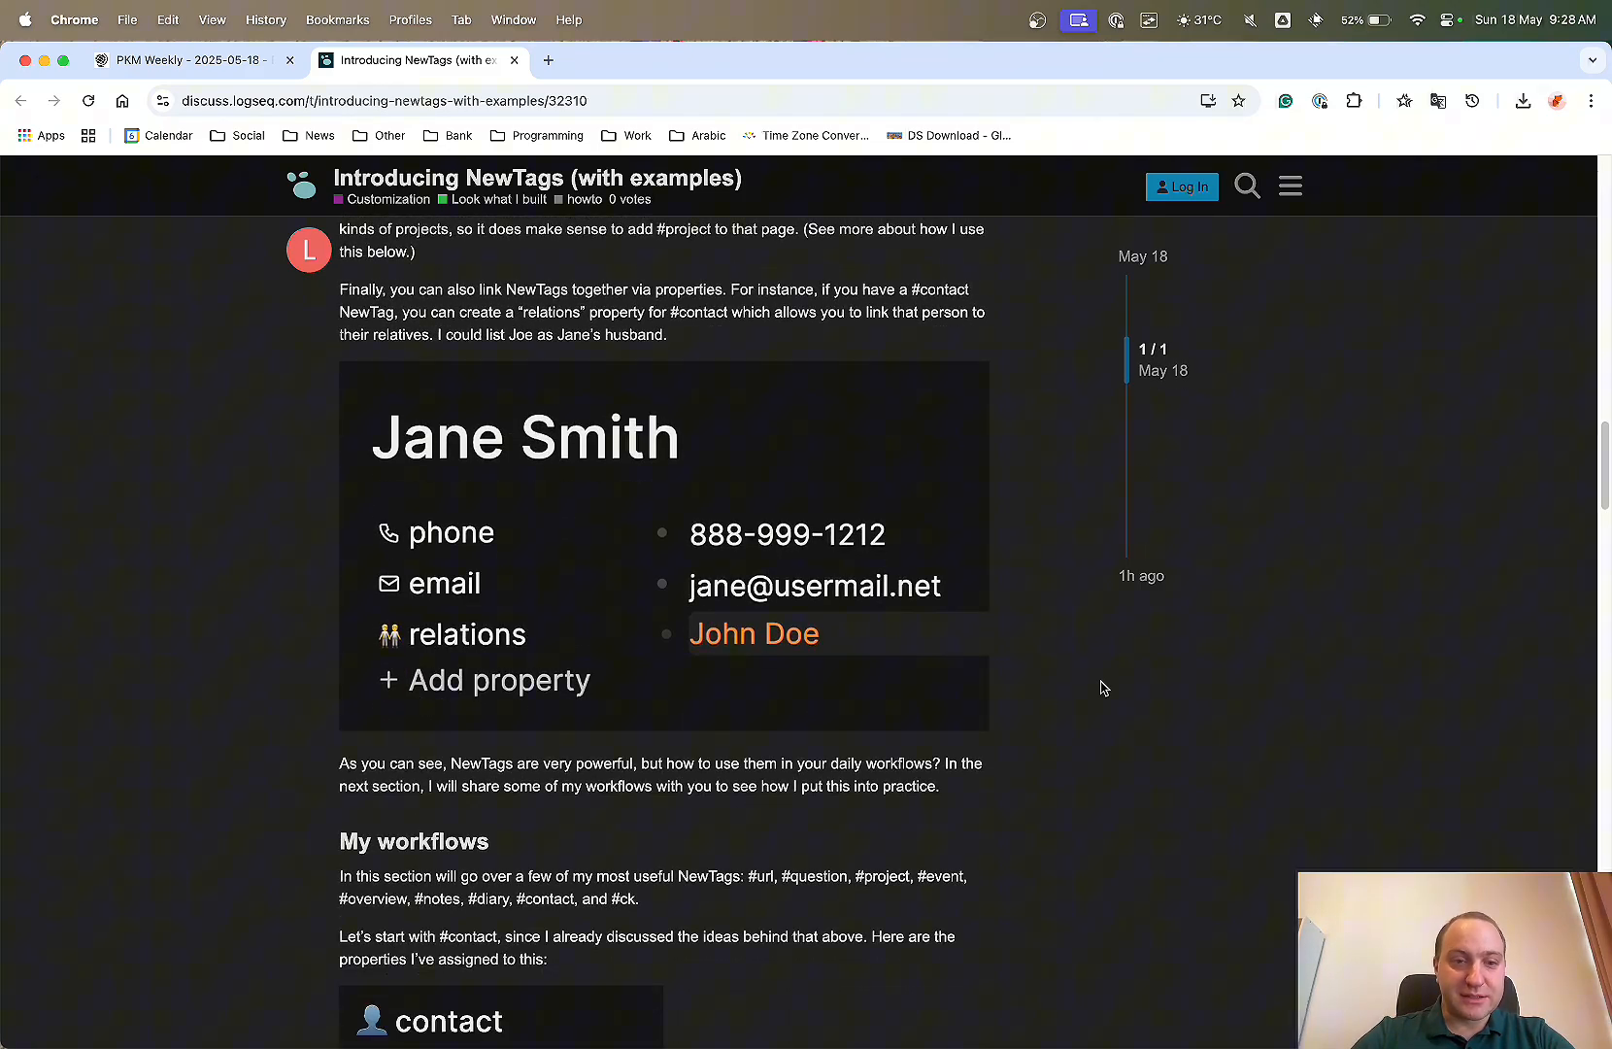
{"action": "scroll", "scroll_direction": "down", "scroll_amount": 3}
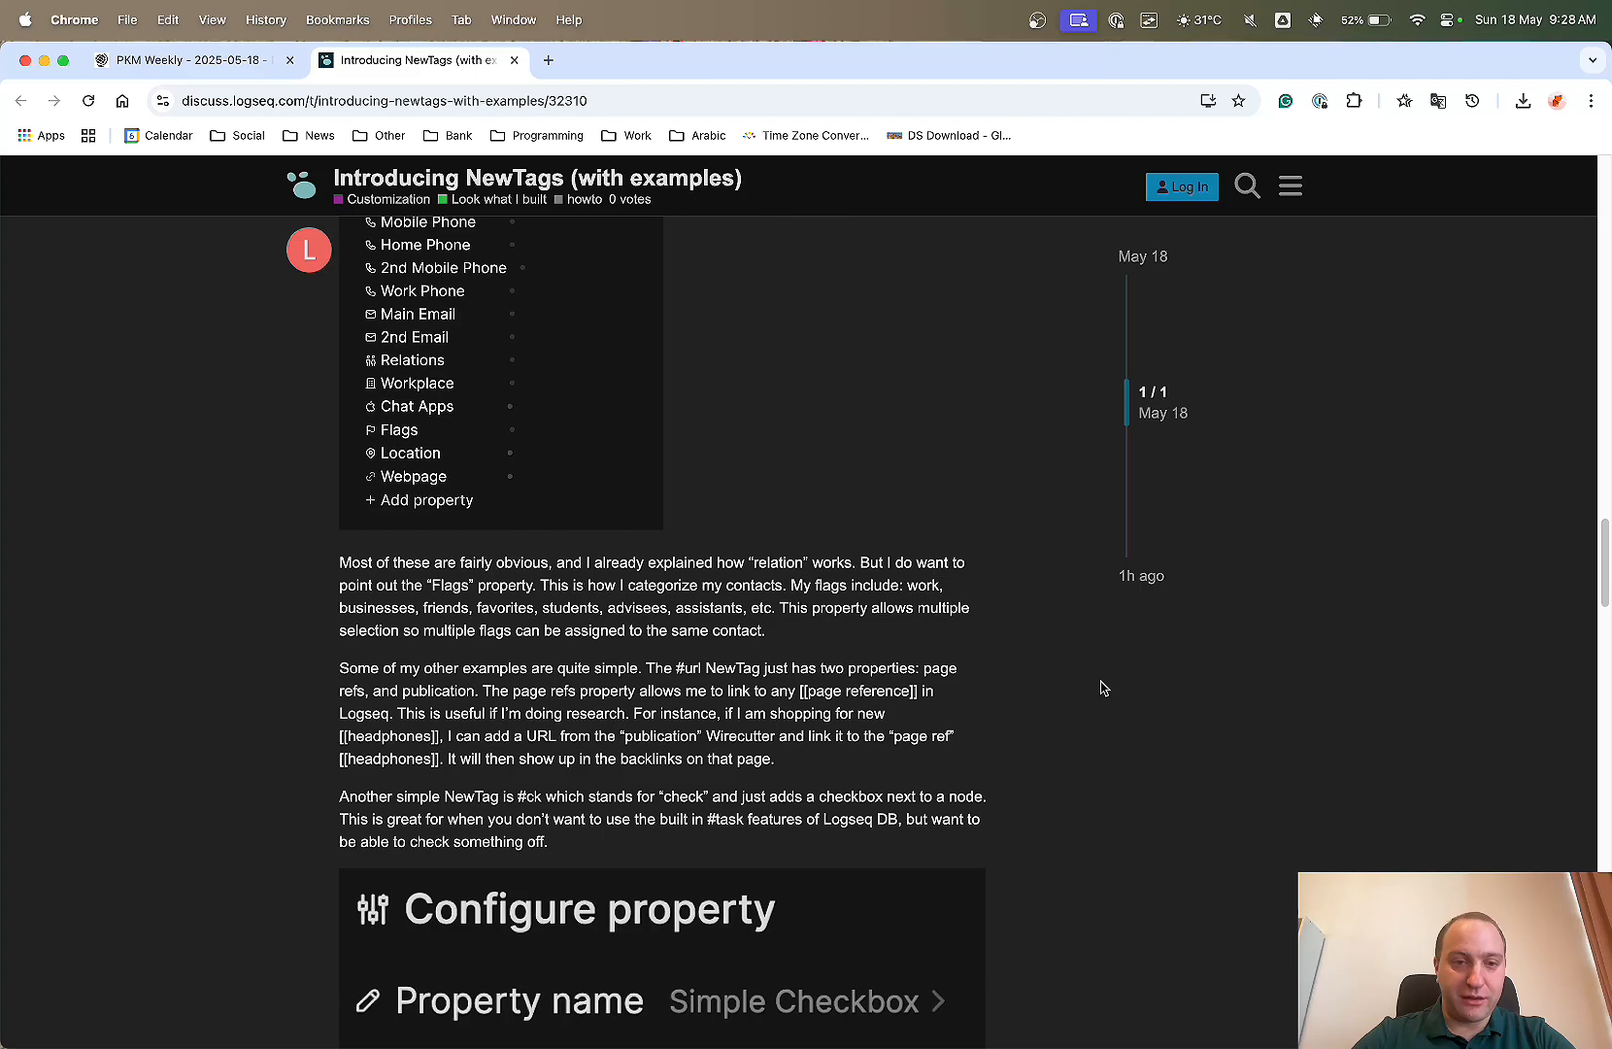
{"action": "scroll", "scroll_direction": "down", "scroll_amount": 3}
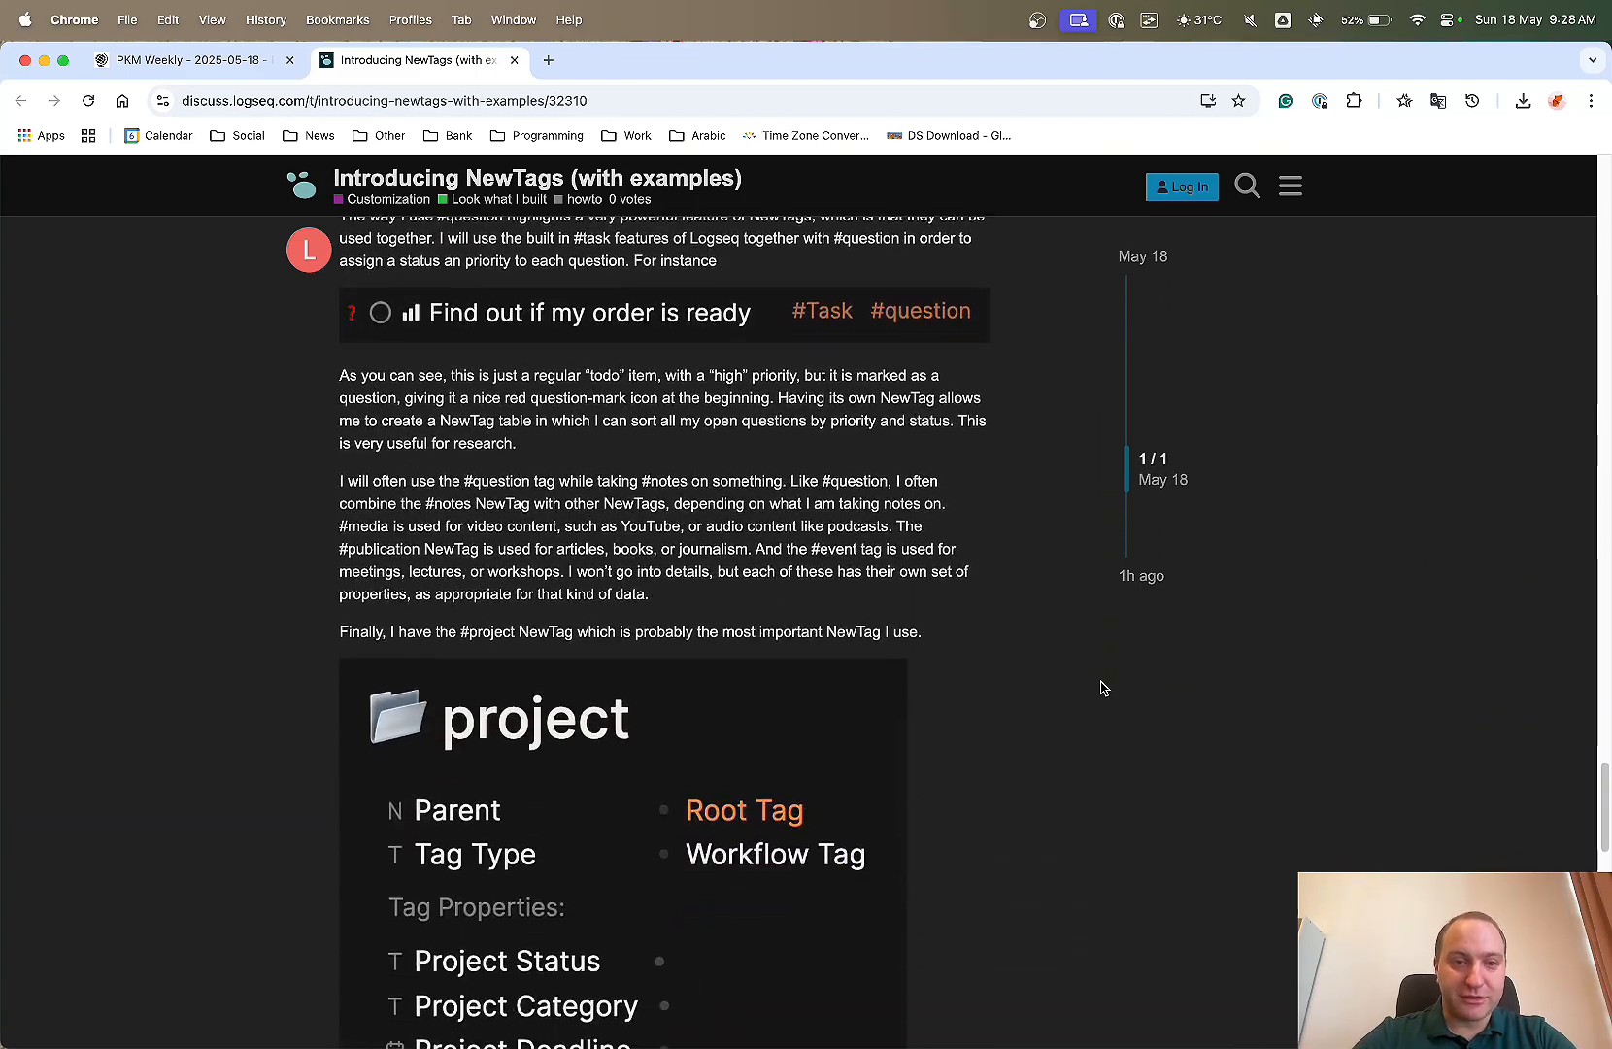
{"action": "scroll", "scroll_direction": "down", "scroll_amount": 3}
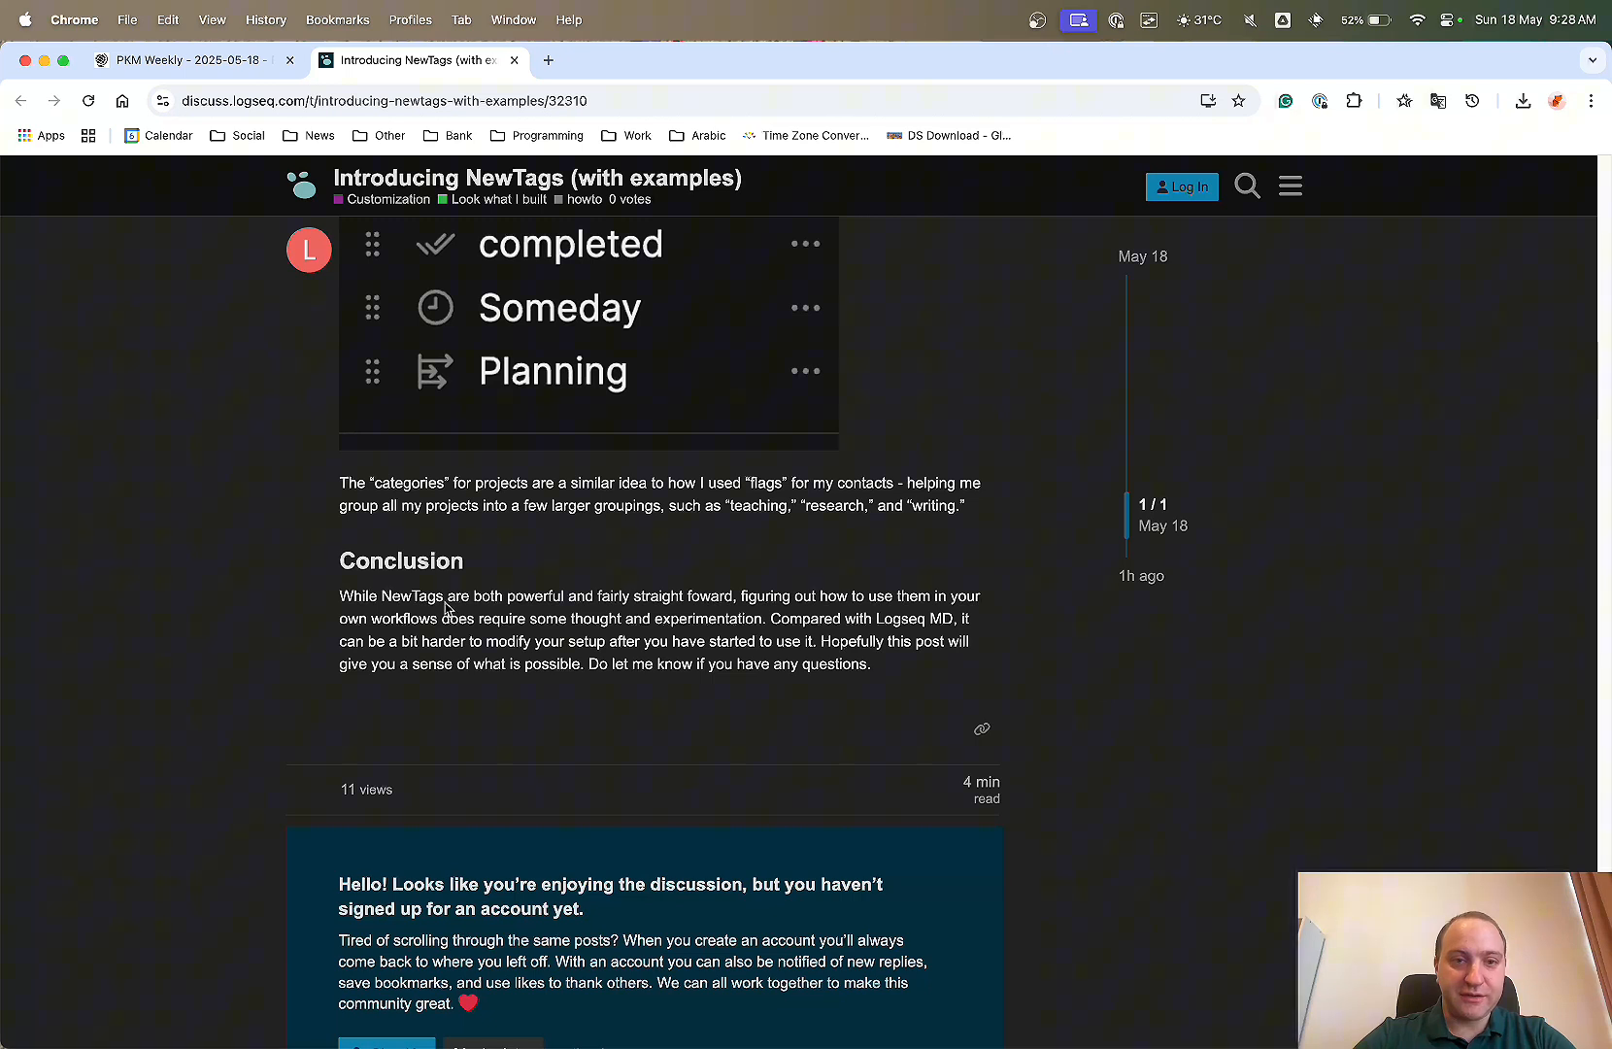
{"action": "left_click_drag", "start_coordinate": [399, 596], "coordinate": [704, 596]}
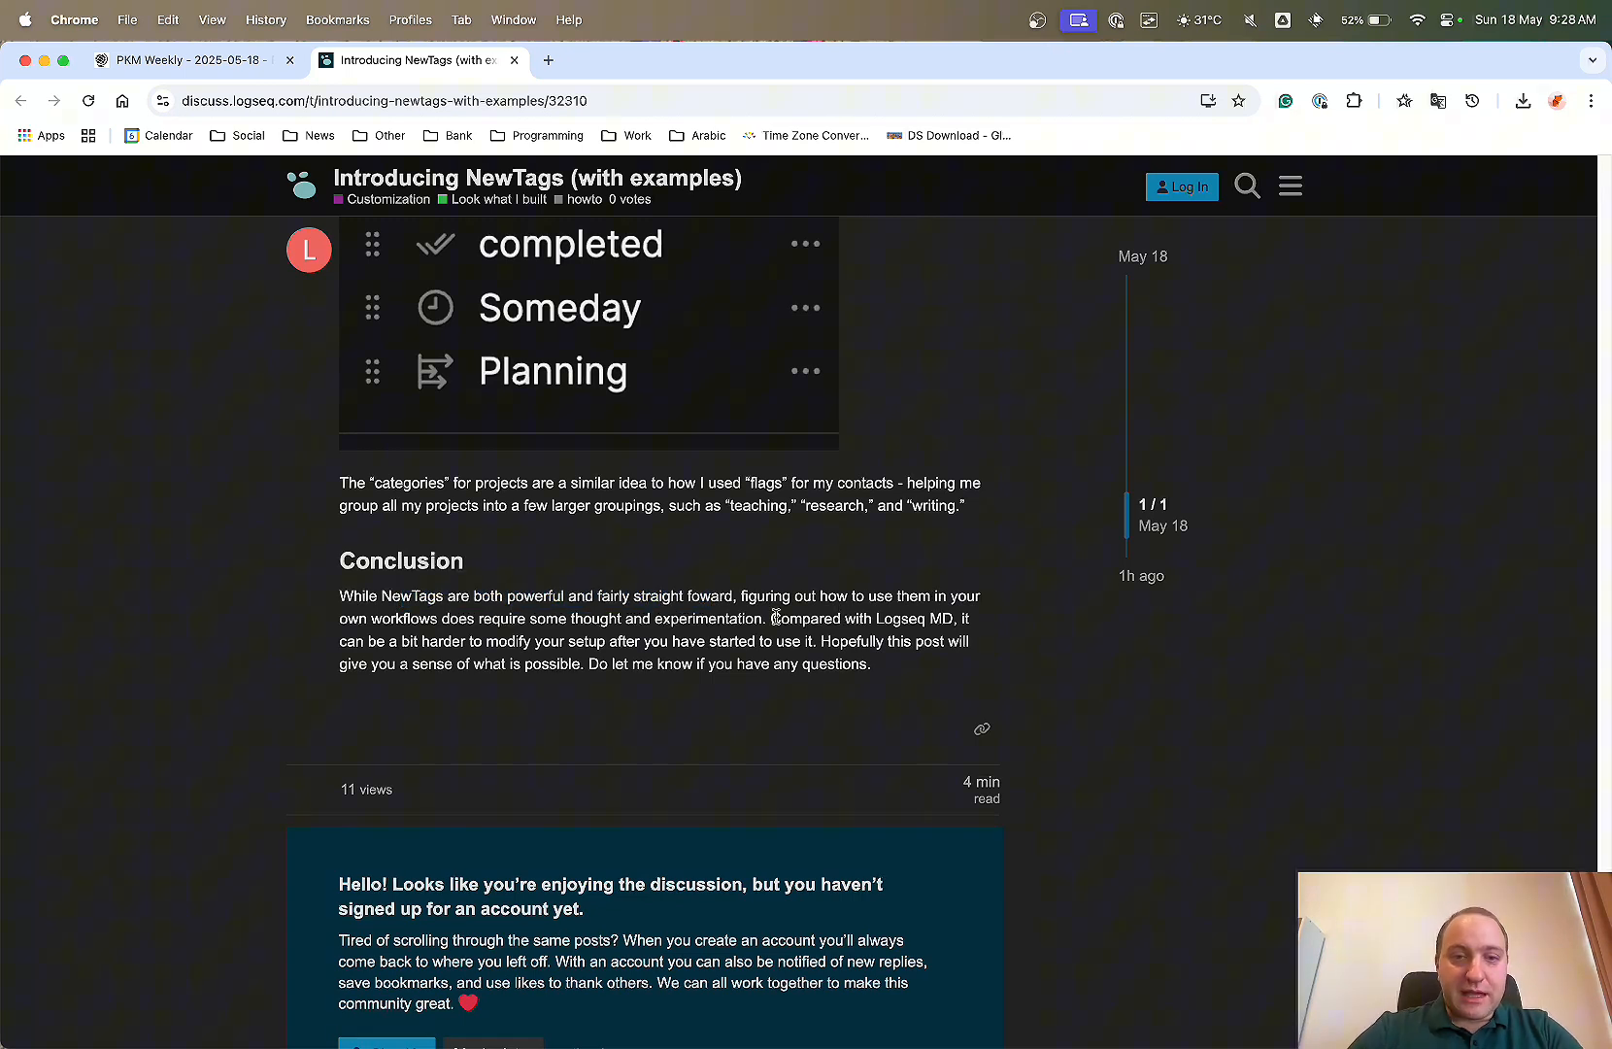
{"action": "left_click_drag", "start_coordinate": [372, 618], "coordinate": [762, 617]}
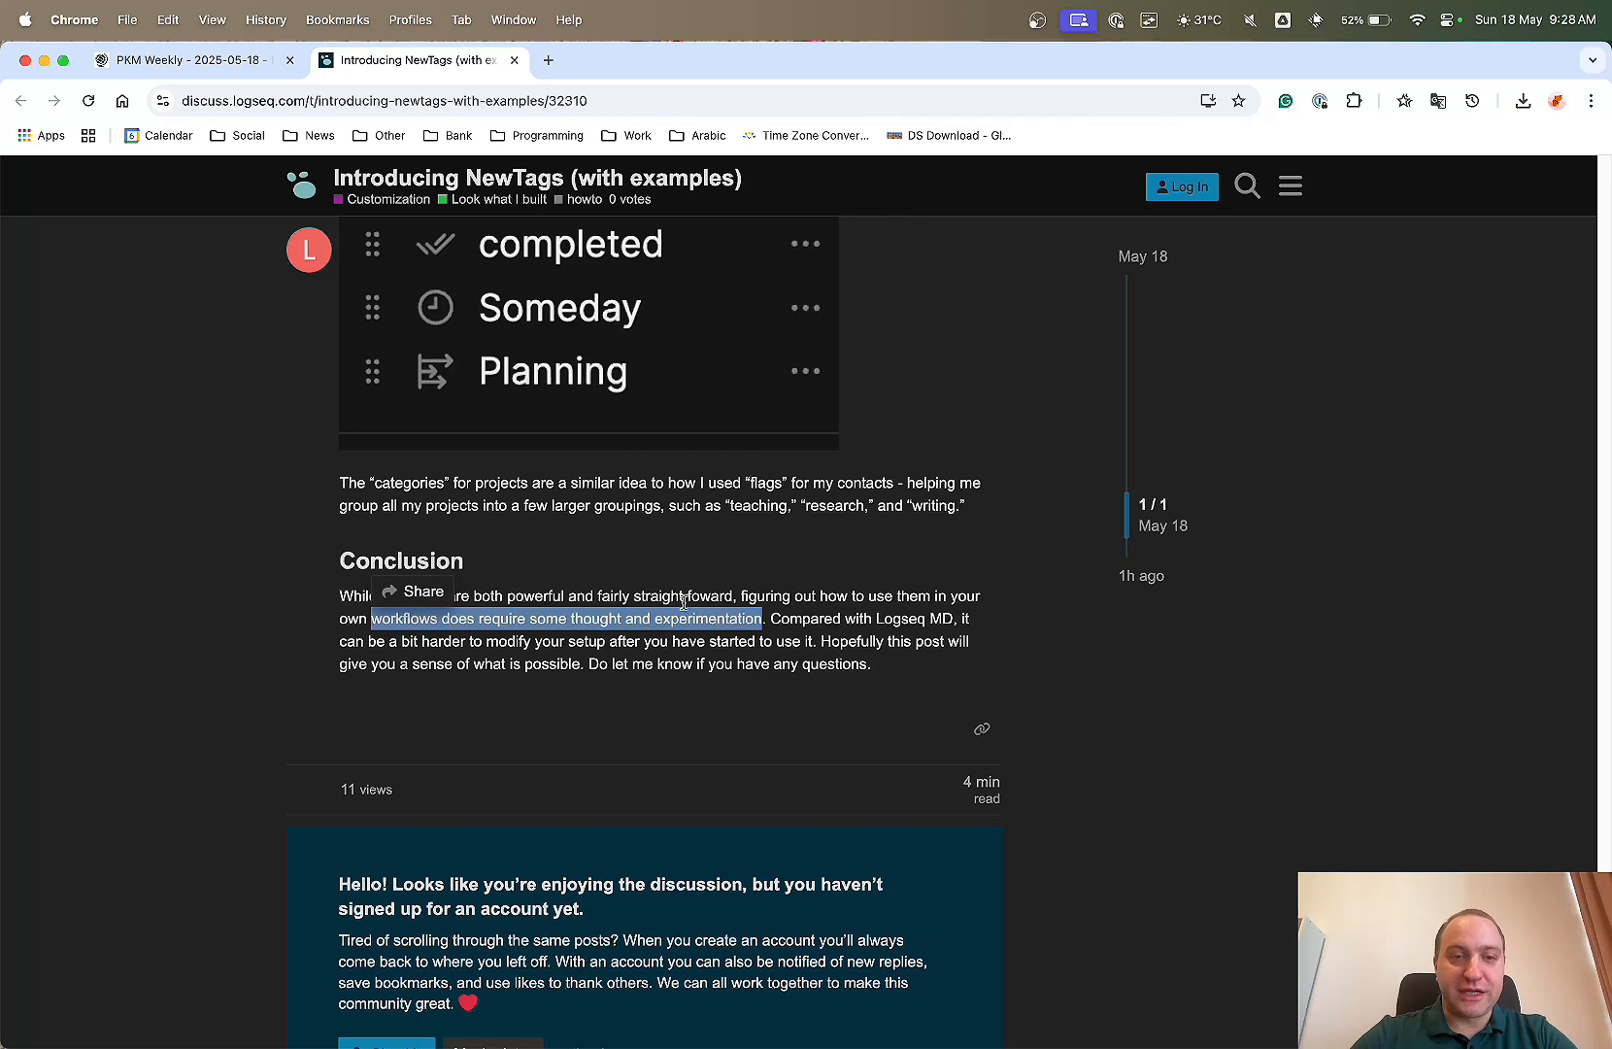
{"action": "mouse_move", "coordinate": [1159, 612]}
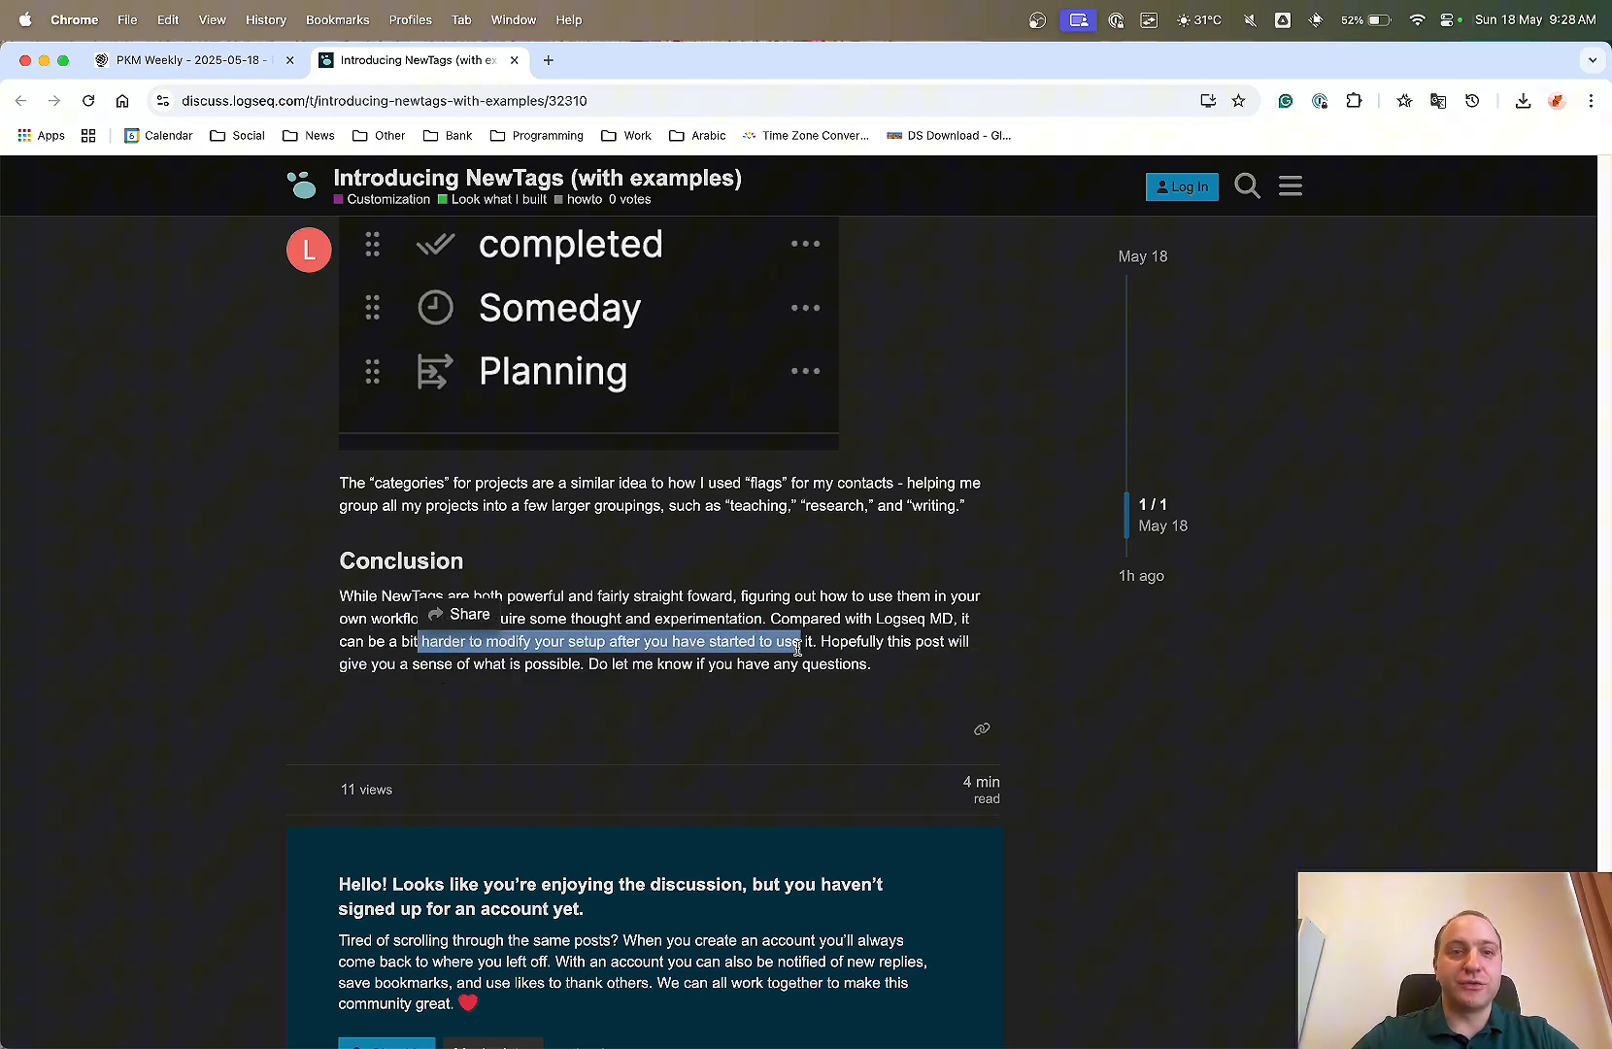
{"action": "left_click", "coordinate": [801, 641]}
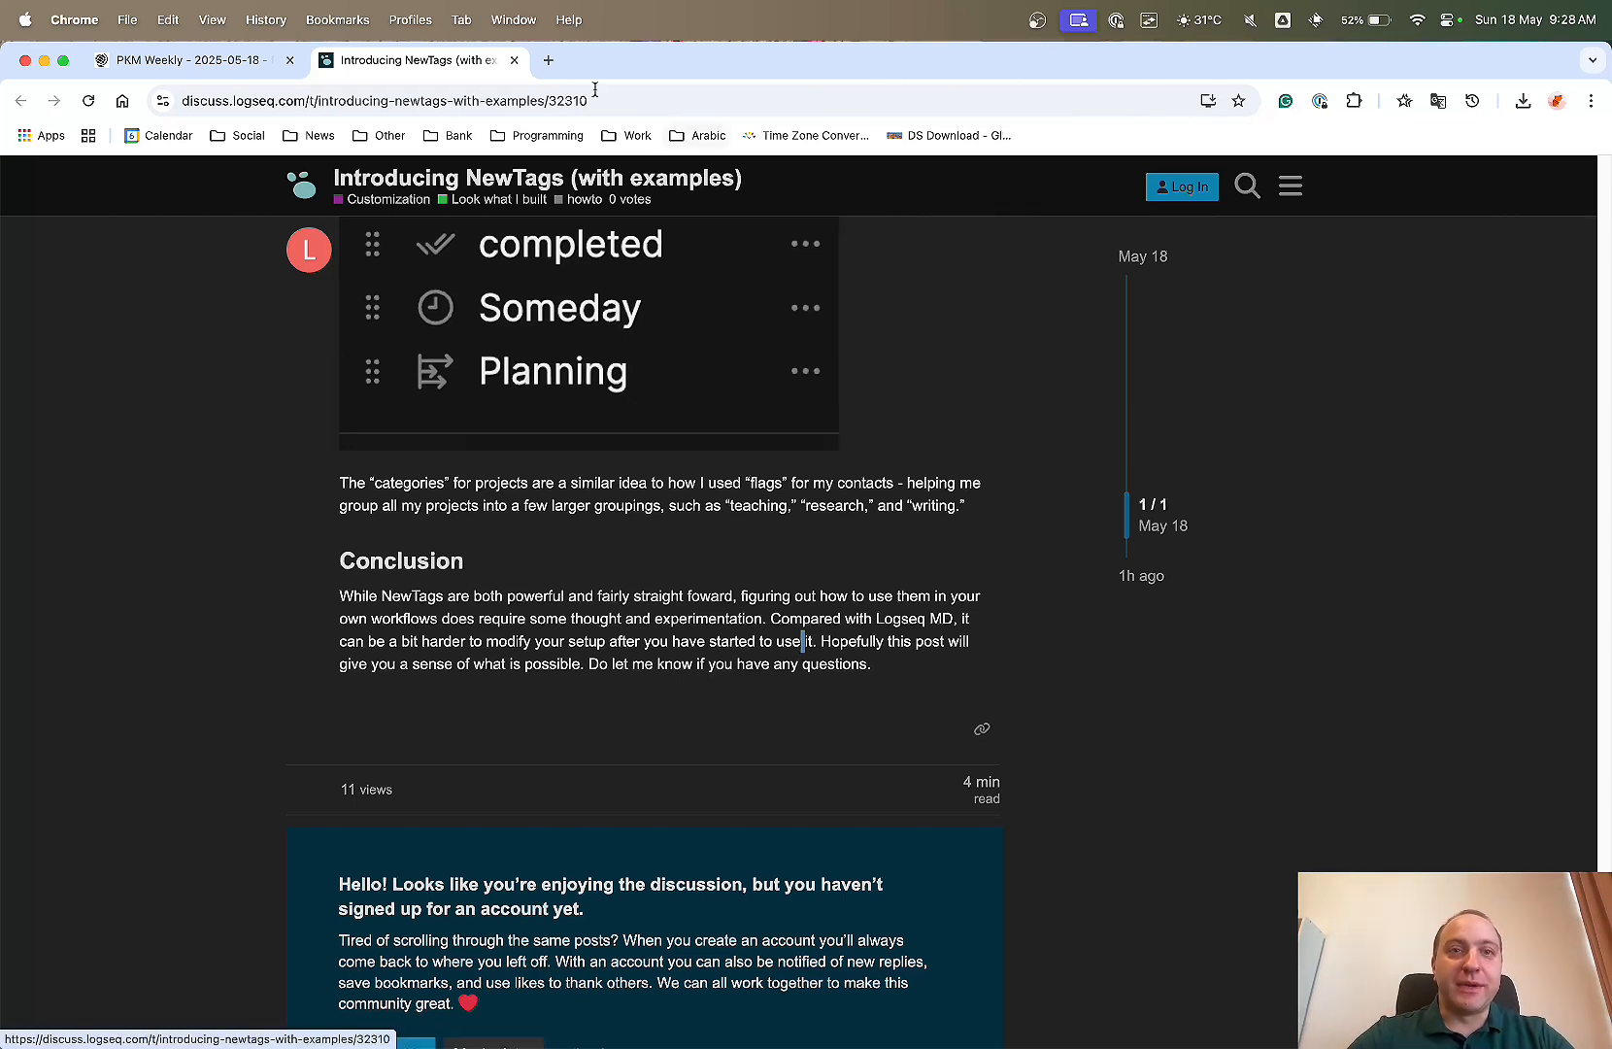
{"action": "mouse_move", "coordinate": [513, 60]}
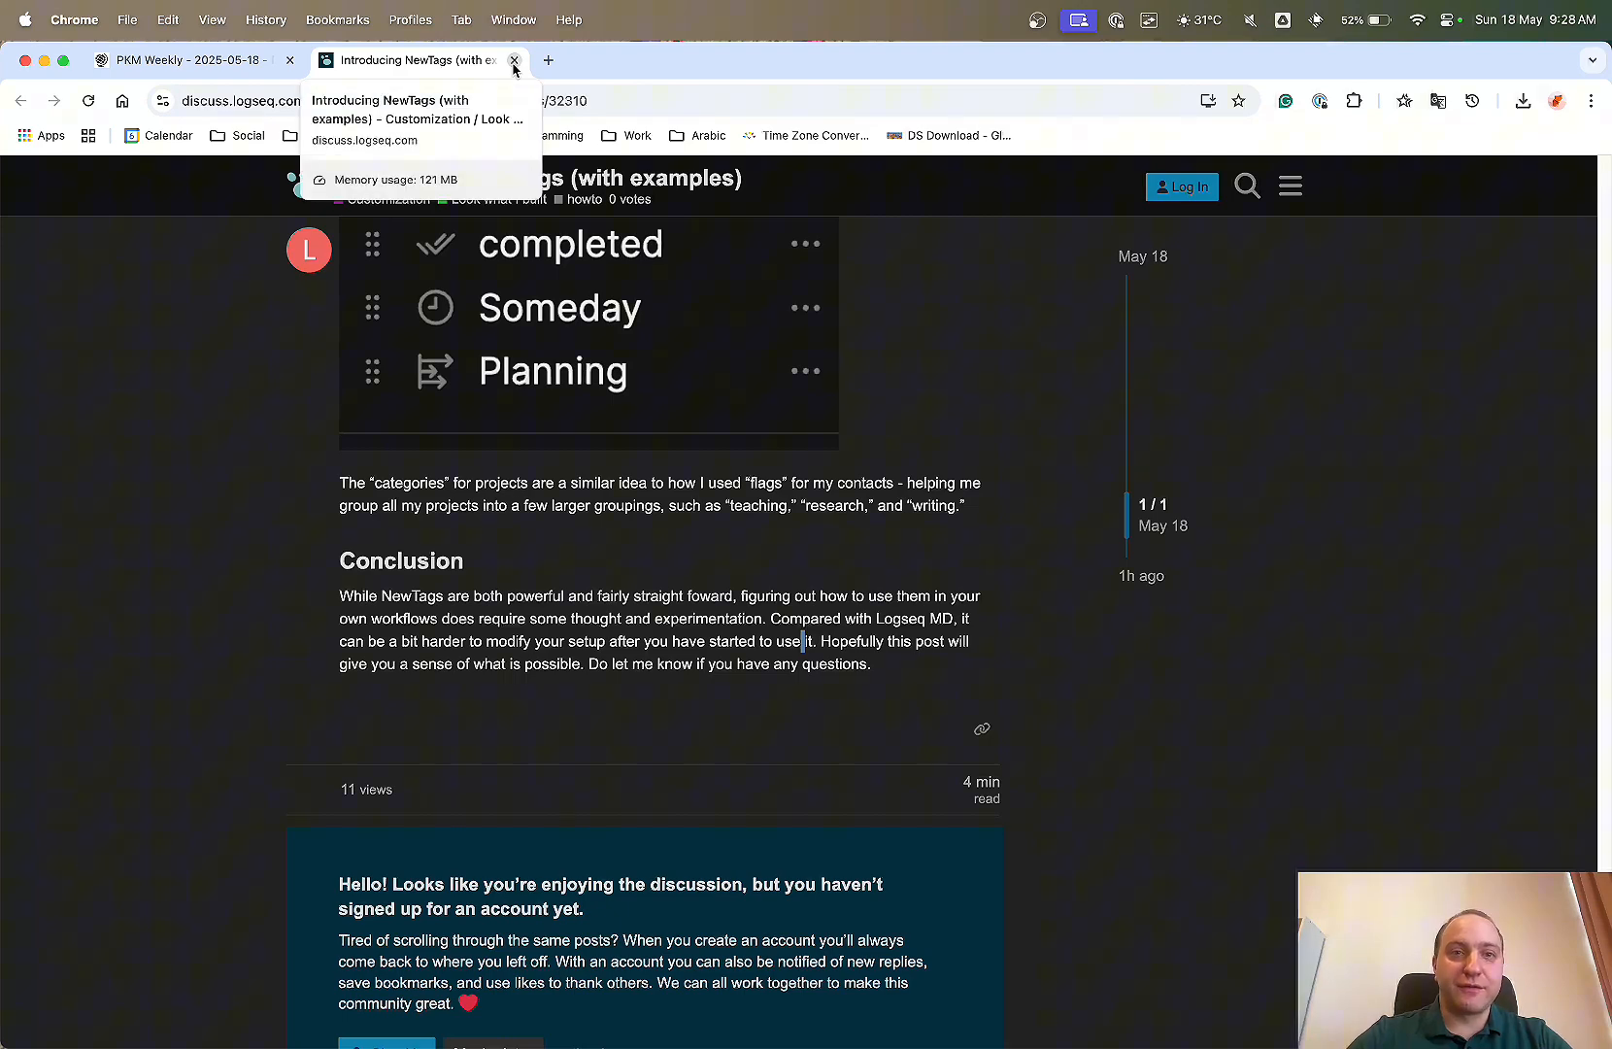
Close the NewTags forum tab and scroll to the 'Did VC Money ruin Logseq?' item.
{"action": "left_click", "coordinate": [515, 60]}
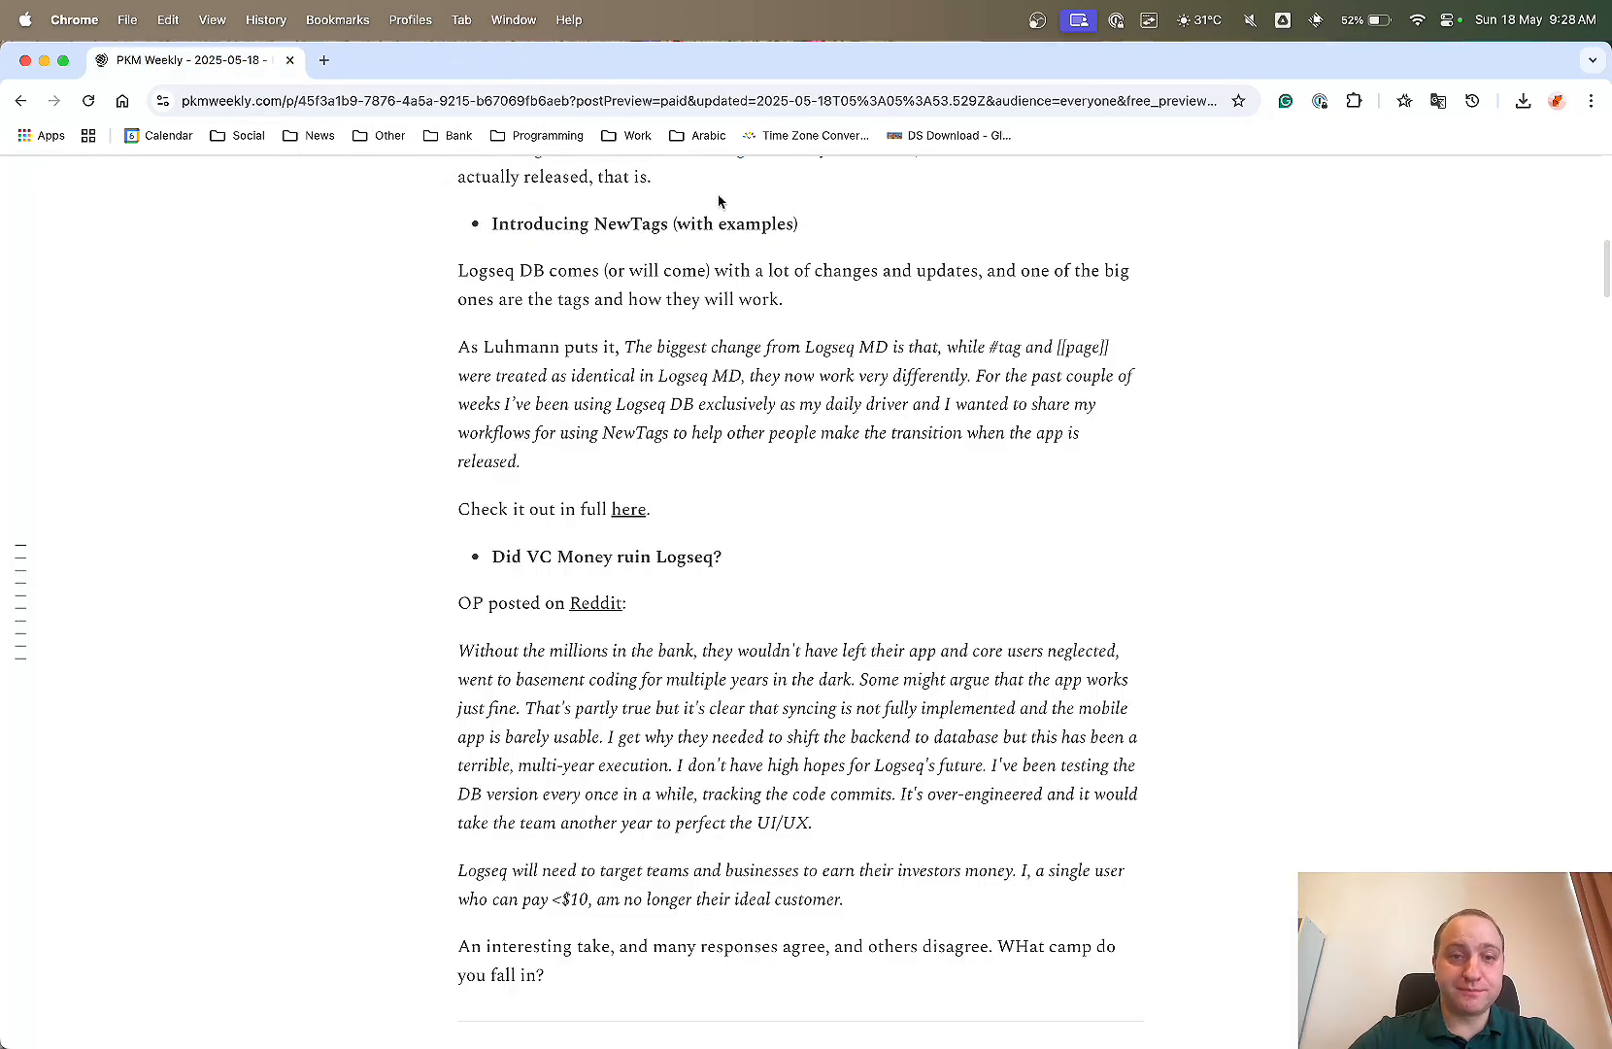
{"action": "scroll", "scroll_direction": "down", "scroll_amount": 3}
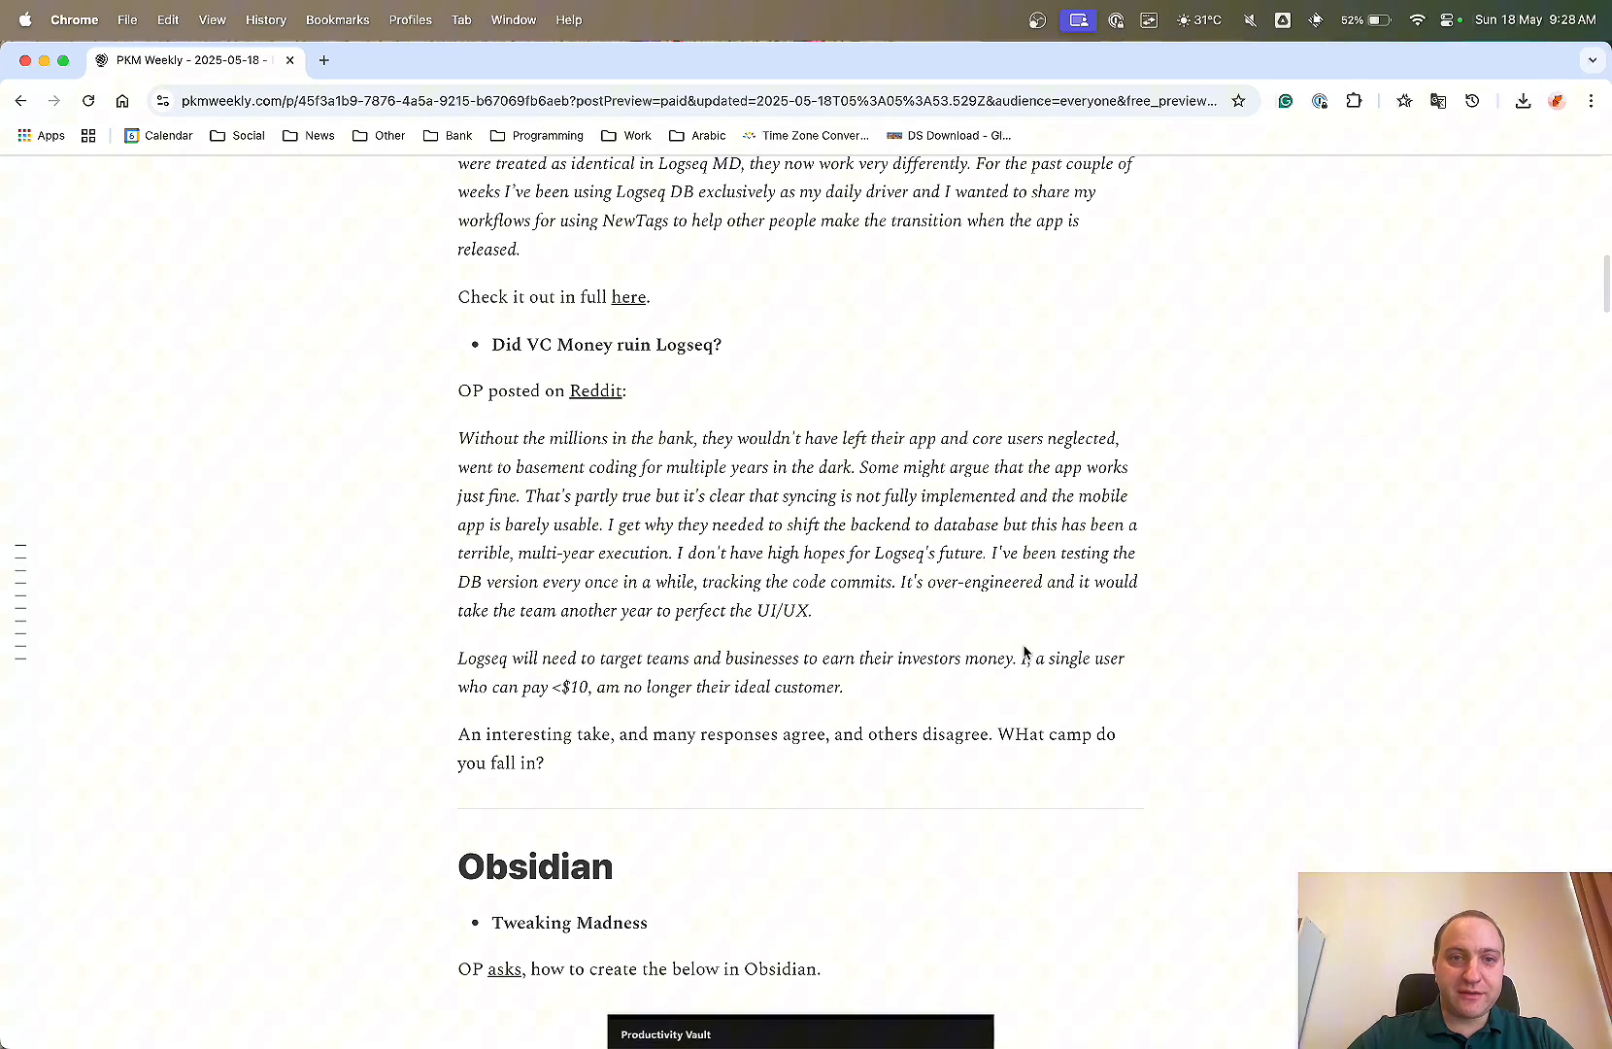
{"action": "scroll", "scroll_direction": "down", "scroll_amount": 3}
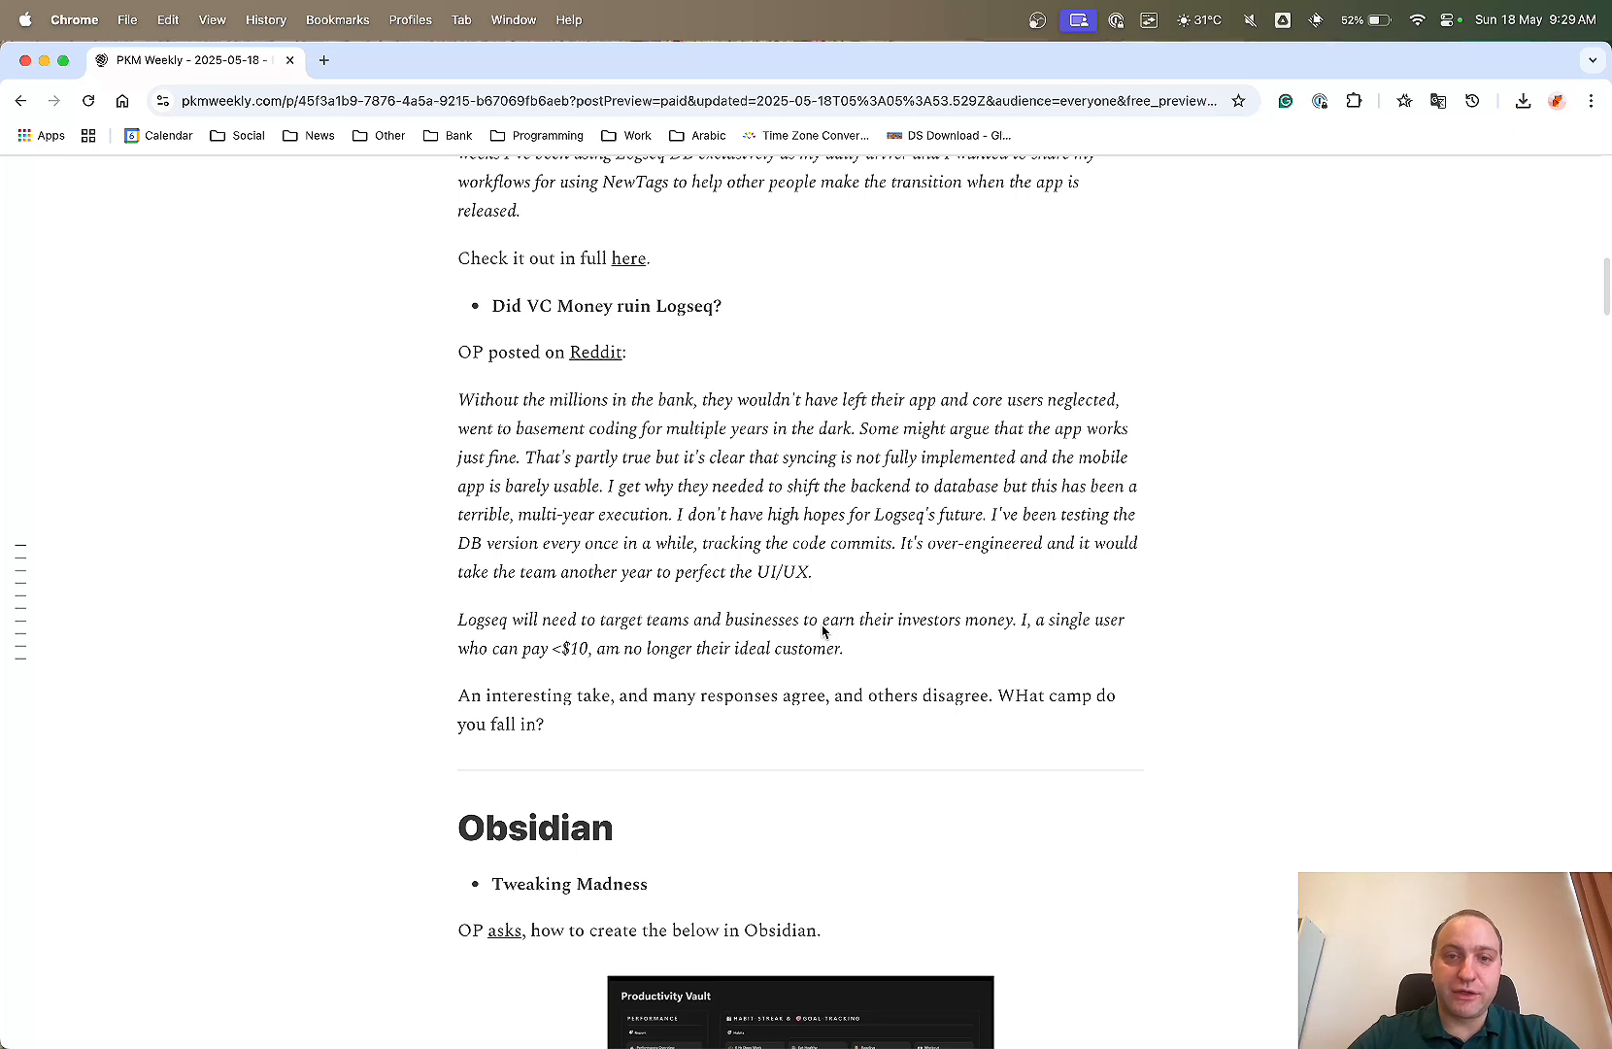
{"action": "mouse_move", "coordinate": [795, 531]}
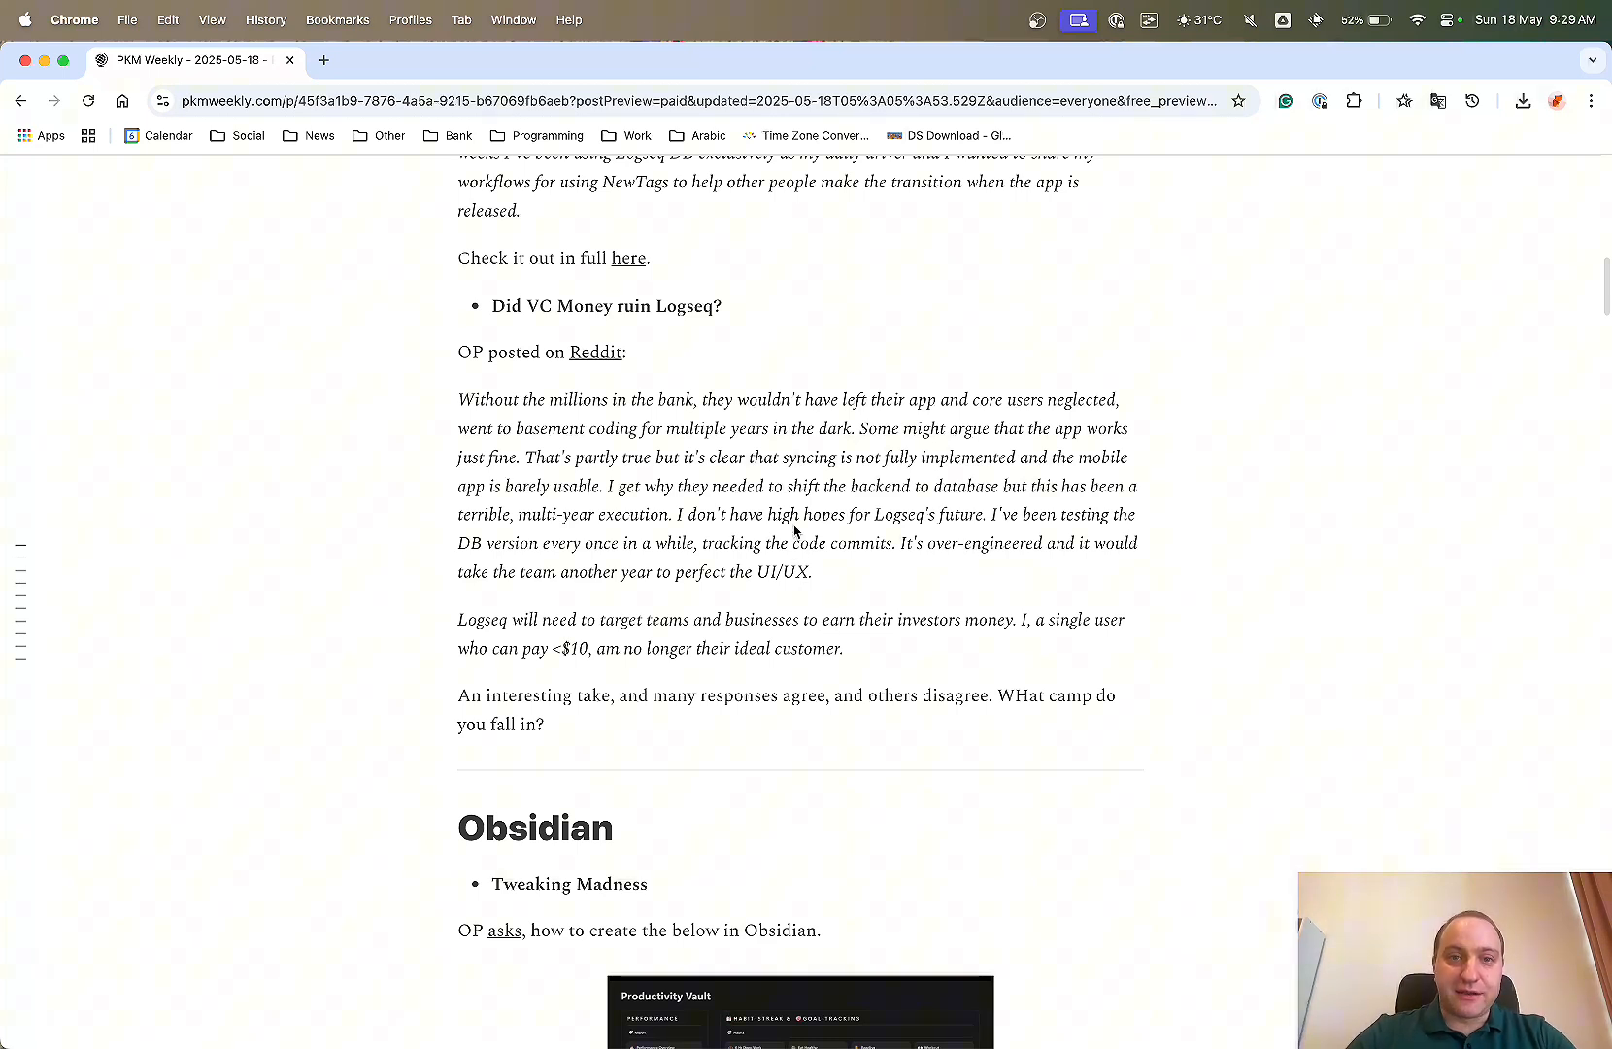
{"action": "mouse_move", "coordinate": [703, 448]}
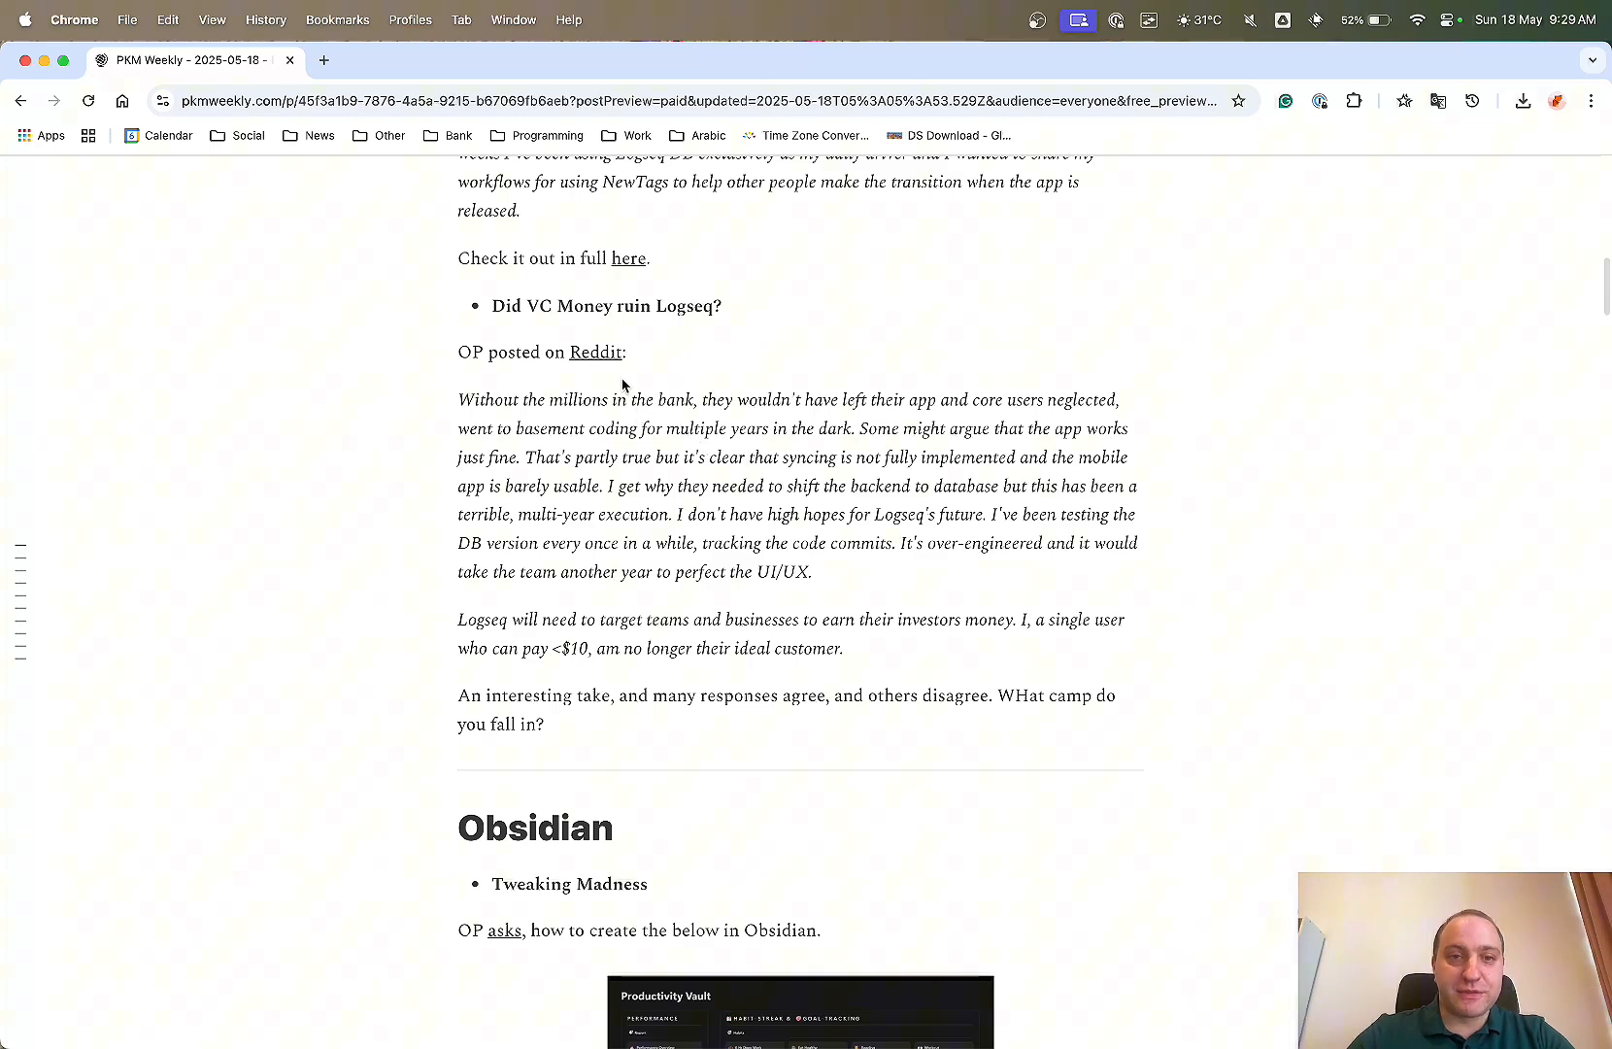
Open the r/logseq 'Logseq ruined by VC money?' thread and glance at its top comments.
{"action": "left_click", "coordinate": [594, 352]}
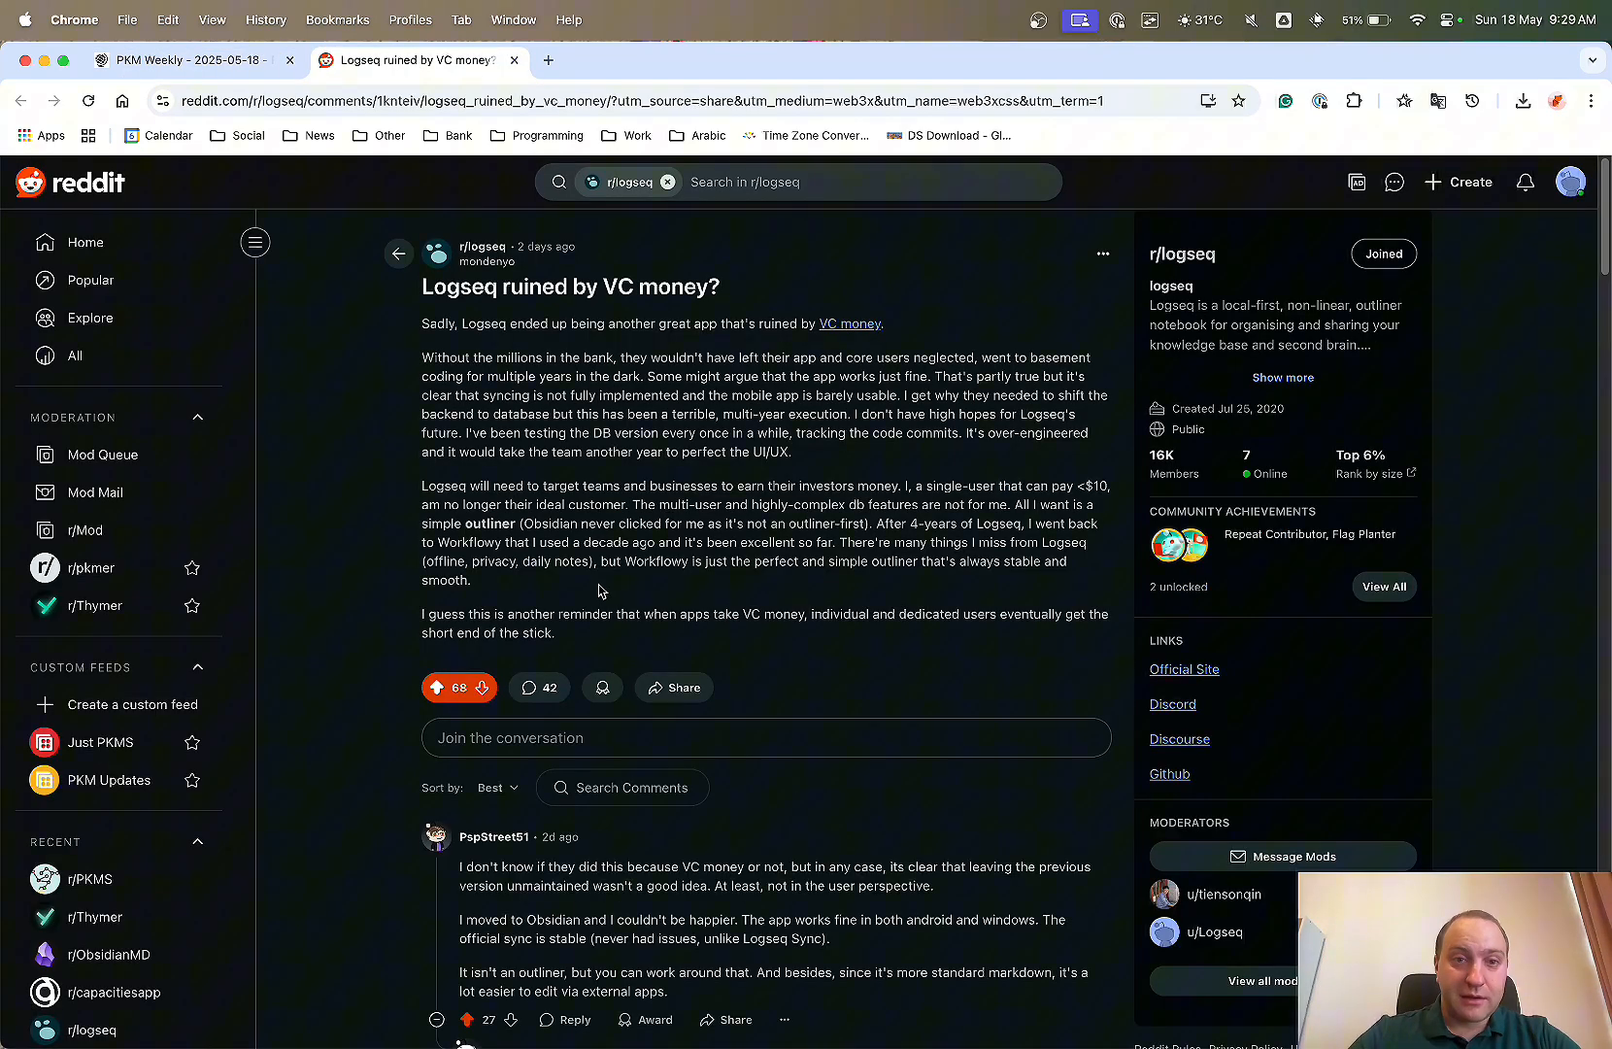
{"action": "scroll", "scroll_direction": "down", "scroll_amount": 3}
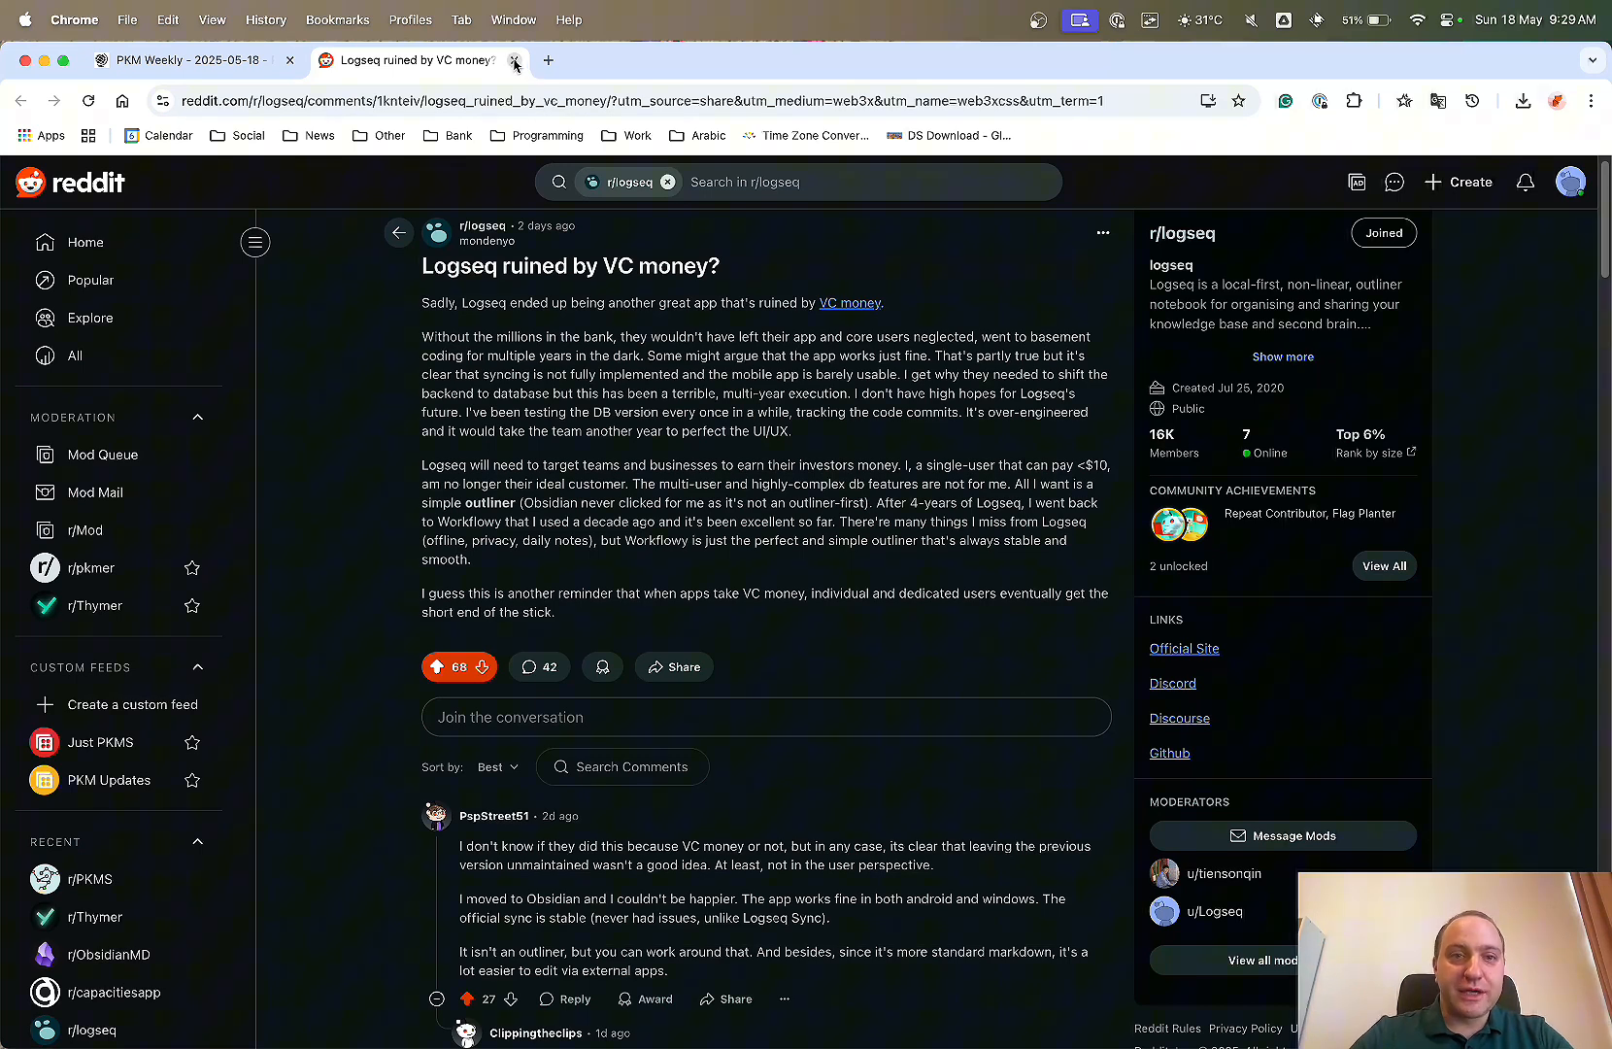
Close the Reddit tab, enlarge the Productivity Vault screenshot, and scroll to its 'here' link.
{"action": "left_click", "coordinate": [514, 61]}
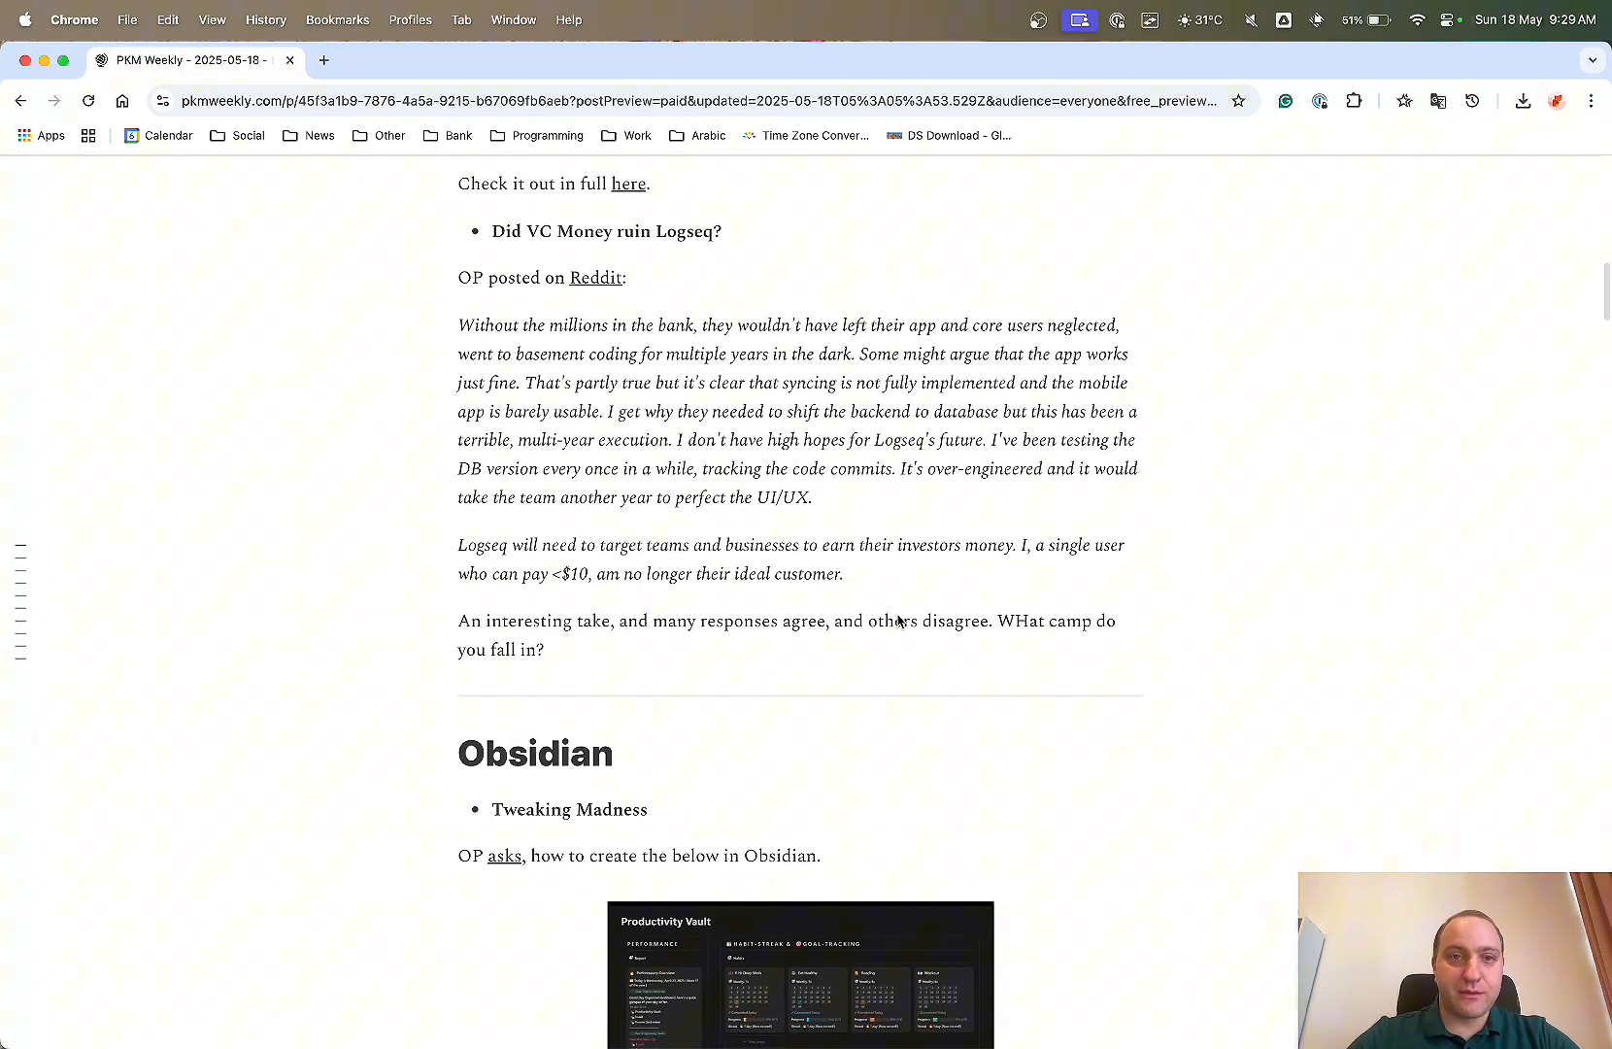
{"action": "scroll", "scroll_direction": "down", "scroll_amount": 3}
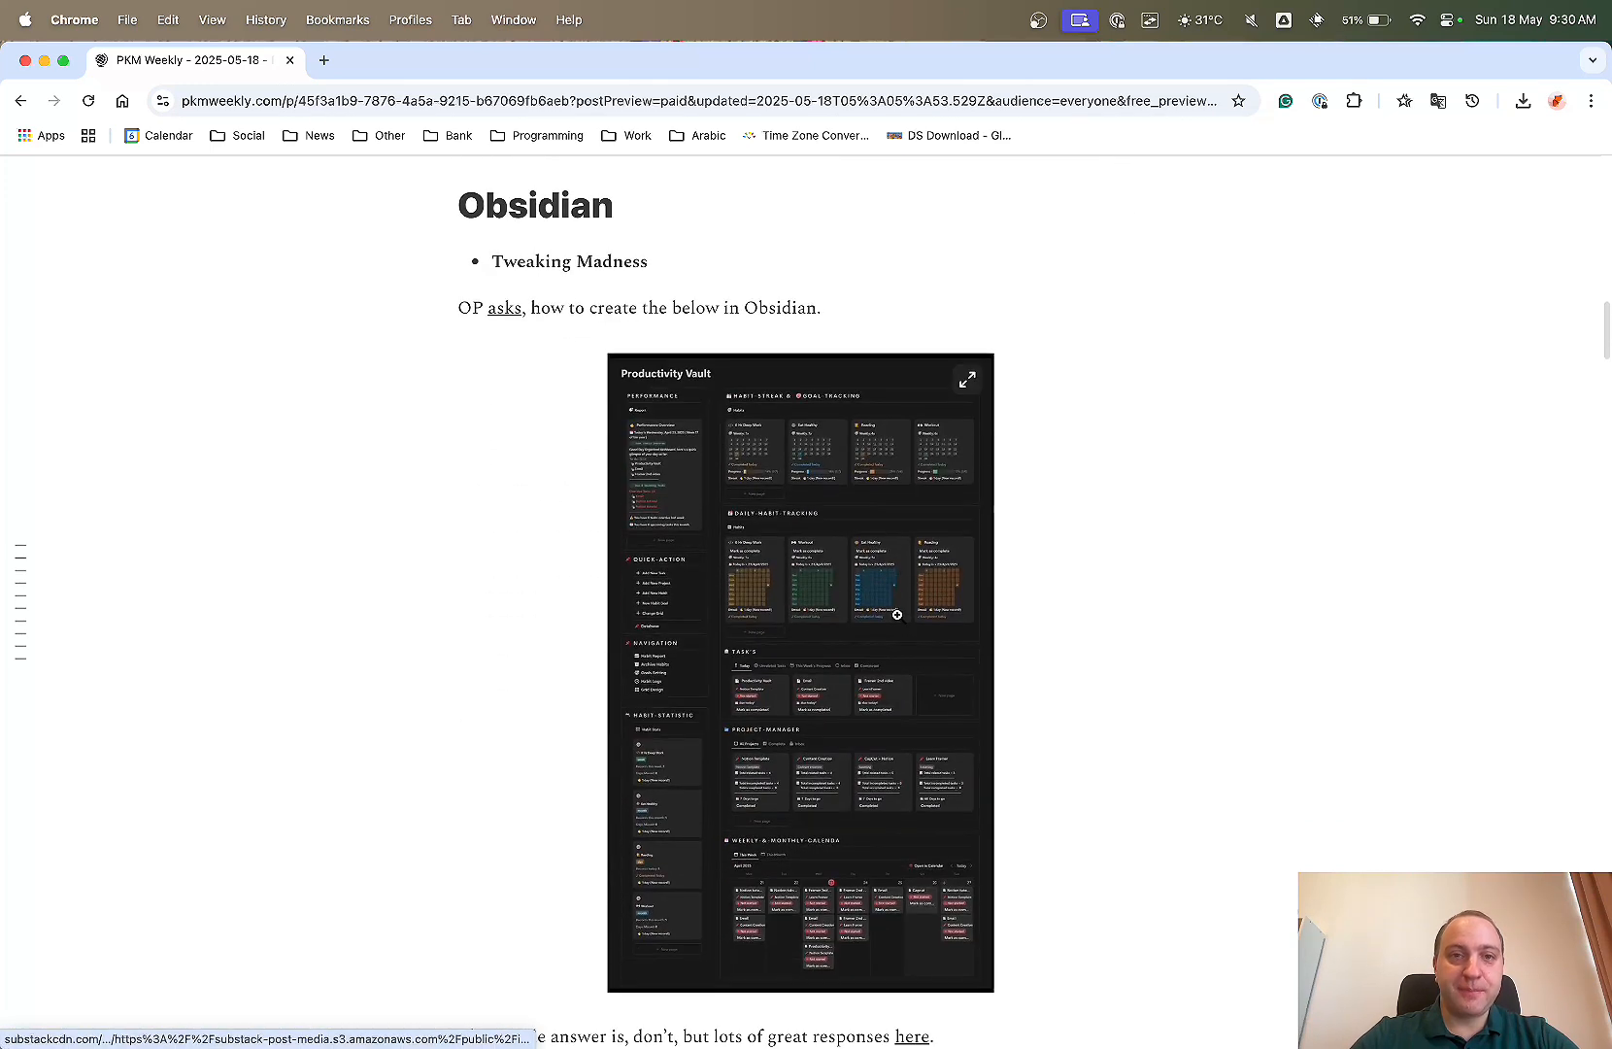
{"action": "scroll", "scroll_direction": "down", "scroll_amount": 3}
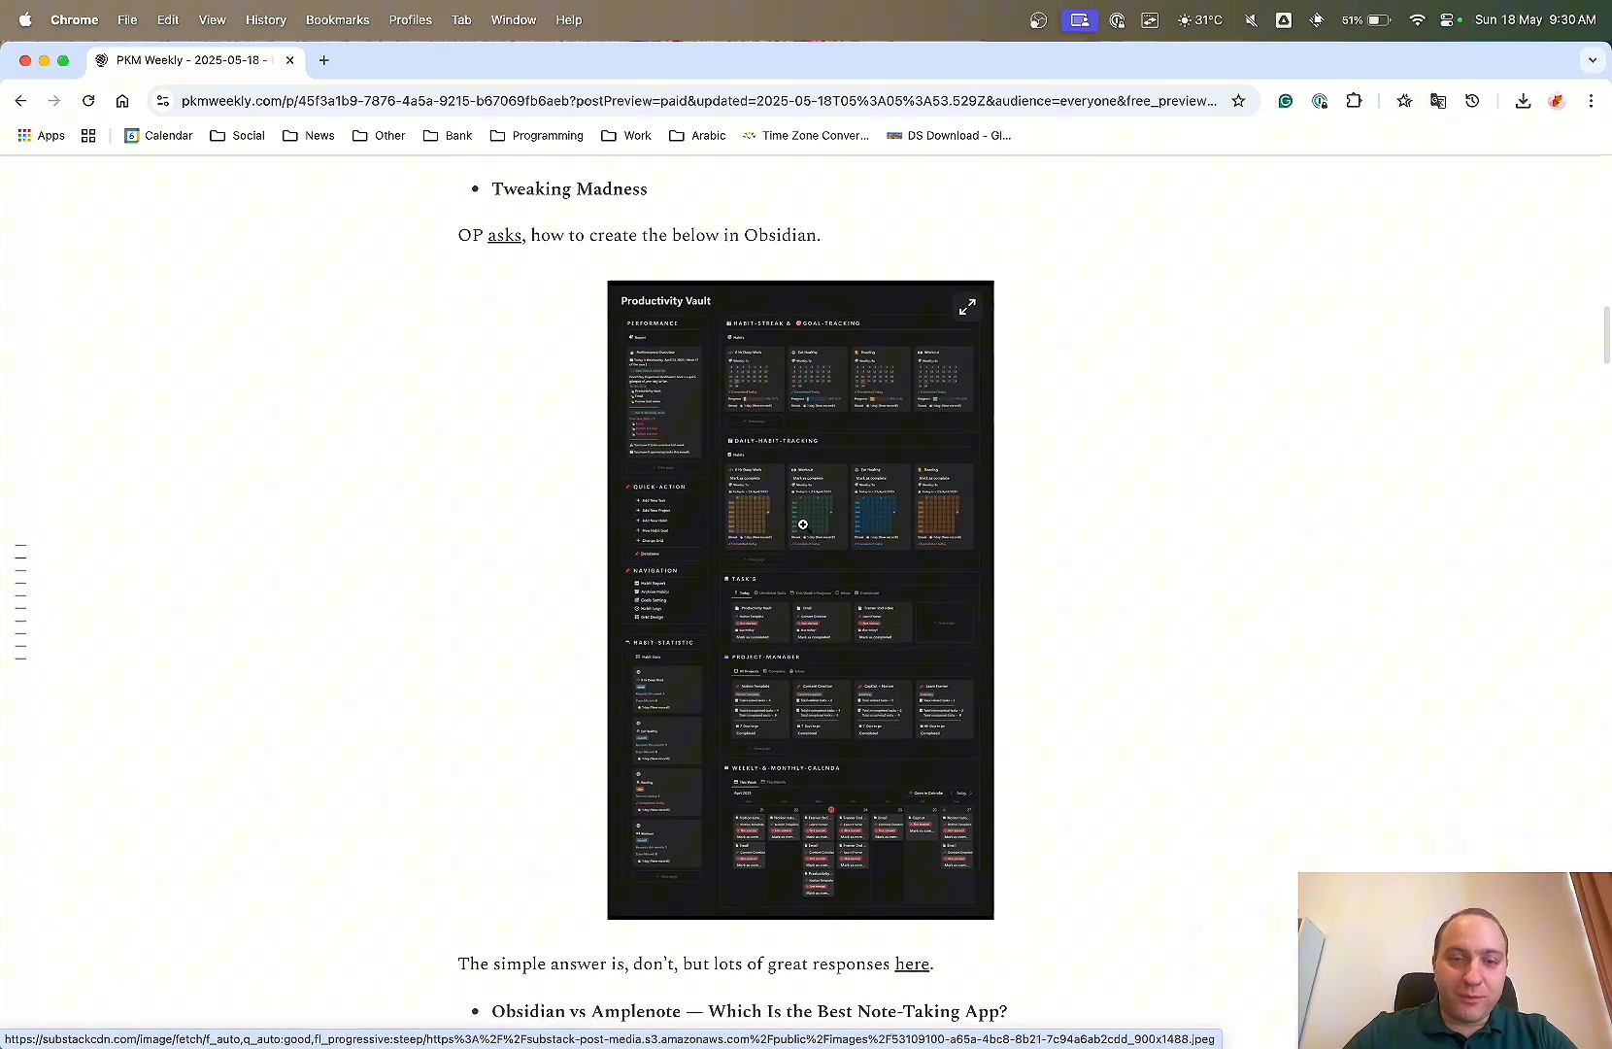
{"action": "left_click", "coordinate": [802, 524]}
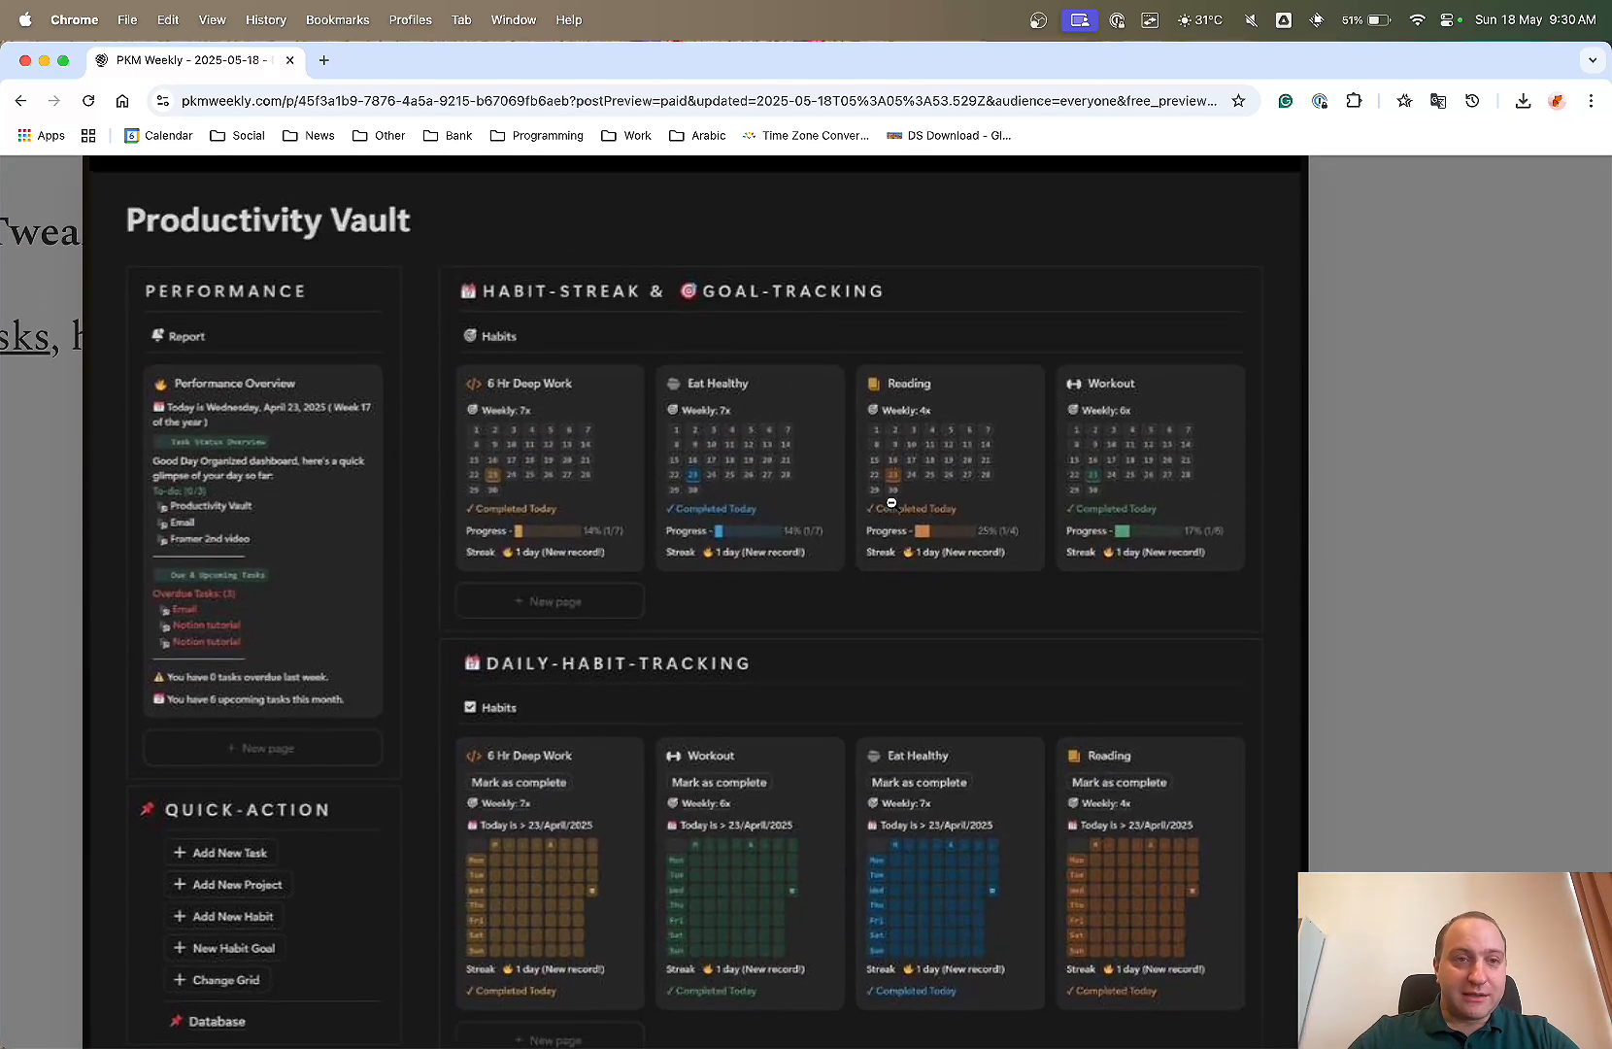
{"action": "scroll", "scroll_direction": "down", "scroll_amount": 3}
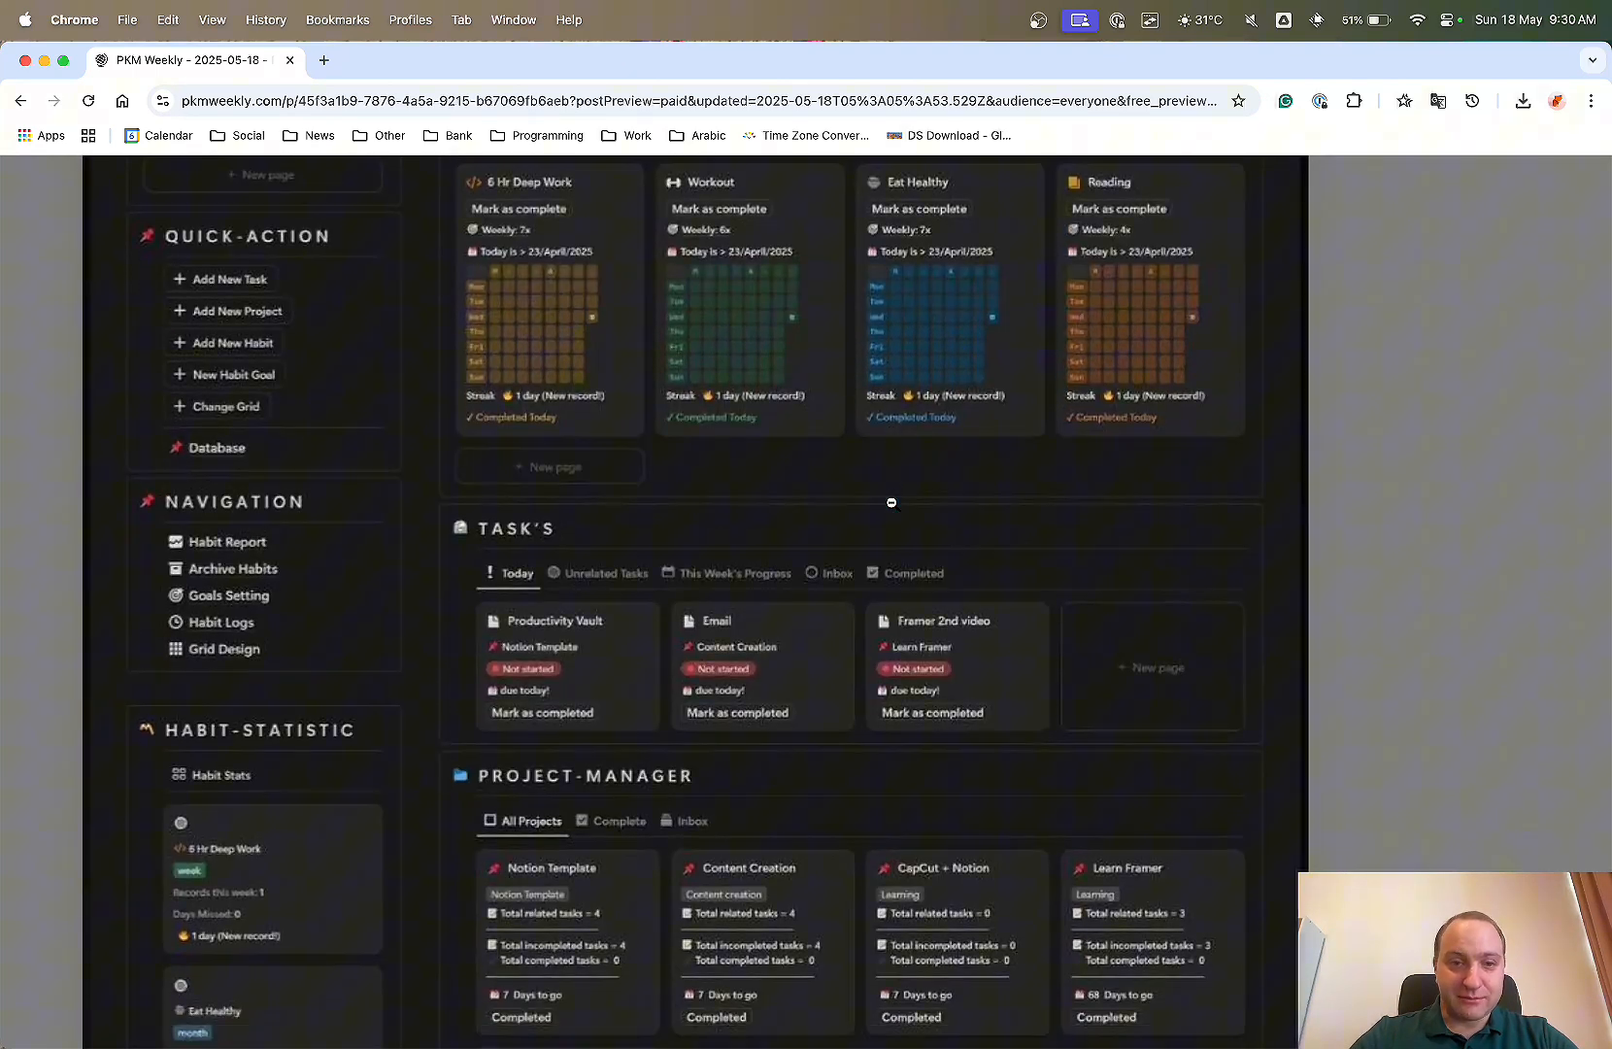
{"action": "scroll", "scroll_direction": "down", "scroll_amount": 3}
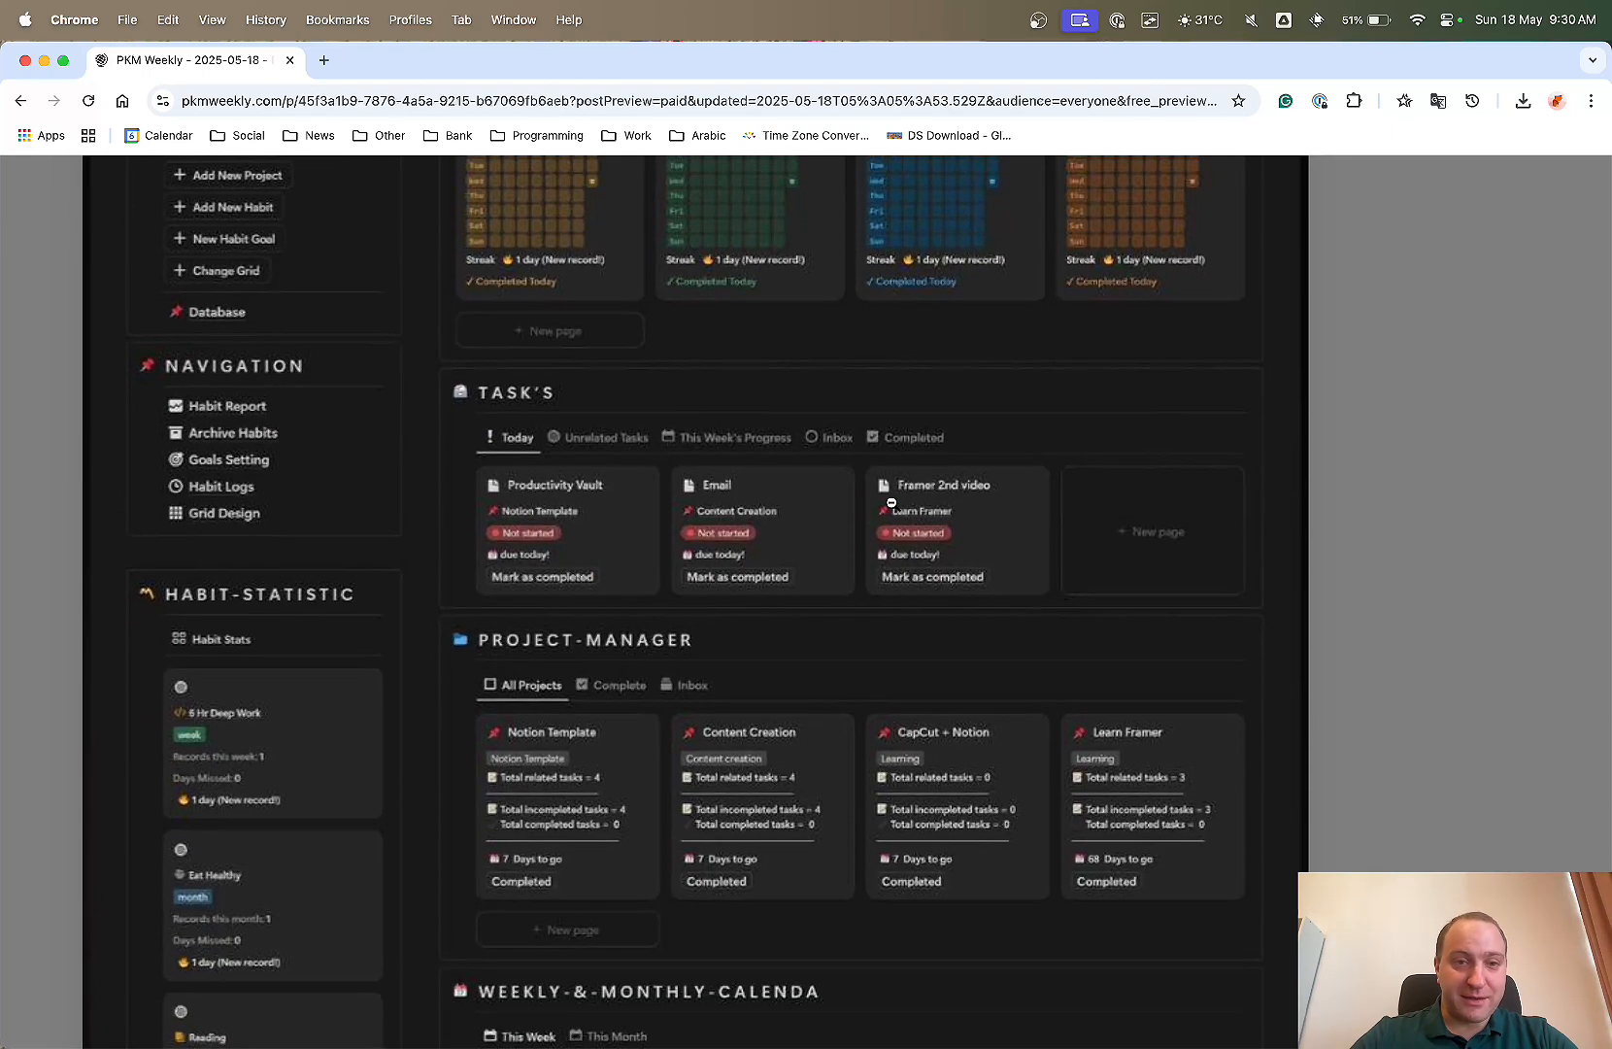
{"action": "scroll", "scroll_direction": "down", "scroll_amount": 3}
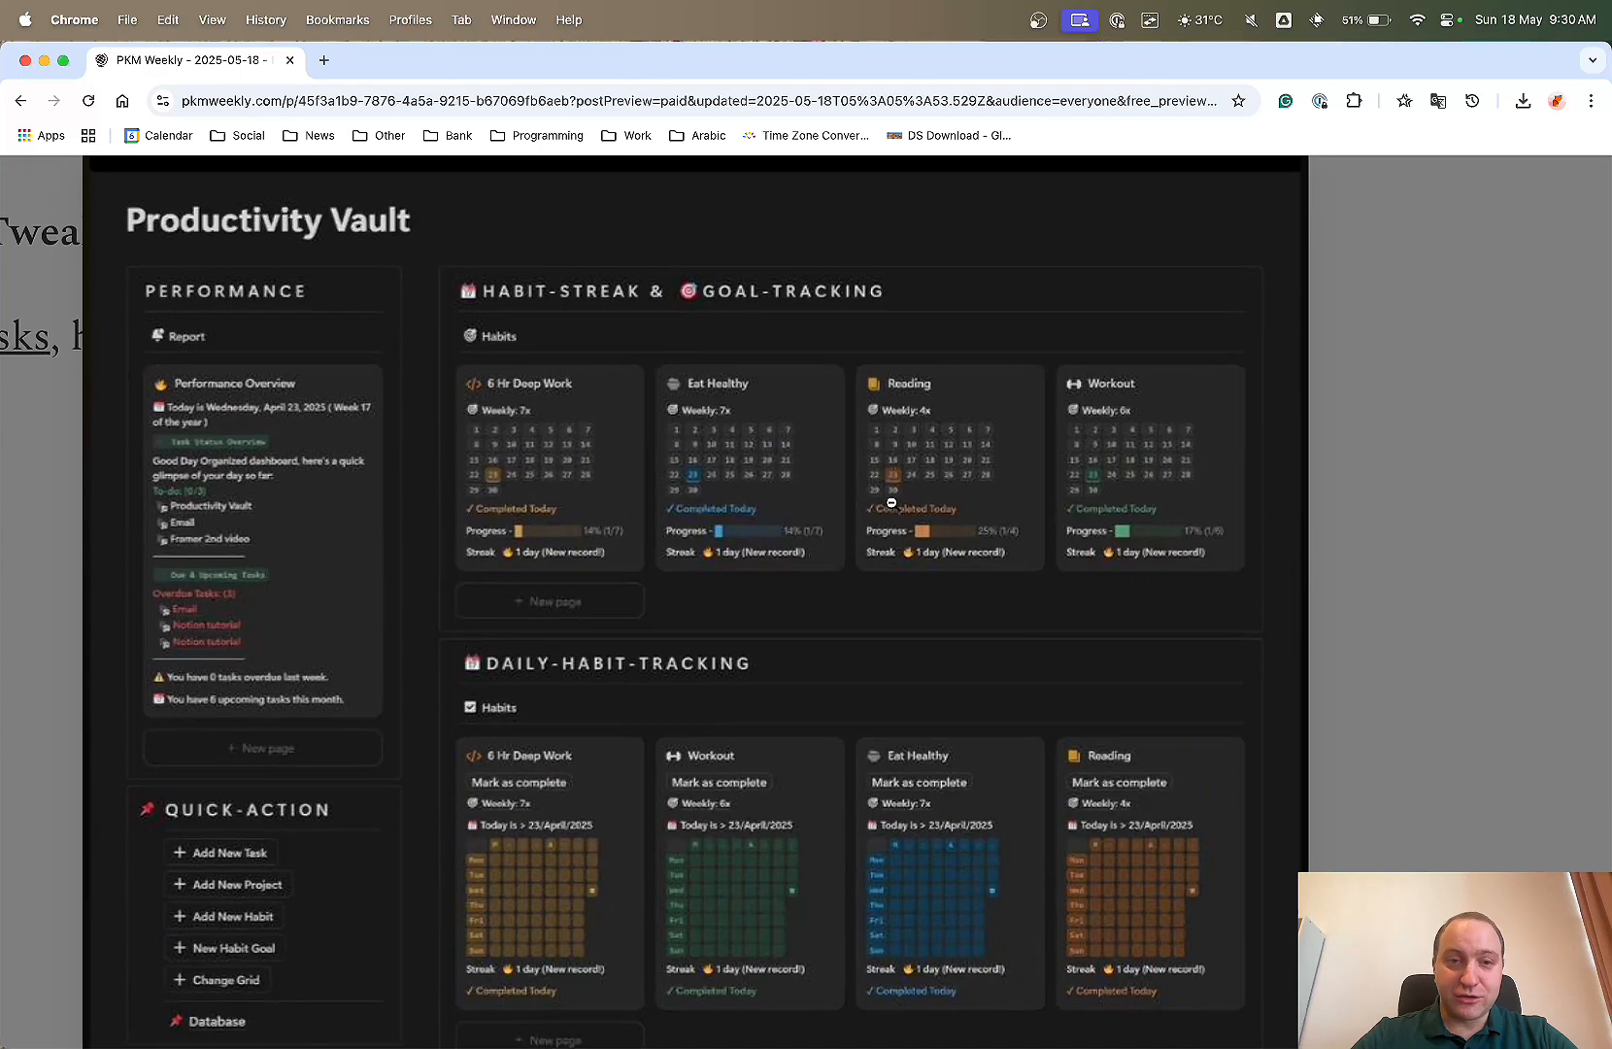
{"action": "mouse_move", "coordinate": [1455, 556]}
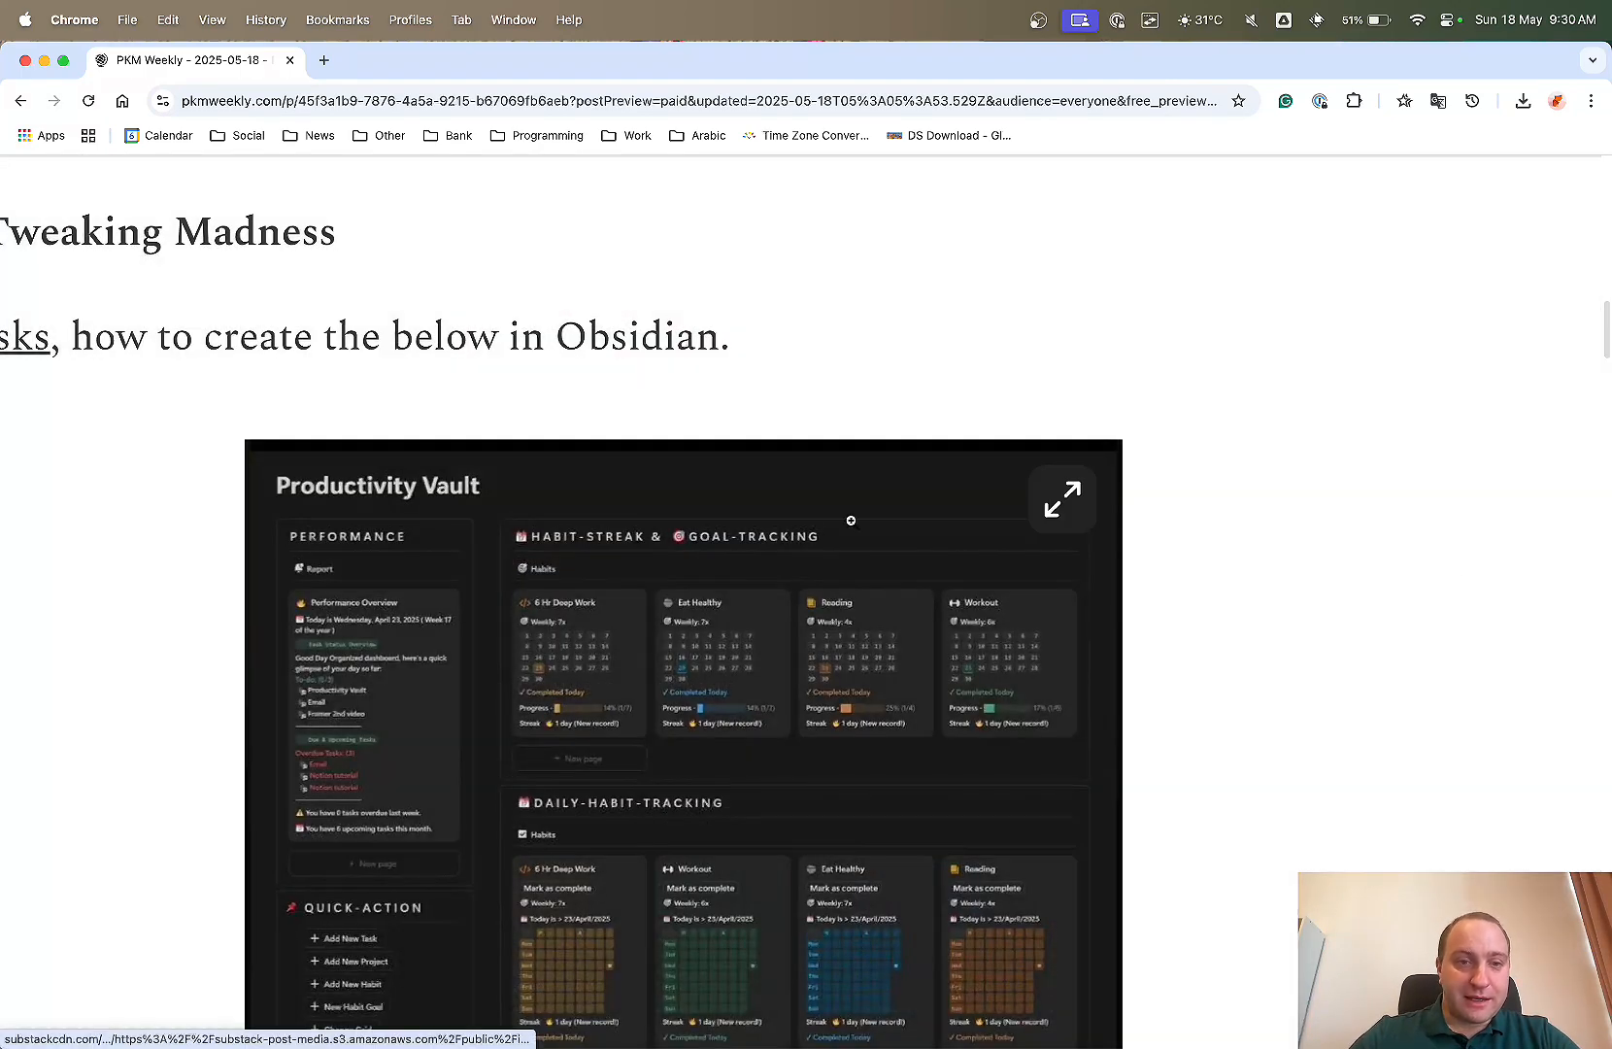
{"action": "scroll", "scroll_direction": "down", "scroll_amount": 3}
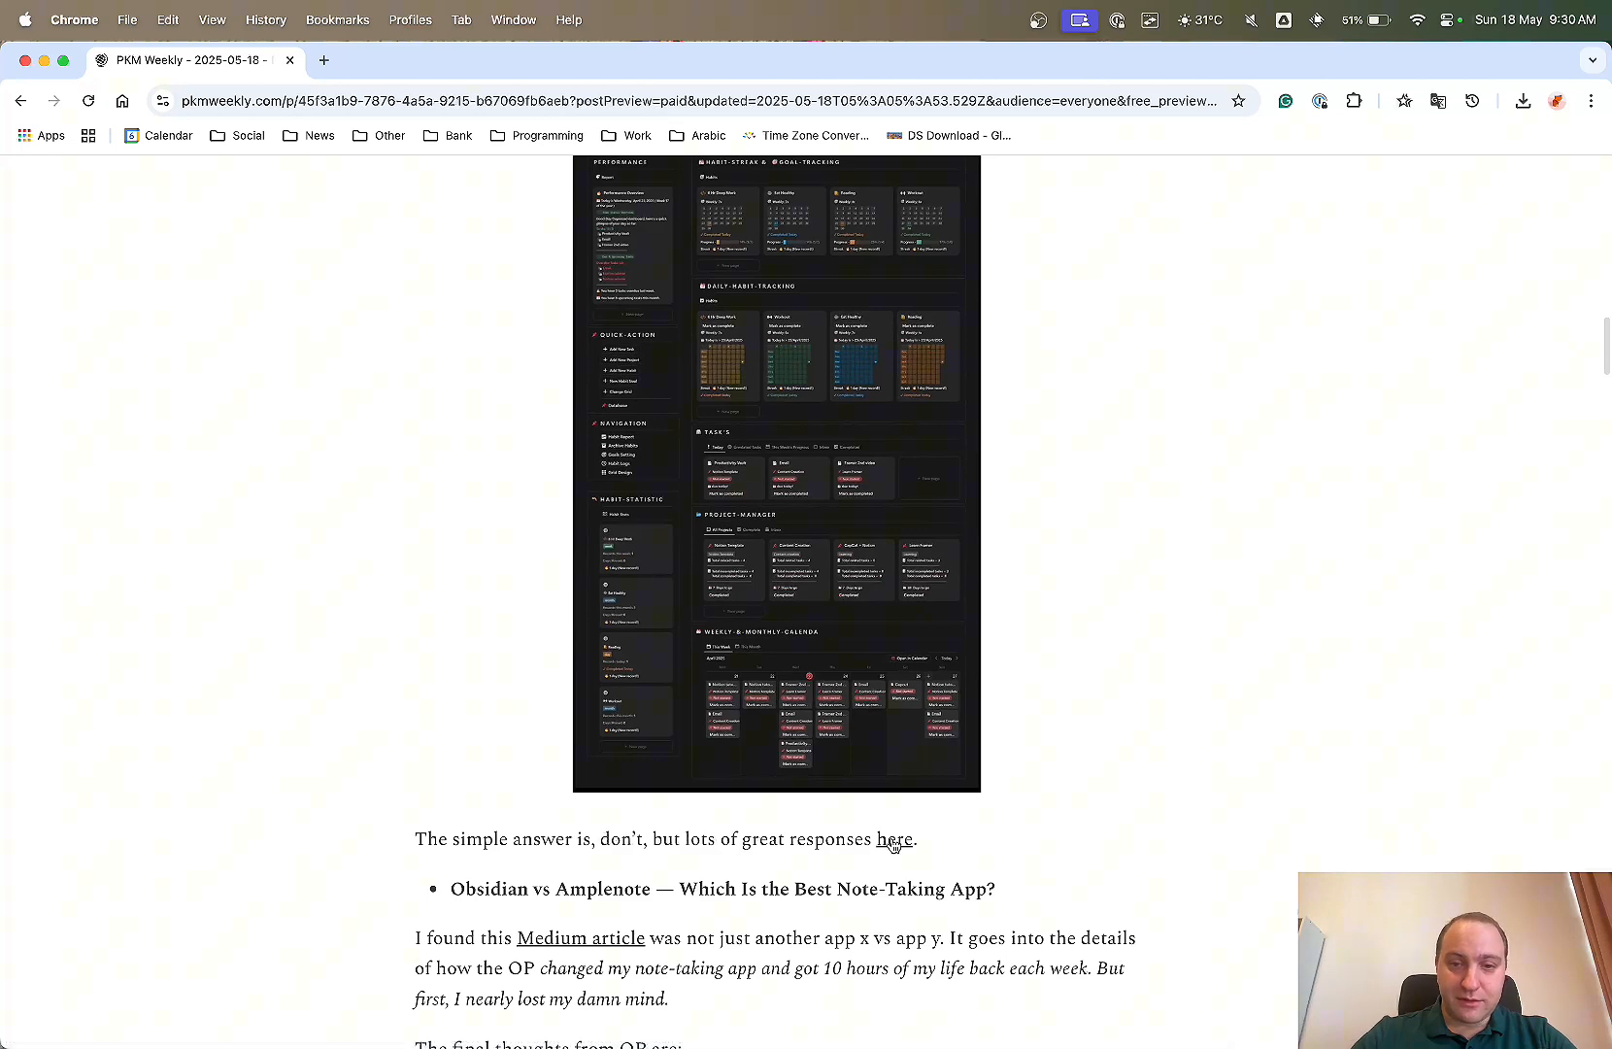
Open the r/ObsidianMD 'How to make this in obsidian' thread and skim its comments.
{"action": "left_click", "coordinate": [895, 839]}
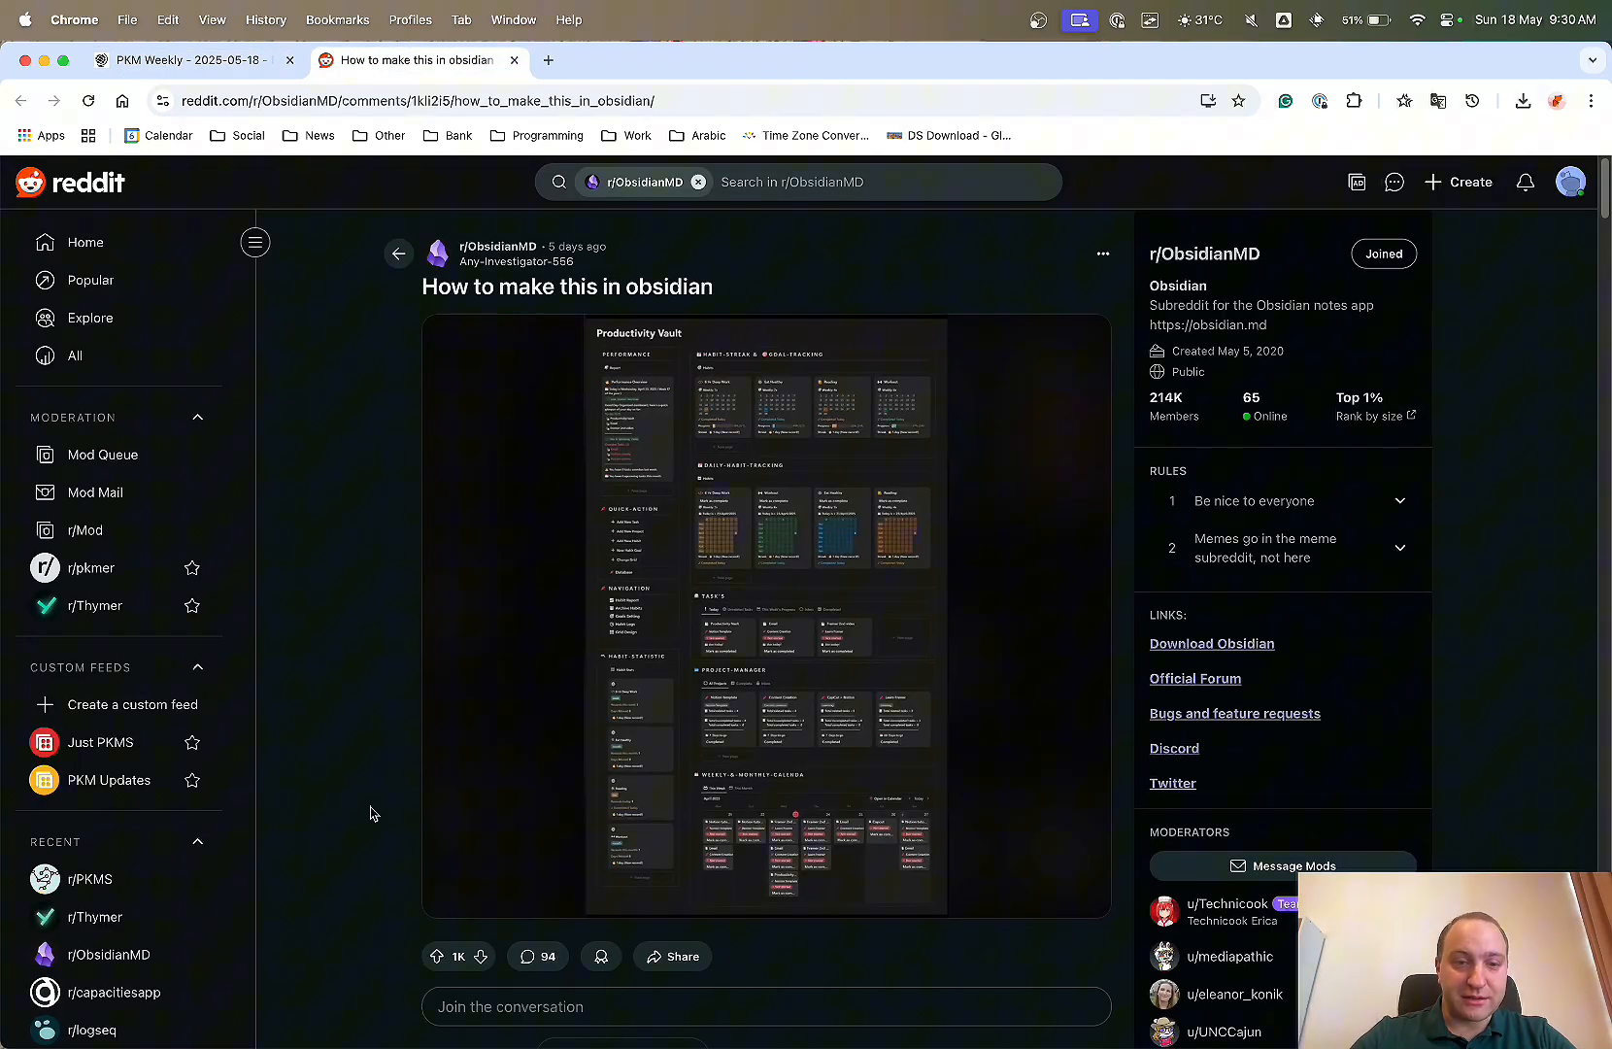
{"action": "mouse_move", "coordinate": [379, 802]}
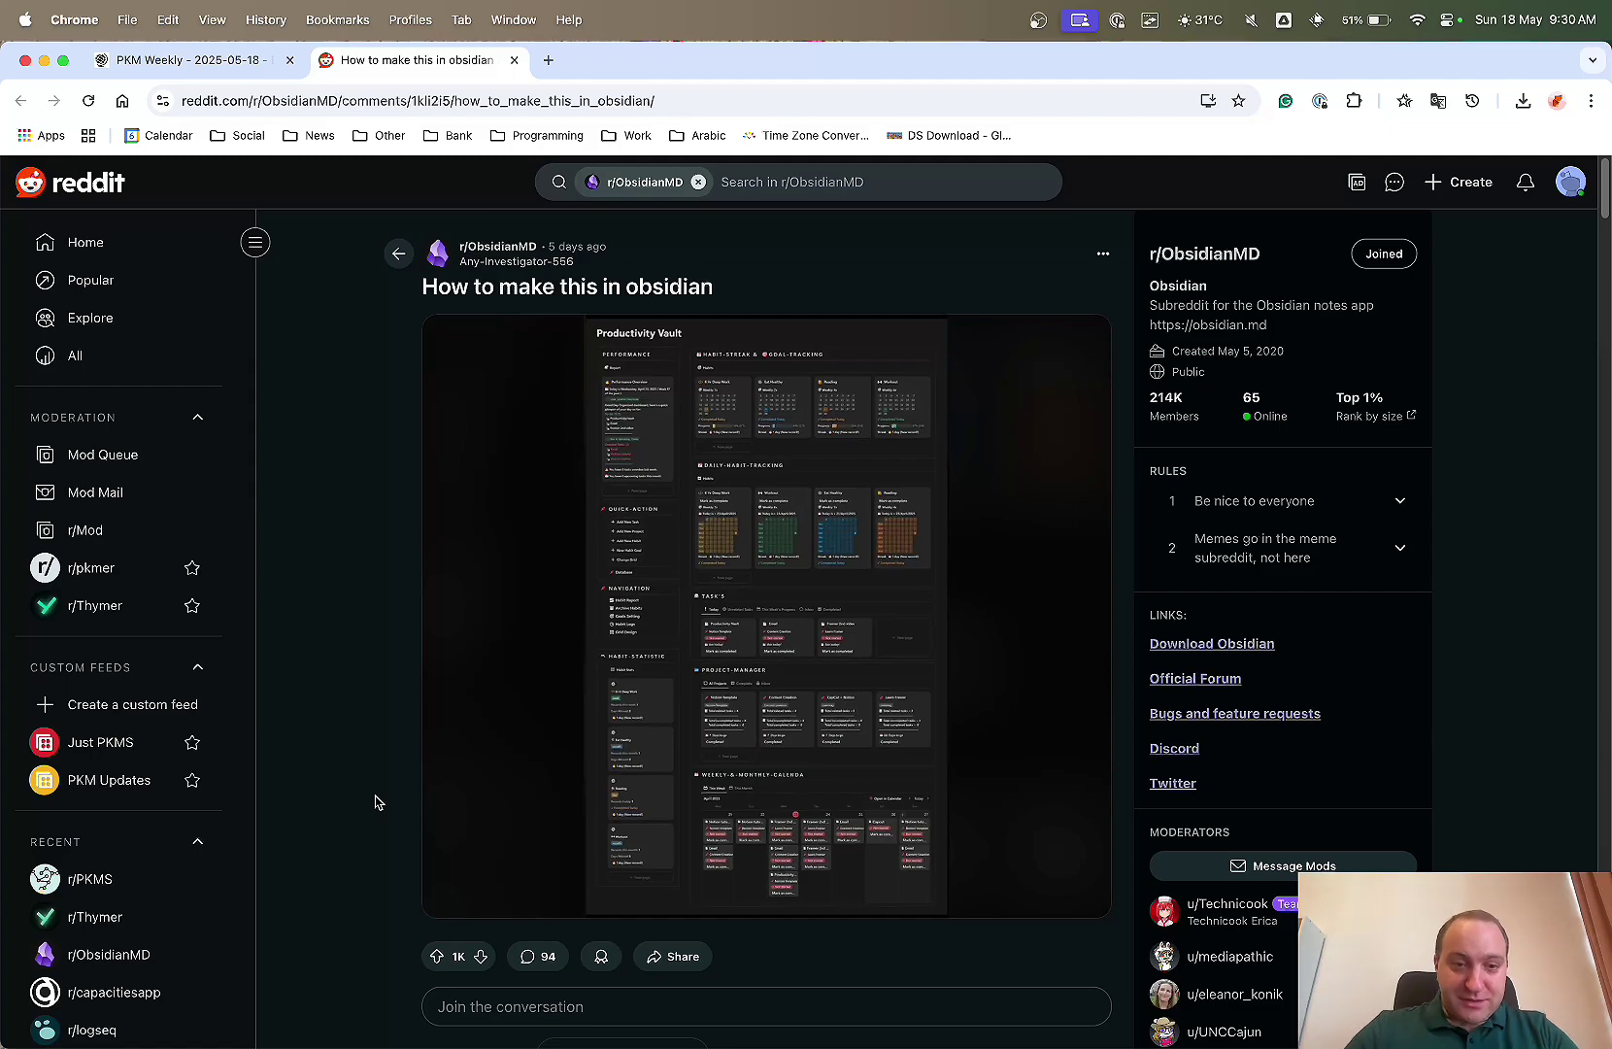
{"action": "scroll", "scroll_direction": "down", "scroll_amount": 3}
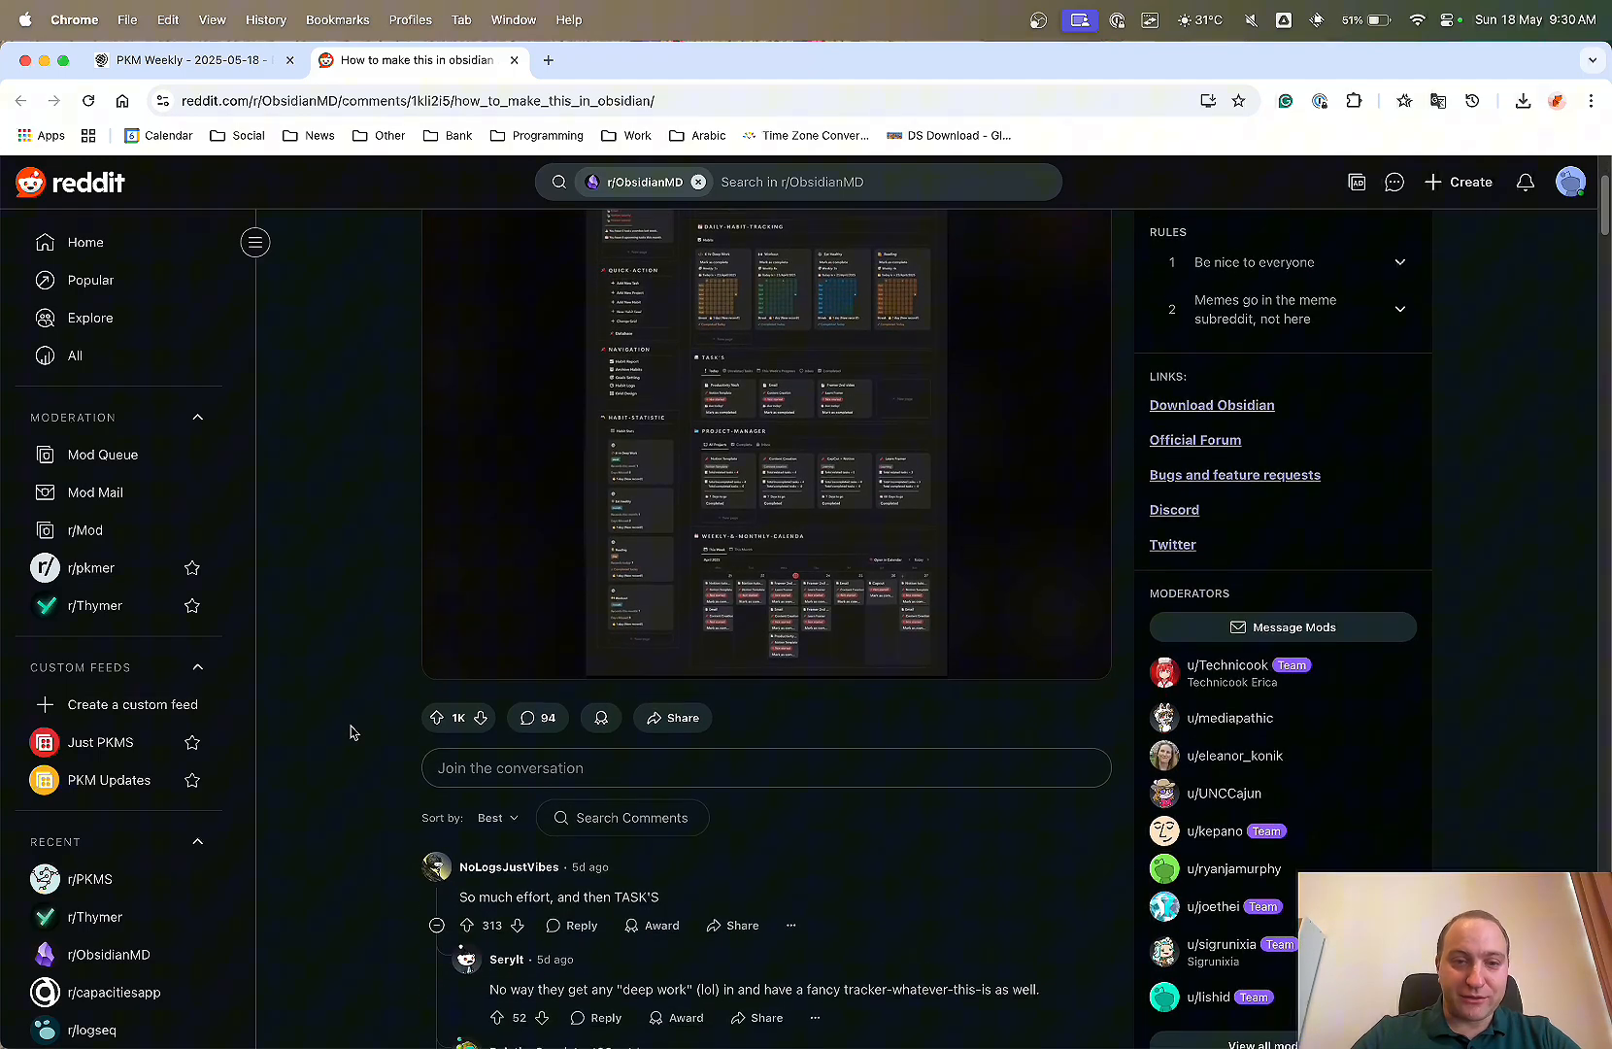
{"action": "scroll", "scroll_direction": "down", "scroll_amount": 3}
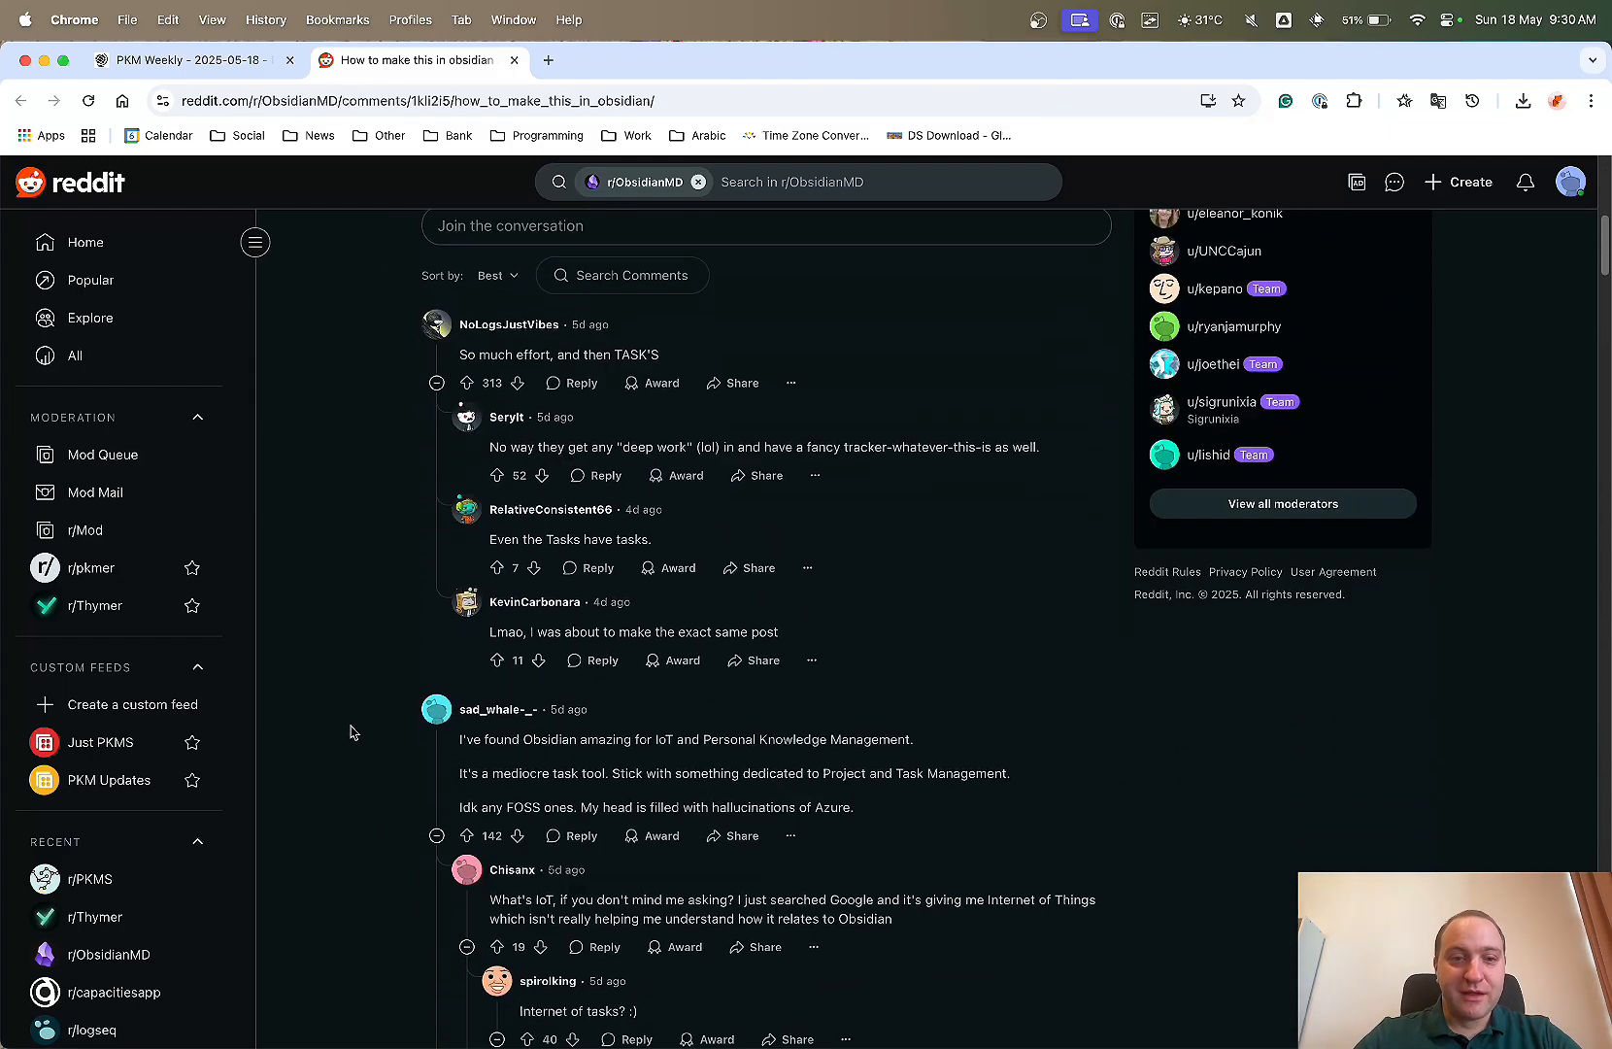
{"action": "scroll", "scroll_direction": "up", "scroll_amount": 3}
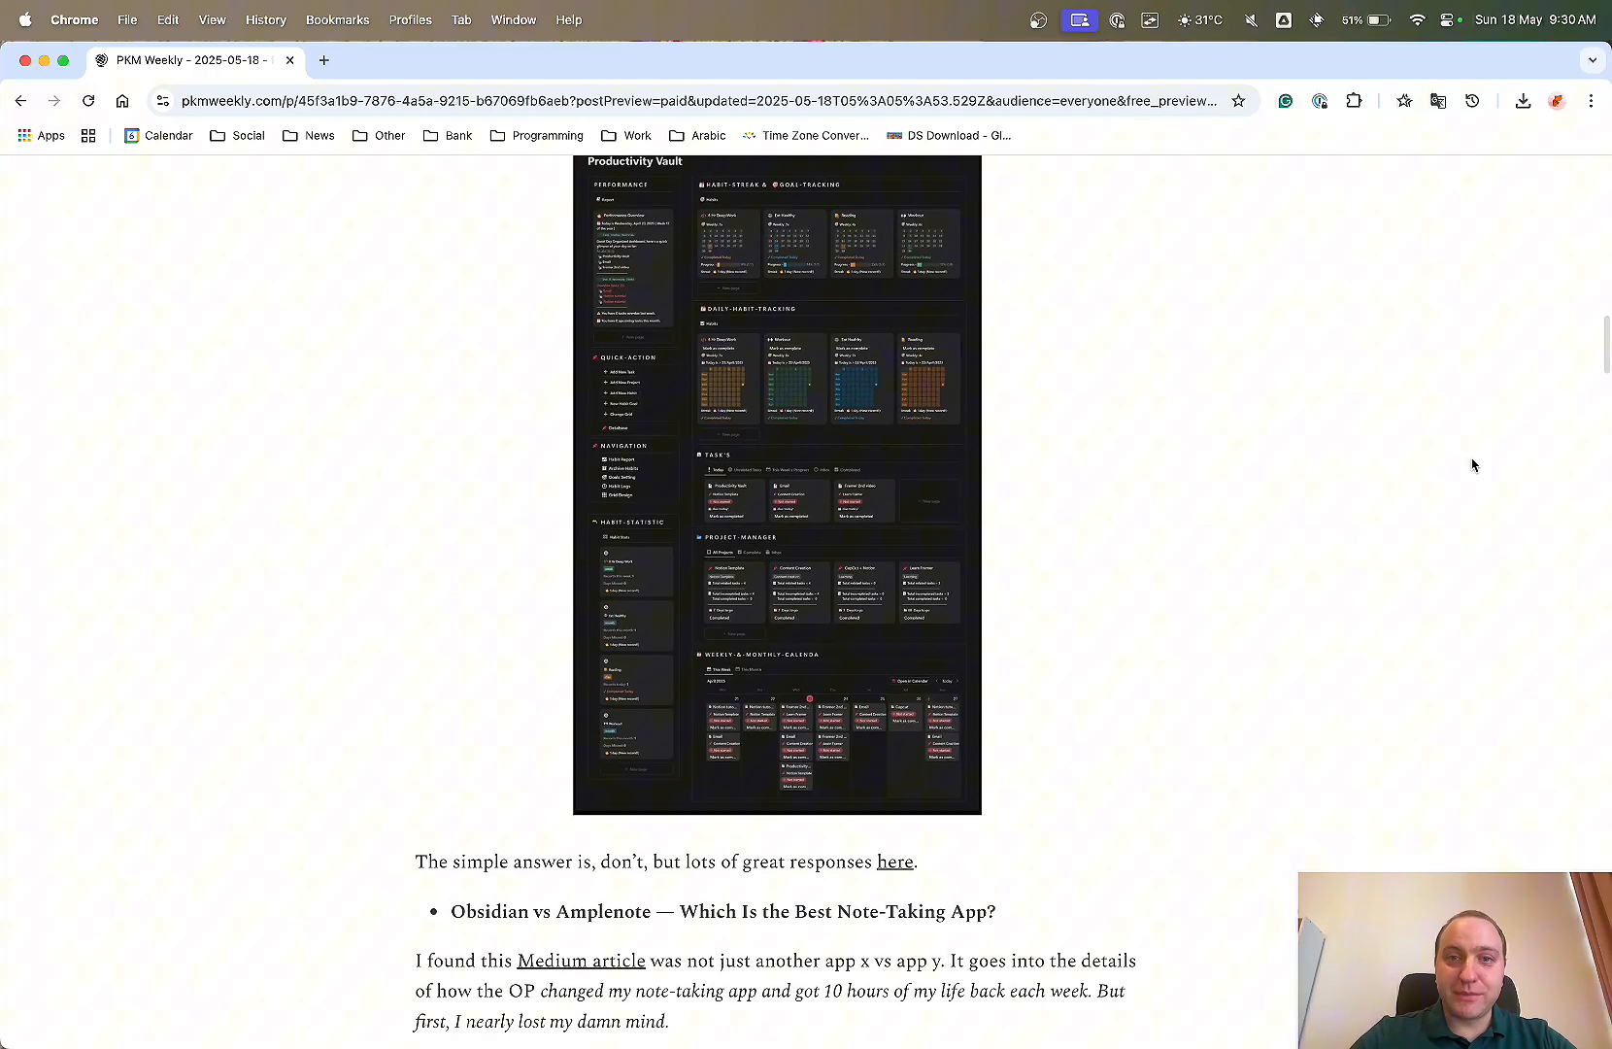
Read through the Obsidian vs Amplenote item down to the Obsidian creativity YouTube embed.
{"action": "scroll", "scroll_direction": "down", "scroll_amount": 3}
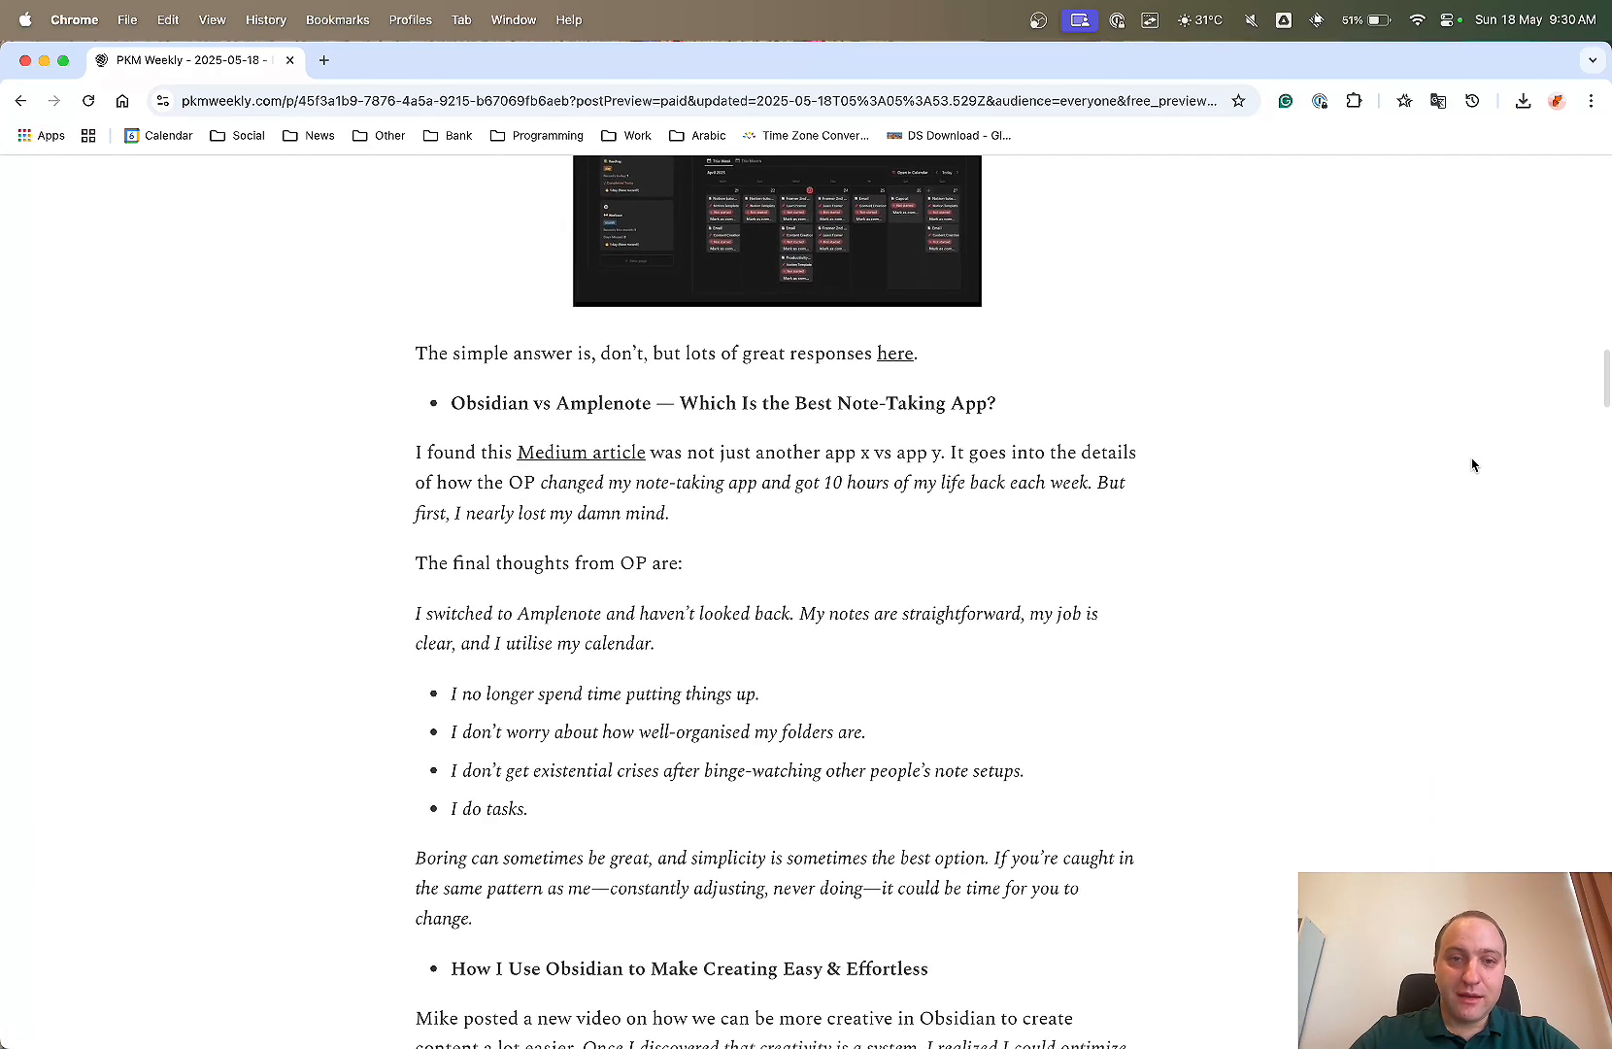
{"action": "scroll", "scroll_direction": "down", "scroll_amount": 3}
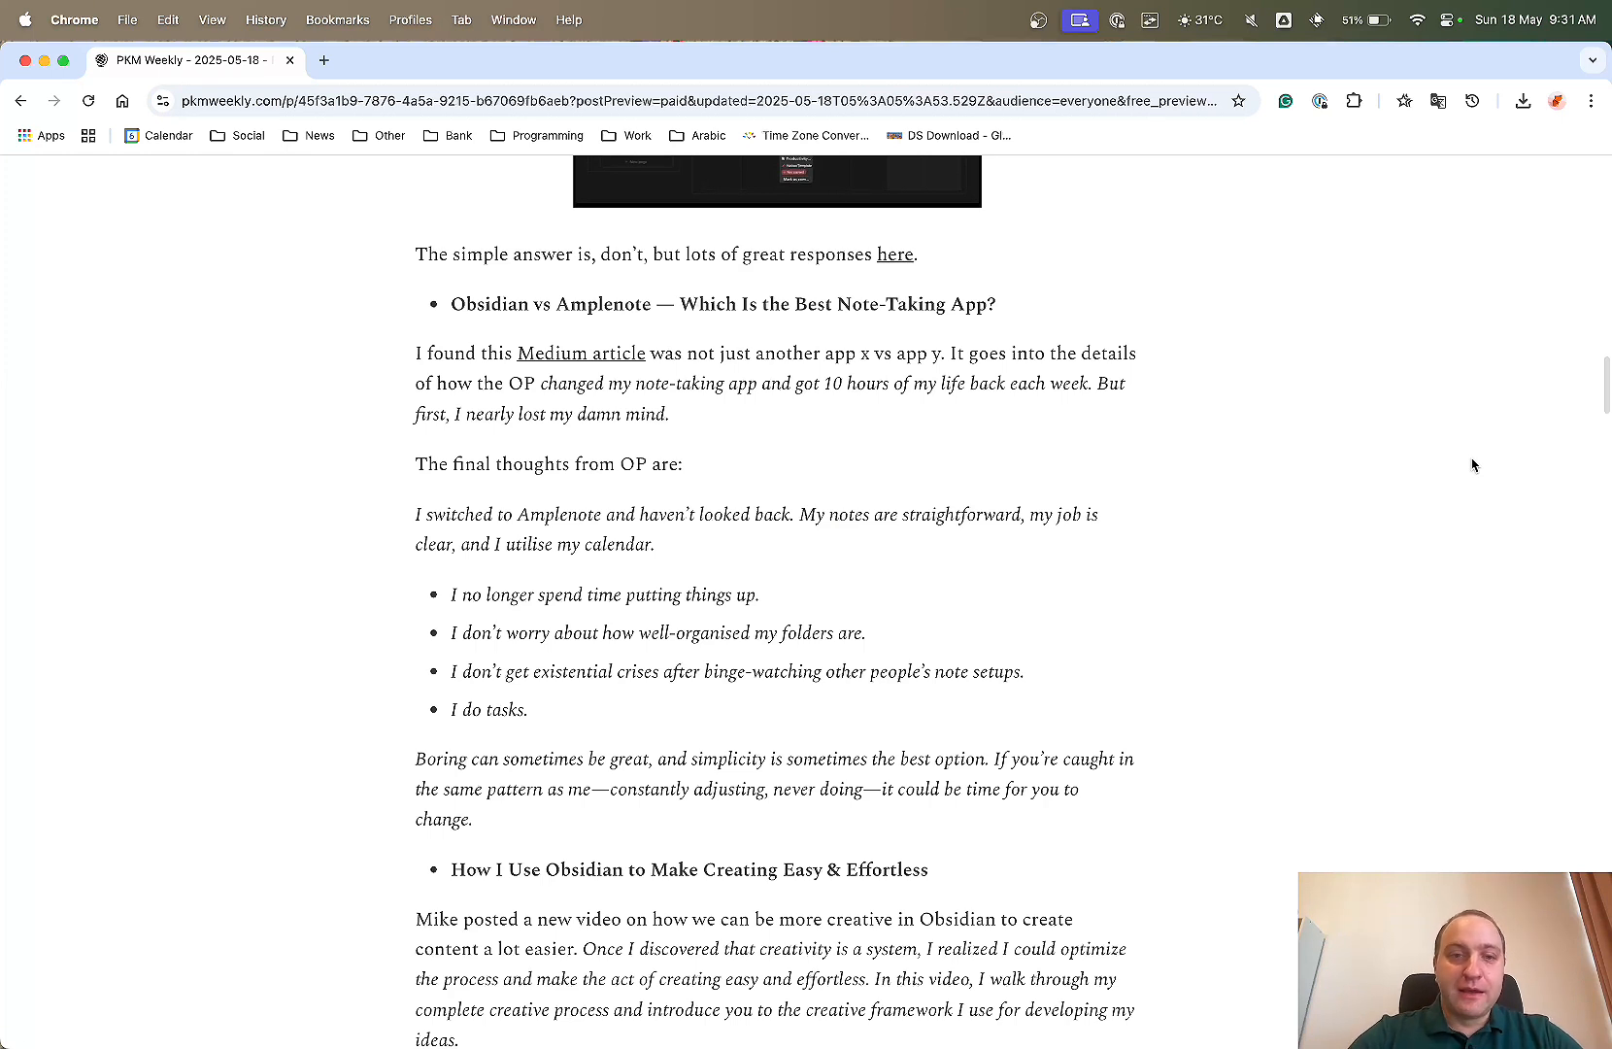
{"action": "mouse_move", "coordinate": [1070, 536]}
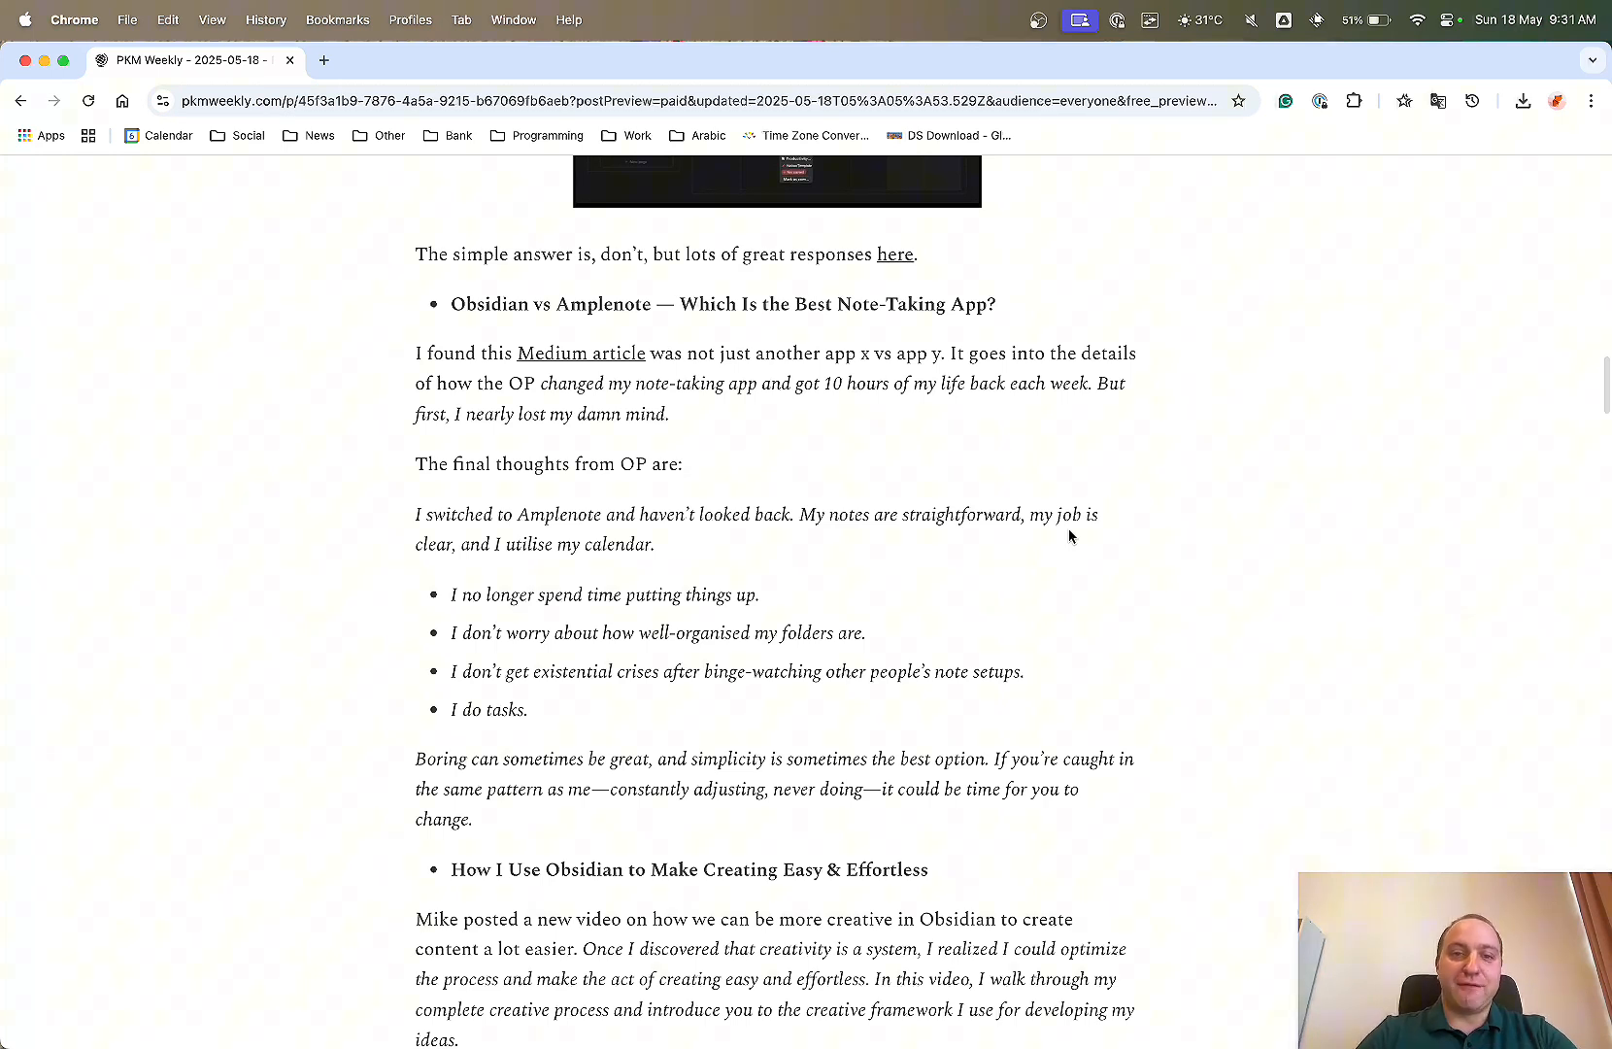
{"action": "scroll", "scroll_direction": "down", "scroll_amount": 3}
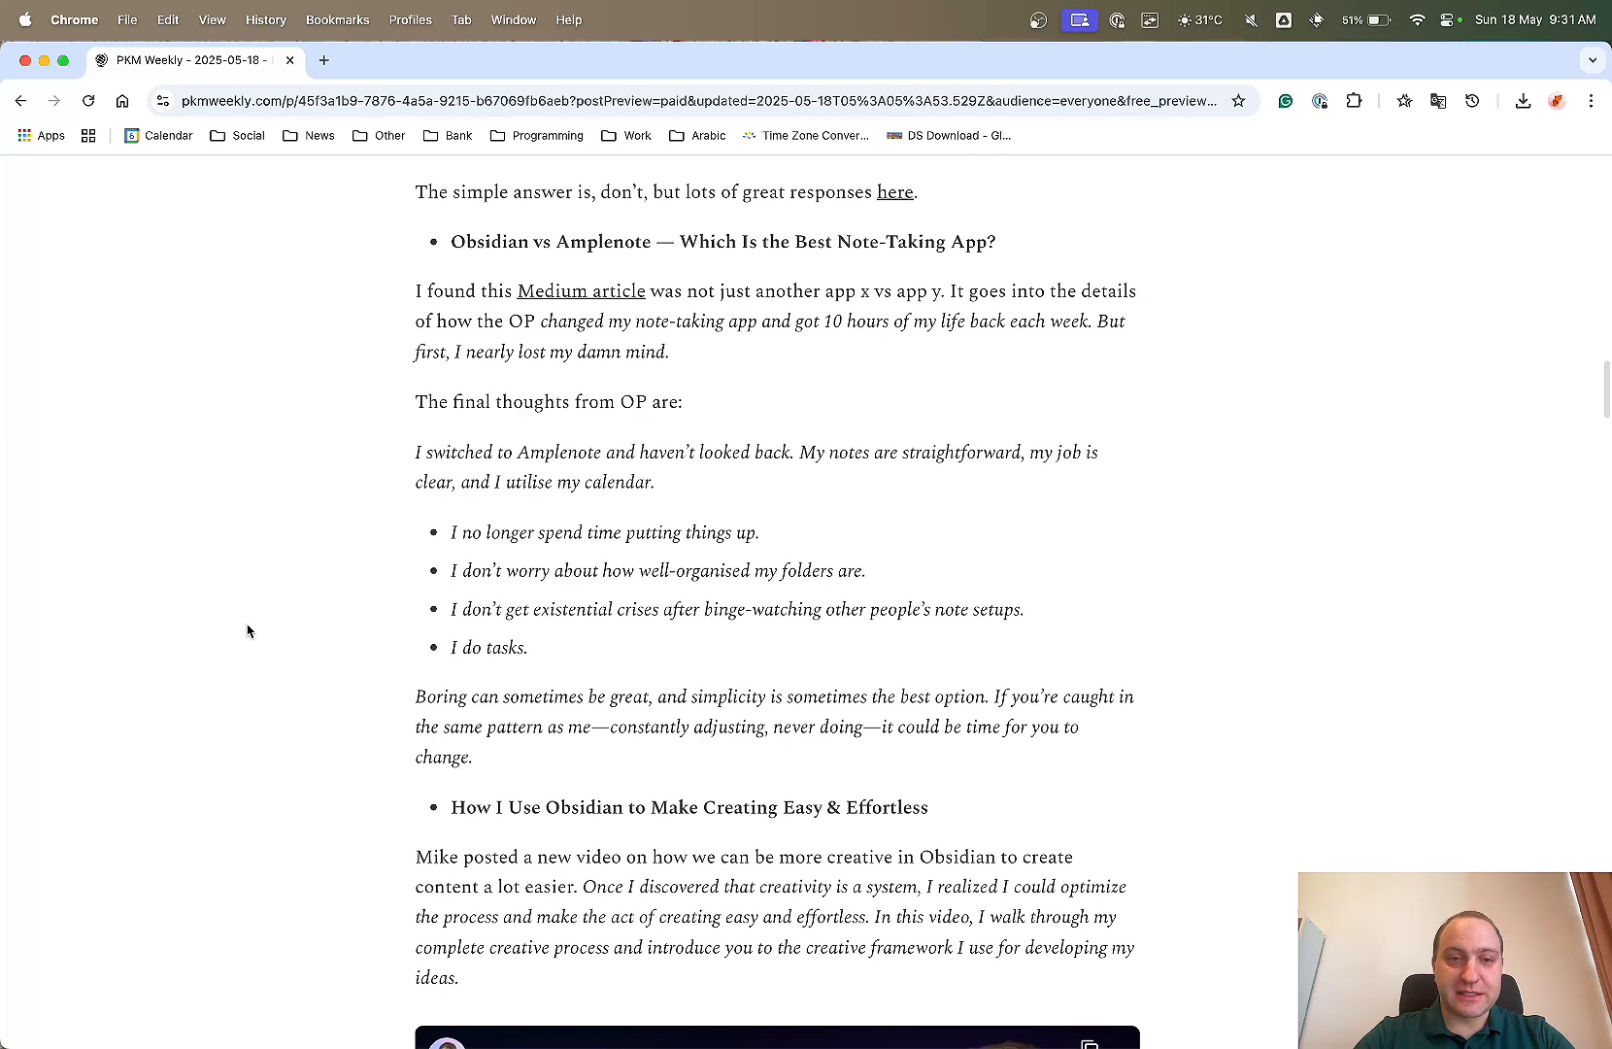
{"action": "mouse_move", "coordinate": [817, 464]}
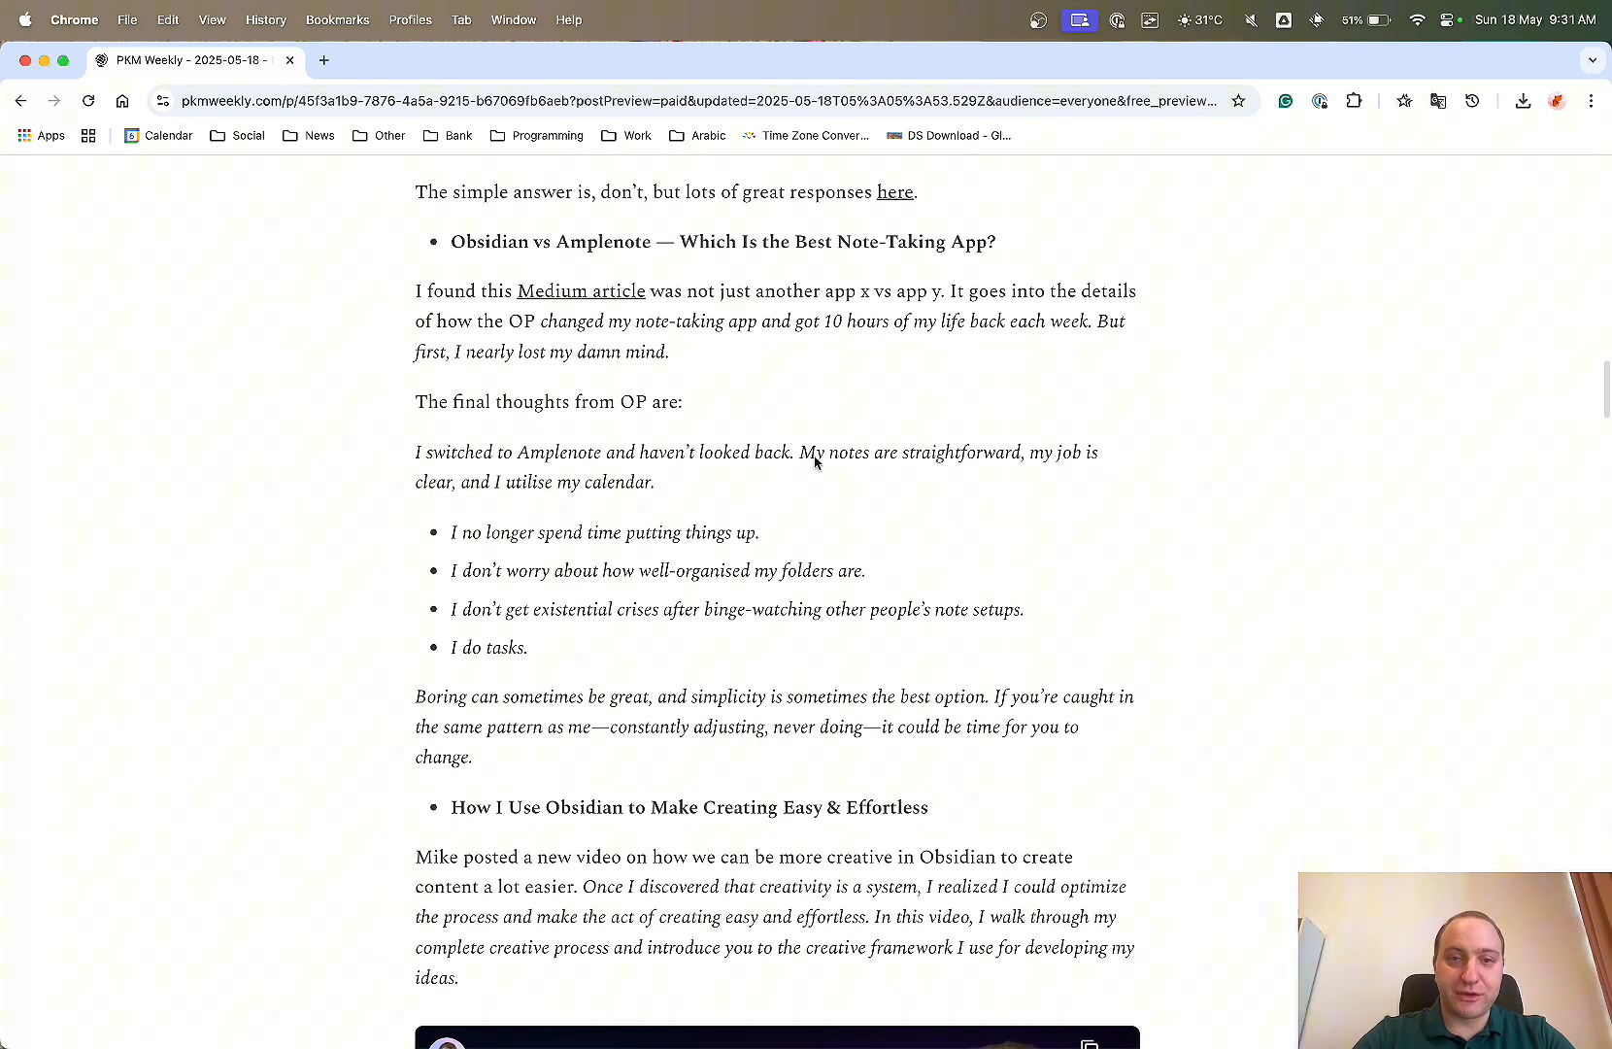
{"action": "mouse_move", "coordinate": [519, 488]}
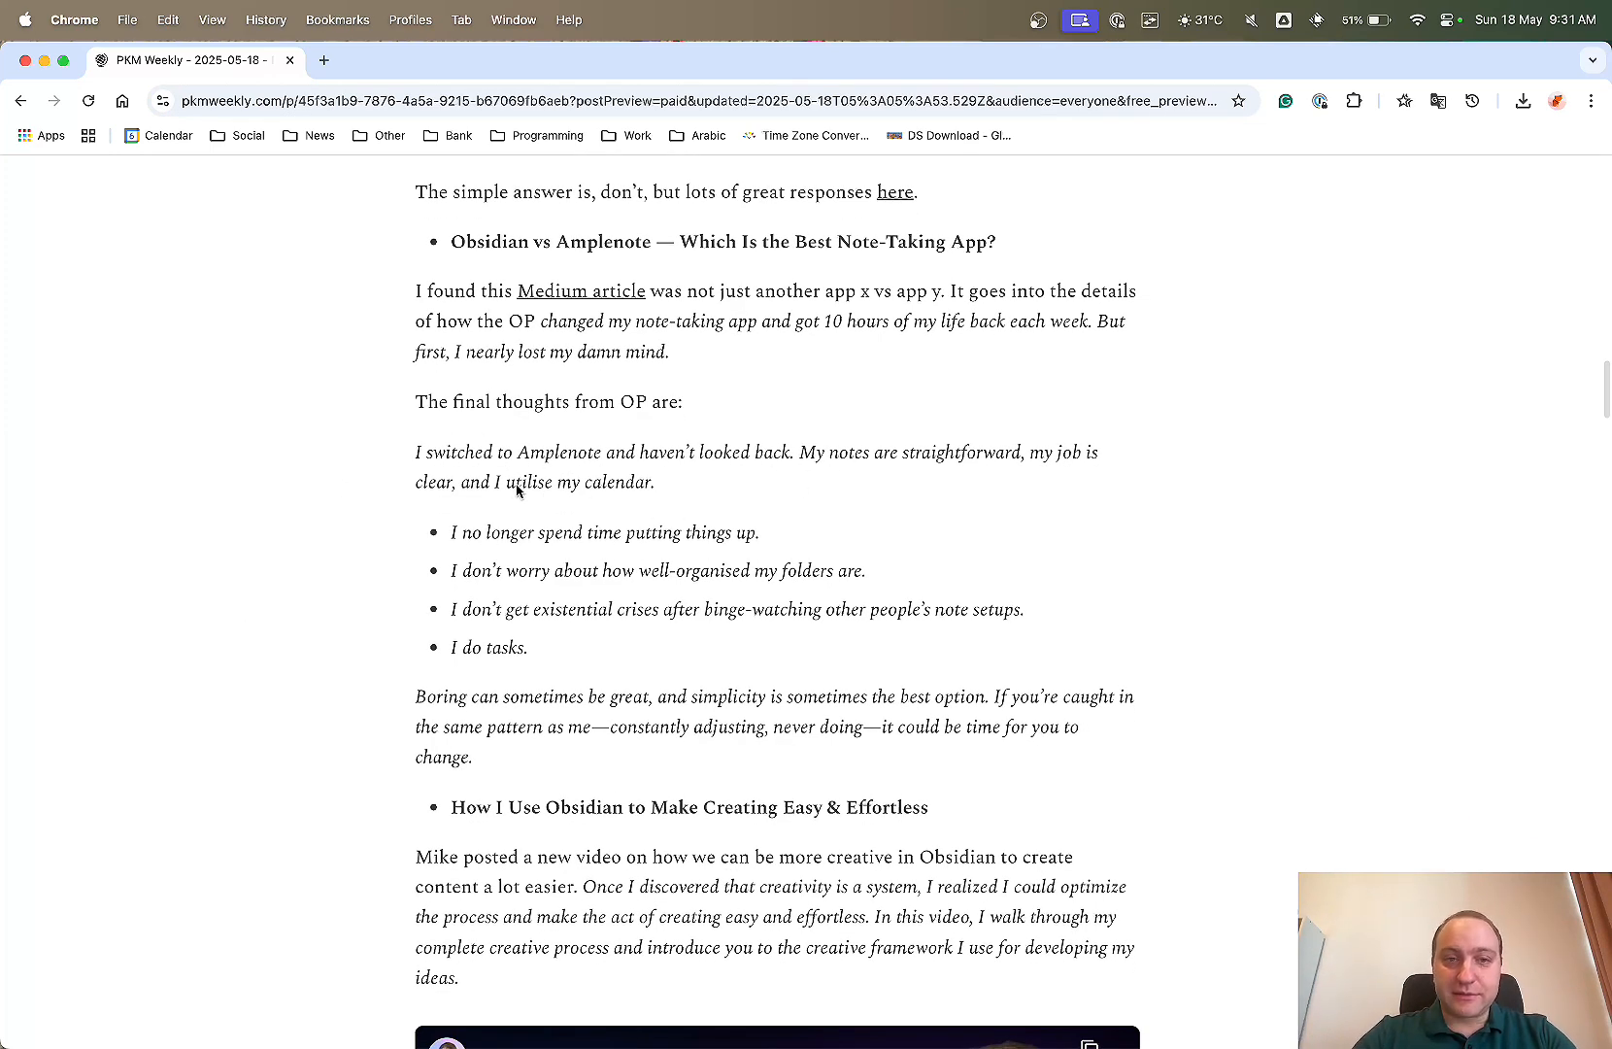
{"action": "mouse_move", "coordinate": [757, 536]}
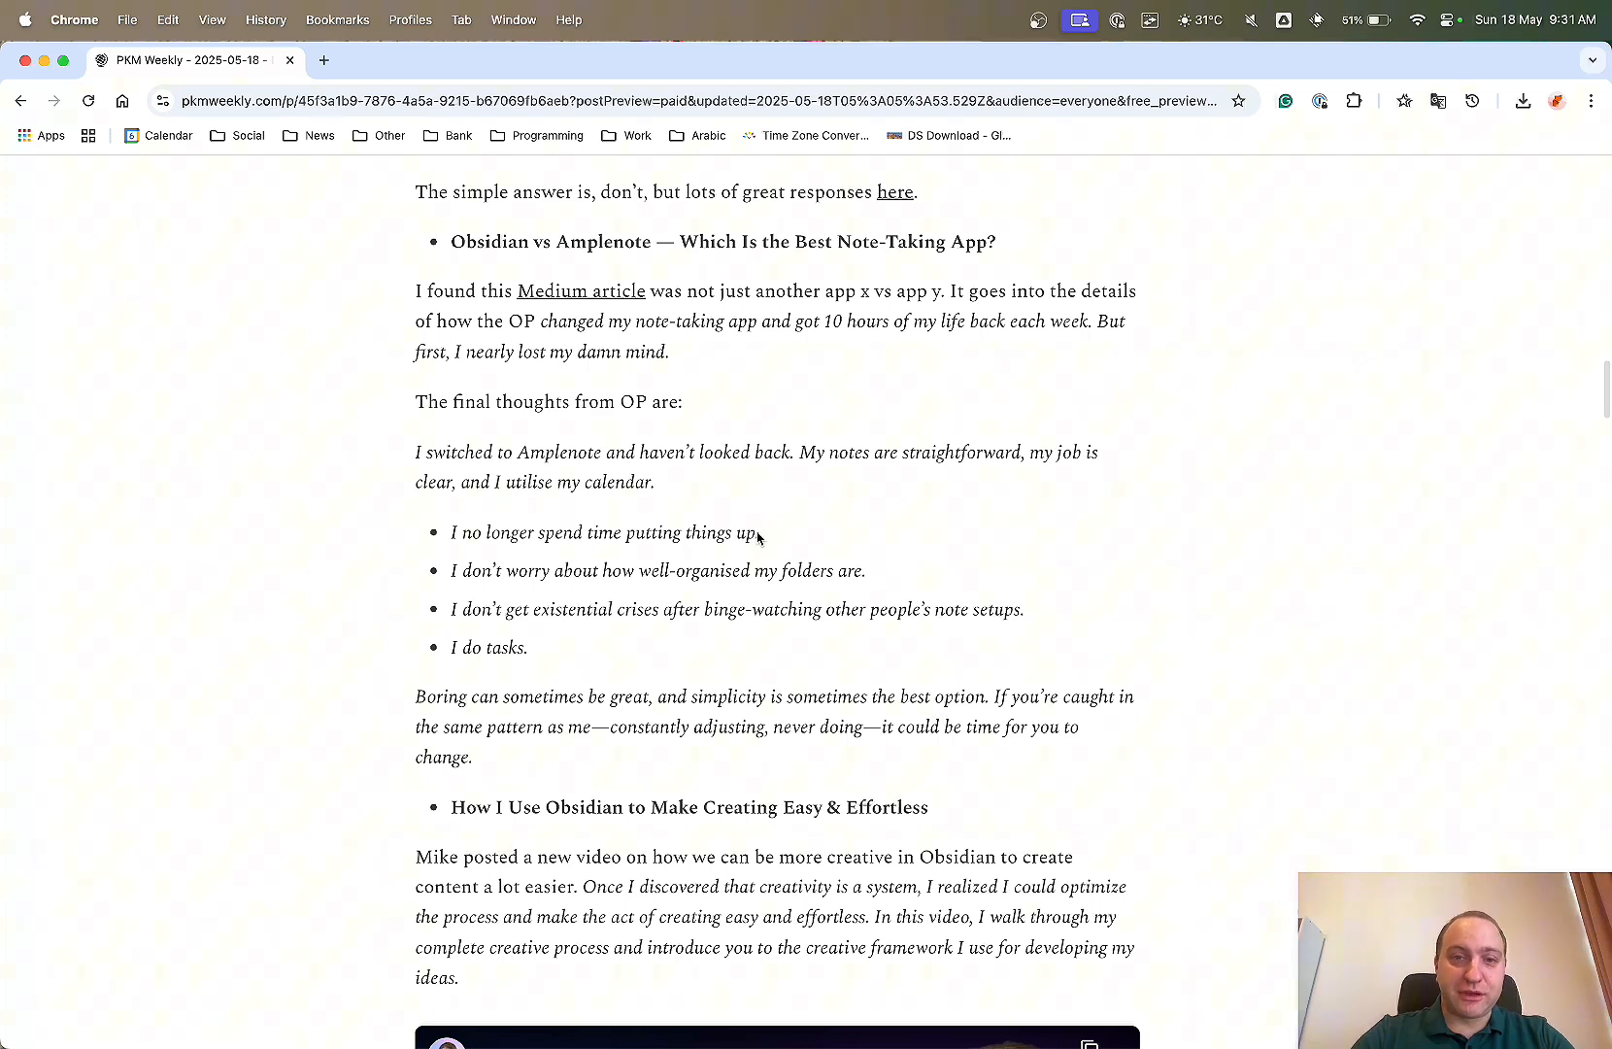
{"action": "mouse_move", "coordinate": [943, 576]}
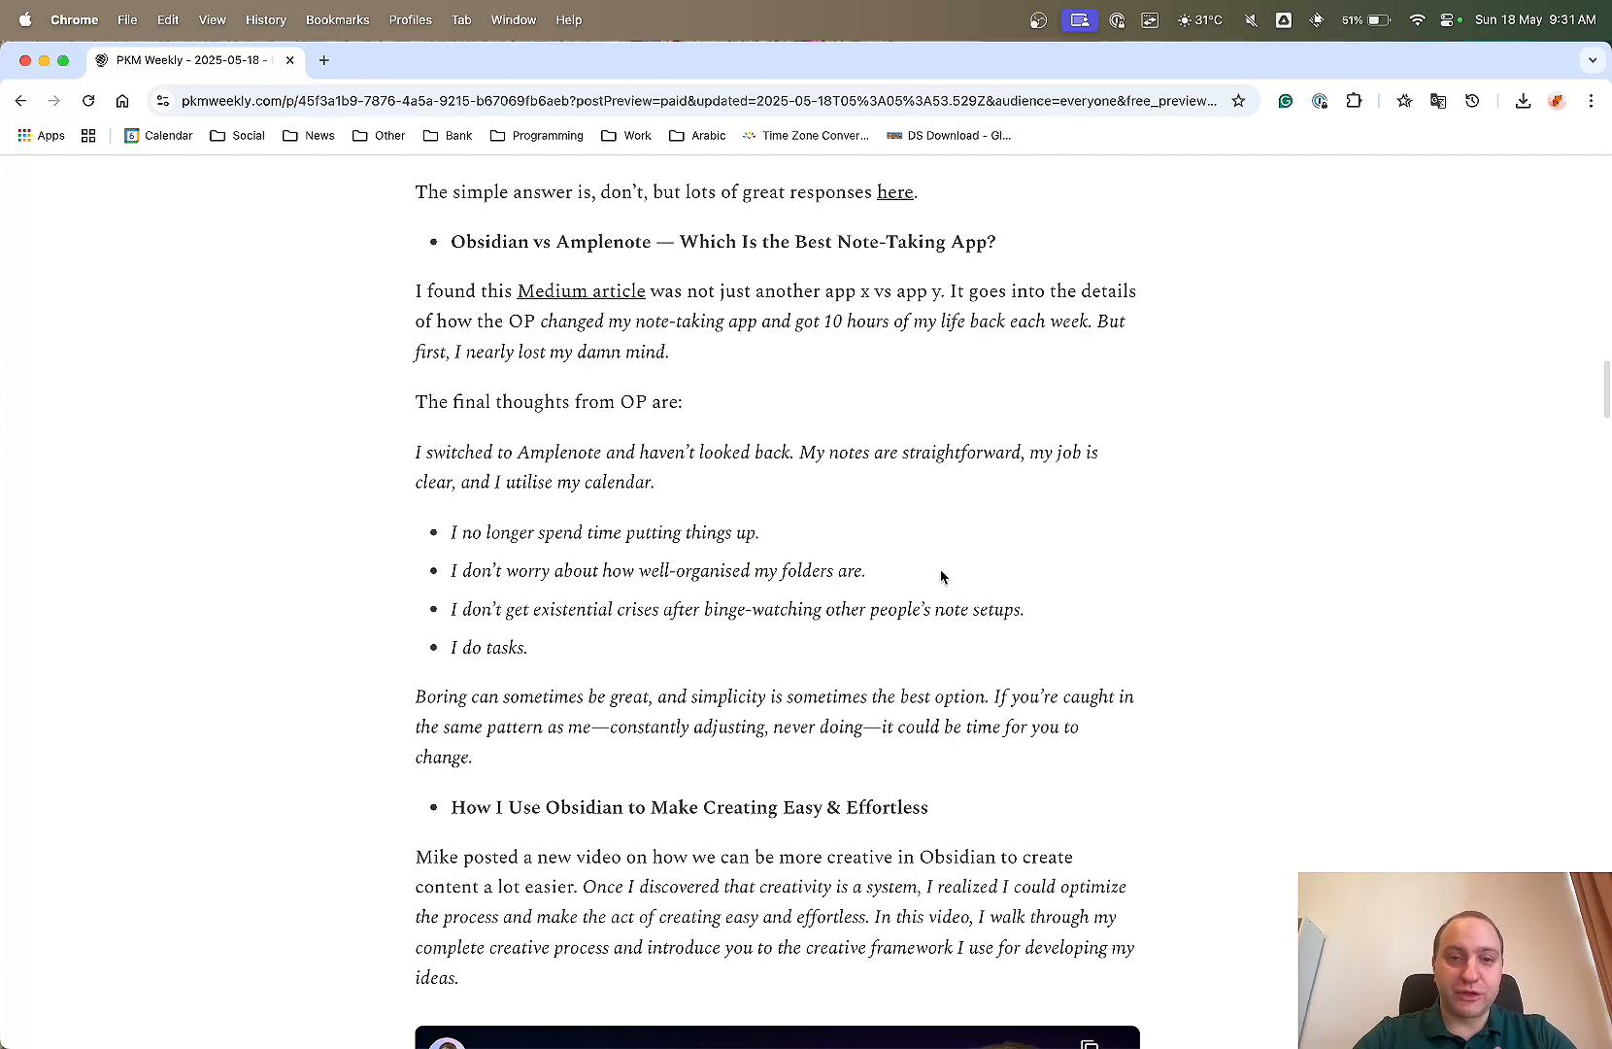
{"action": "mouse_move", "coordinate": [800, 632]}
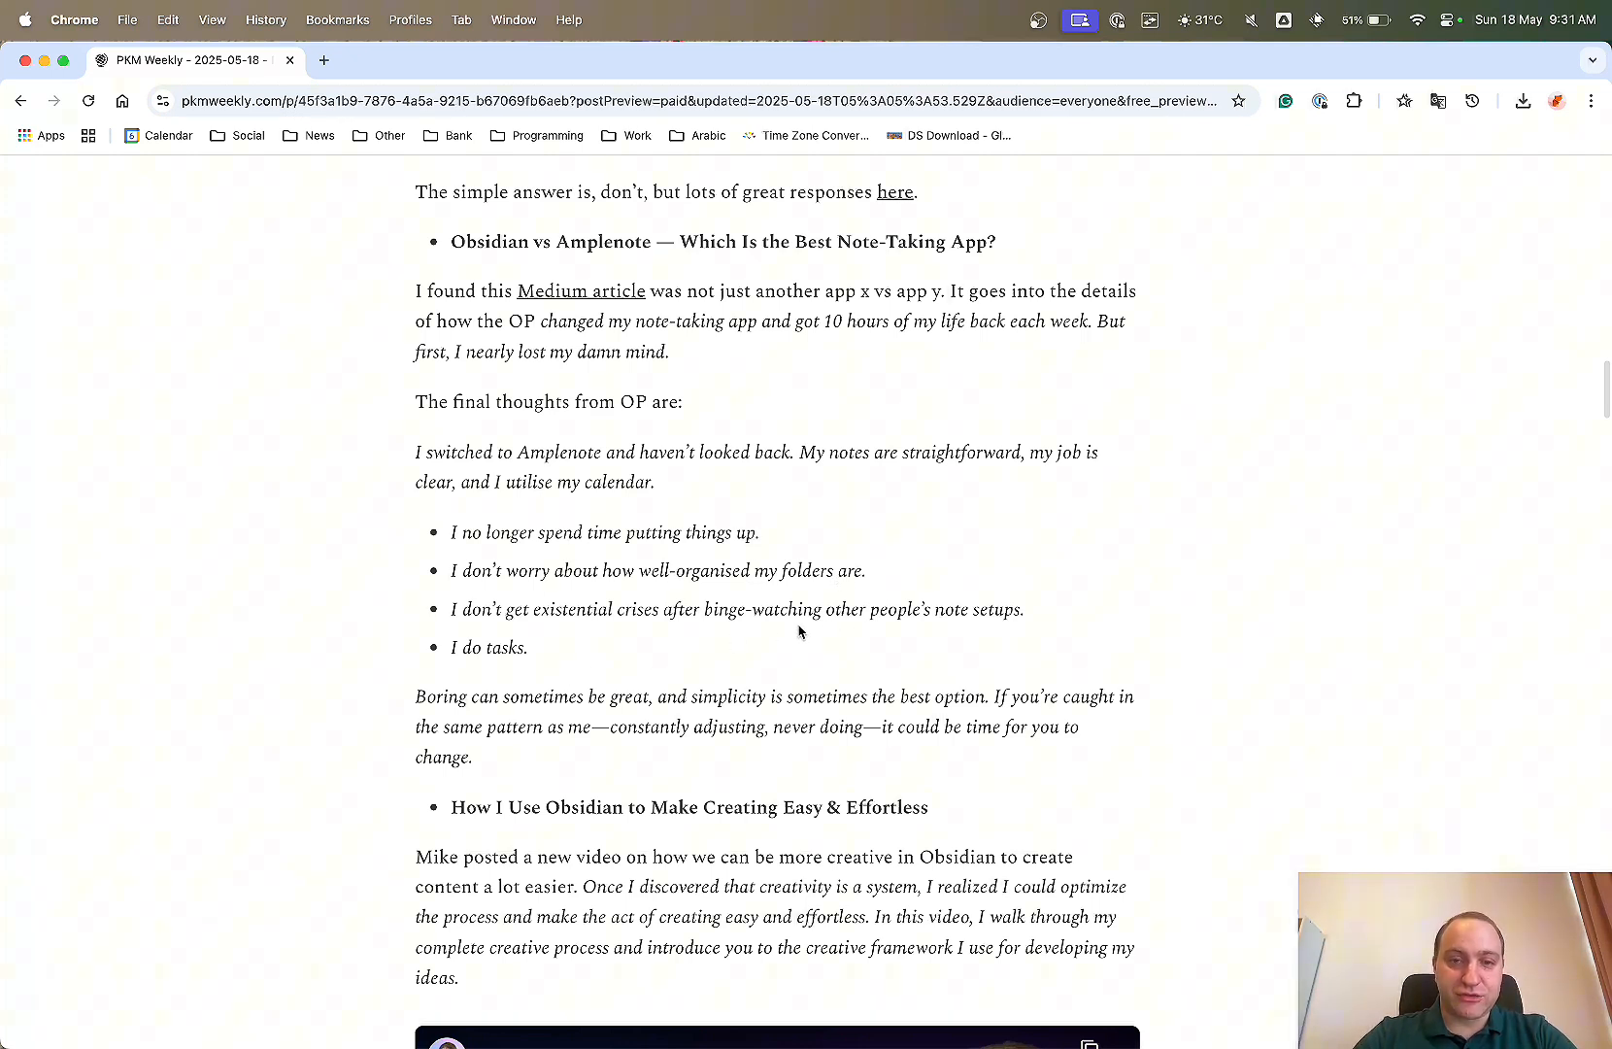
{"action": "scroll", "scroll_direction": "down", "scroll_amount": 3}
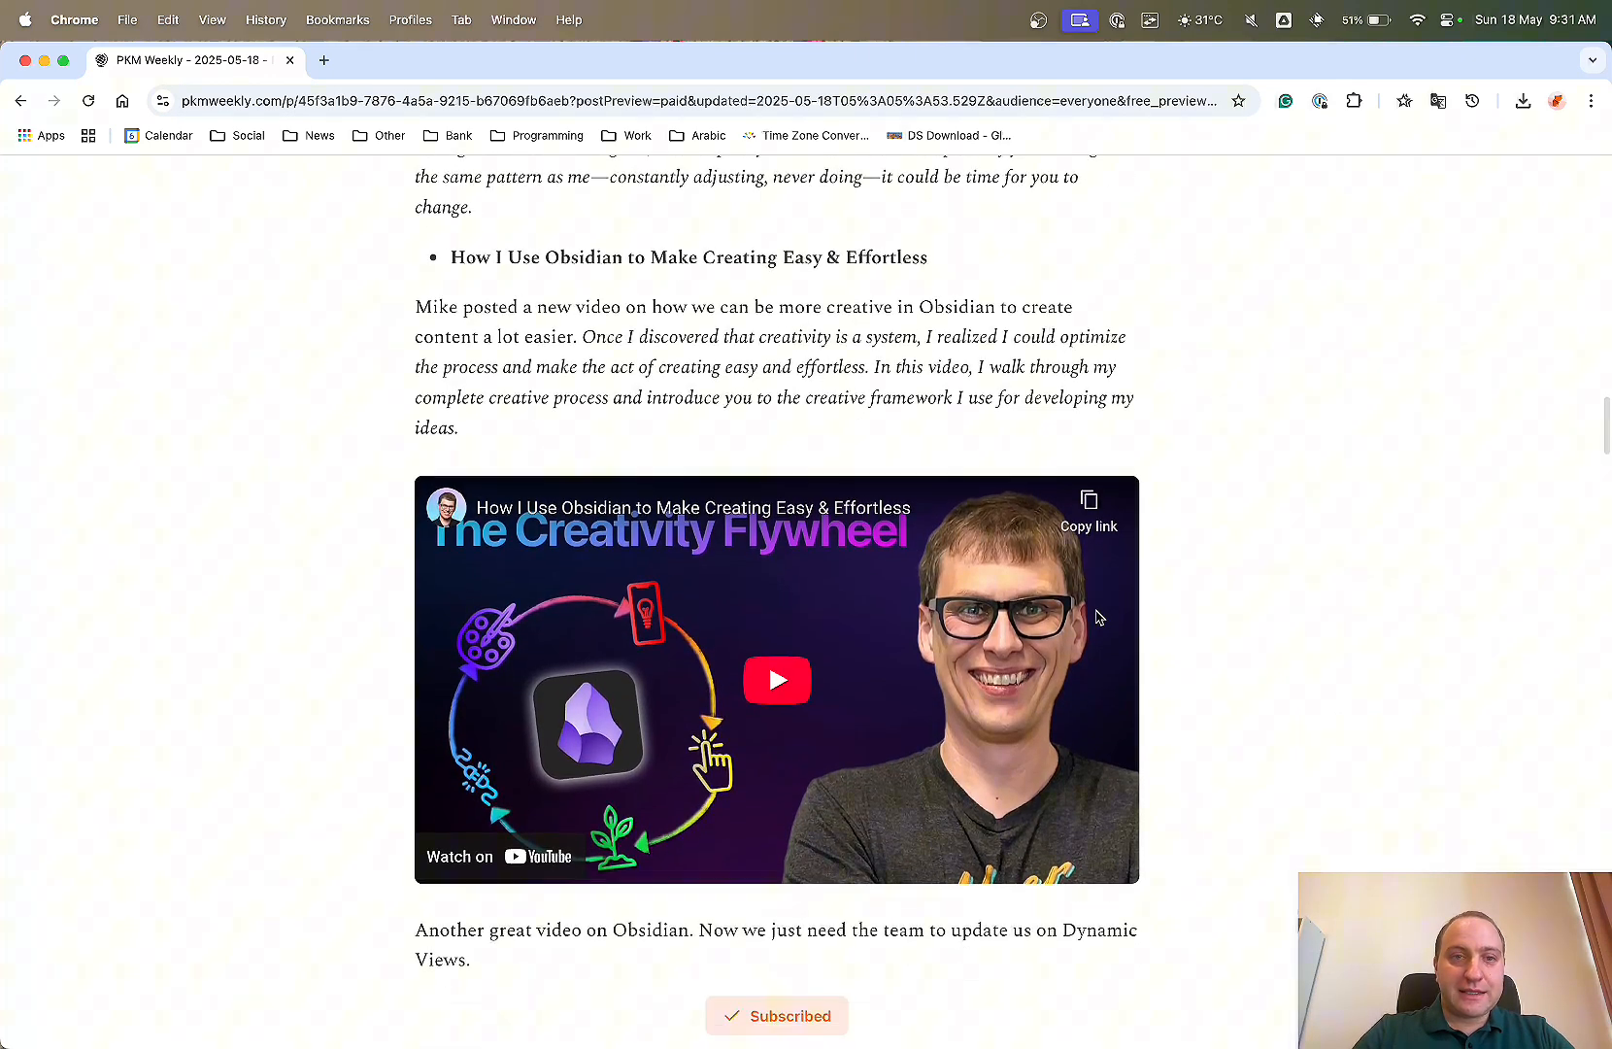
Scroll past the Obsidian video to the TANA section's Export to Markdown item.
{"action": "scroll", "scroll_direction": "down", "scroll_amount": 3}
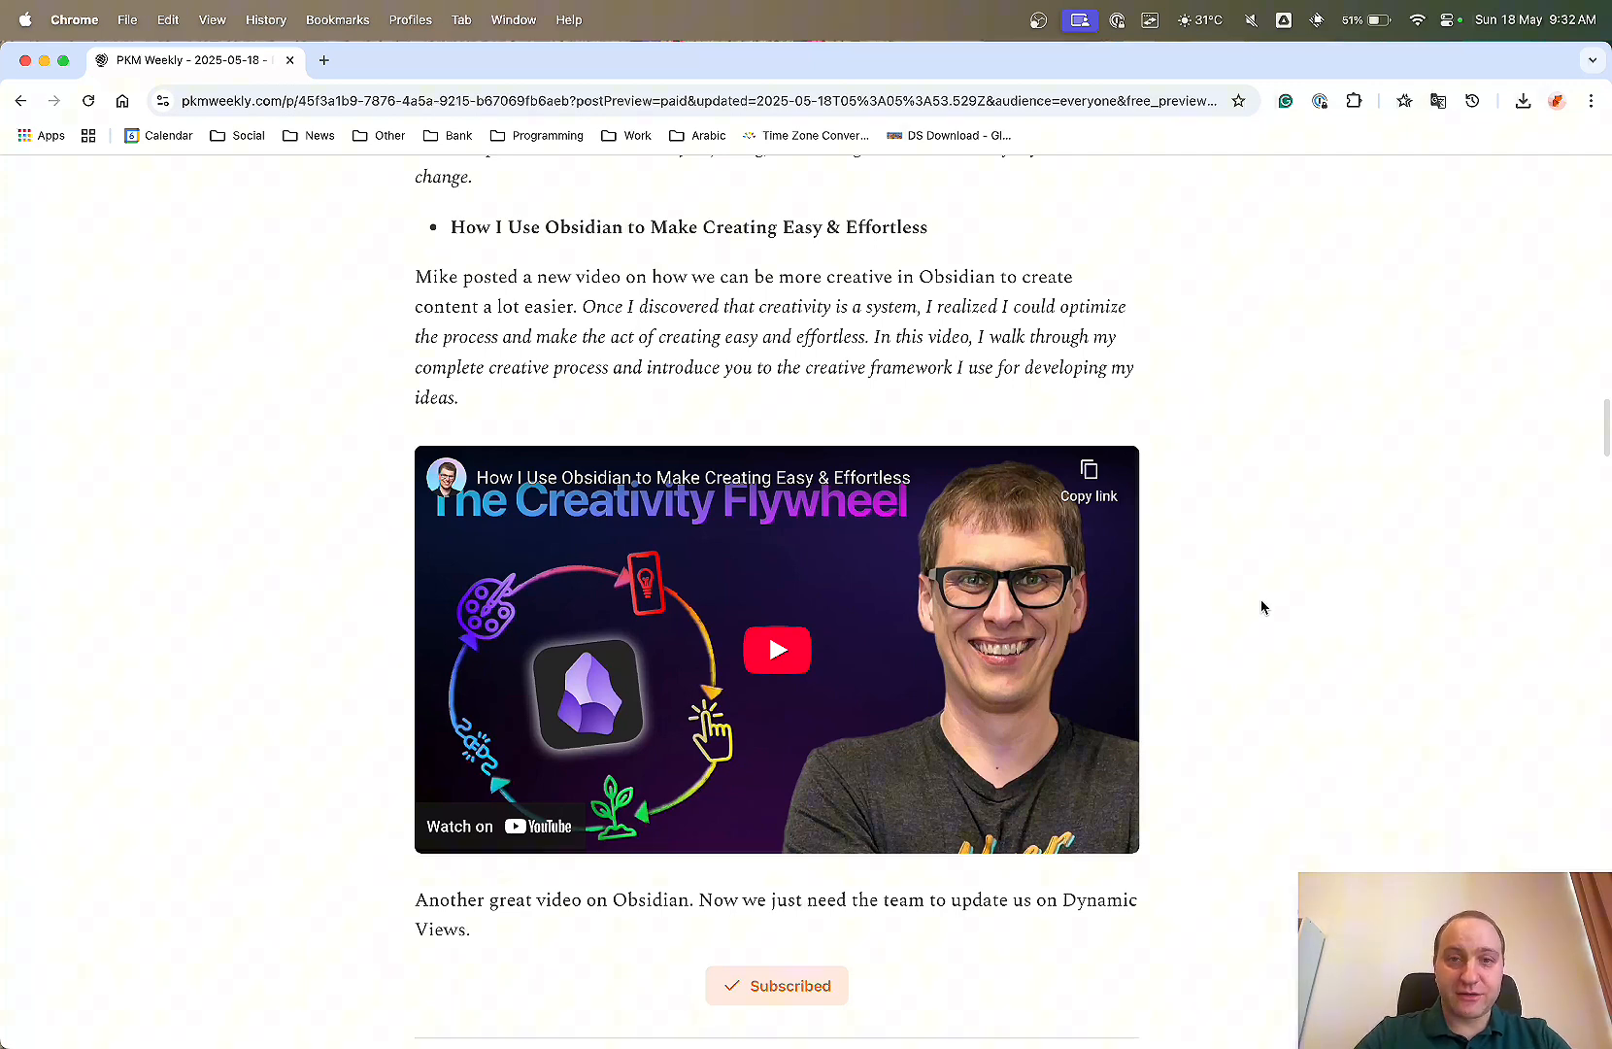
{"action": "scroll", "scroll_direction": "down", "scroll_amount": 3}
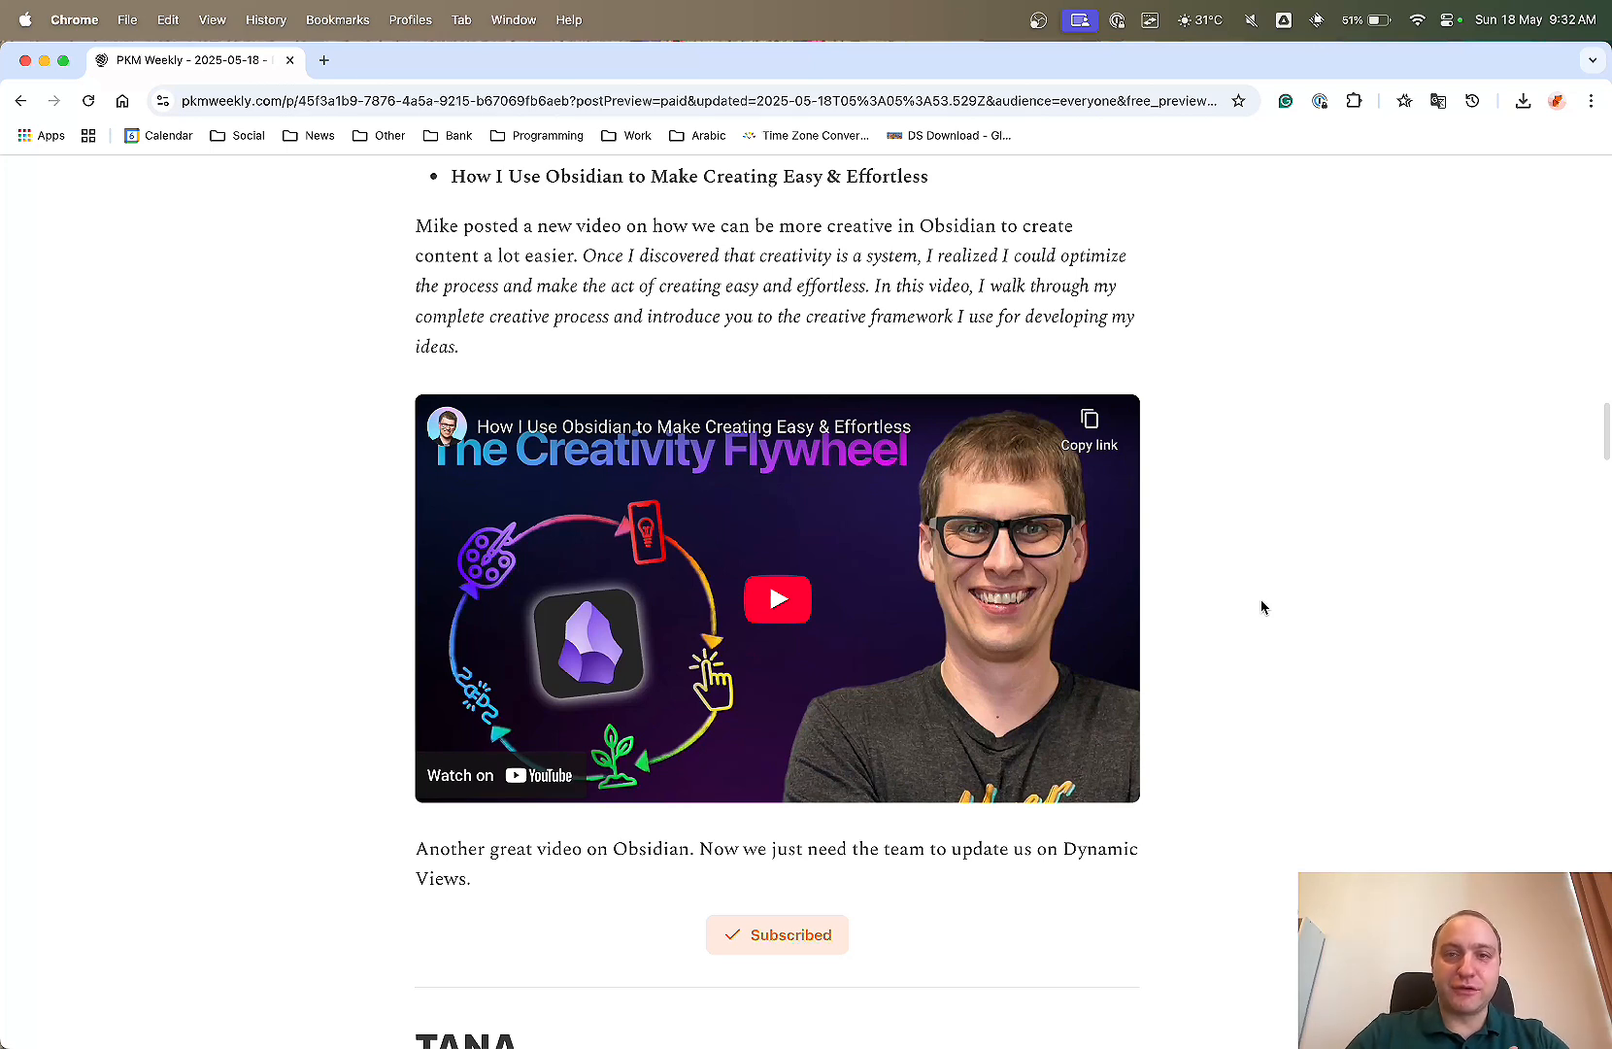
{"action": "mouse_move", "coordinate": [1462, 597]}
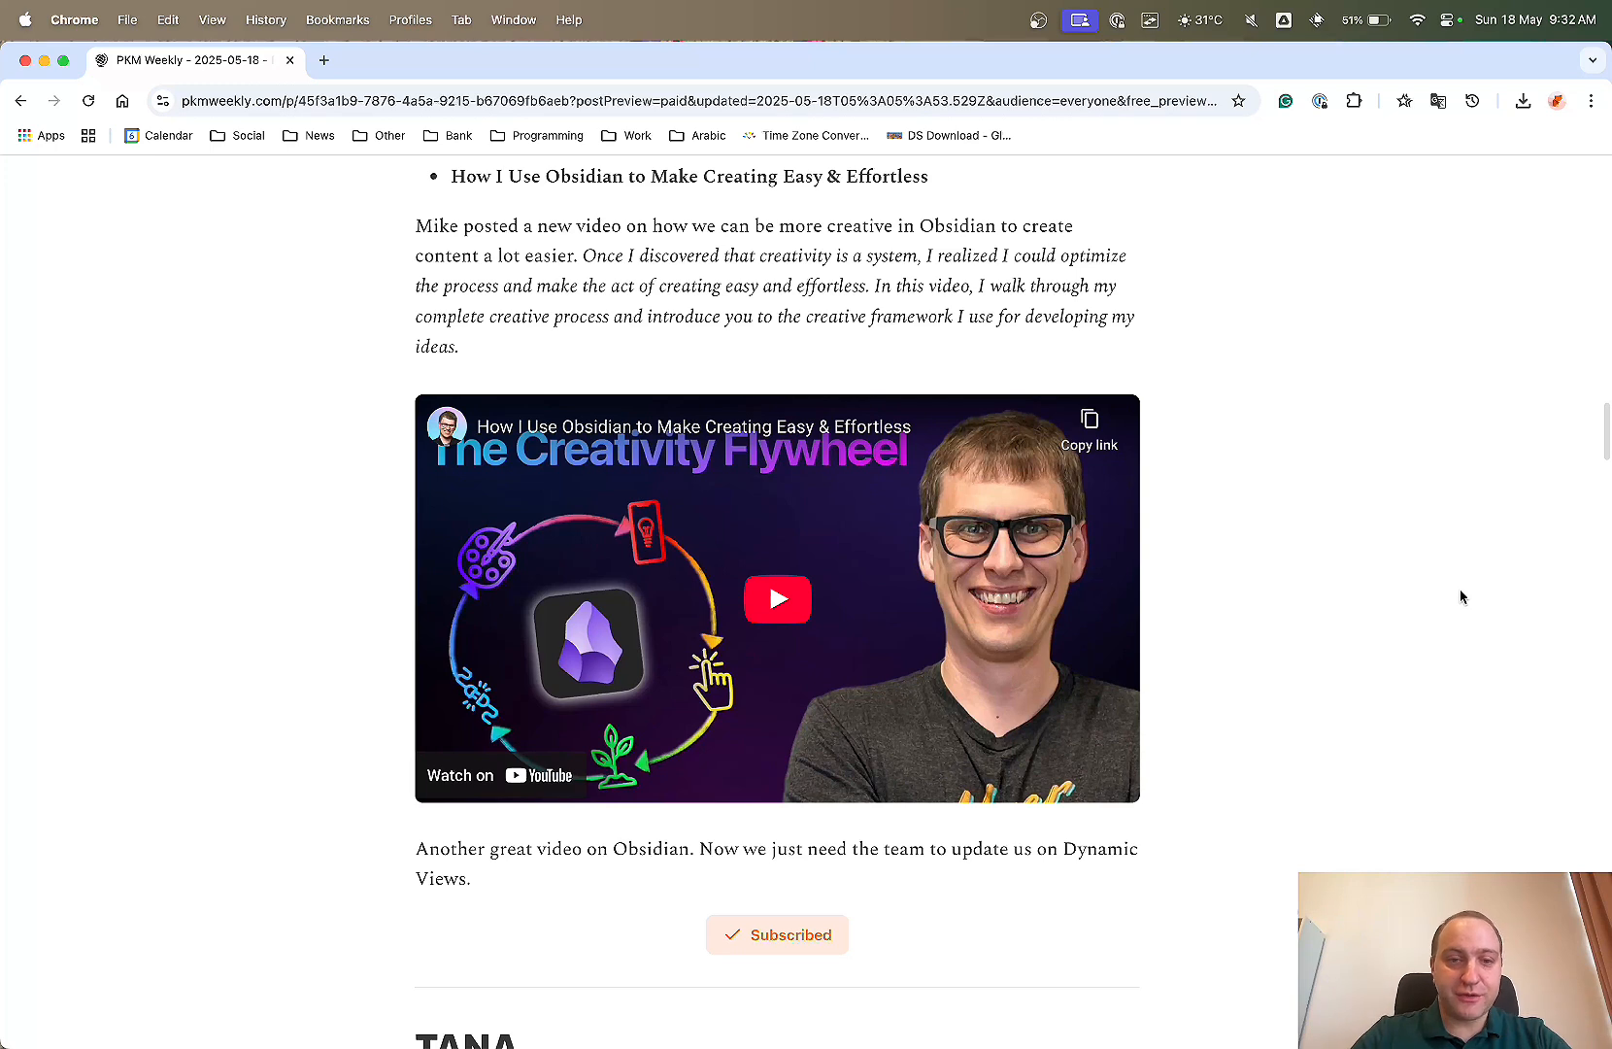
{"action": "scroll", "scroll_direction": "down", "scroll_amount": 3}
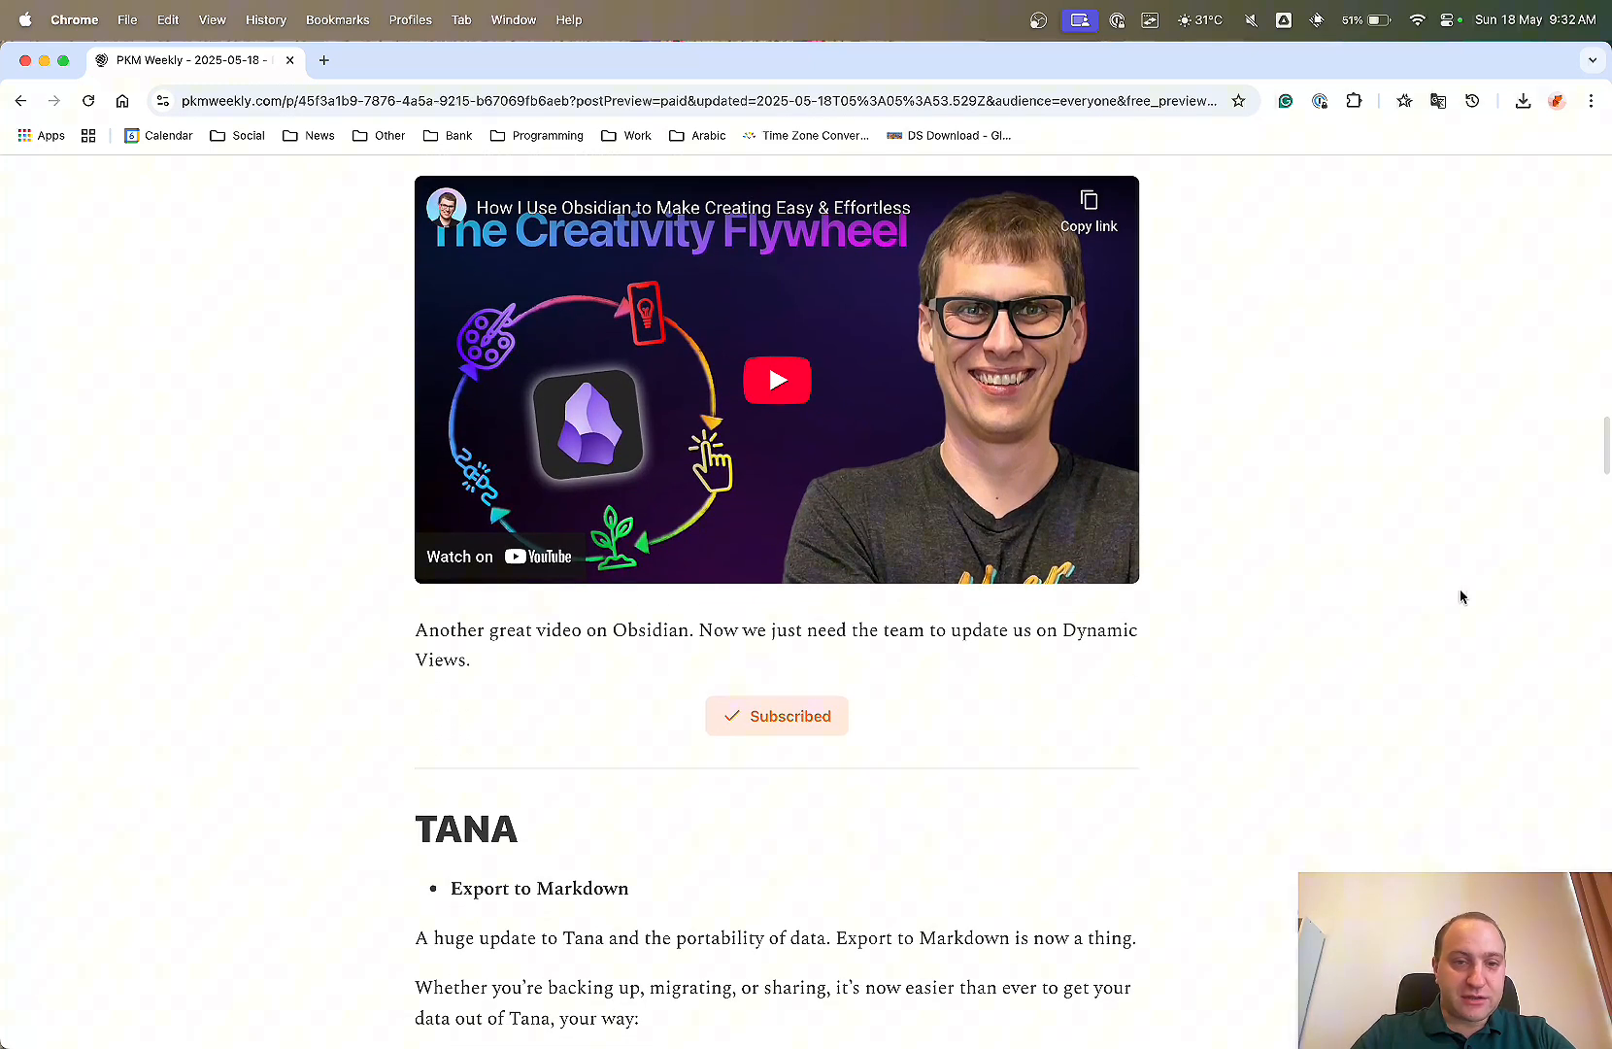
{"action": "scroll", "scroll_direction": "down", "scroll_amount": 3}
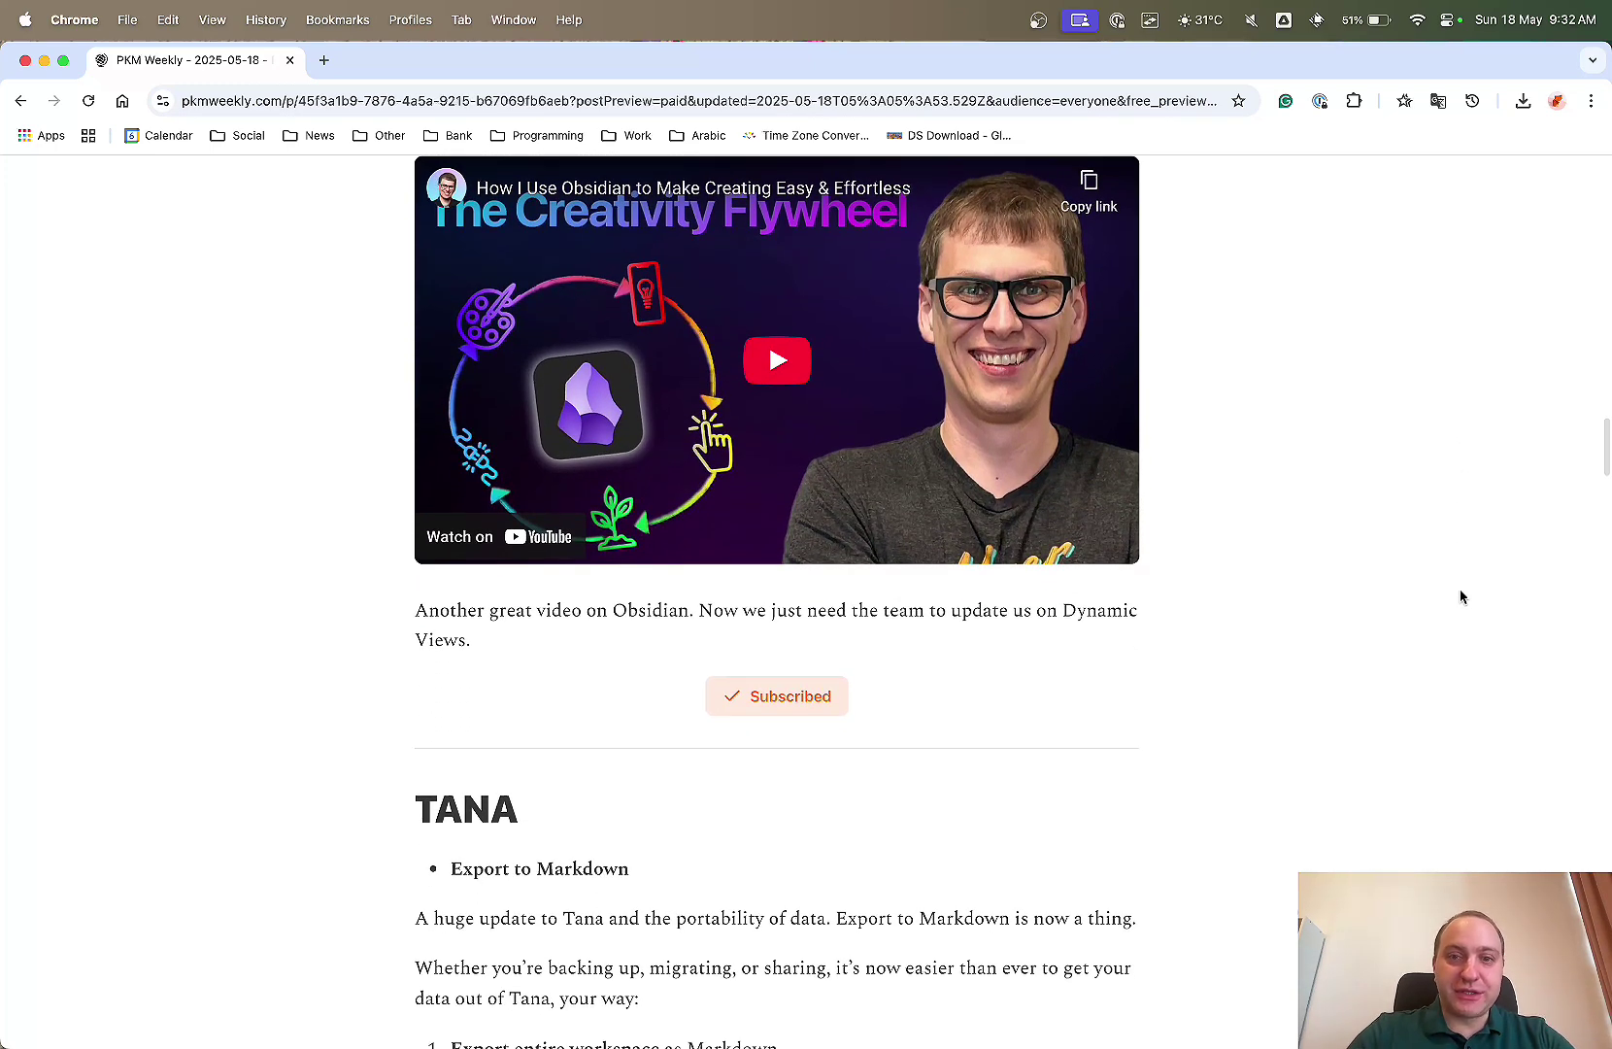
{"action": "scroll", "scroll_direction": "down", "scroll_amount": 3}
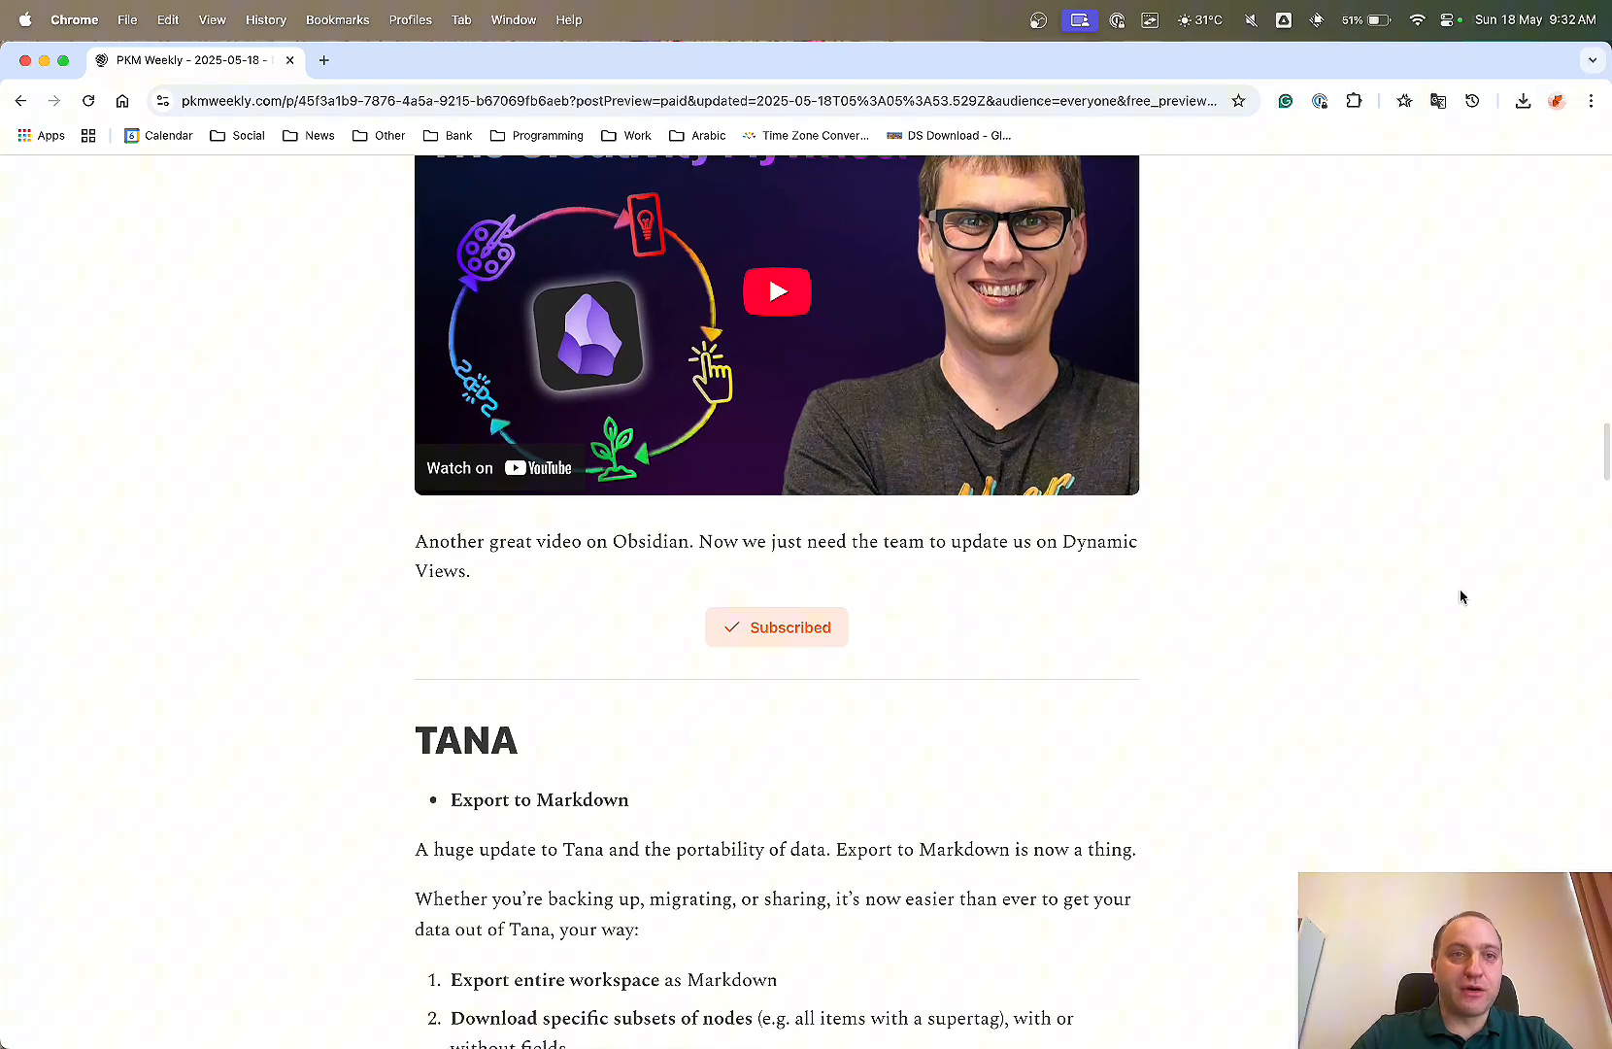
{"action": "scroll", "scroll_direction": "down", "scroll_amount": 3}
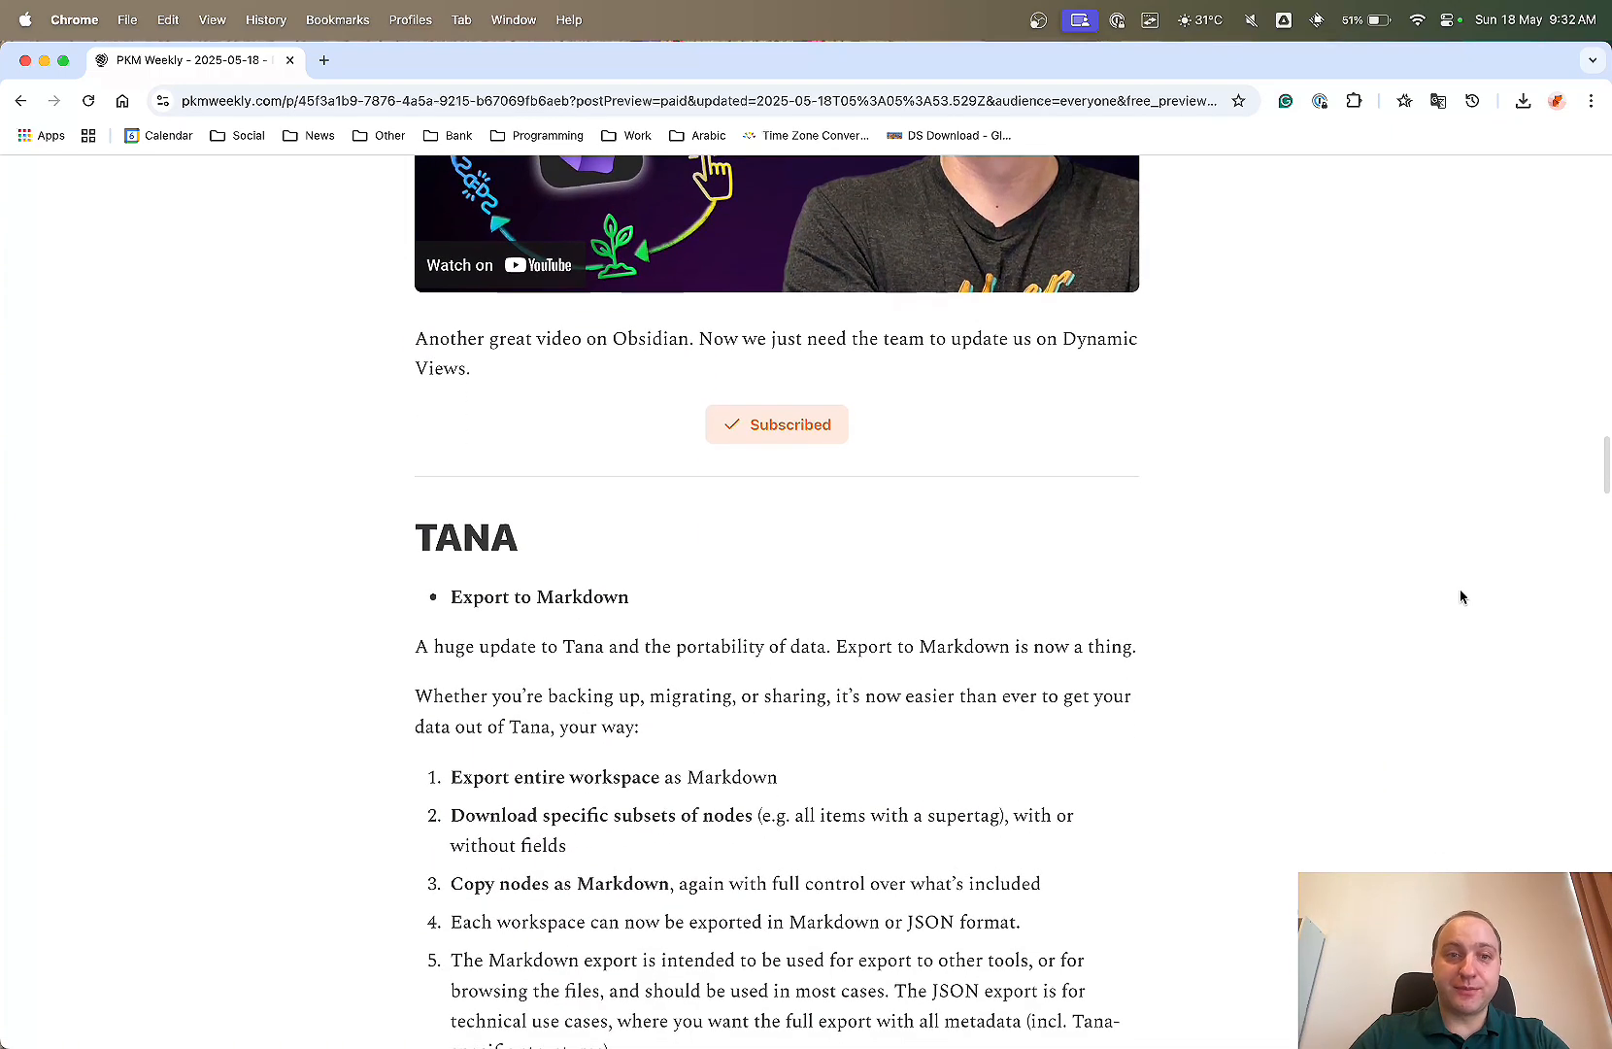
{"action": "scroll", "scroll_direction": "down", "scroll_amount": 3}
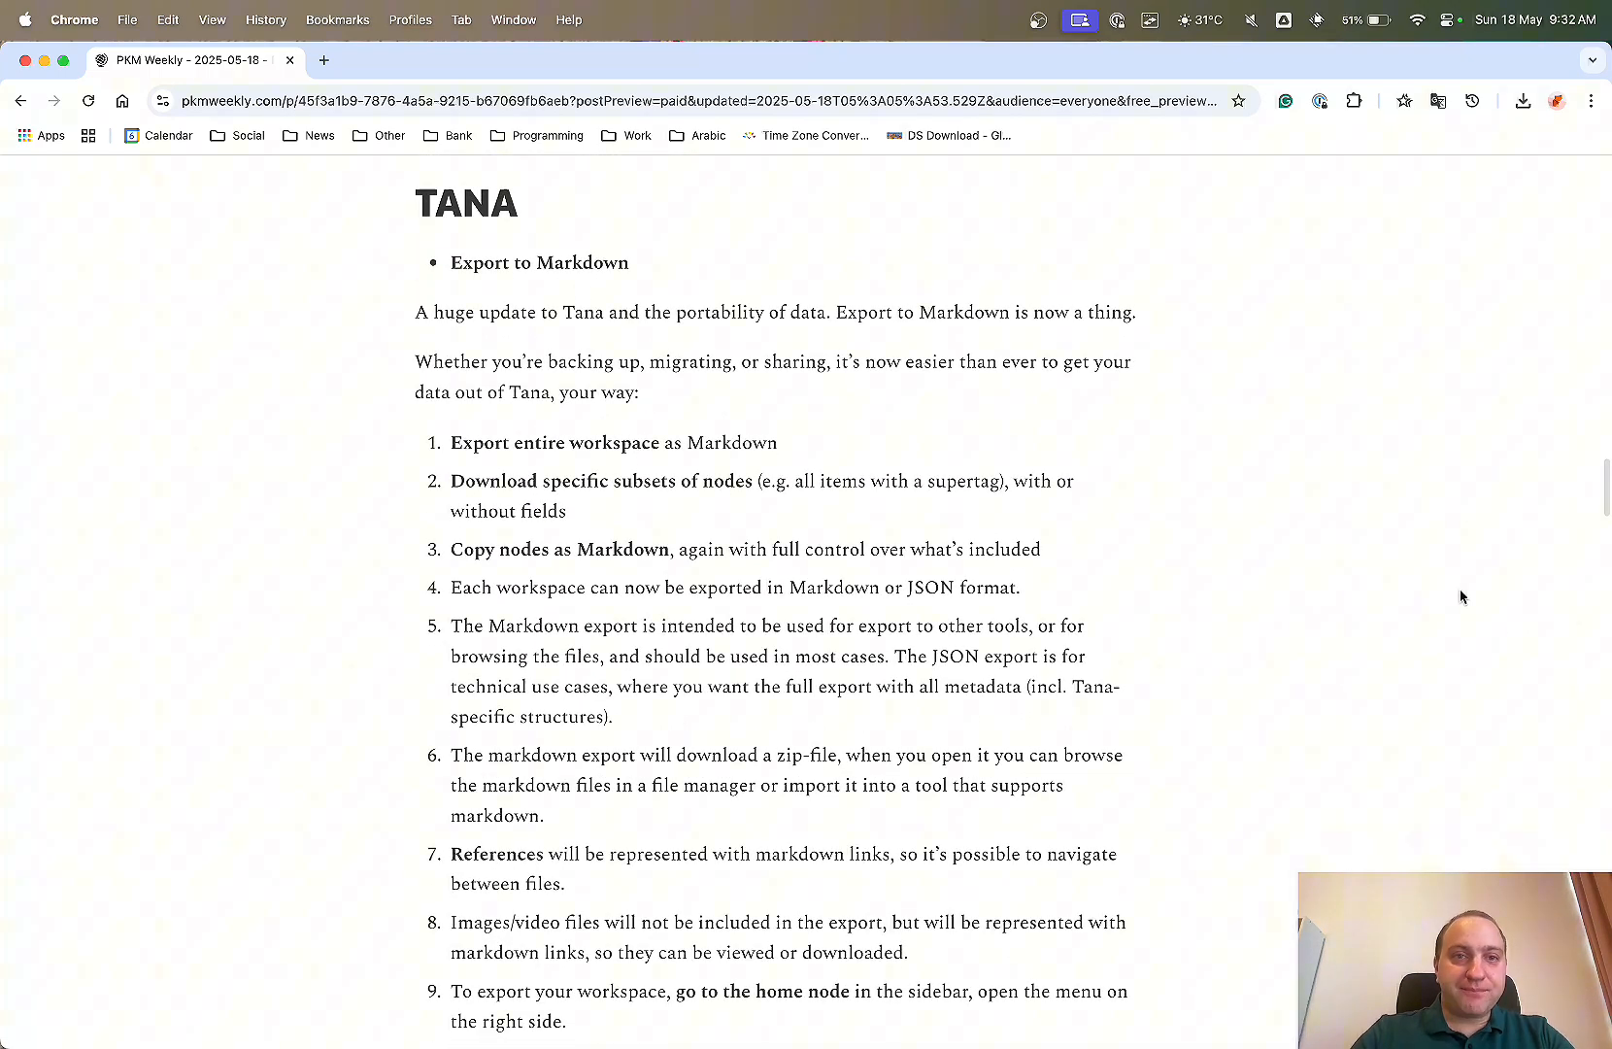
{"action": "scroll", "scroll_direction": "down", "scroll_amount": 3}
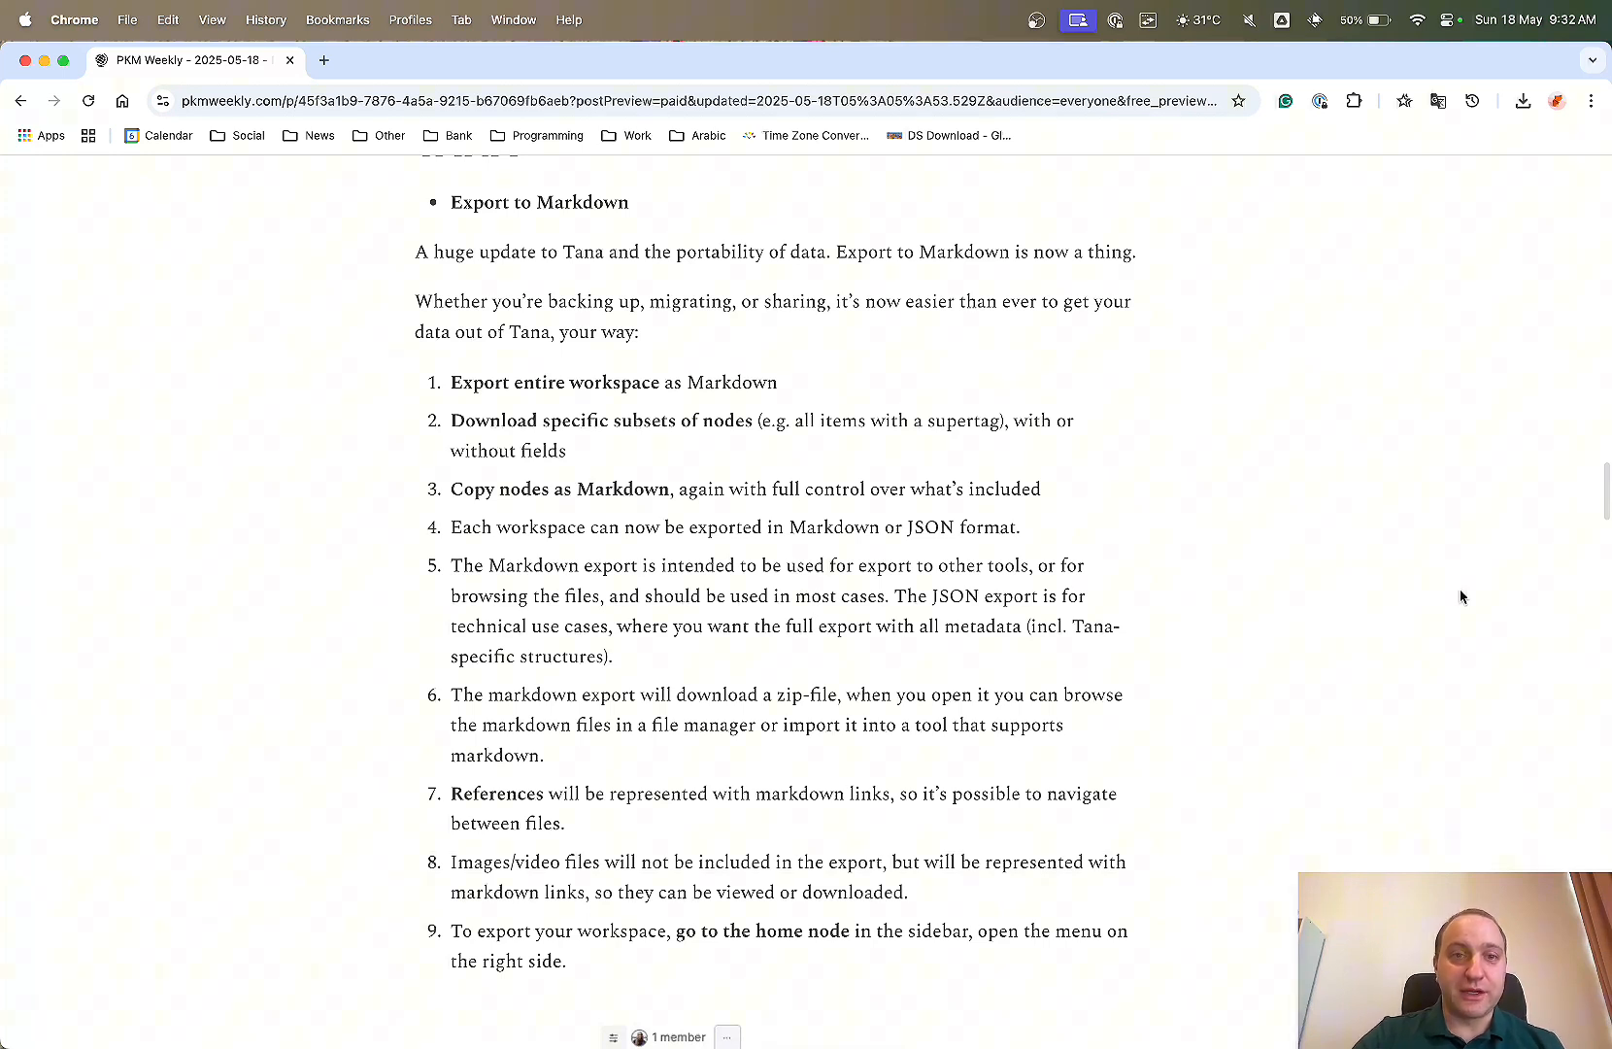
{"action": "mouse_move", "coordinate": [1017, 470]}
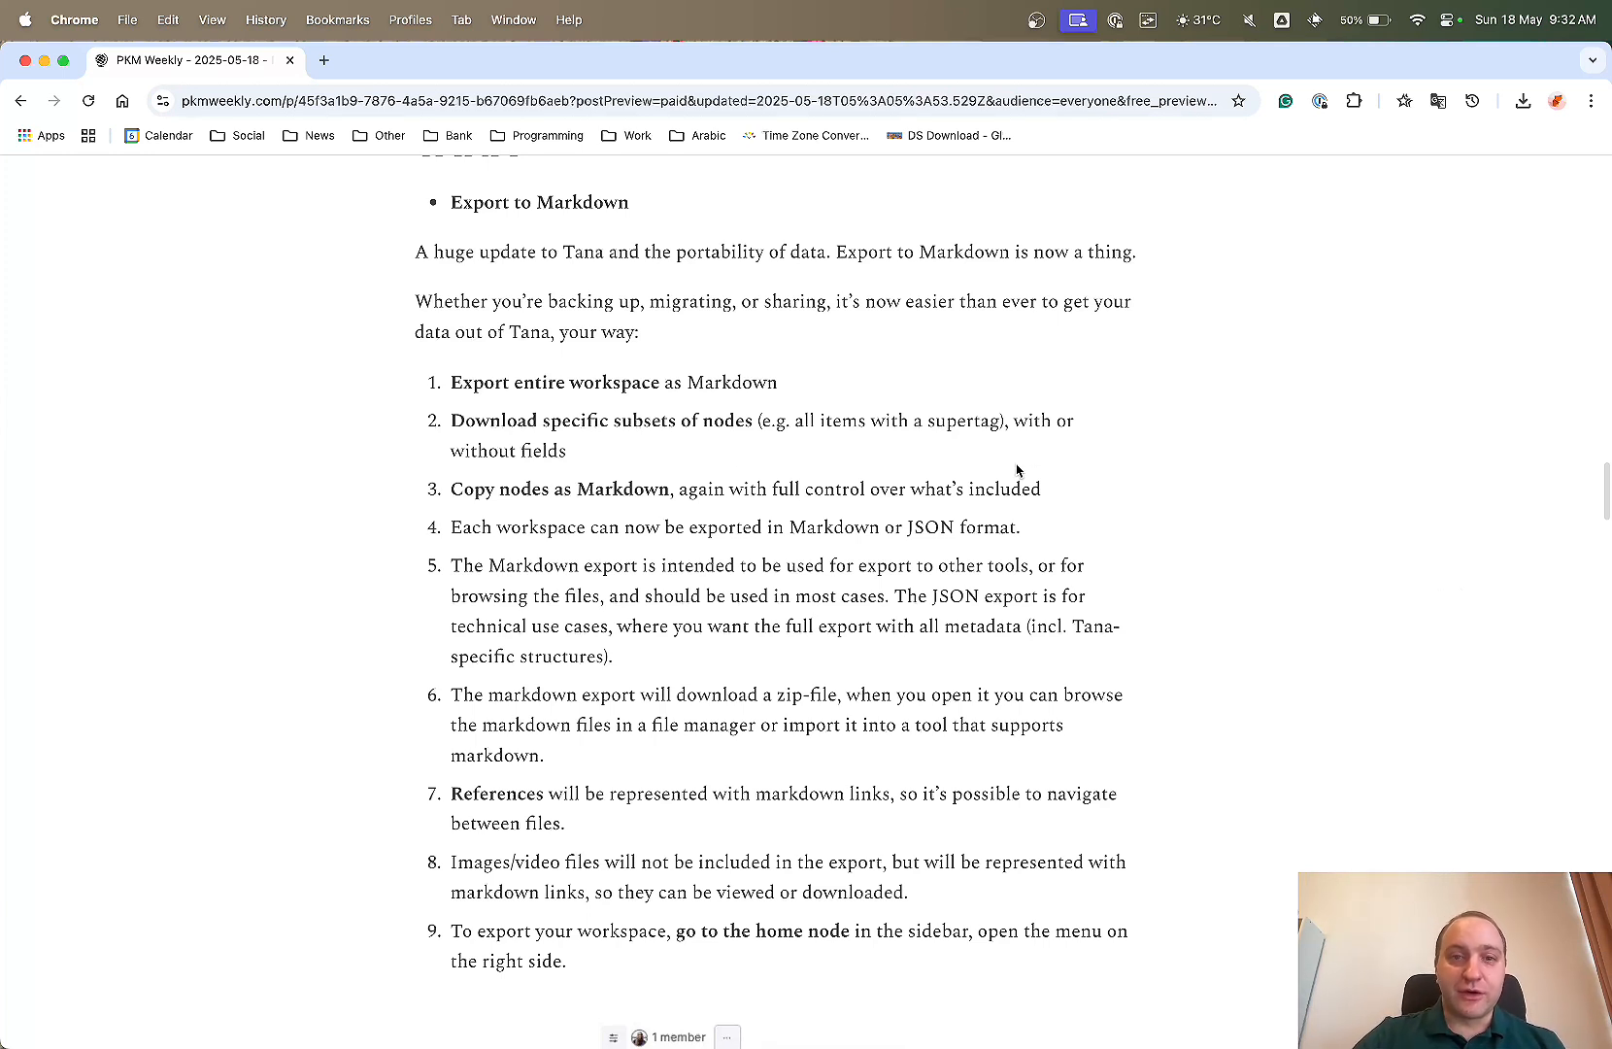
{"action": "mouse_move", "coordinate": [653, 395]}
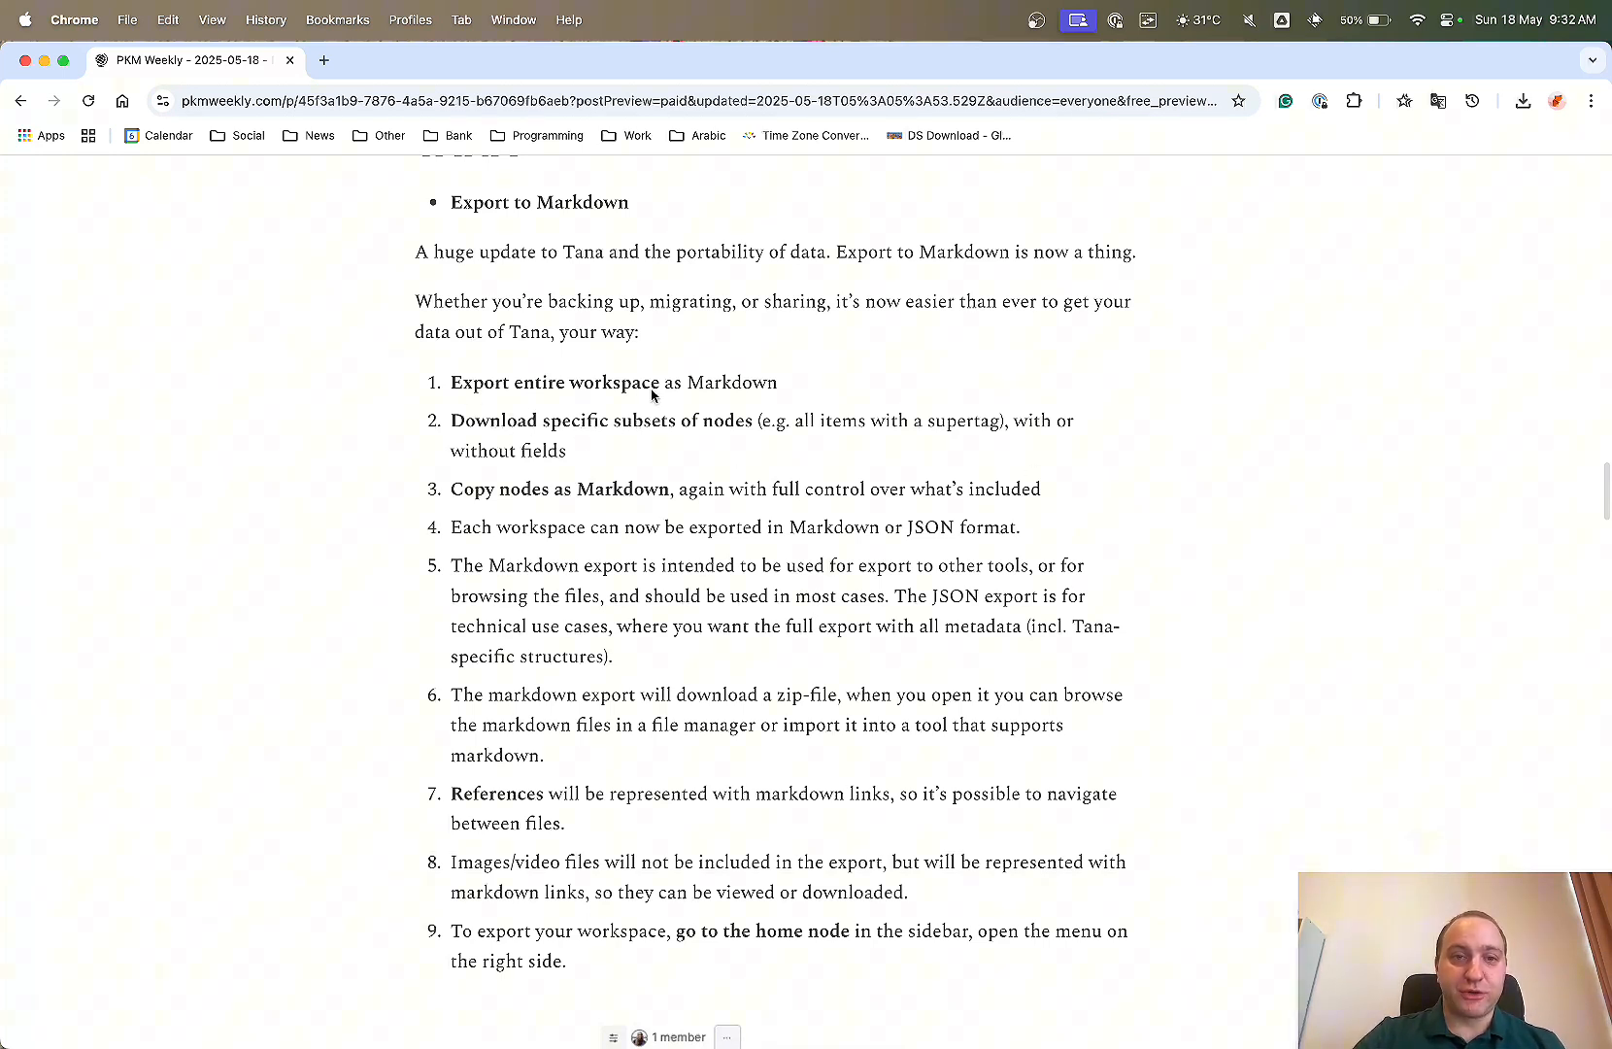
{"action": "mouse_move", "coordinate": [637, 437]}
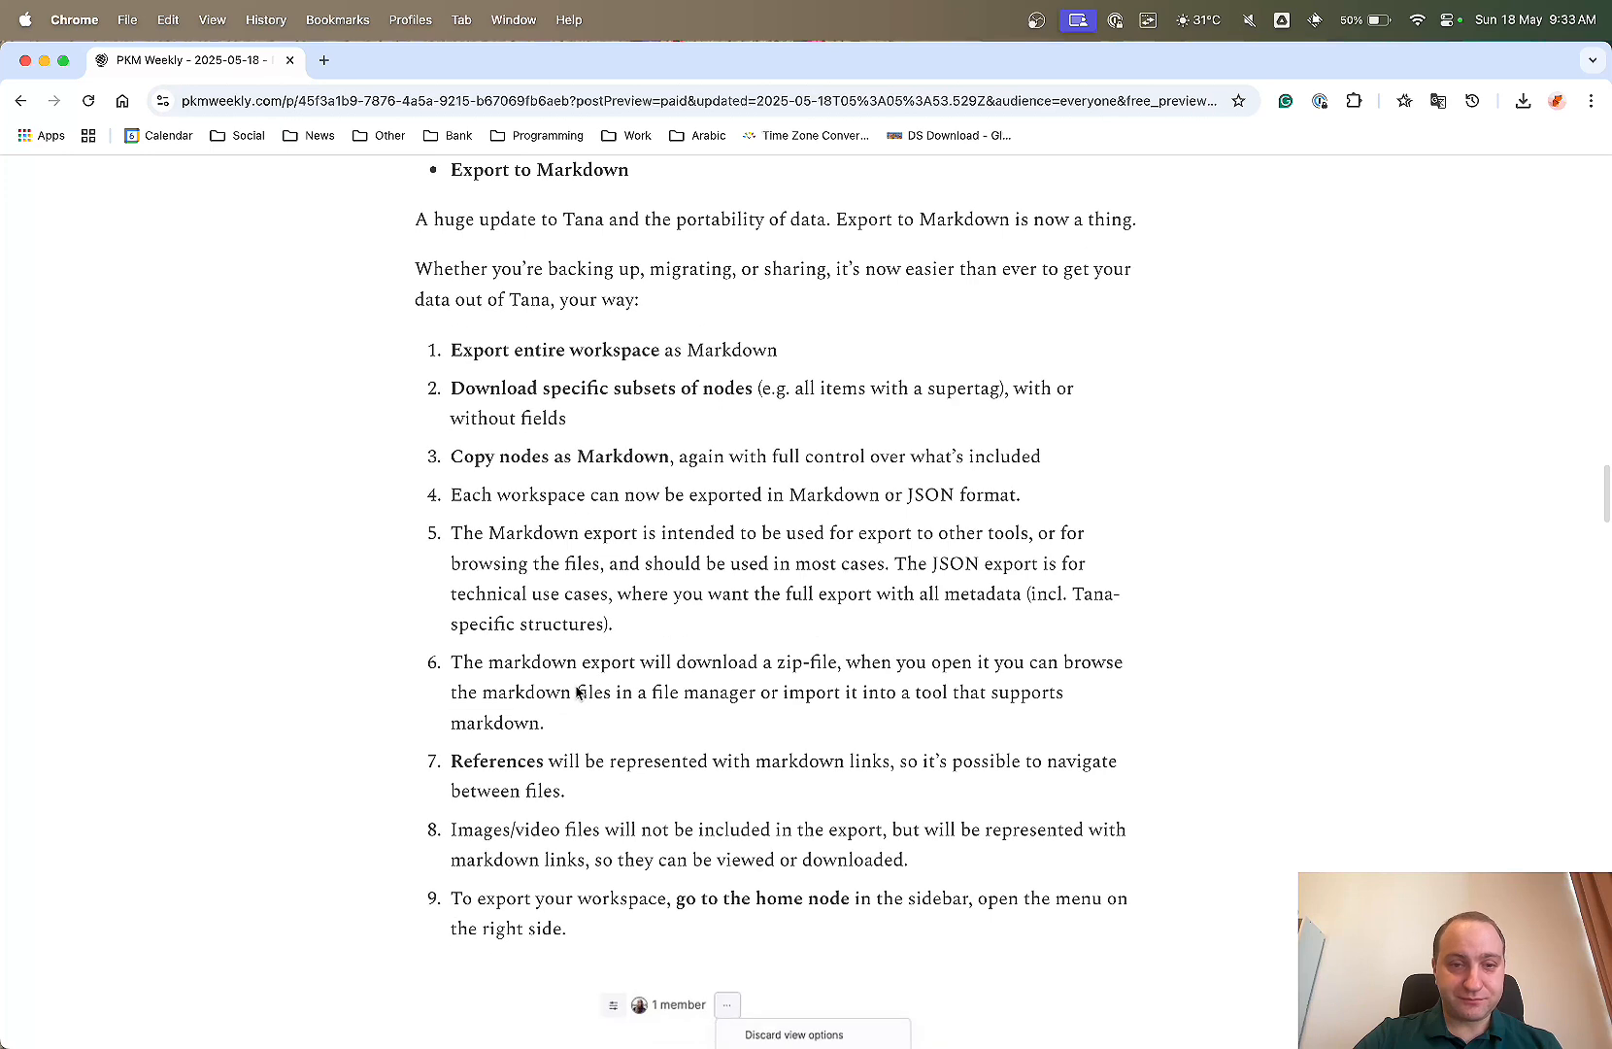
{"action": "scroll", "scroll_direction": "down", "scroll_amount": 3}
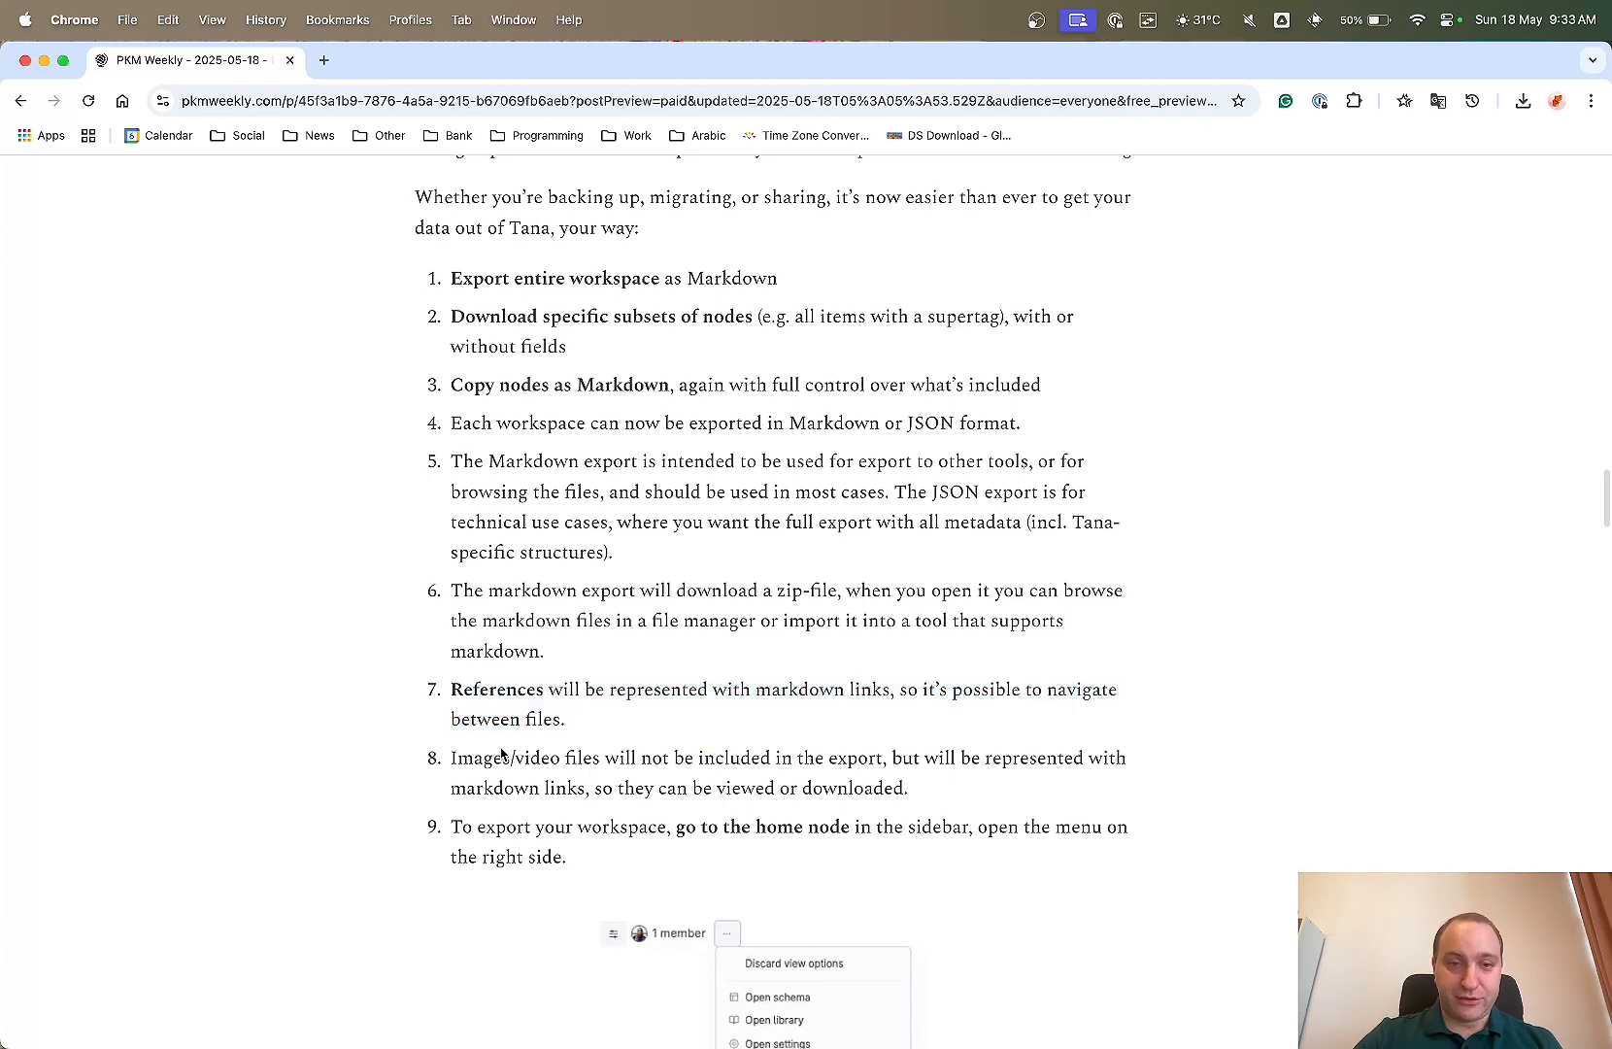
{"action": "left_click_drag", "start_coordinate": [450, 757], "coordinate": [881, 757]}
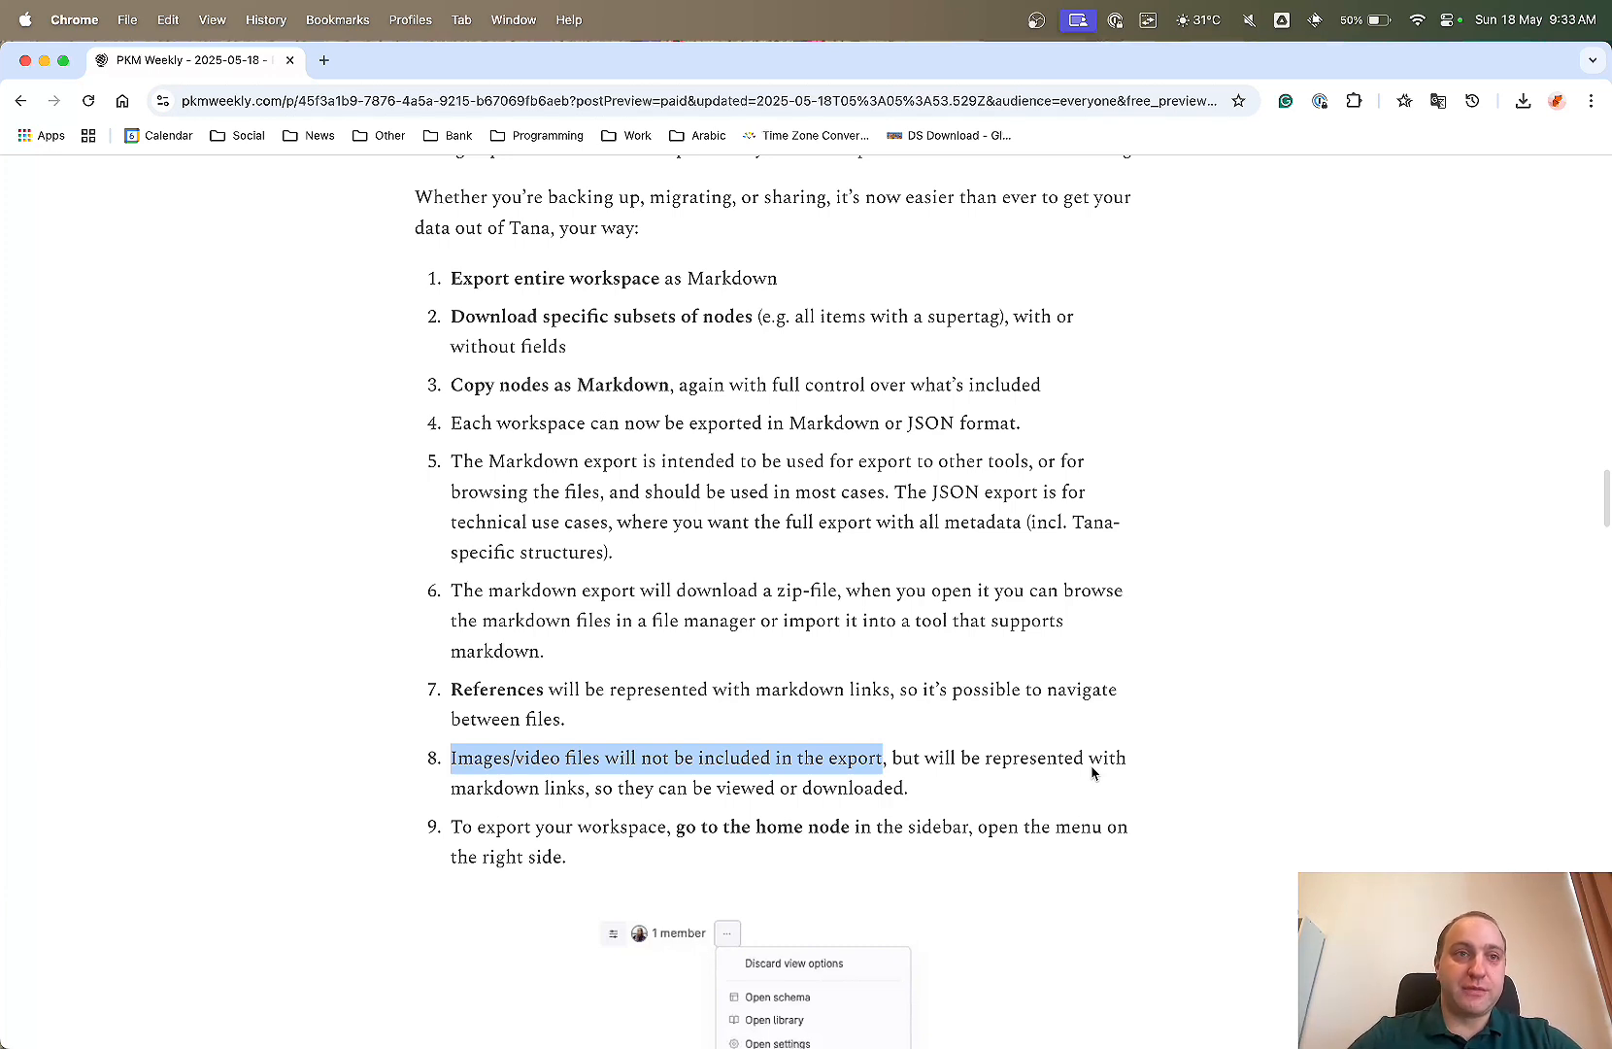
{"action": "scroll", "scroll_direction": "down", "scroll_amount": 3}
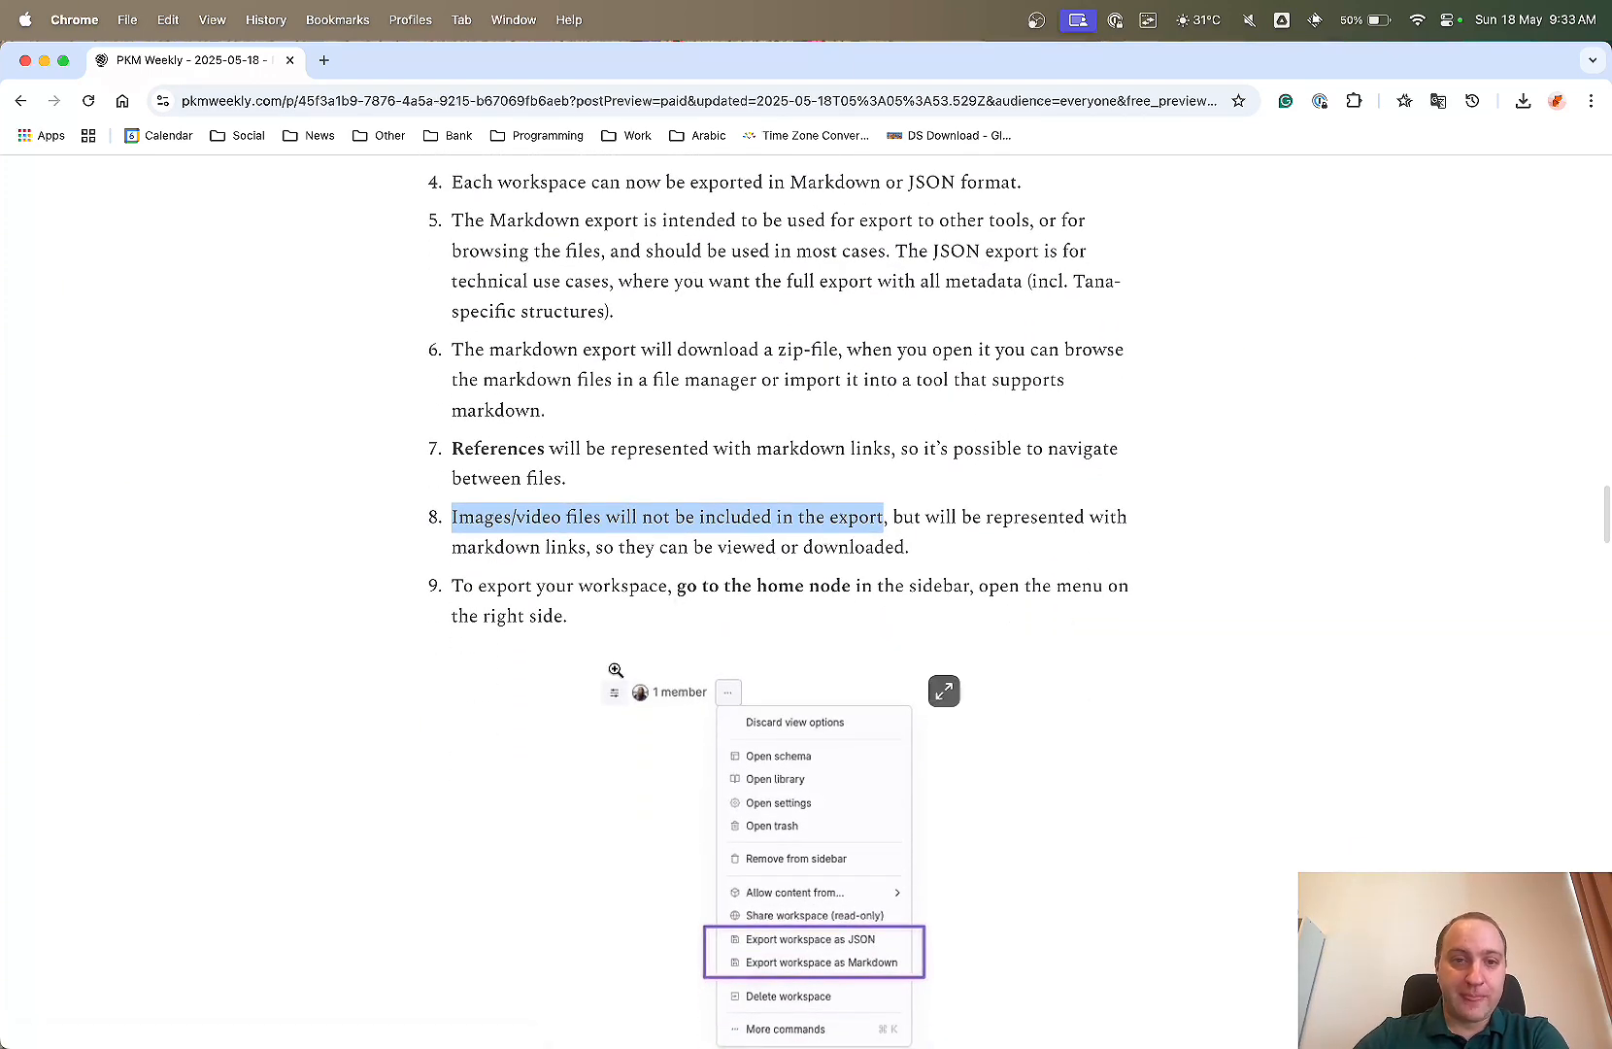
{"action": "scroll", "scroll_direction": "down", "scroll_amount": 3}
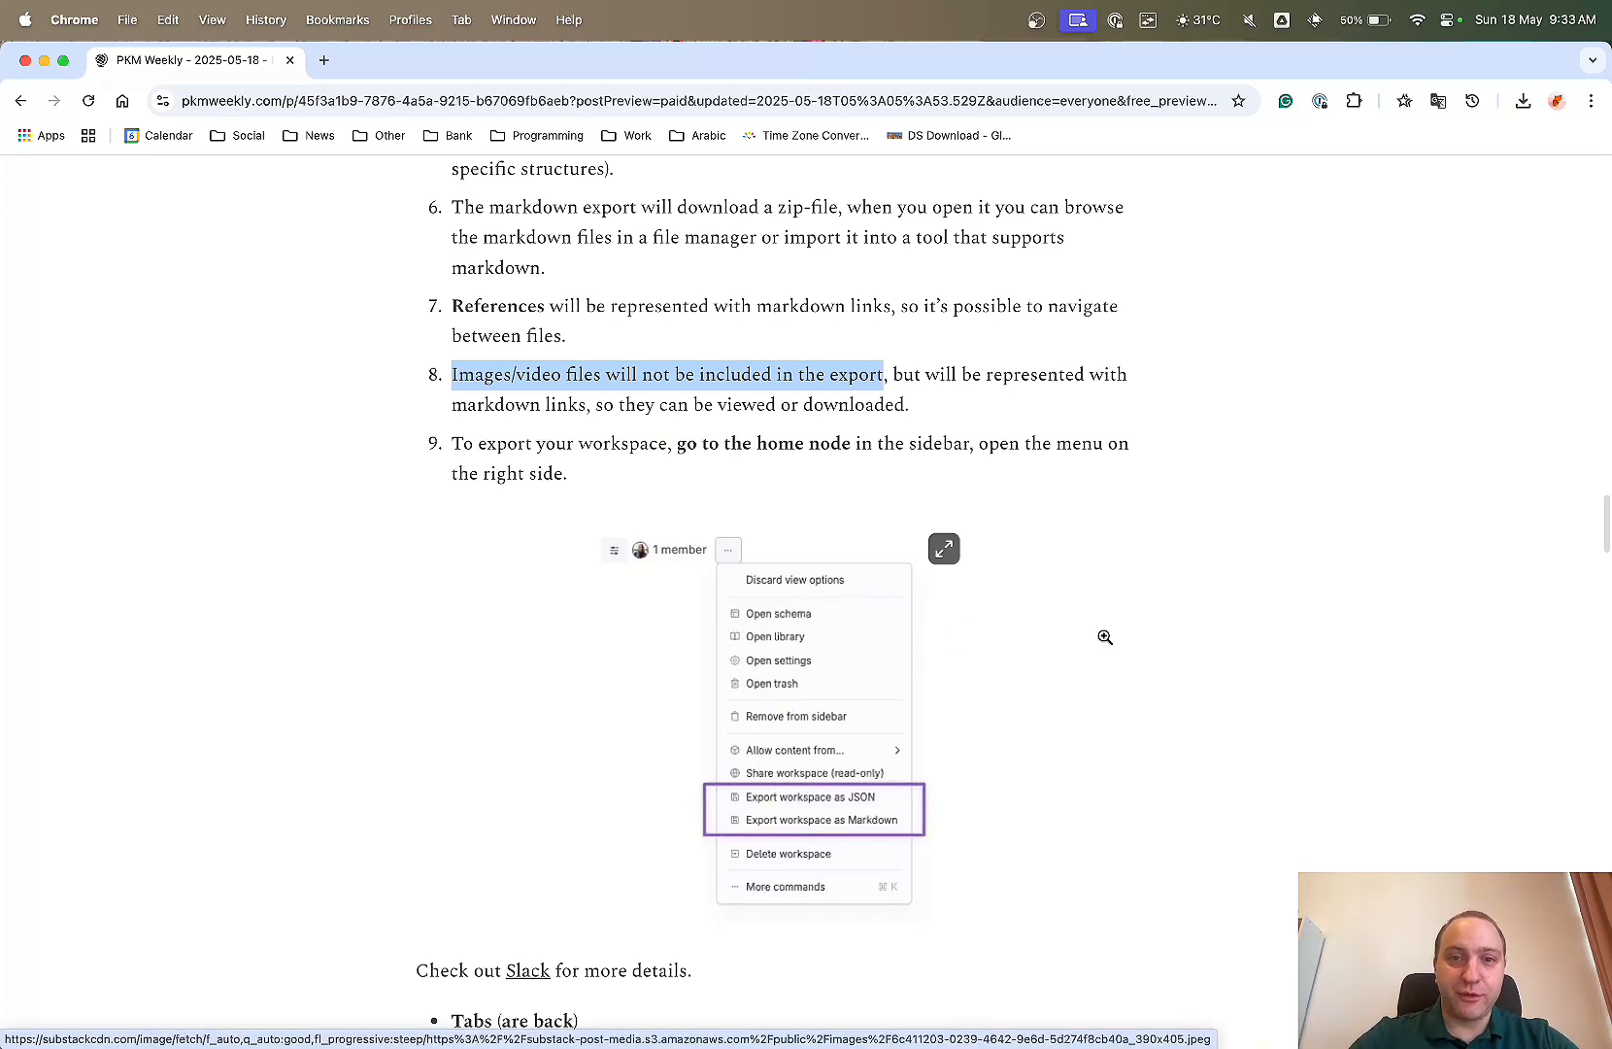
{"action": "mouse_move", "coordinate": [1216, 731]}
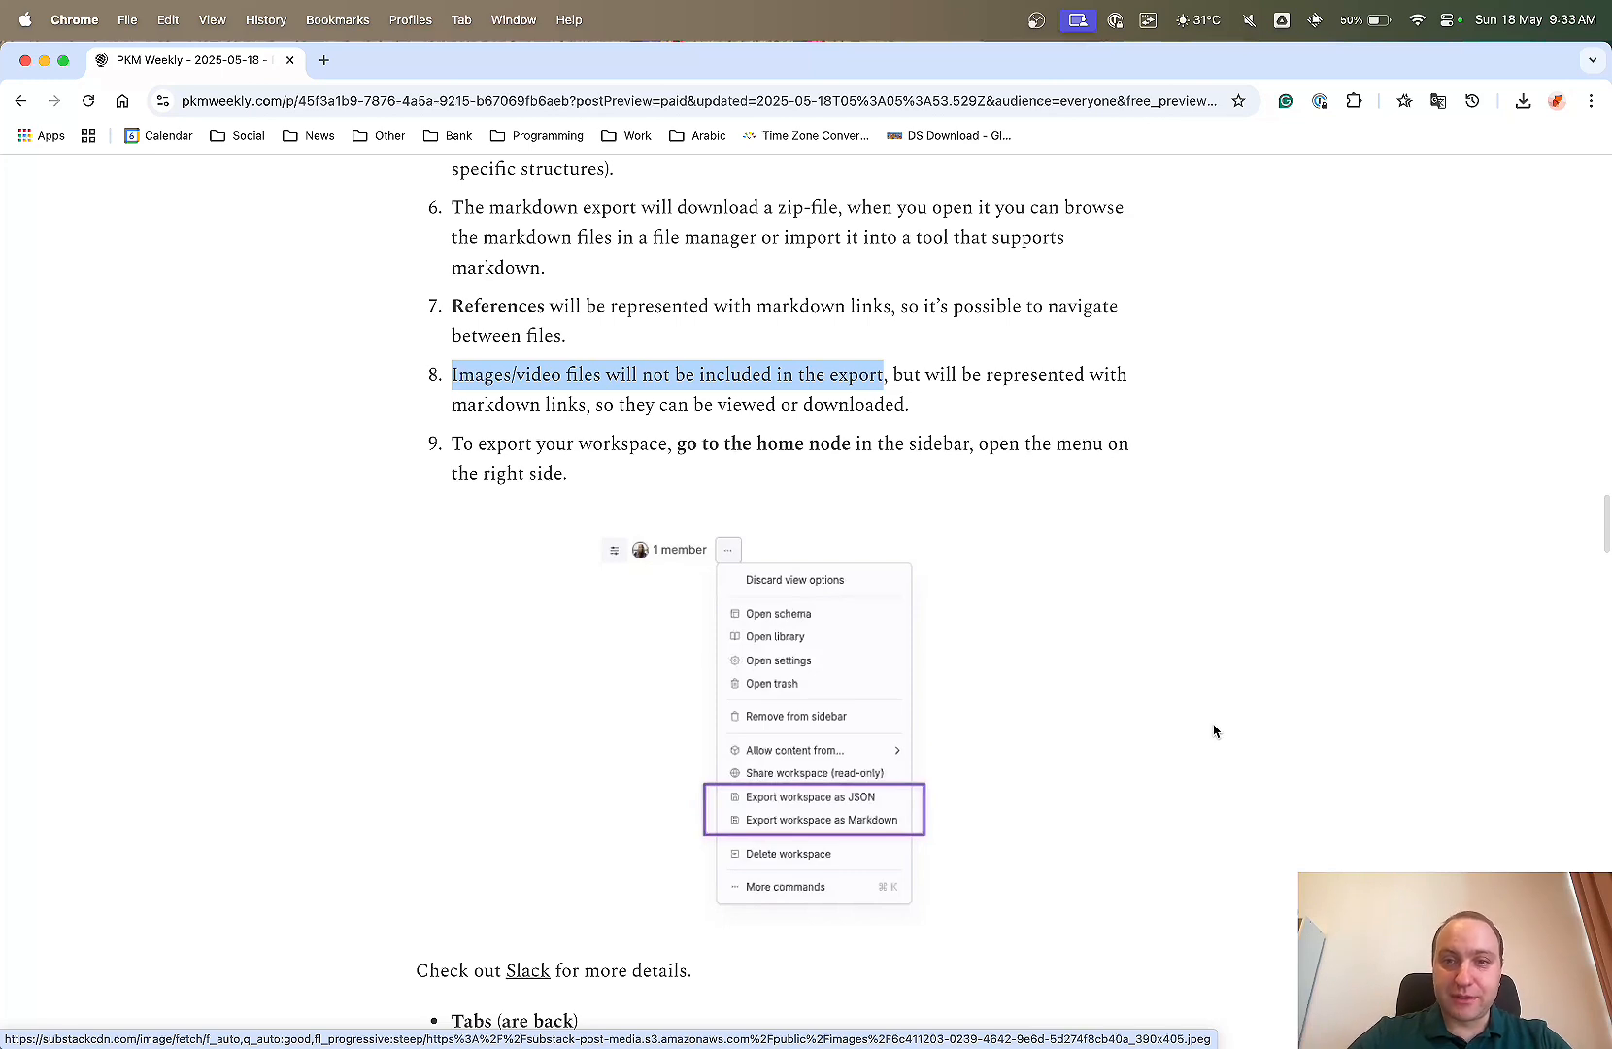
{"action": "scroll", "scroll_direction": "down", "scroll_amount": 3}
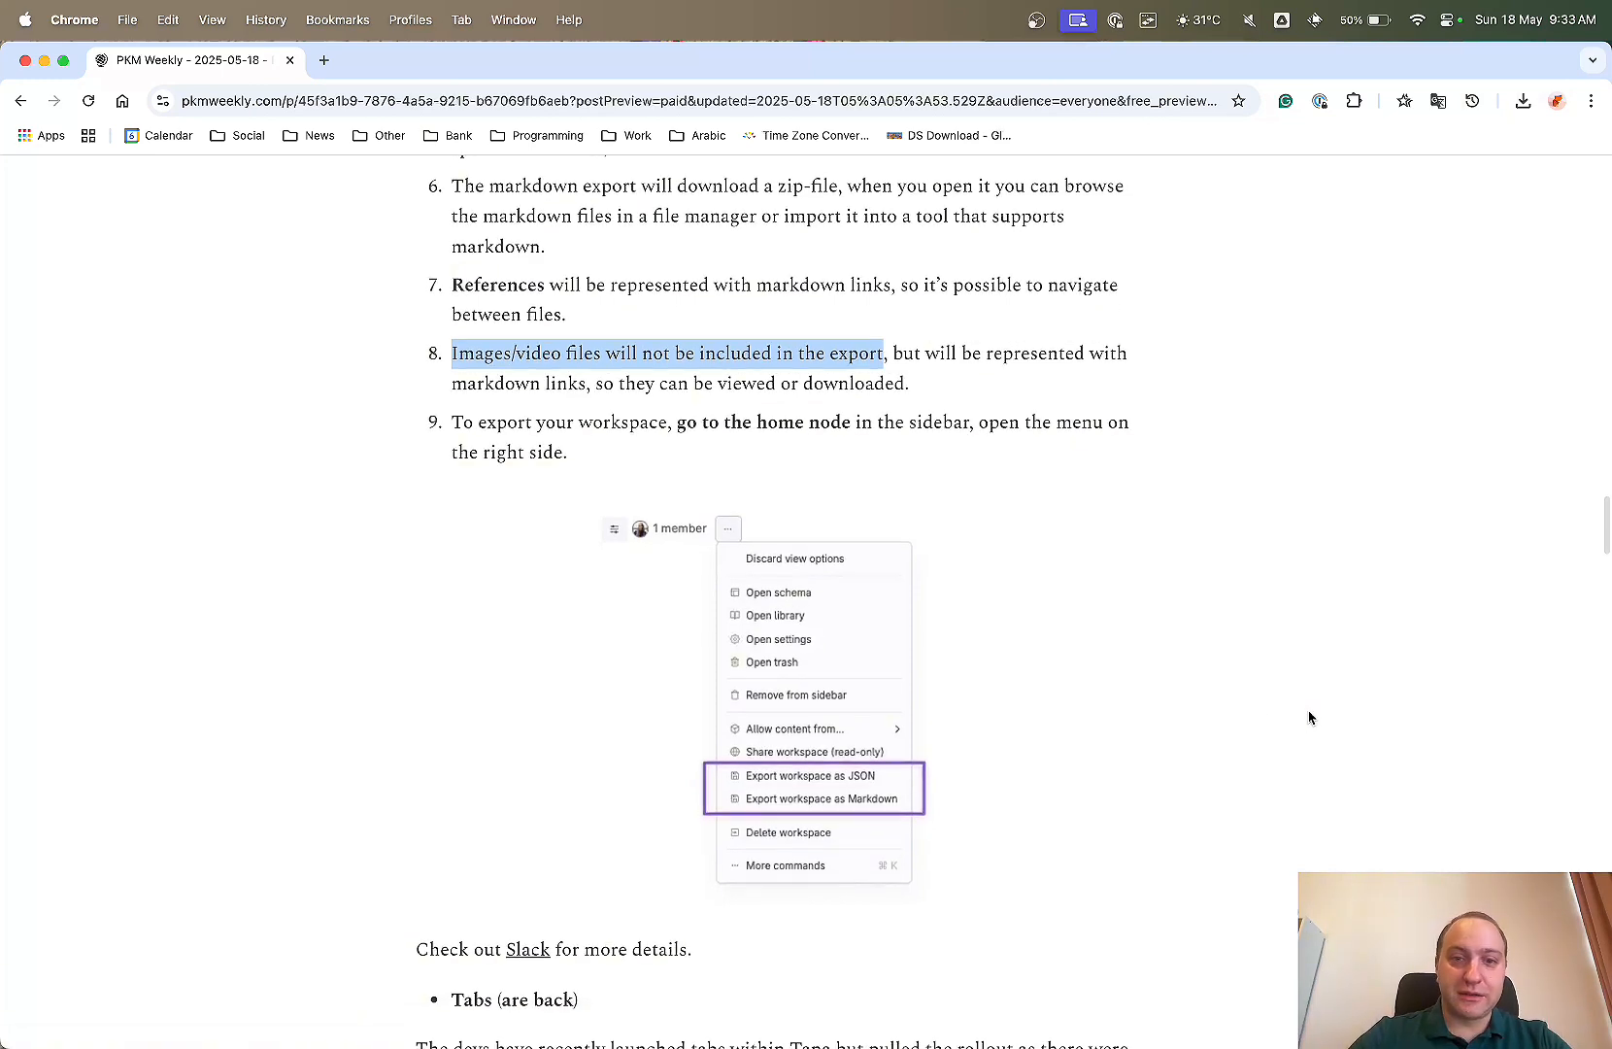
{"action": "scroll", "scroll_direction": "down", "scroll_amount": 3}
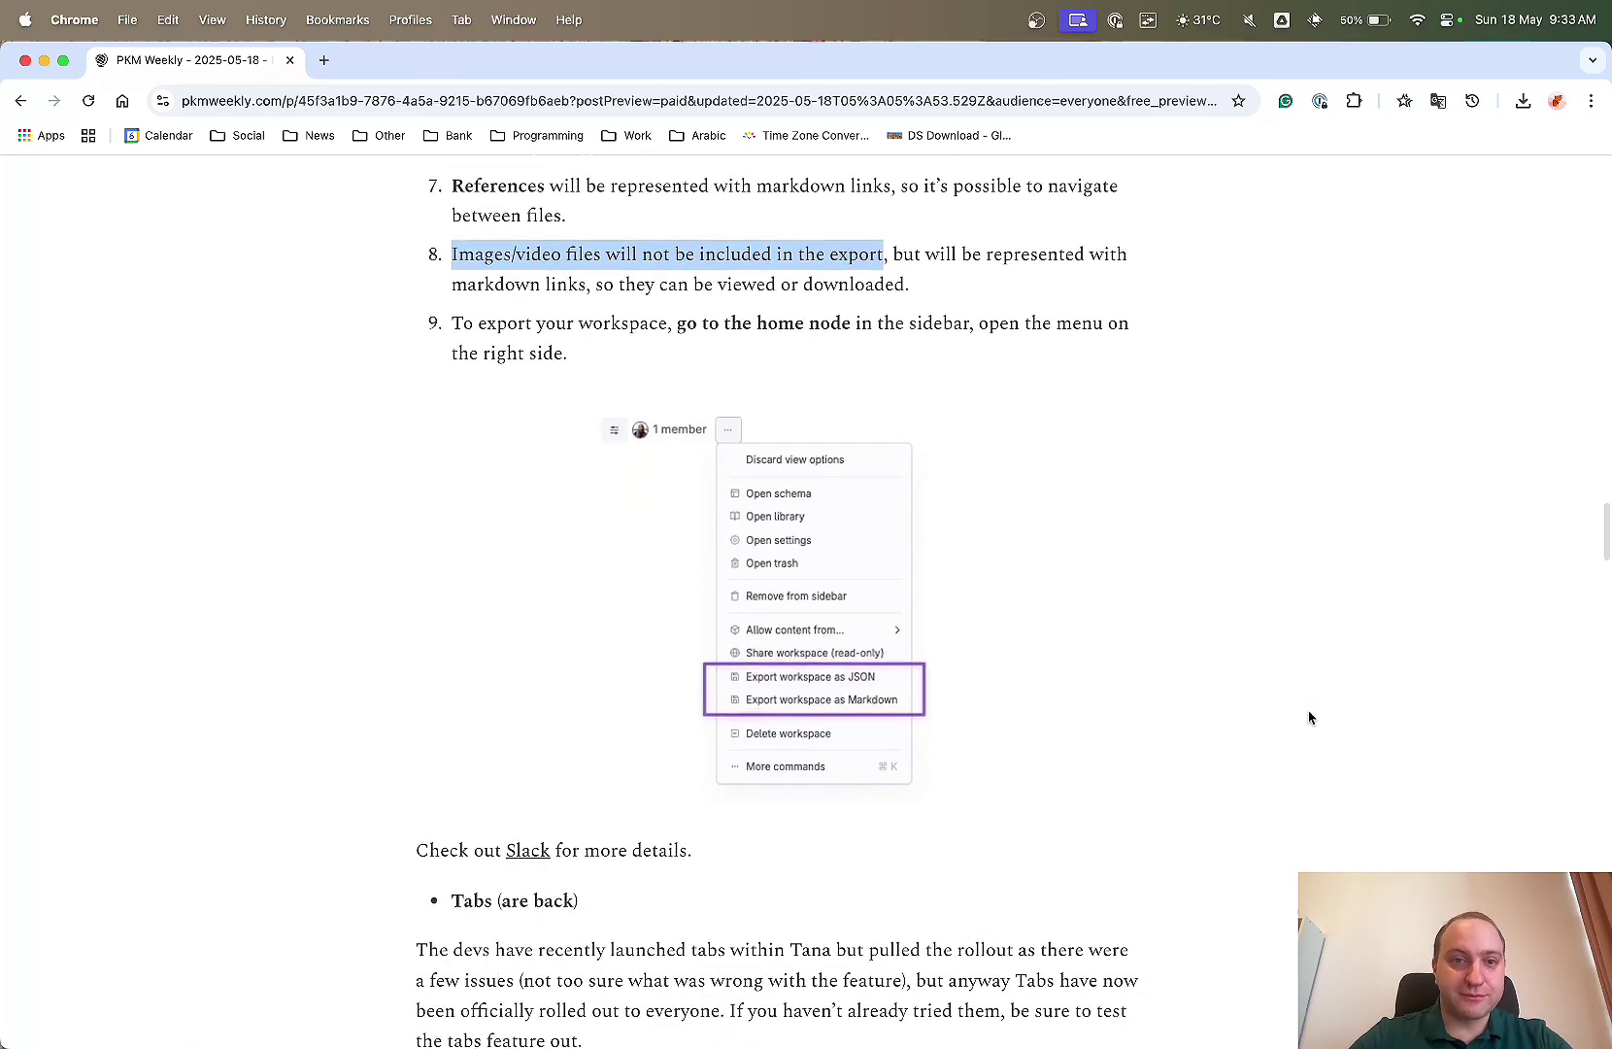
{"action": "scroll", "scroll_direction": "down", "scroll_amount": 3}
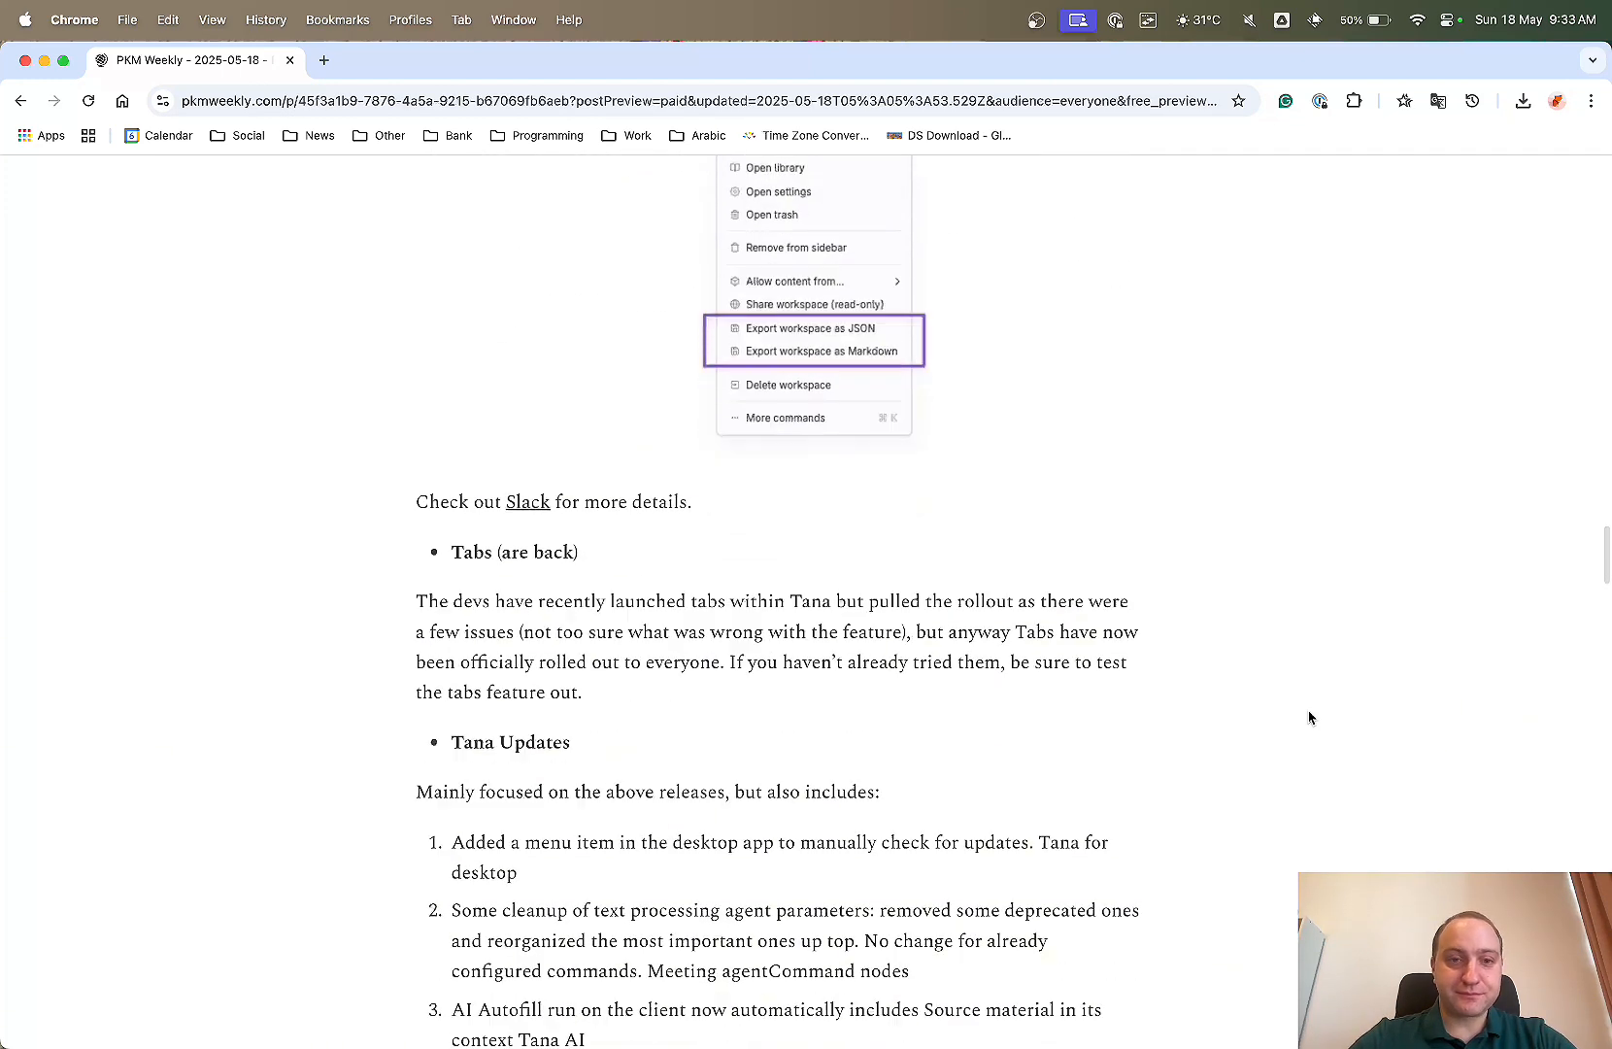
{"action": "scroll", "scroll_direction": "down", "scroll_amount": 3}
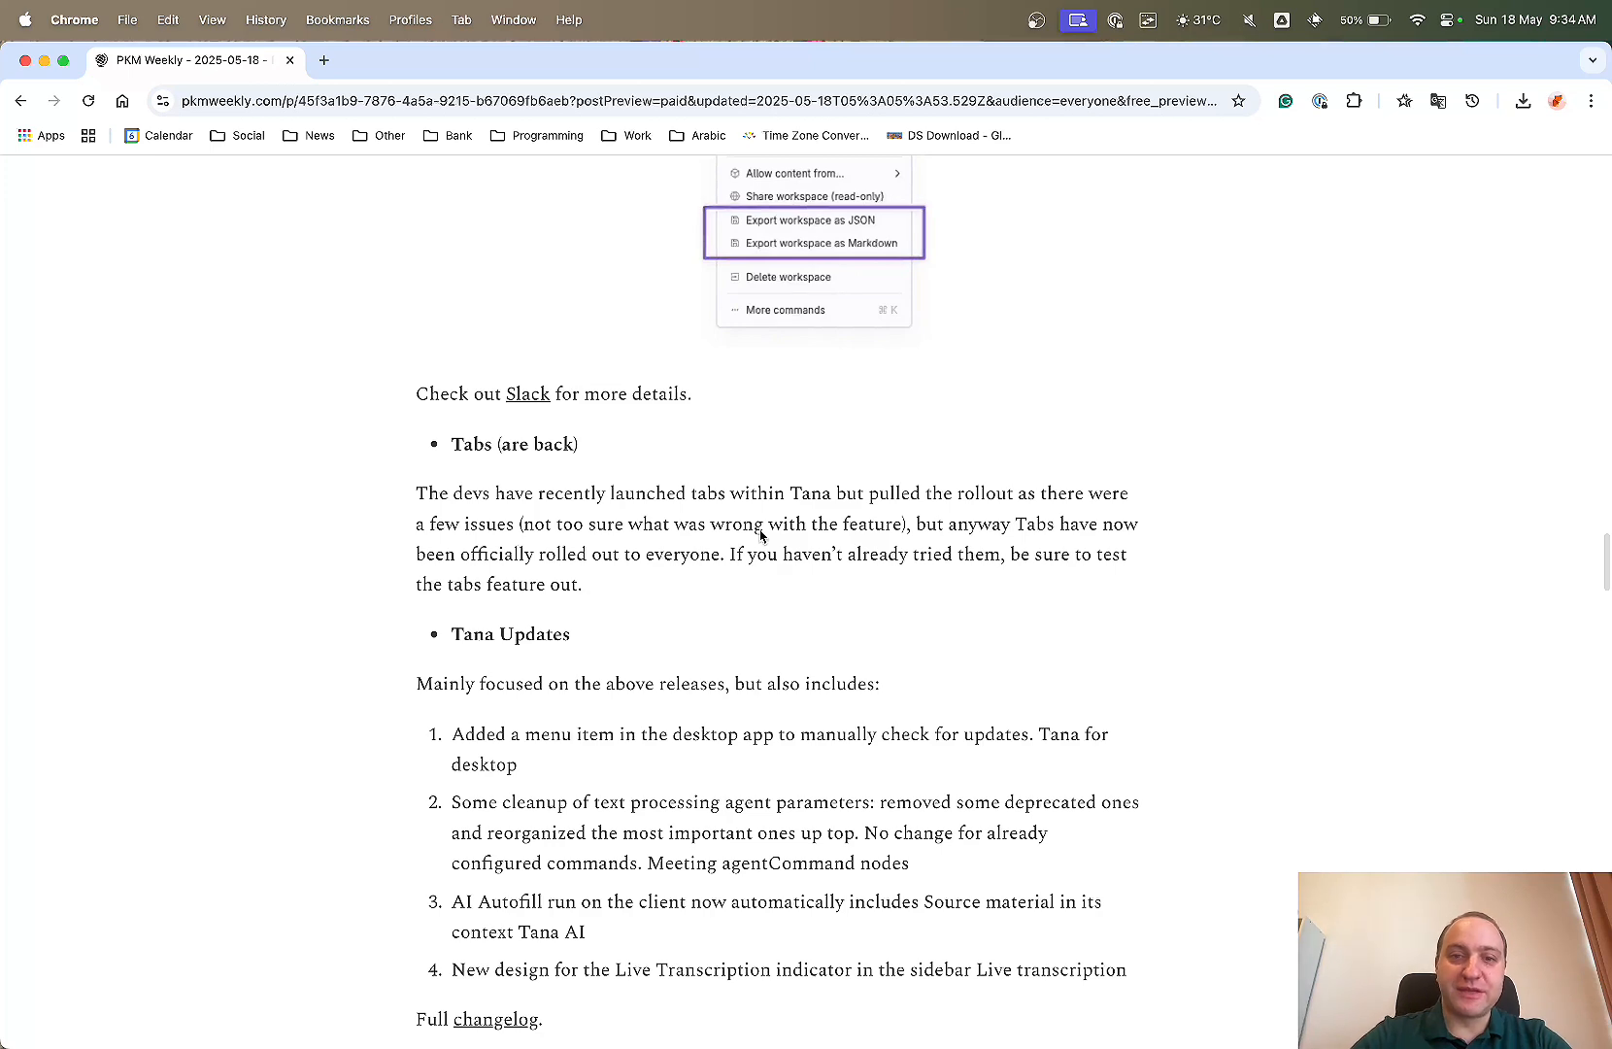
{"action": "mouse_move", "coordinate": [1366, 521]}
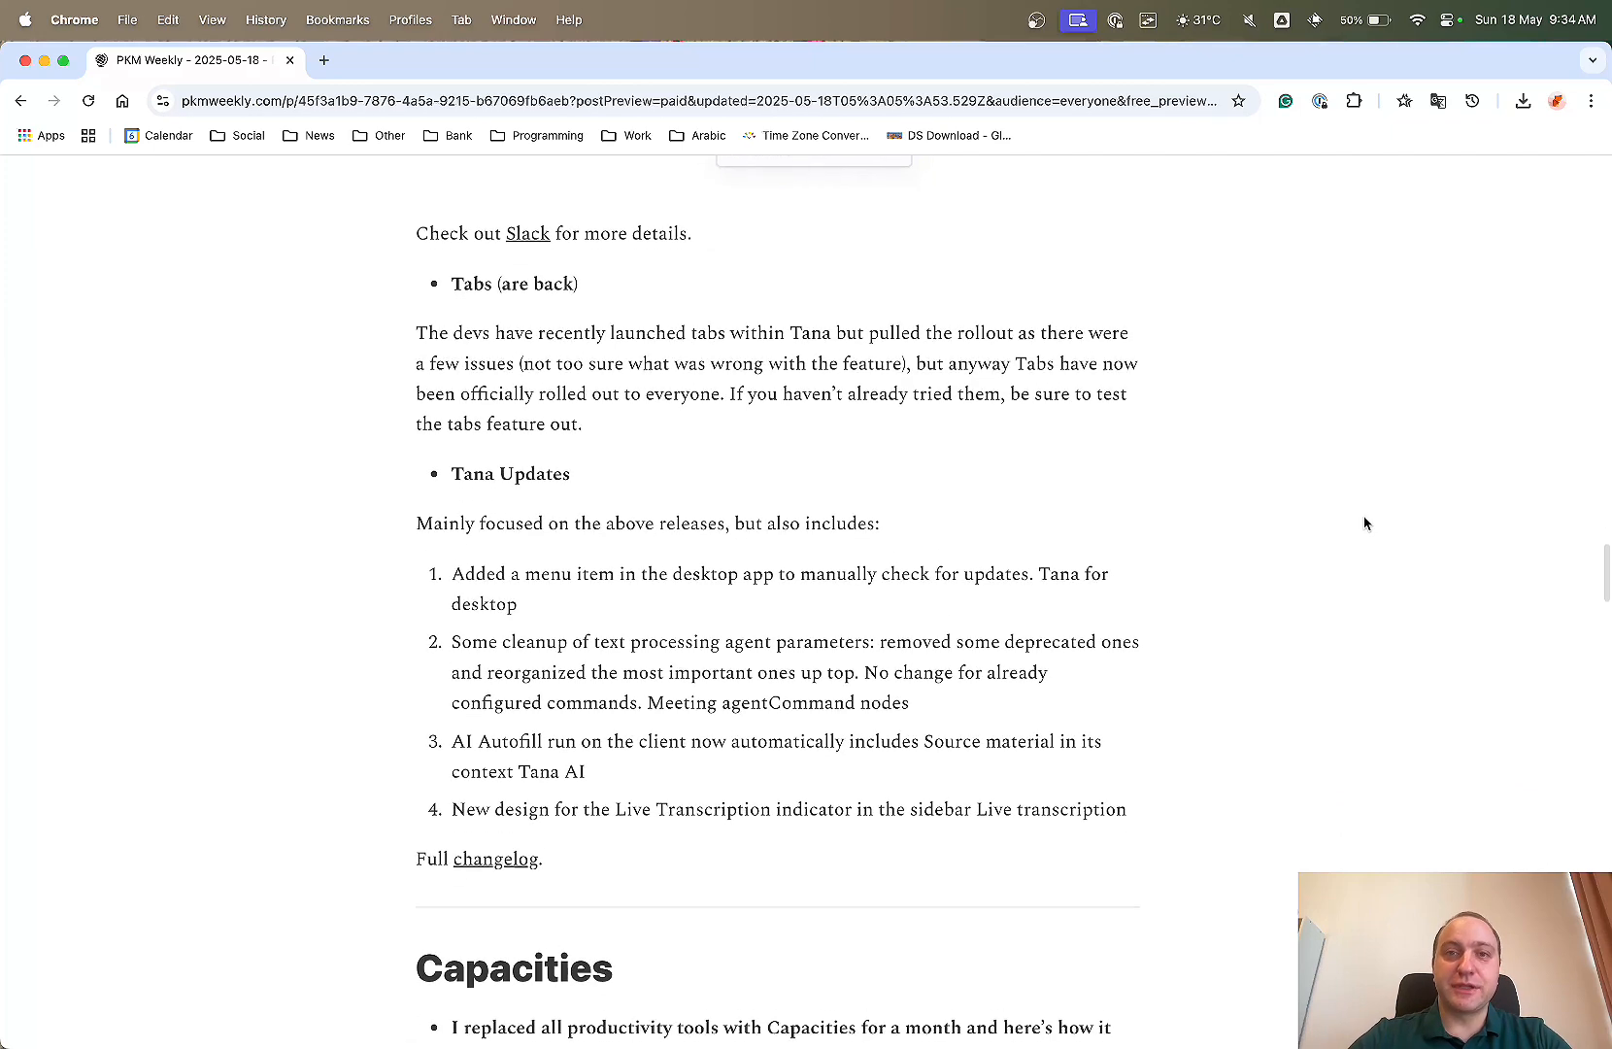
{"action": "scroll", "scroll_direction": "down", "scroll_amount": 3}
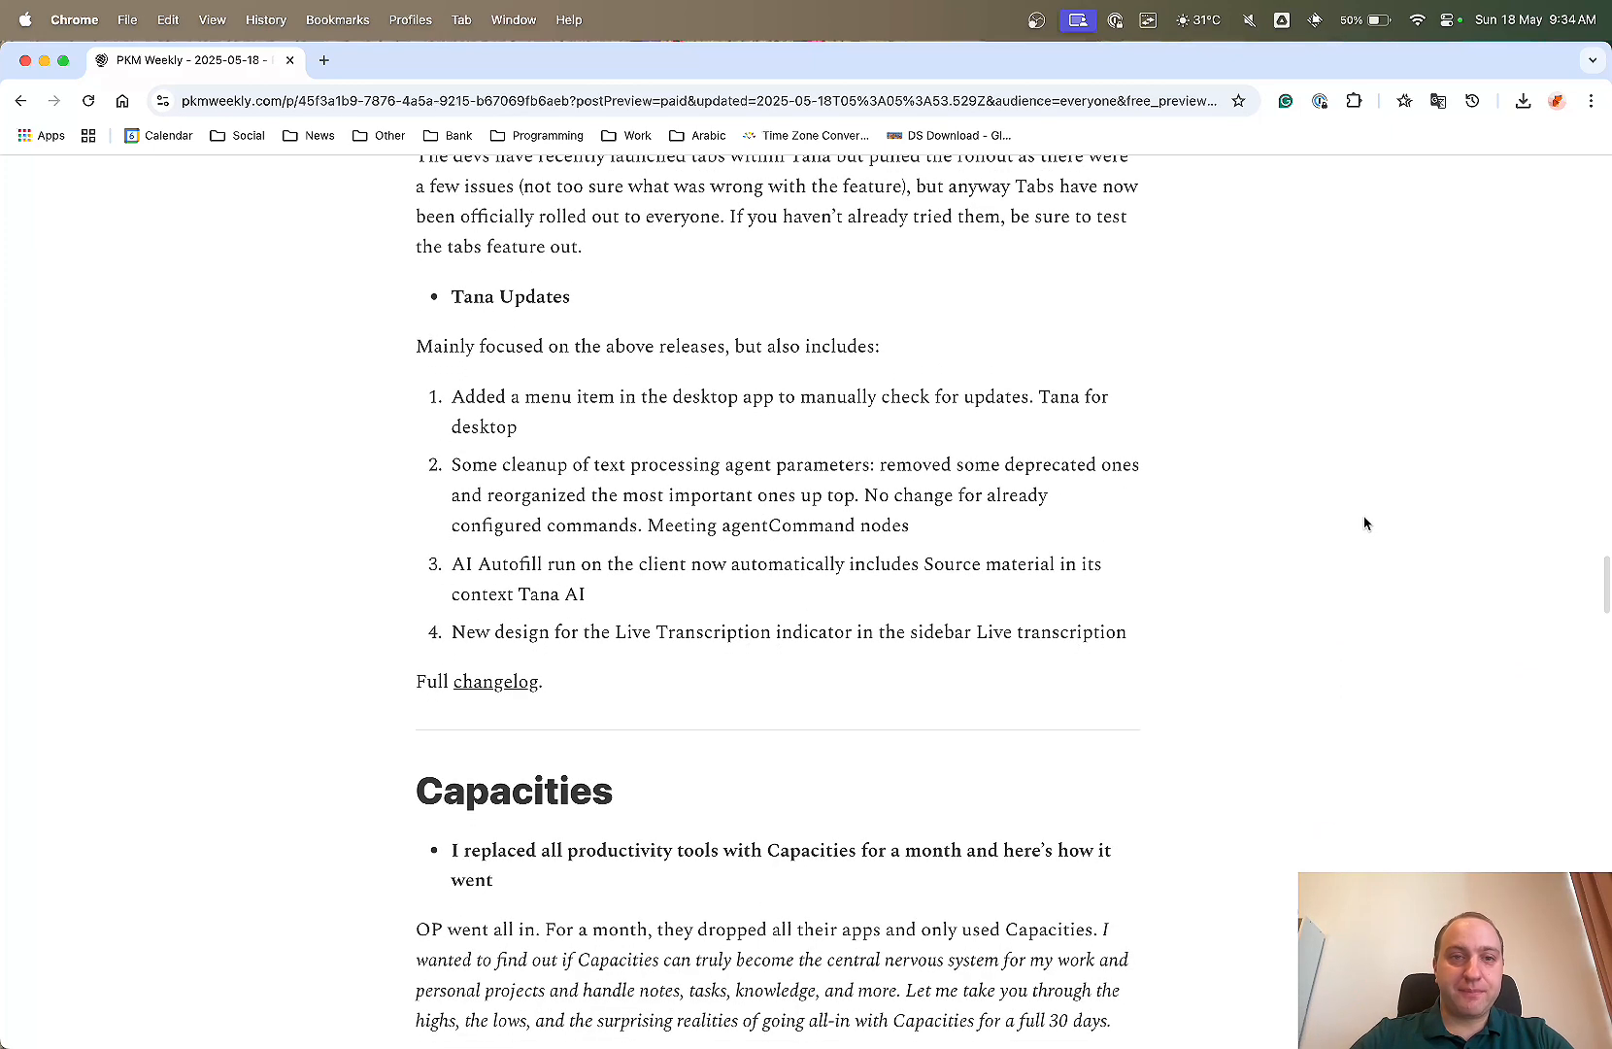
{"action": "scroll", "scroll_direction": "down", "scroll_amount": 3}
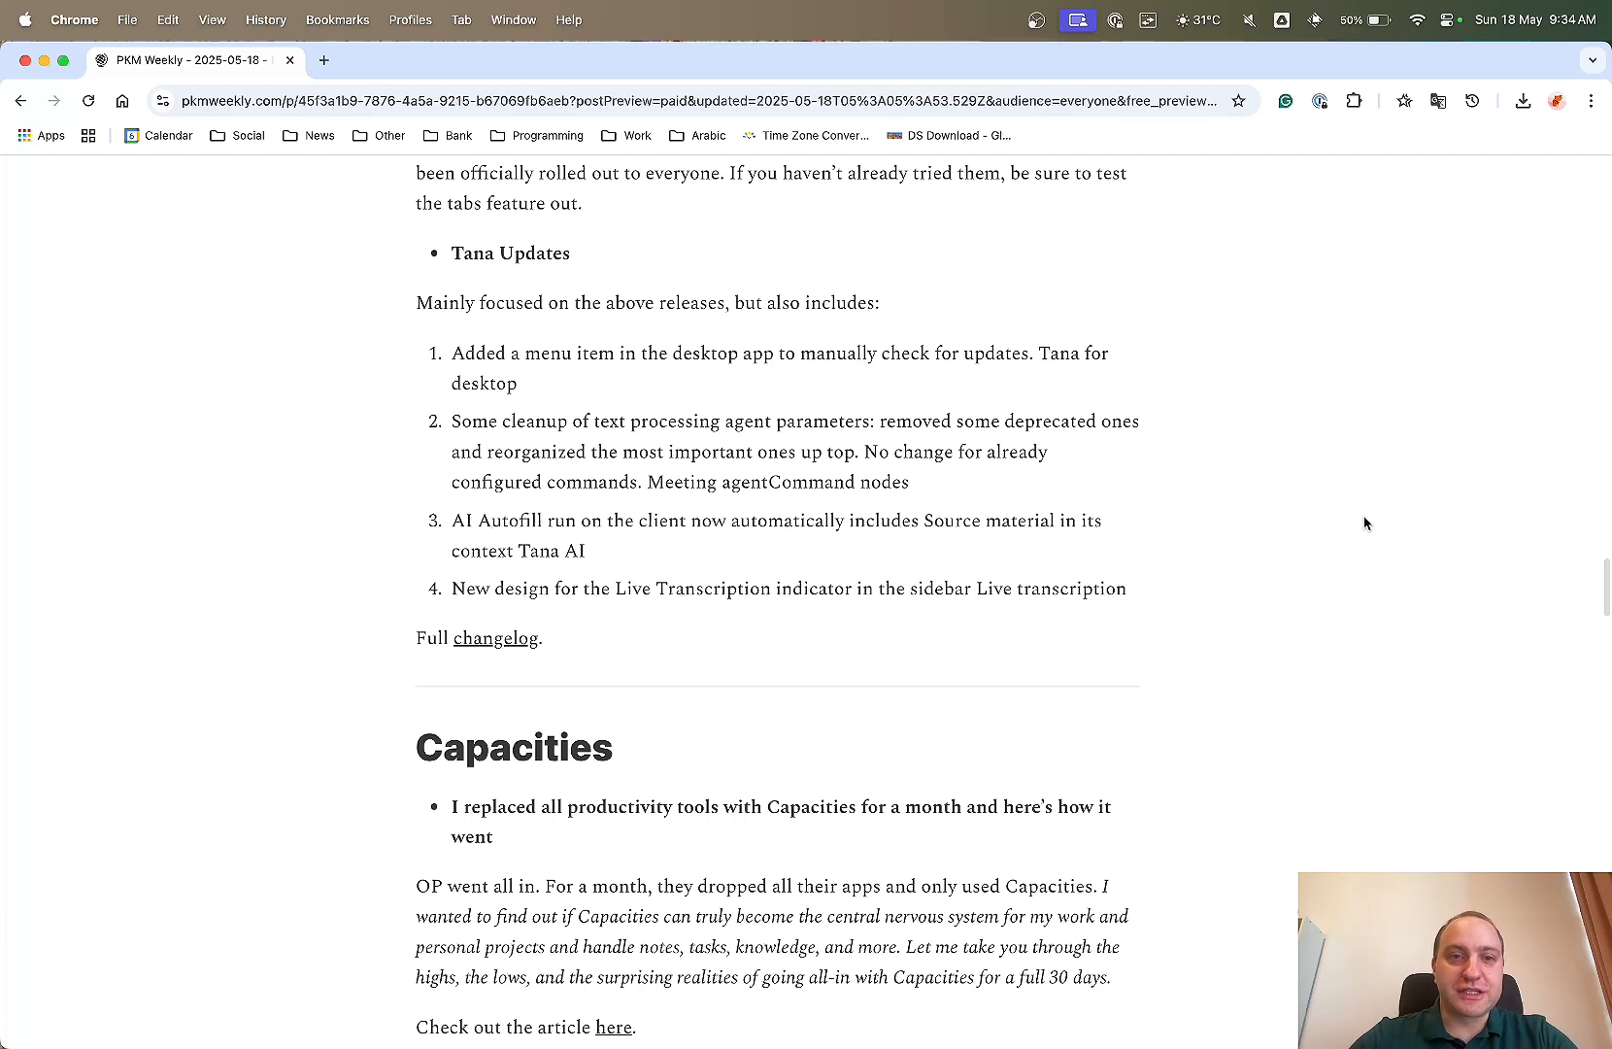
{"action": "mouse_move", "coordinate": [620, 369]}
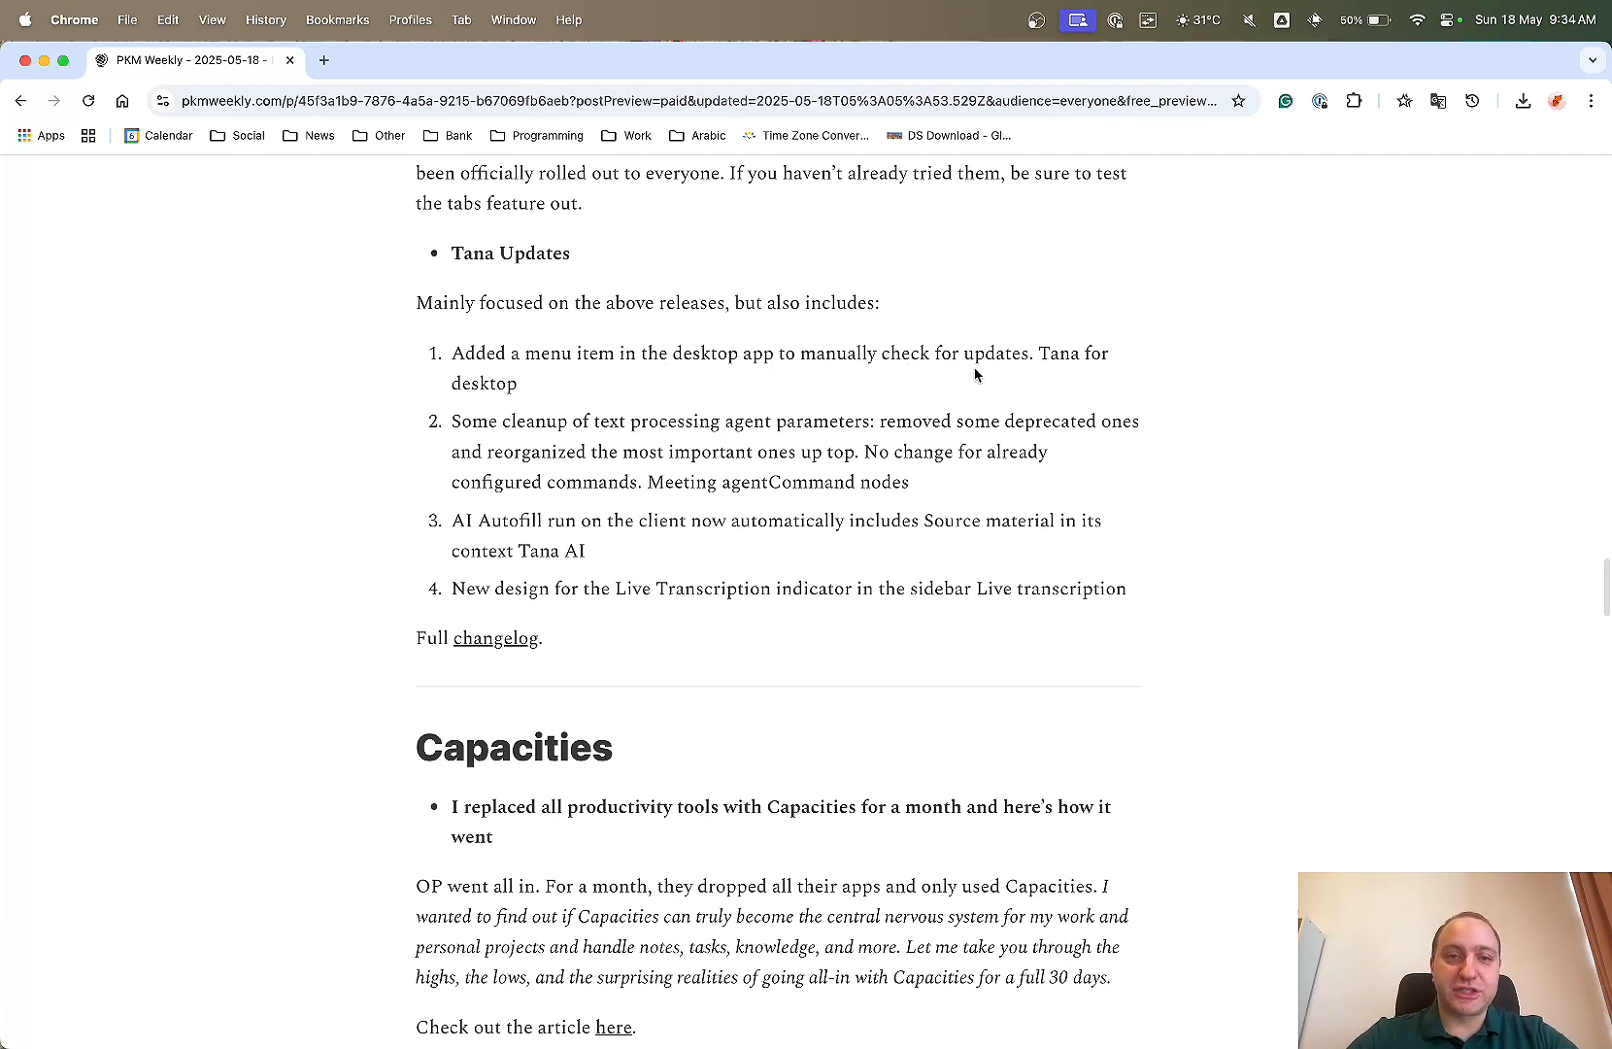
{"action": "mouse_move", "coordinate": [581, 527]}
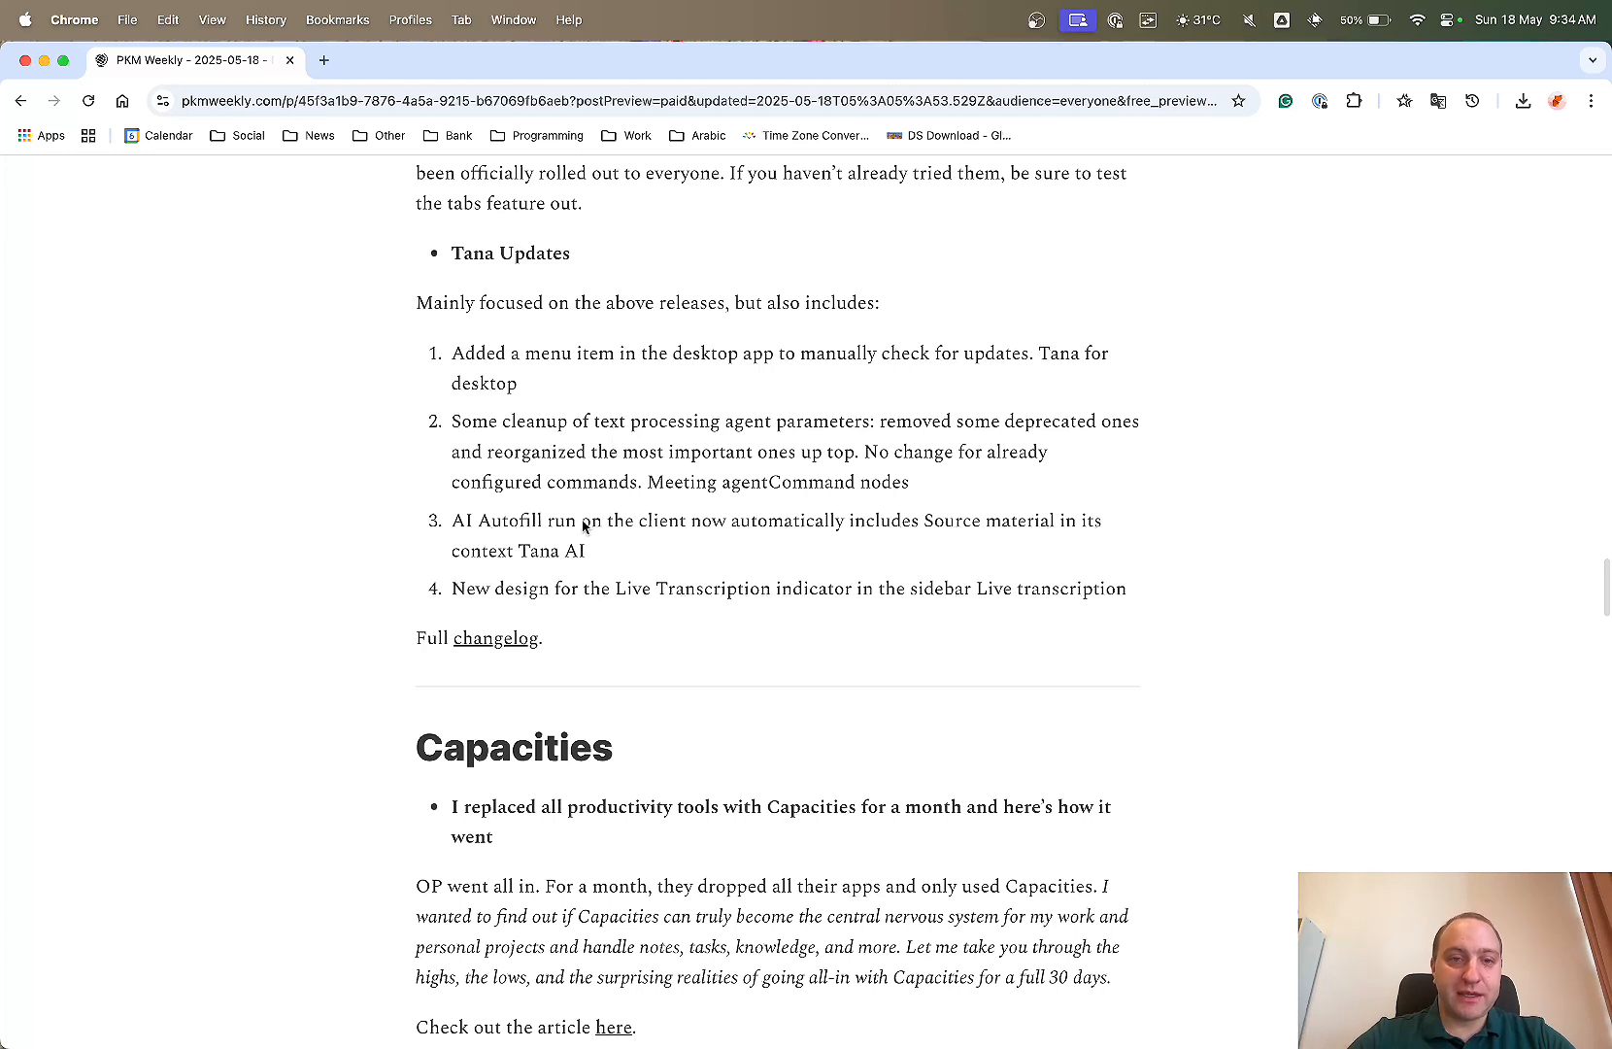
{"action": "mouse_move", "coordinate": [1294, 608]}
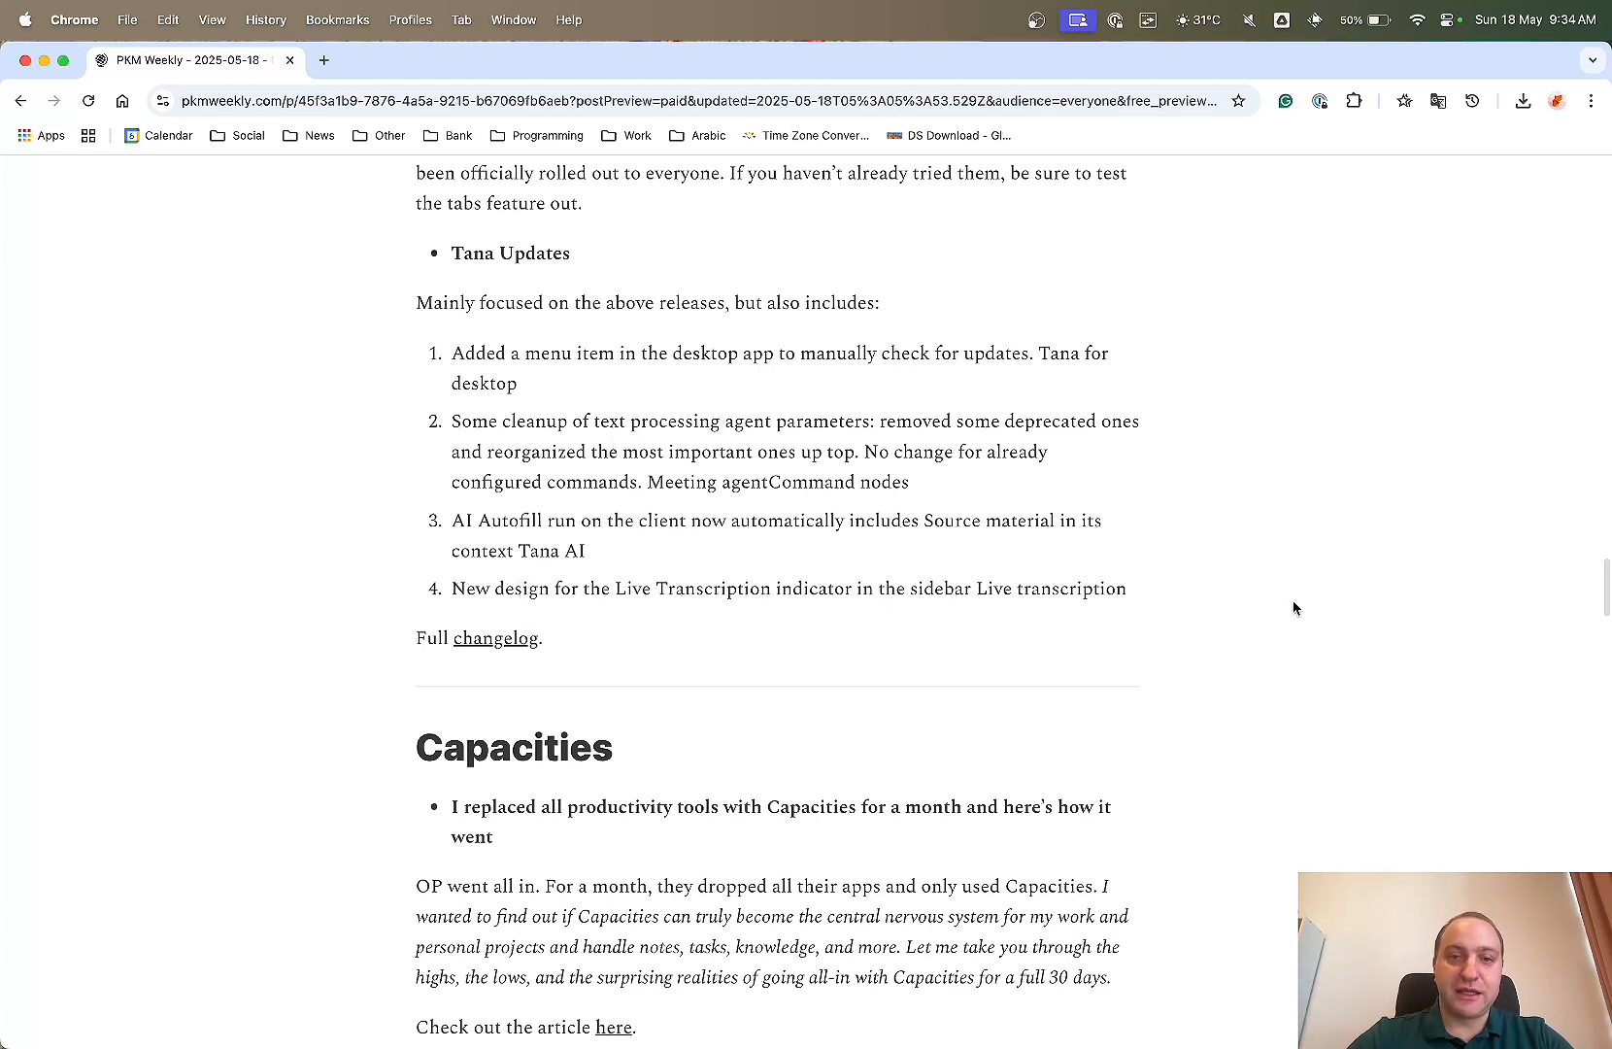
{"action": "mouse_move", "coordinate": [491, 651]}
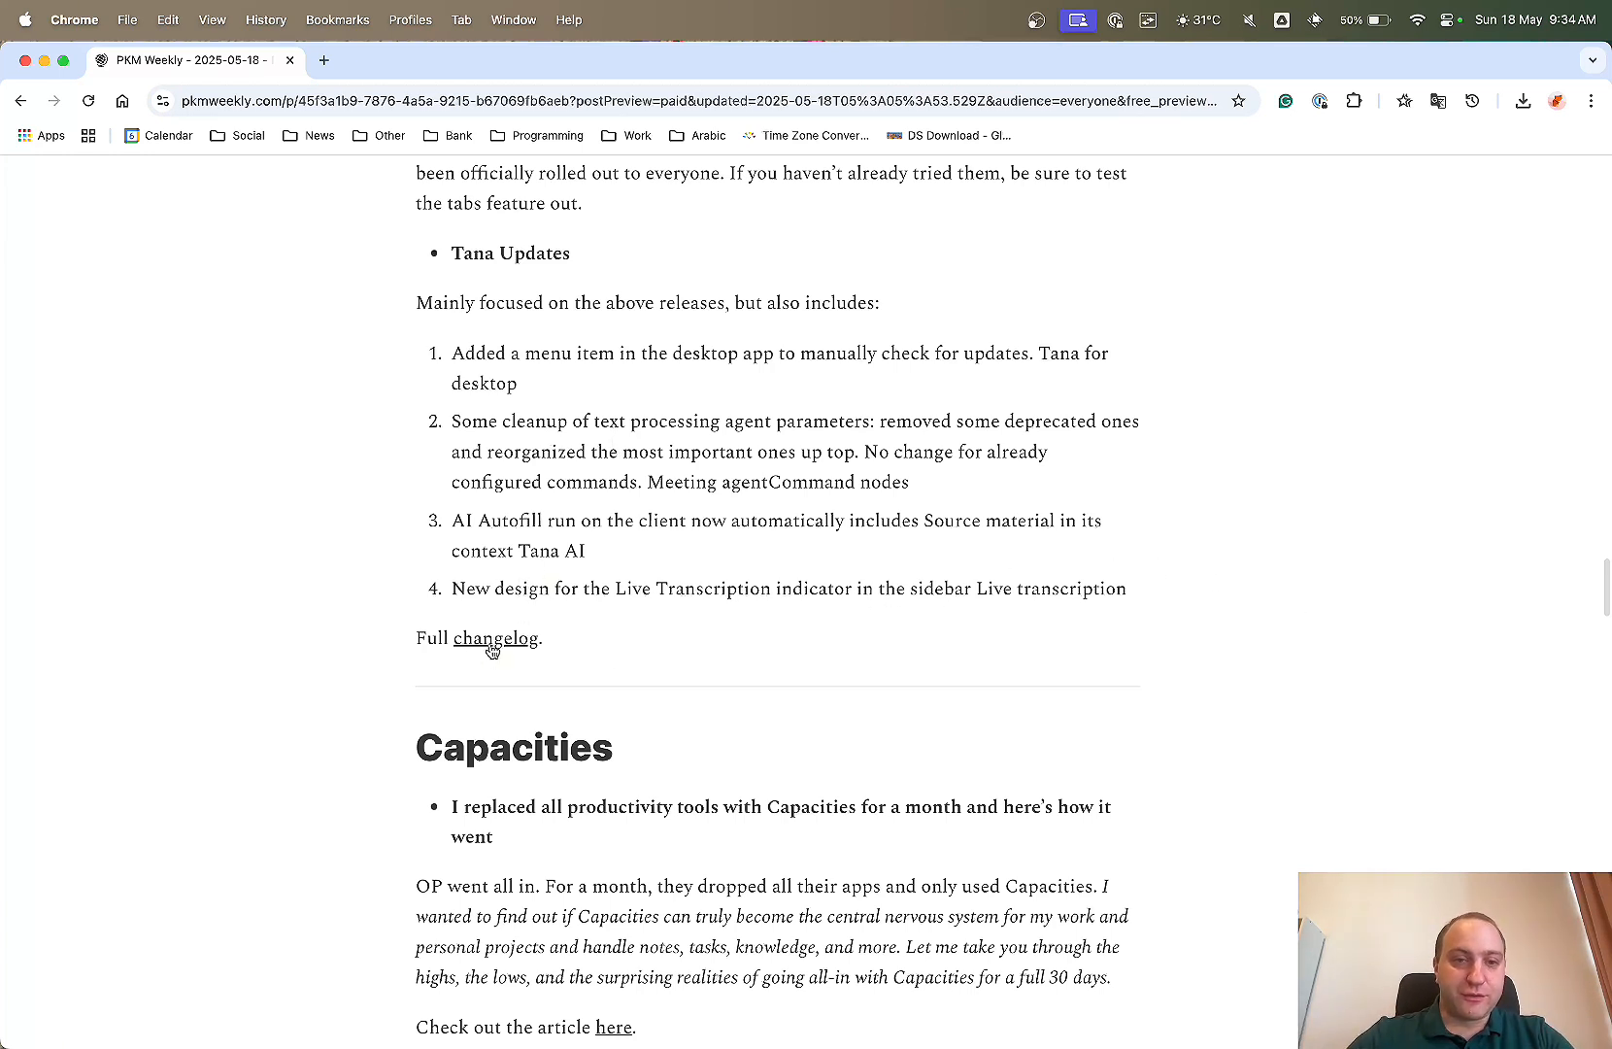
{"action": "left_click", "coordinate": [489, 638]}
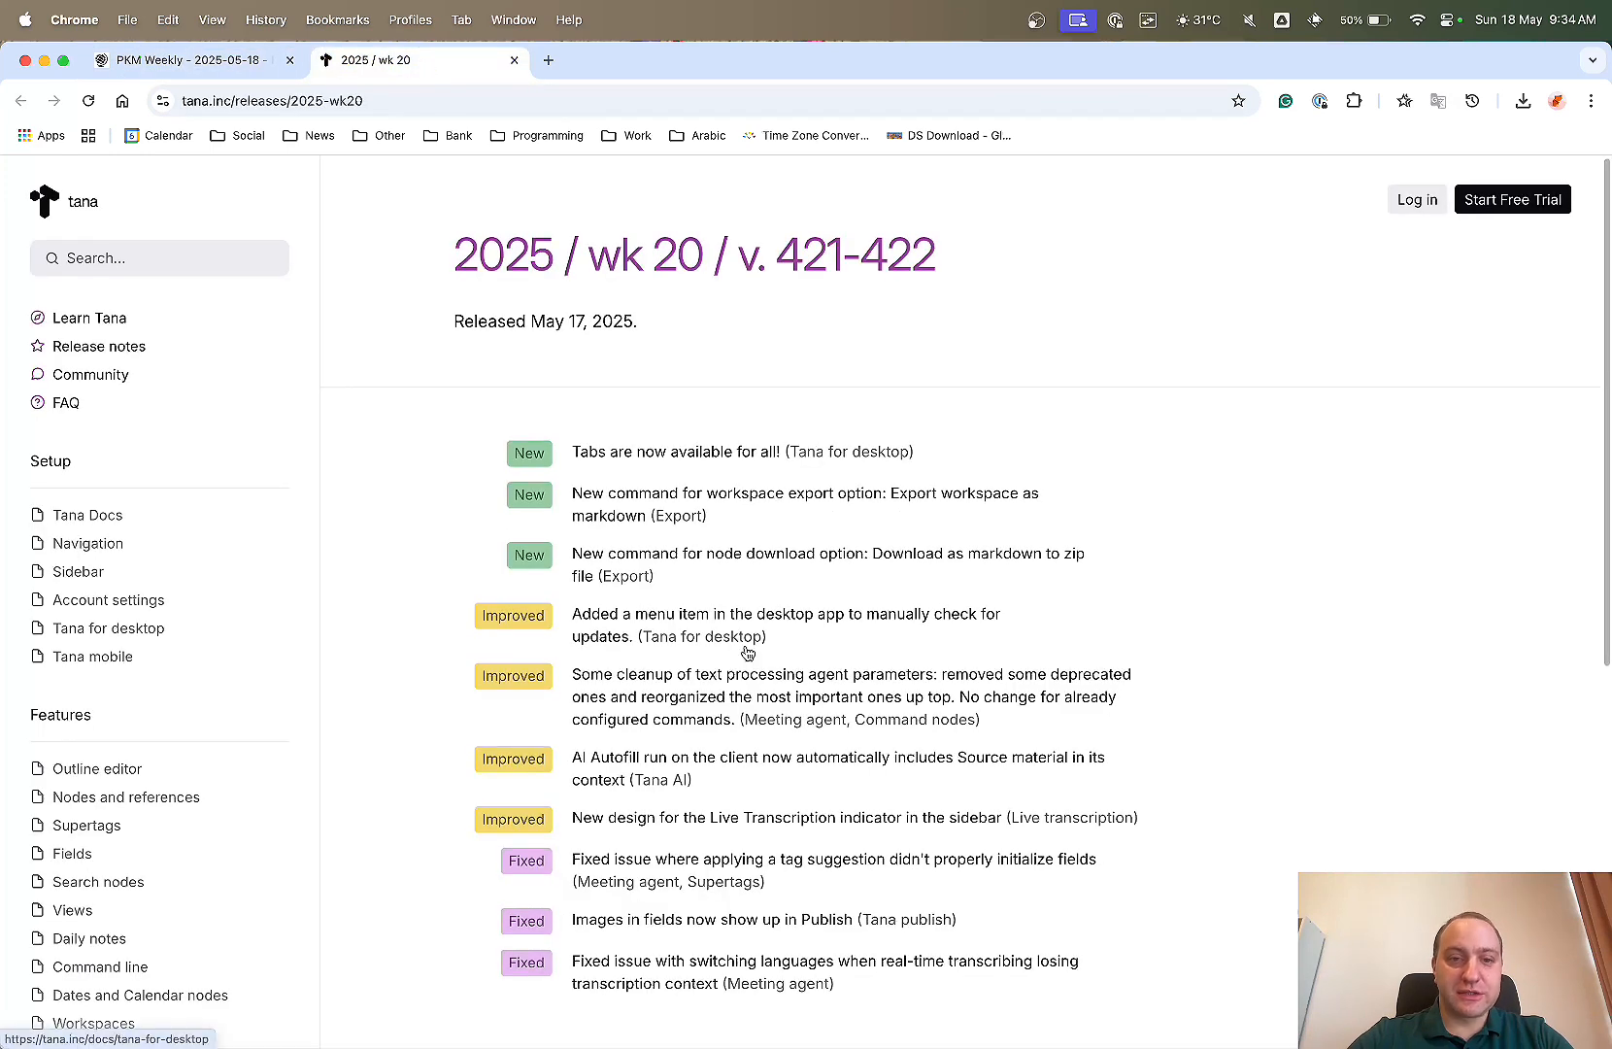
{"action": "scroll", "scroll_direction": "down", "scroll_amount": 3}
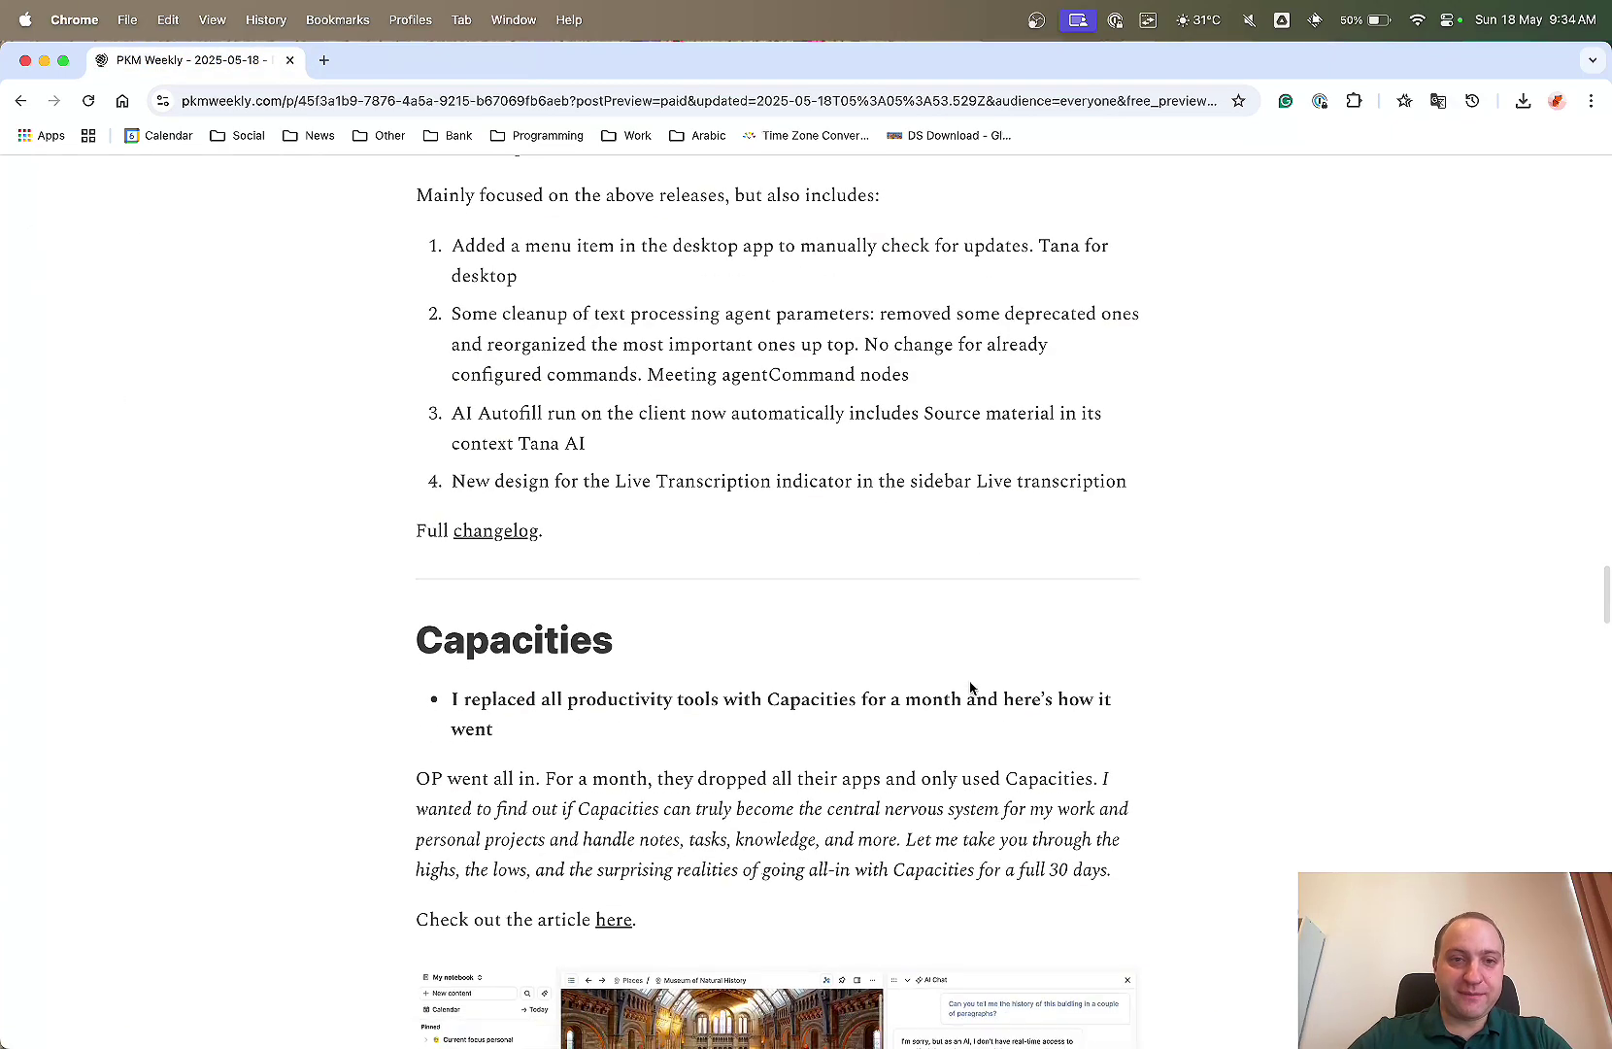
{"action": "scroll", "scroll_direction": "down", "scroll_amount": 3}
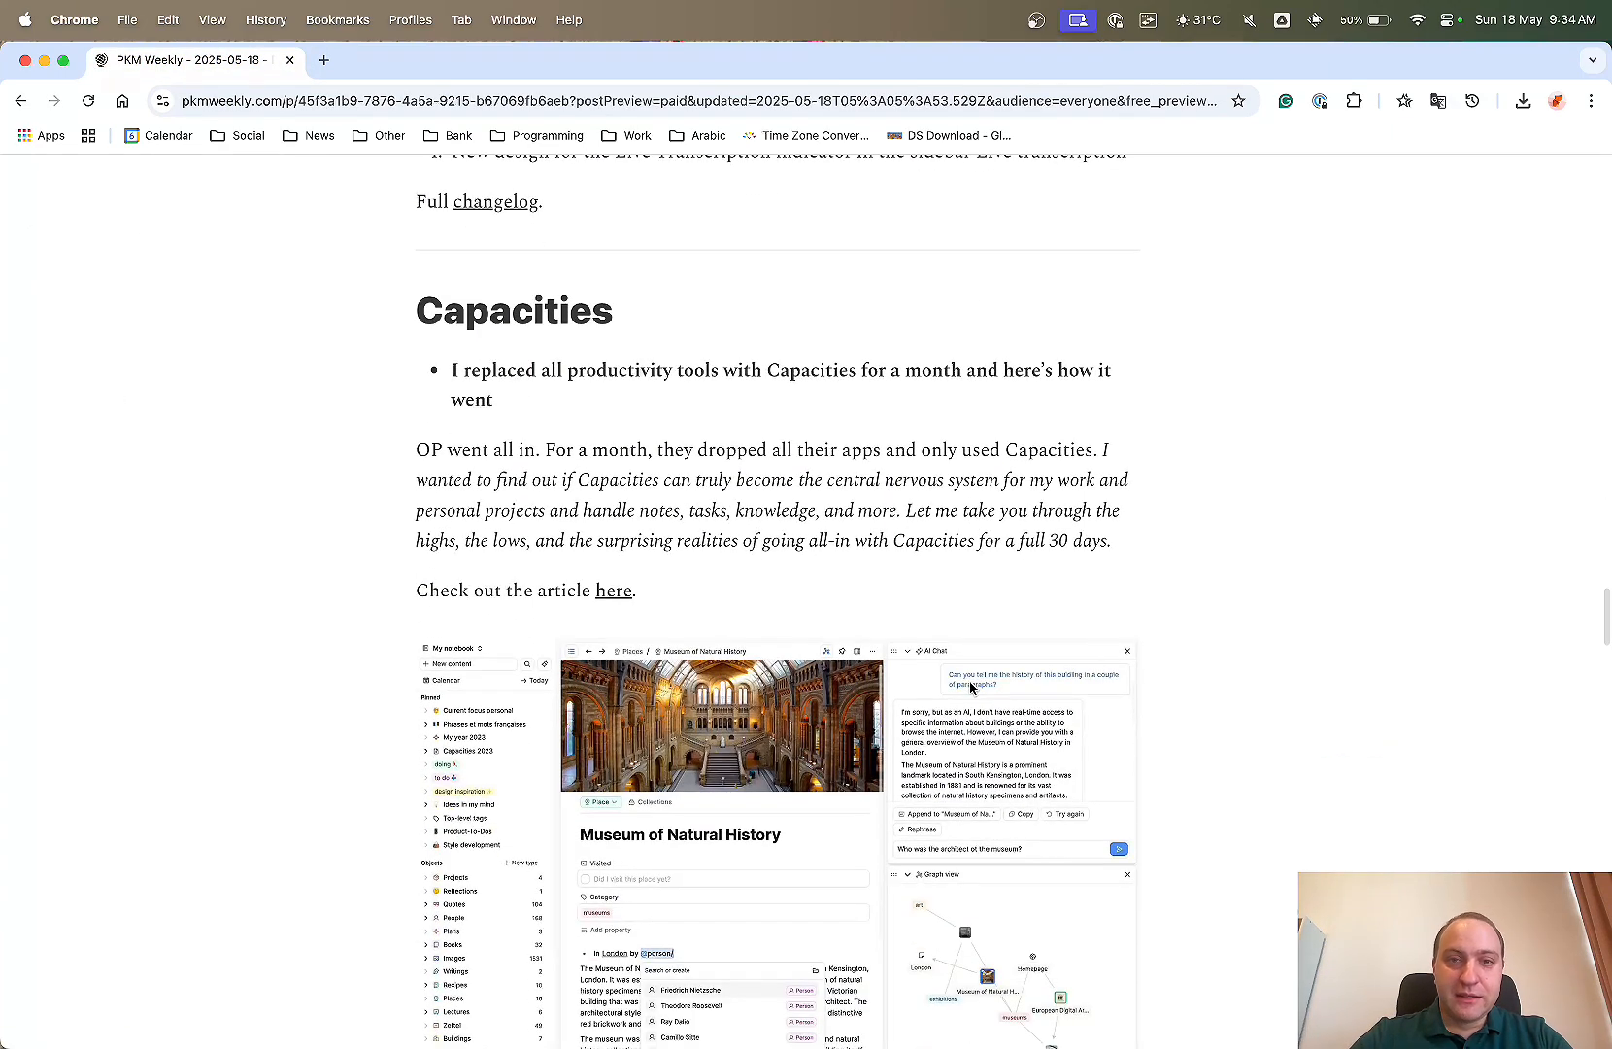
{"action": "scroll", "scroll_direction": "down", "scroll_amount": 3}
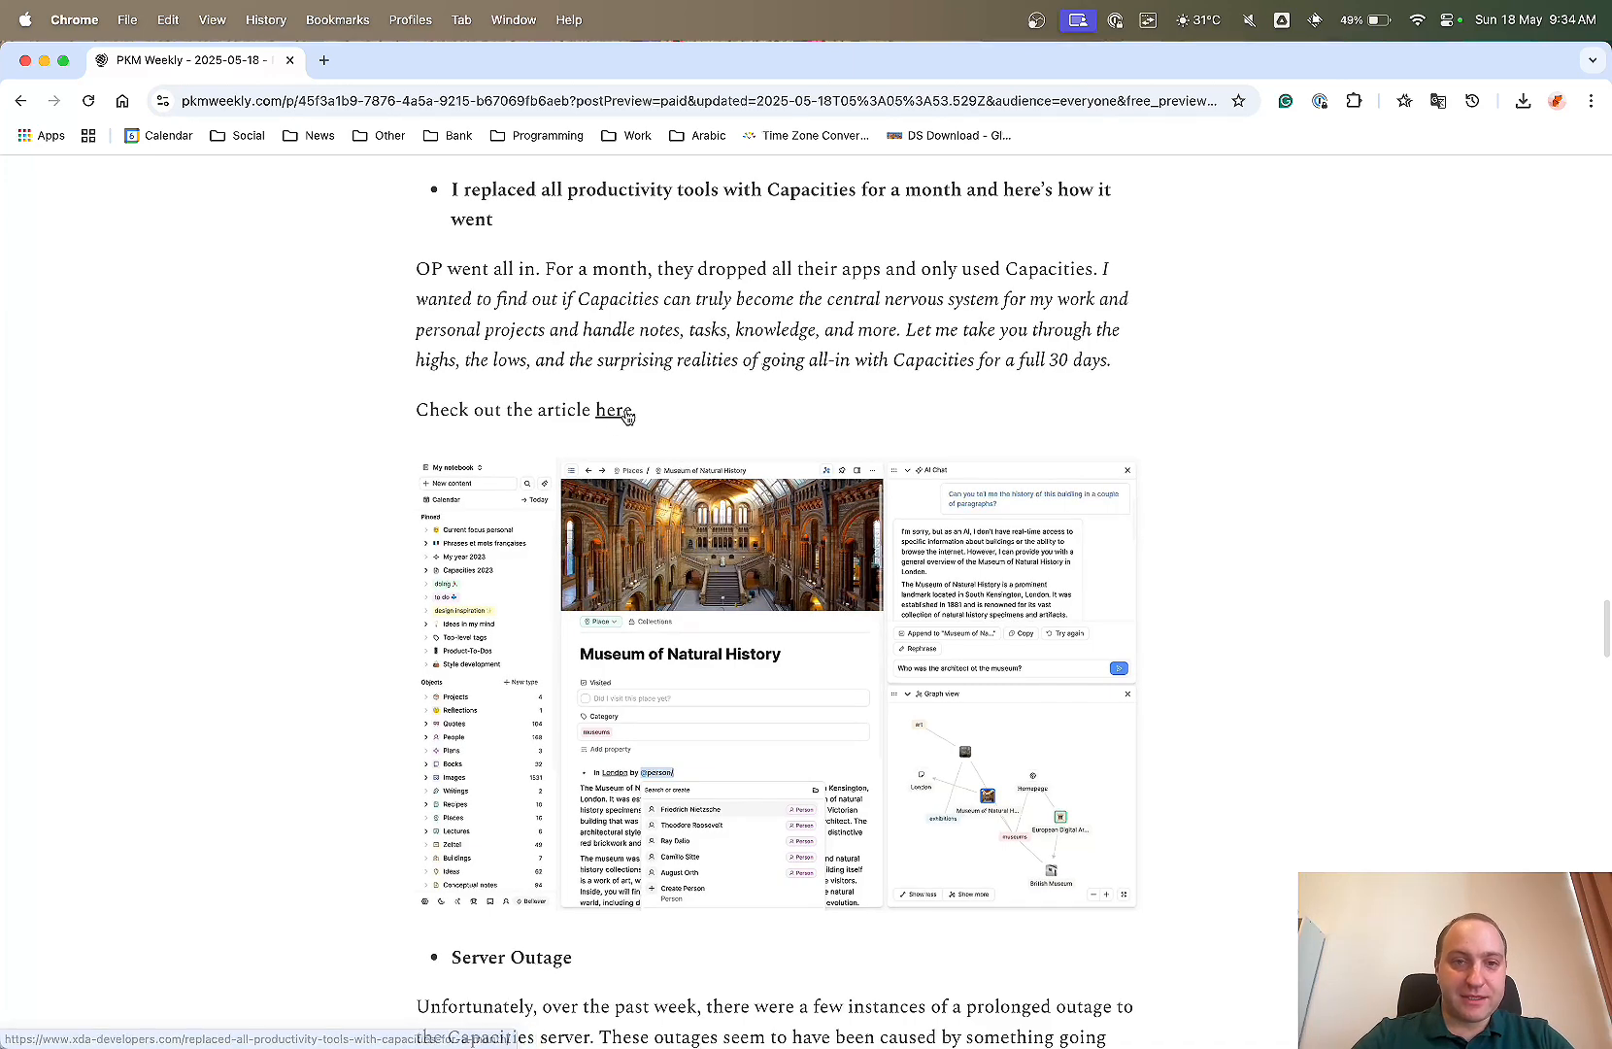
{"action": "left_click", "coordinate": [612, 409]}
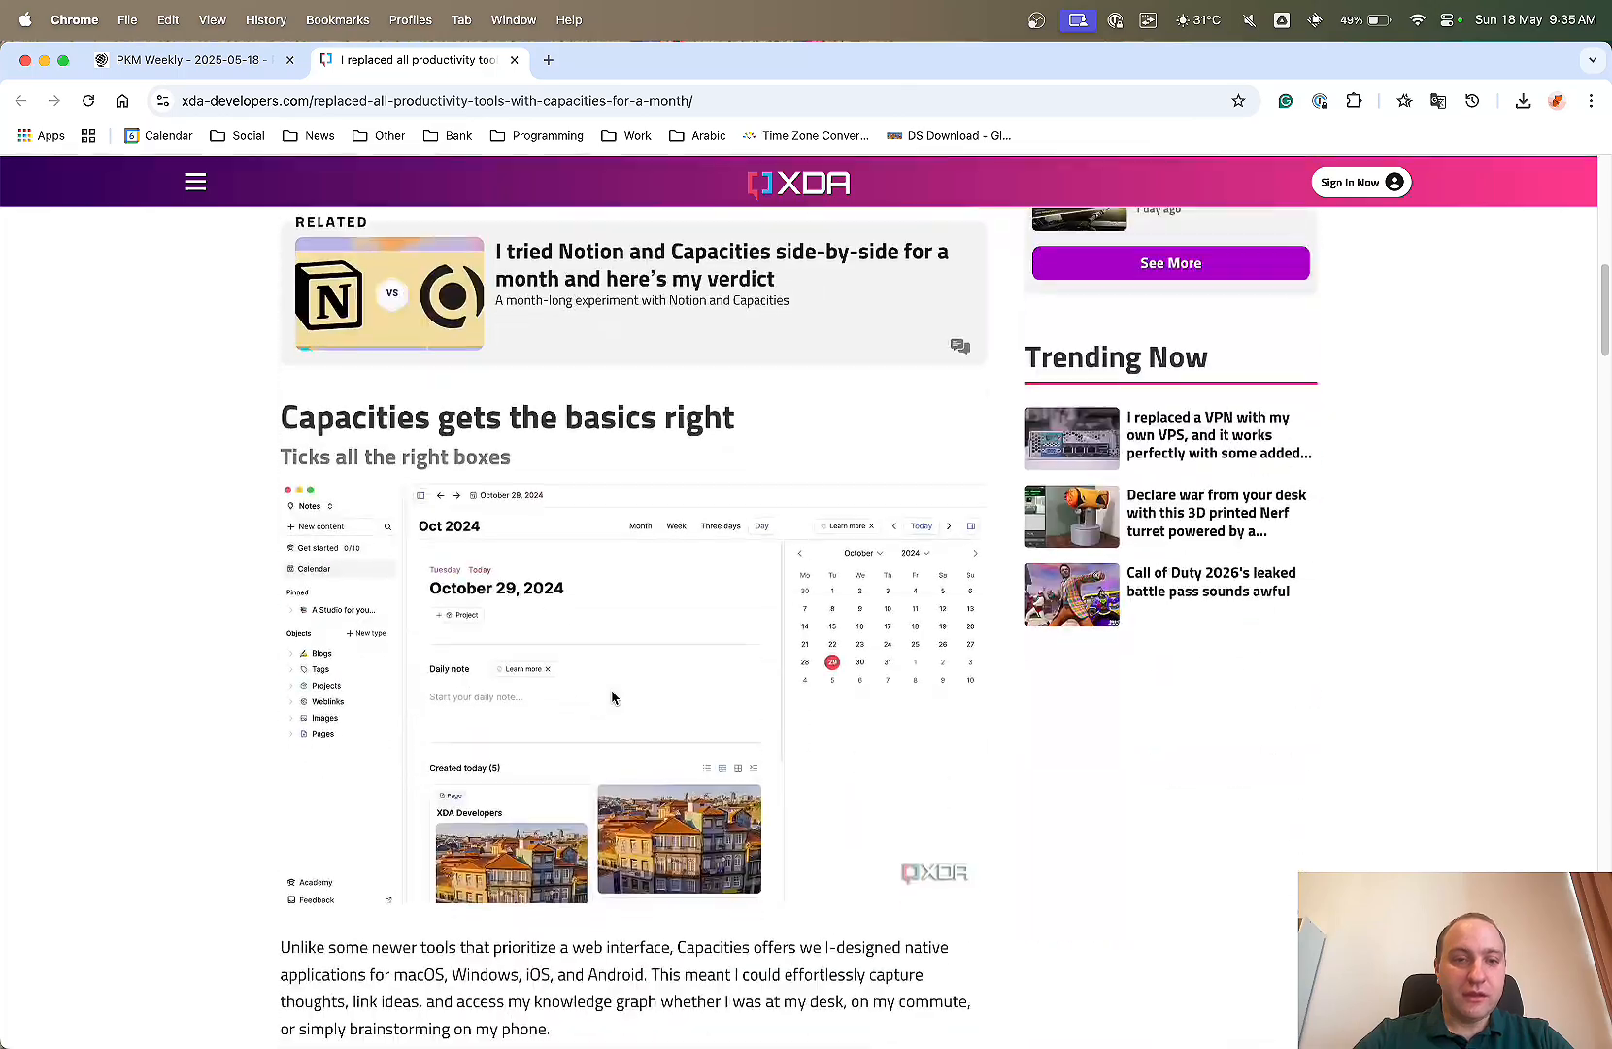
{"action": "scroll", "scroll_direction": "down", "scroll_amount": 3}
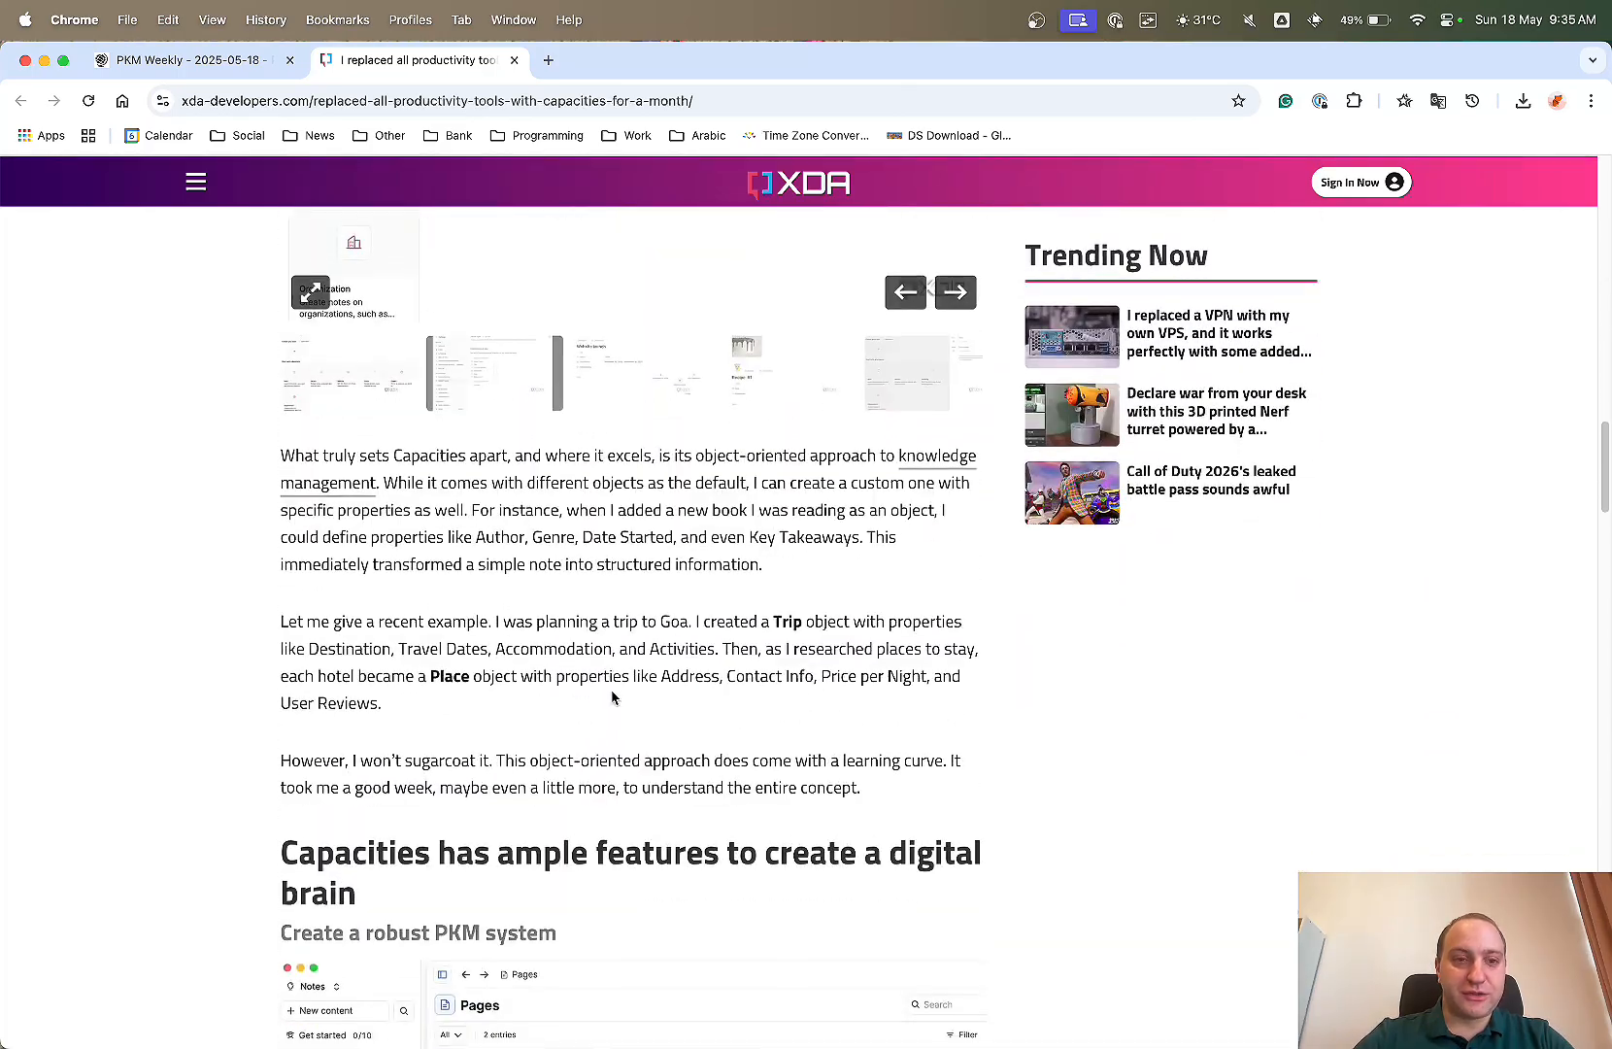
{"action": "scroll", "scroll_direction": "down", "scroll_amount": 3}
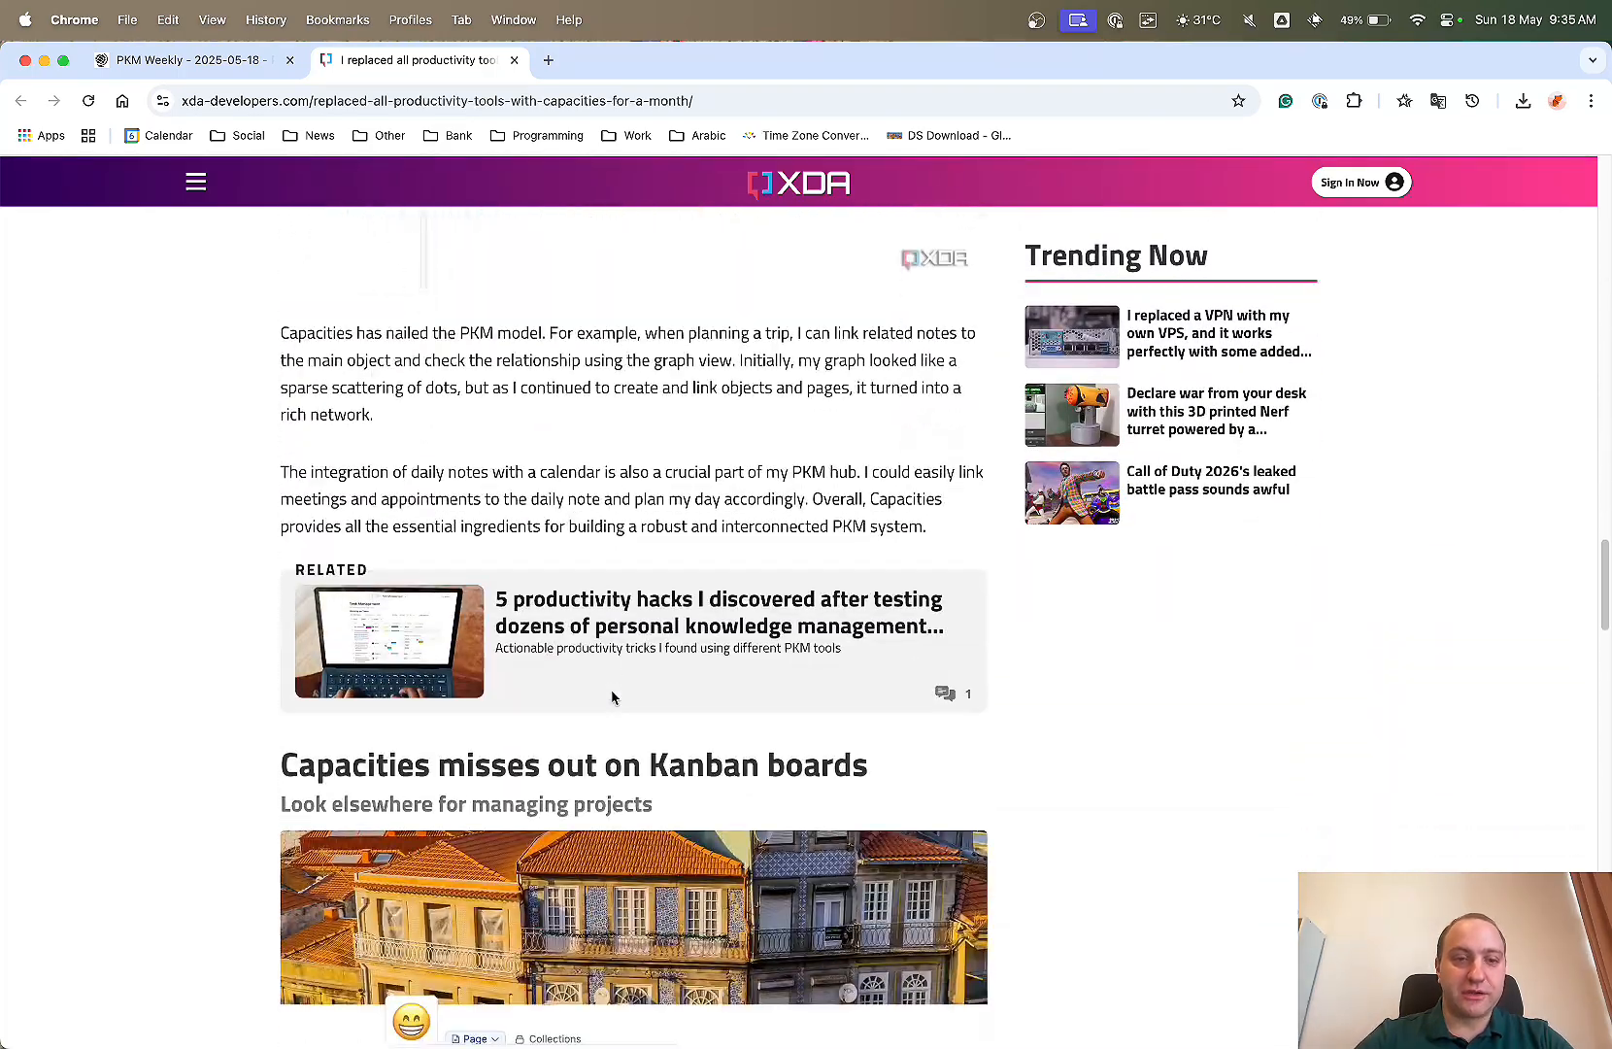
{"action": "scroll", "scroll_direction": "down", "scroll_amount": 3}
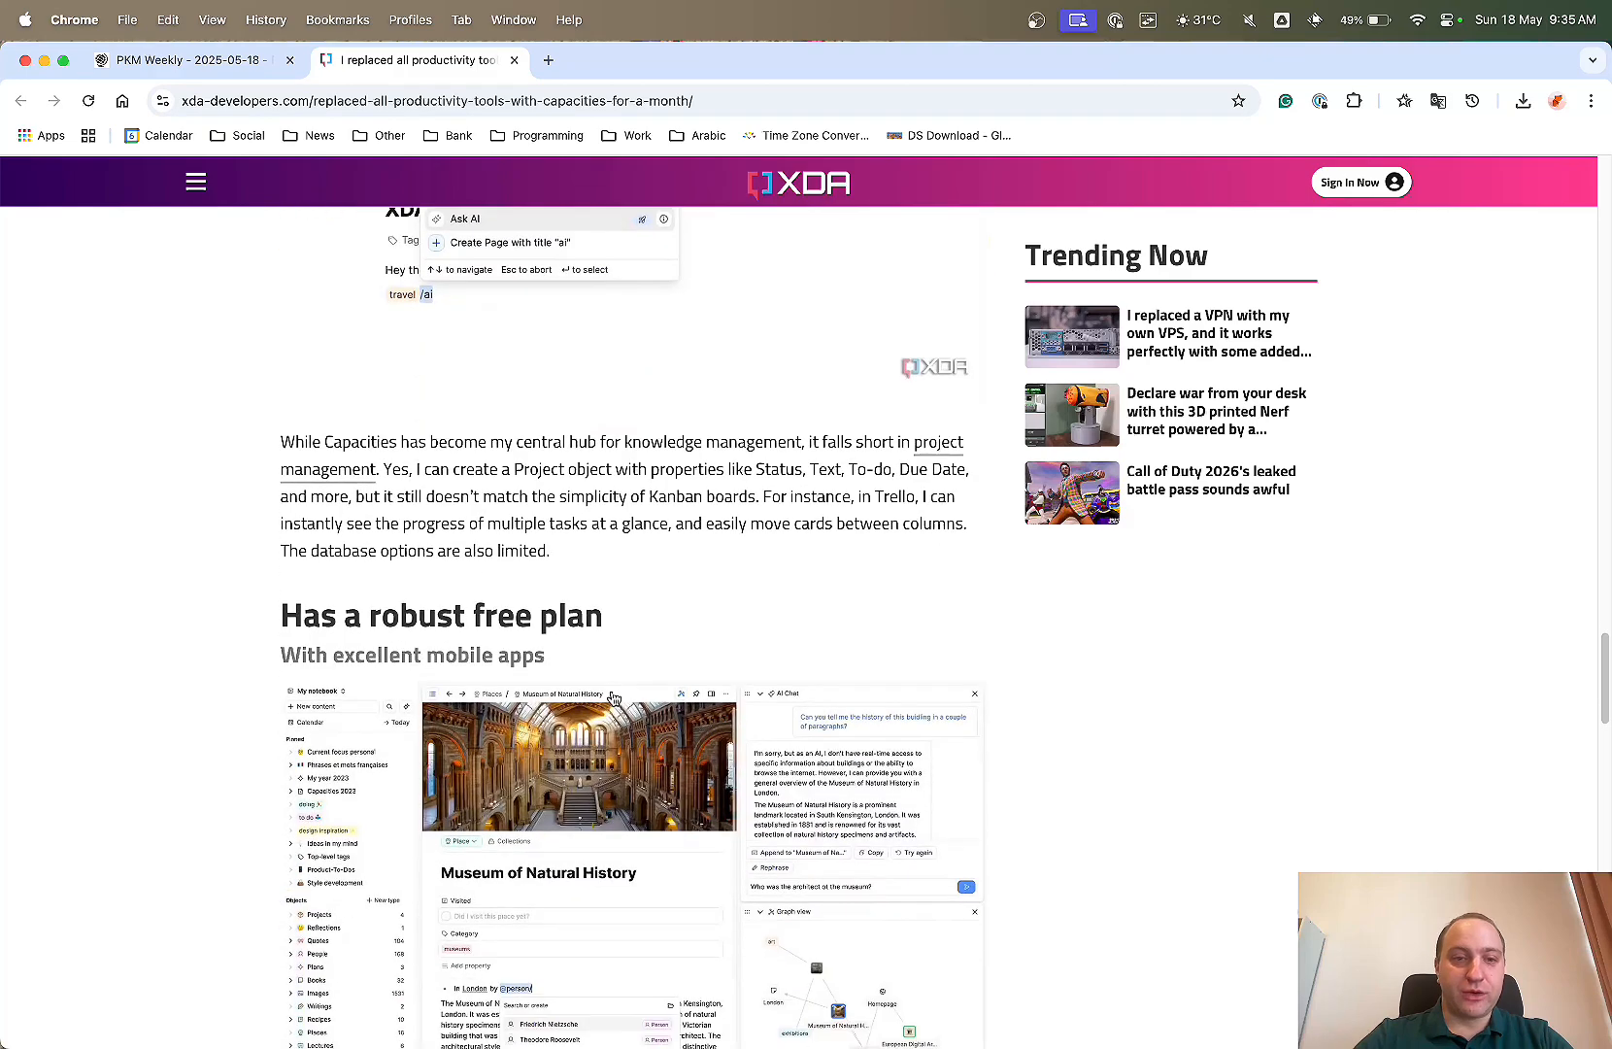
{"action": "scroll", "scroll_direction": "down", "scroll_amount": 3}
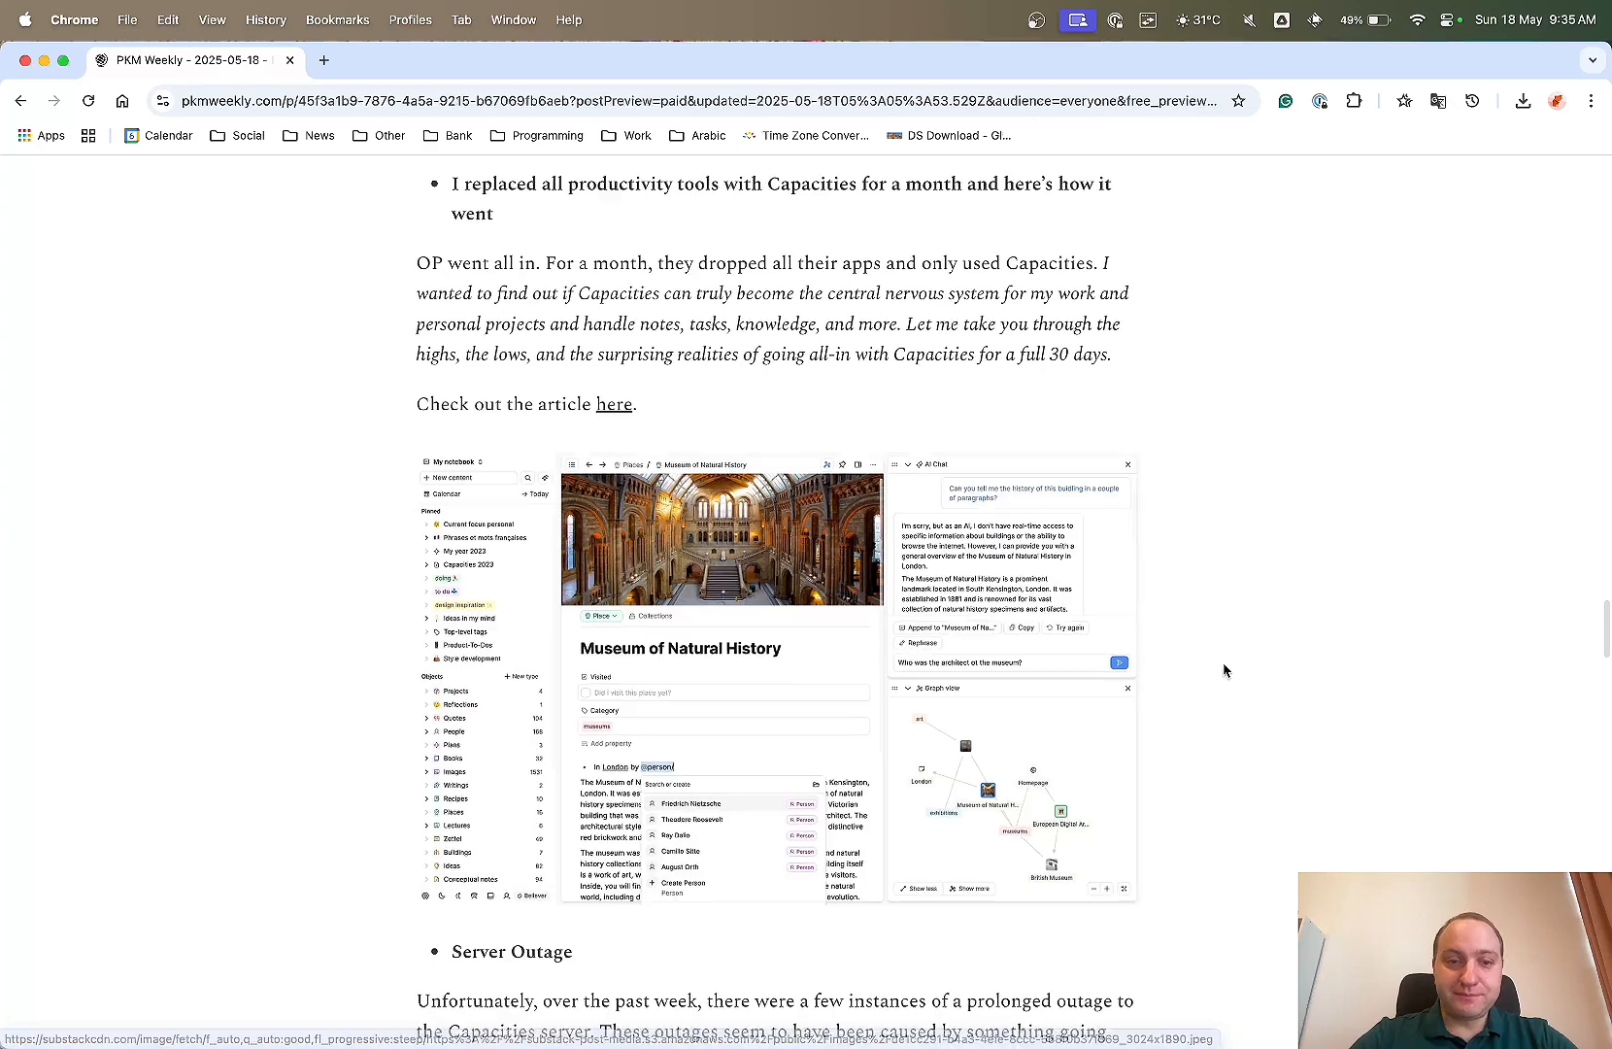
{"action": "scroll", "scroll_direction": "down", "scroll_amount": 3}
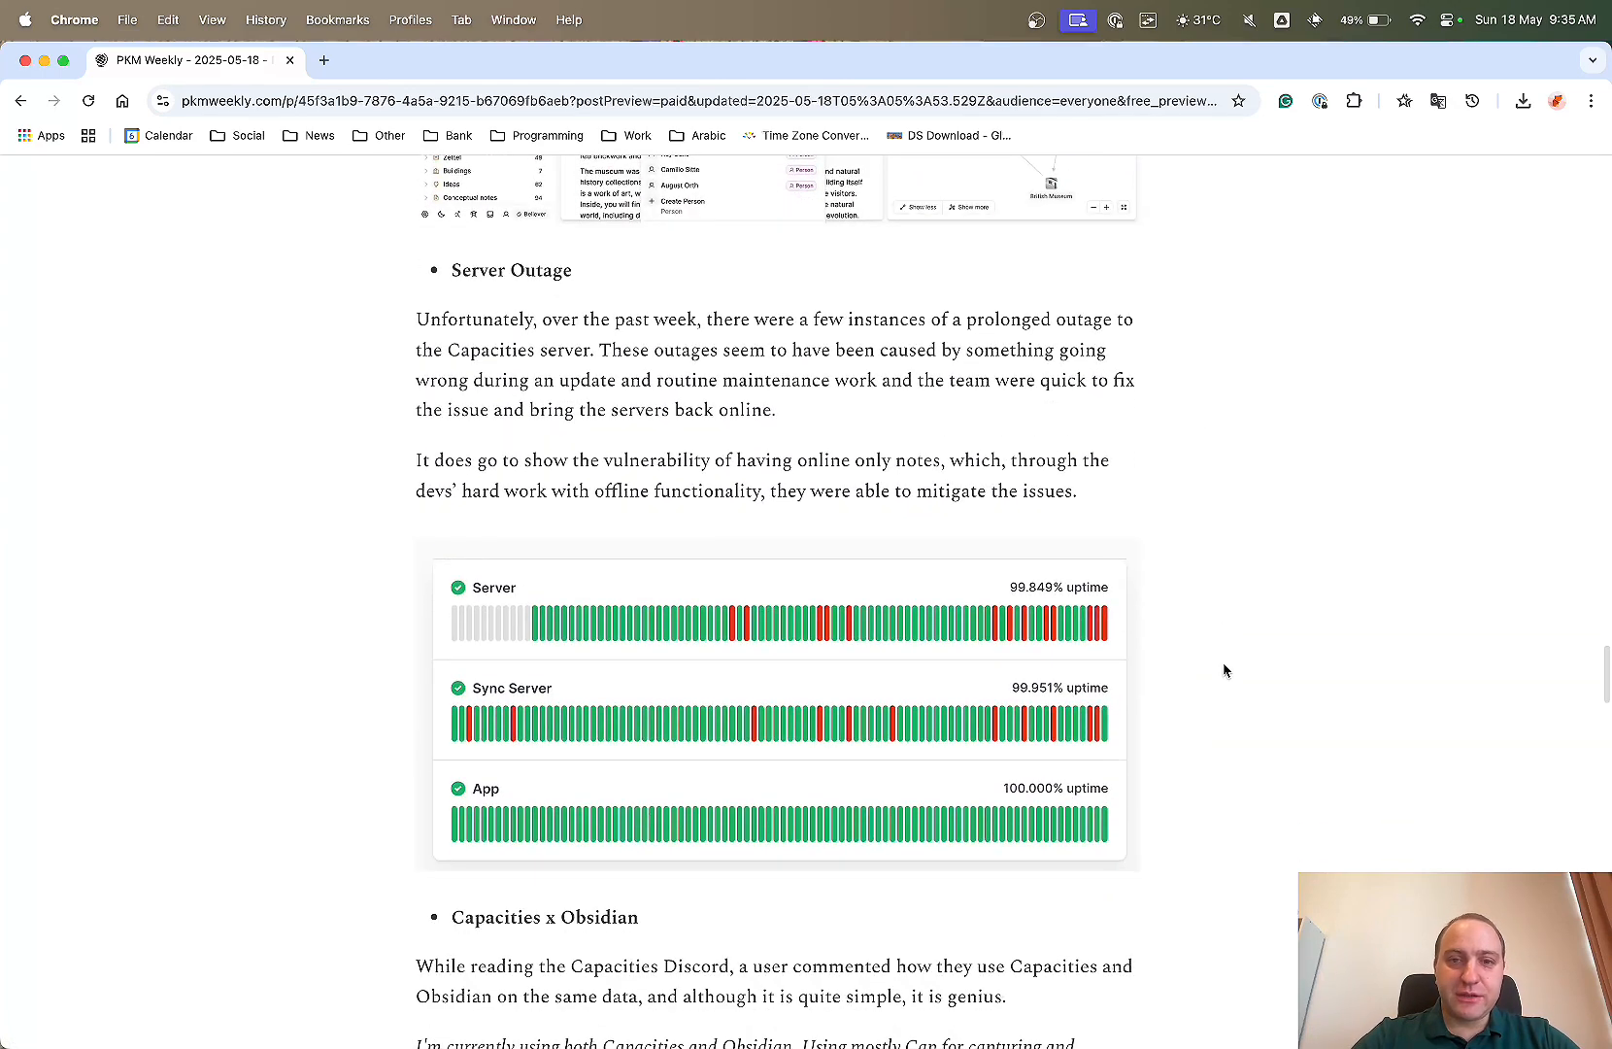
{"action": "scroll", "scroll_direction": "down", "scroll_amount": 3}
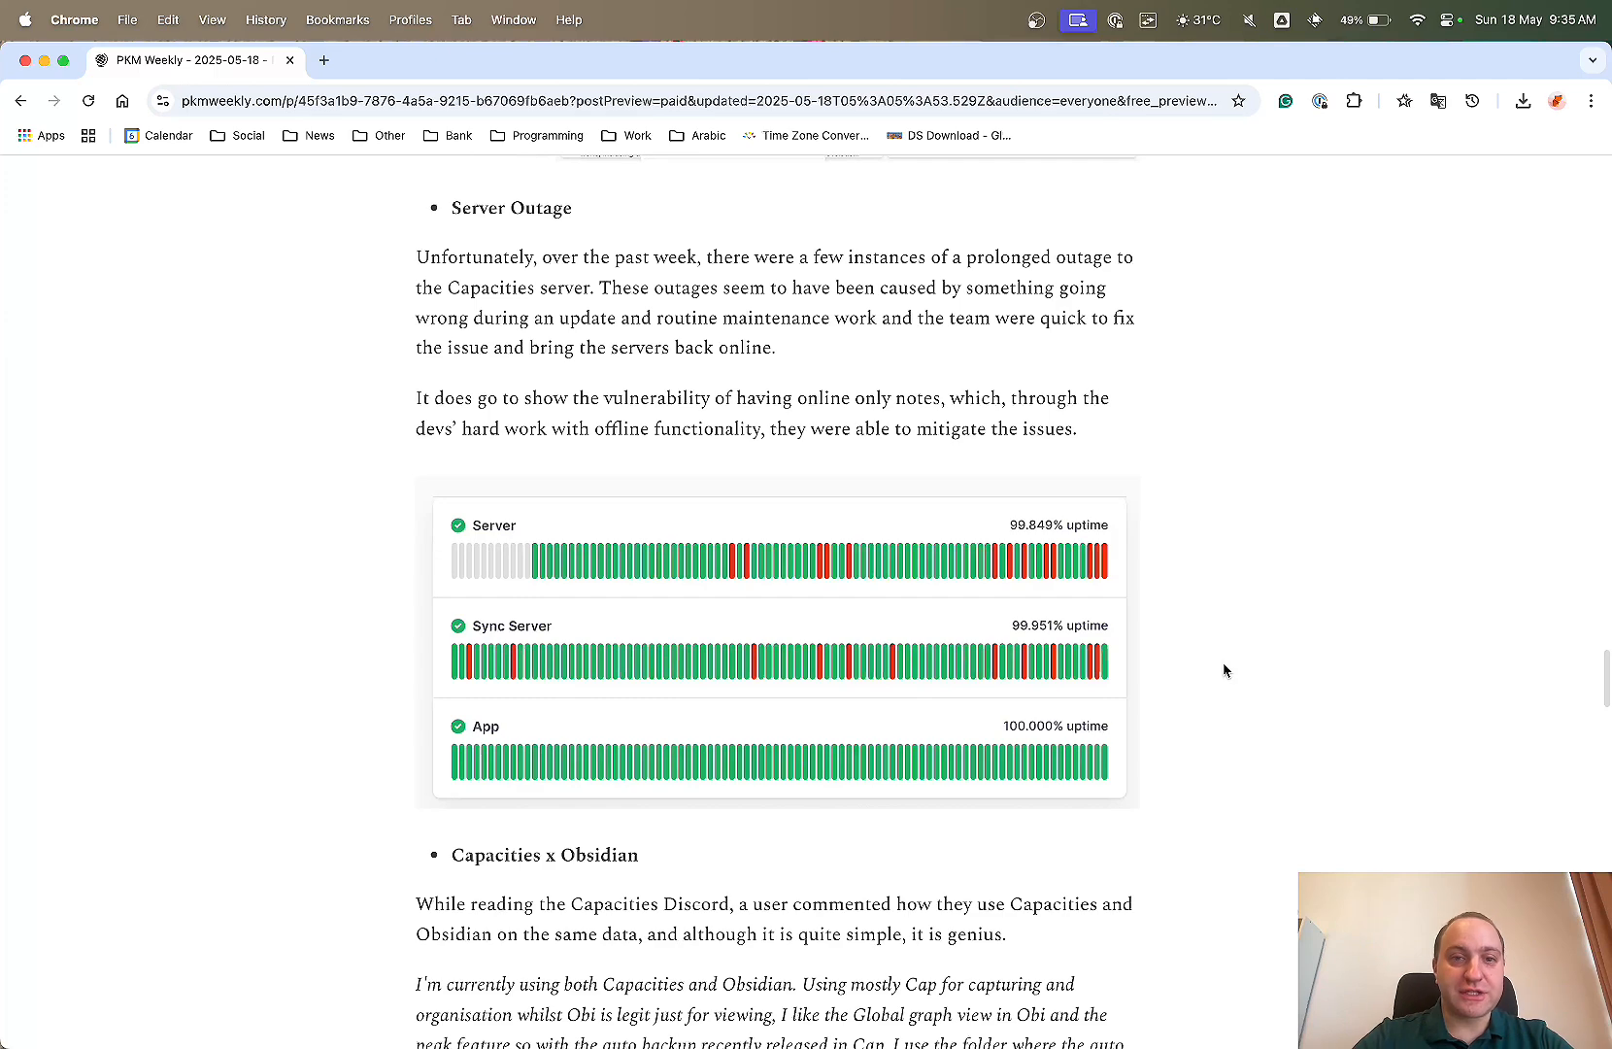
{"action": "scroll", "scroll_direction": "down", "scroll_amount": 3}
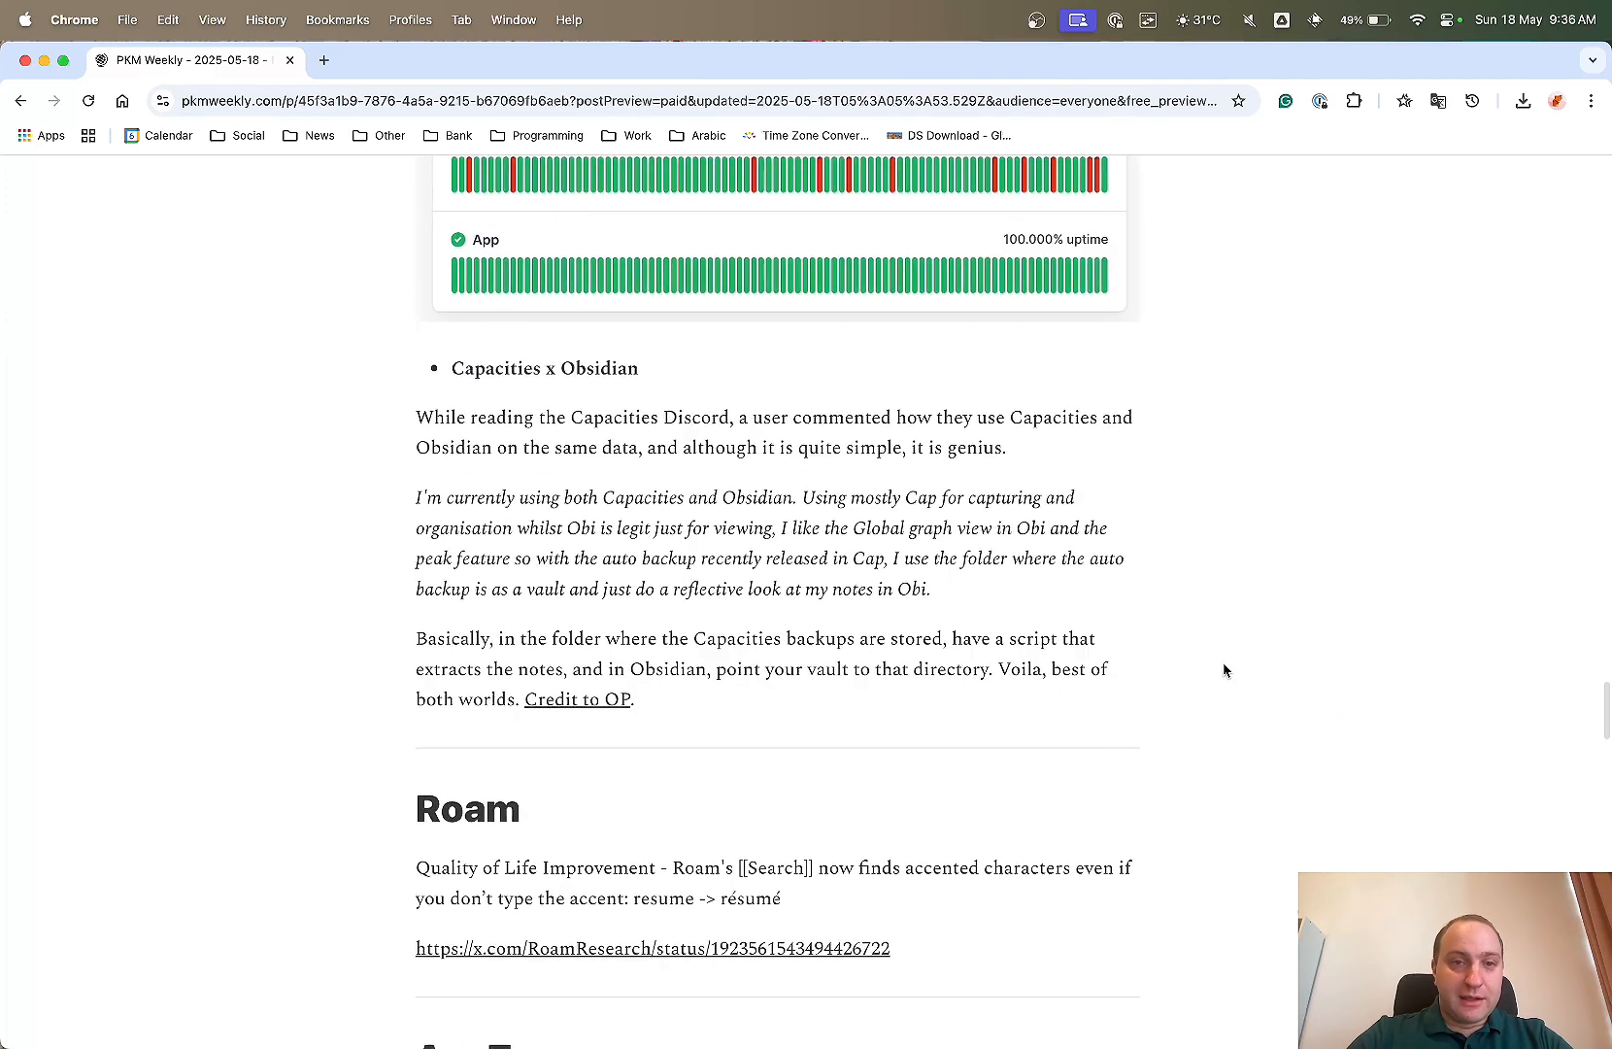
Highlight the auto backup phrase, then scroll down to the Roam and AnyType sections.
{"action": "scroll", "scroll_direction": "down", "scroll_amount": 3}
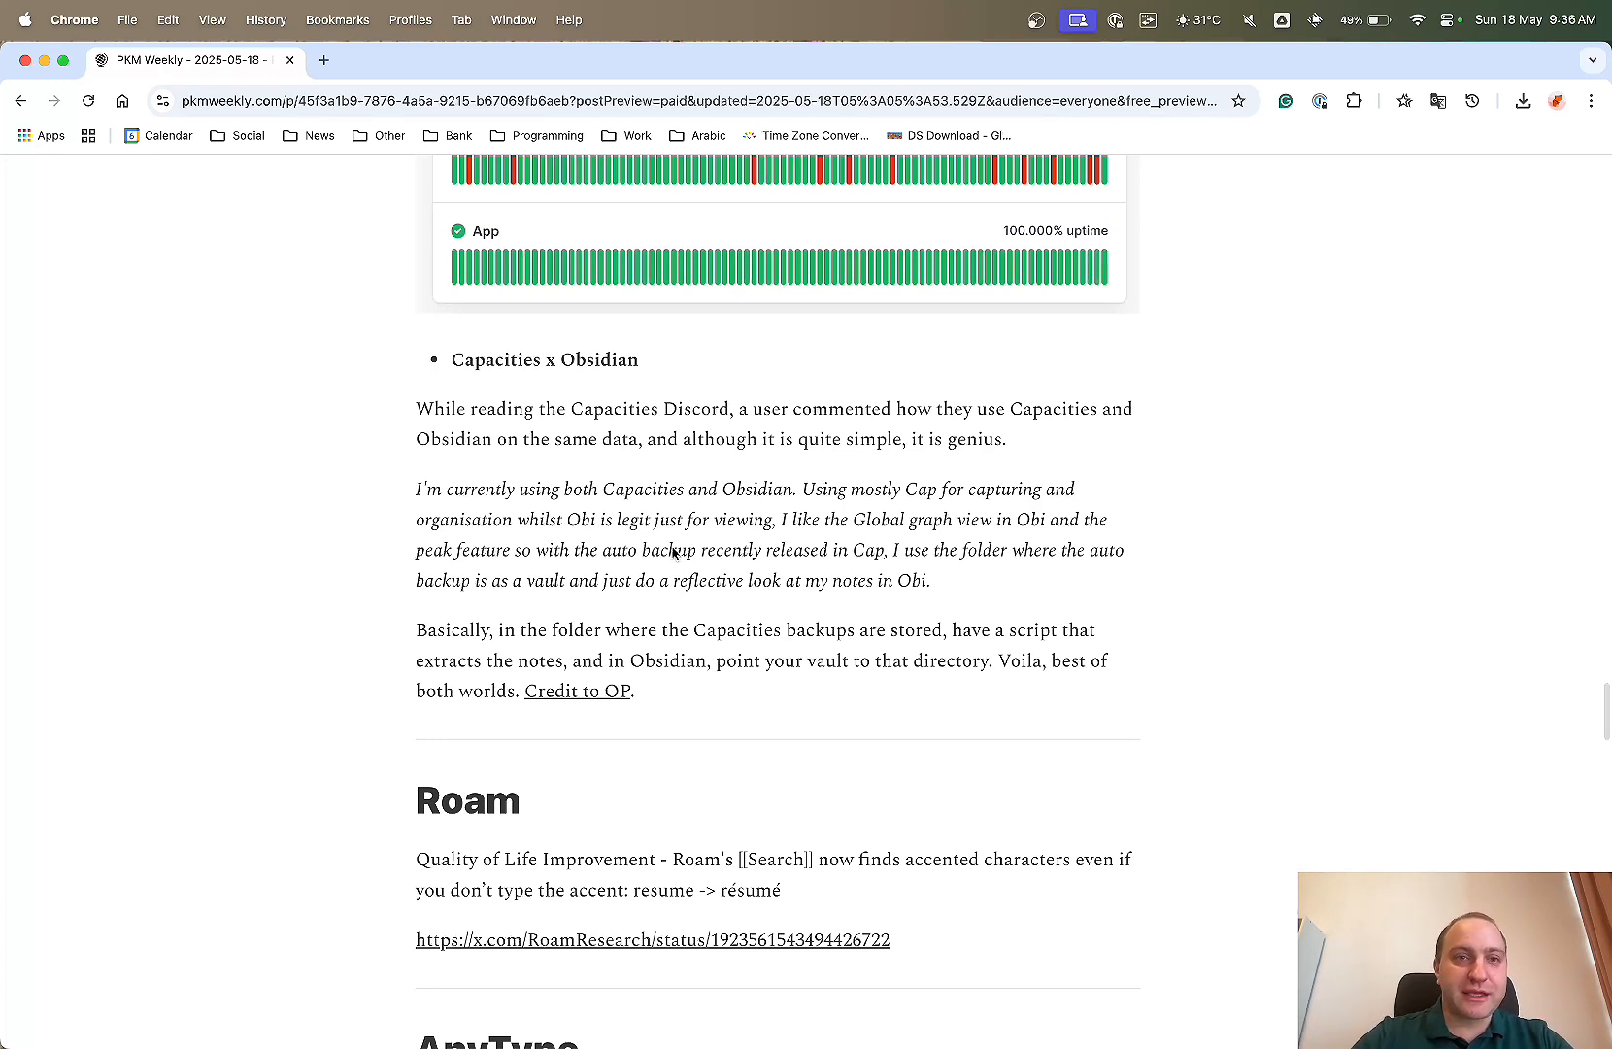
{"action": "mouse_move", "coordinate": [507, 512]}
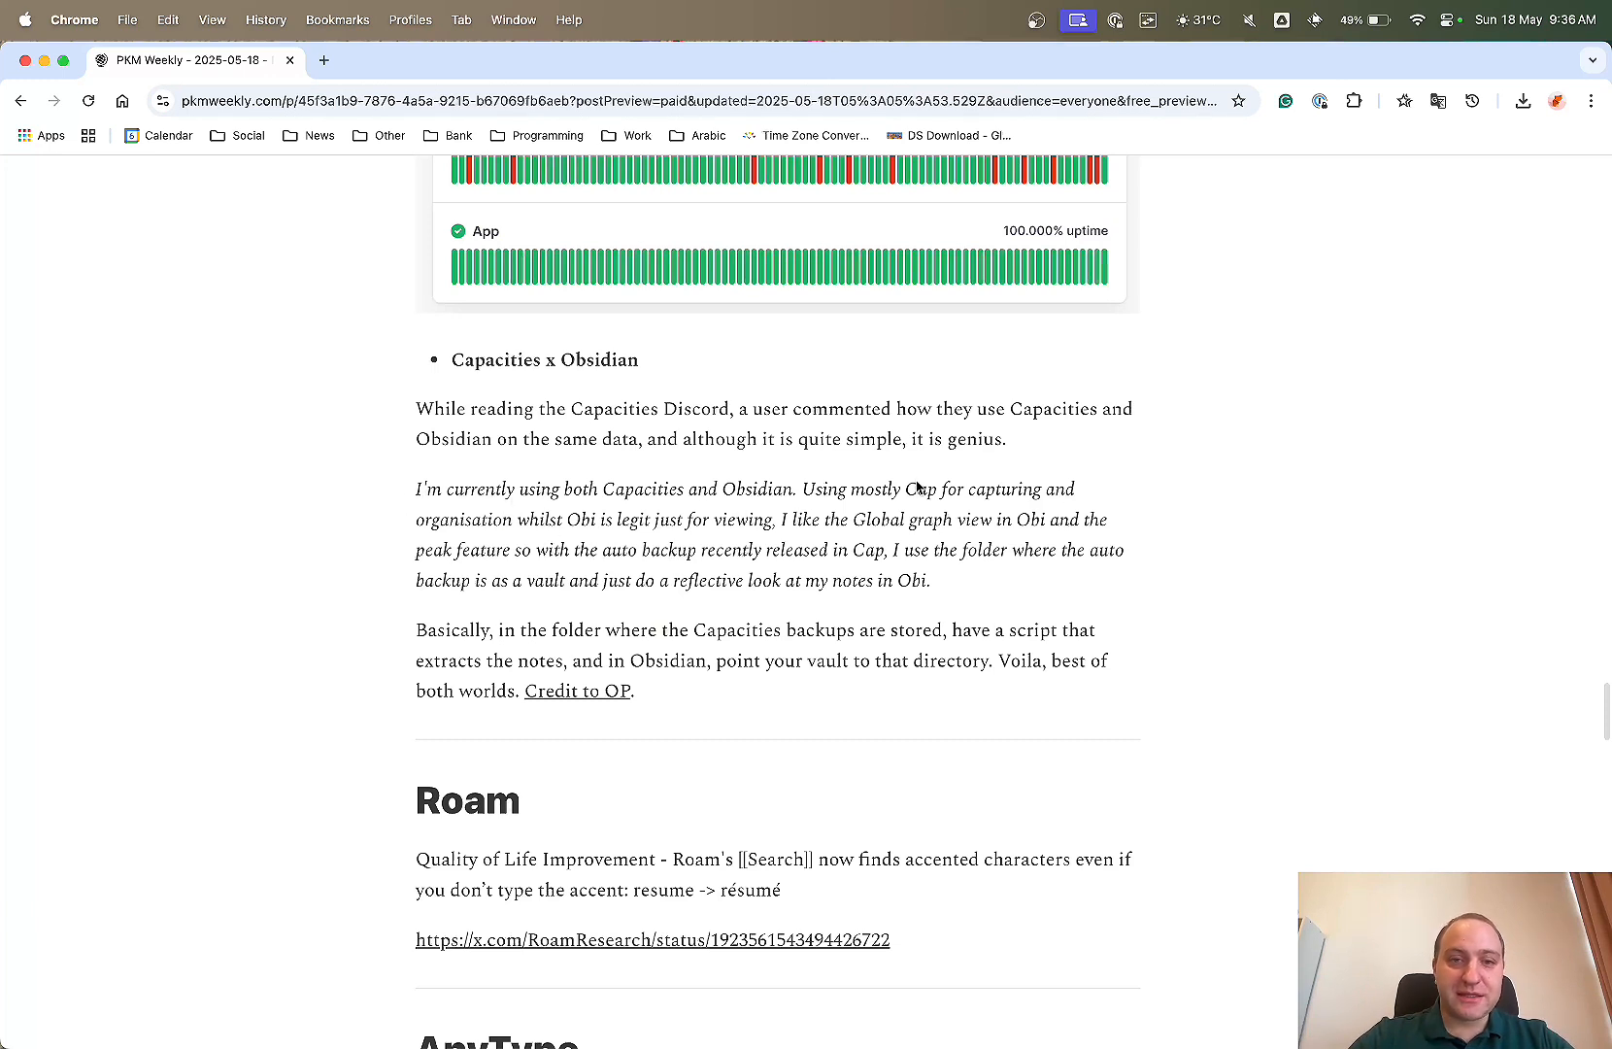
{"action": "mouse_move", "coordinate": [1342, 477]}
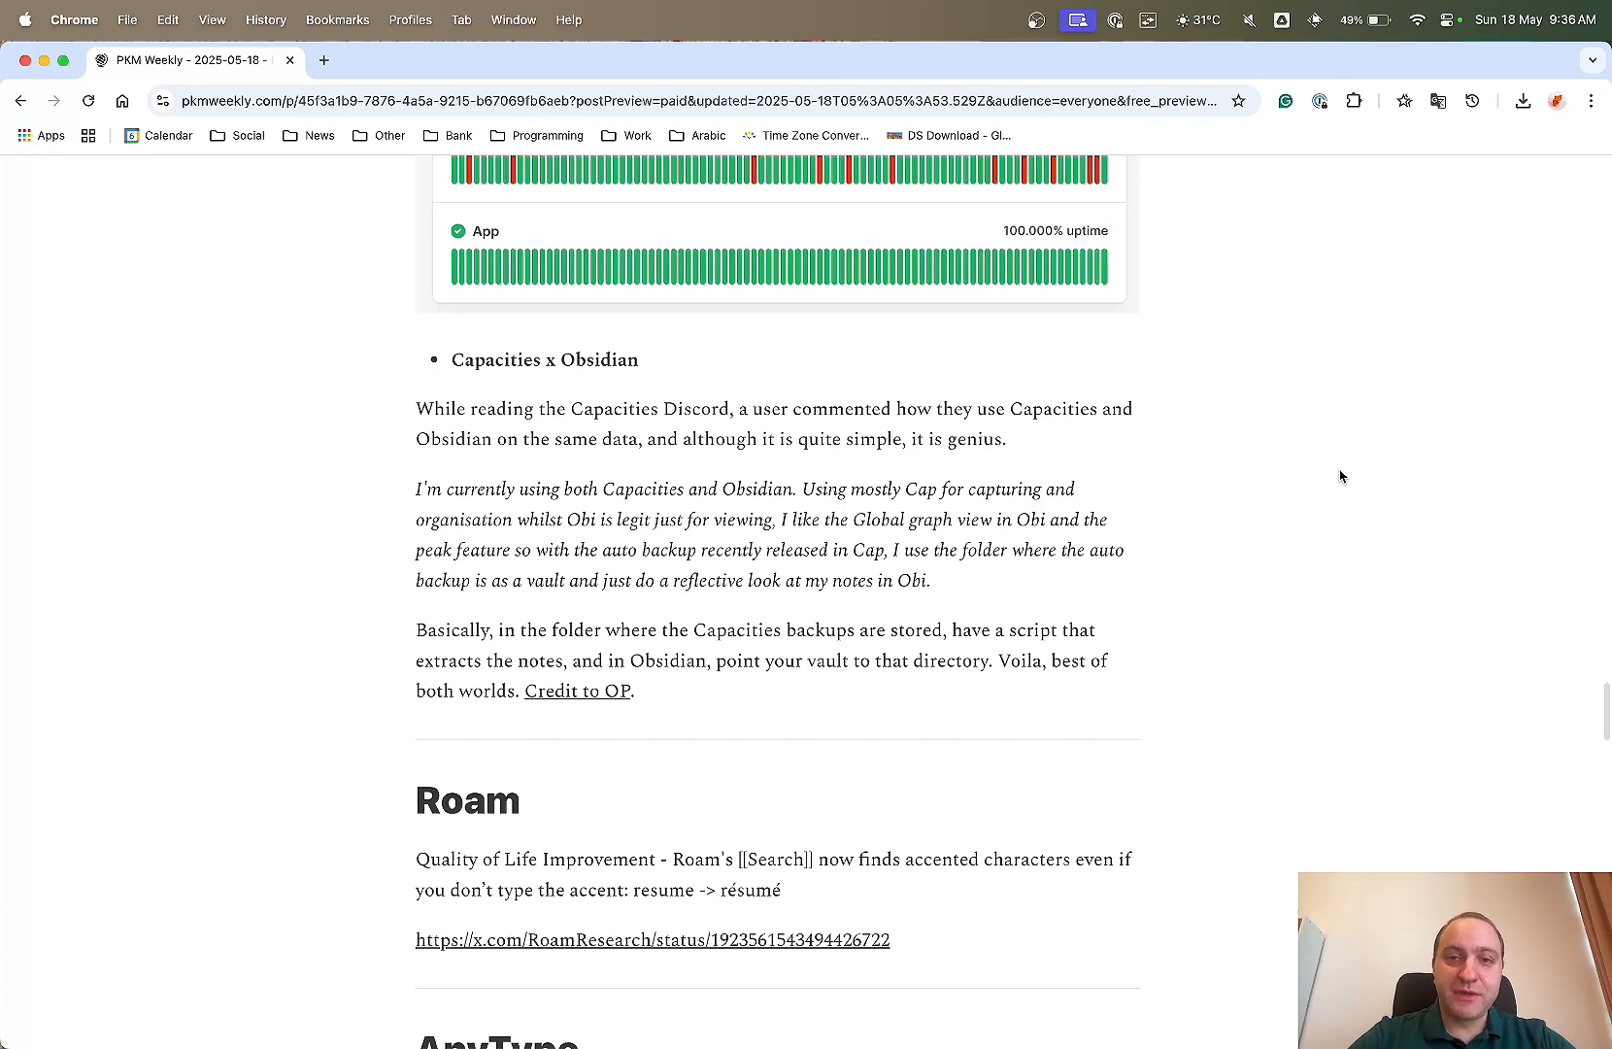
{"action": "mouse_move", "coordinate": [604, 548]}
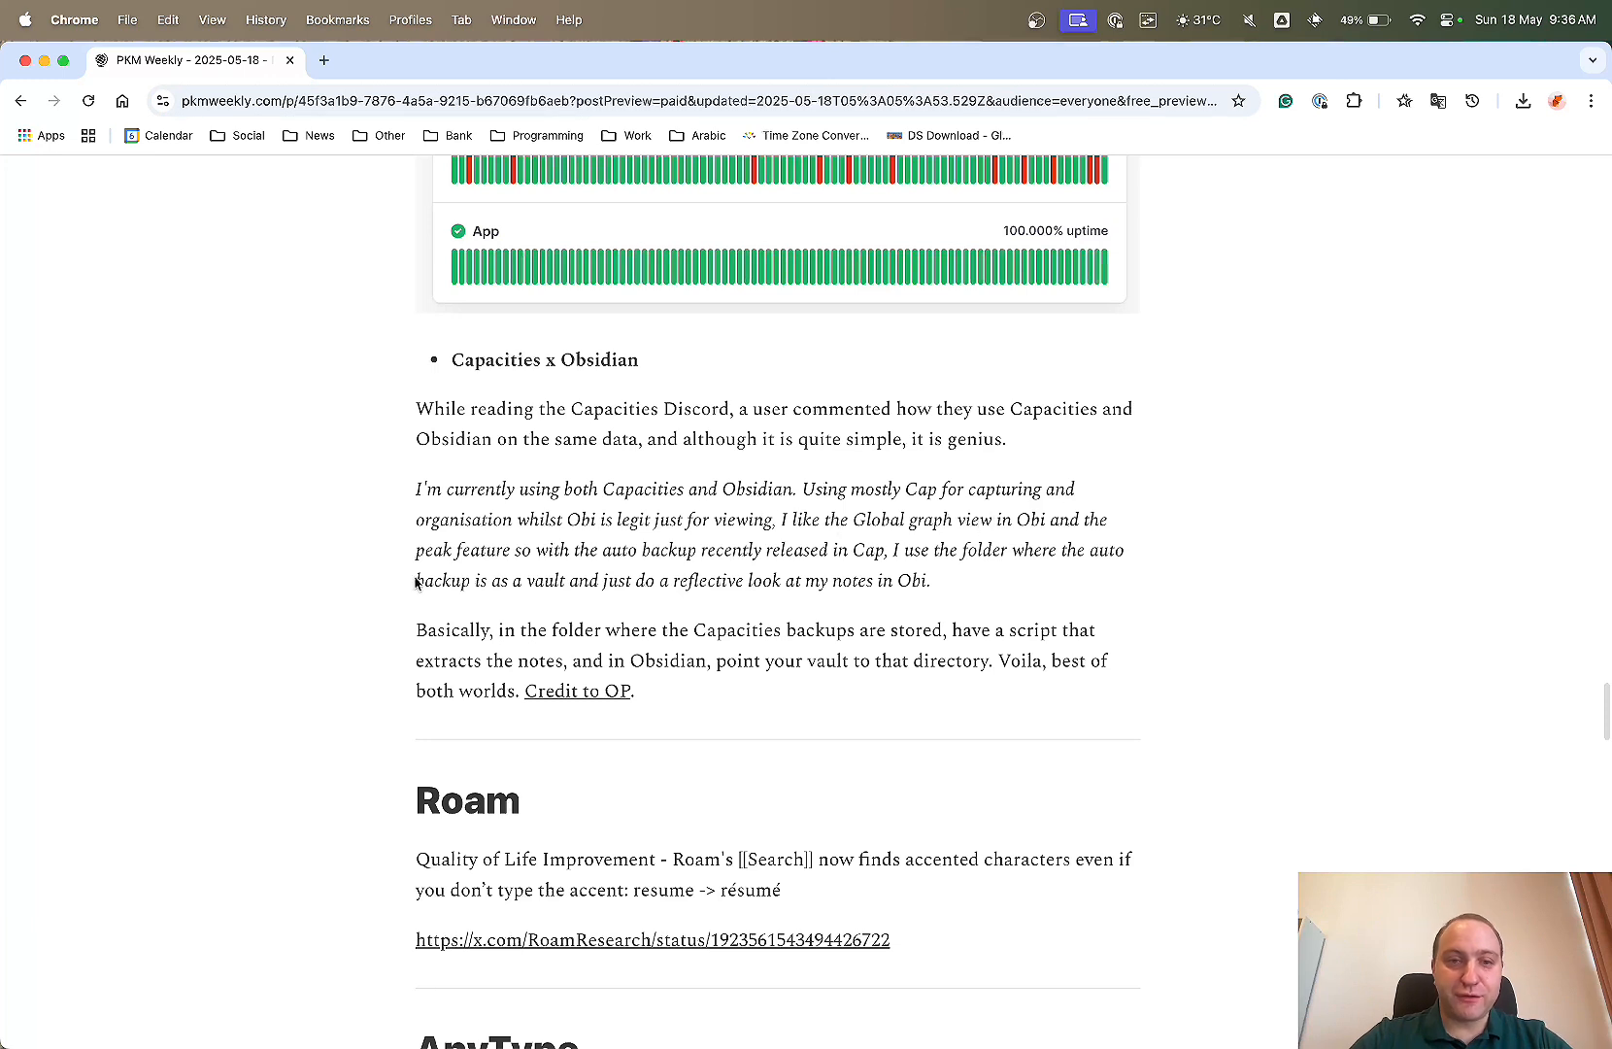
{"action": "mouse_move", "coordinate": [535, 562]}
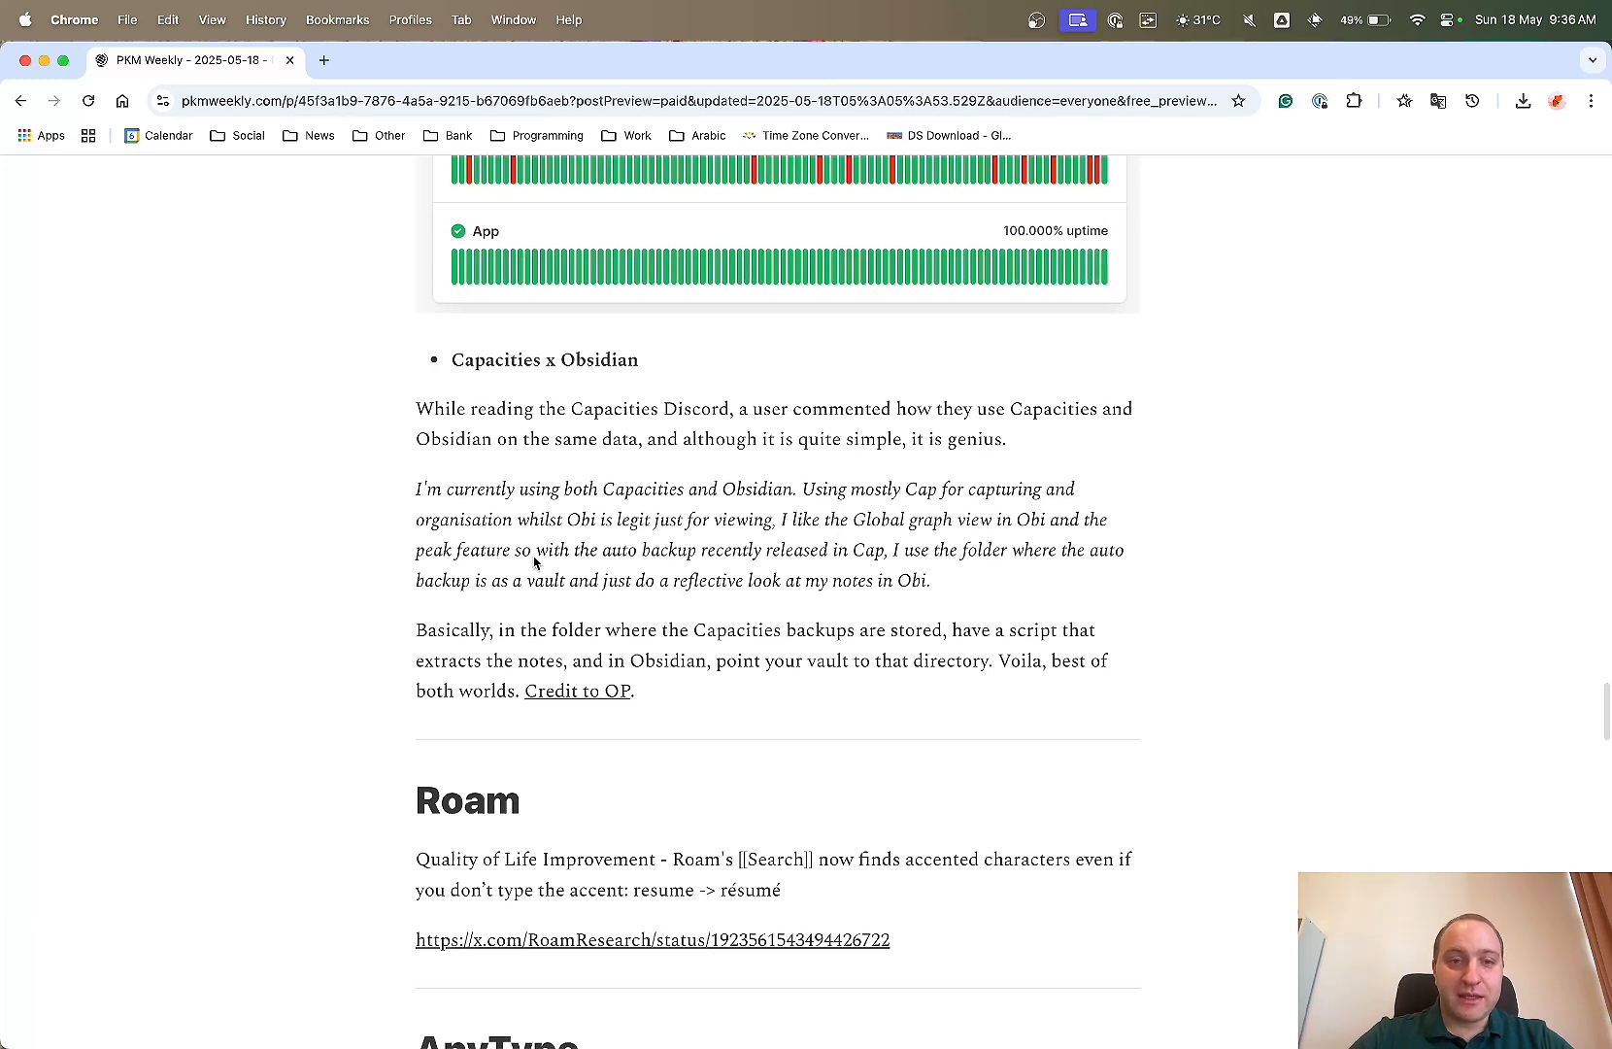
{"action": "left_click_drag", "start_coordinate": [612, 549], "coordinate": [852, 549]}
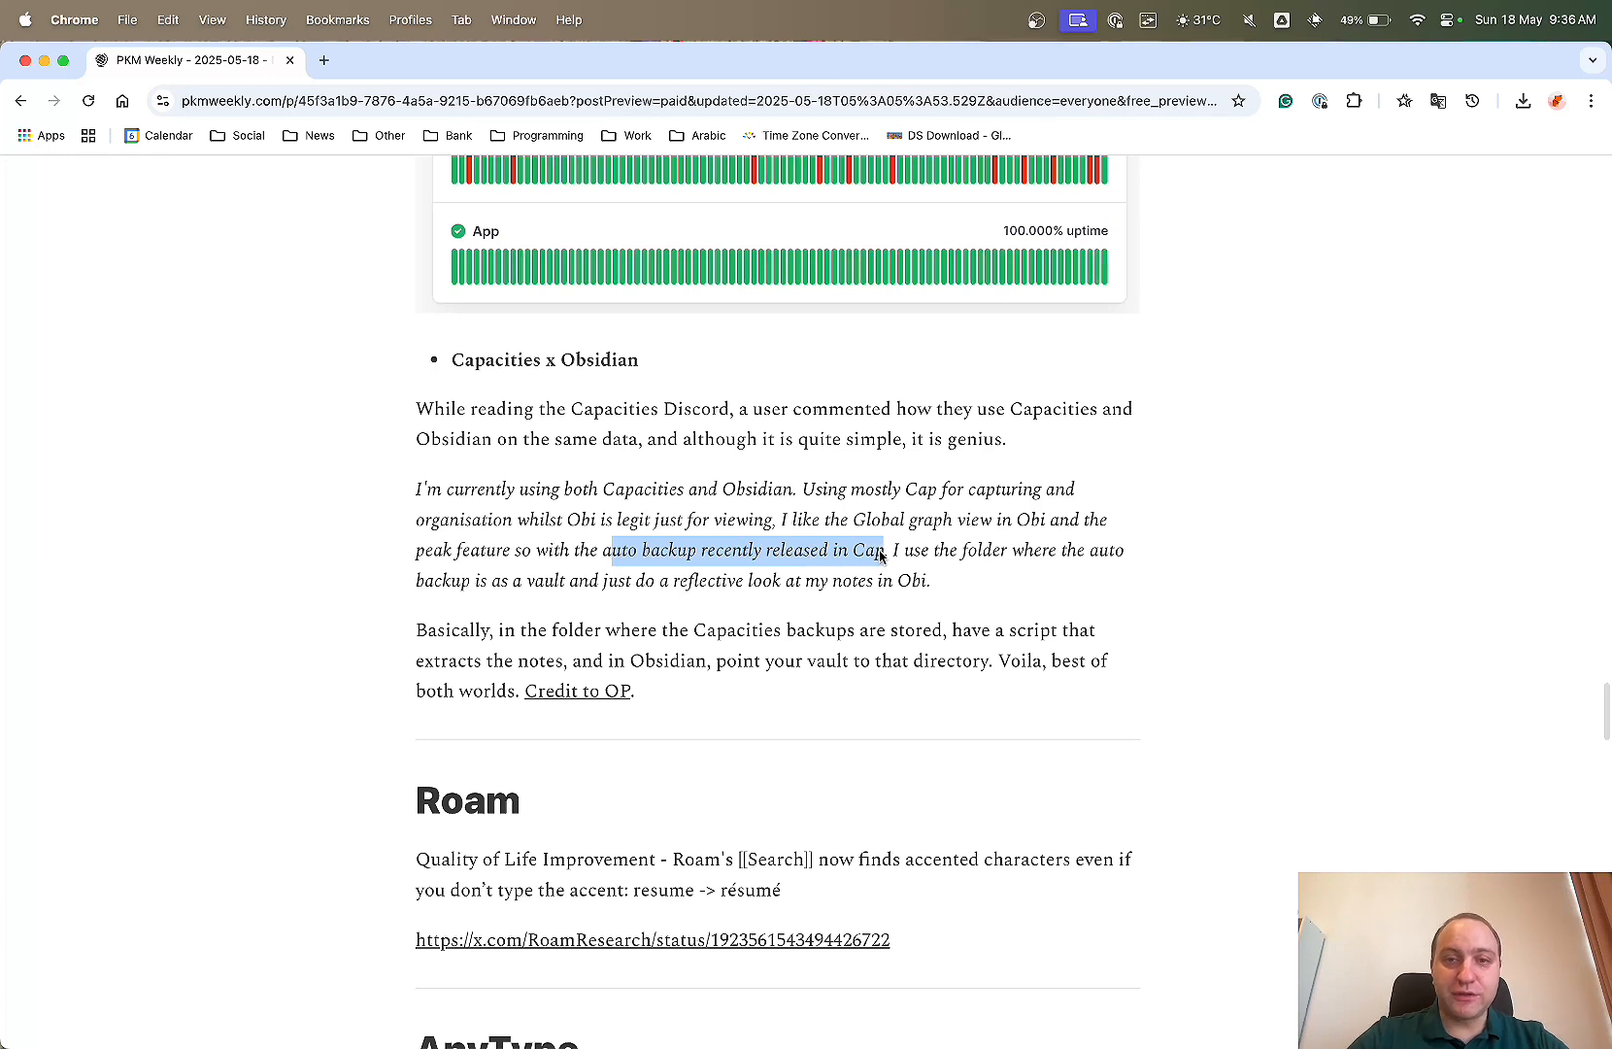
{"action": "mouse_move", "coordinate": [501, 598]}
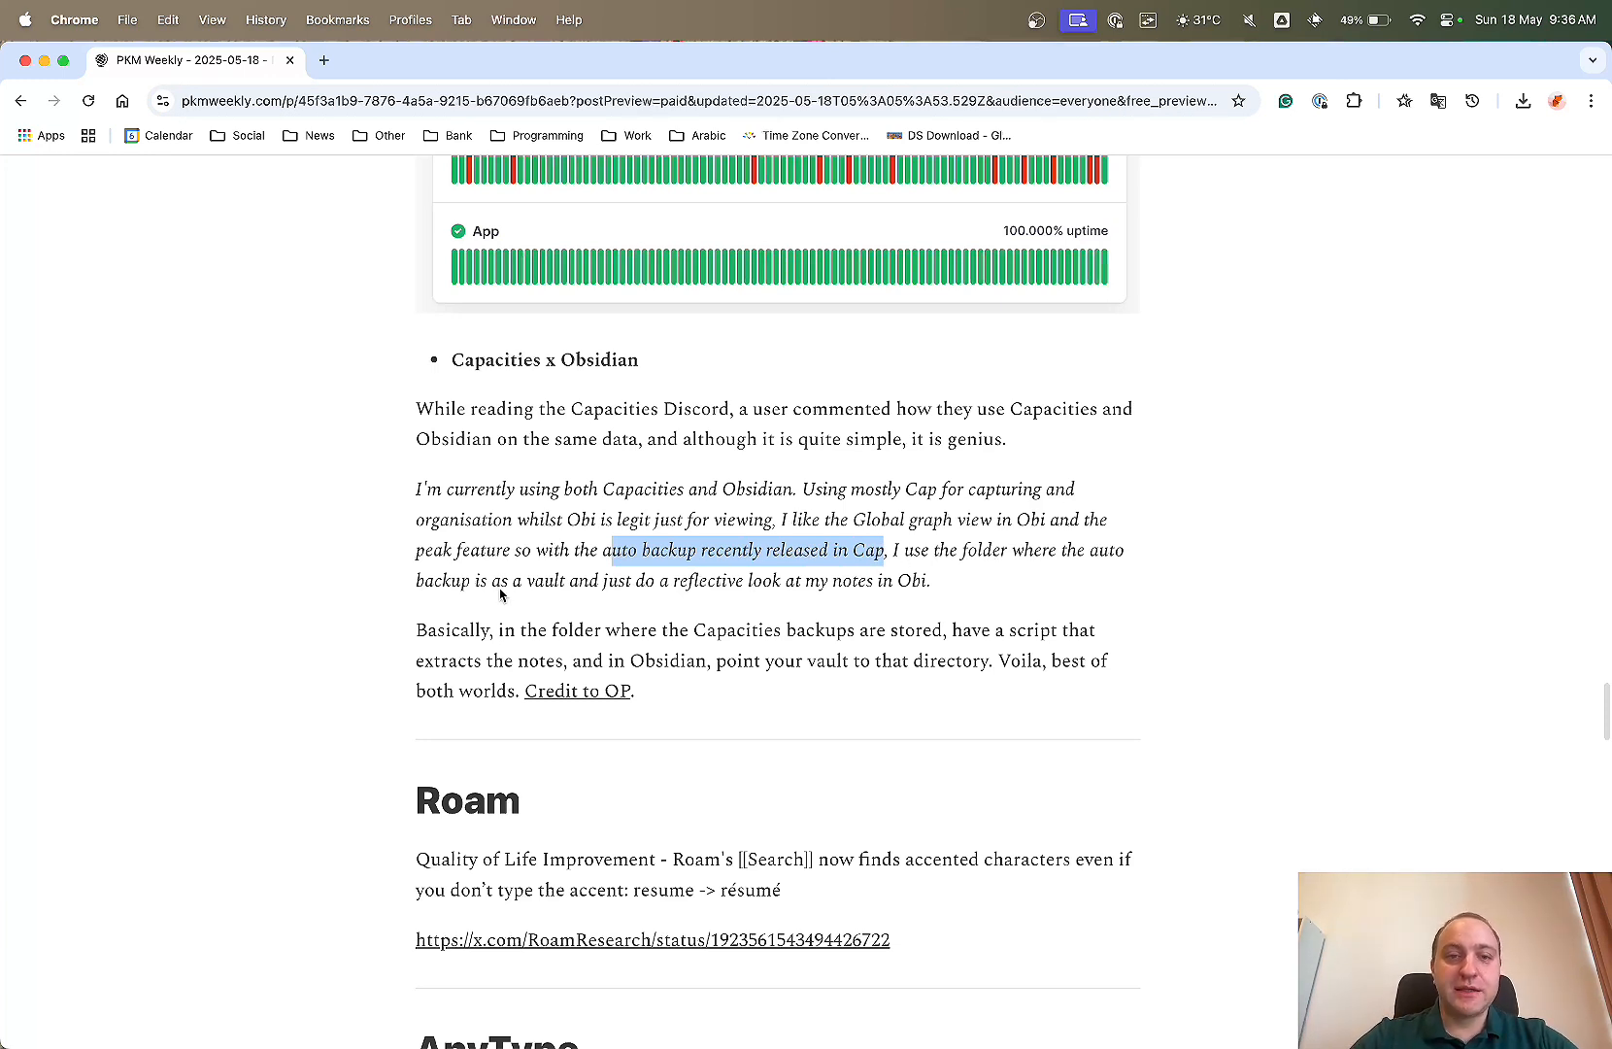
{"action": "mouse_move", "coordinate": [673, 588]}
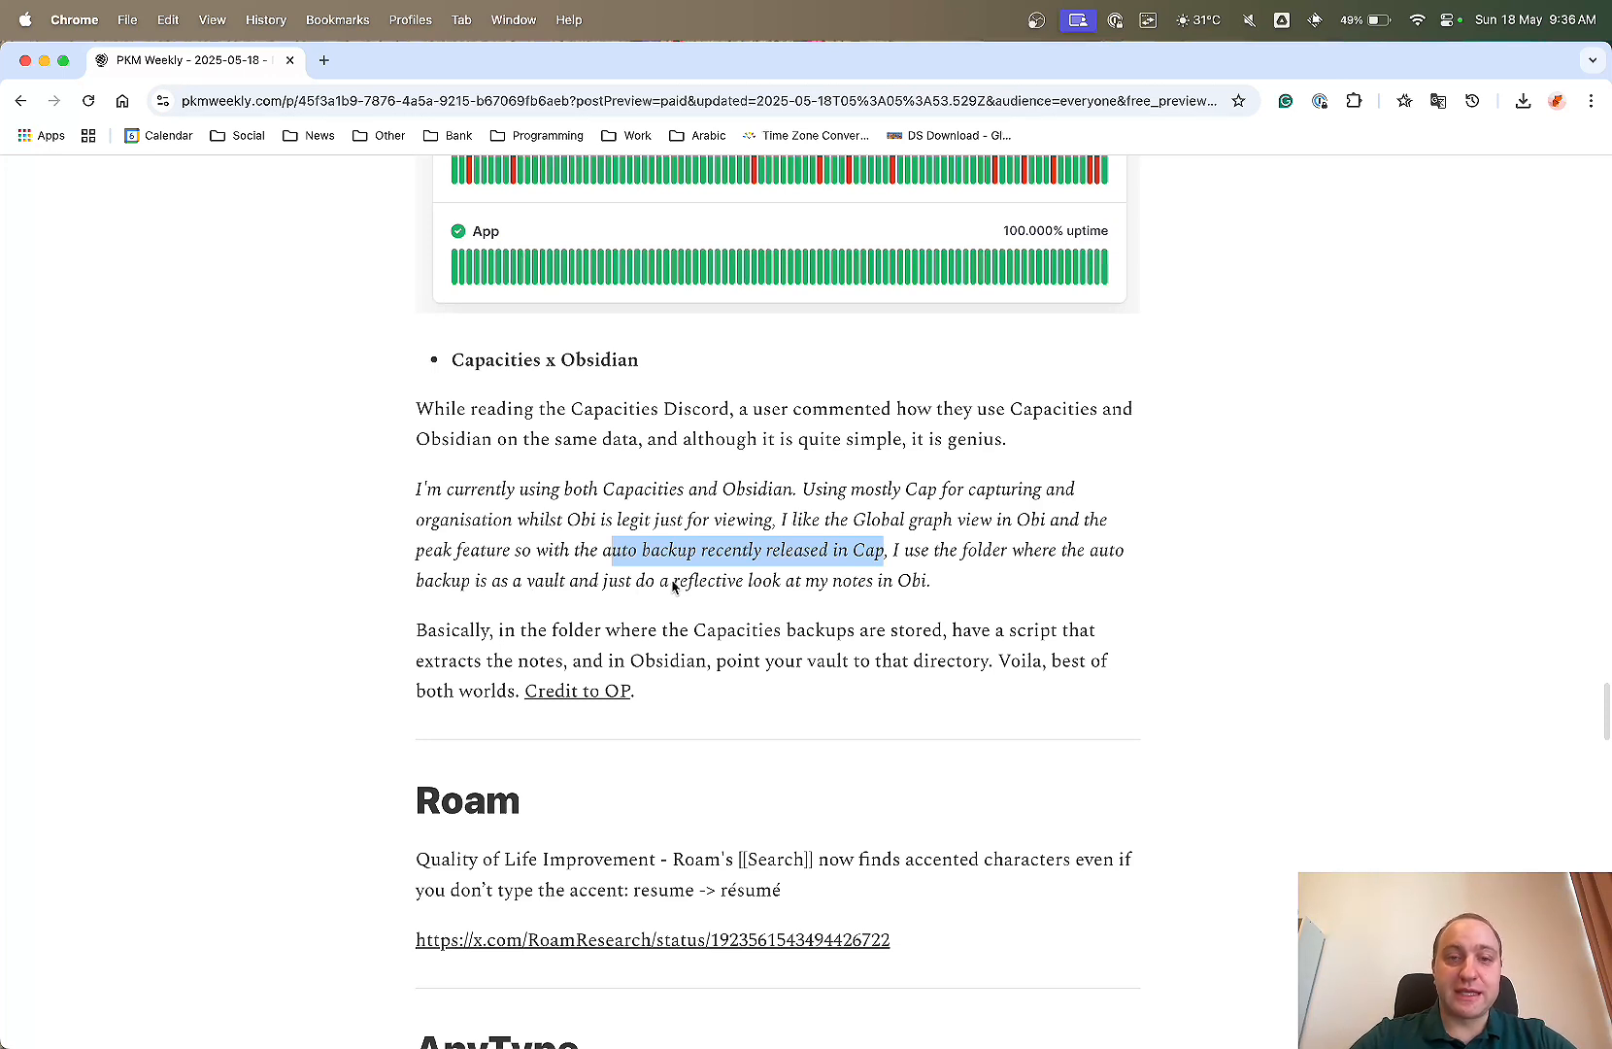
{"action": "mouse_move", "coordinate": [734, 586]}
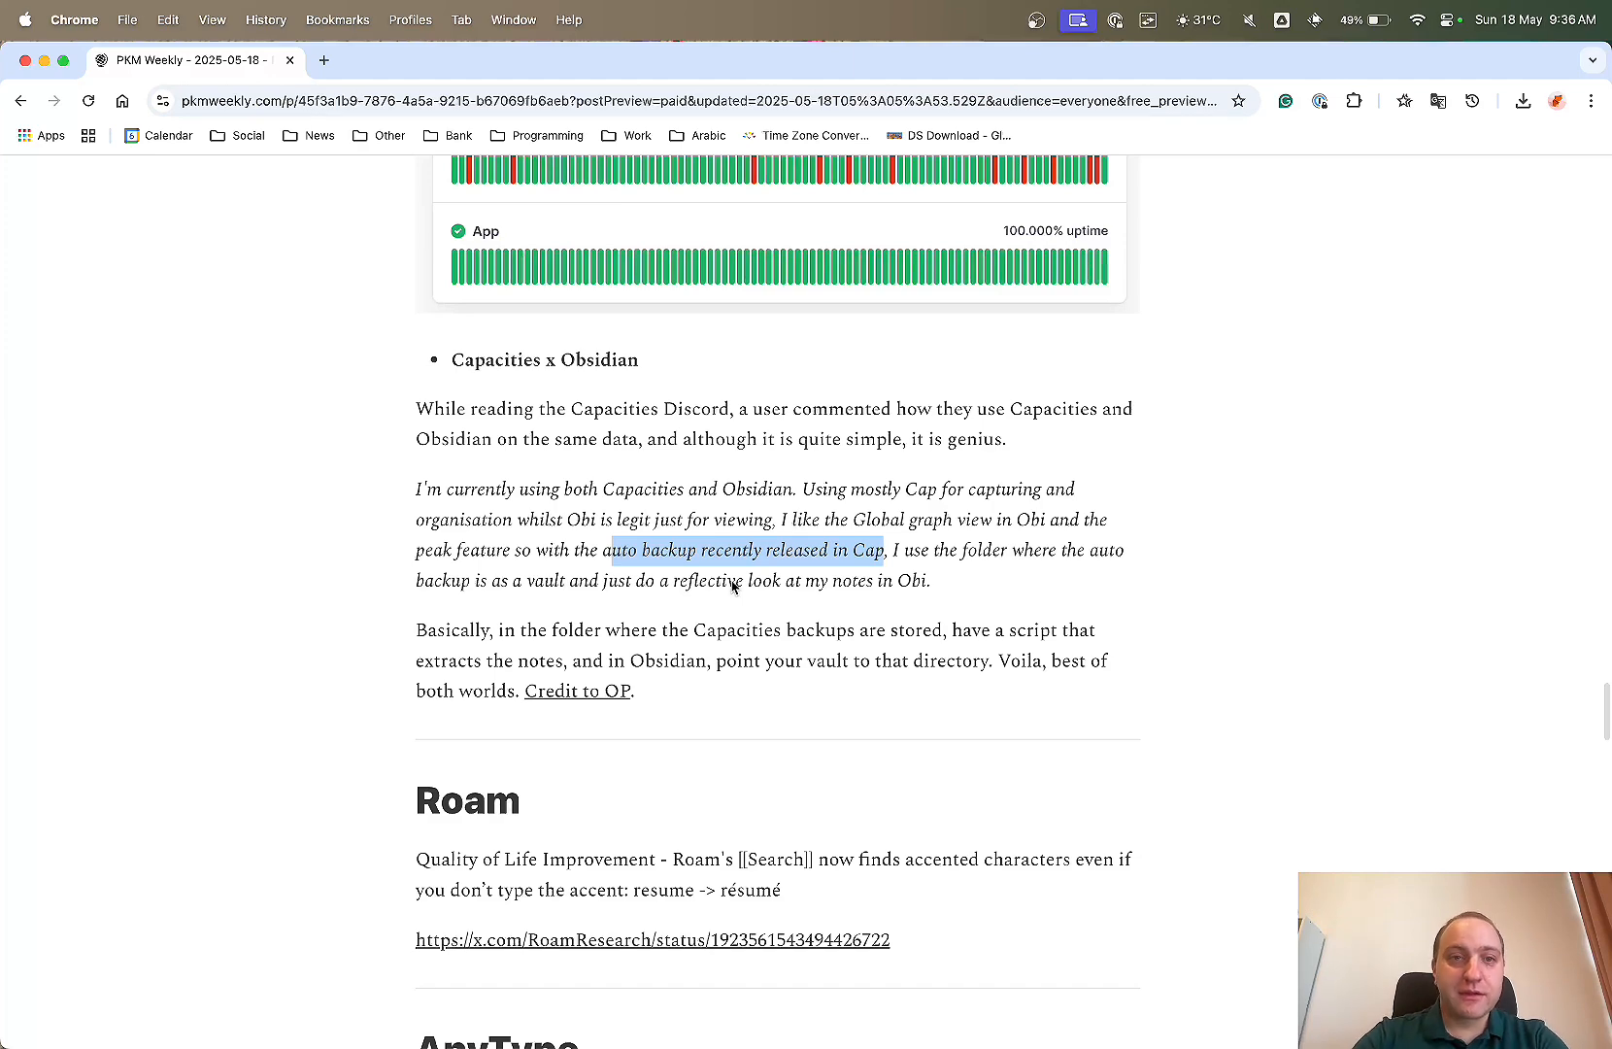
{"action": "mouse_move", "coordinate": [1325, 607]}
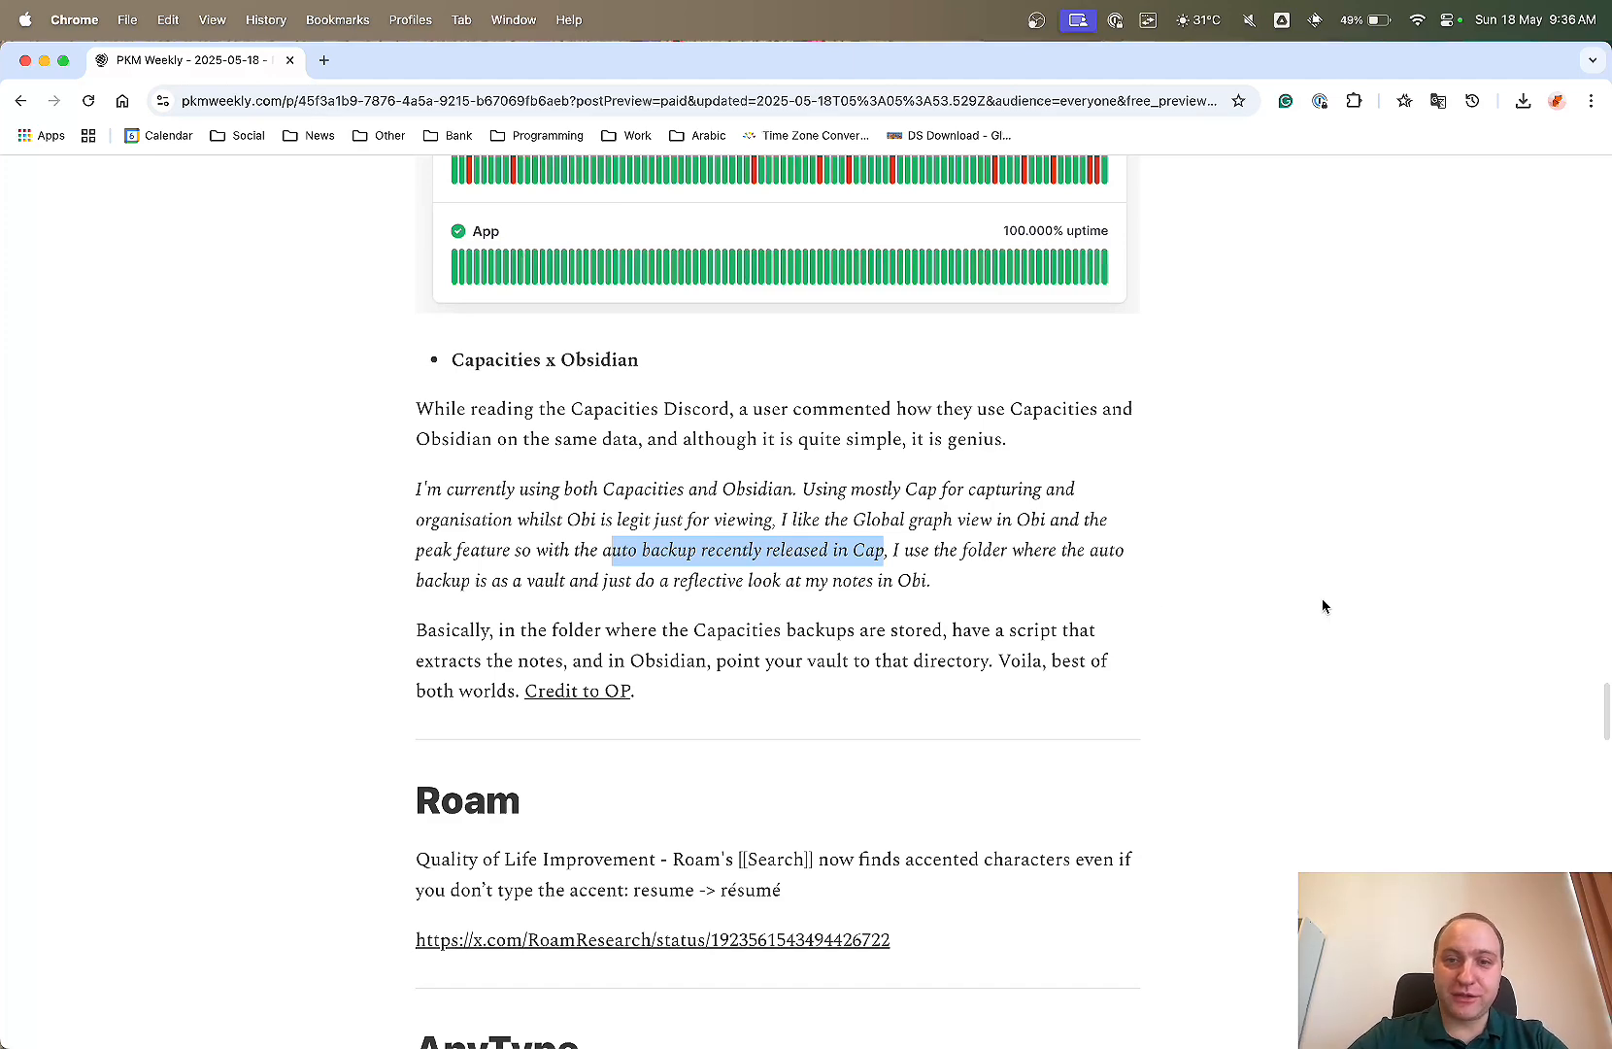
{"action": "scroll", "scroll_direction": "down", "scroll_amount": 3}
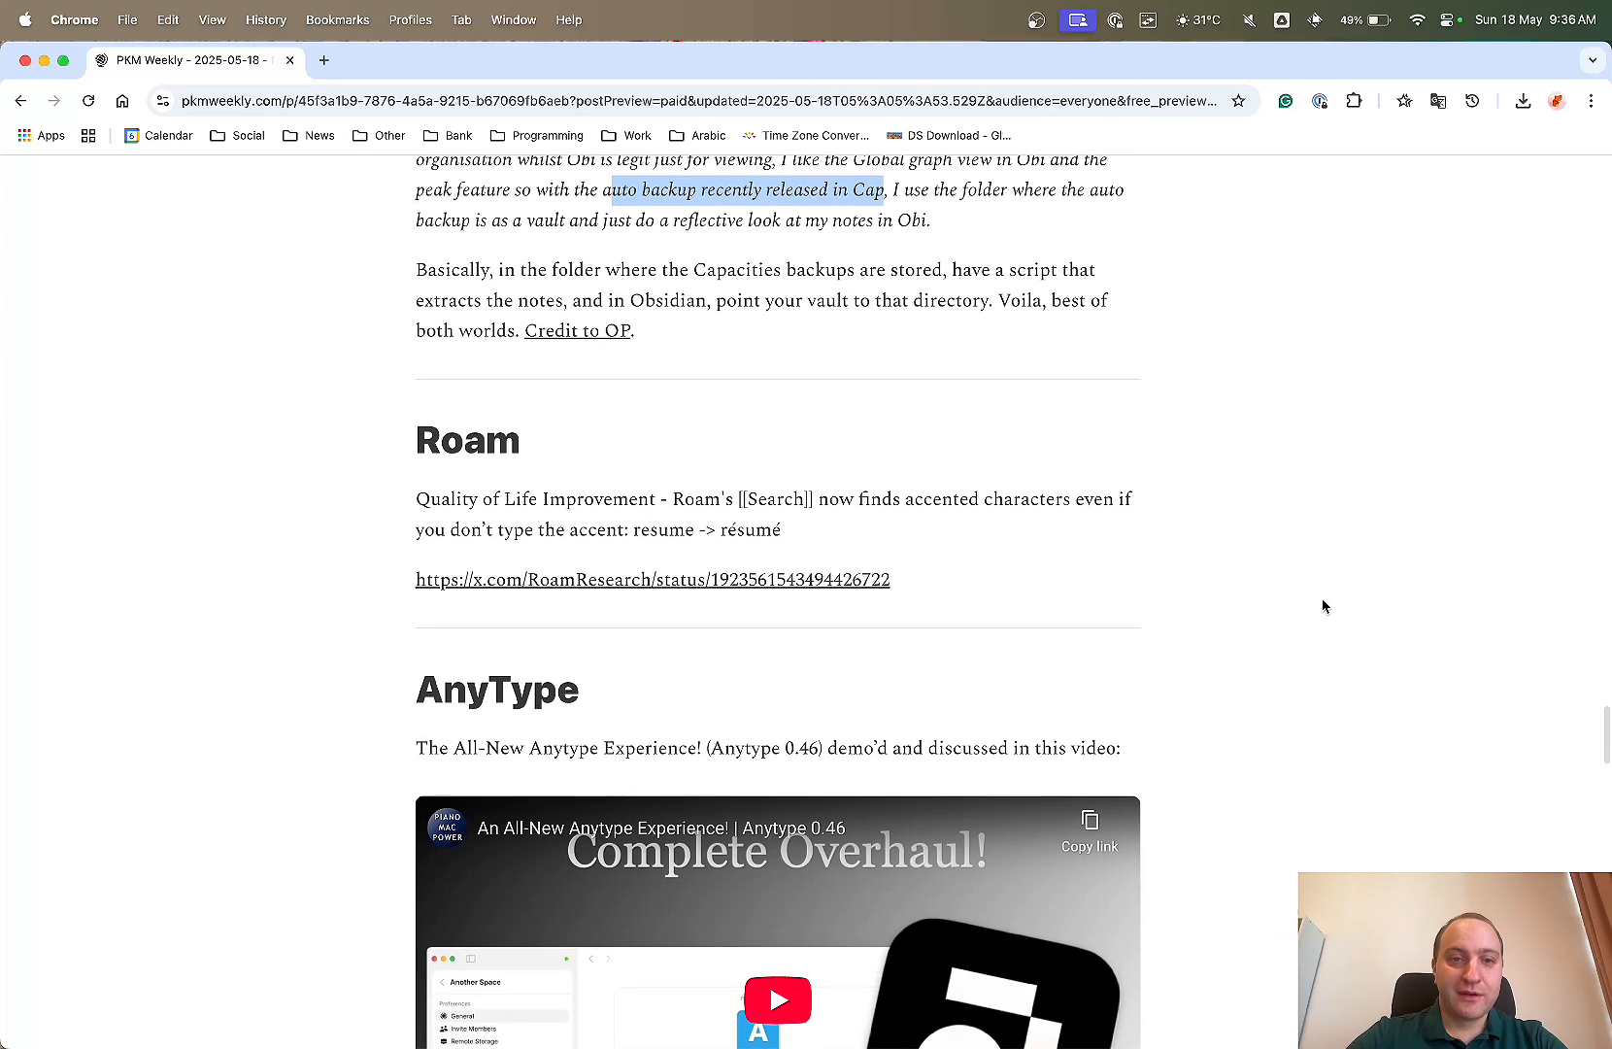
{"action": "scroll", "scroll_direction": "down", "scroll_amount": 3}
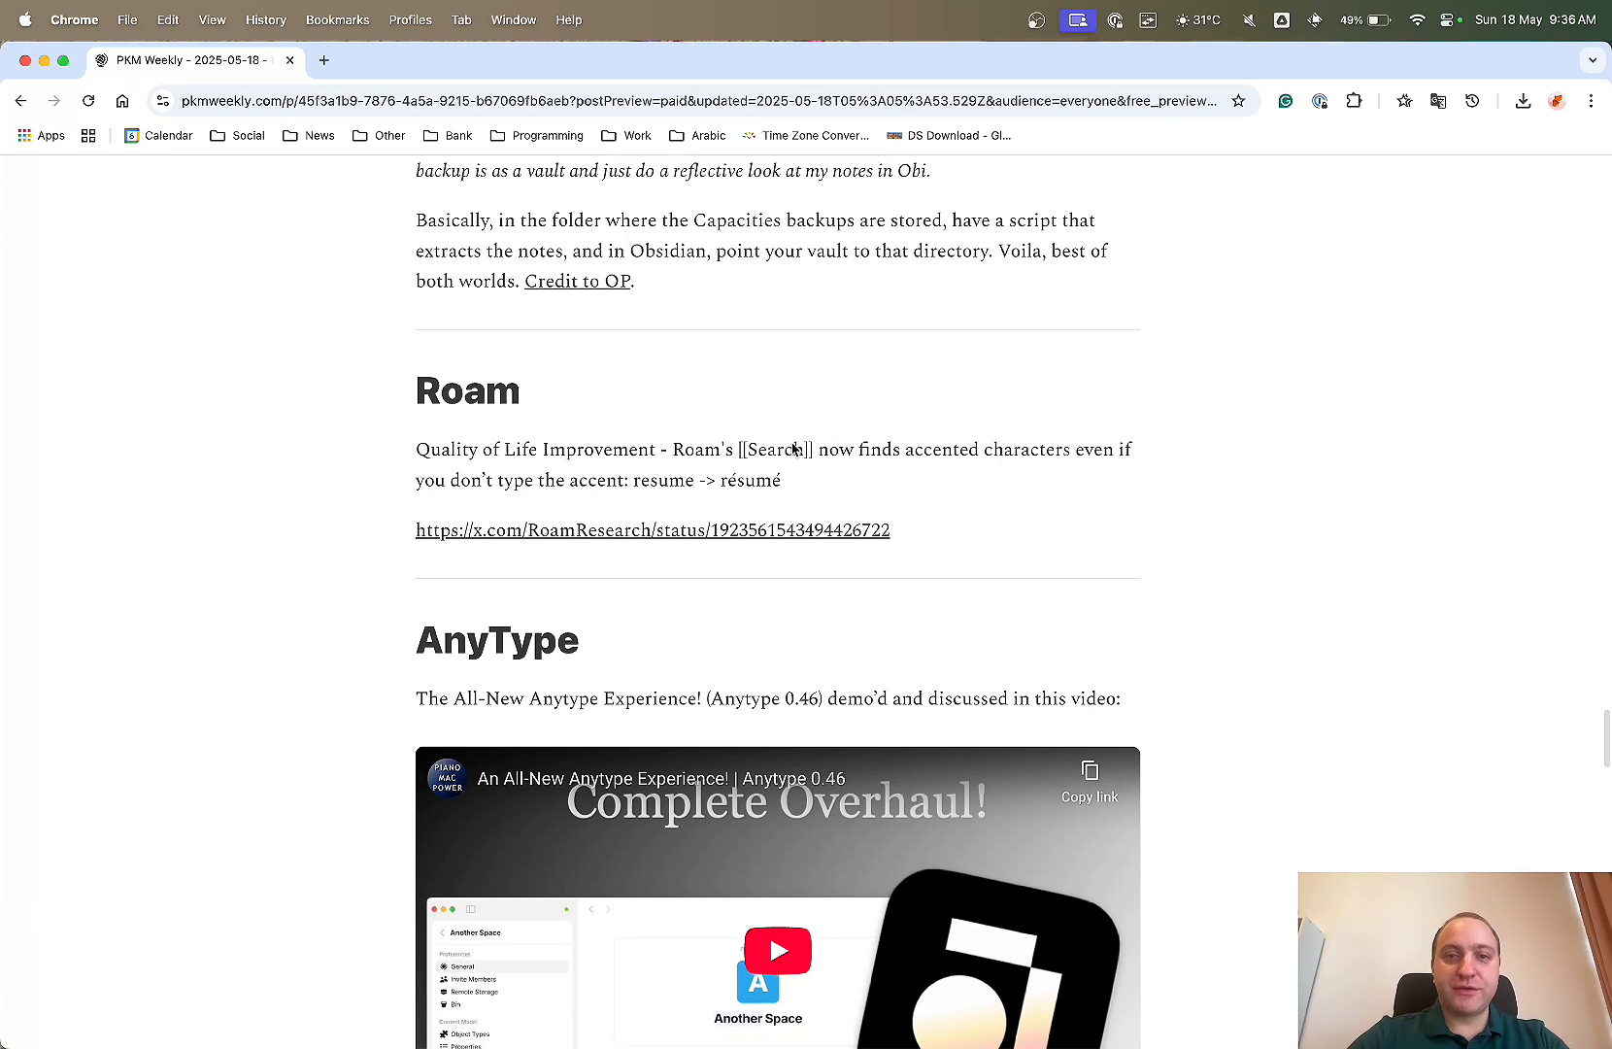
{"action": "mouse_move", "coordinate": [568, 469]}
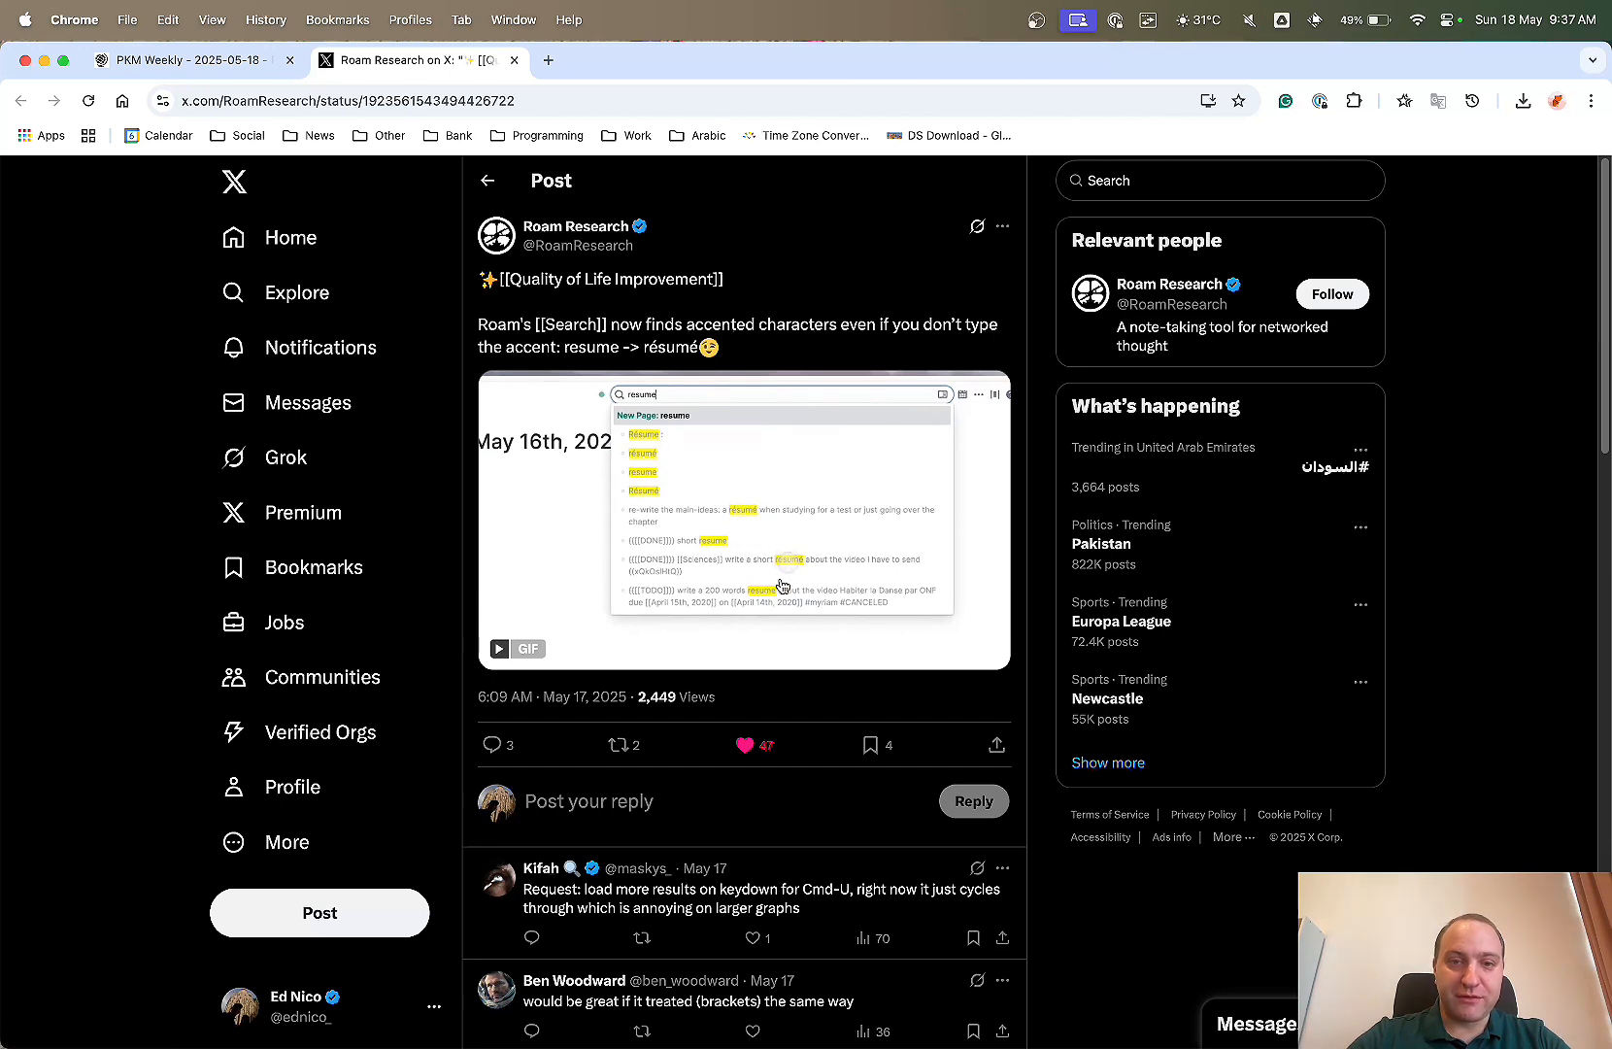
{"action": "mouse_move", "coordinate": [740, 379]}
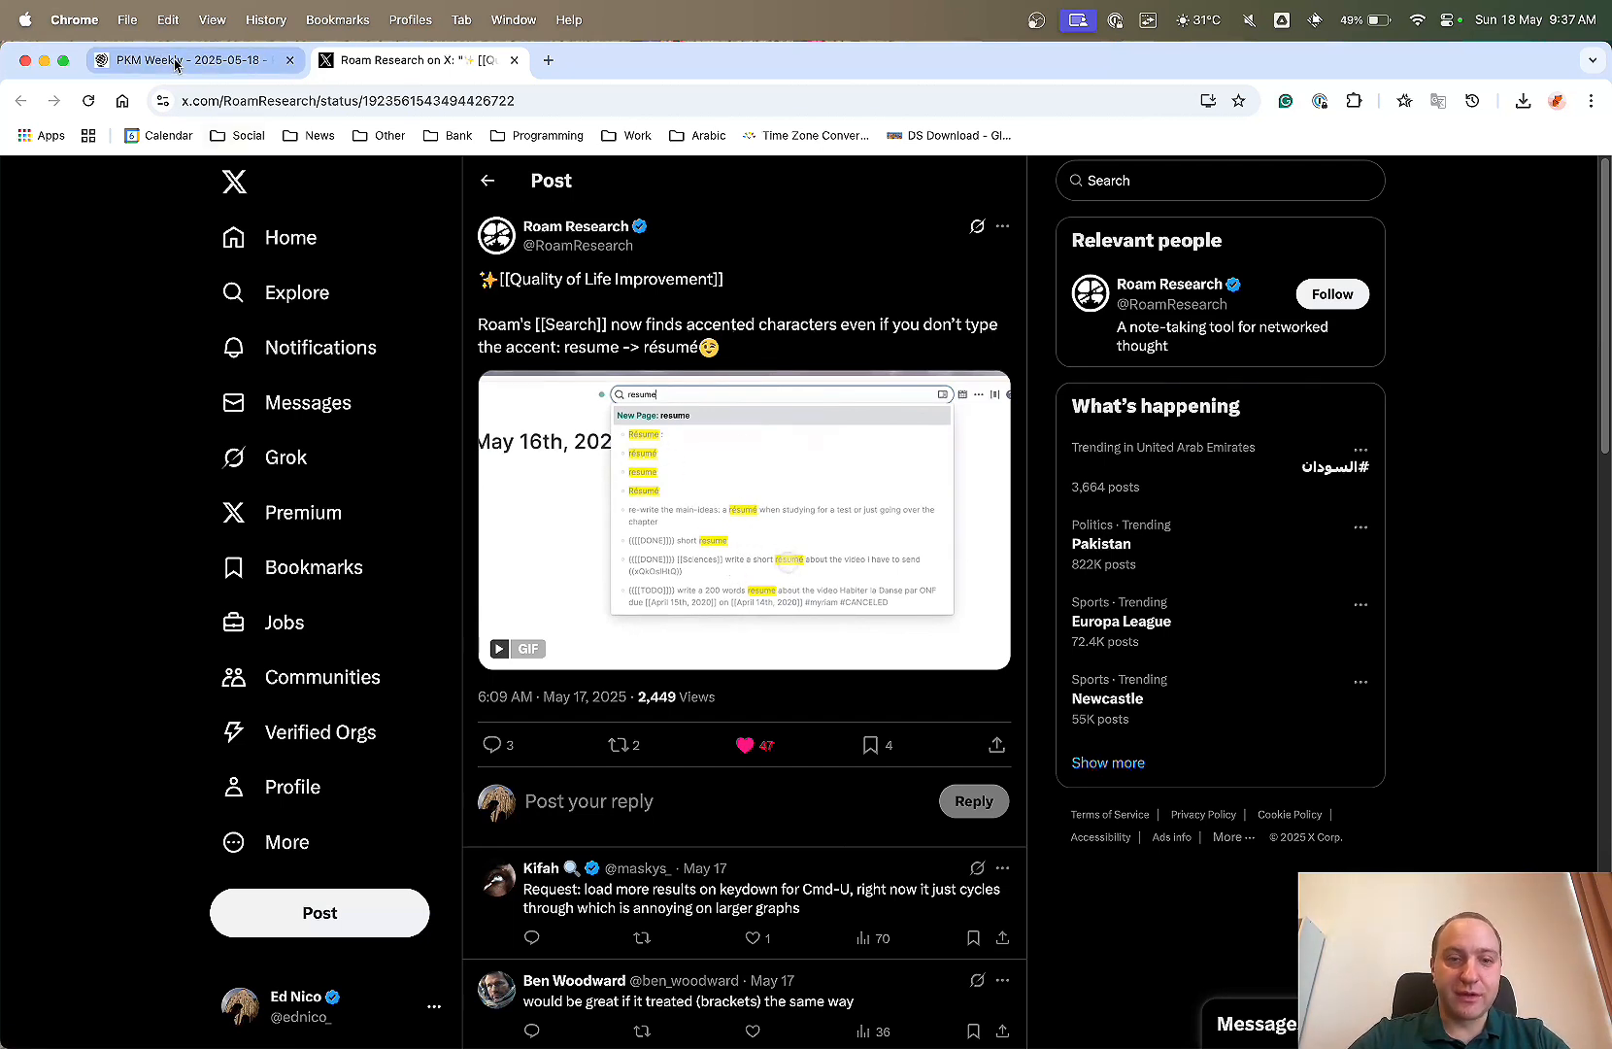
Leave the Roam Research accented-character search post and return to the PKM Weekly tab.
{"action": "left_click", "coordinate": [194, 60]}
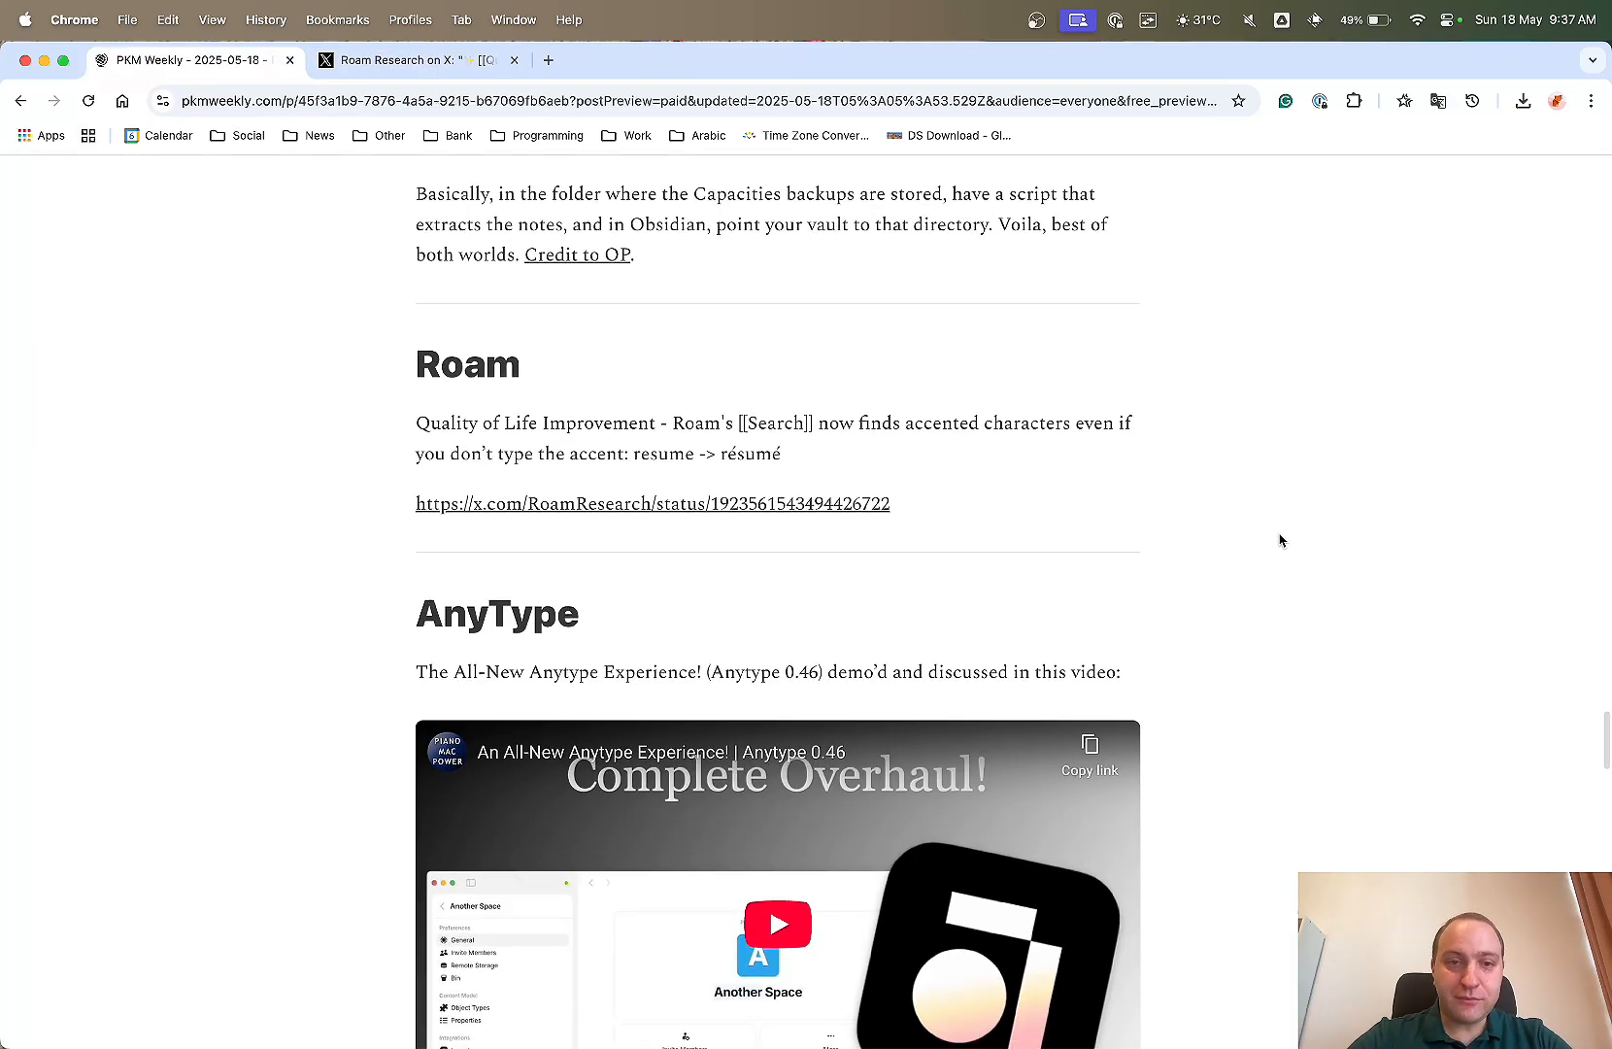
Play the AnyType 0.46 video, skip ahead, pause at 1:27 and dismiss More videos.
{"action": "scroll", "scroll_direction": "down", "scroll_amount": 3}
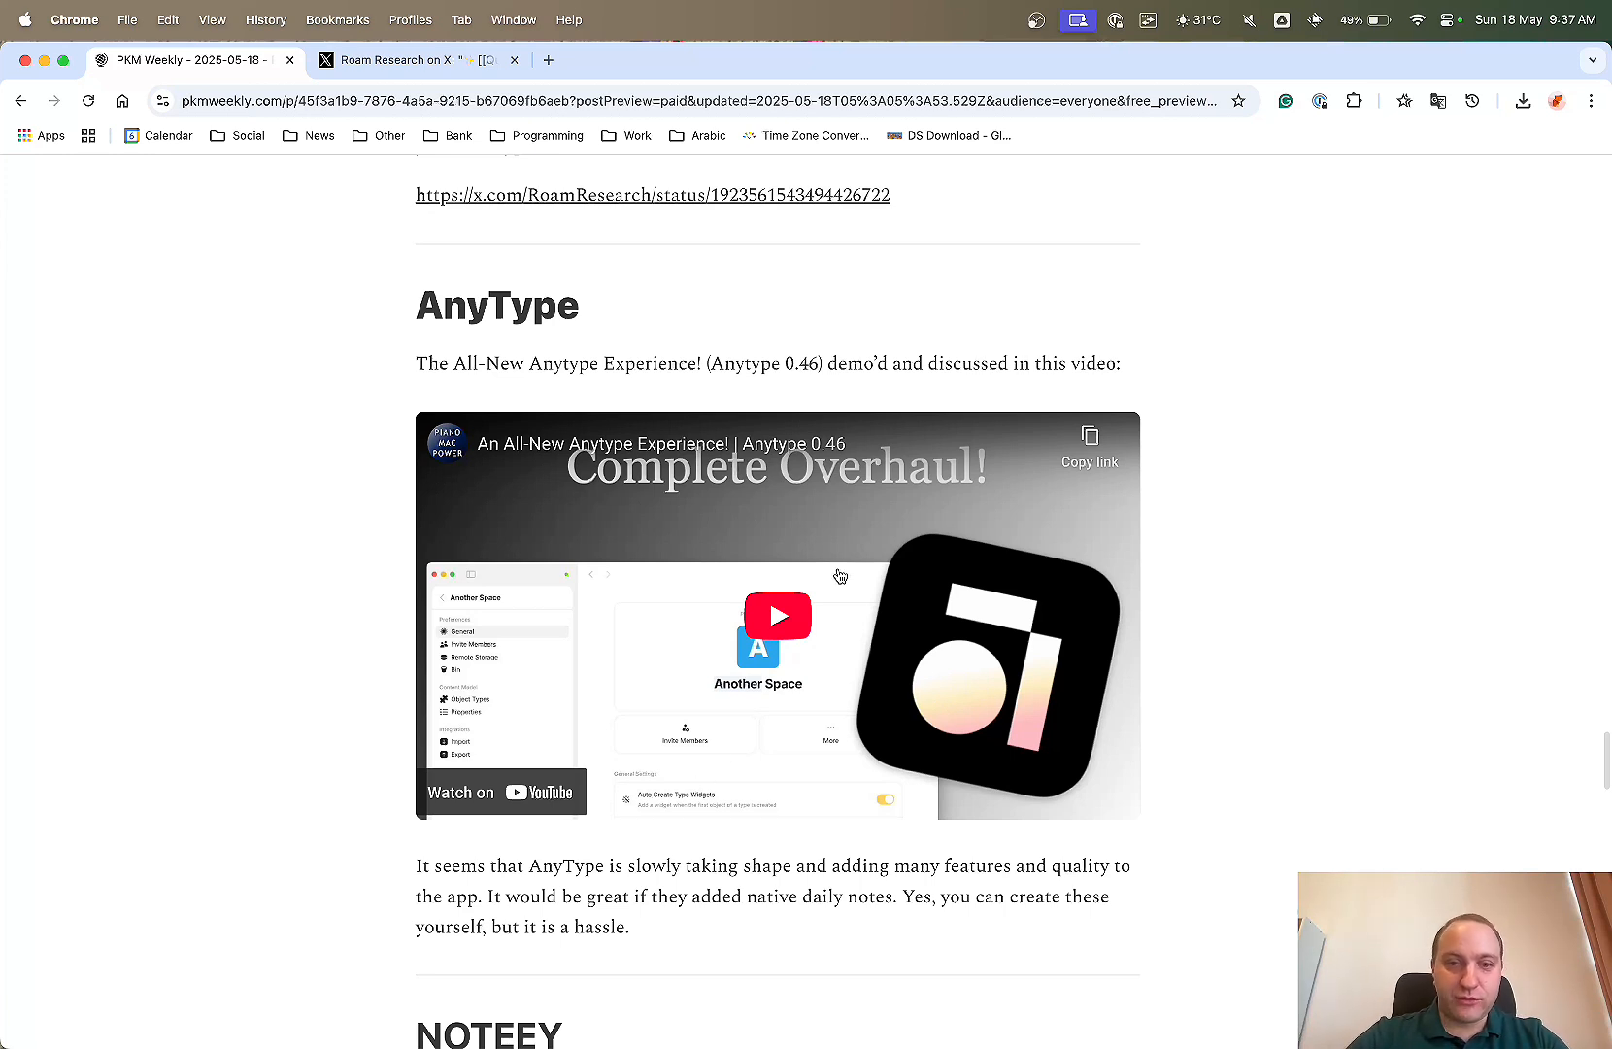
{"action": "left_click", "coordinate": [776, 615]}
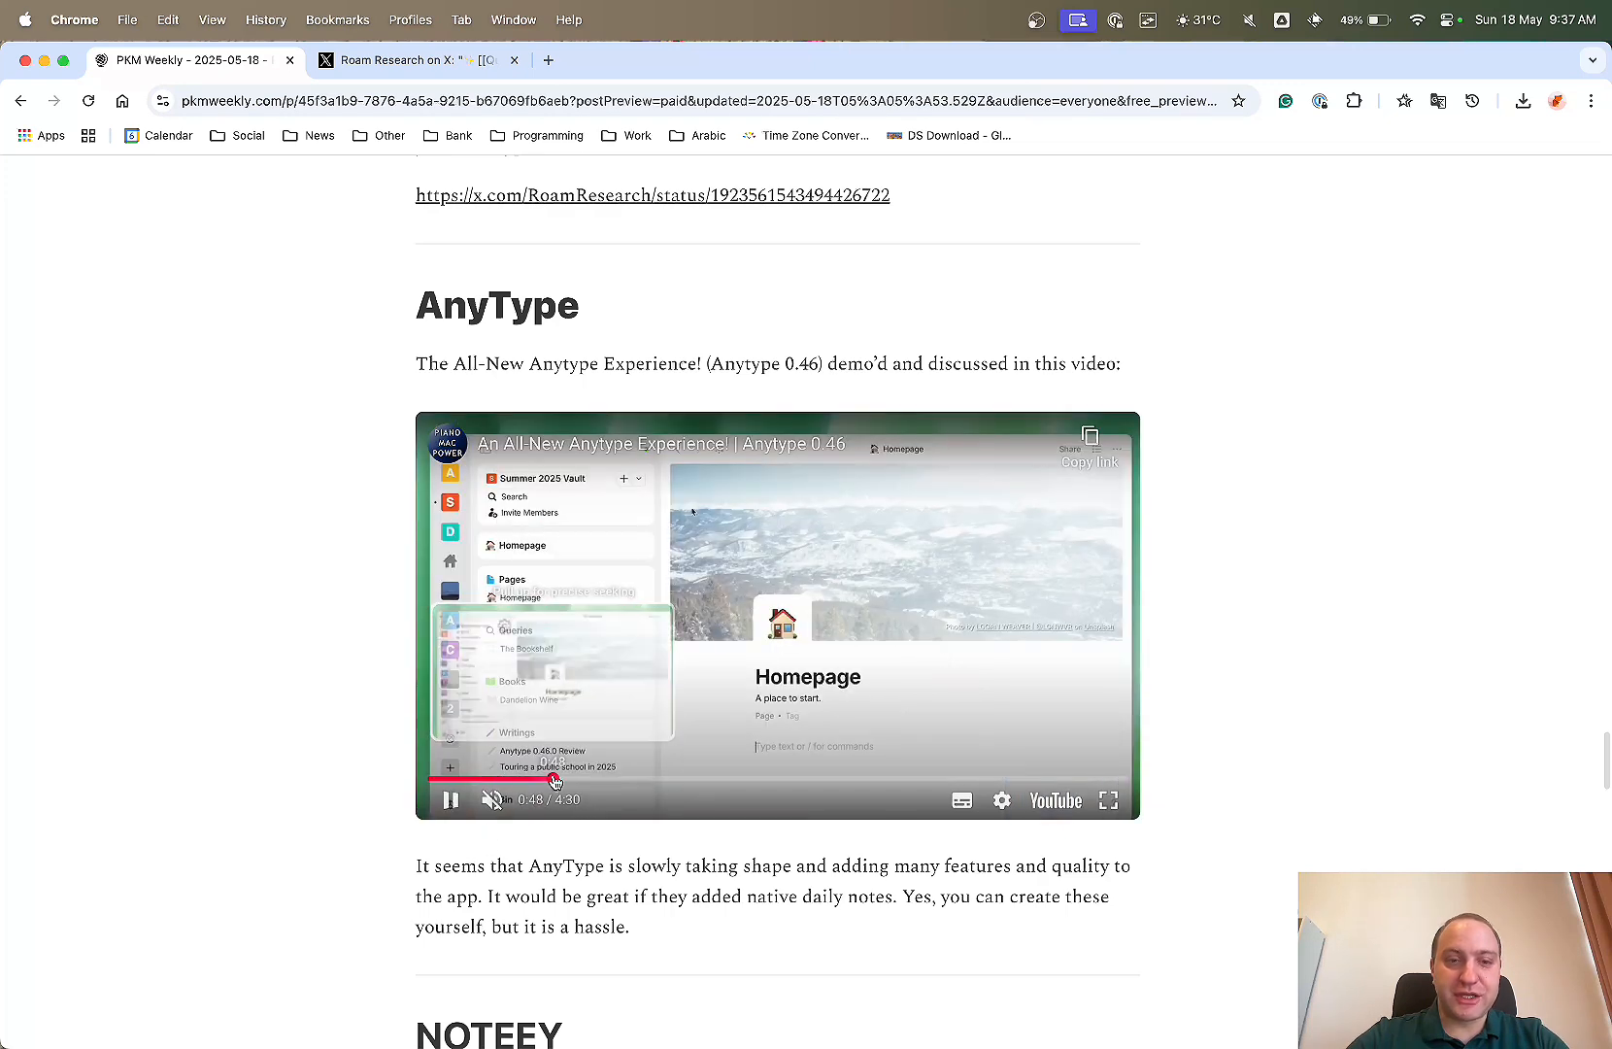
{"action": "left_click_drag", "start_coordinate": [555, 779], "coordinate": [627, 779]}
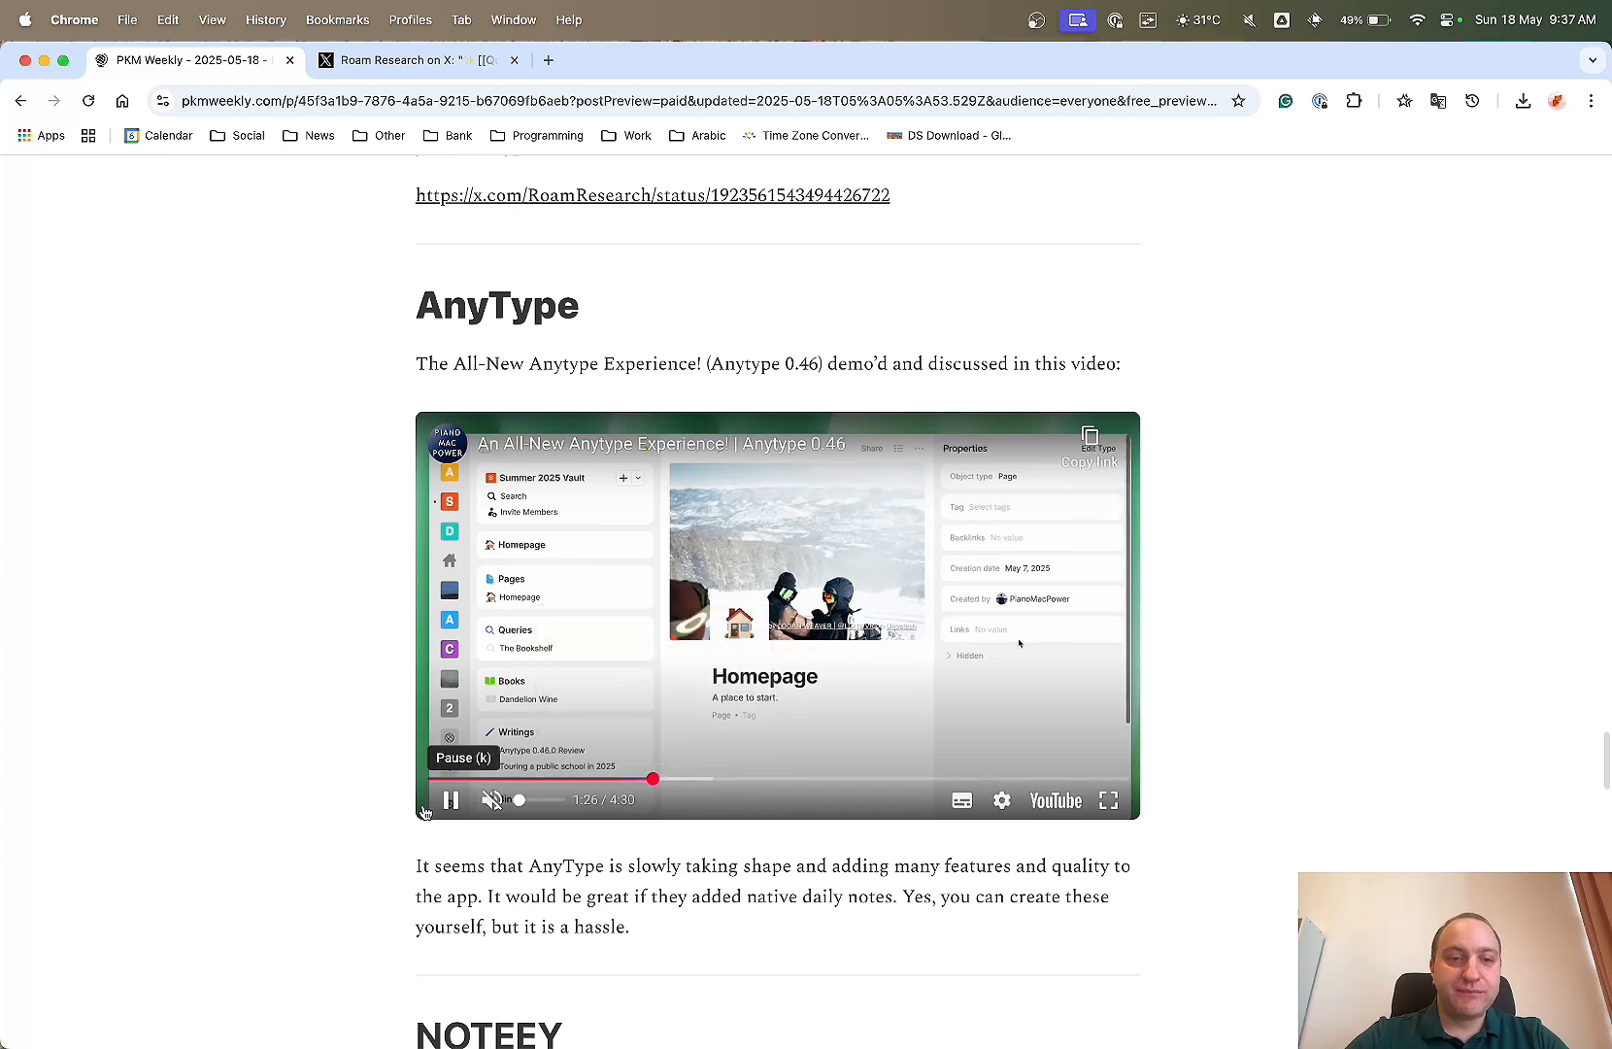
{"action": "left_click", "coordinate": [450, 799]}
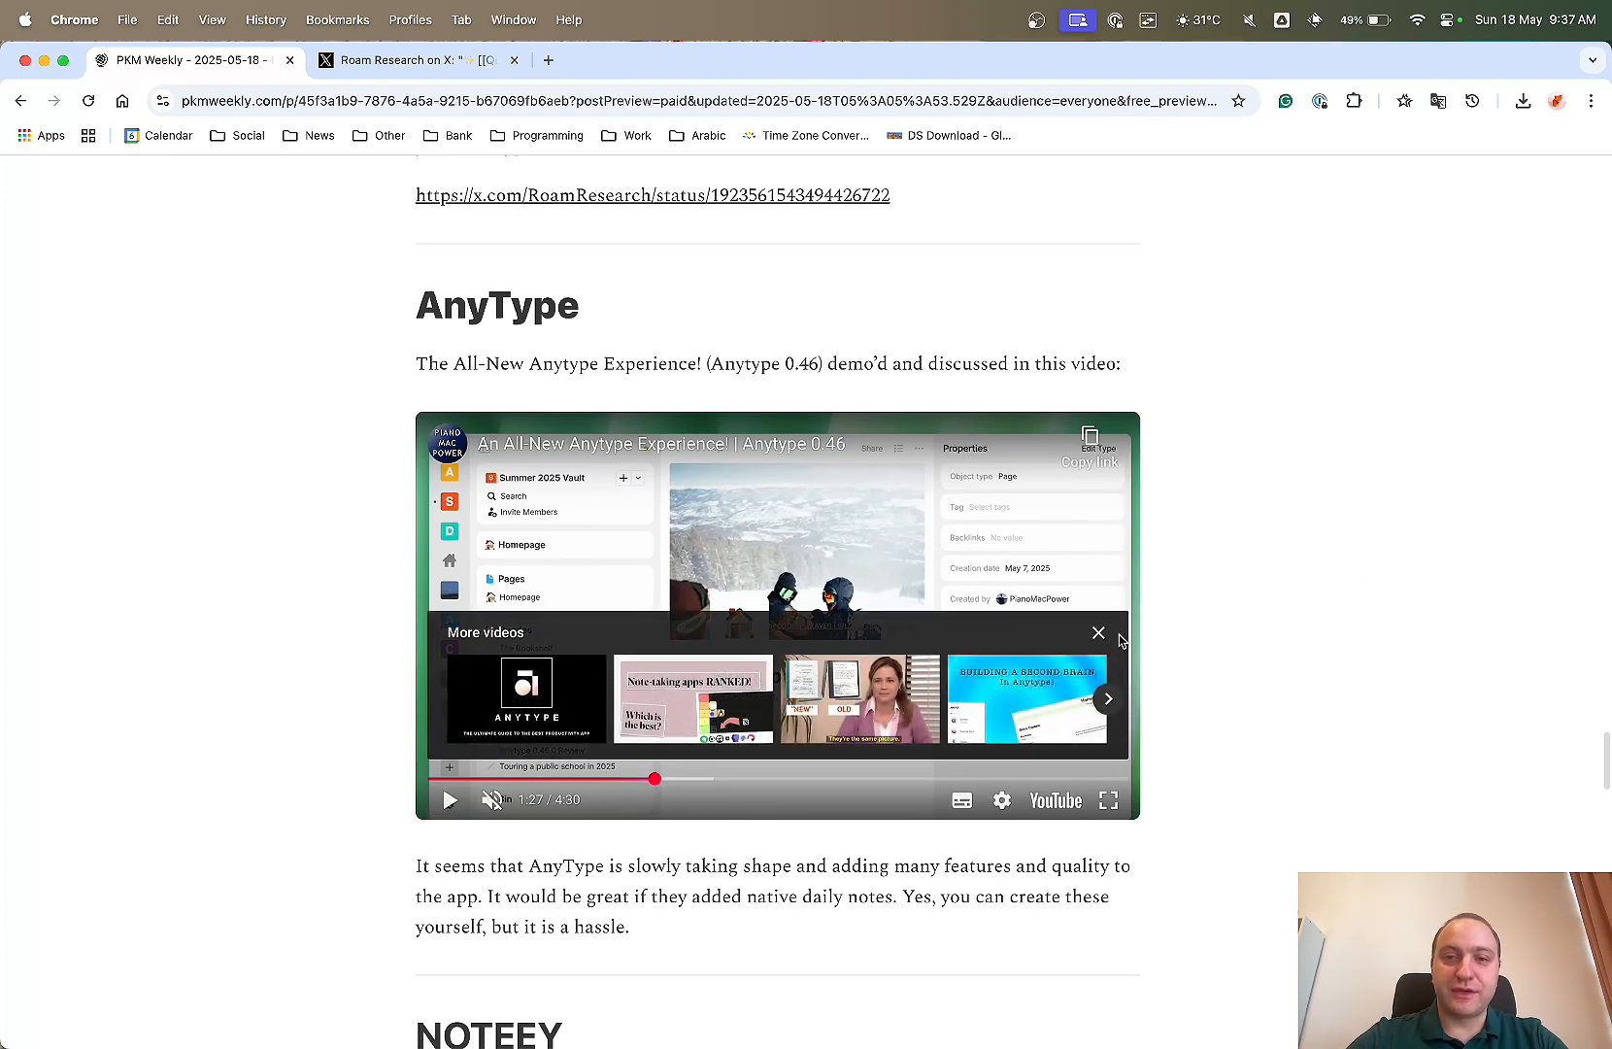
{"action": "left_click", "coordinate": [1098, 632]}
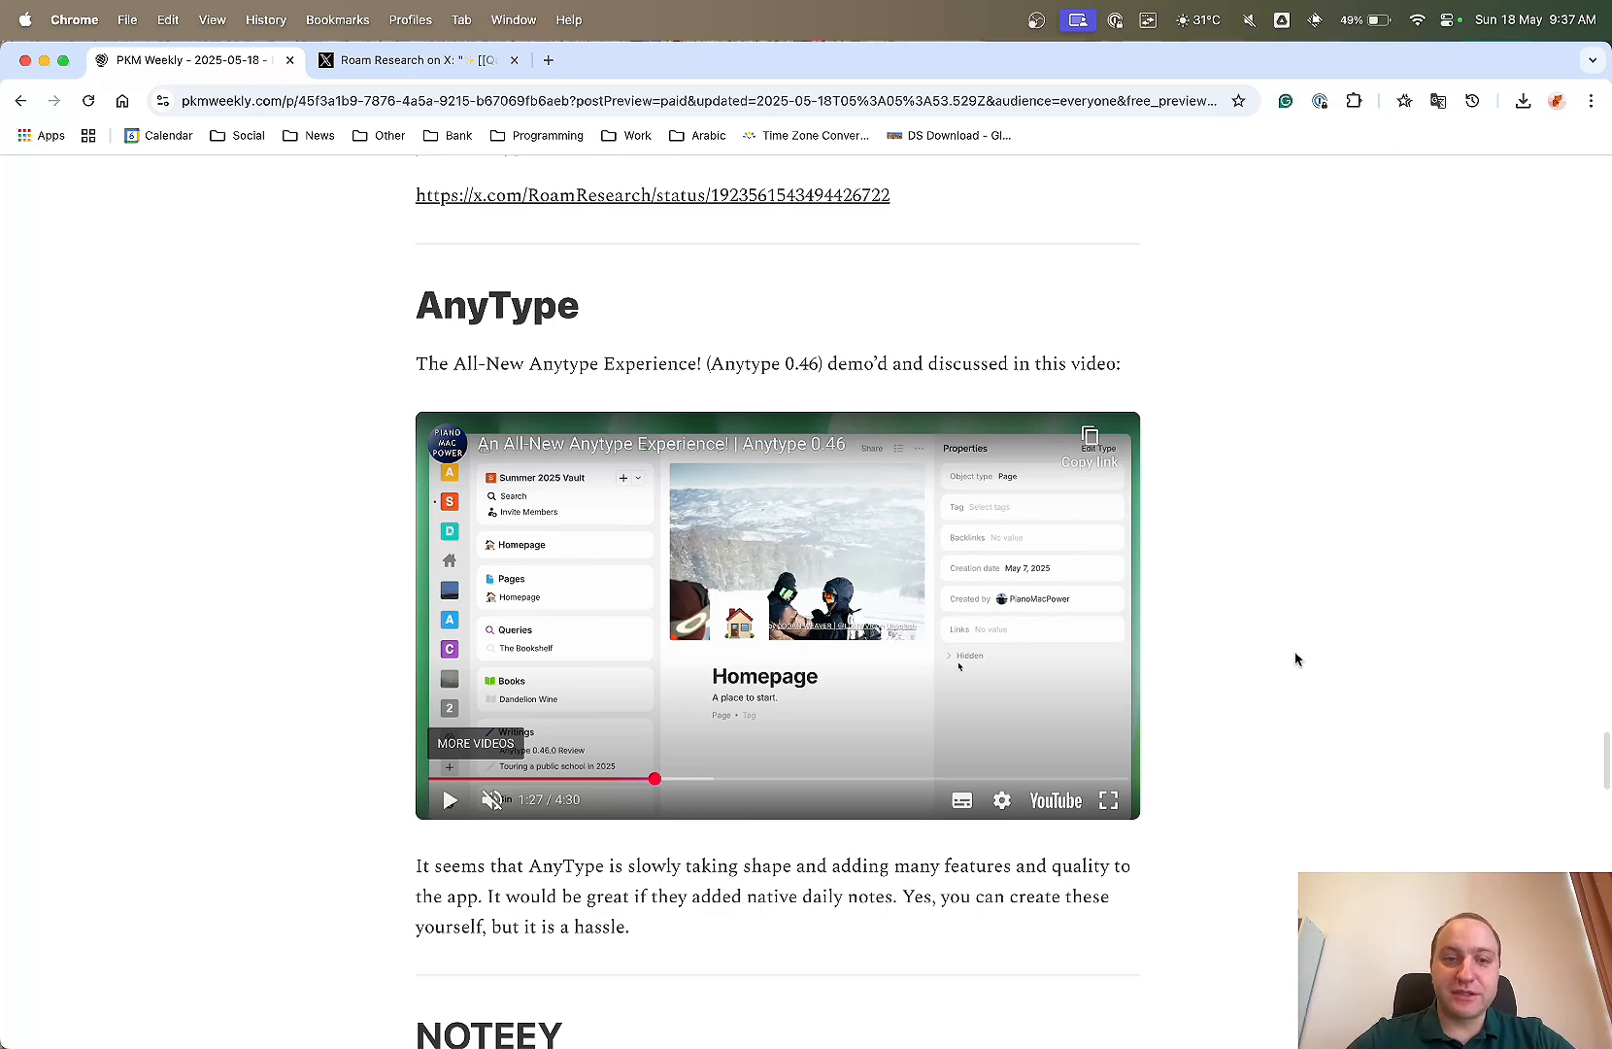
{"action": "scroll", "scroll_direction": "down", "scroll_amount": 3}
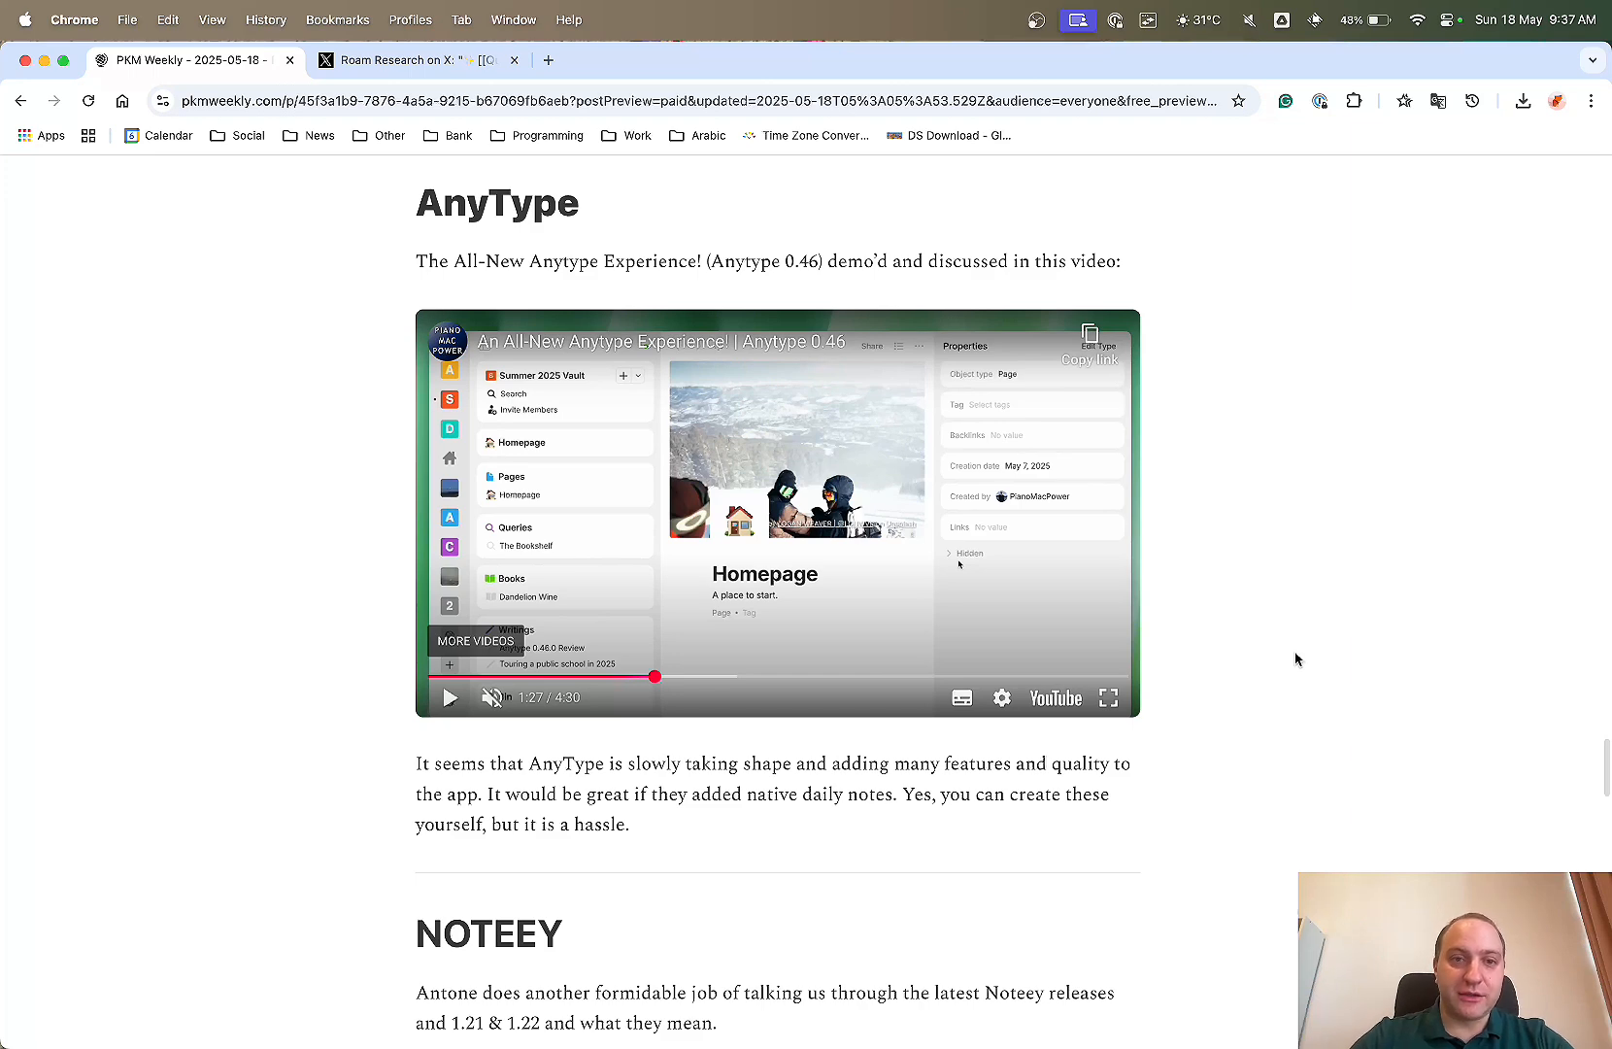
Scroll past AnyType to the Noteey section and its 1.21 & 1.22 release video.
{"action": "scroll", "scroll_direction": "down", "scroll_amount": 3}
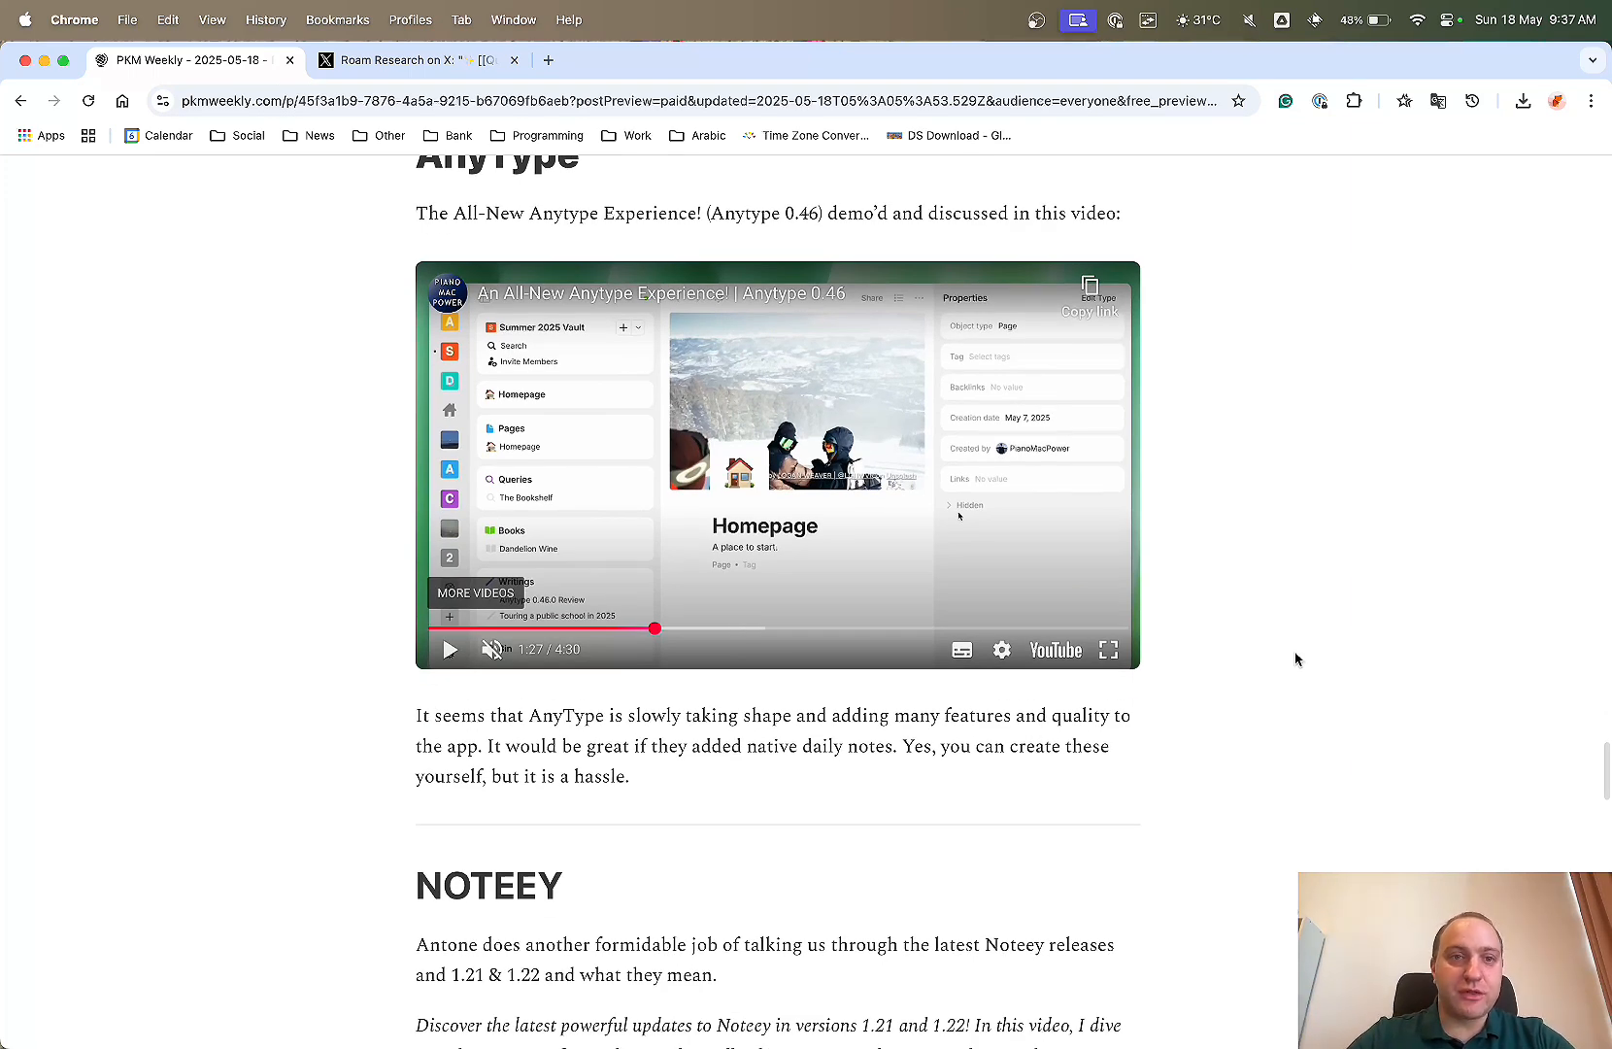
{"action": "scroll", "scroll_direction": "down", "scroll_amount": 3}
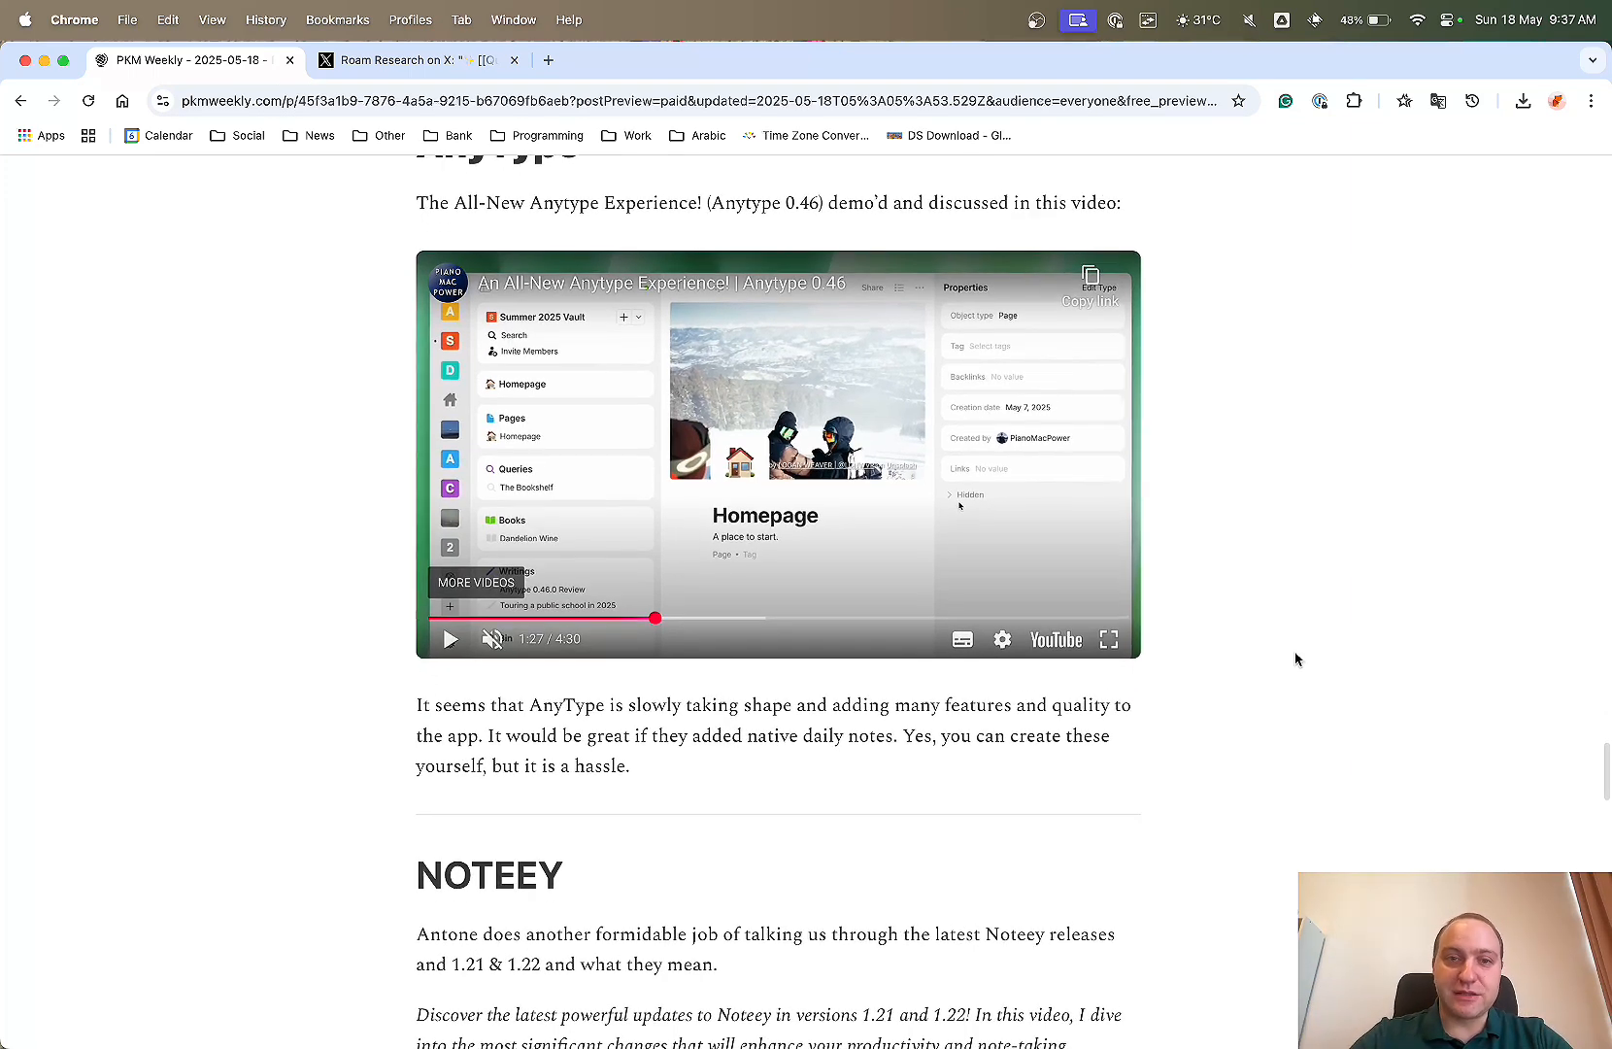
{"action": "scroll", "scroll_direction": "down", "scroll_amount": 3}
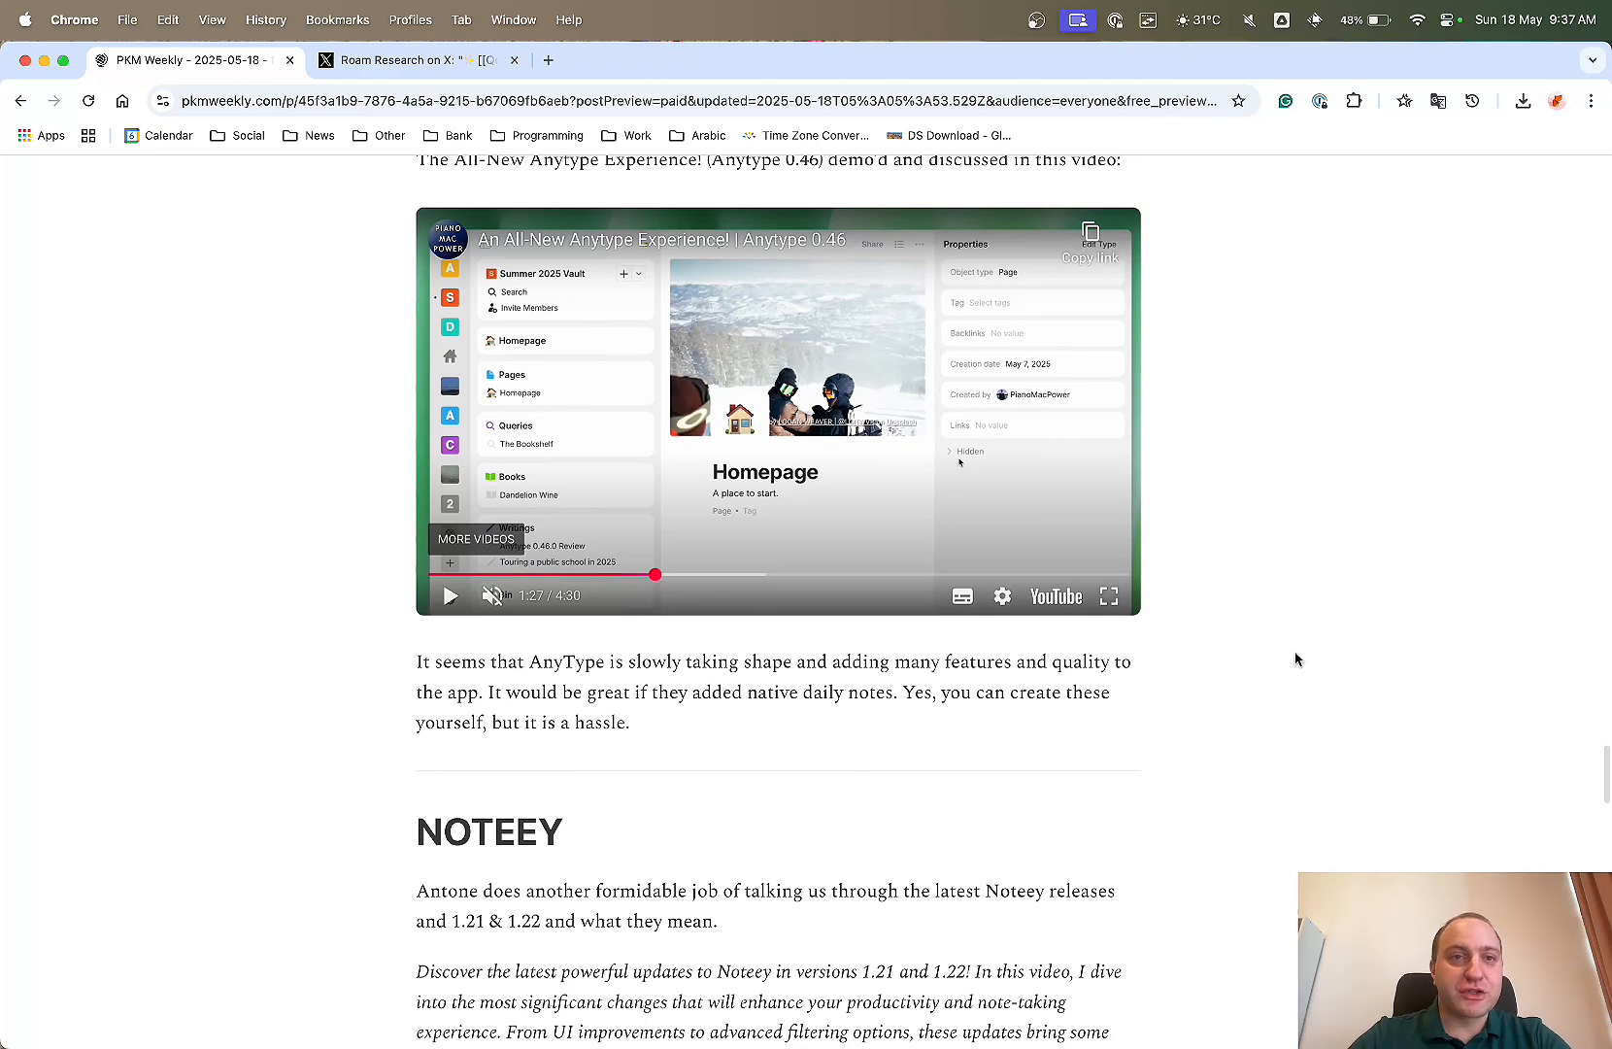
{"action": "scroll", "scroll_direction": "down", "scroll_amount": 3}
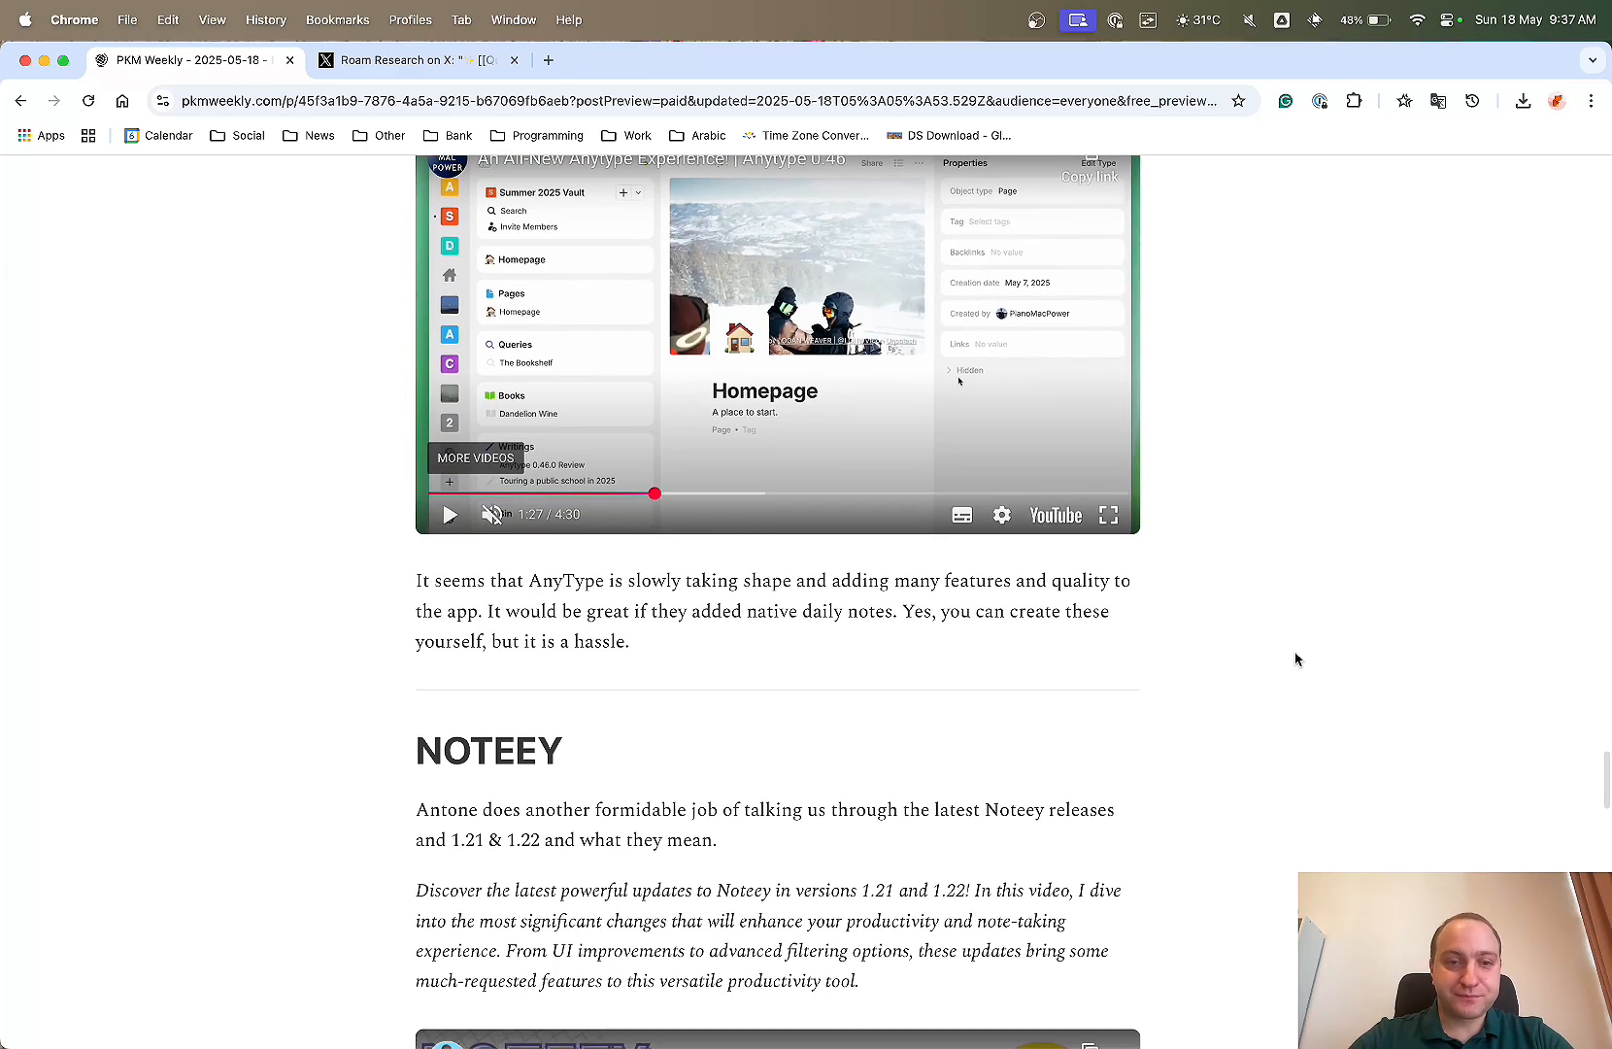
{"action": "scroll", "scroll_direction": "down", "scroll_amount": 3}
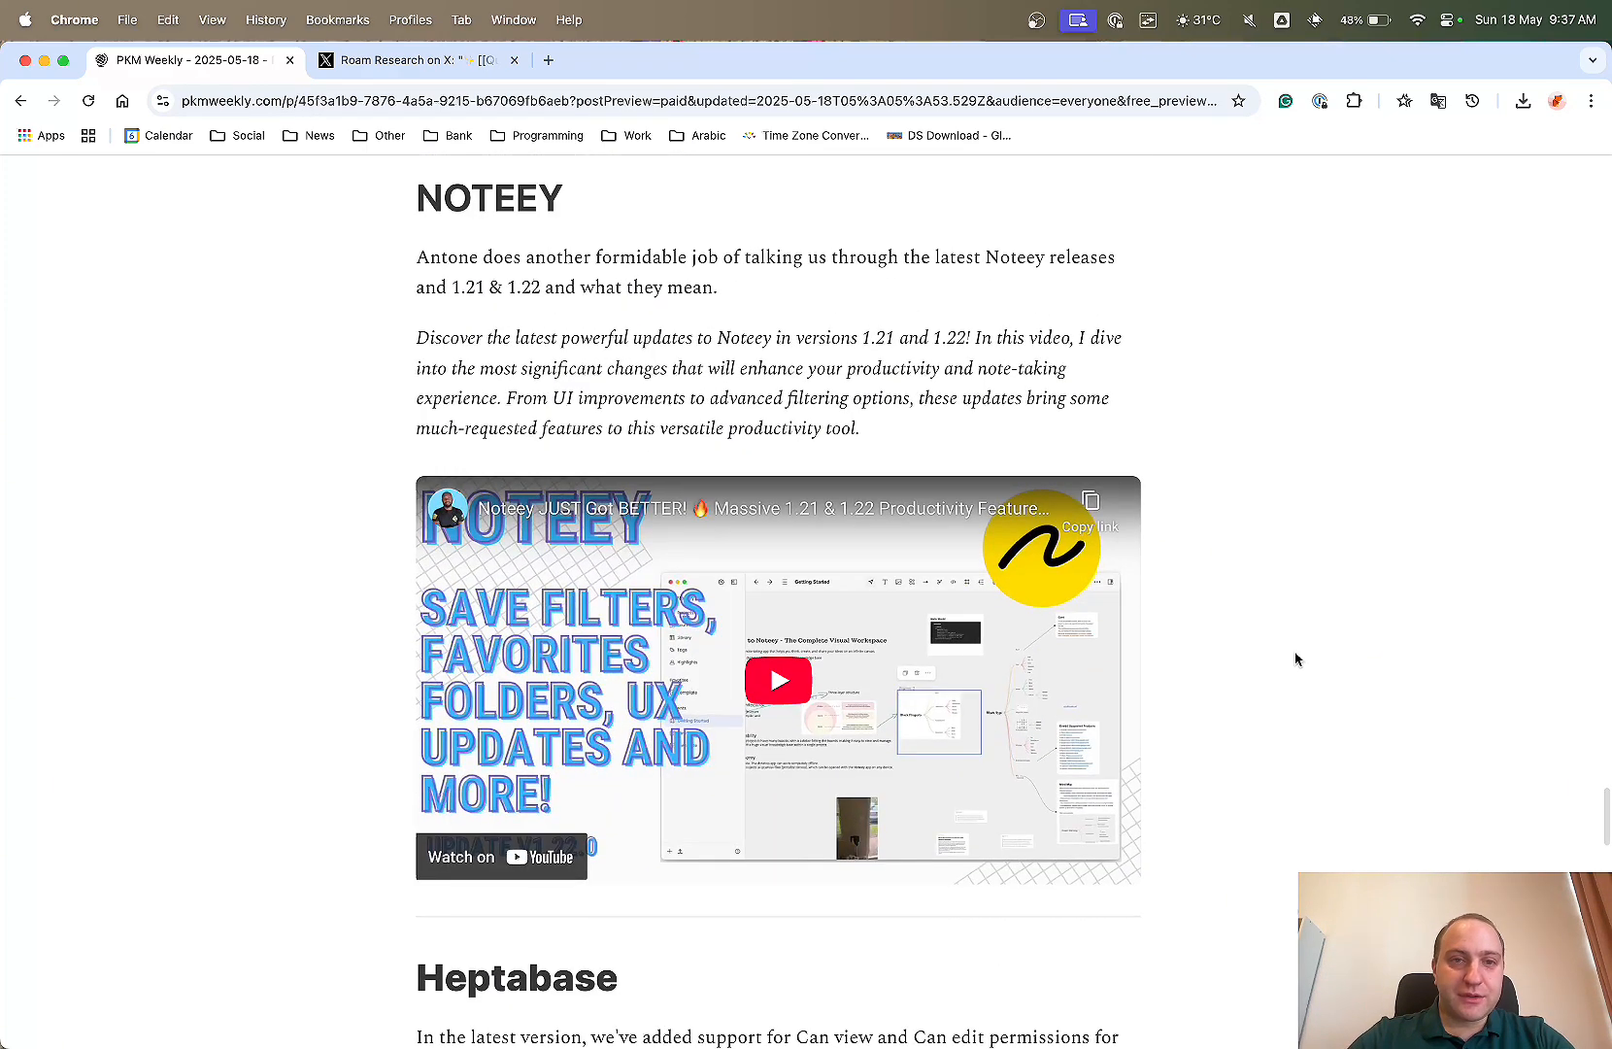
Briefly play and pause the Noteey release video, then scroll to Heptabase's public roadmap.
{"action": "scroll", "scroll_direction": "down", "scroll_amount": 3}
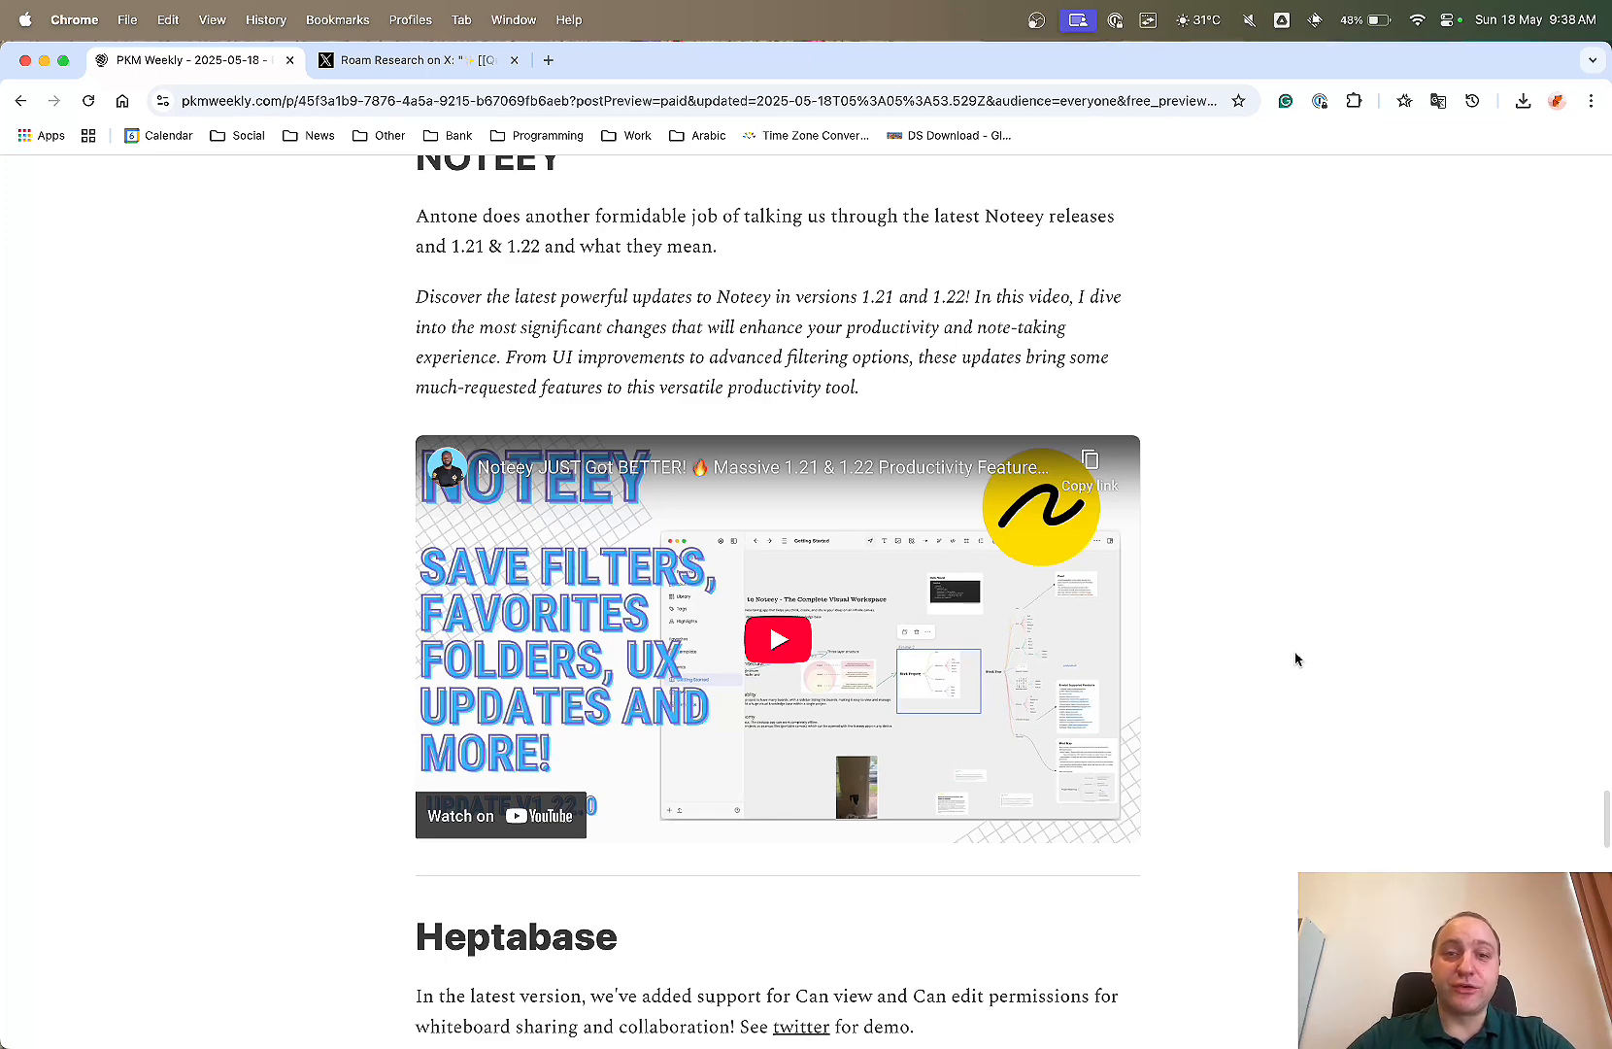
{"action": "left_click", "coordinate": [777, 640]}
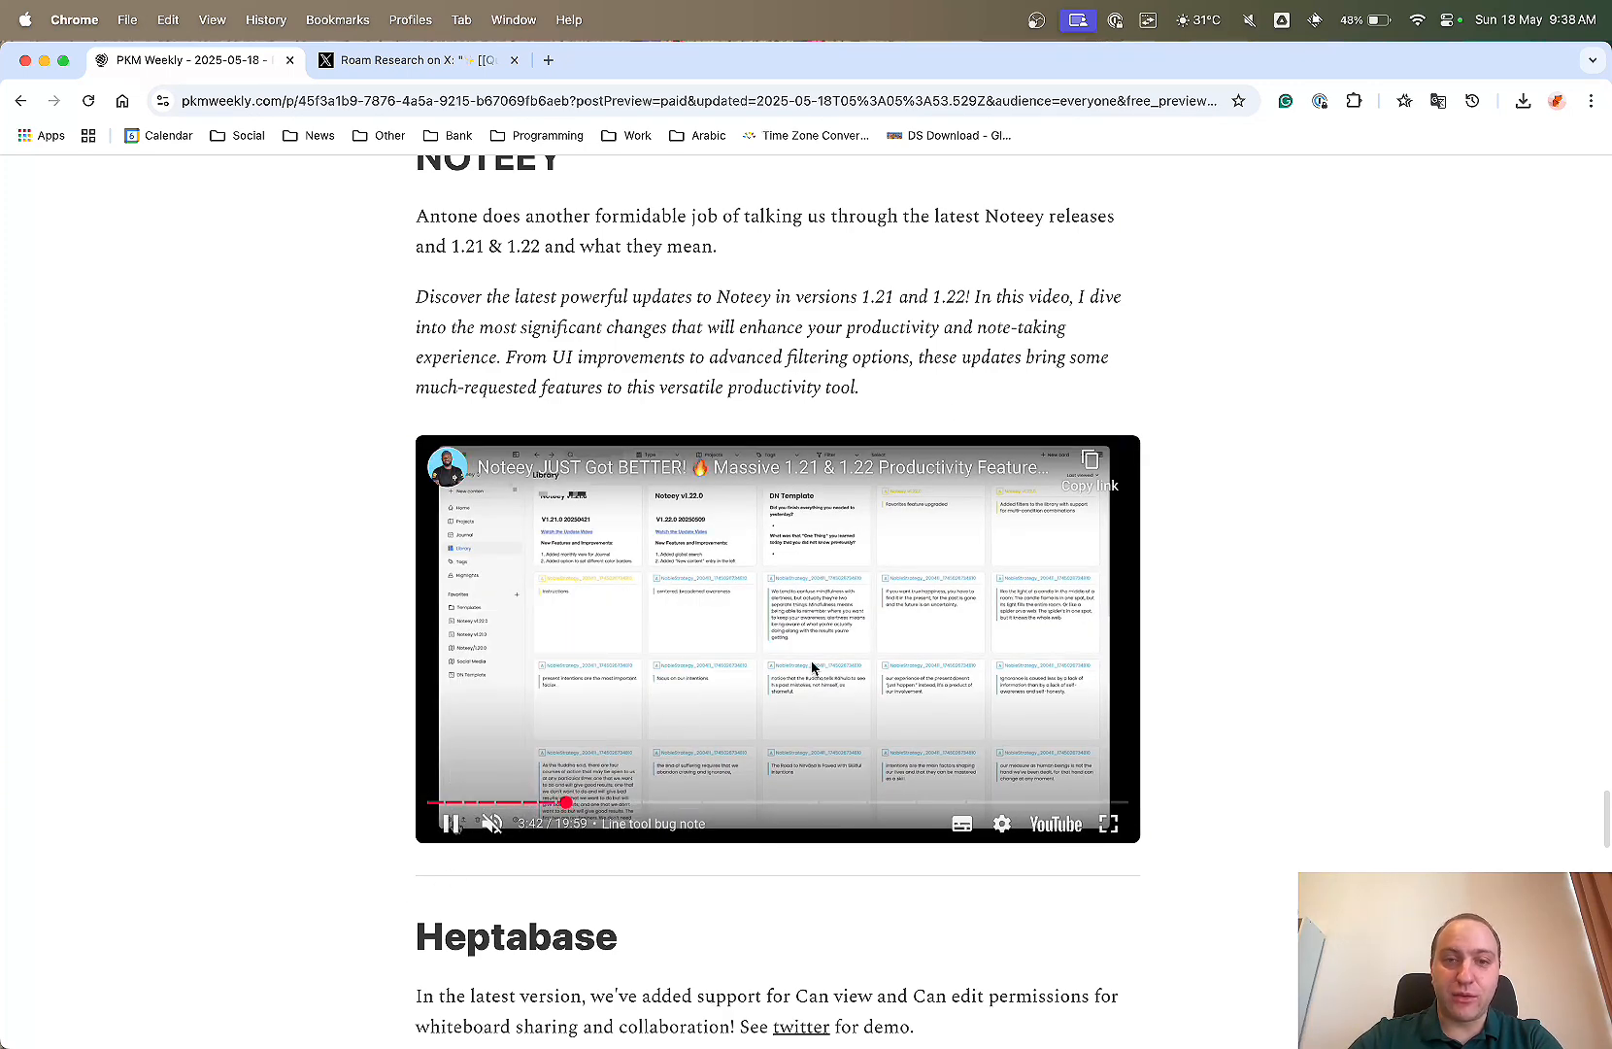
{"action": "left_click", "coordinate": [456, 823]}
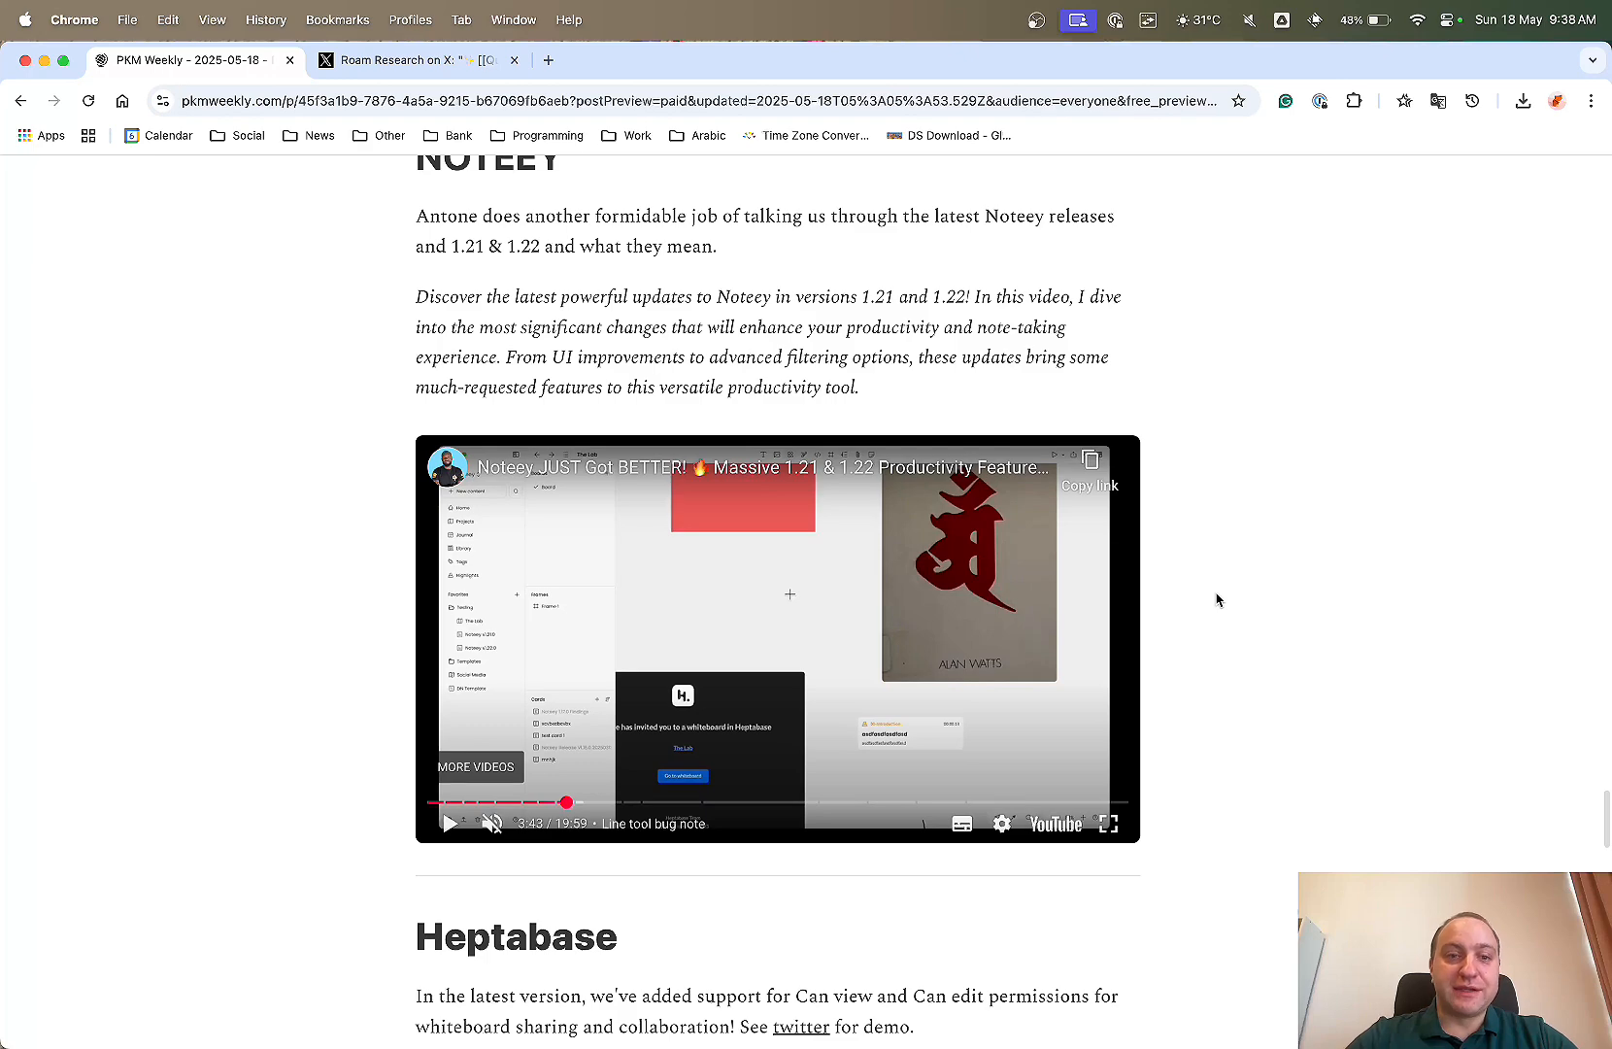
{"action": "scroll", "scroll_direction": "down", "scroll_amount": 3}
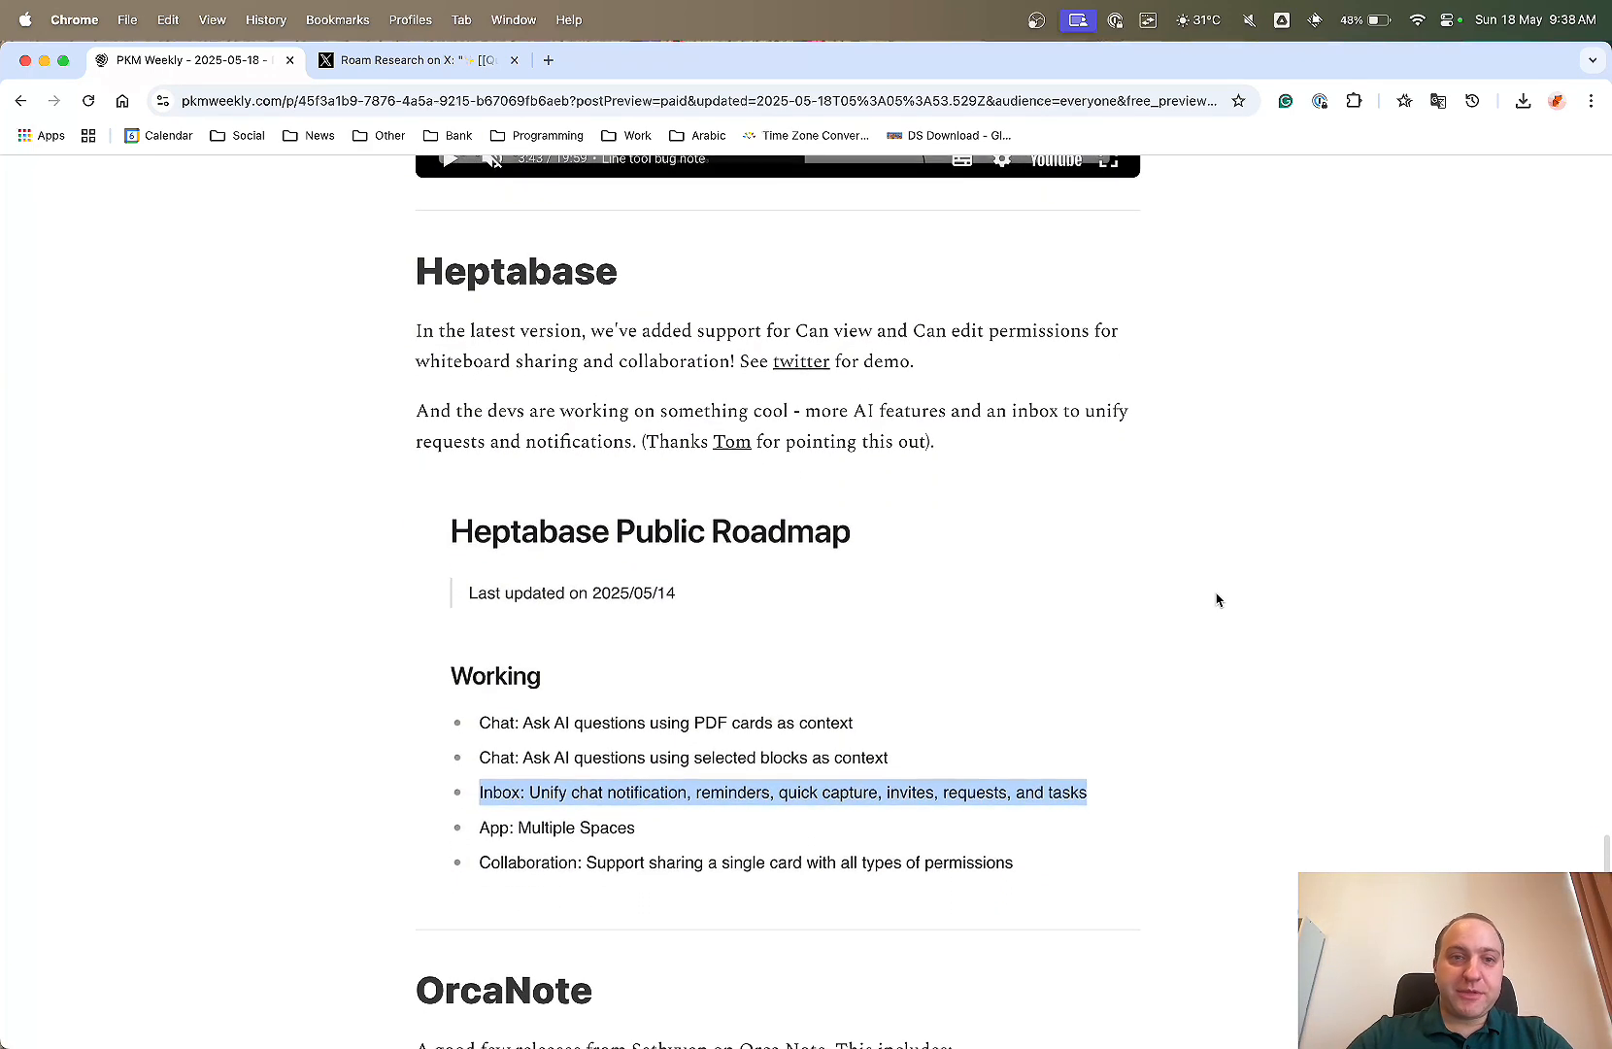
Open Heptabase's X post on Can view and Can edit whiteboard permissions in a new tab.
{"action": "scroll", "scroll_direction": "down", "scroll_amount": 3}
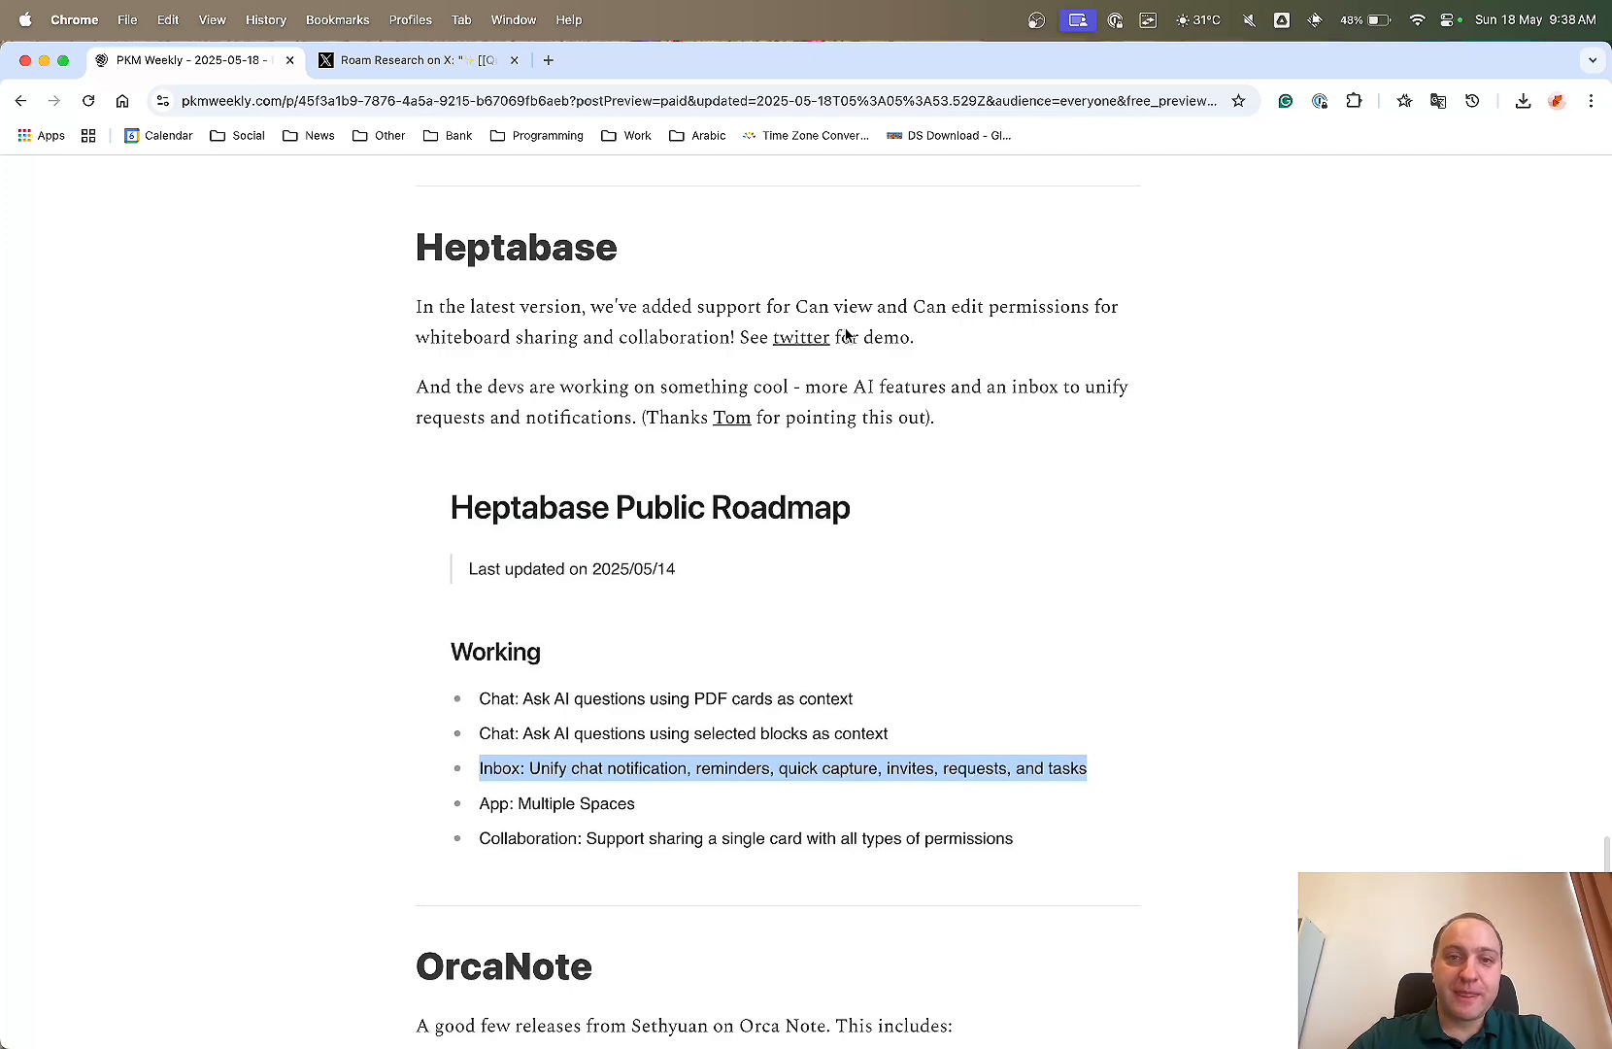
{"action": "left_click", "coordinate": [800, 337]}
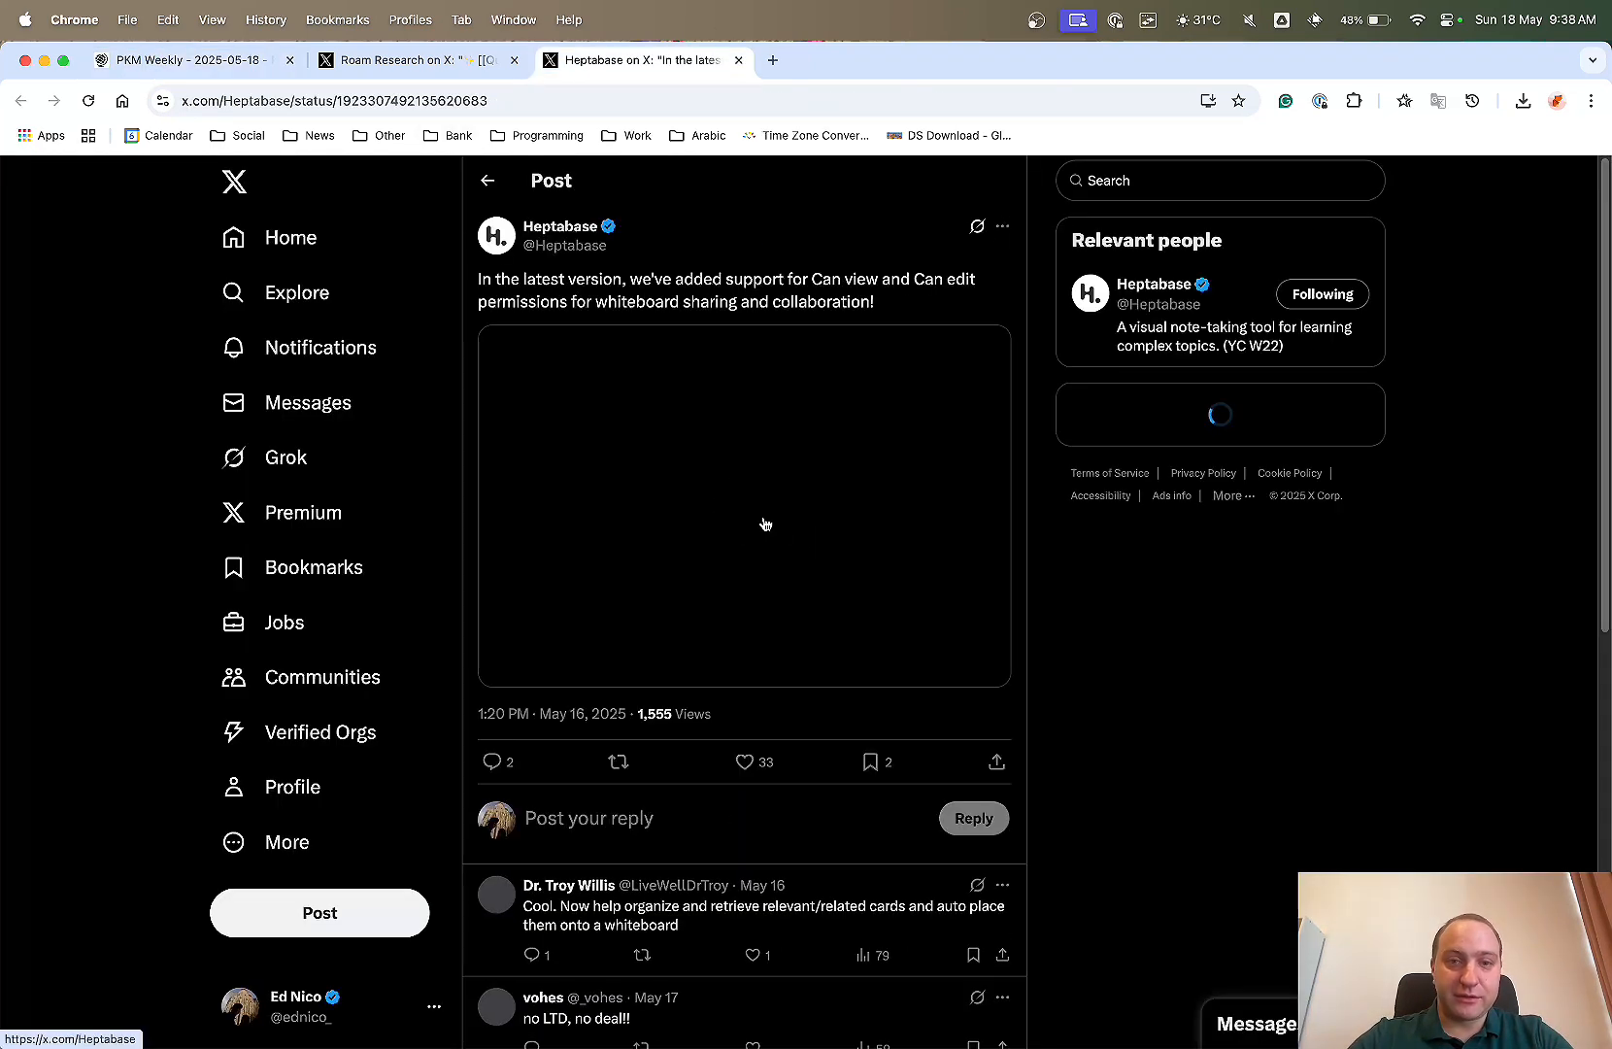
Play the Heptabase whiteboard-sharing demo showing Can edit and Can view options.
{"action": "left_click", "coordinate": [765, 524]}
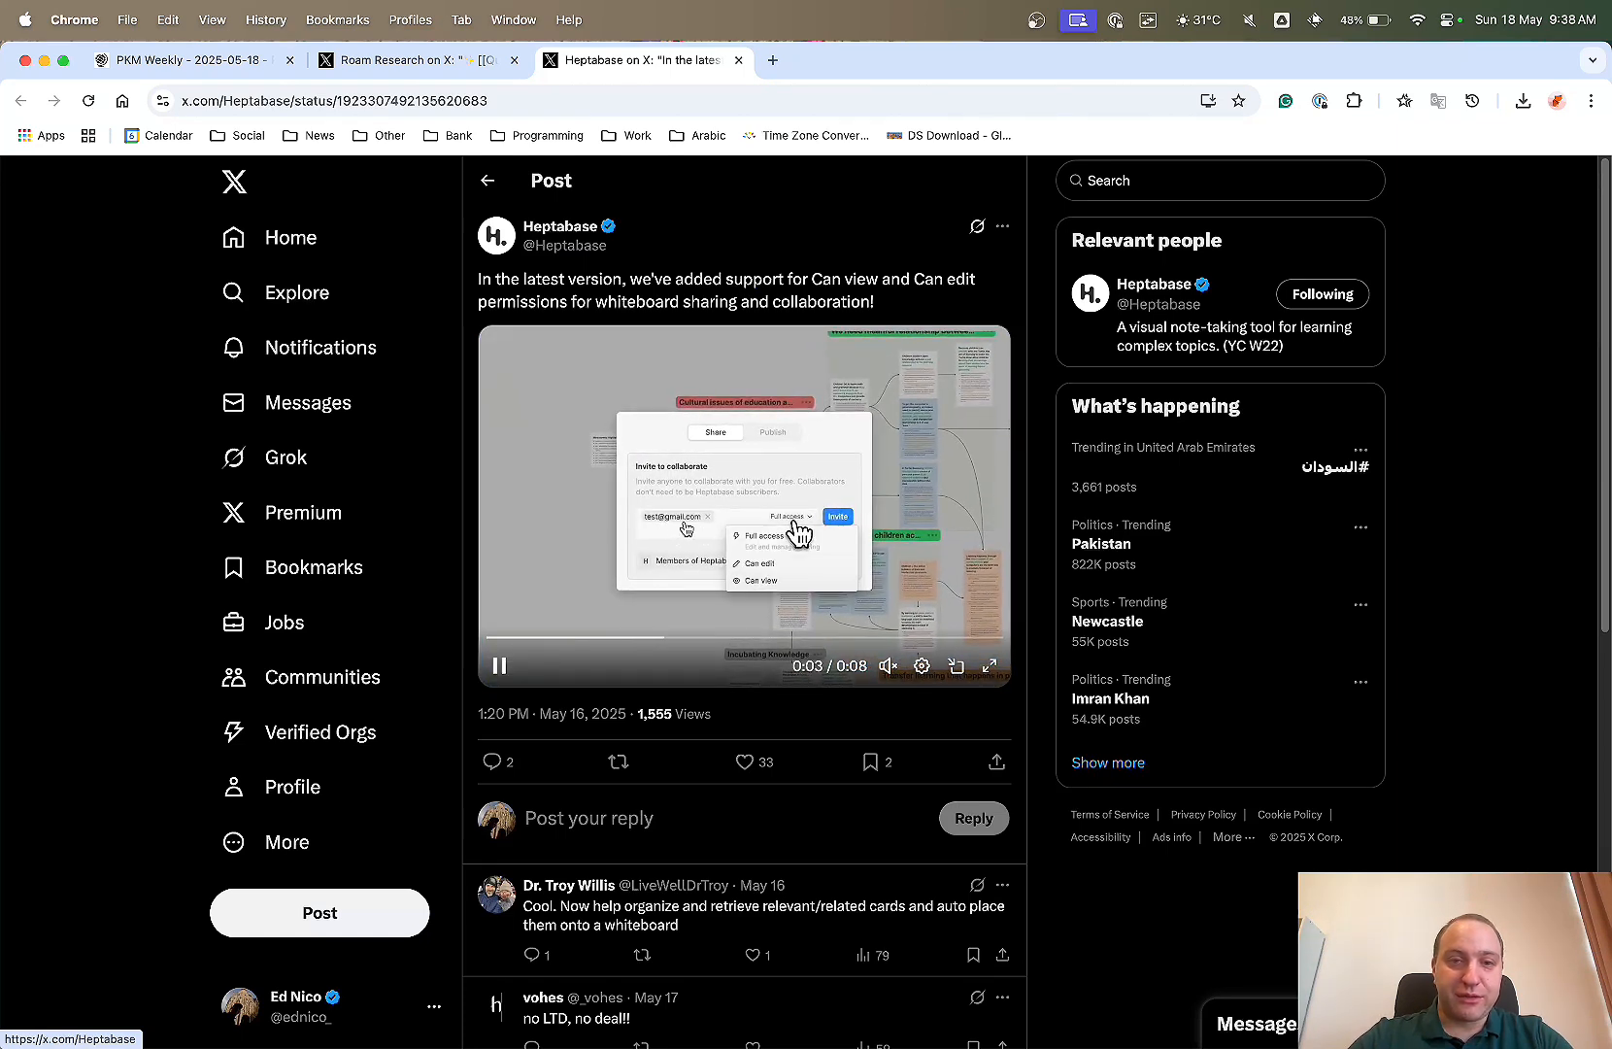
{"action": "mouse_move", "coordinate": [791, 590]}
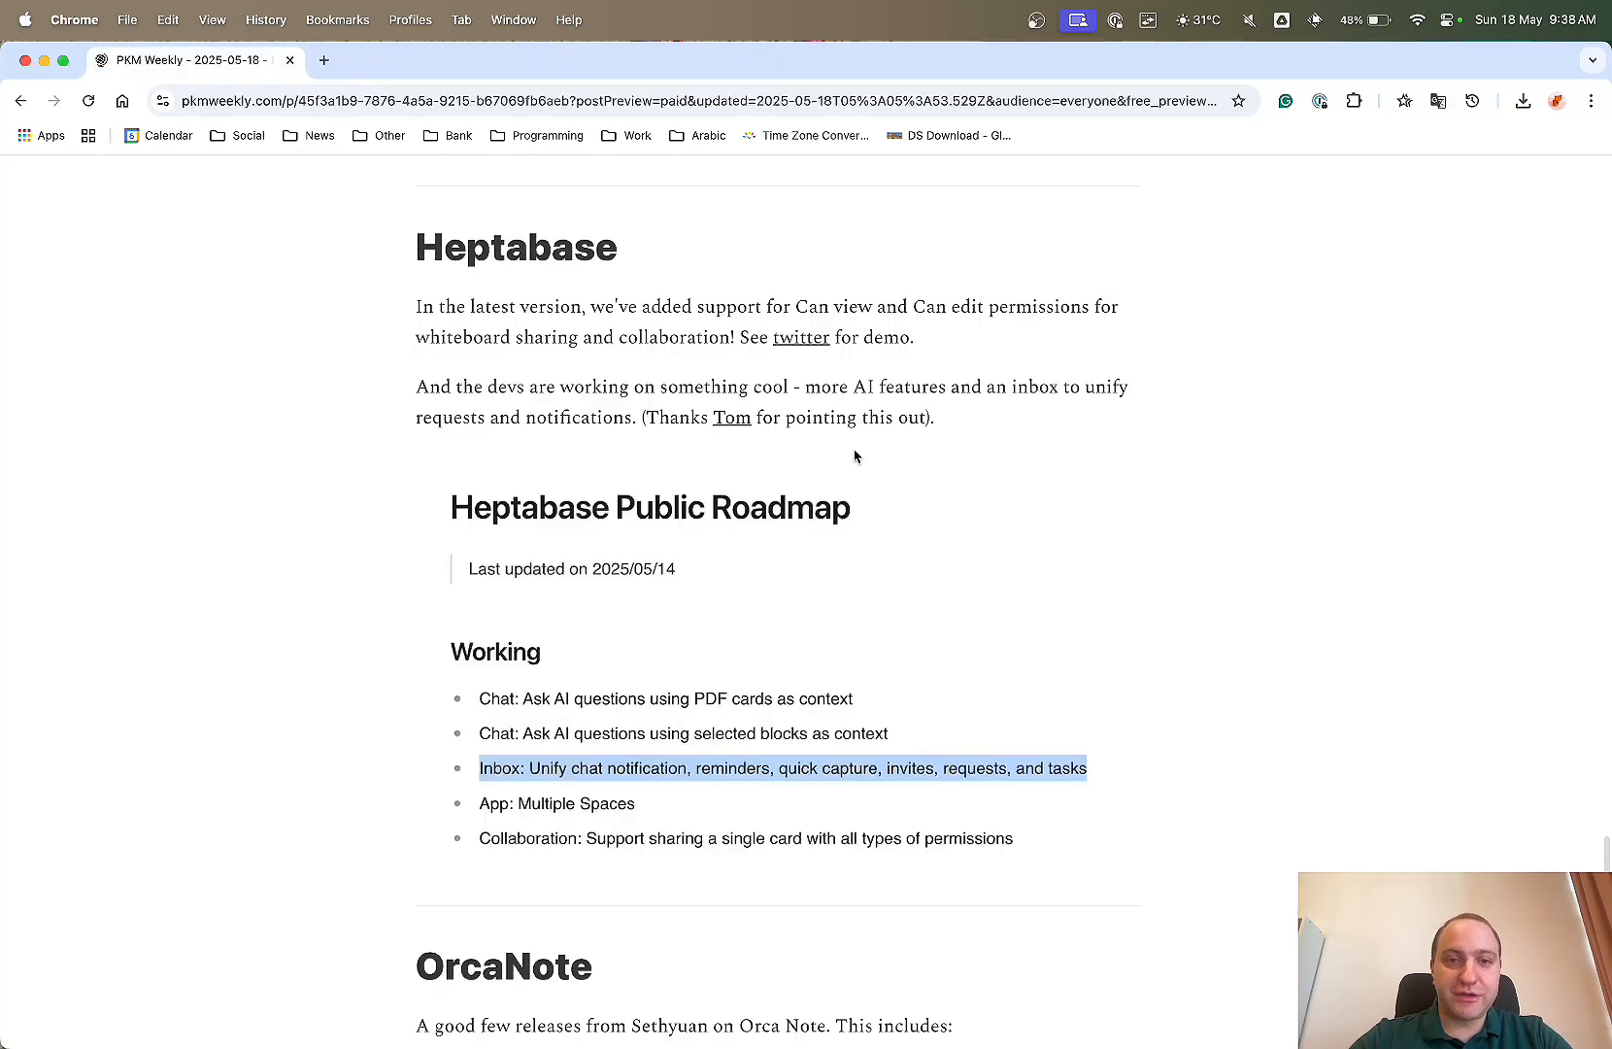
Scroll past the Heptabase roadmap to OrcaNote releases and open its Discord link in a new tab.
{"action": "scroll", "scroll_direction": "down", "scroll_amount": 3}
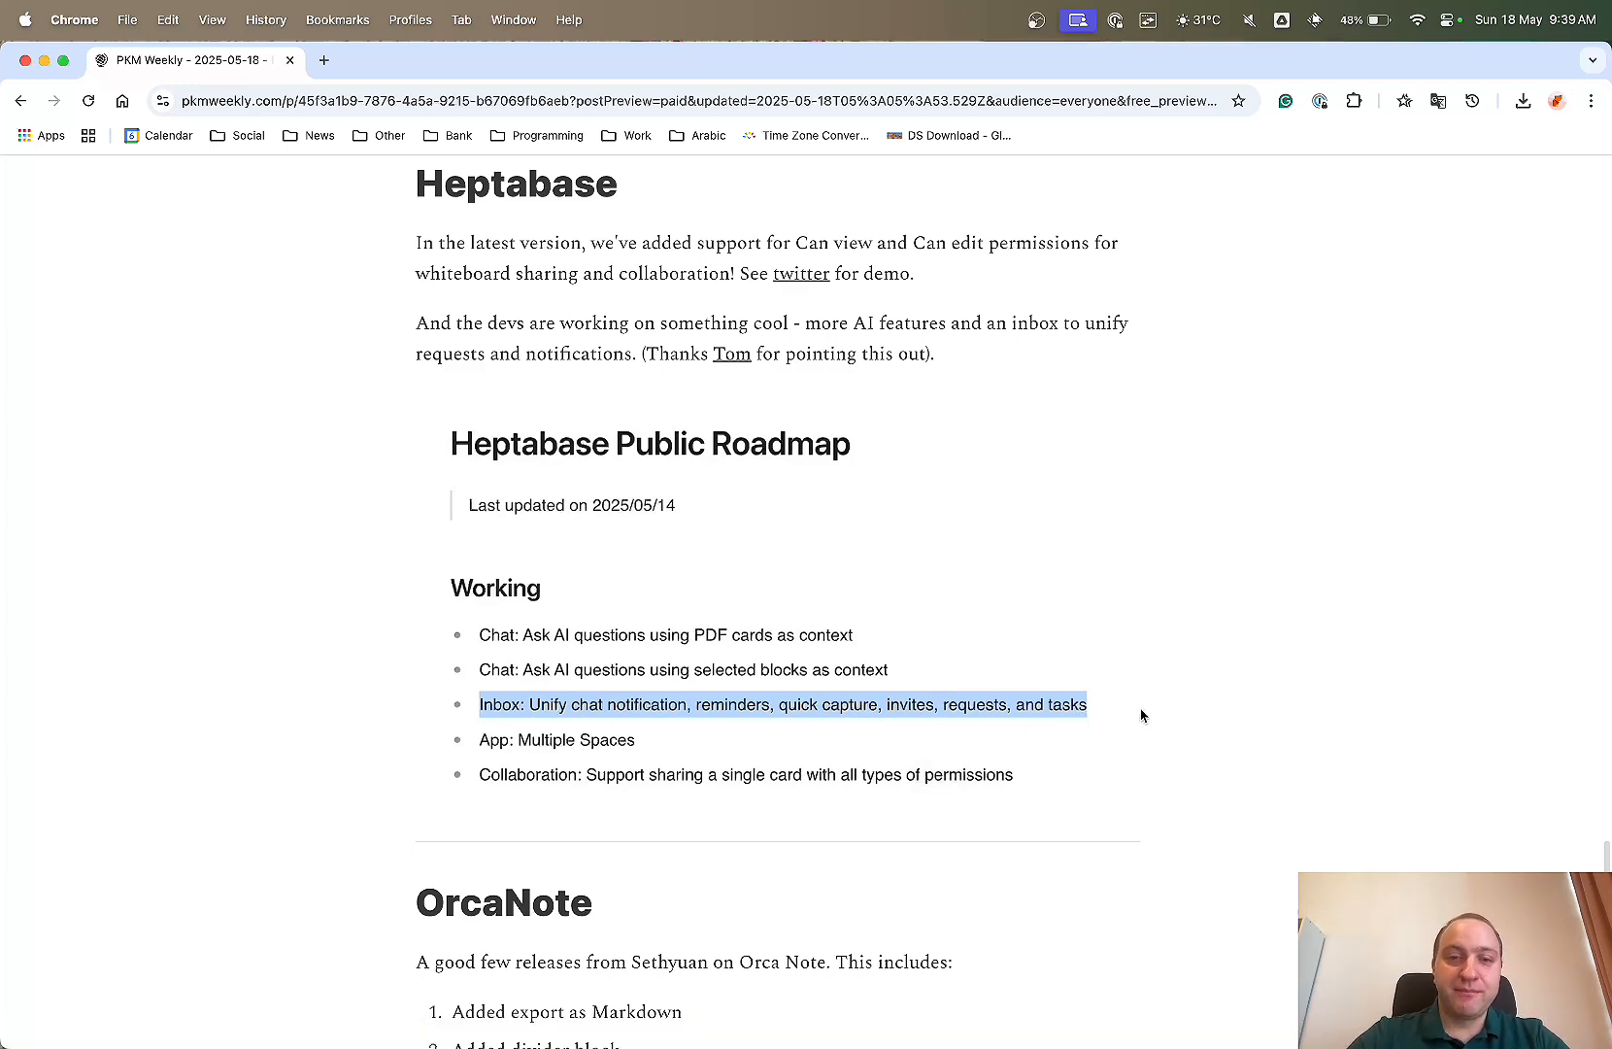
{"action": "scroll", "scroll_direction": "down", "scroll_amount": 3}
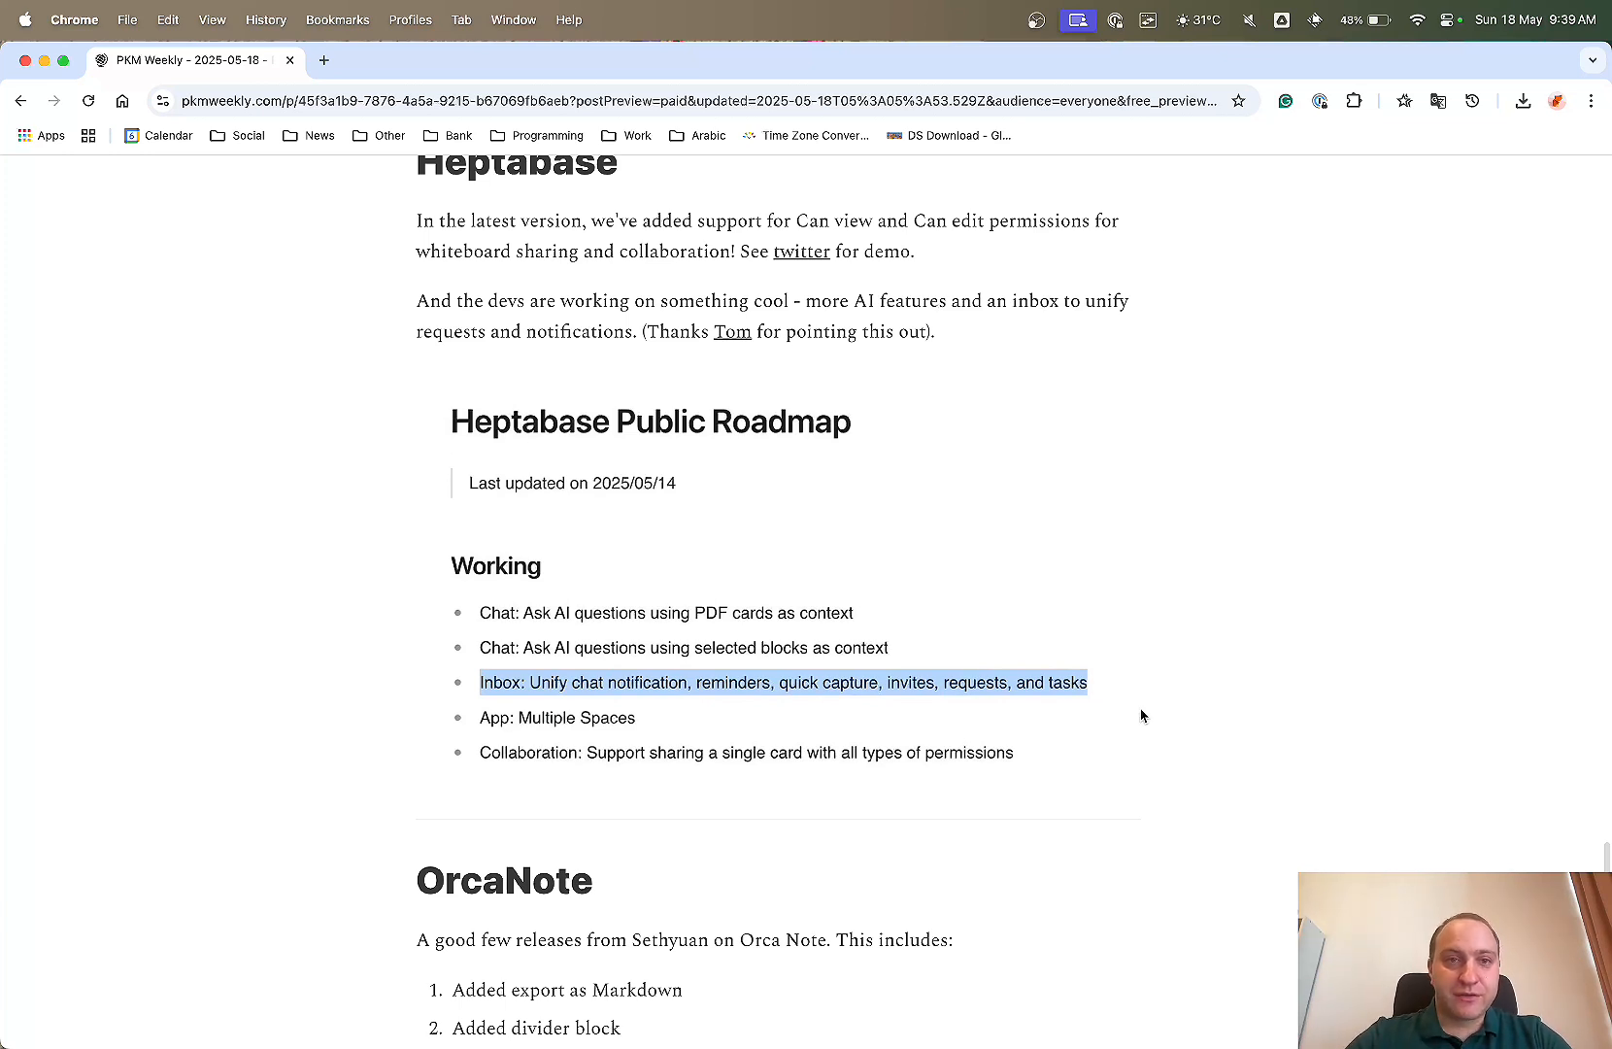
{"action": "scroll", "scroll_direction": "down", "scroll_amount": 3}
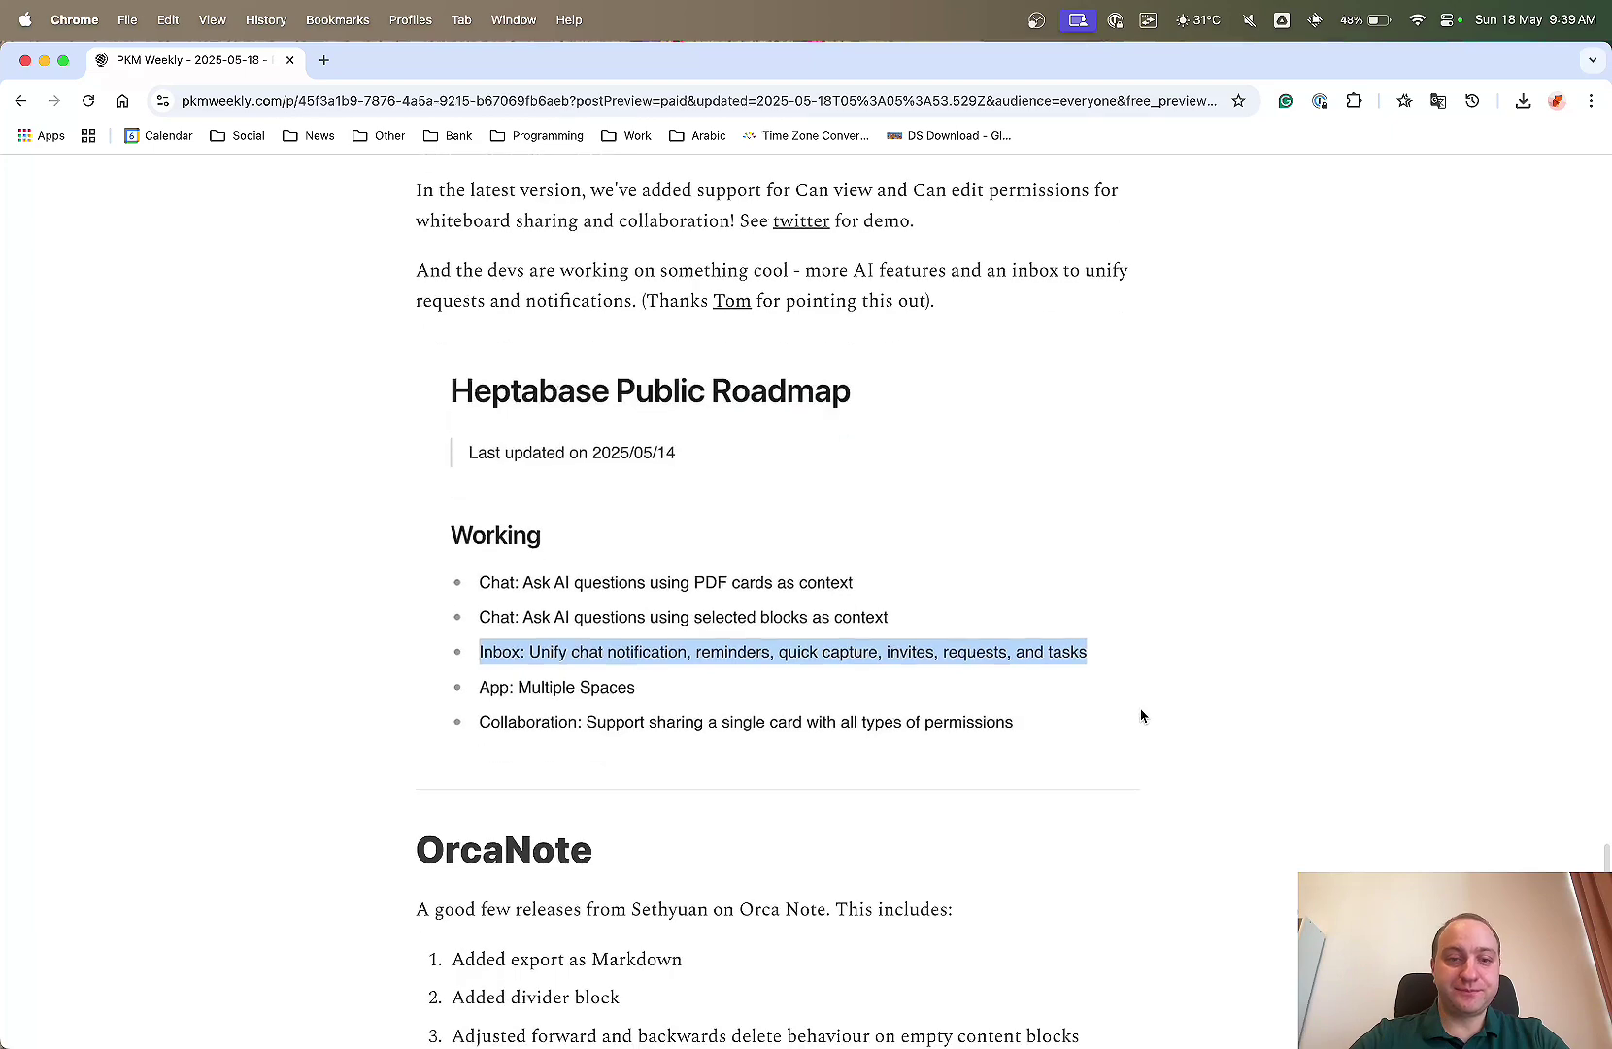
{"action": "scroll", "scroll_direction": "down", "scroll_amount": 3}
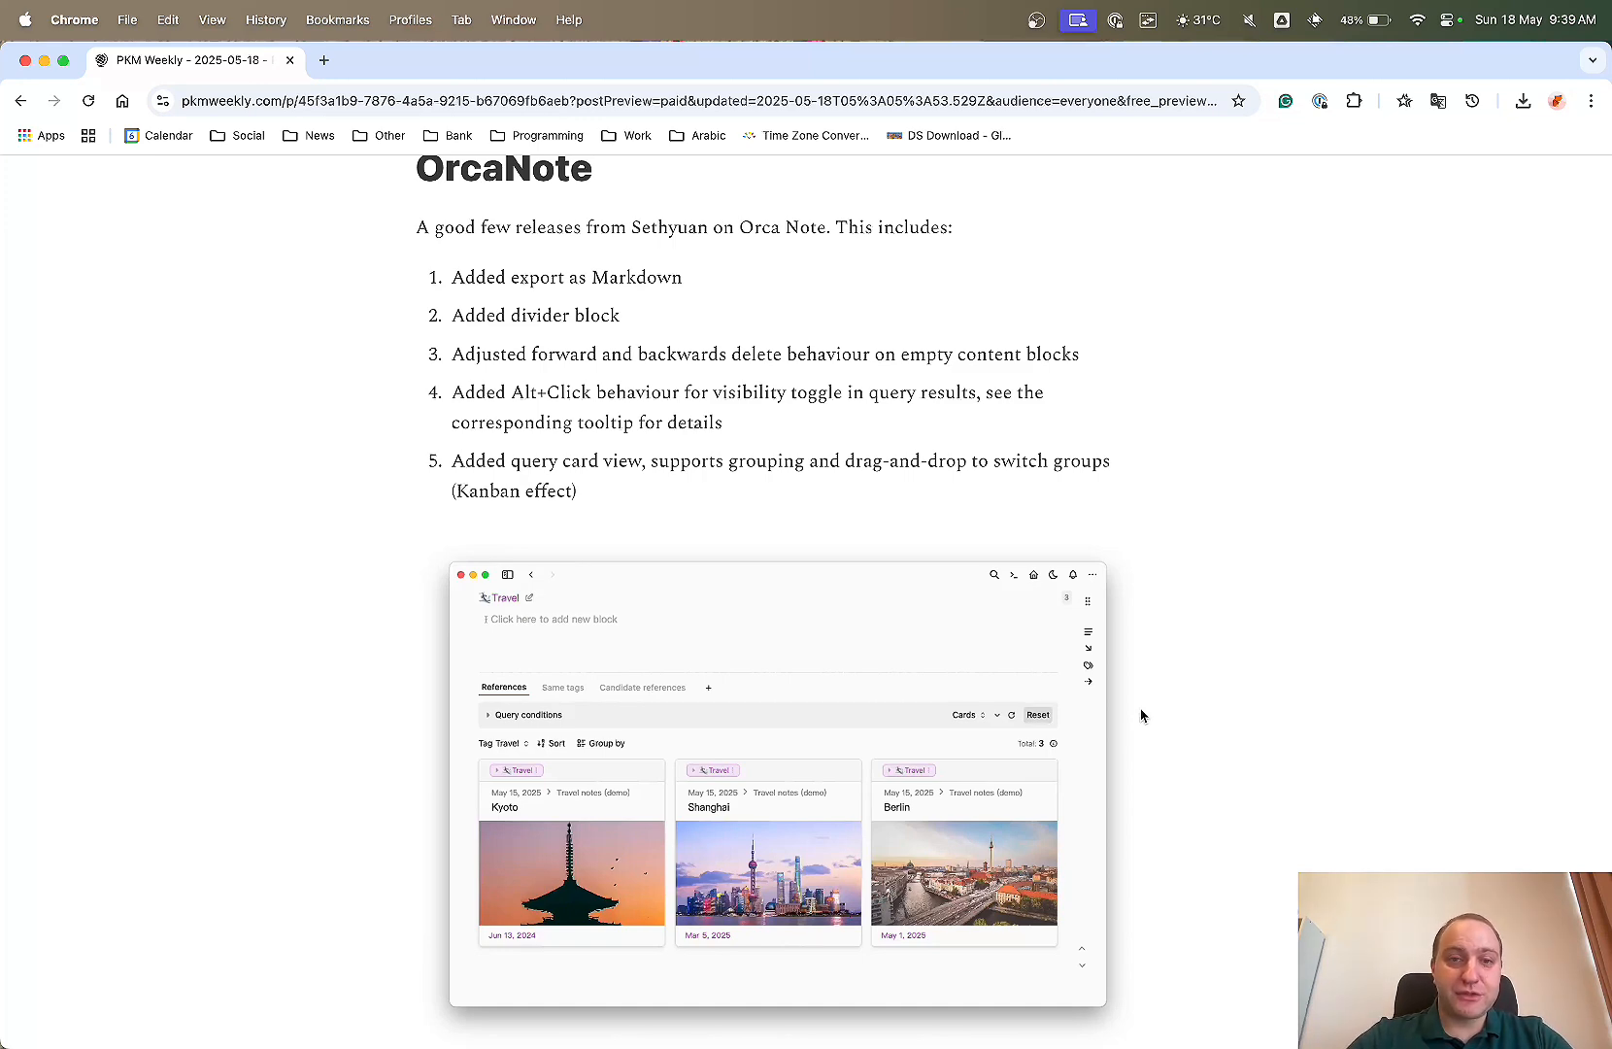
{"action": "scroll", "scroll_direction": "down", "scroll_amount": 3}
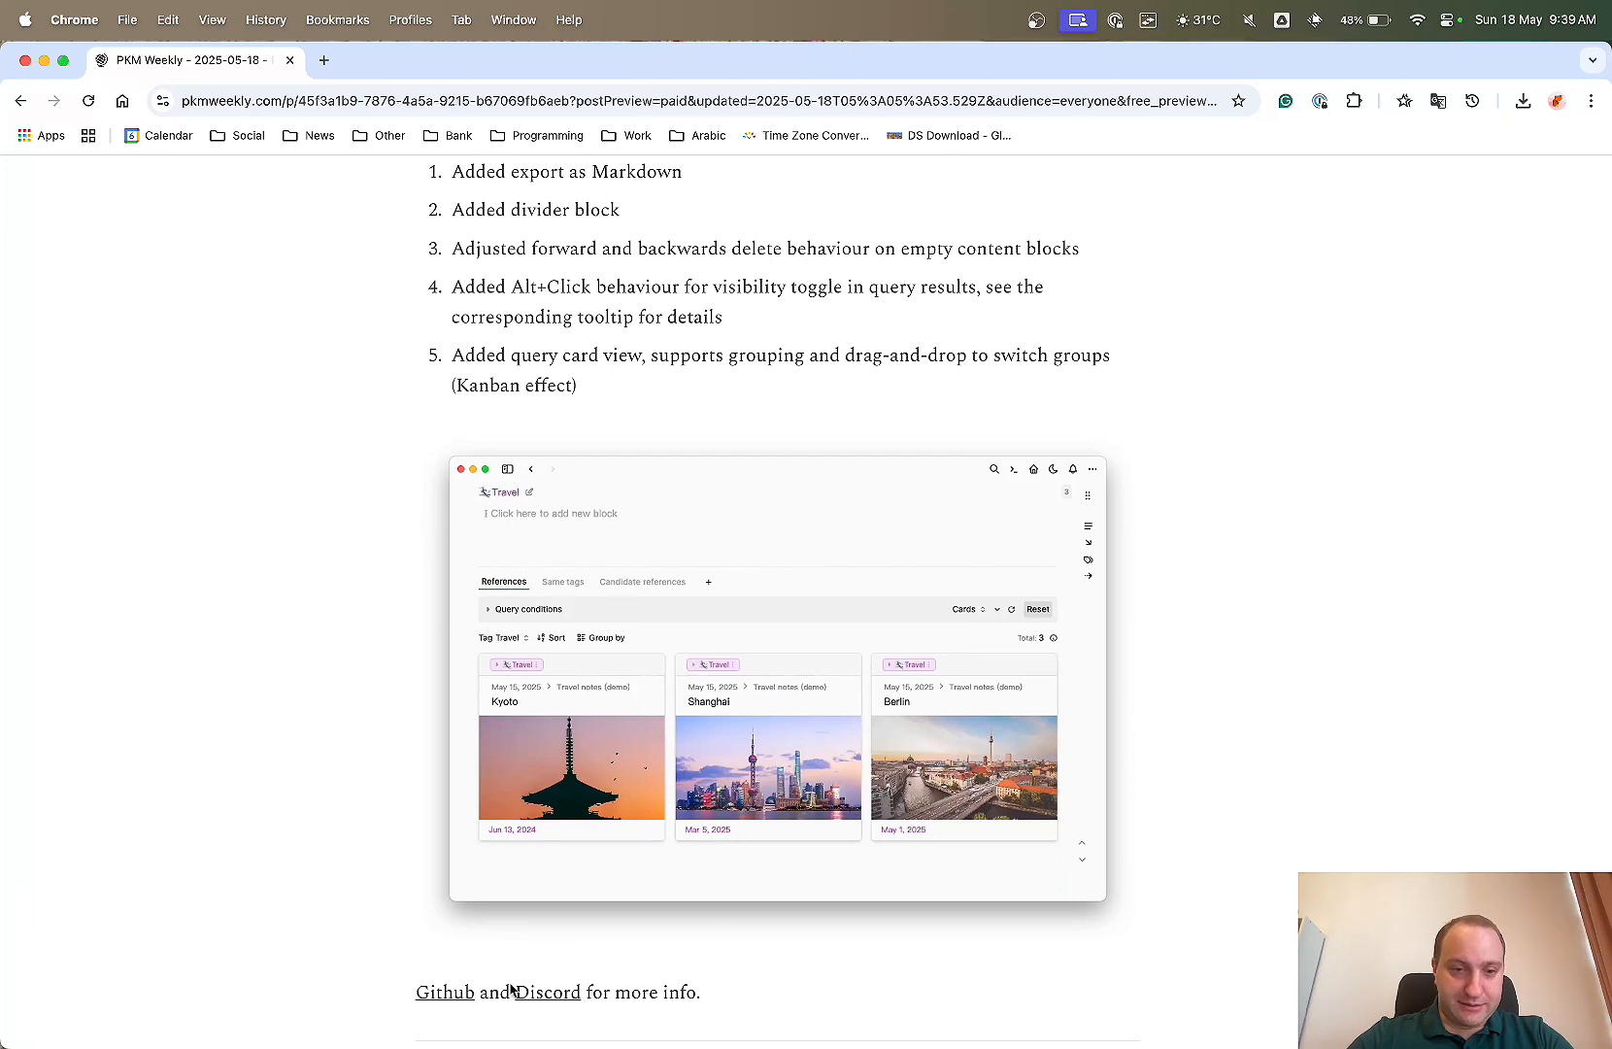
{"action": "left_click", "coordinate": [547, 992]}
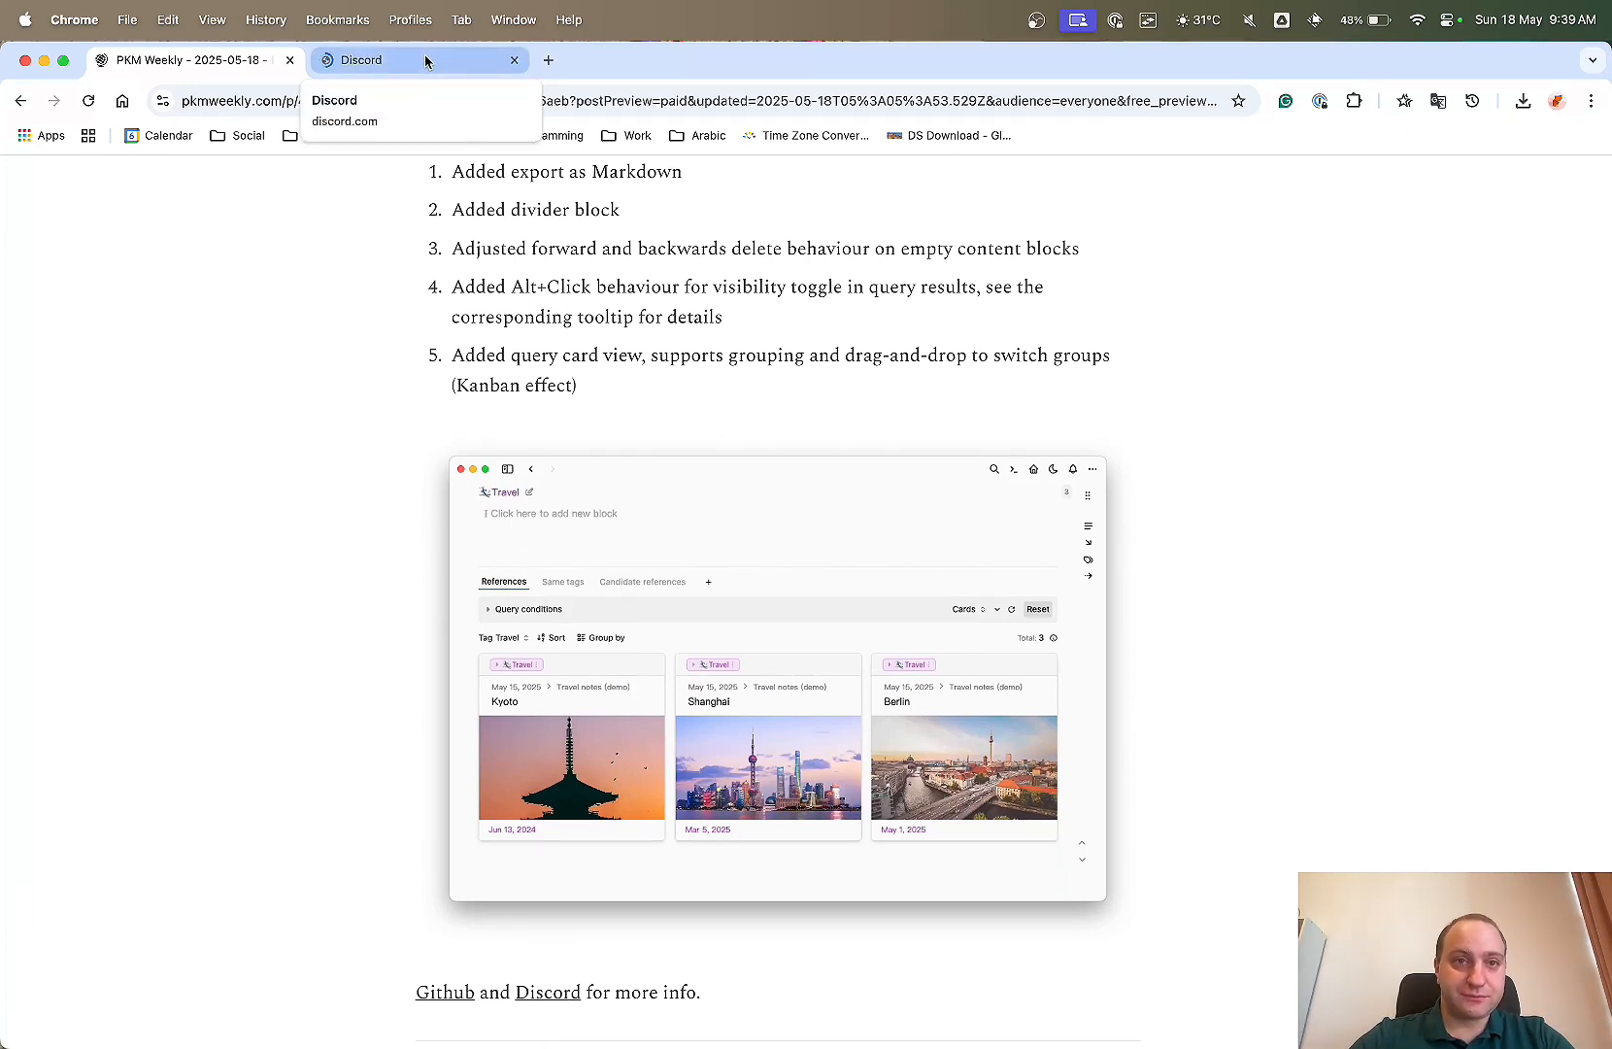
In Discord, play the Orca Note v1.12.0 card-view demo video, then close the viewer.
{"action": "left_click", "coordinate": [406, 60]}
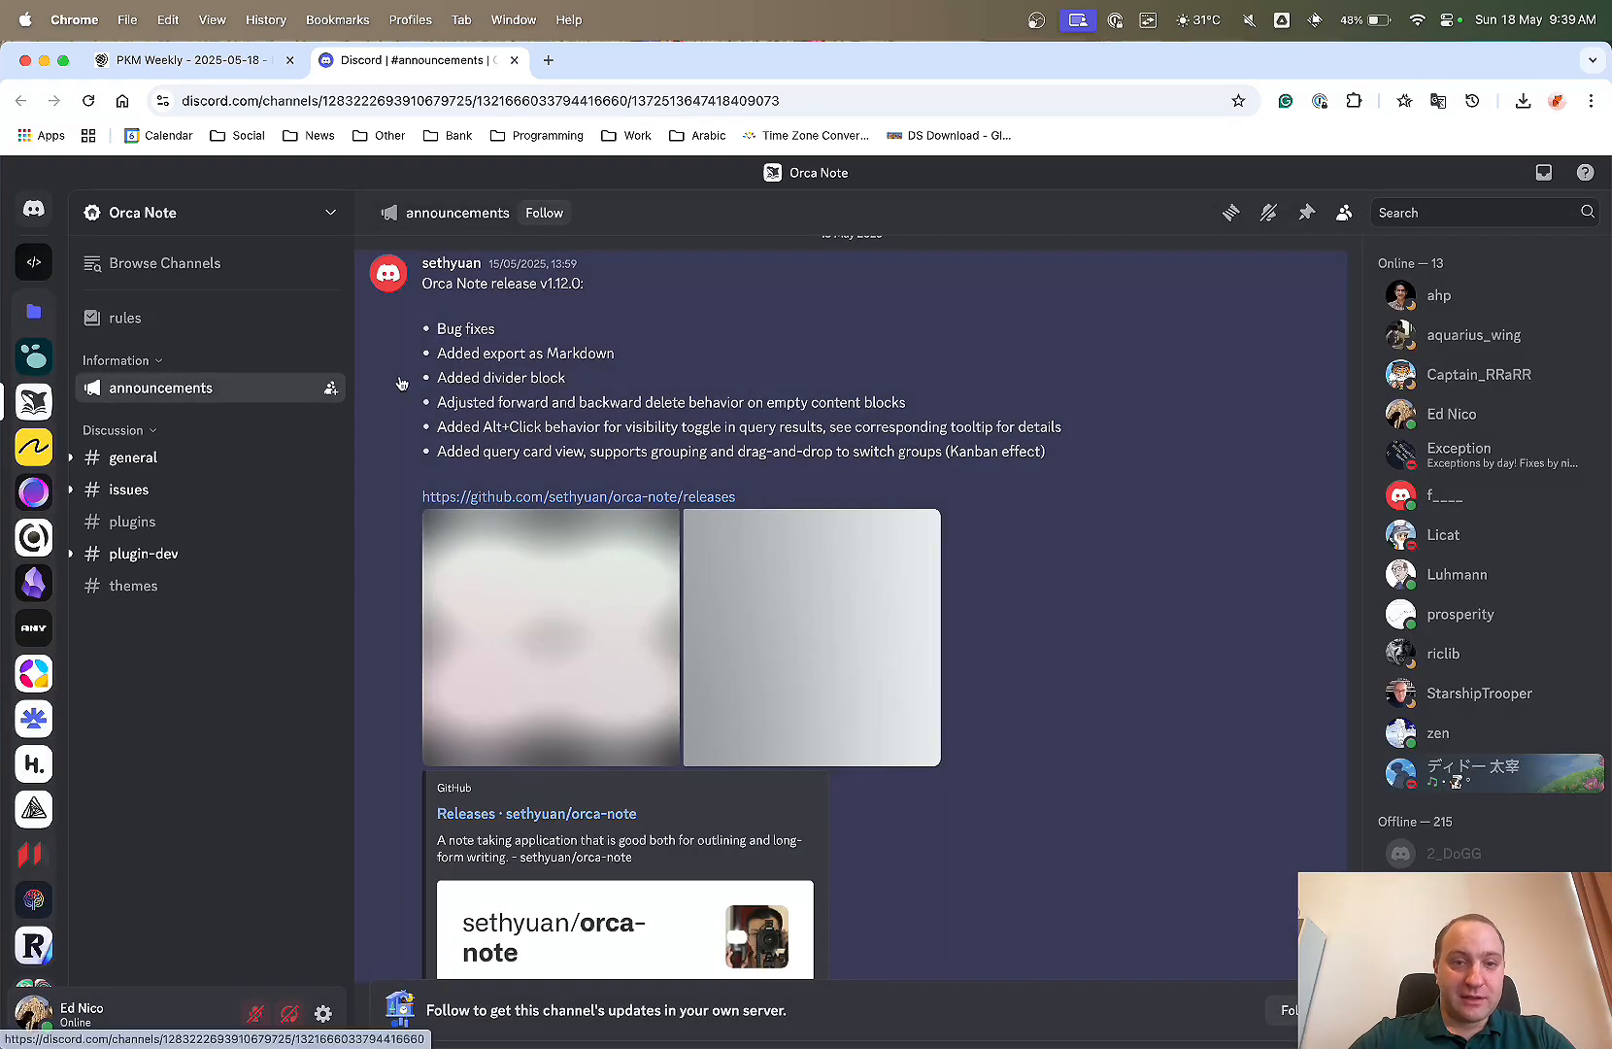
{"action": "left_click", "coordinate": [552, 637]}
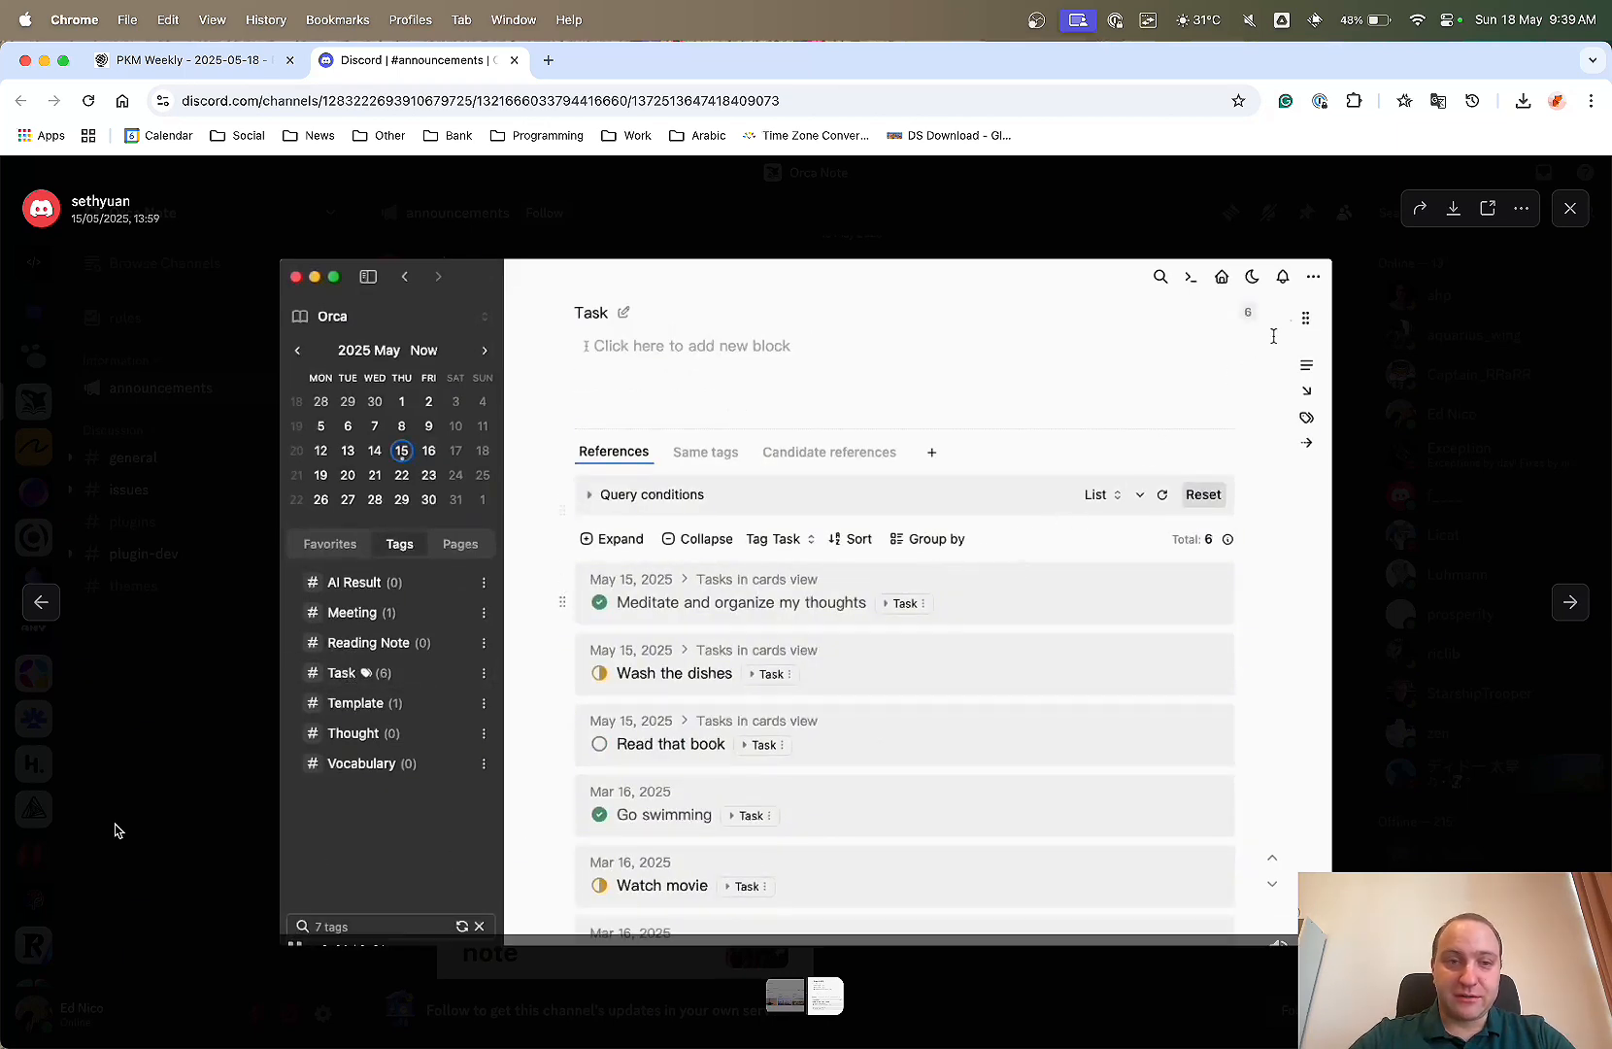
{"action": "left_click", "coordinate": [1305, 318]}
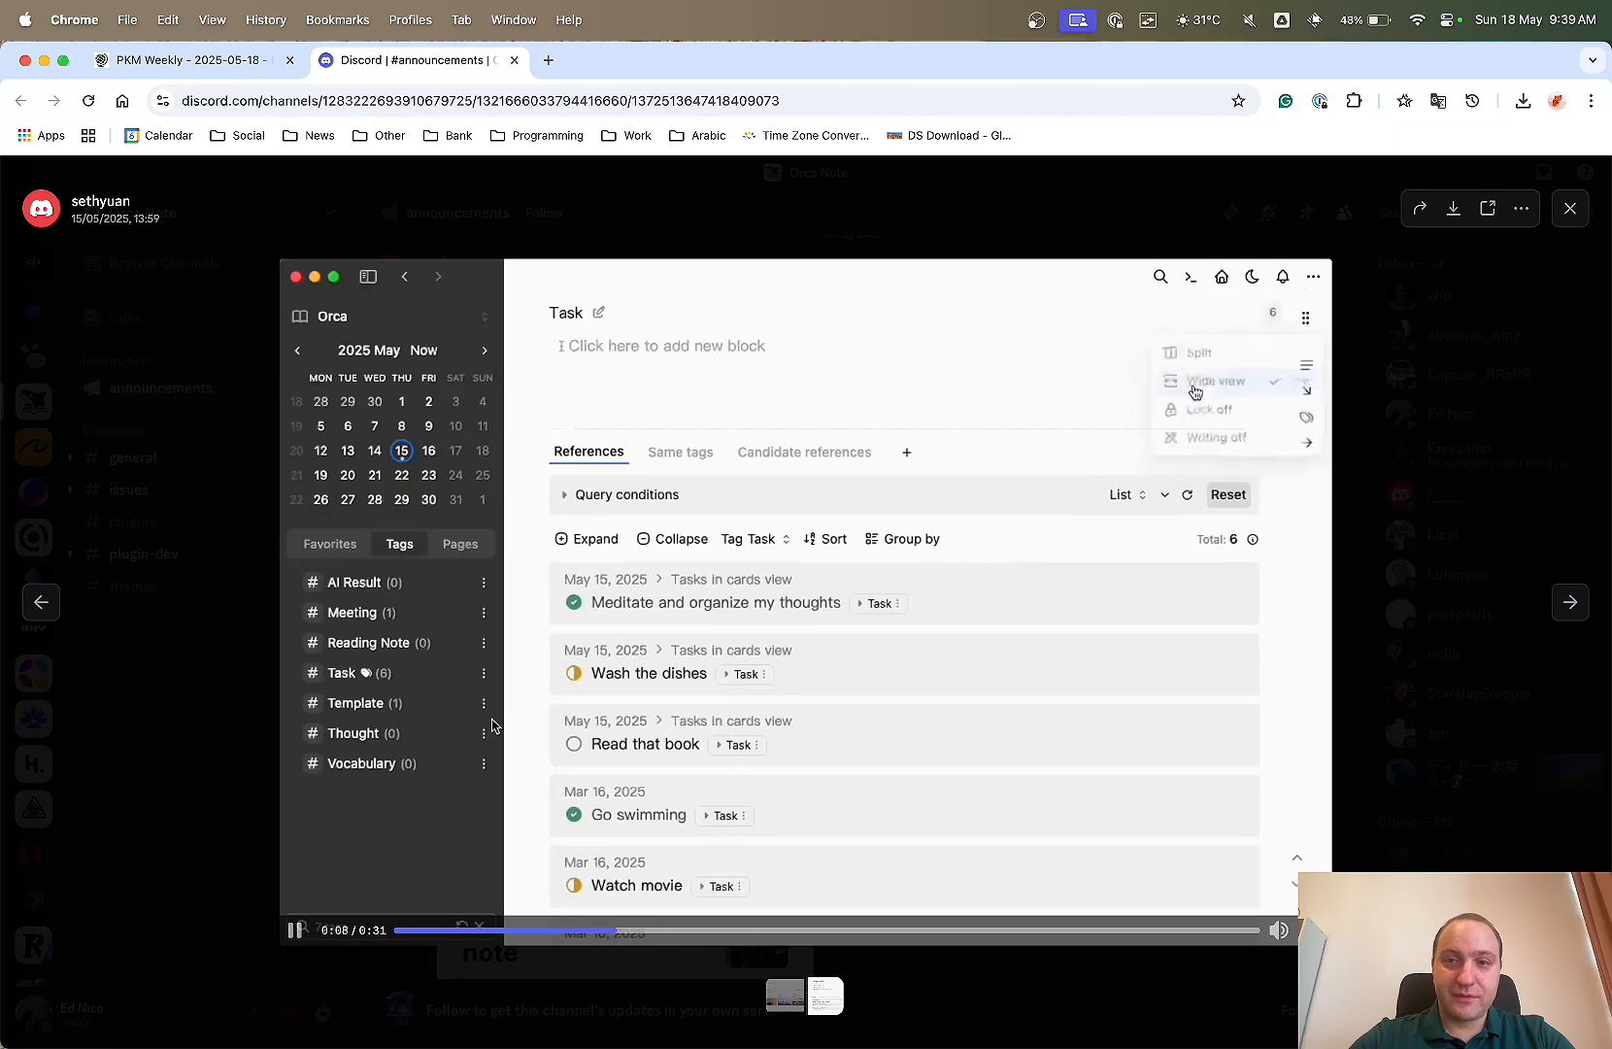
{"action": "left_click", "coordinate": [1127, 494]}
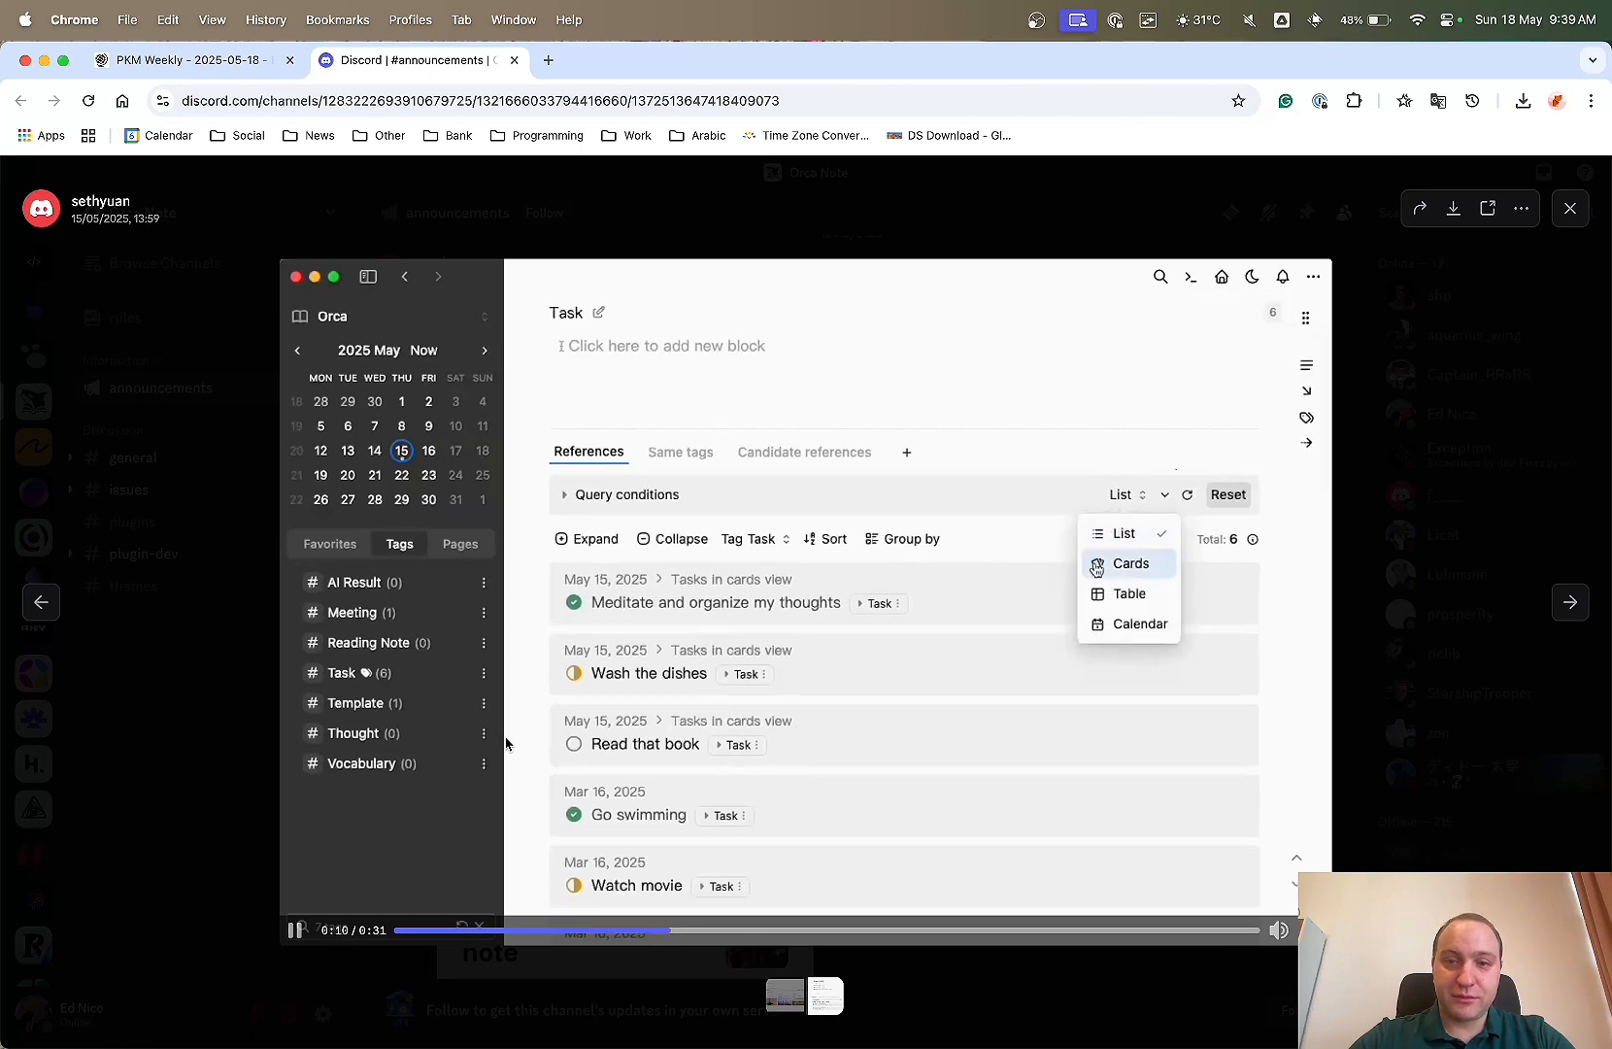
{"action": "left_click", "coordinate": [1130, 563]}
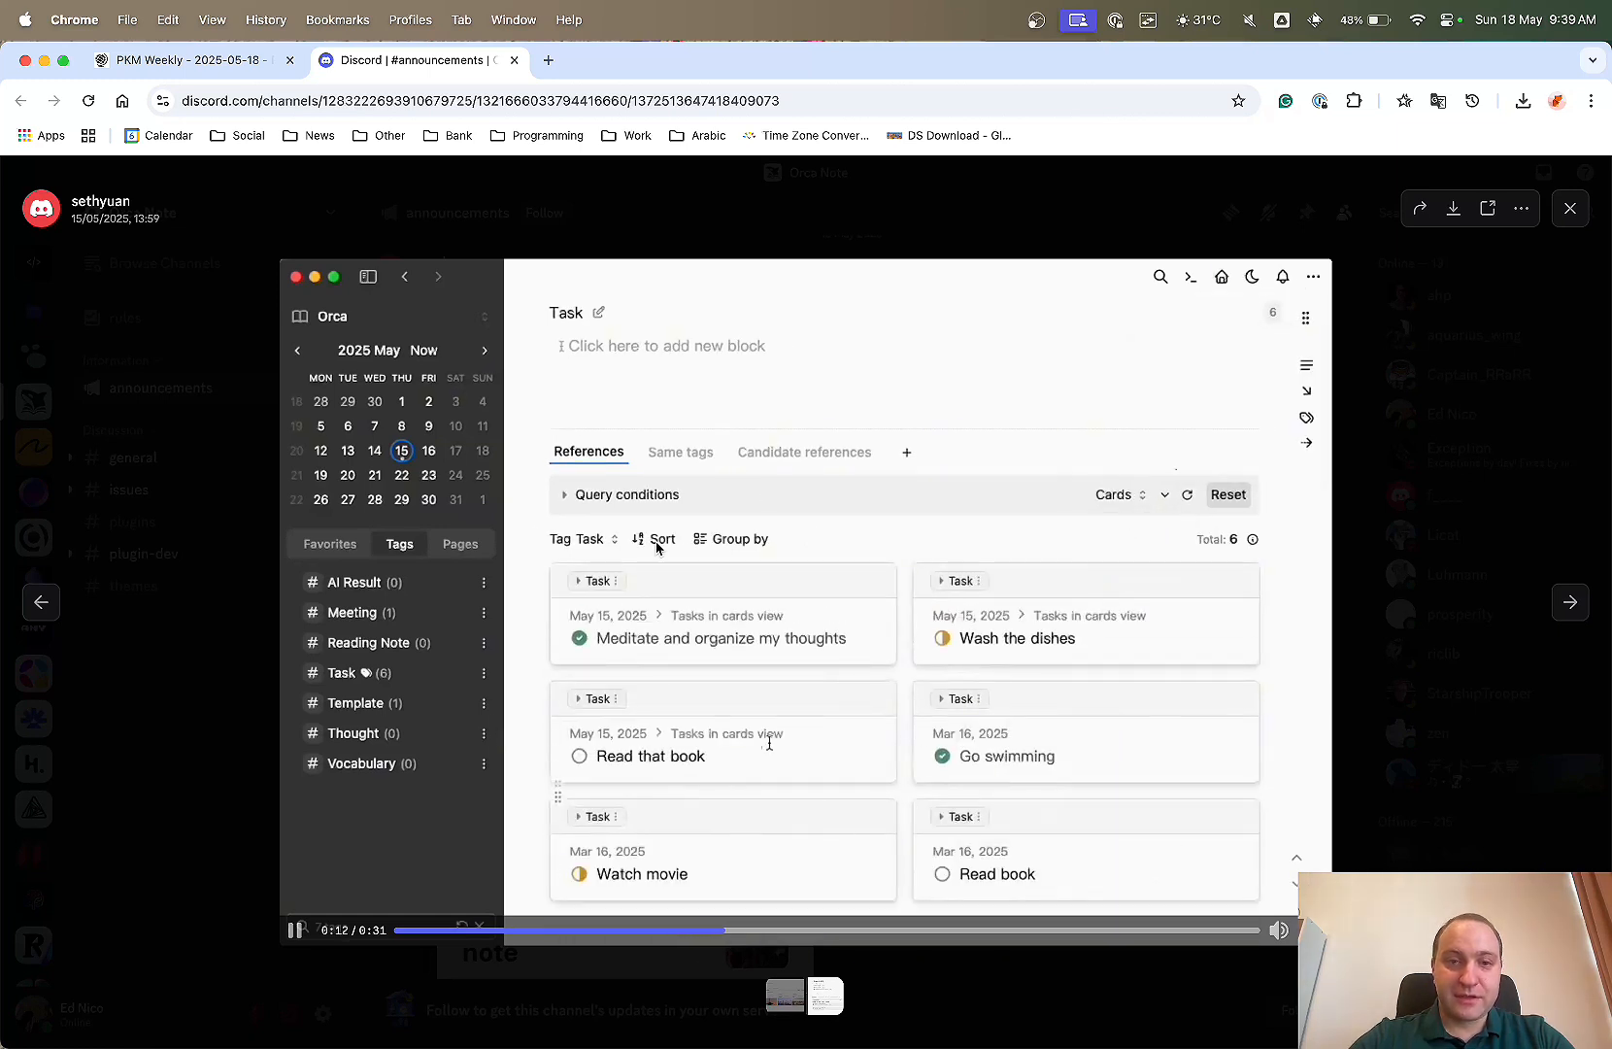
{"action": "left_click", "coordinate": [368, 277]}
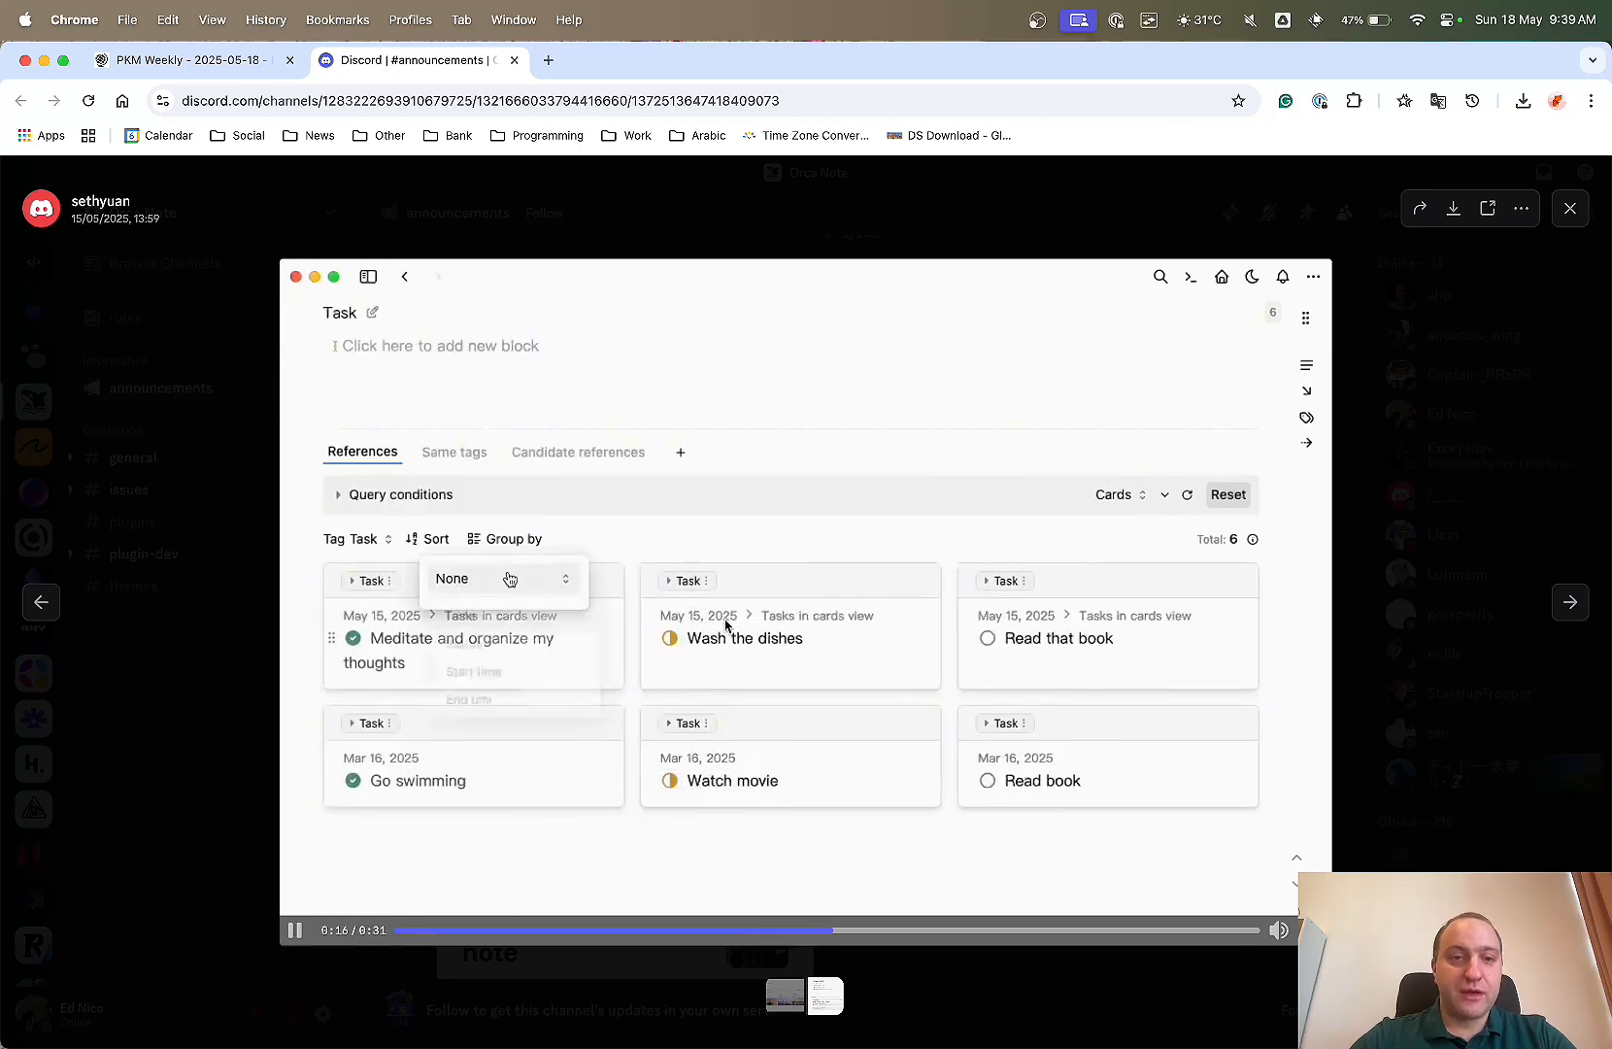
{"action": "left_click", "coordinate": [502, 578]}
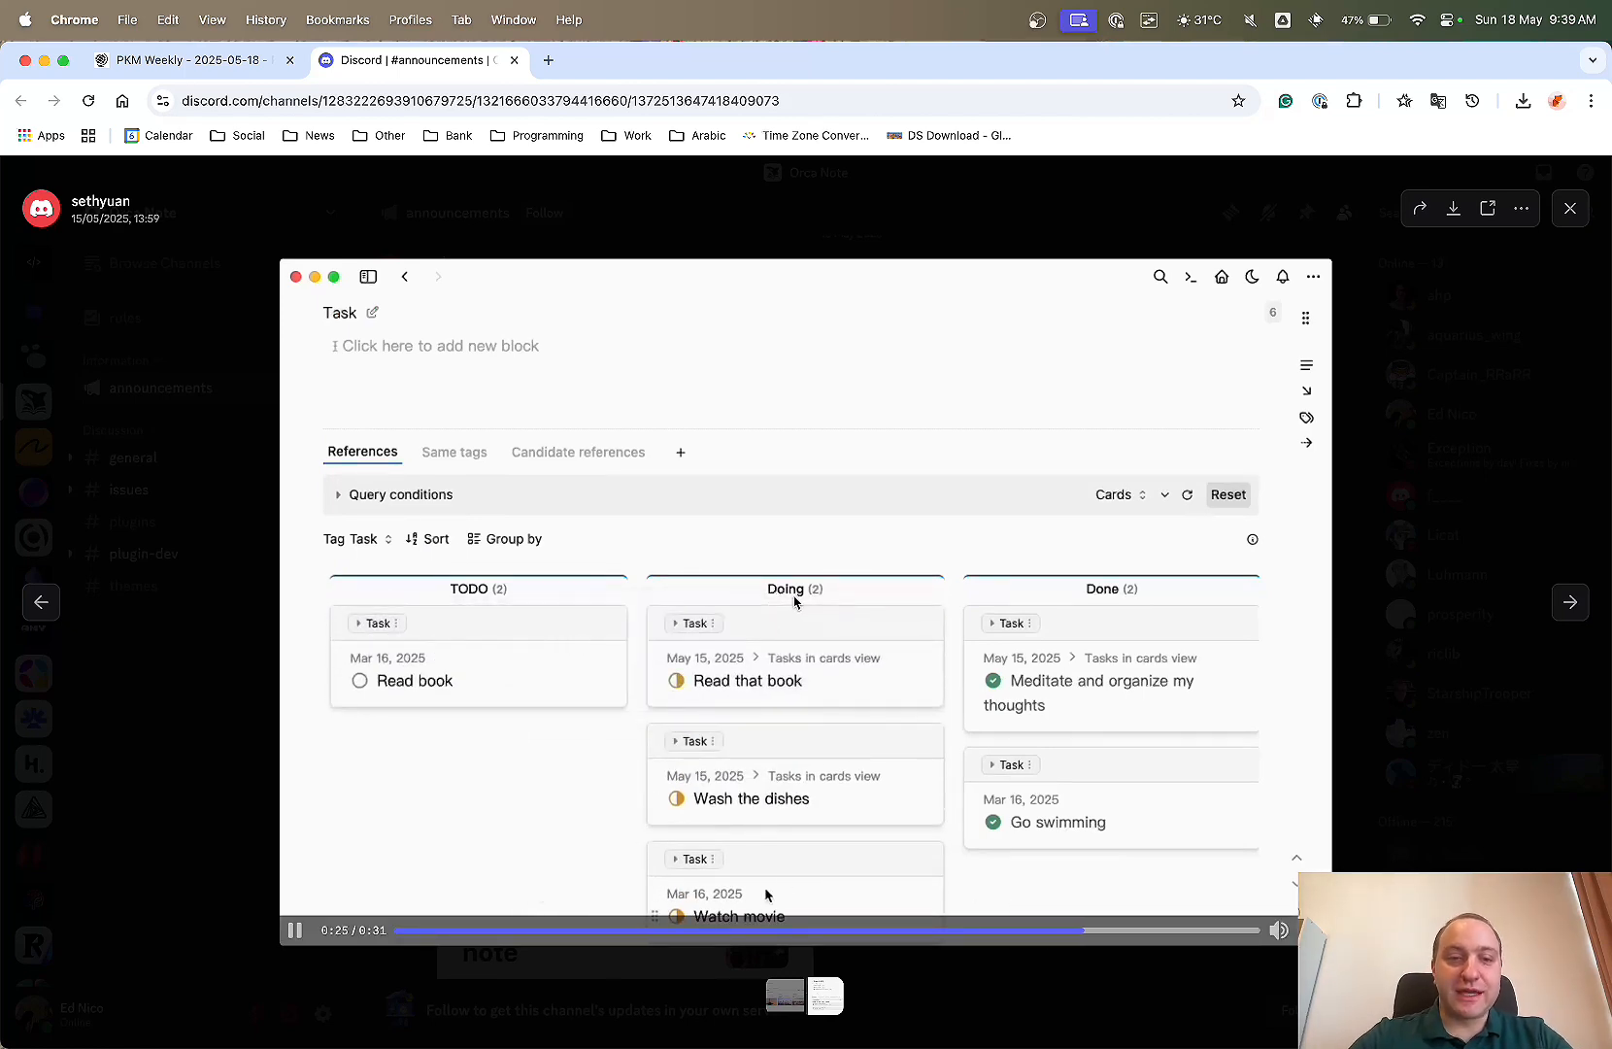
{"action": "left_click", "coordinate": [1569, 208]}
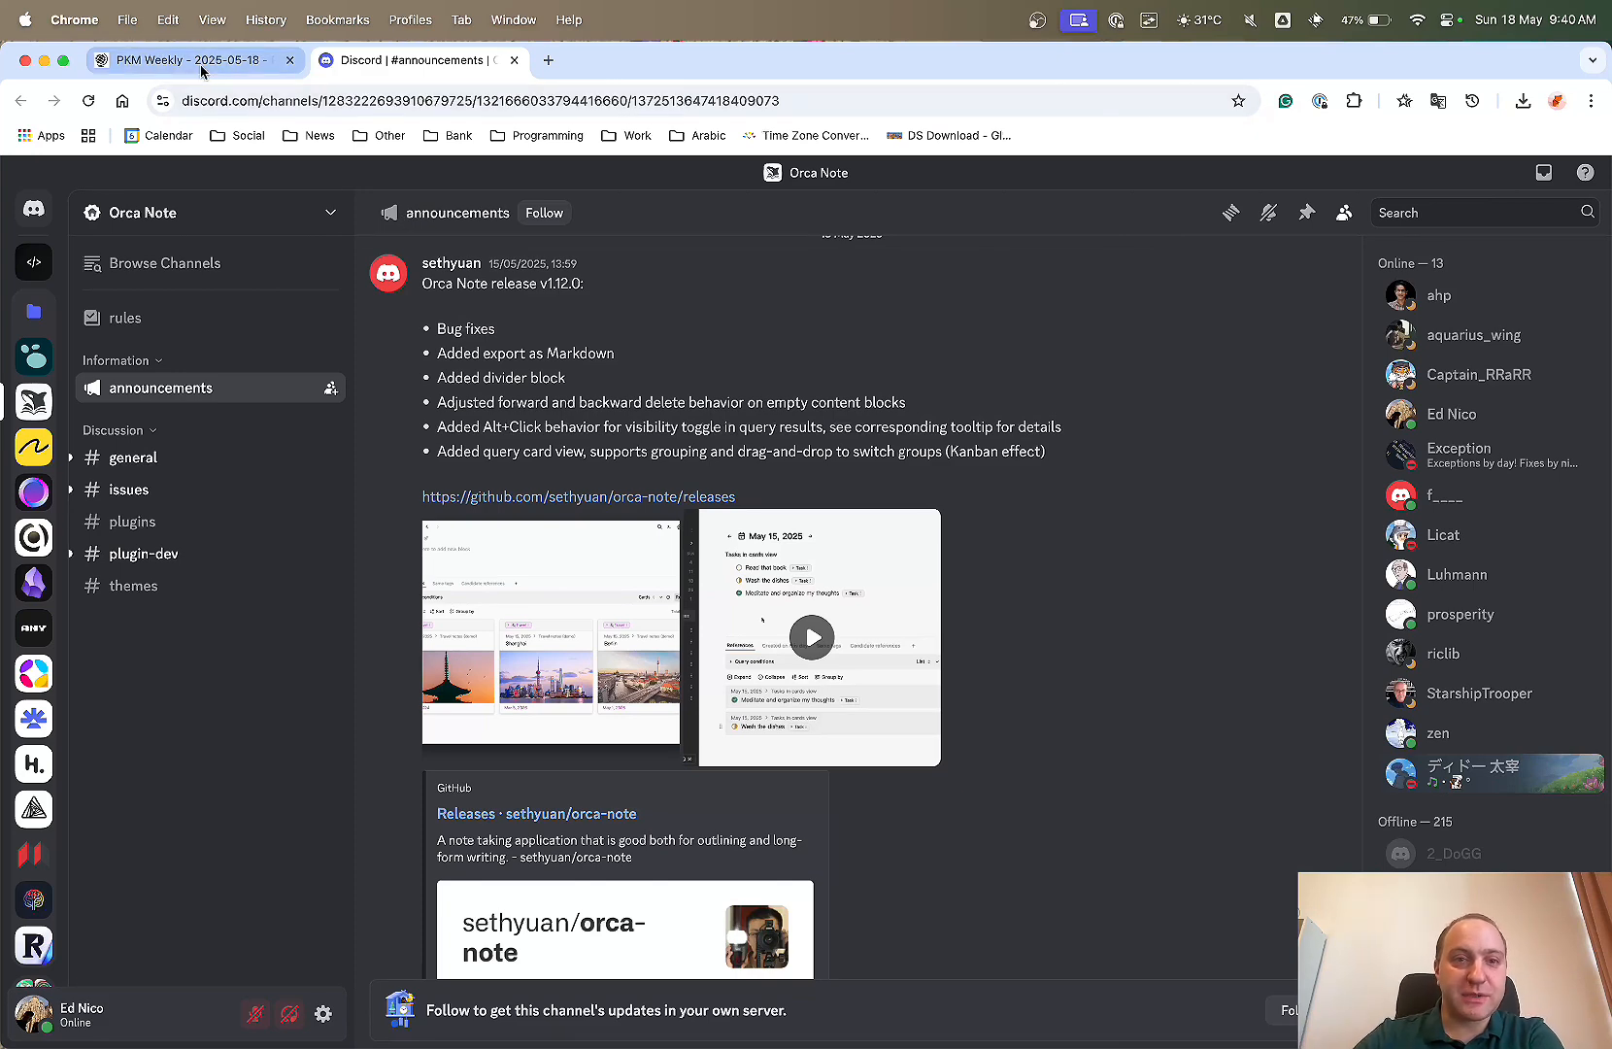
Back in PKM Weekly, play the Thymer demo to 0:12, pause, and open the Ejectable Apps article.
{"action": "left_click", "coordinate": [184, 59]}
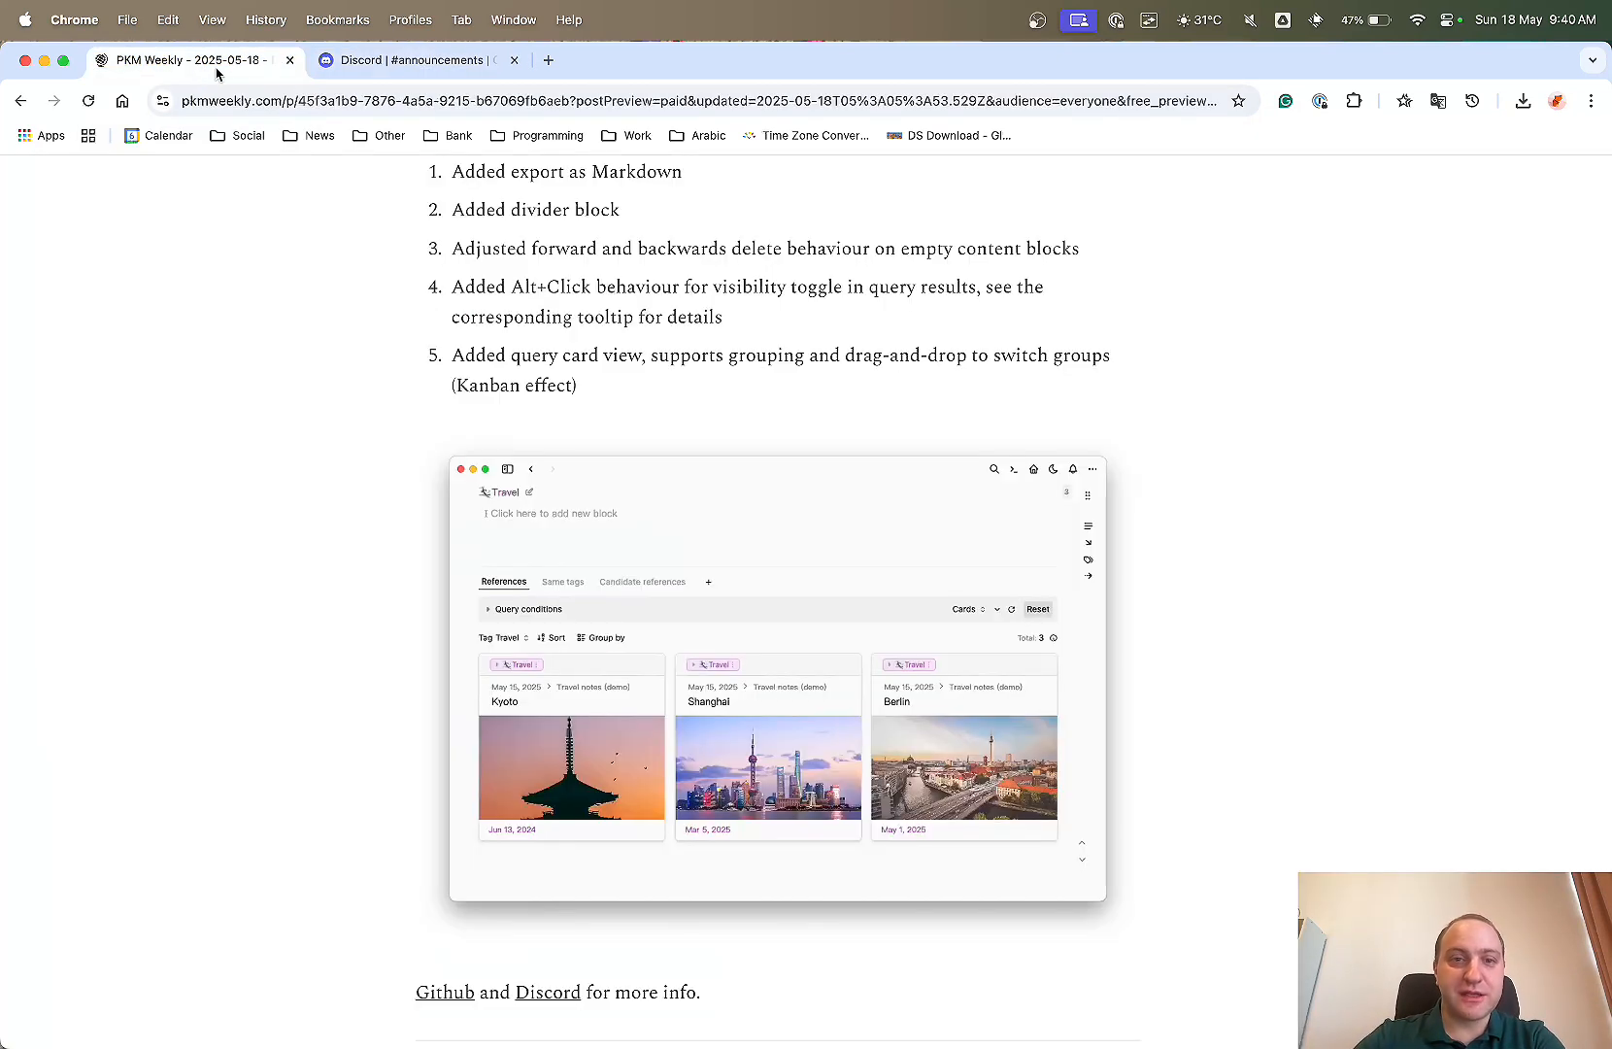
{"action": "scroll", "scroll_direction": "down", "scroll_amount": 3}
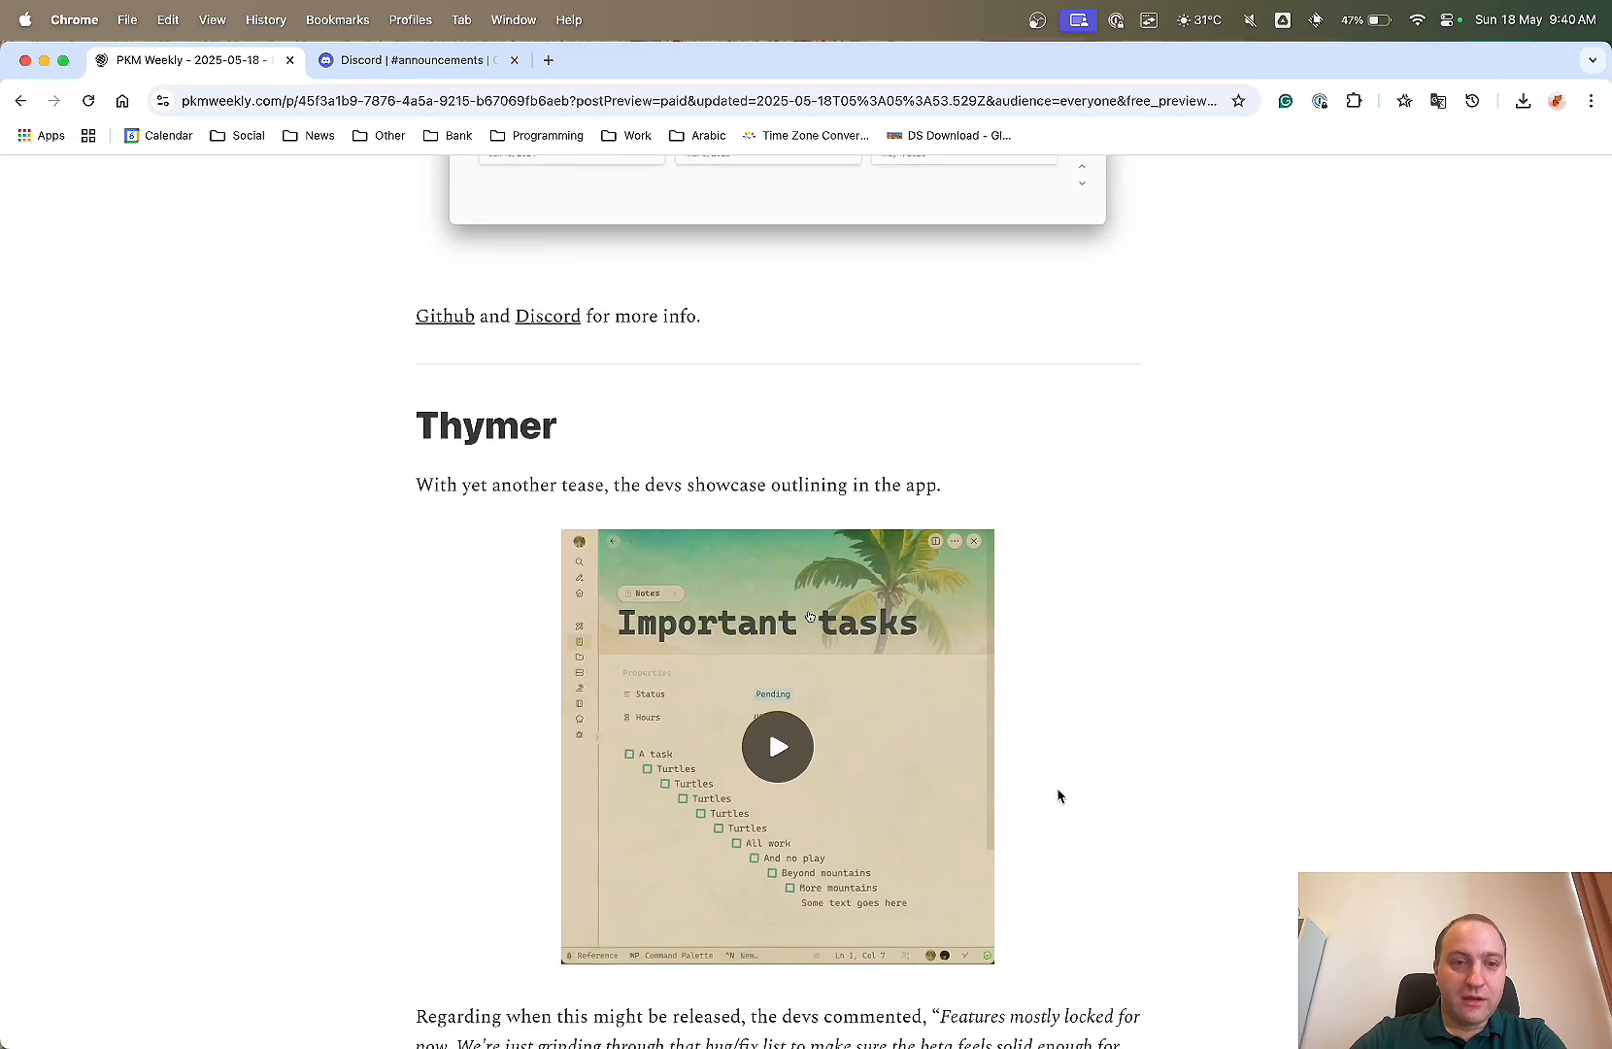
{"action": "left_click", "coordinate": [777, 746]}
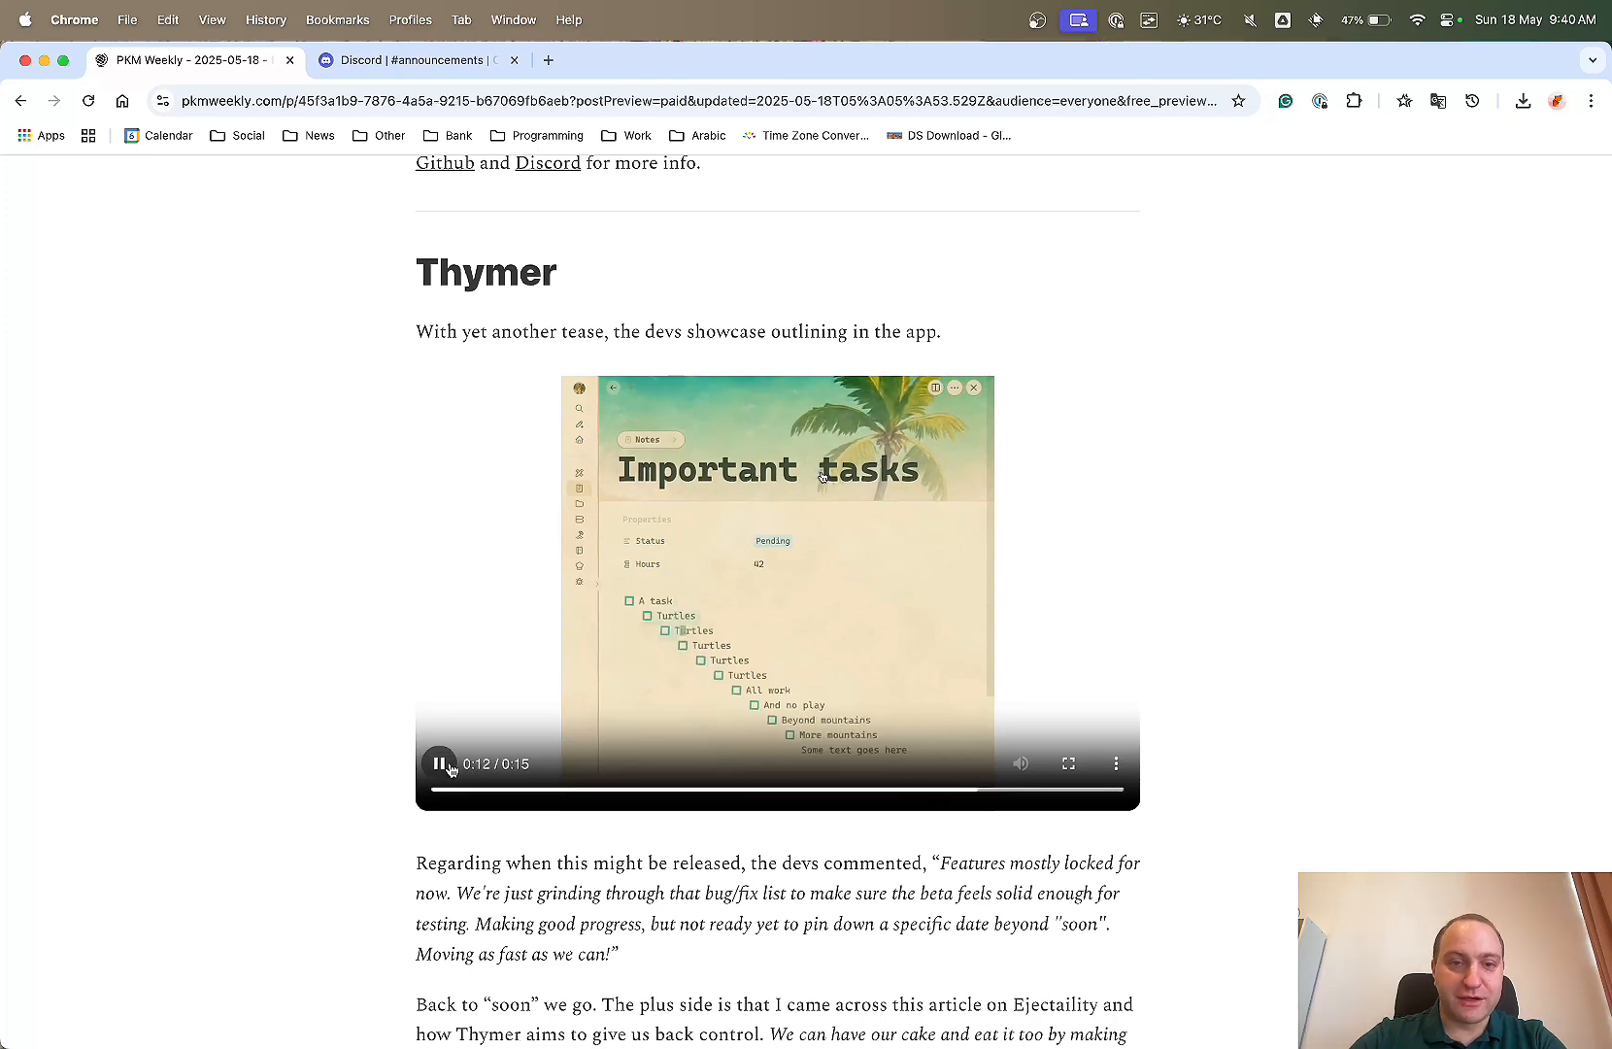
{"action": "left_click", "coordinate": [438, 764]}
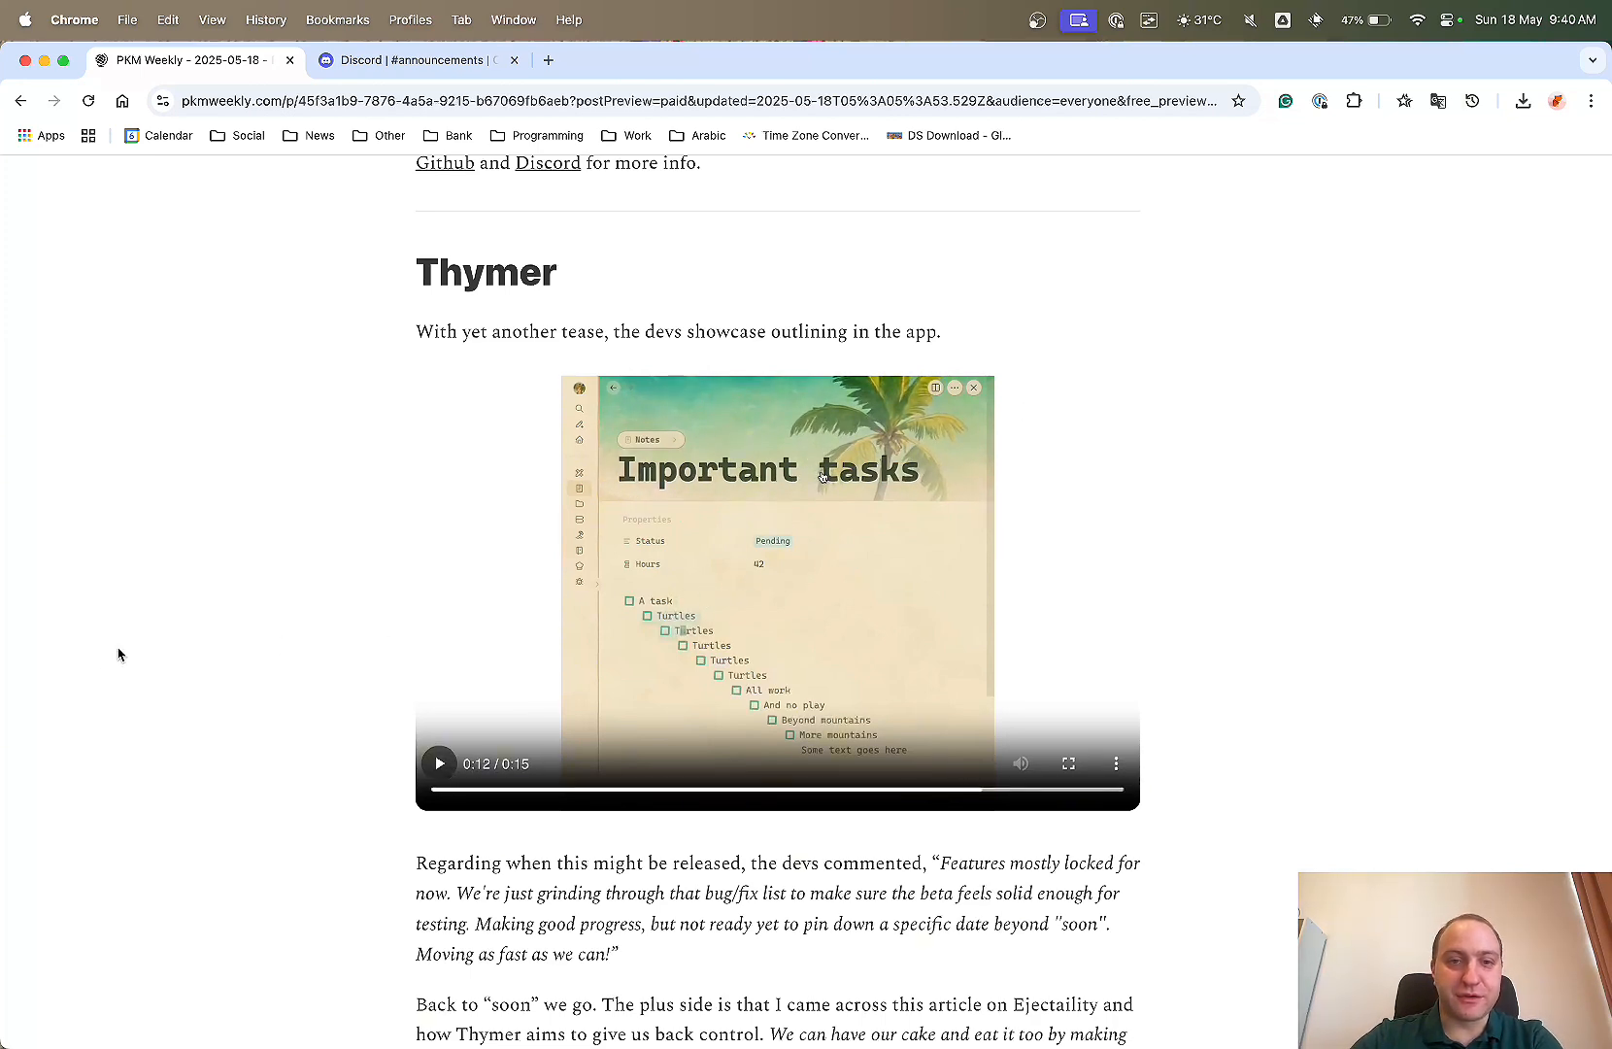
{"action": "scroll", "scroll_direction": "down", "scroll_amount": 3}
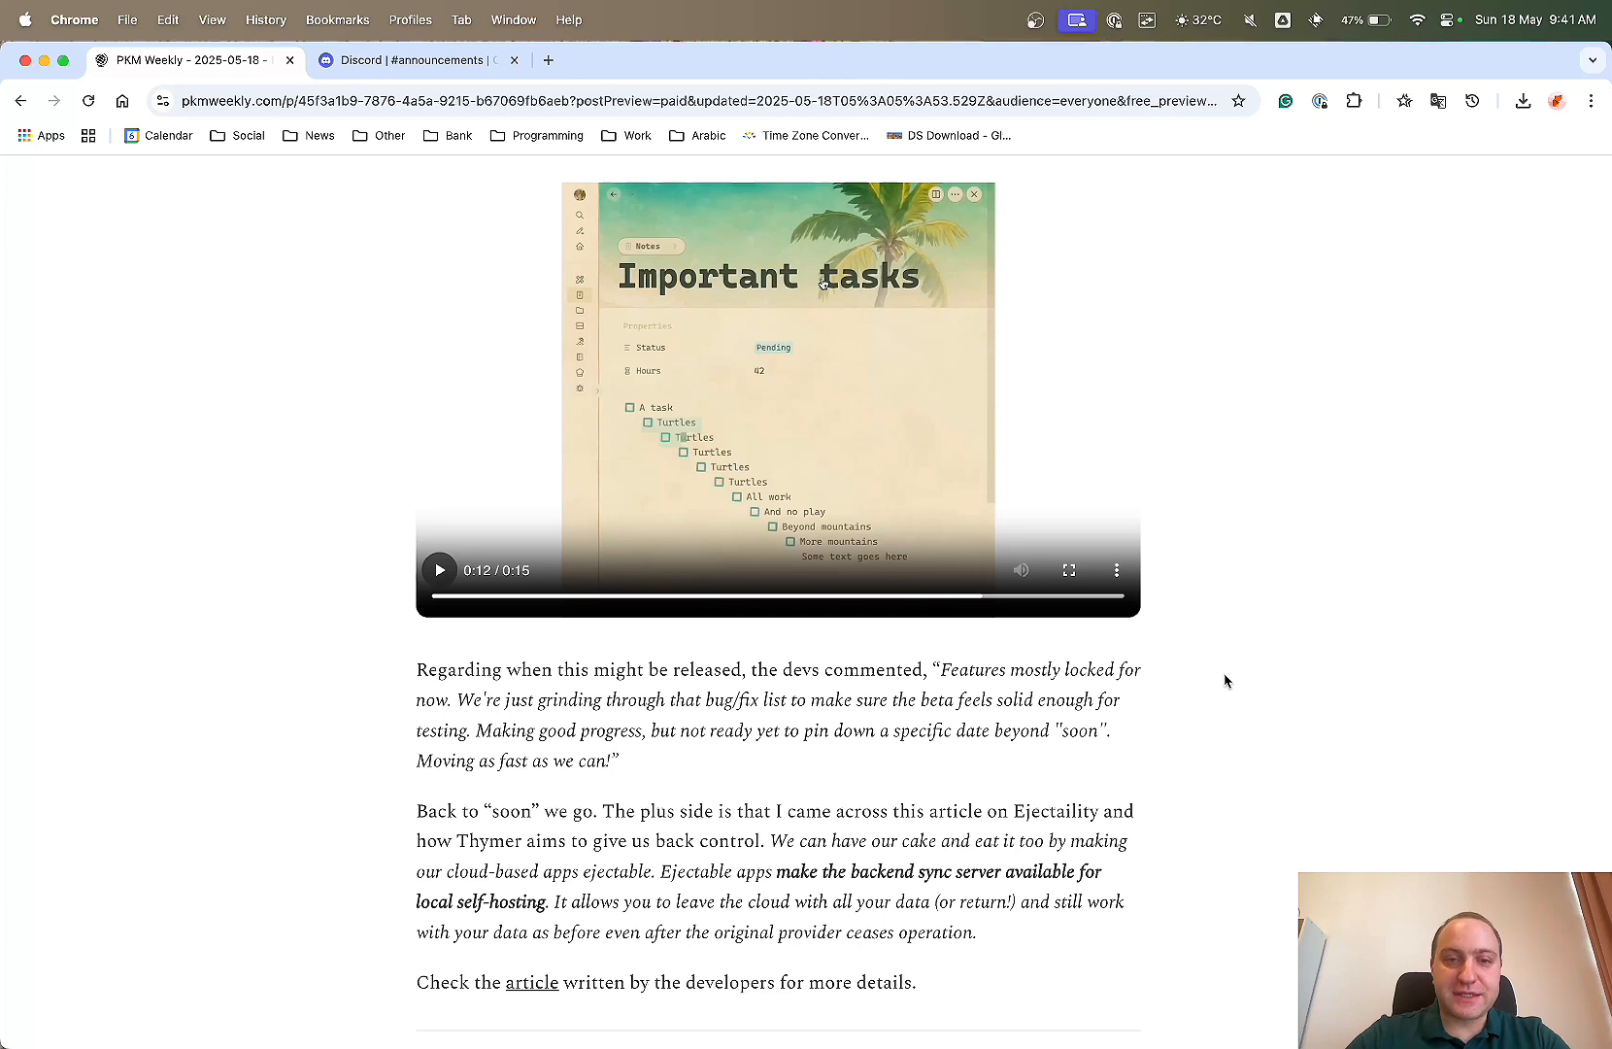
{"action": "mouse_move", "coordinate": [1227, 704]}
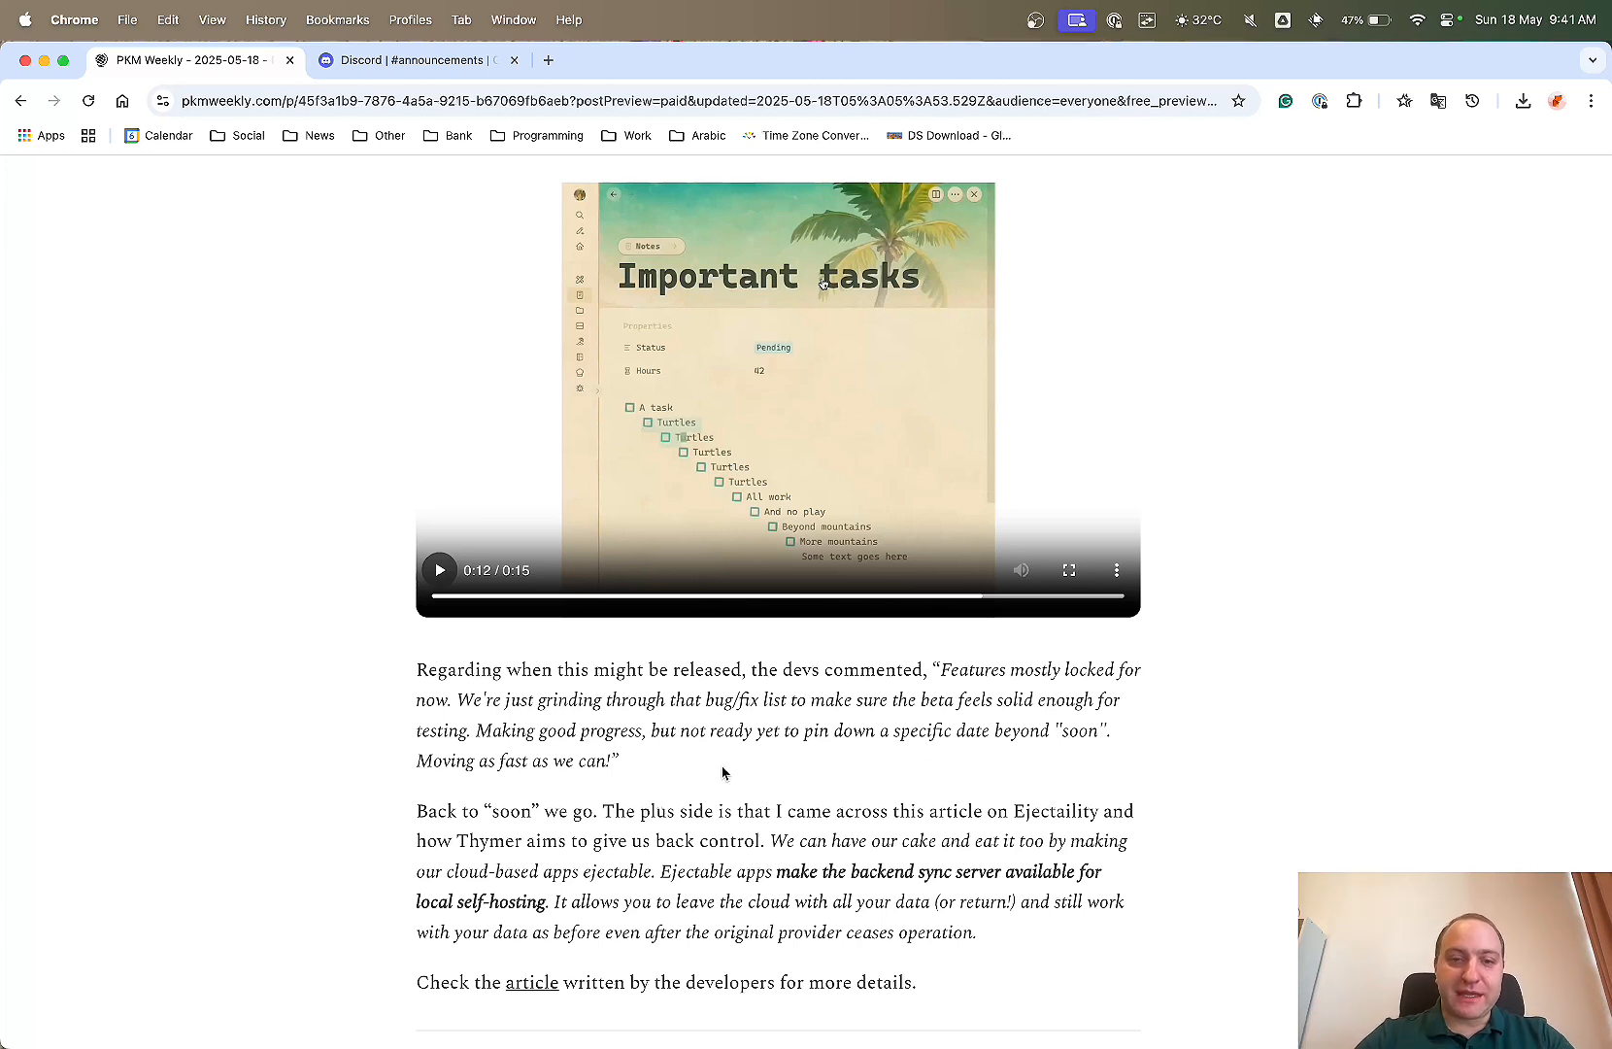
{"action": "mouse_move", "coordinate": [1066, 738]}
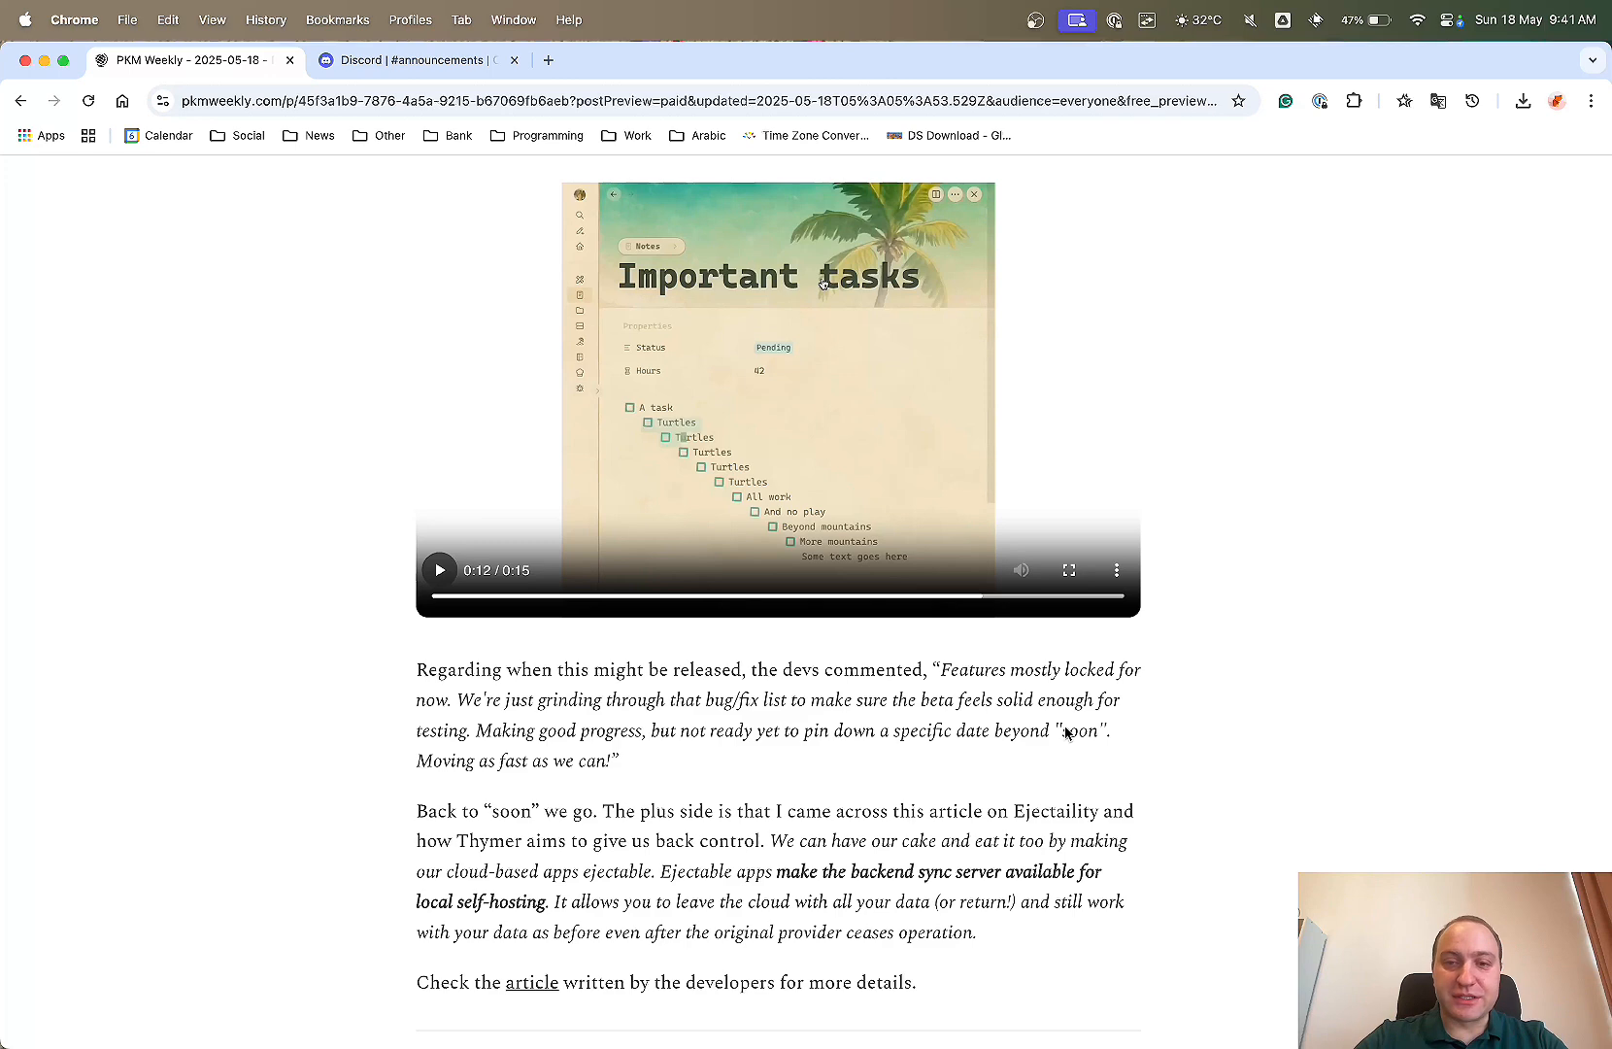
{"action": "double_click", "coordinate": [1082, 730]}
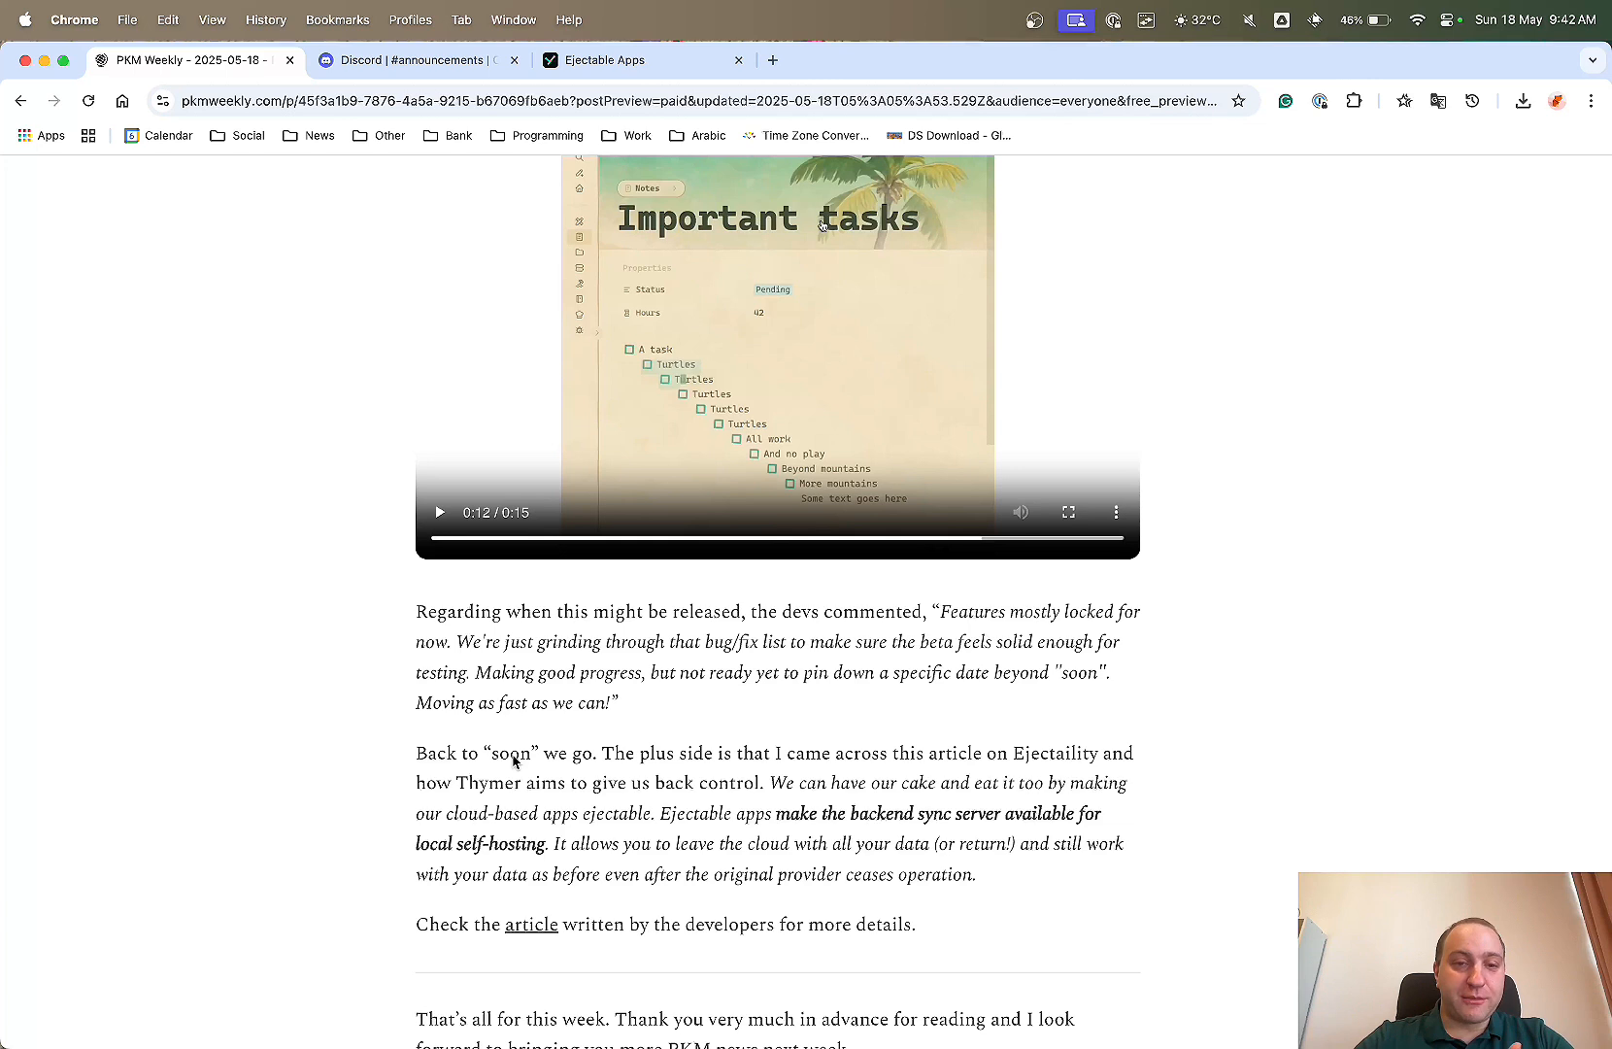
{"action": "mouse_move", "coordinate": [783, 788]}
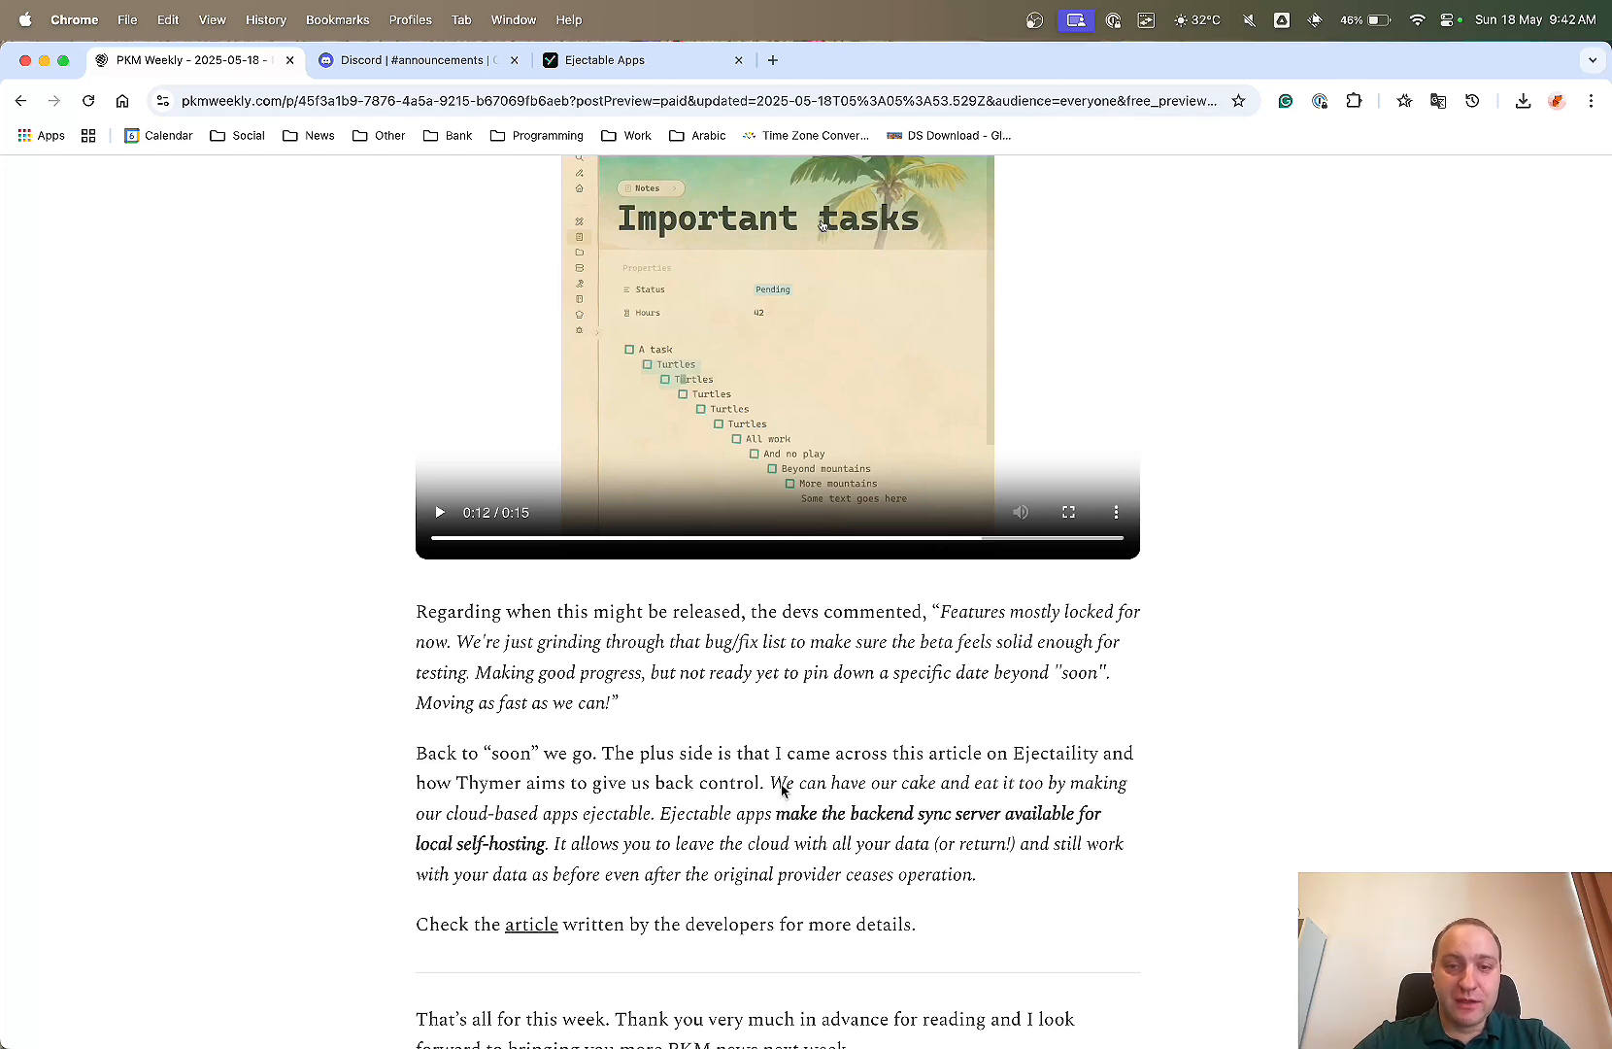
{"action": "mouse_move", "coordinate": [429, 861]}
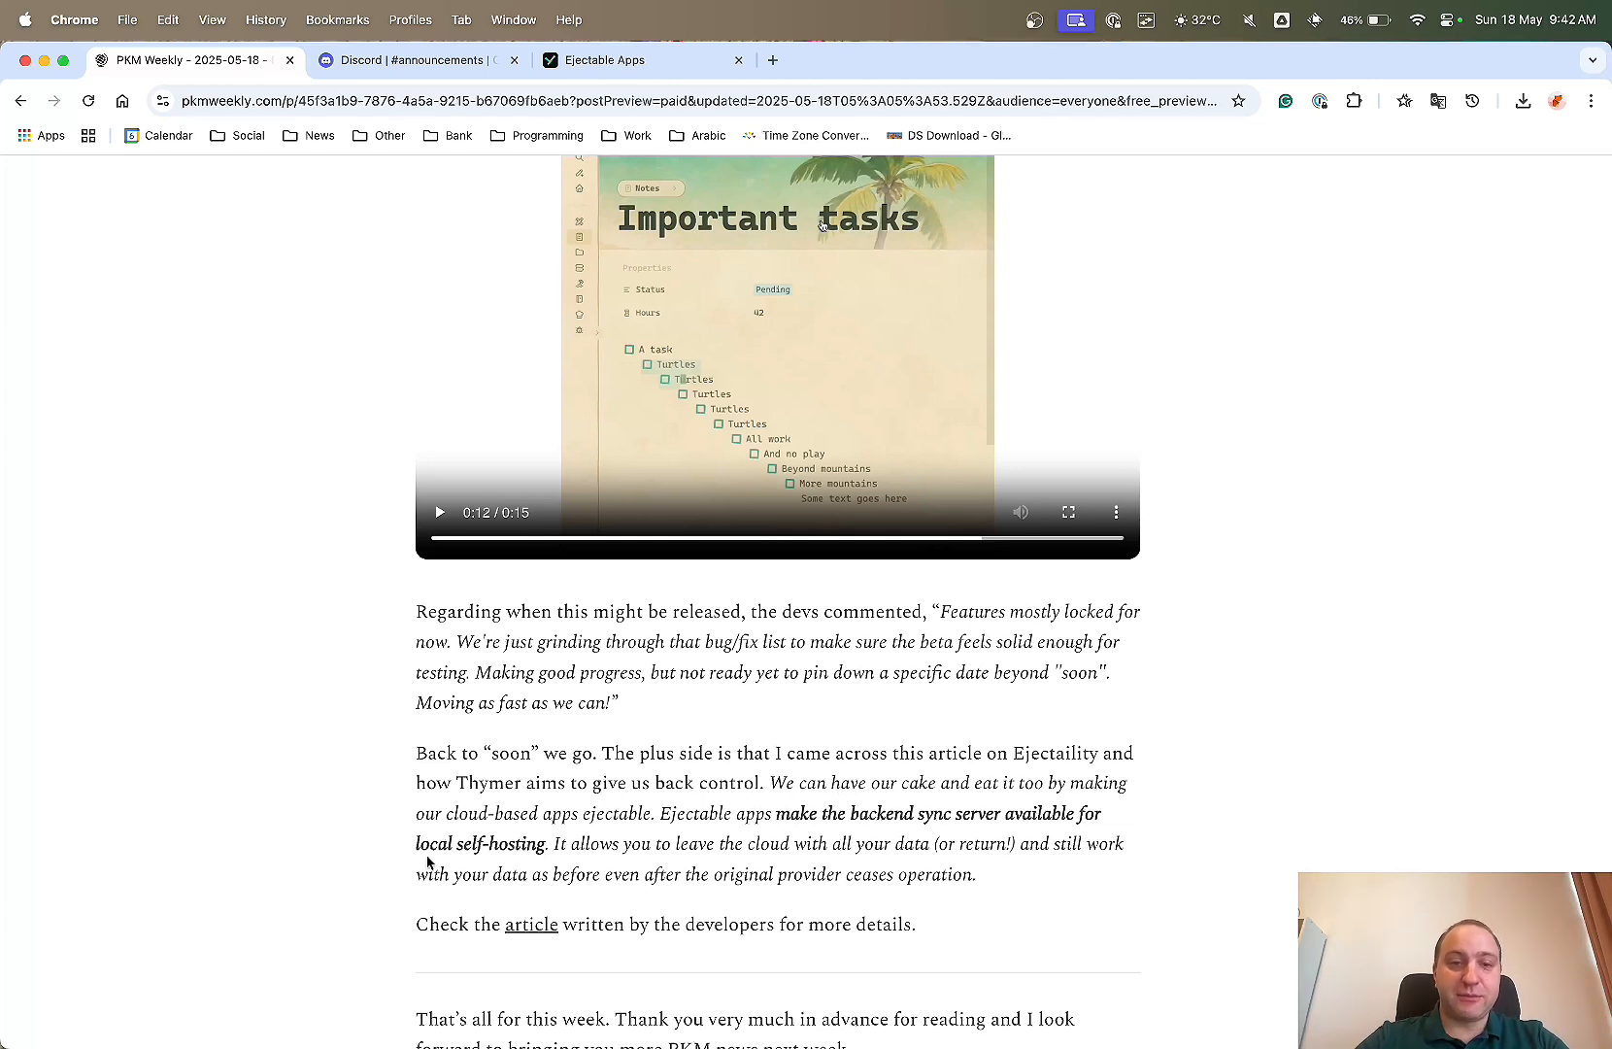
{"action": "mouse_move", "coordinate": [620, 825]}
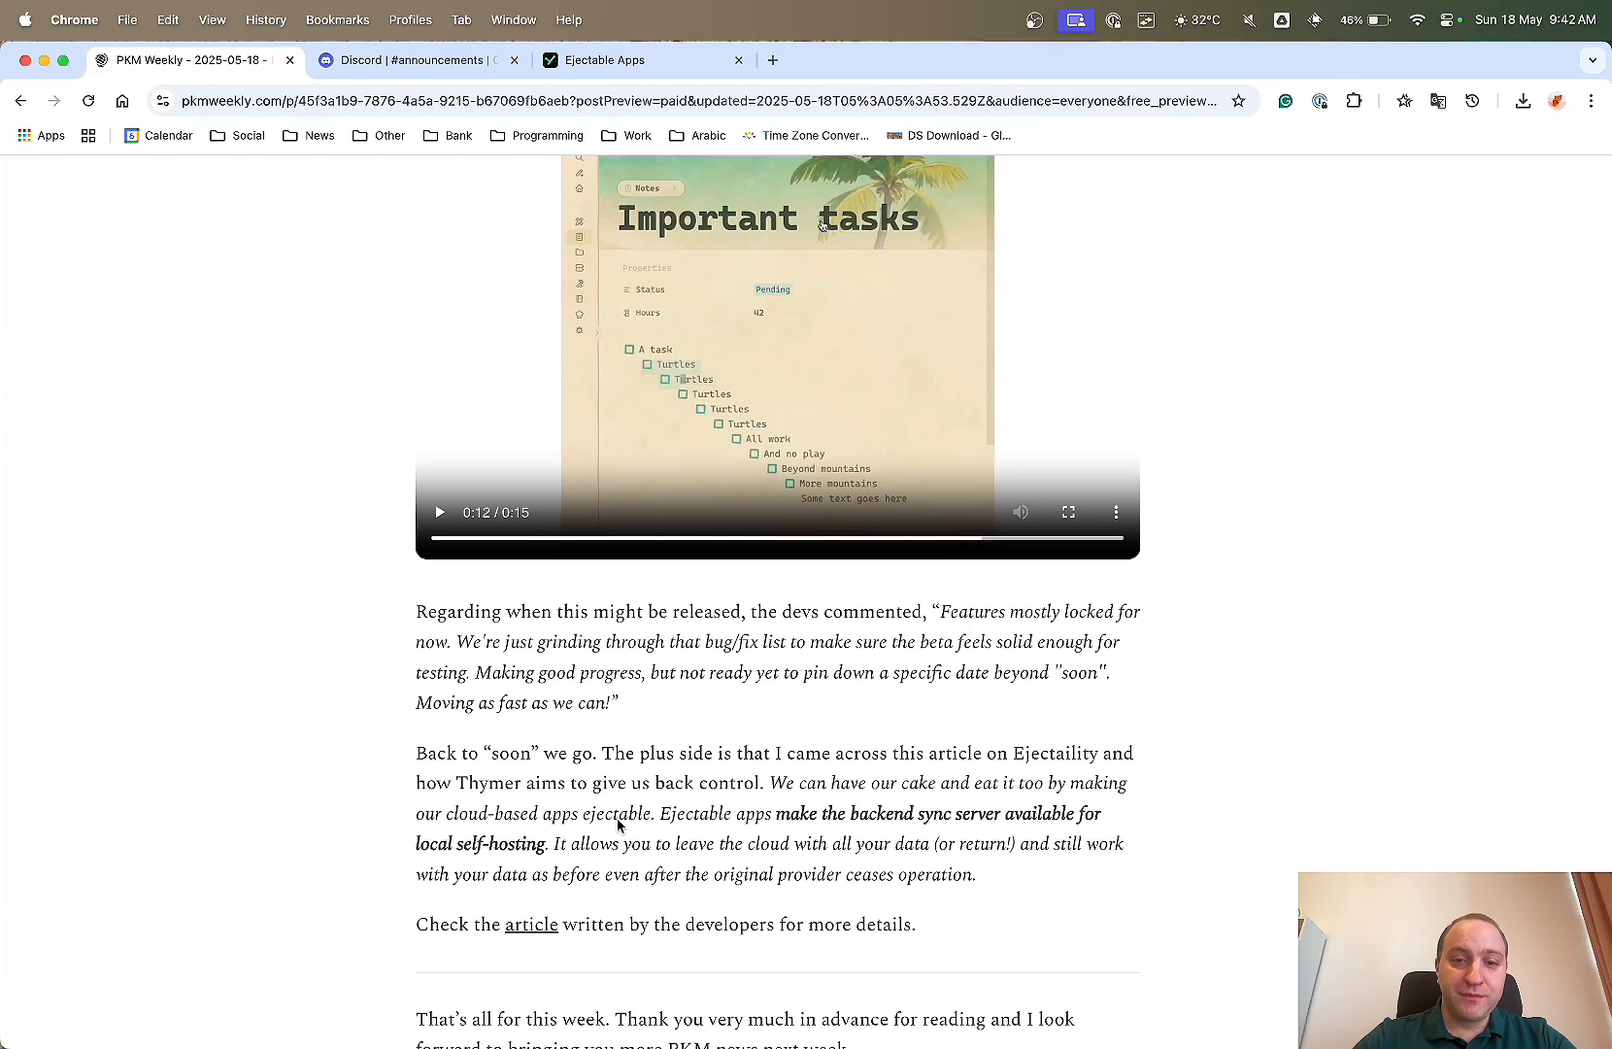
{"action": "mouse_move", "coordinate": [892, 823]}
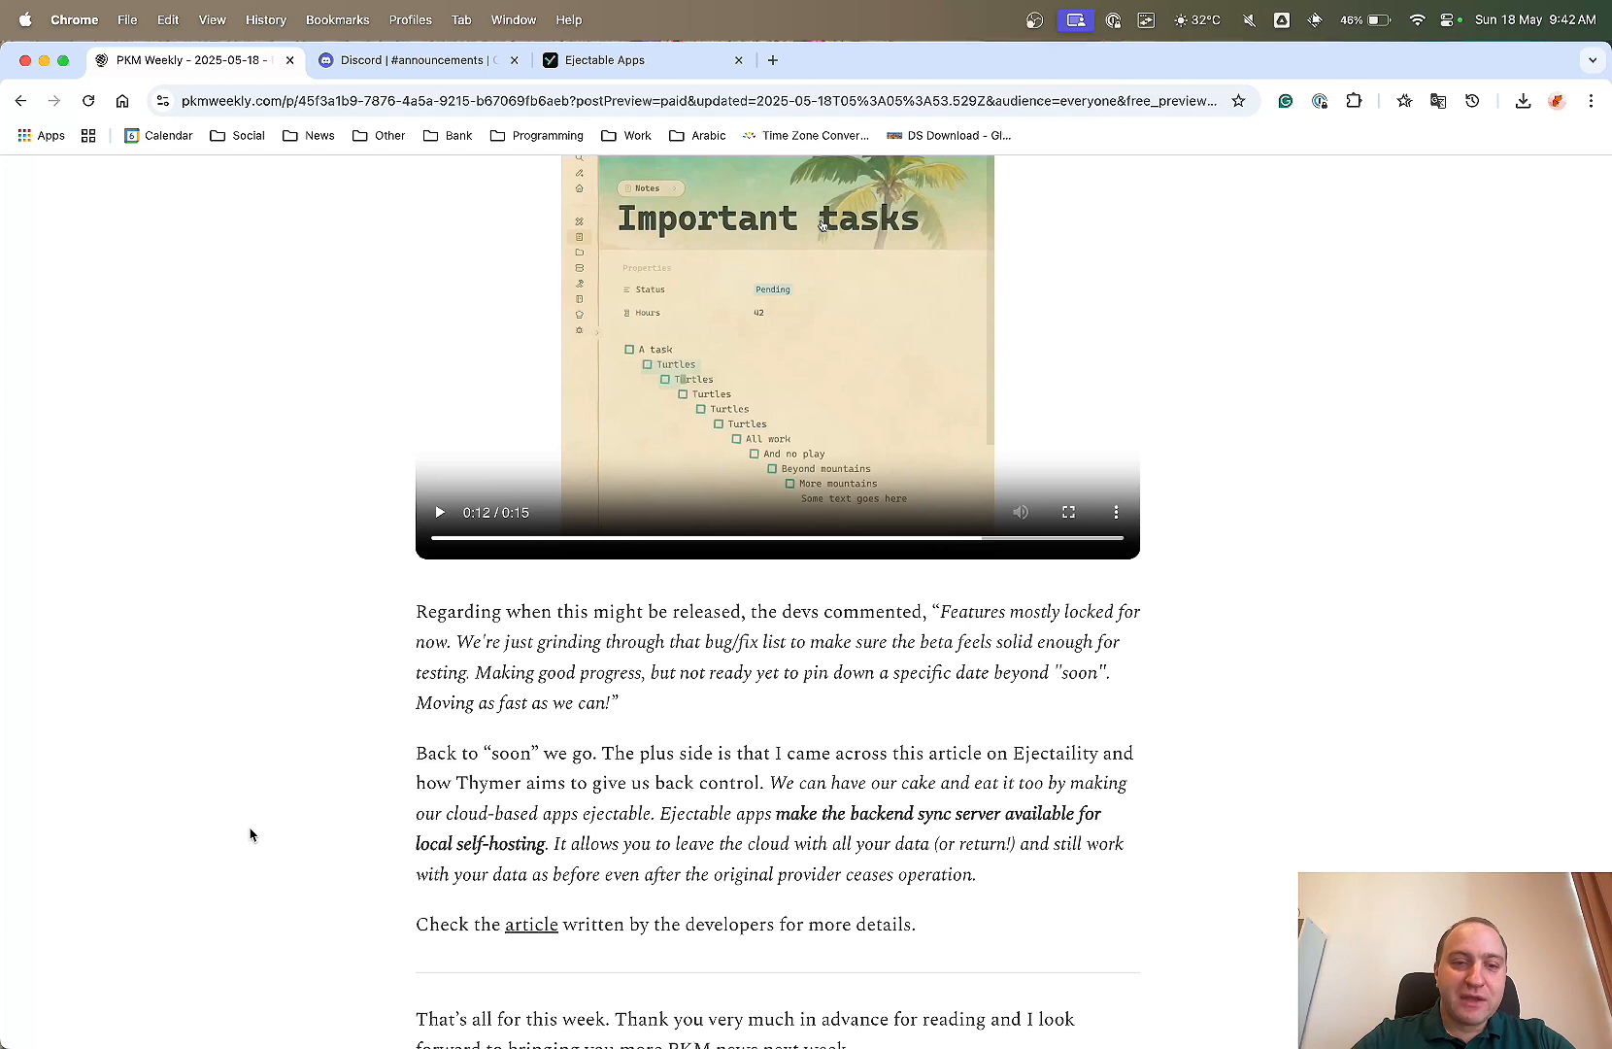
{"action": "mouse_move", "coordinate": [228, 807]}
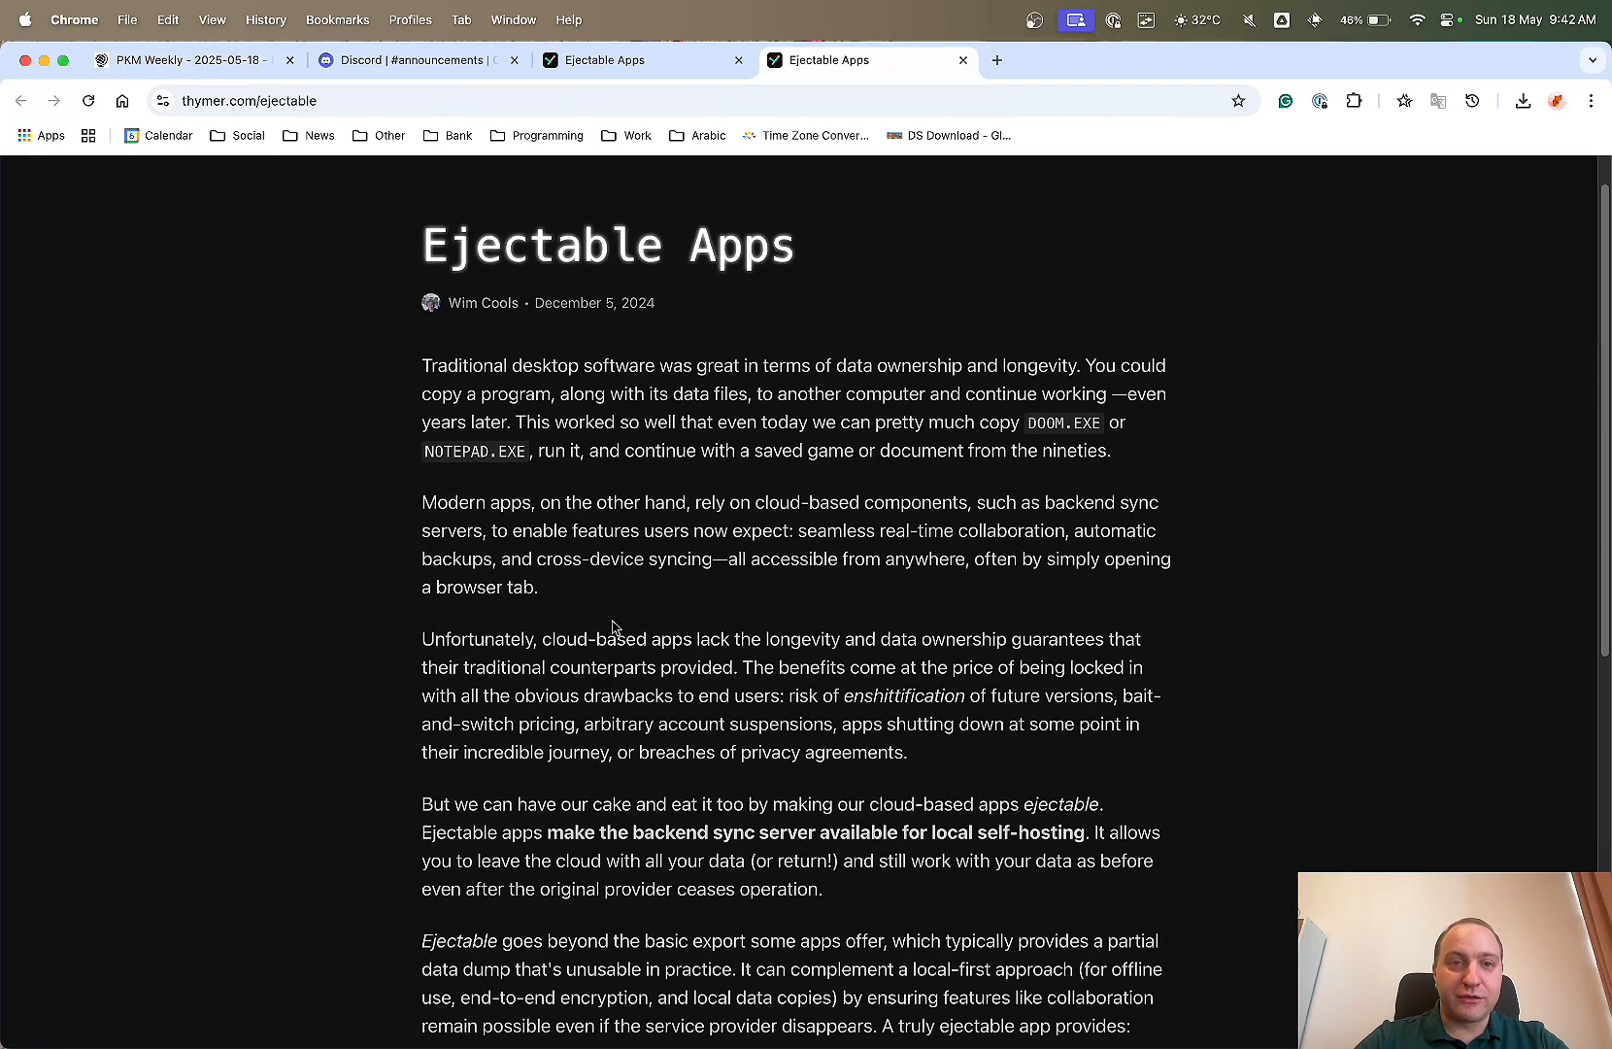
Skim the Ejectable Apps article, then close the Orca Note Discord tab.
{"action": "scroll", "scroll_direction": "down", "scroll_amount": 3}
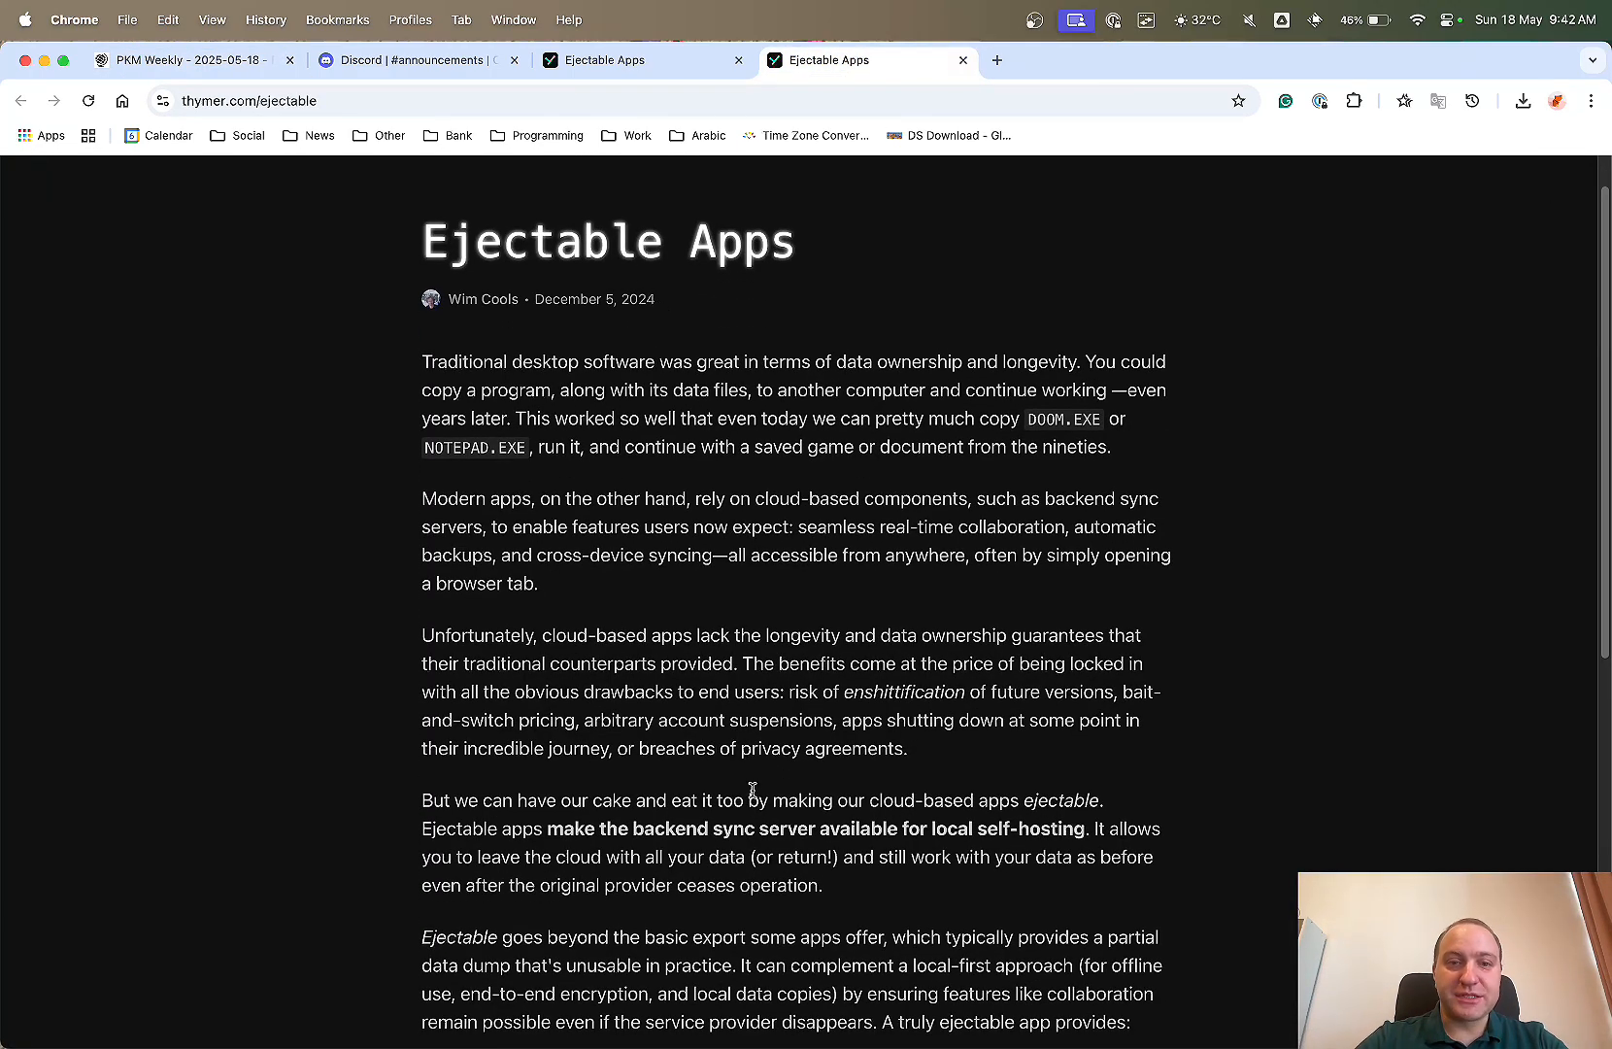
{"action": "scroll", "scroll_direction": "down", "scroll_amount": 3}
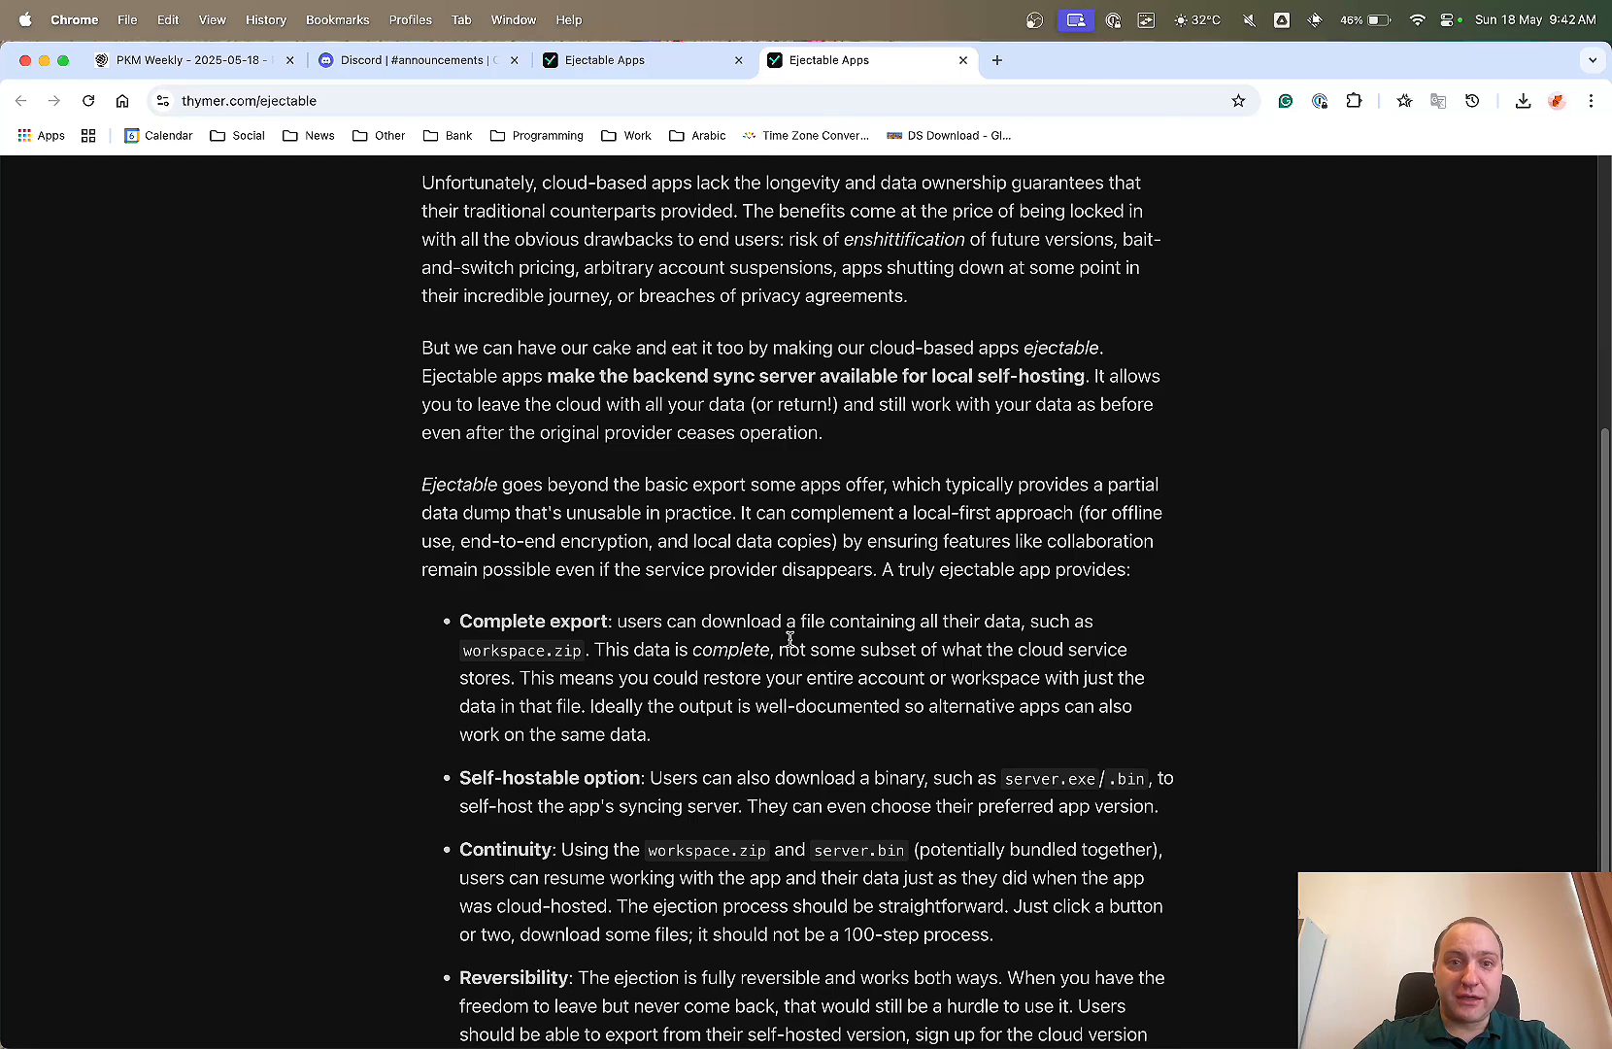
{"action": "scroll", "scroll_direction": "down", "scroll_amount": 3}
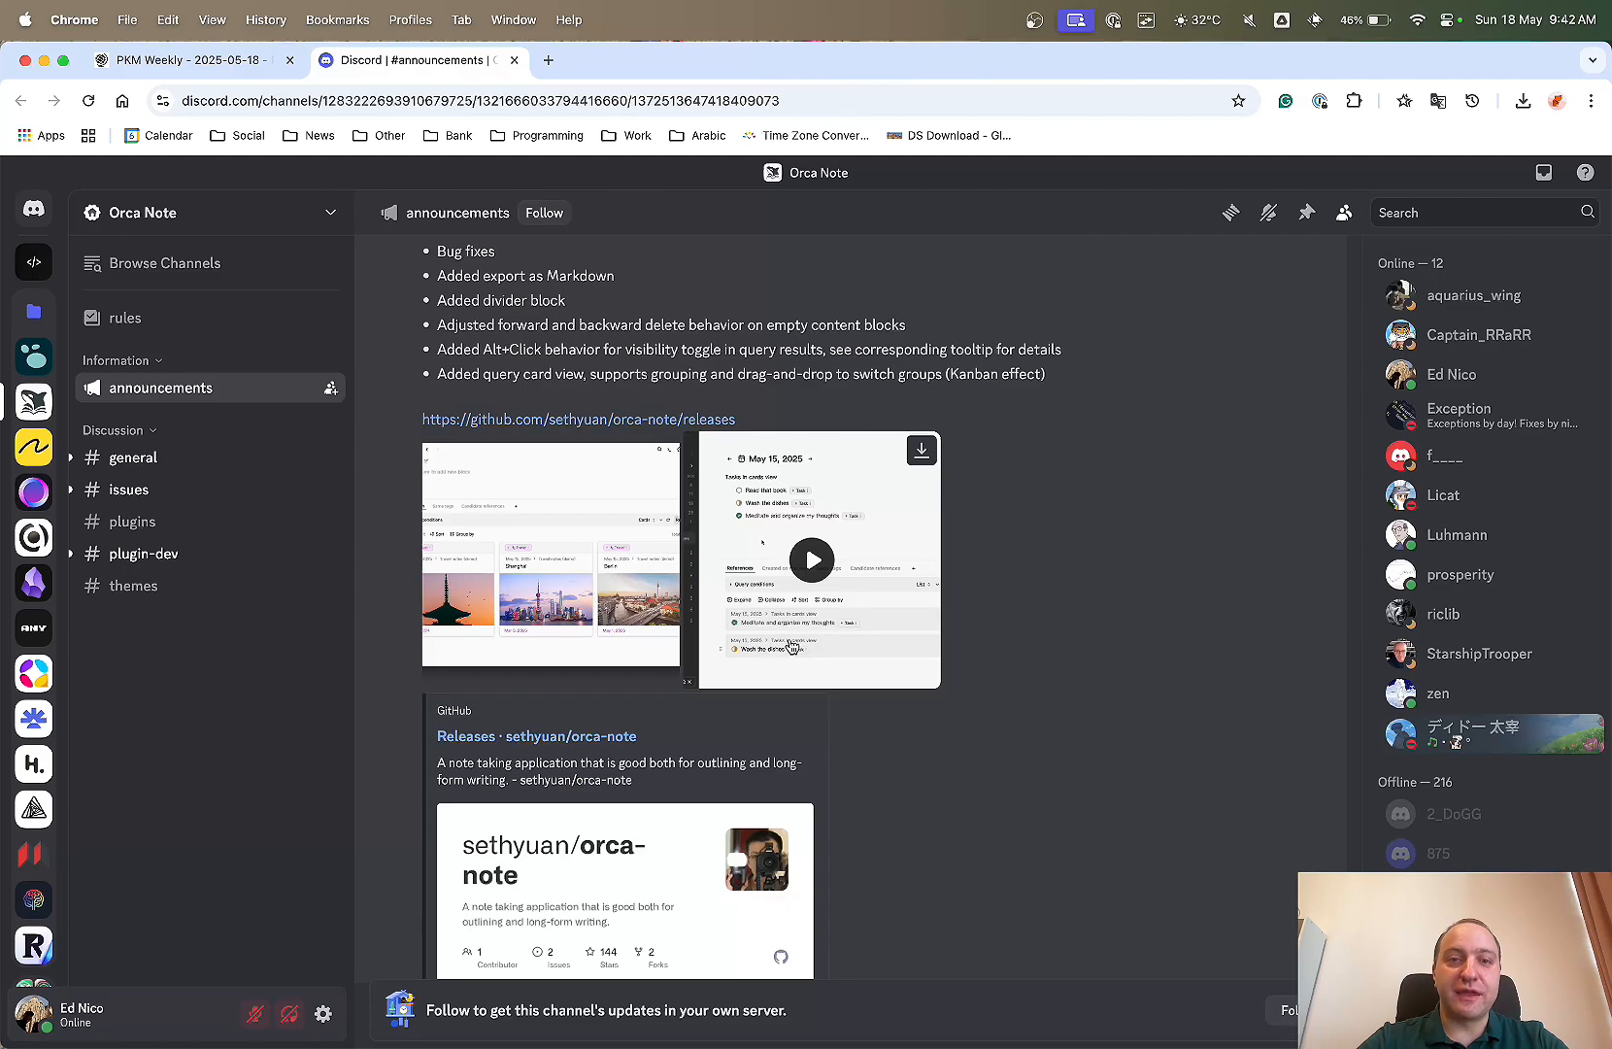
{"action": "left_click", "coordinate": [194, 61]}
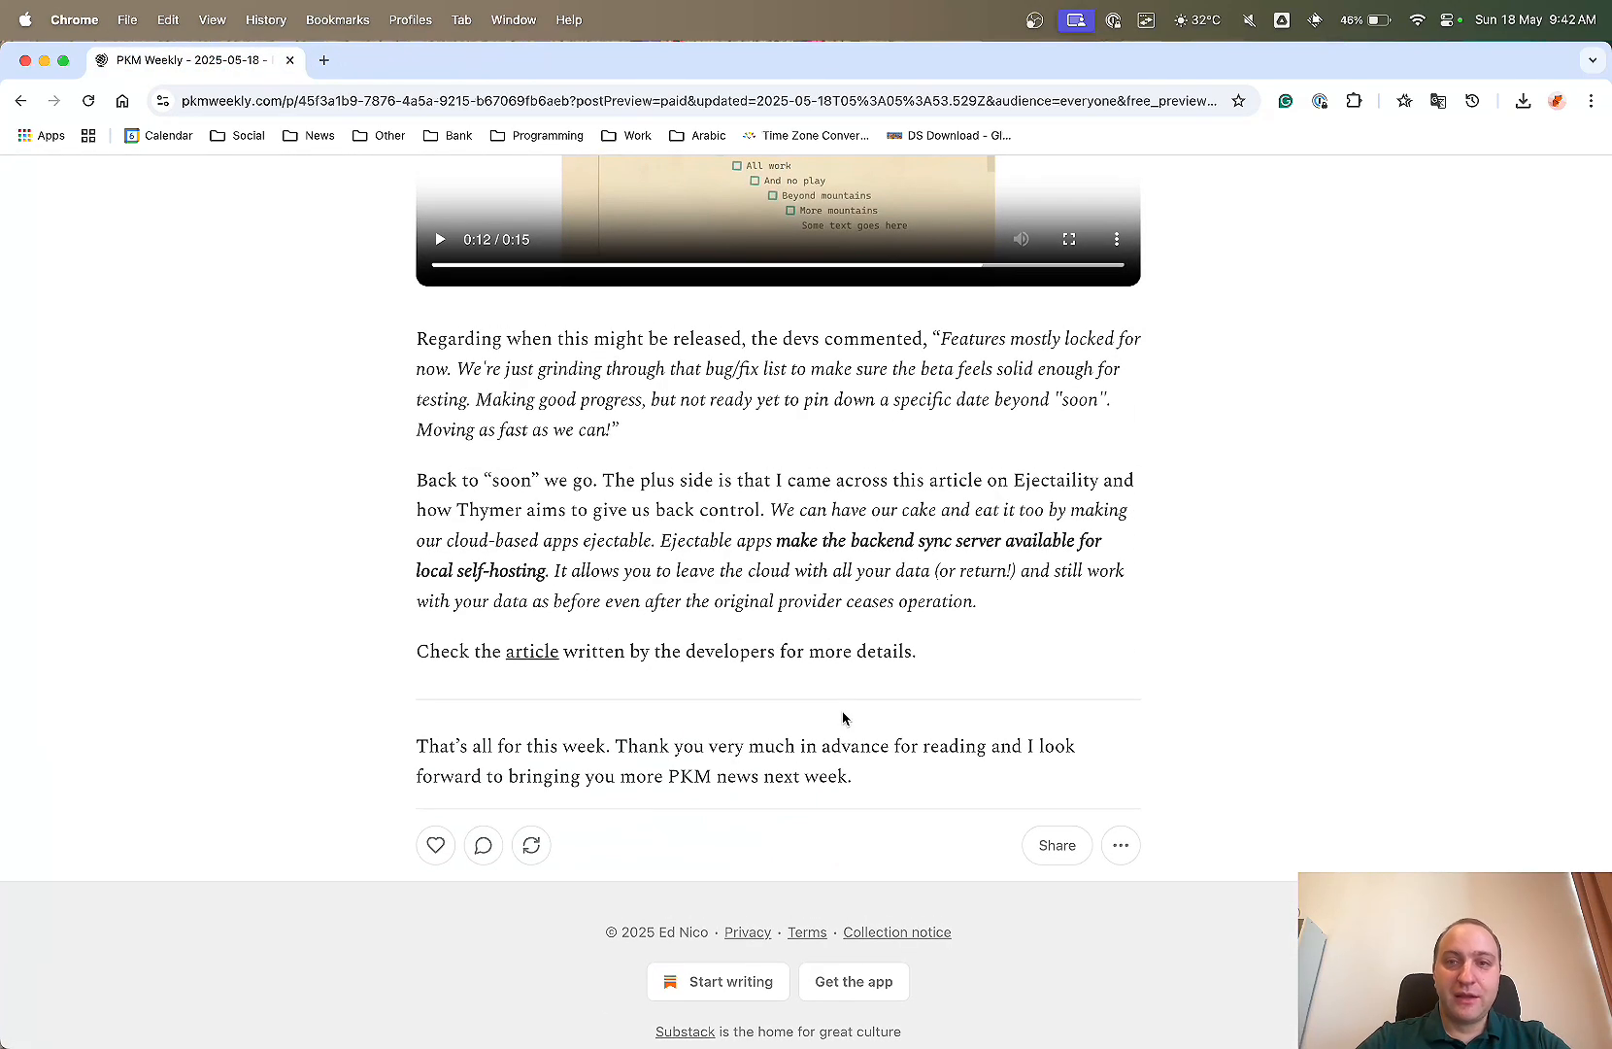